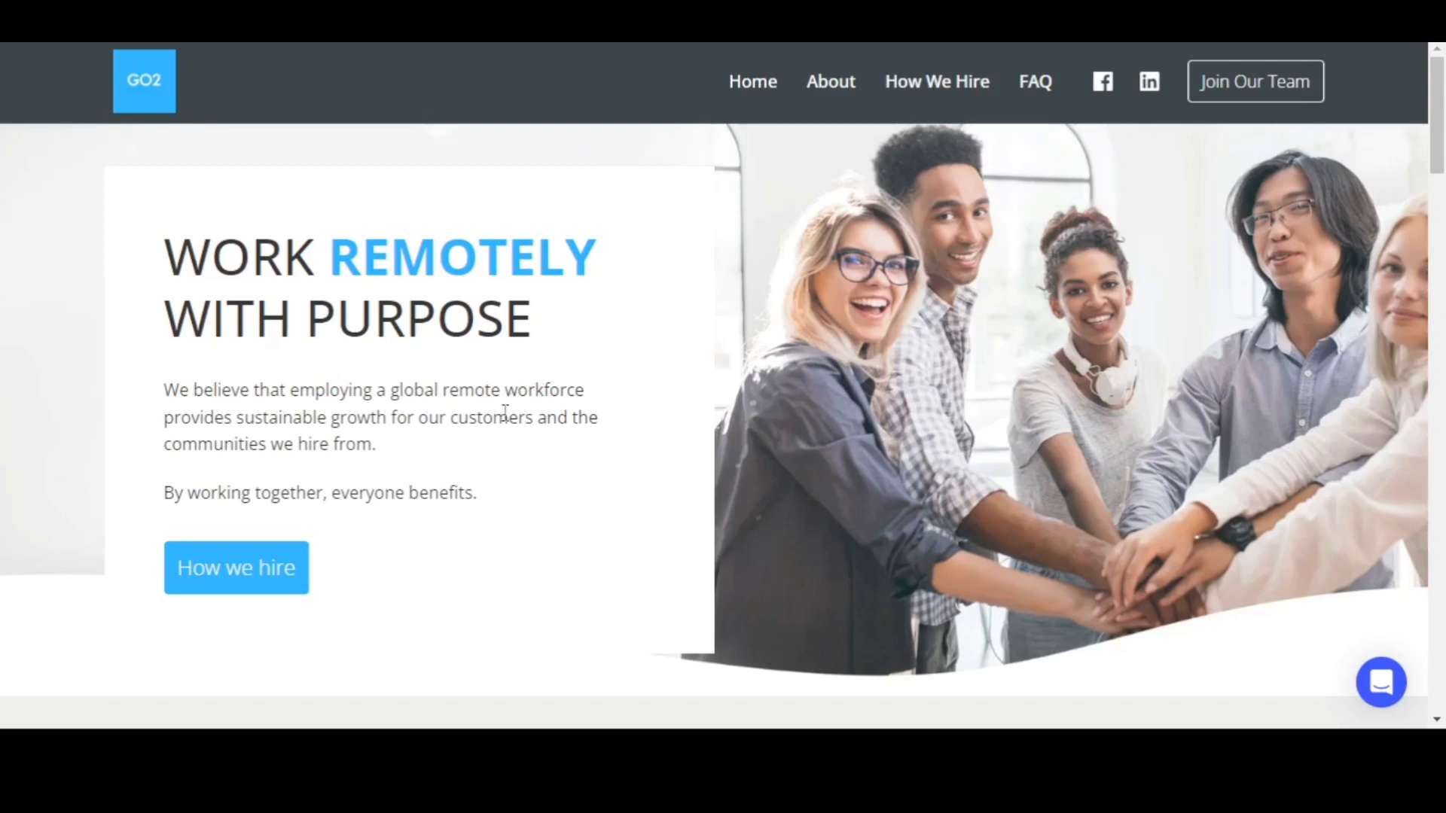
{"action": "mouse_move", "coordinate": [512, 415]}
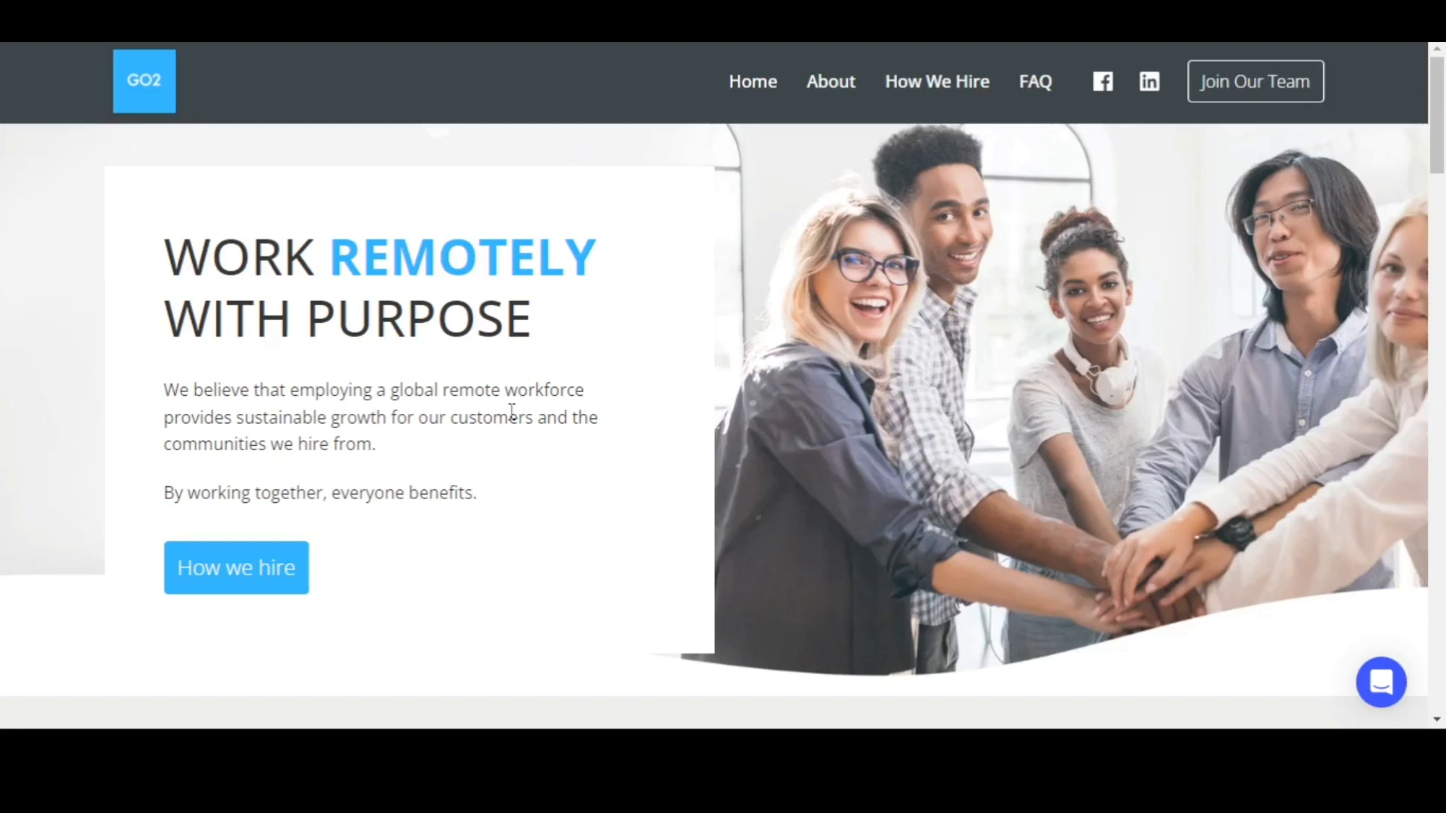
{"action": "mouse_move", "coordinate": [532, 404]}
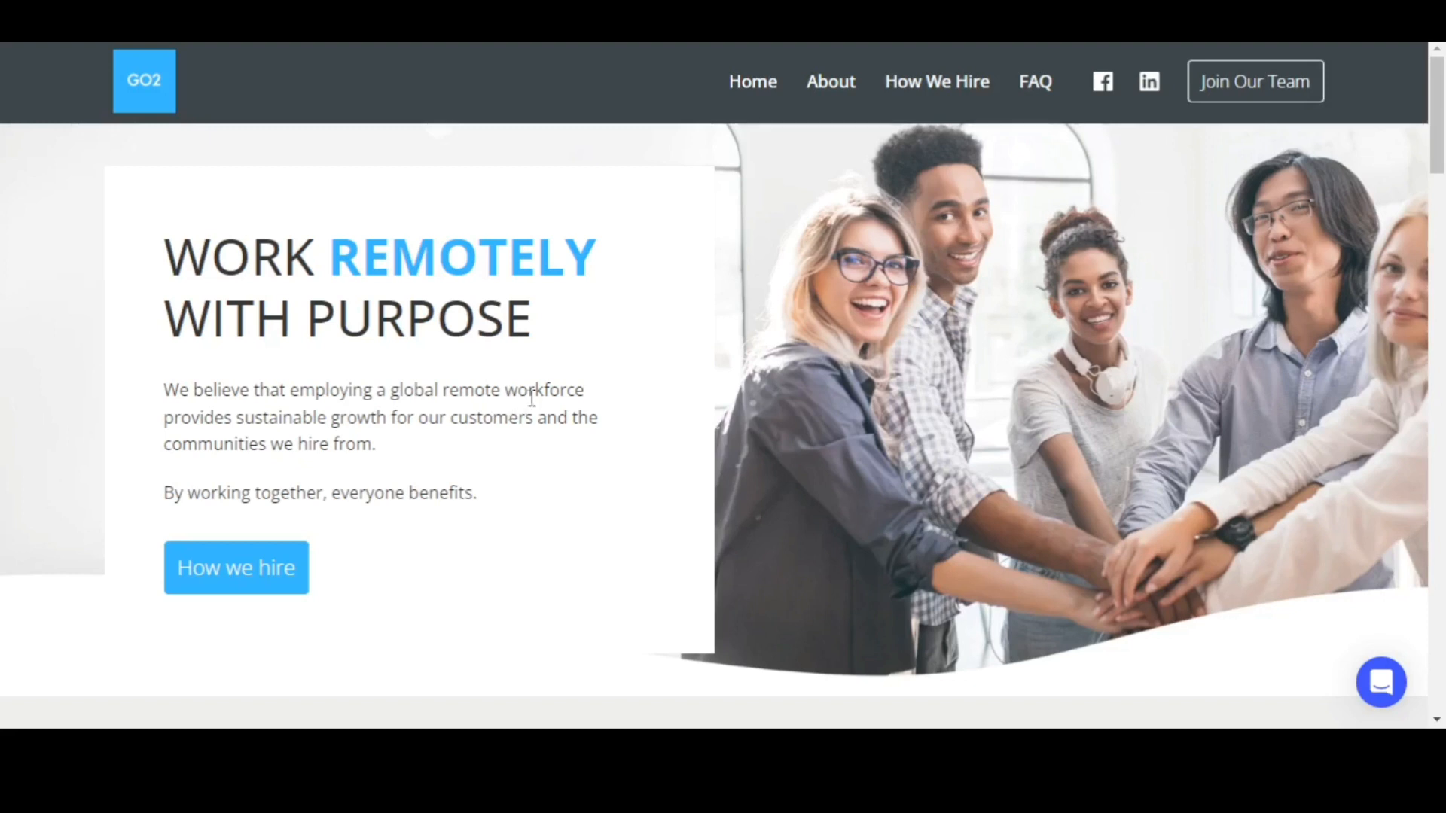
{"action": "mouse_move", "coordinate": [539, 380]}
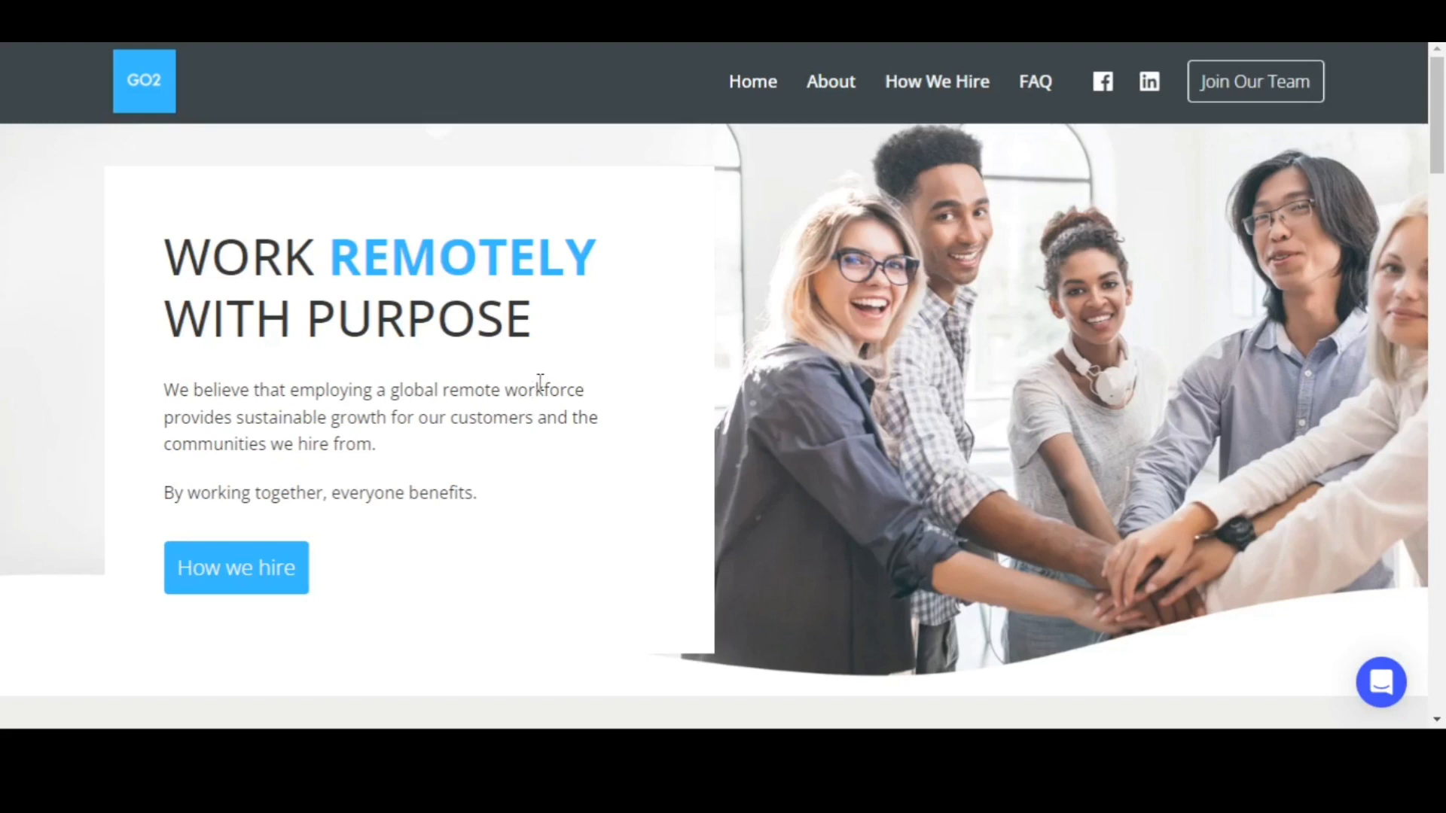
{"action": "mouse_move", "coordinate": [543, 380]}
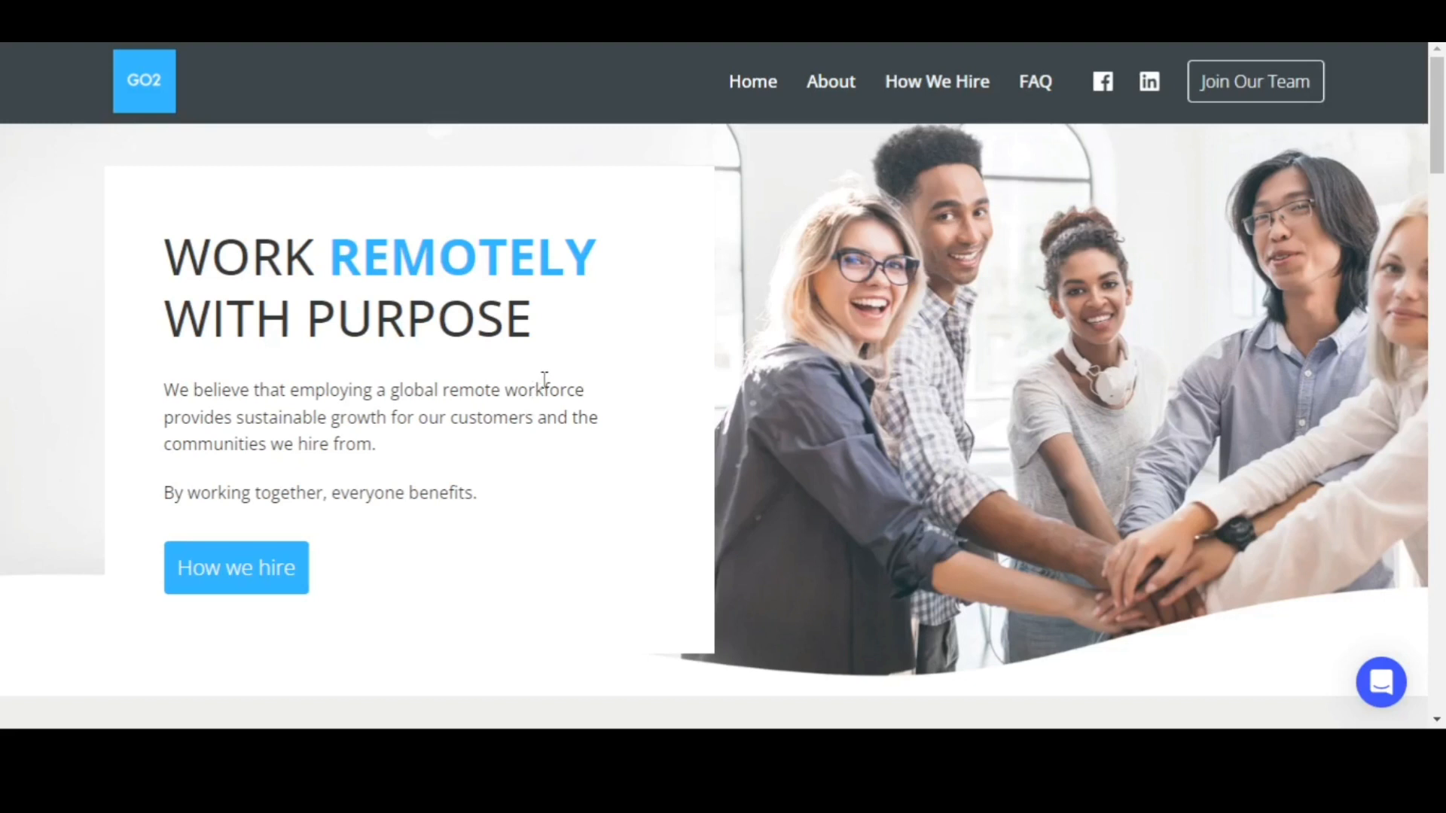
{"action": "mouse_move", "coordinate": [546, 374]}
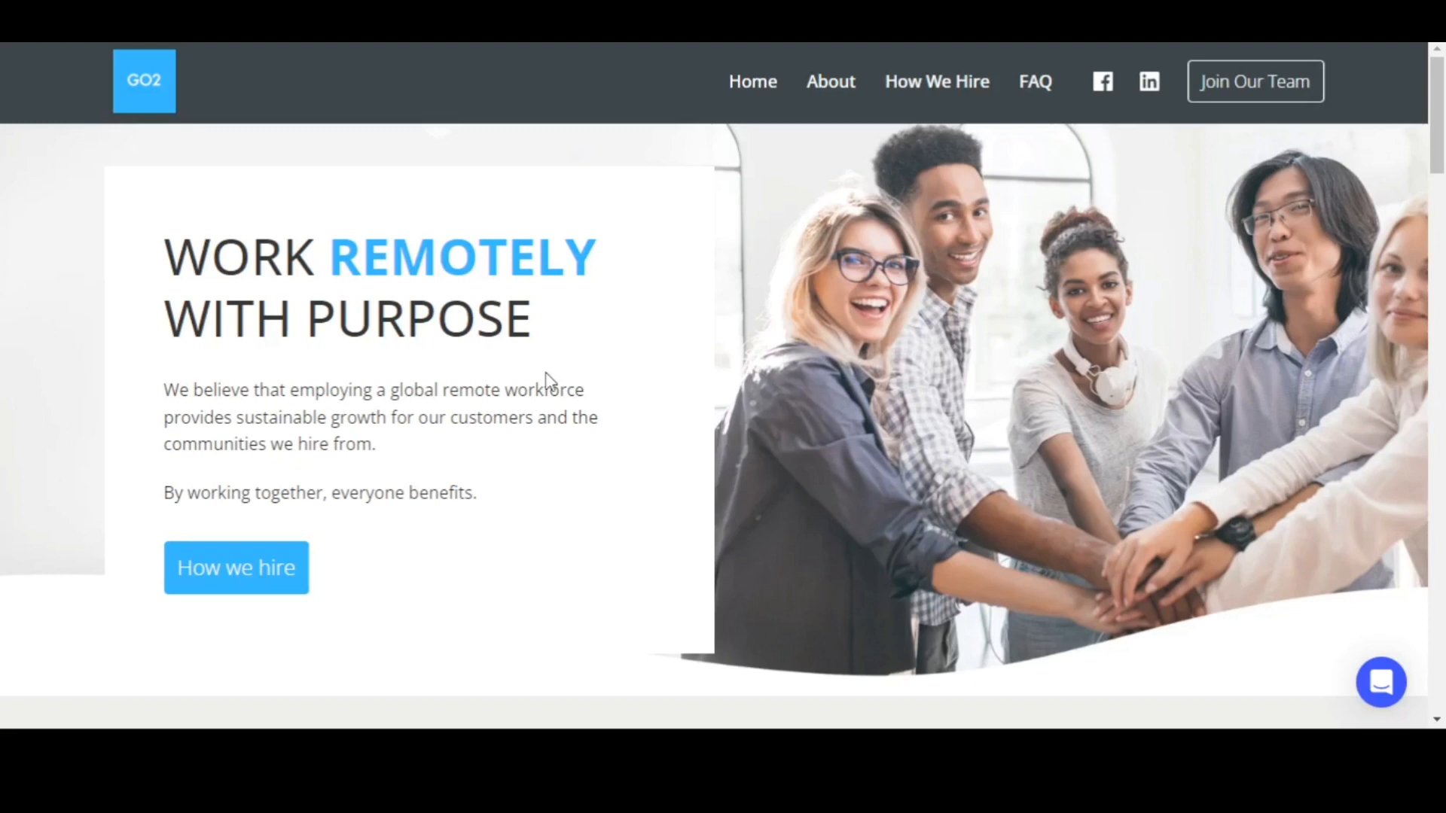
{"action": "mouse_move", "coordinate": [548, 385]}
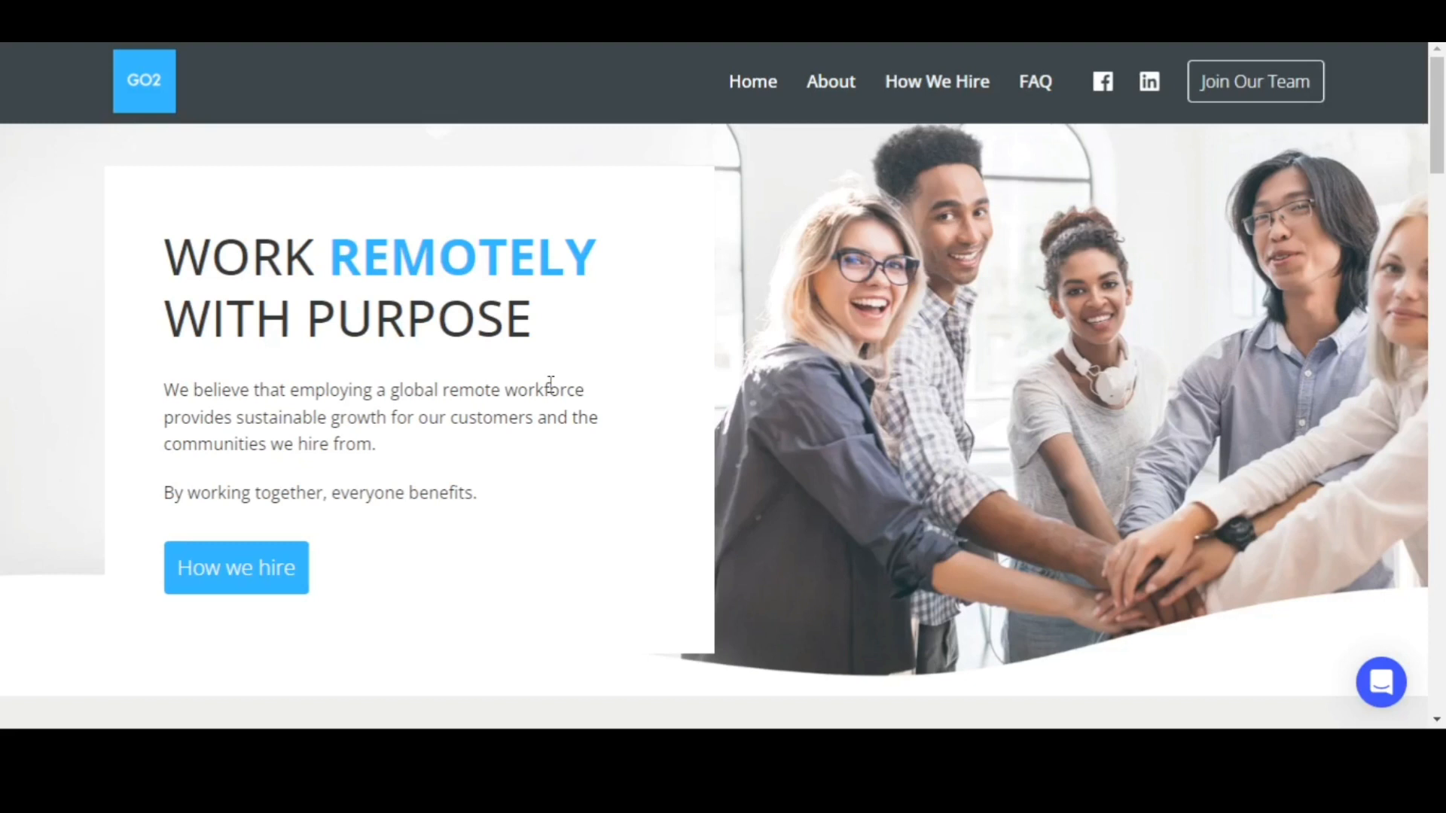
{"action": "mouse_move", "coordinate": [566, 382]}
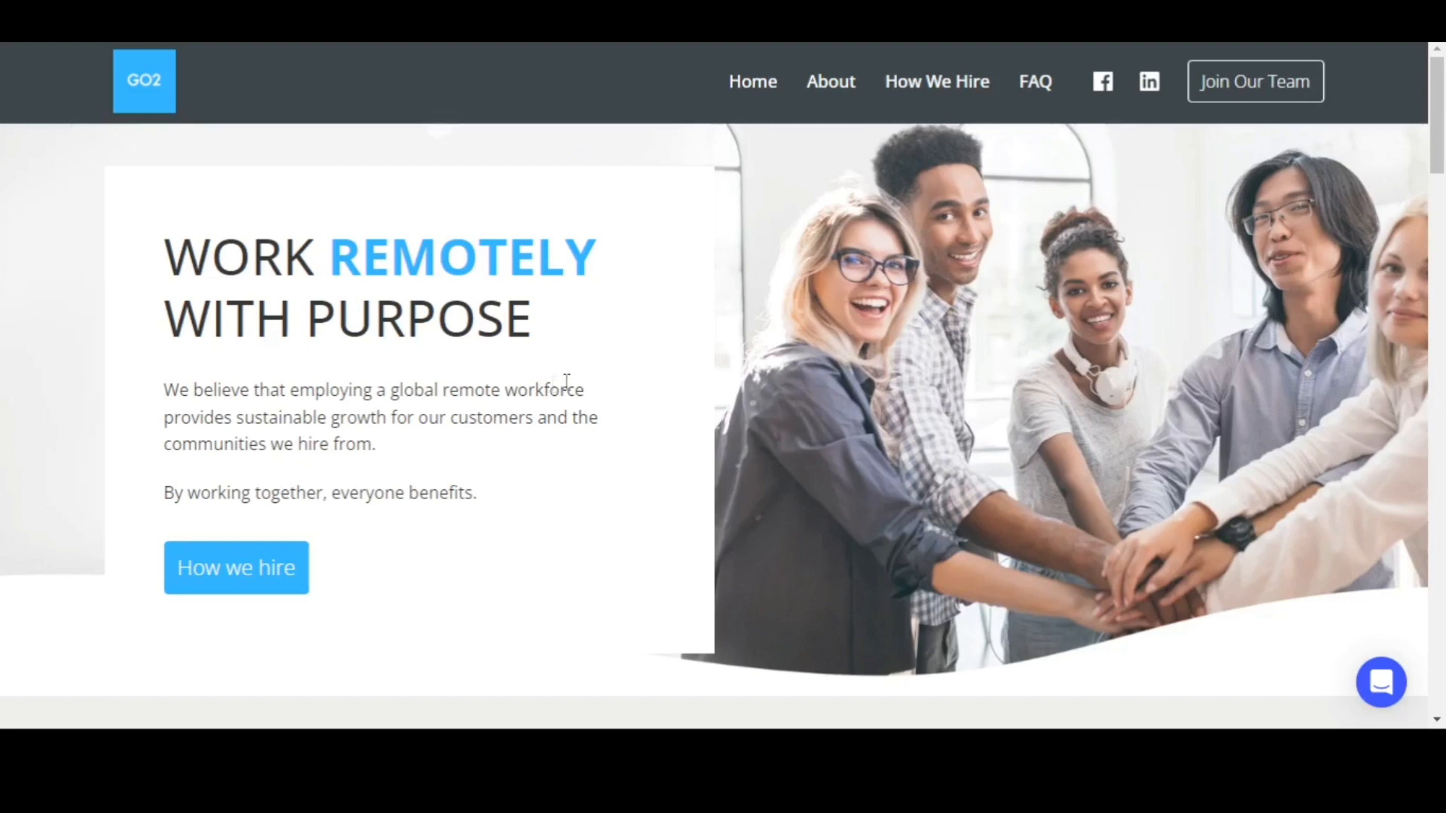
{"action": "mouse_move", "coordinate": [572, 396]}
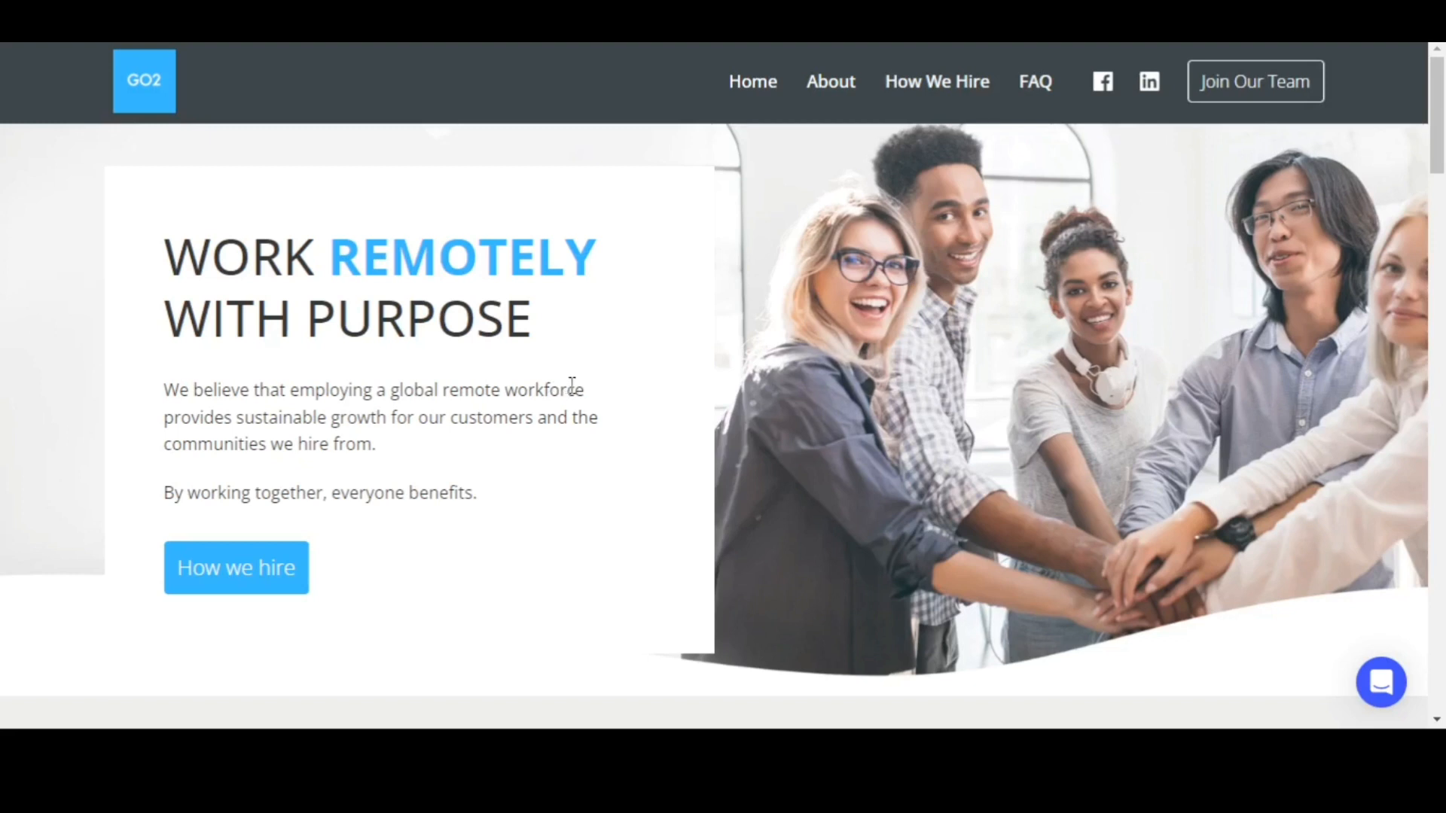
{"action": "mouse_move", "coordinate": [533, 425]}
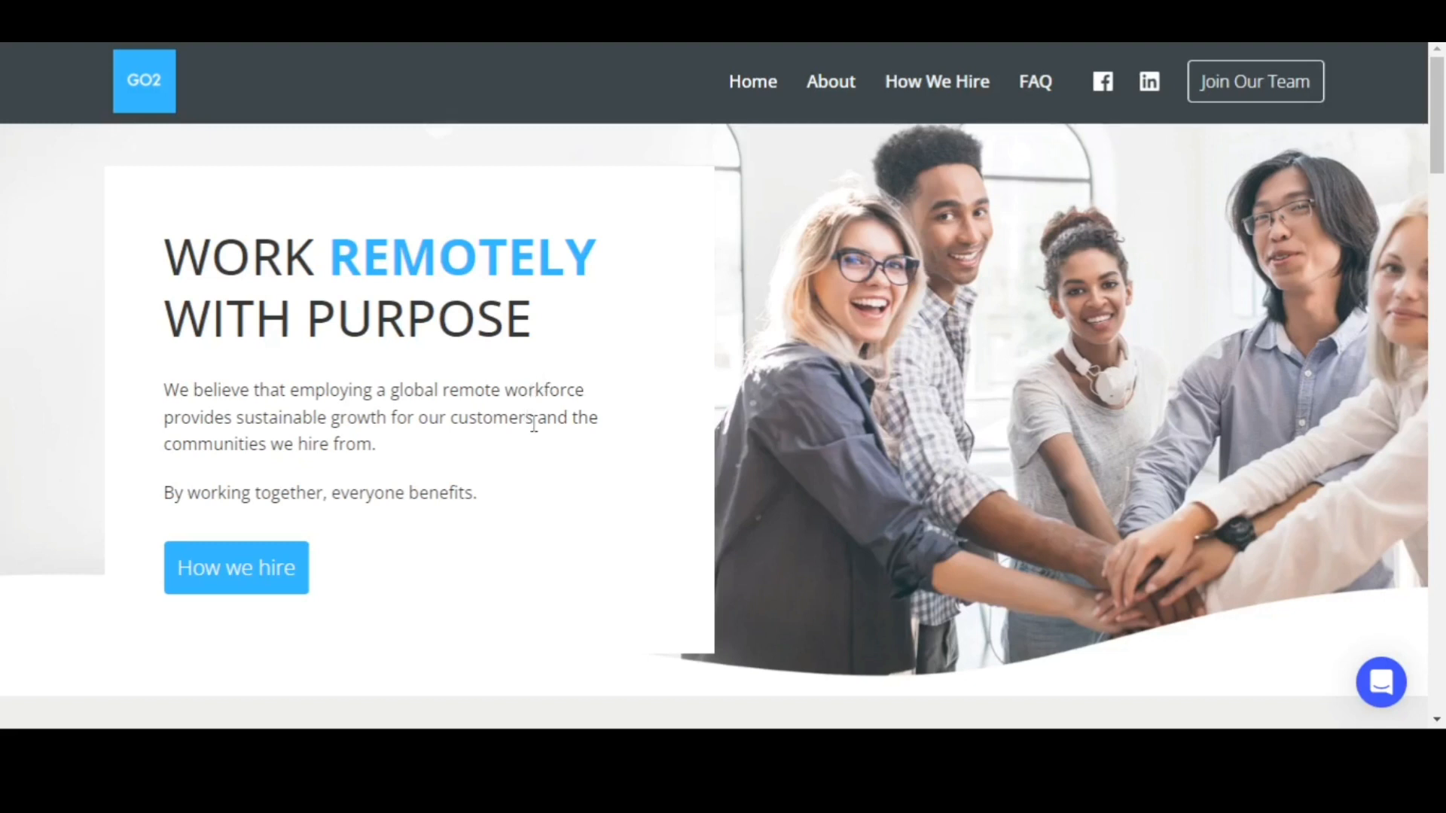
- Scroll the Go2 homepage past Our Job Openings to the General Roles card with its View job button
{"action": "scroll", "scroll_direction": "down", "scroll_amount": 3}
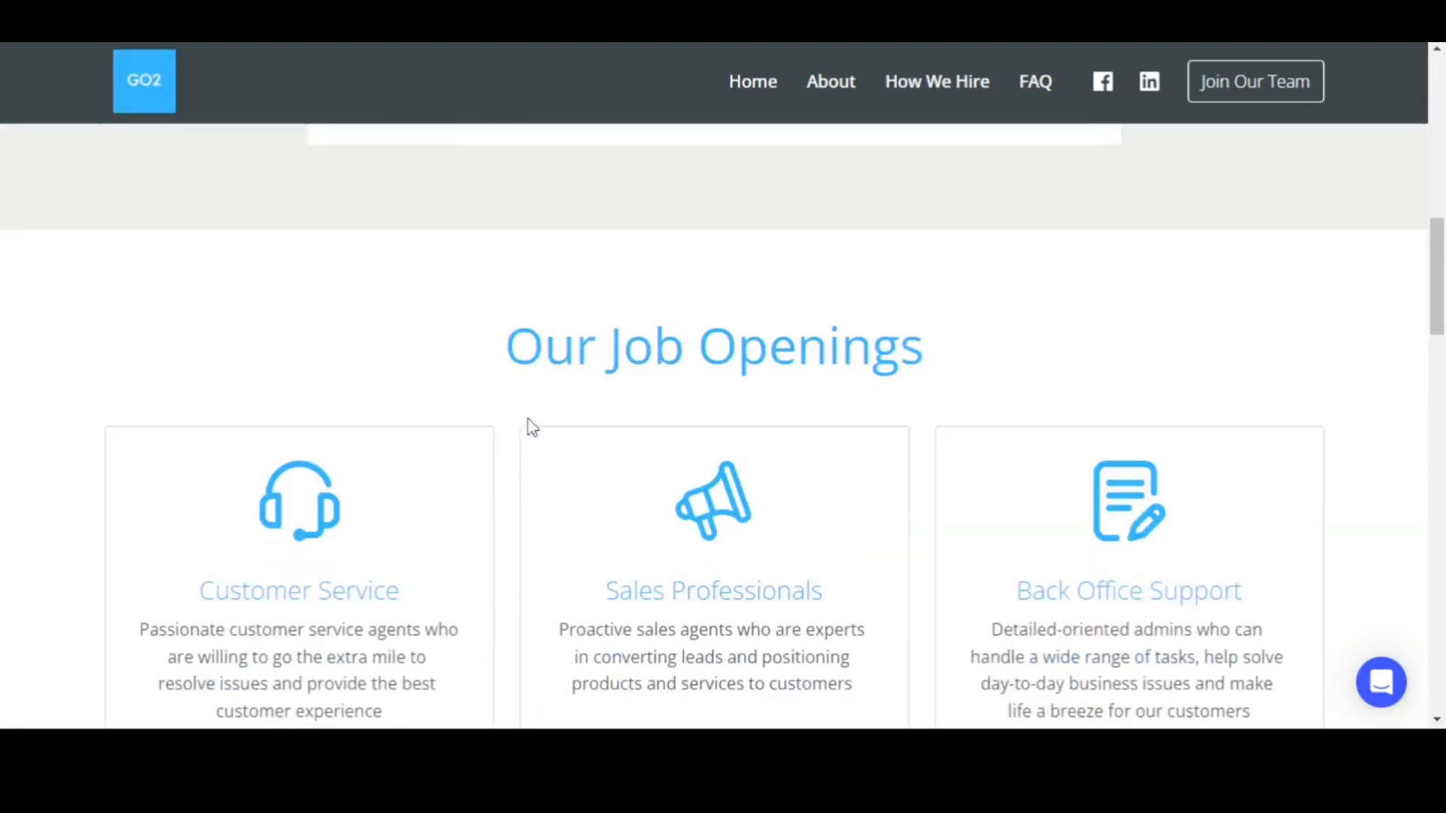
{"action": "scroll", "scroll_direction": "down", "scroll_amount": 3}
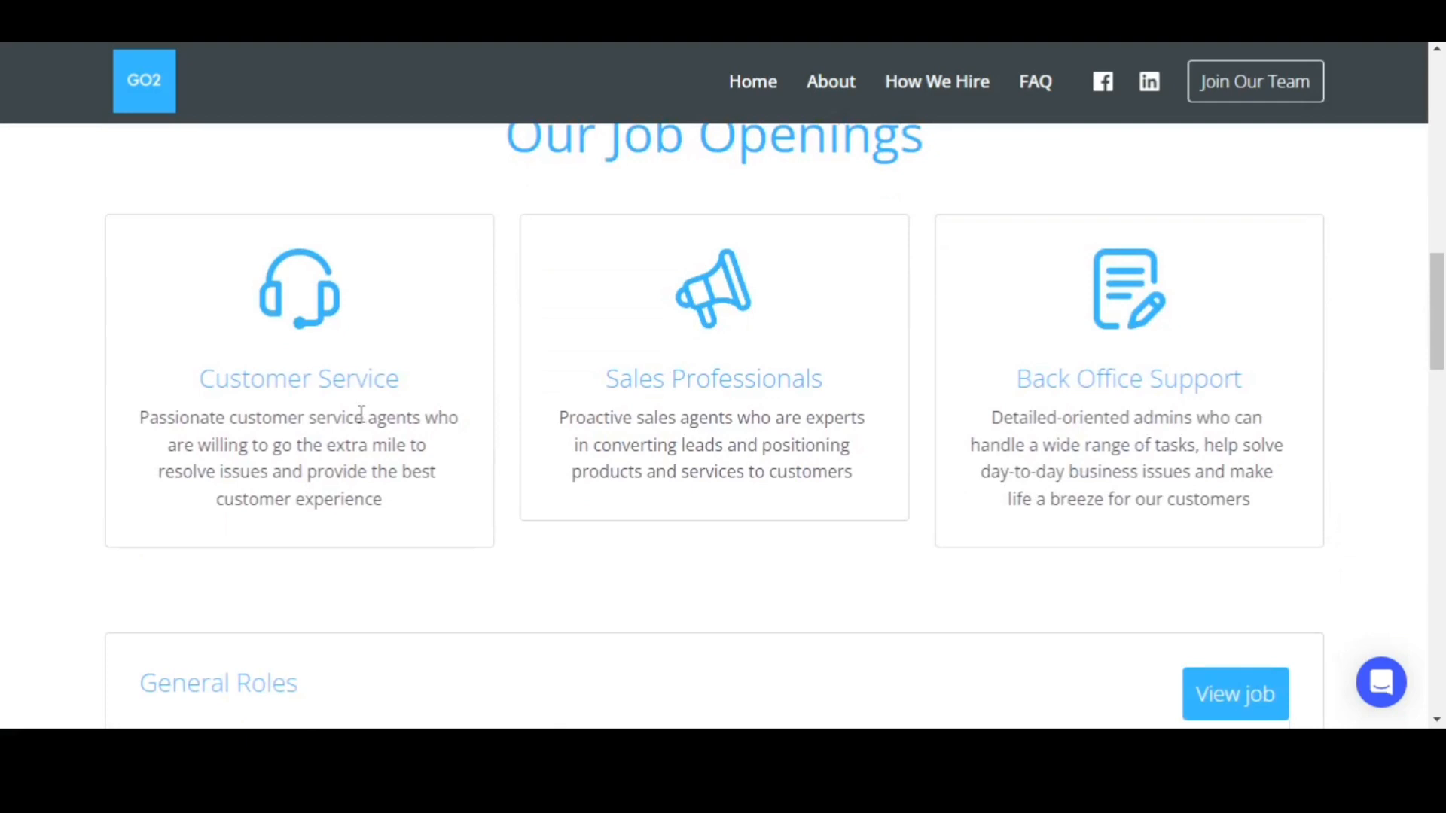
{"action": "mouse_move", "coordinate": [228, 439]}
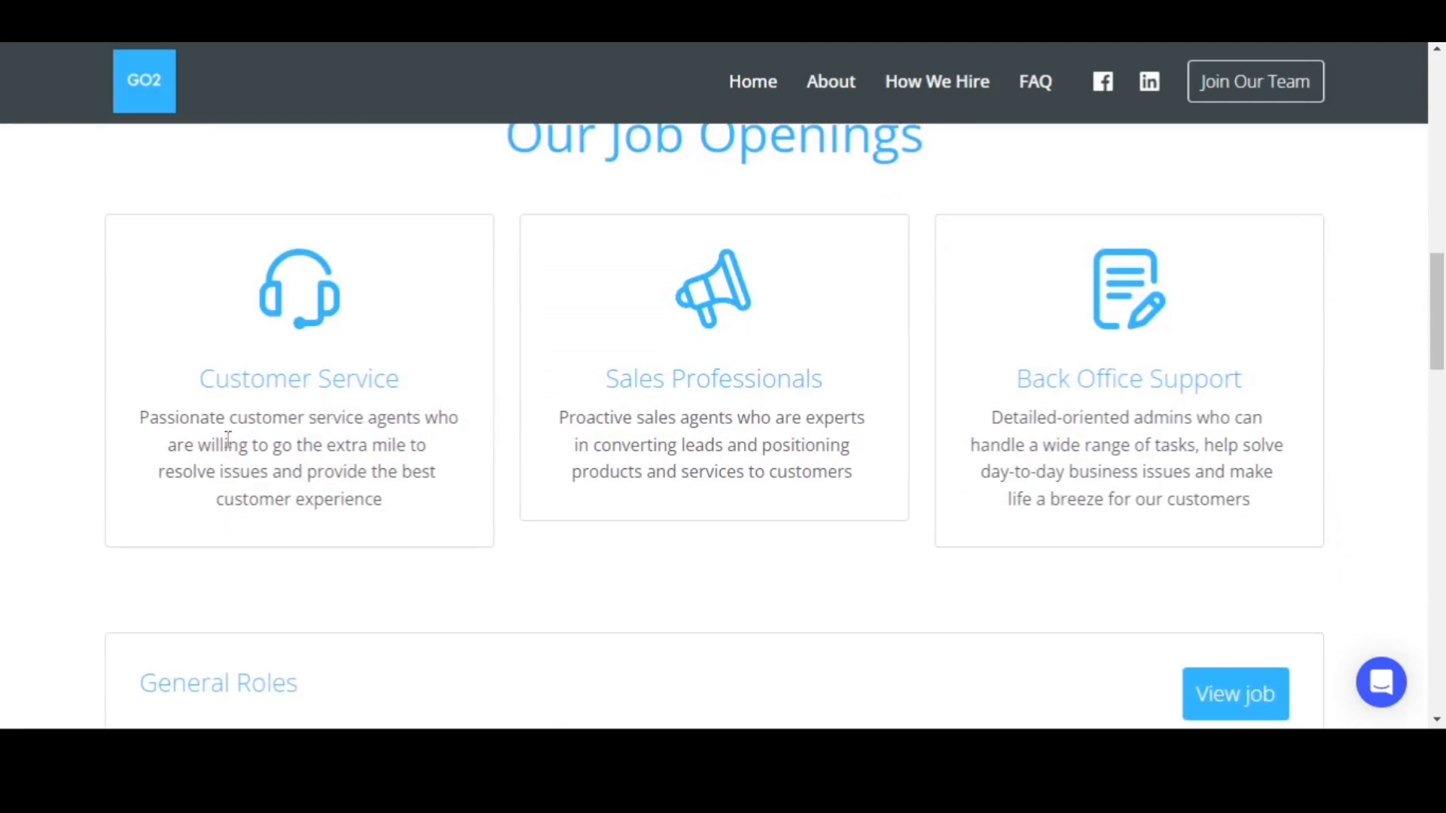
{"action": "mouse_move", "coordinate": [350, 471]}
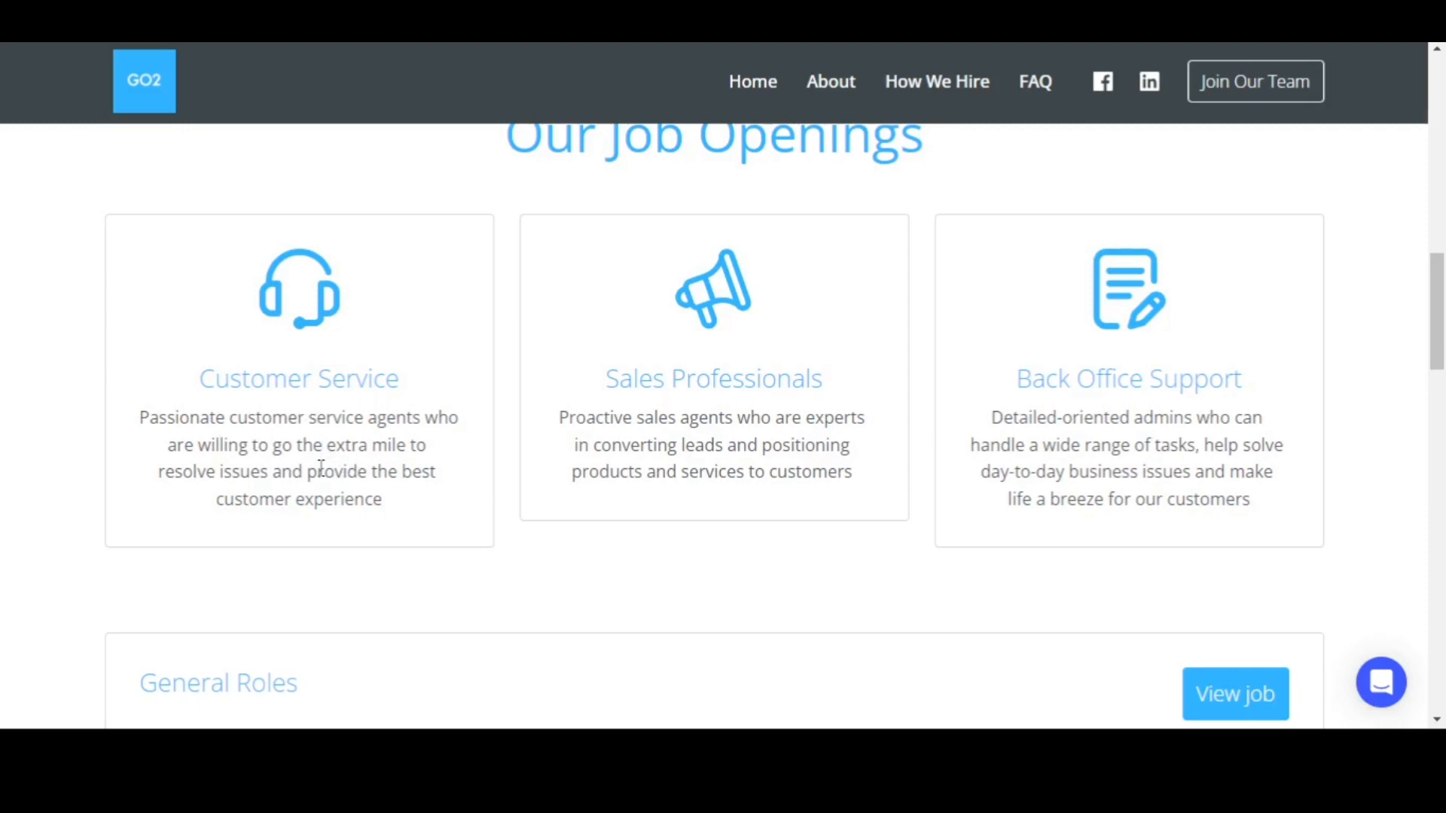
{"action": "mouse_move", "coordinate": [353, 506]}
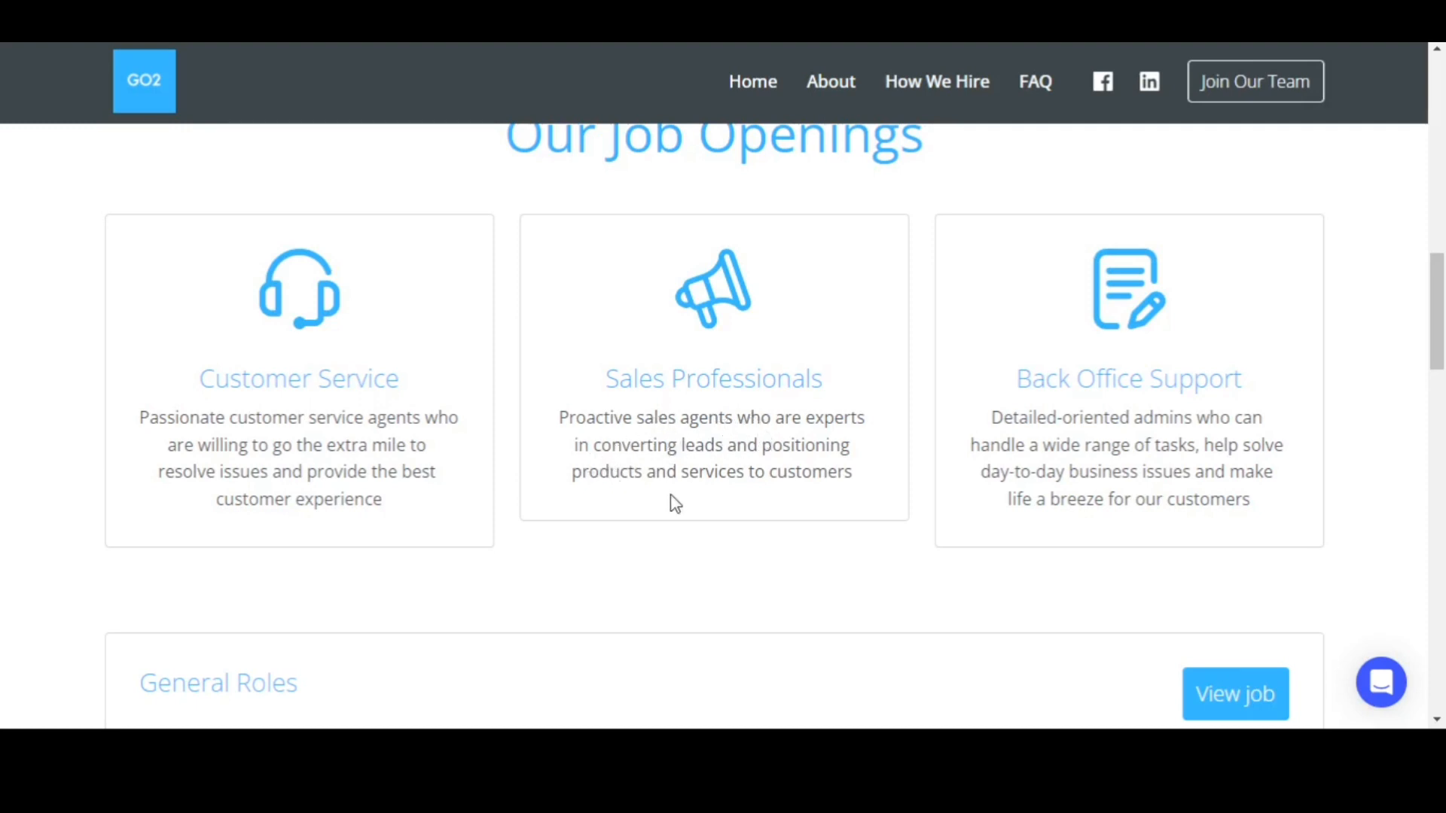
{"action": "mouse_move", "coordinate": [702, 498]}
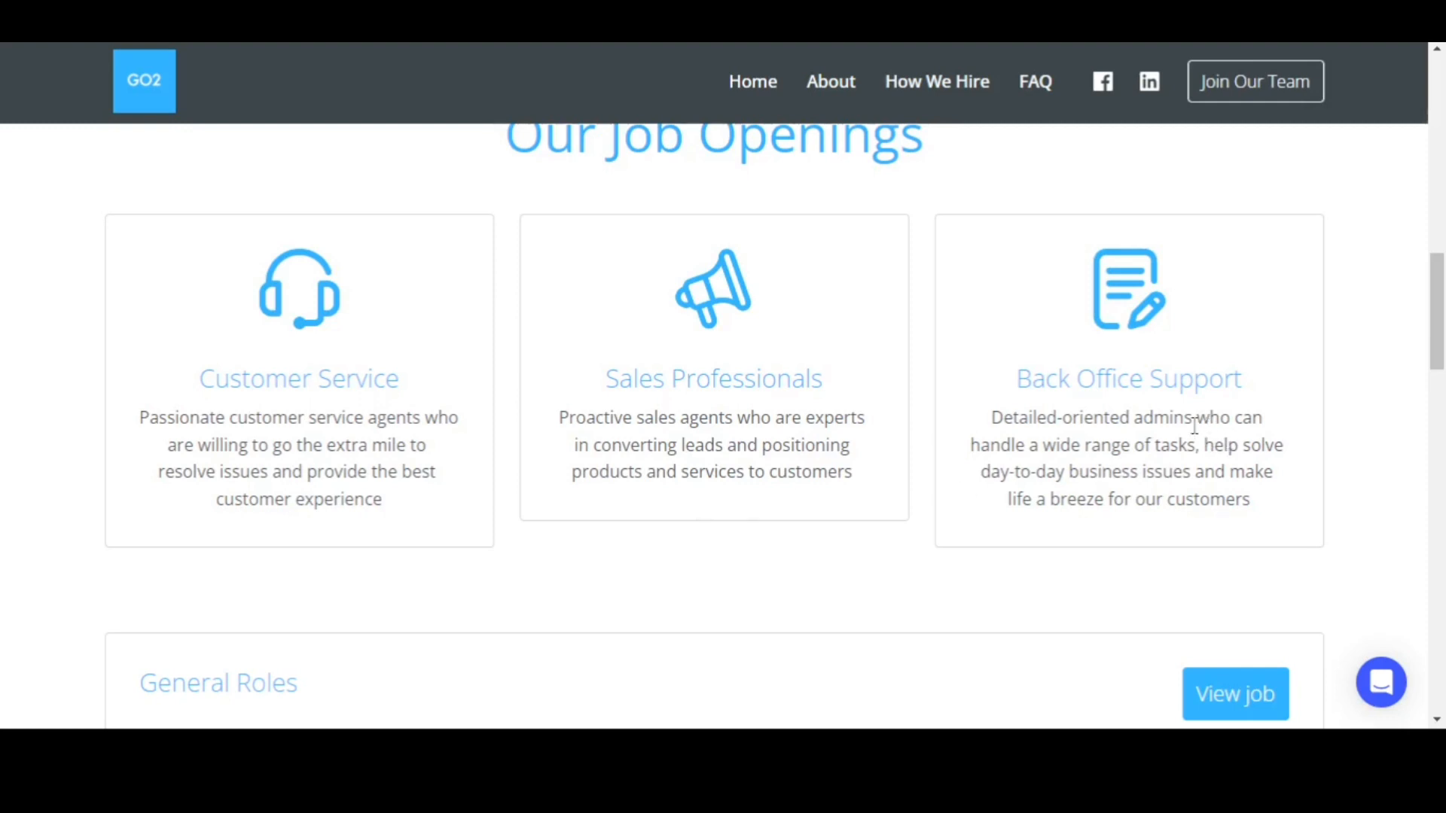
{"action": "mouse_move", "coordinate": [1124, 452]}
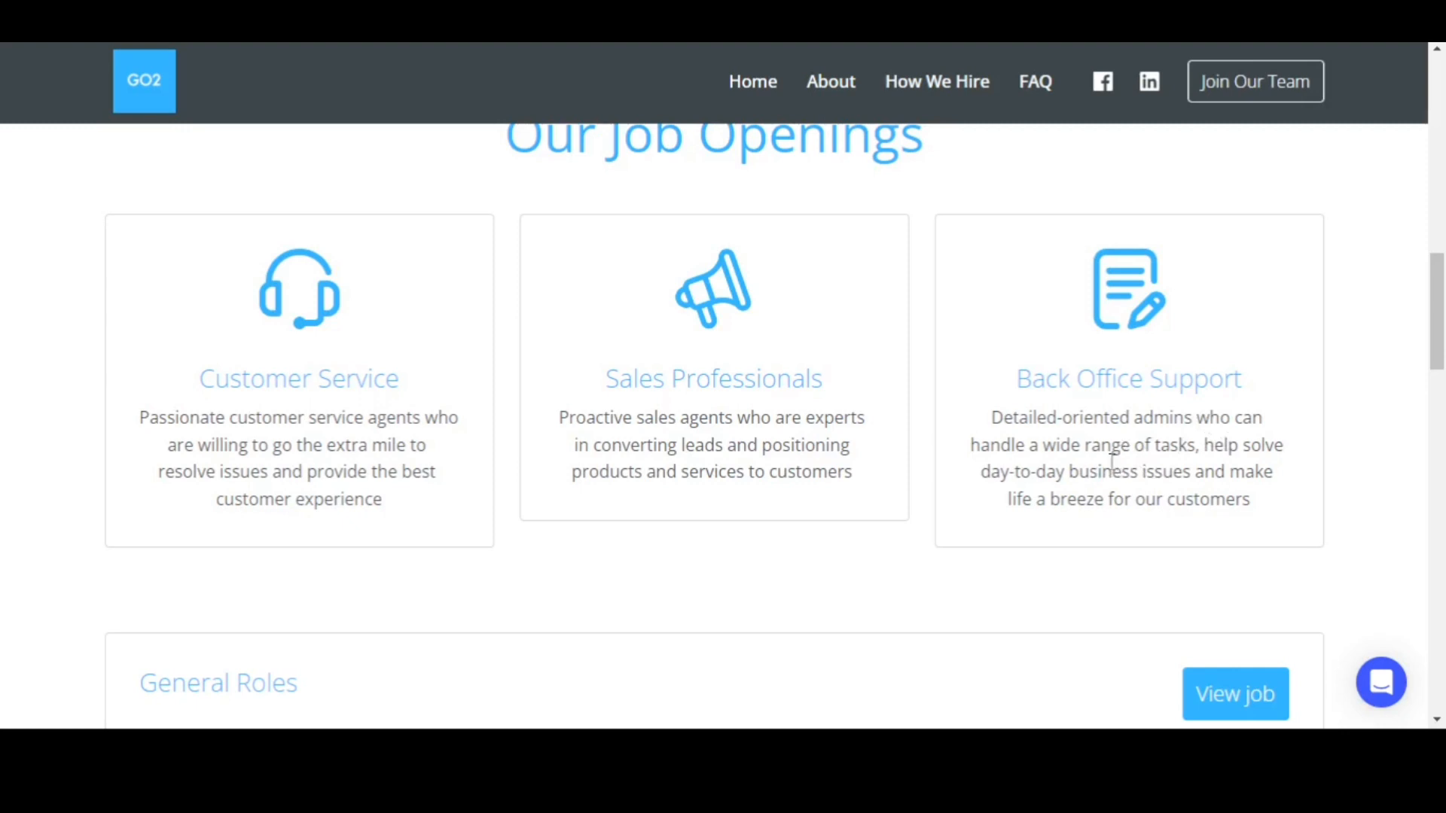
{"action": "mouse_move", "coordinate": [1166, 476]}
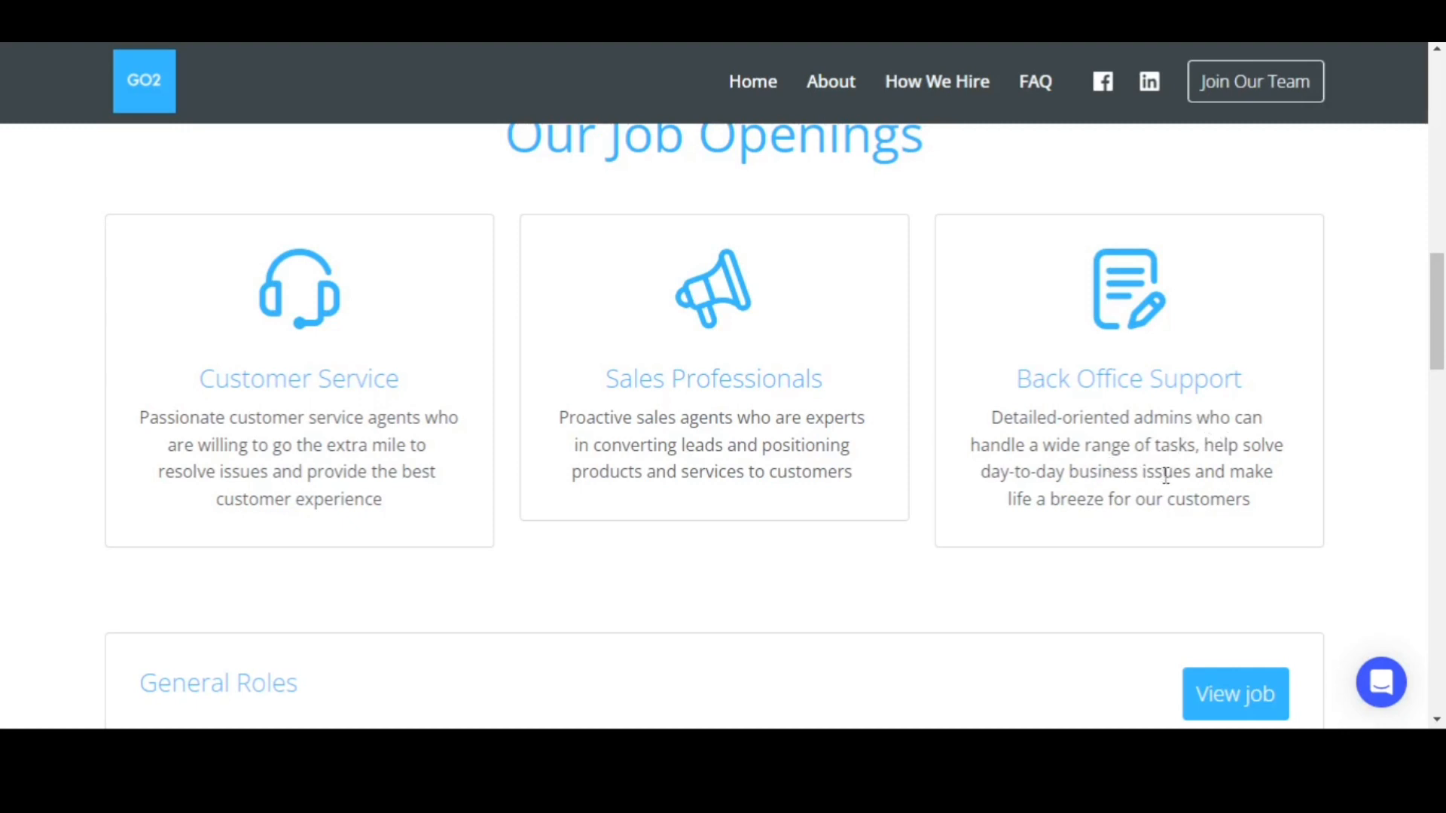
{"action": "mouse_move", "coordinate": [1139, 498]}
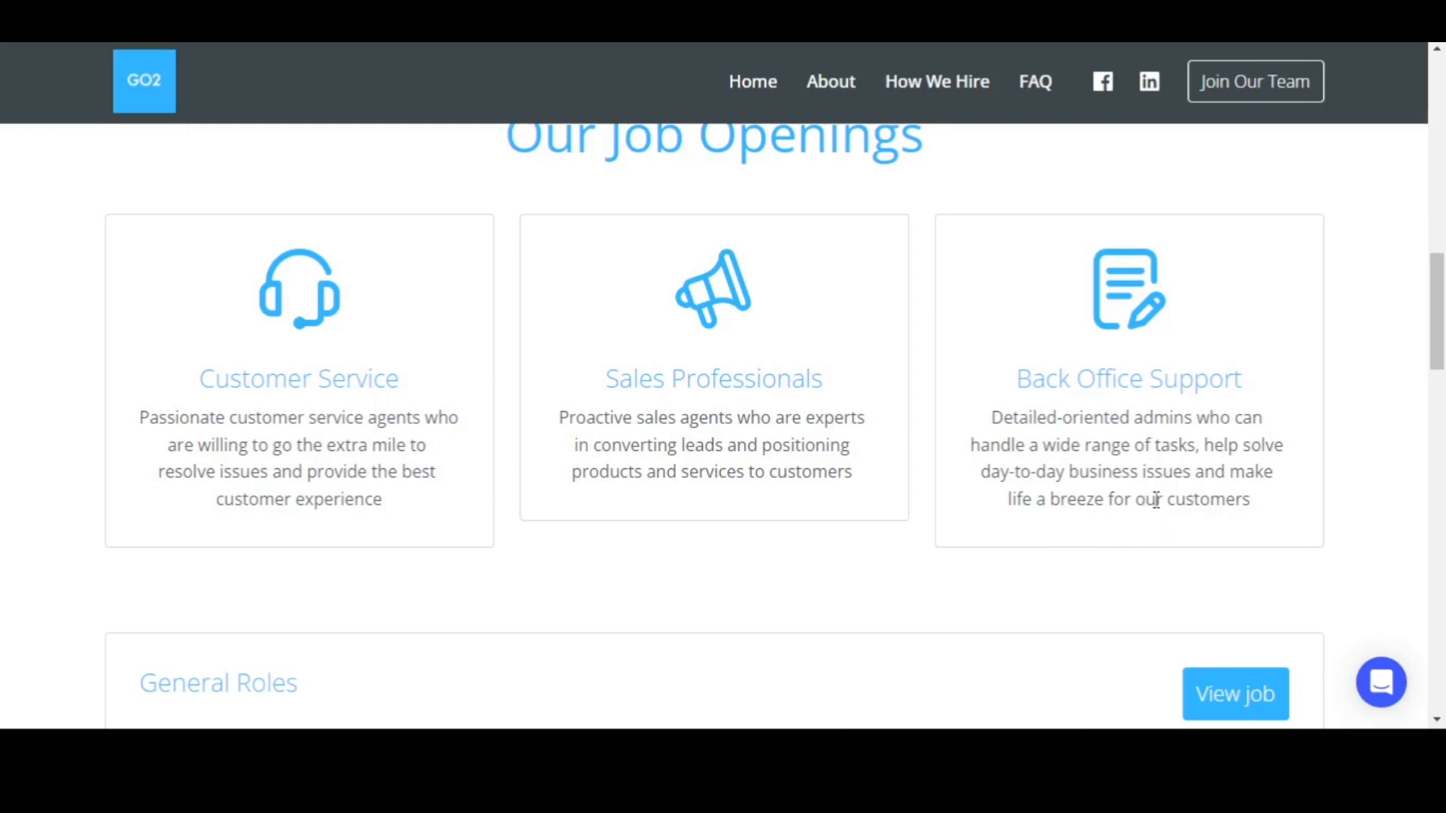
{"action": "scroll", "scroll_direction": "down", "scroll_amount": 3}
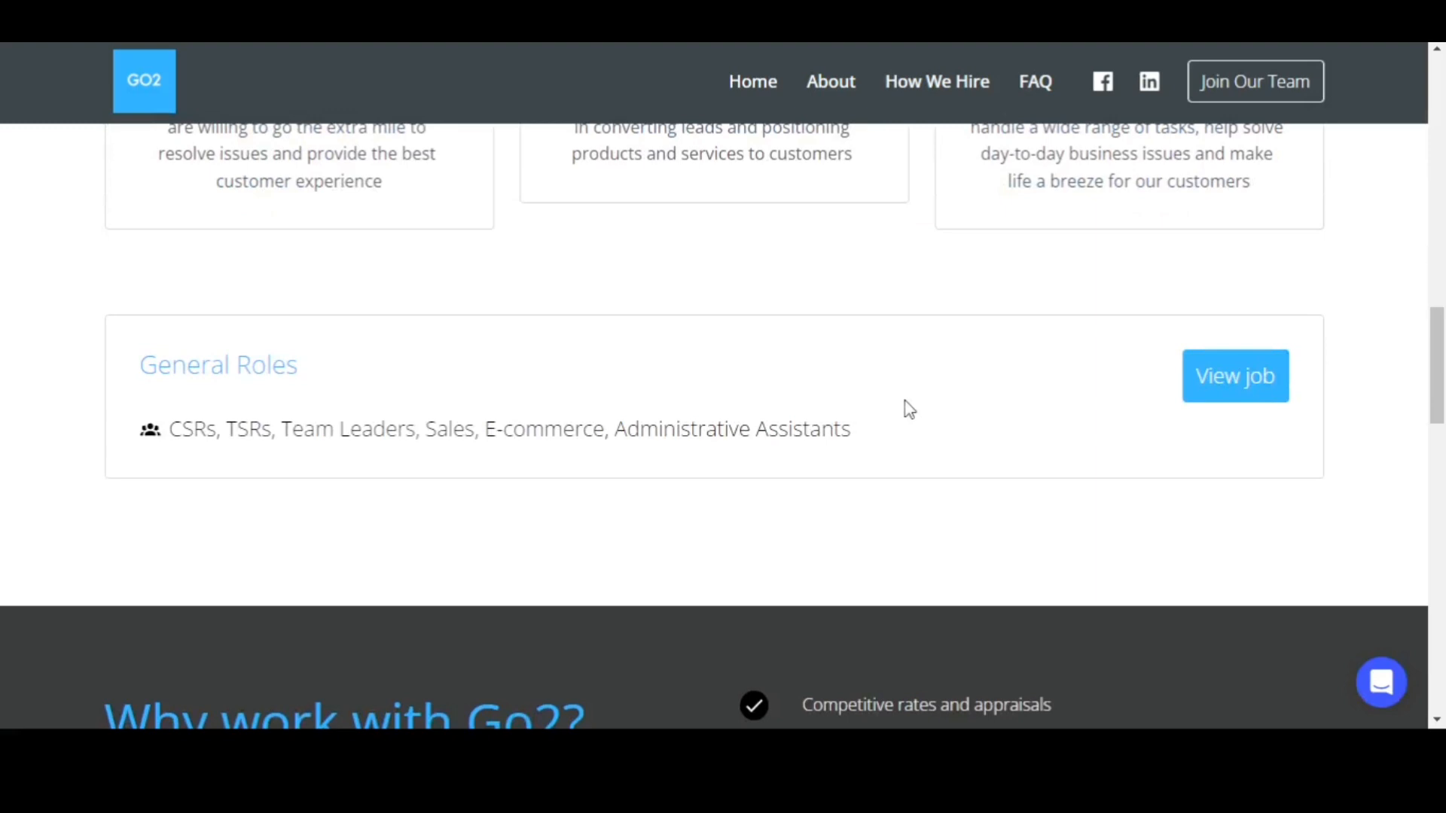
{"action": "mouse_move", "coordinate": [834, 454]}
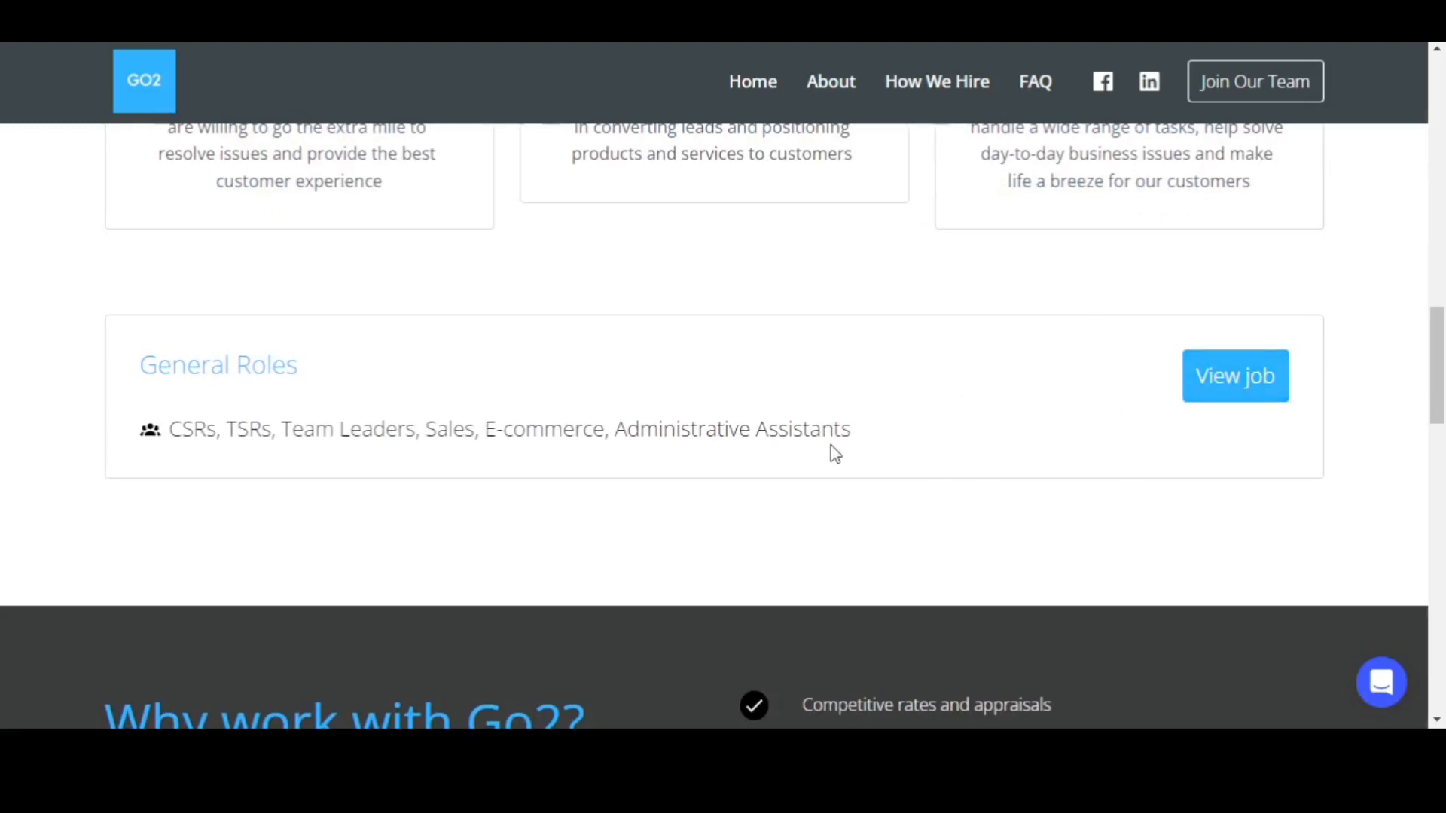
{"action": "left_click", "coordinate": [1235, 377]}
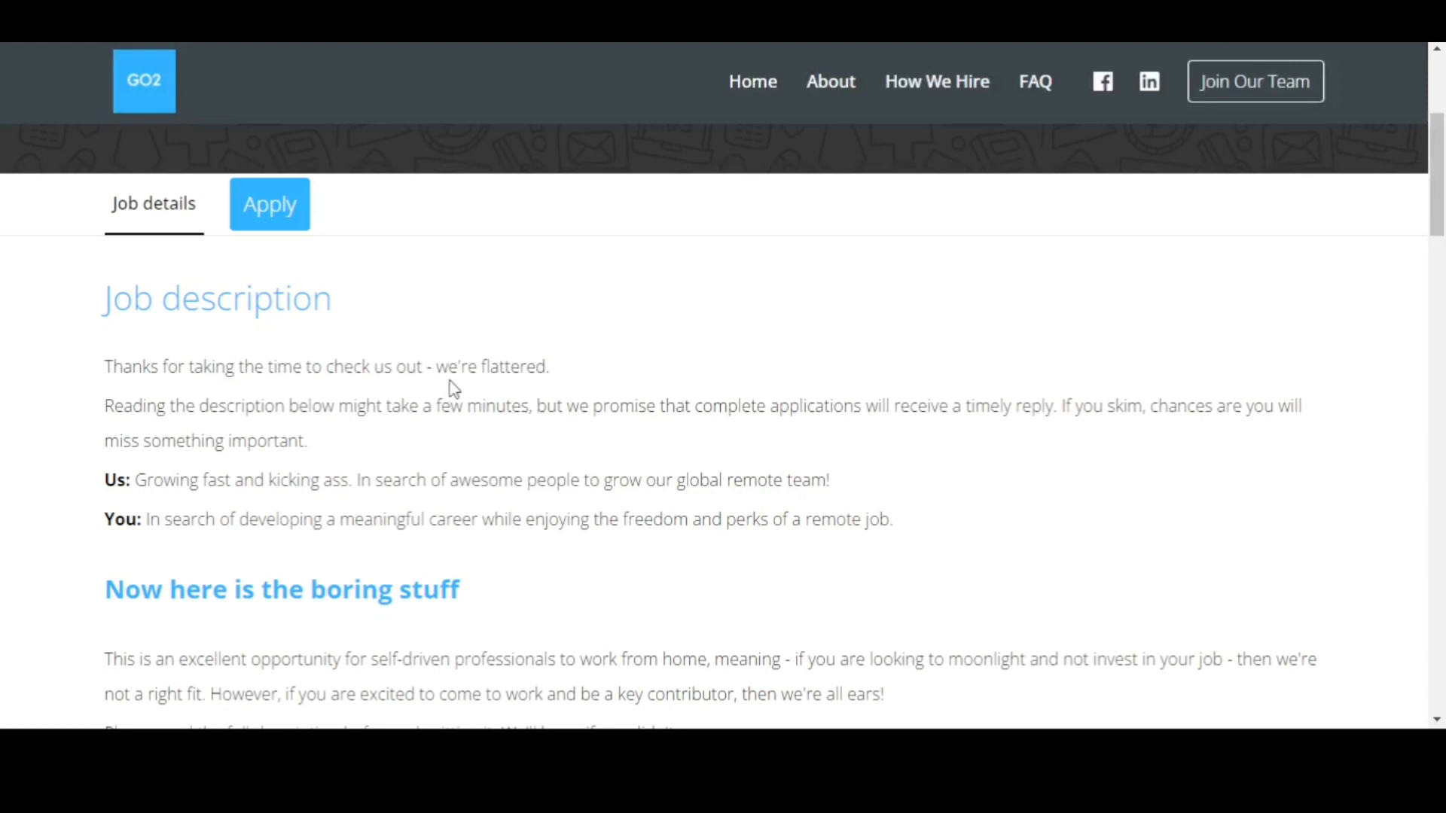
{"action": "mouse_move", "coordinate": [432, 401]}
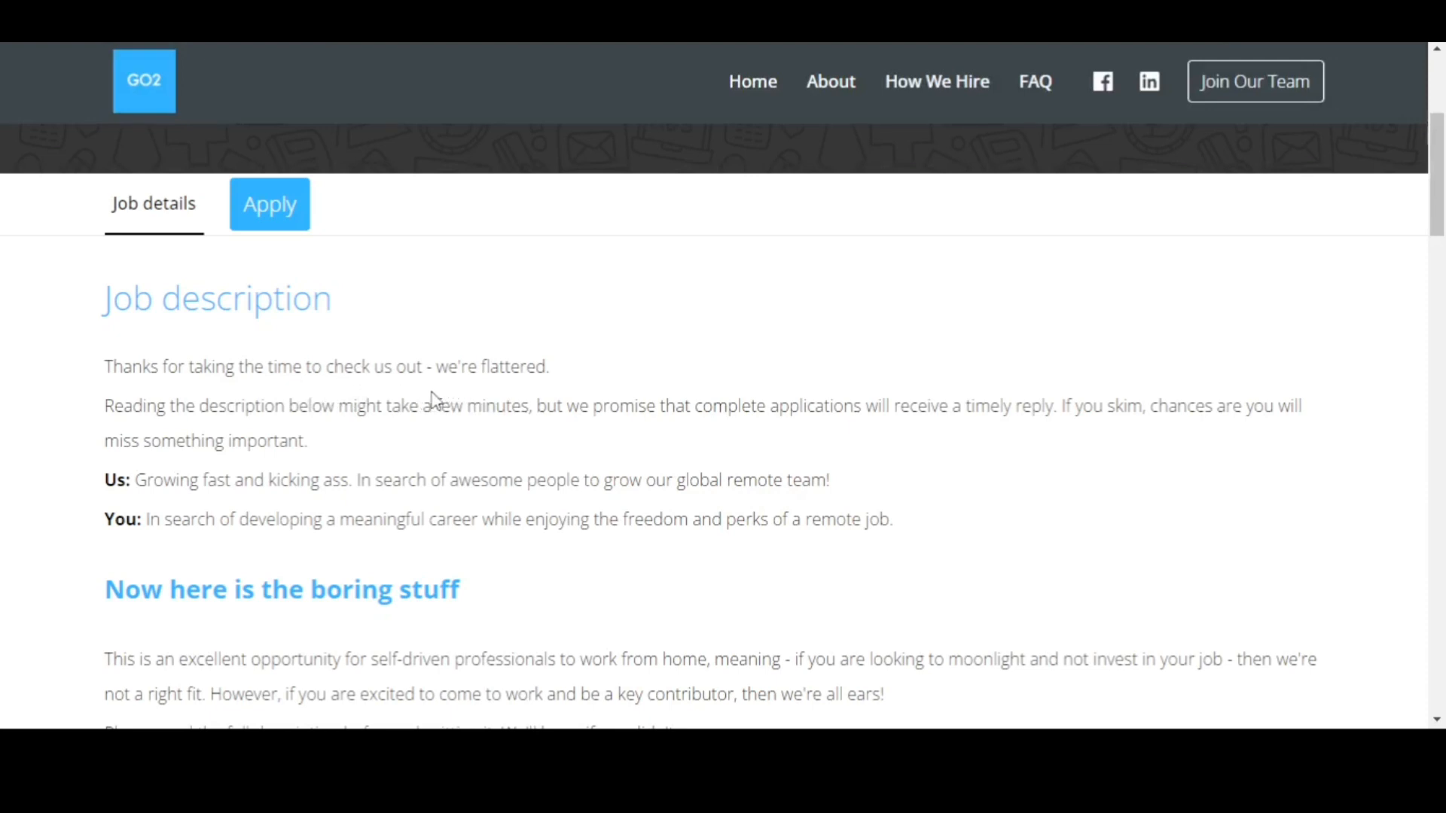
{"action": "scroll", "scroll_direction": "down", "scroll_amount": 3}
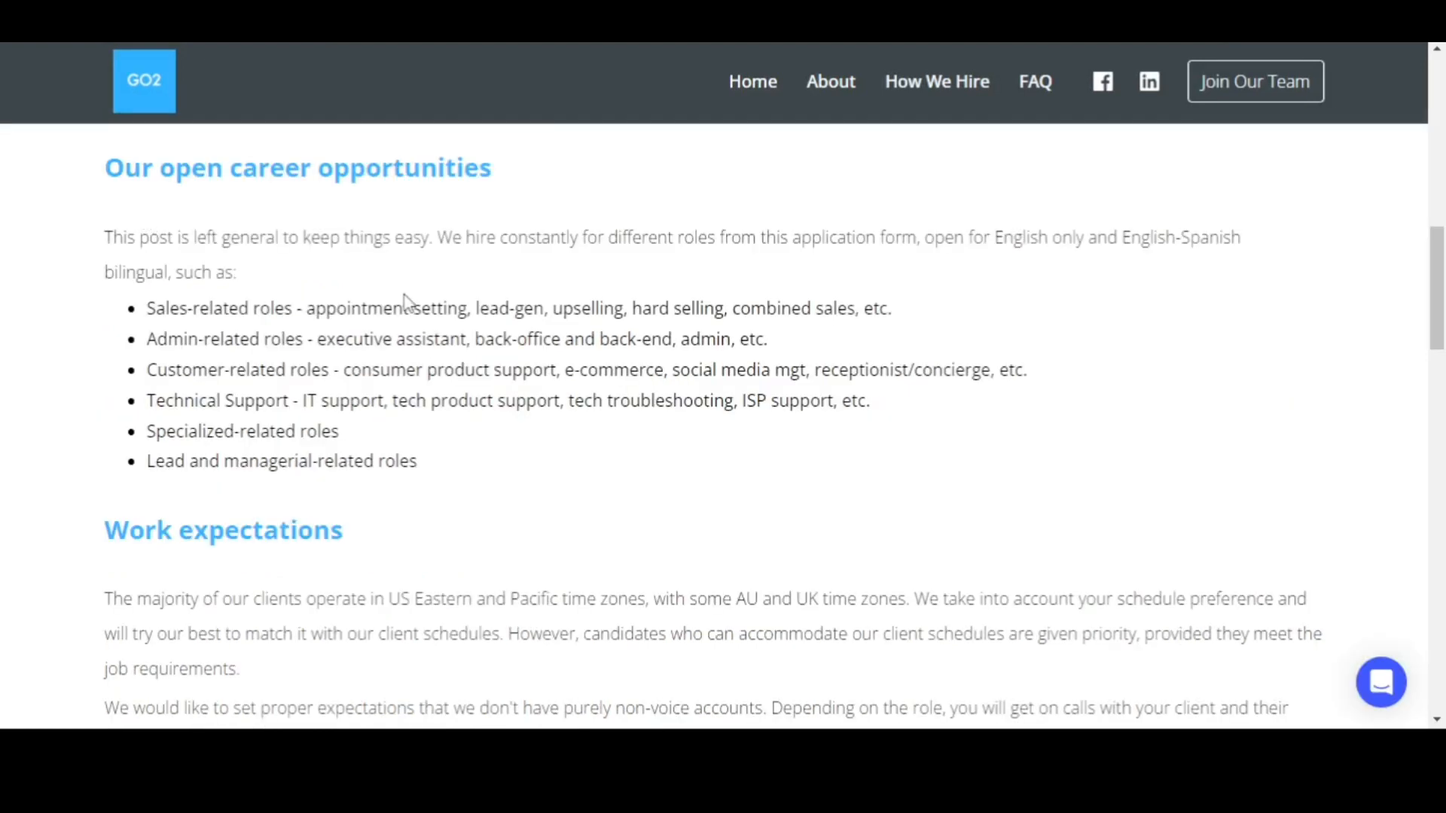
{"action": "mouse_move", "coordinate": [195, 364]}
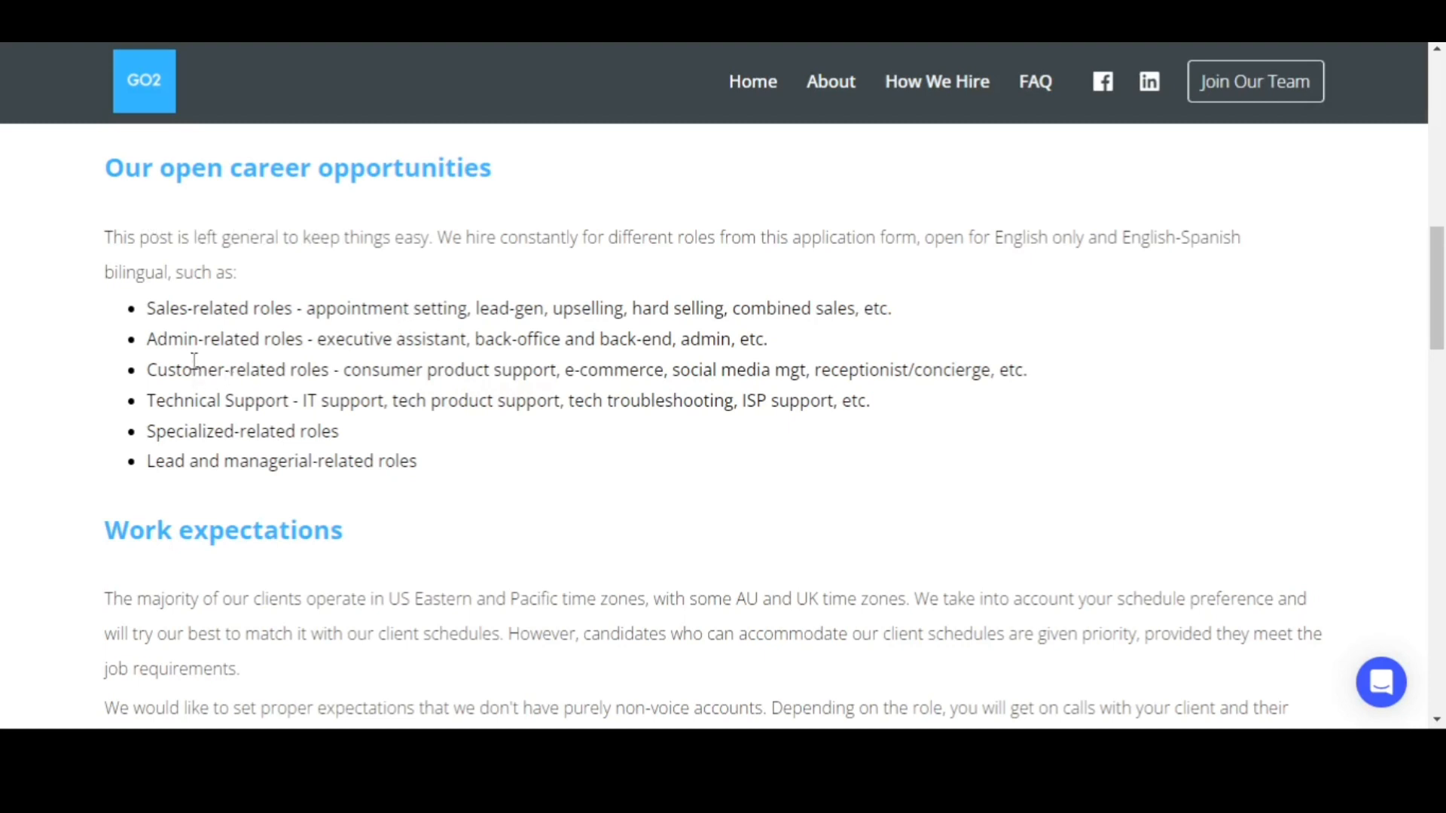
{"action": "mouse_move", "coordinate": [311, 333]}
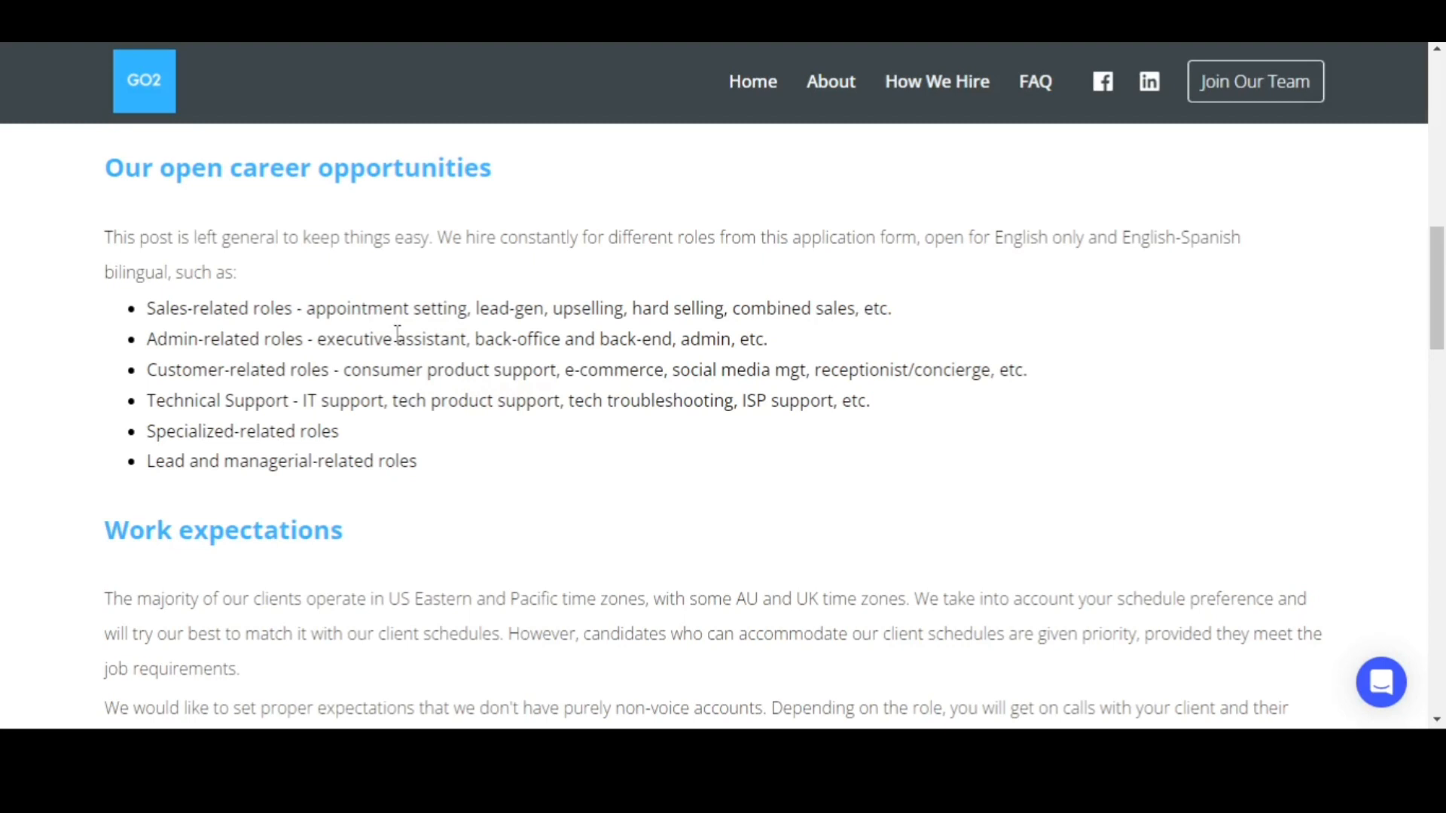
{"action": "mouse_move", "coordinate": [524, 347]}
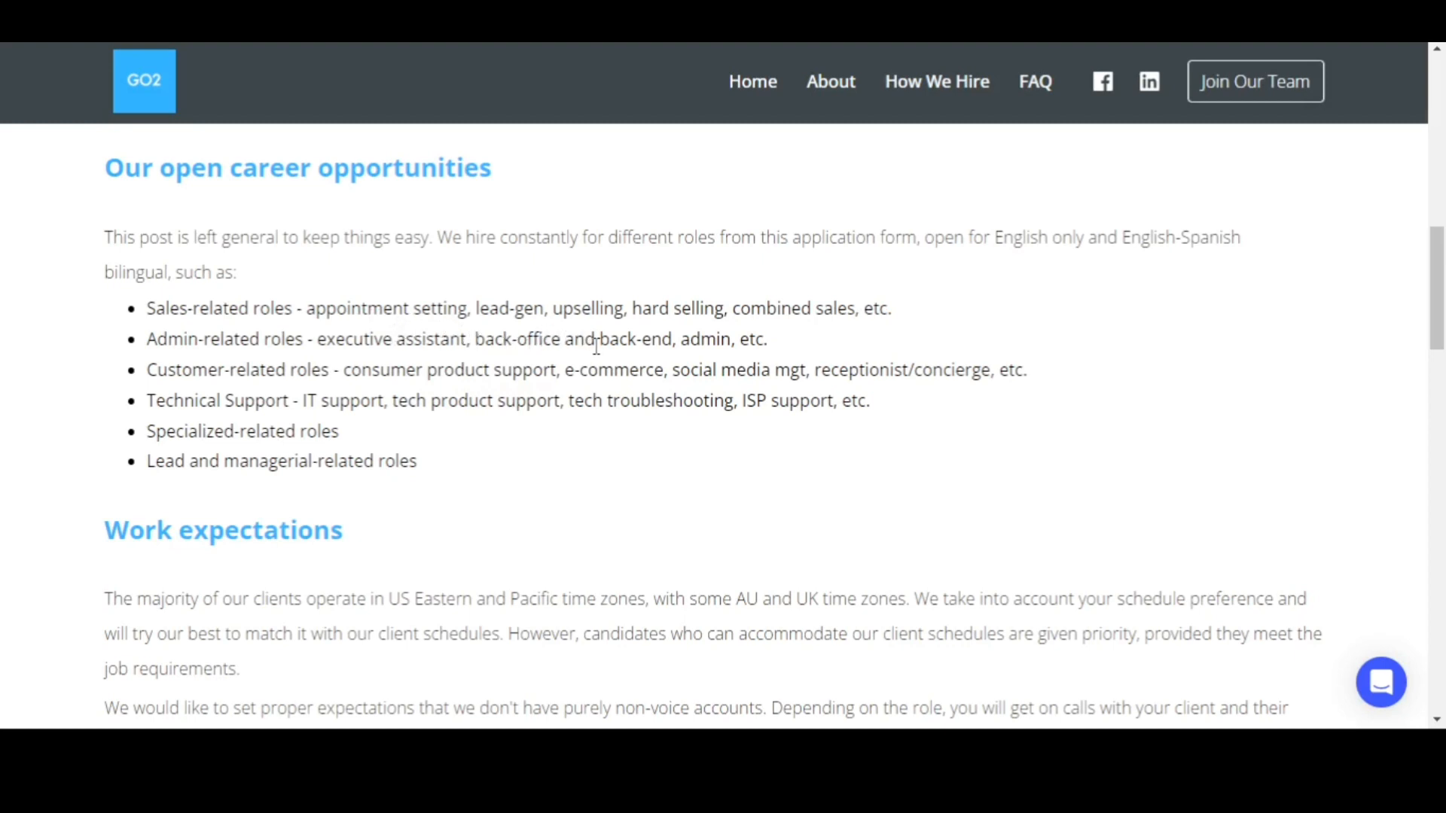
{"action": "mouse_move", "coordinate": [827, 334]}
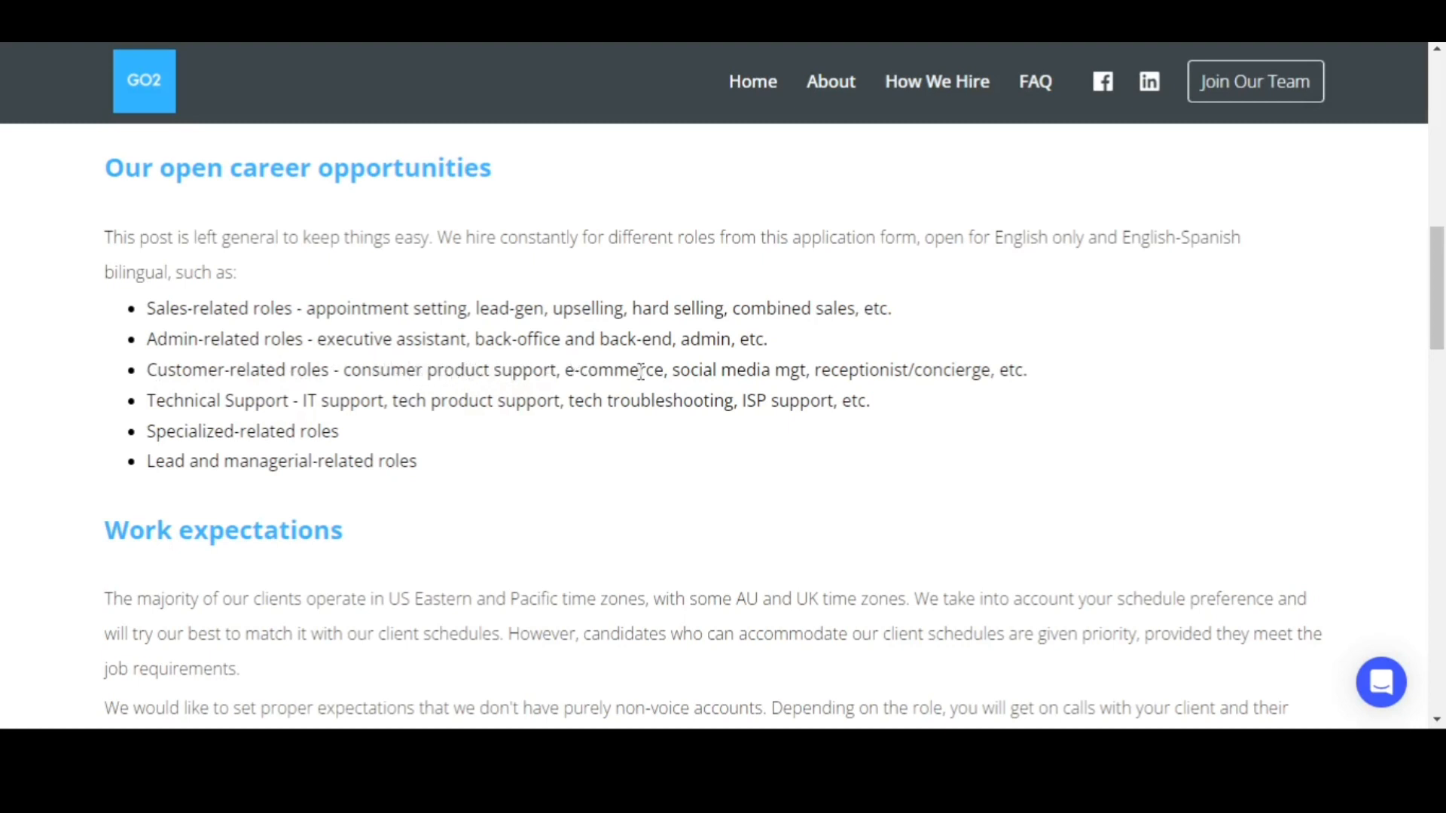
{"action": "mouse_move", "coordinate": [708, 362]}
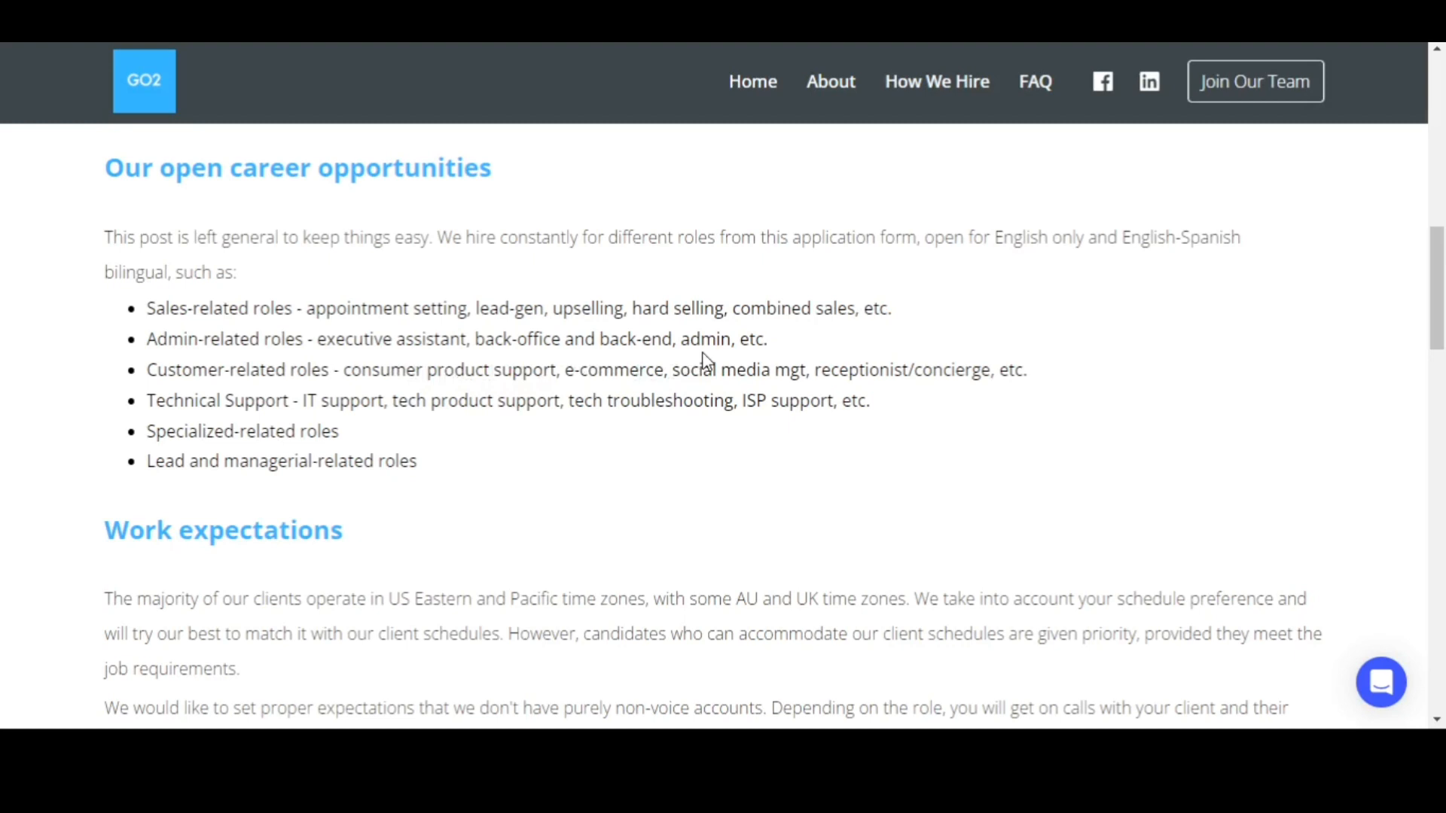
{"action": "mouse_move", "coordinate": [208, 421]}
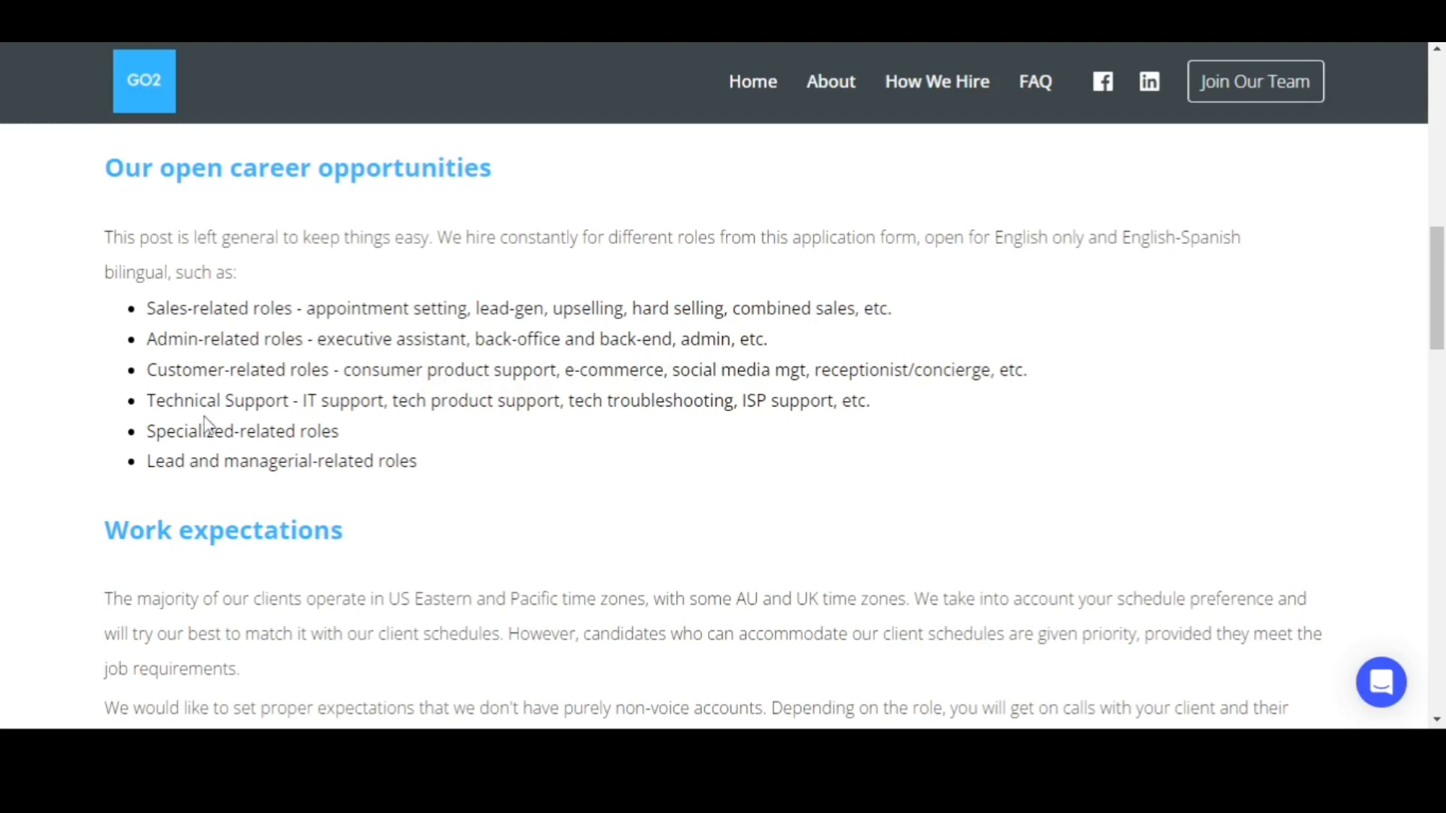
{"action": "mouse_move", "coordinate": [424, 380]}
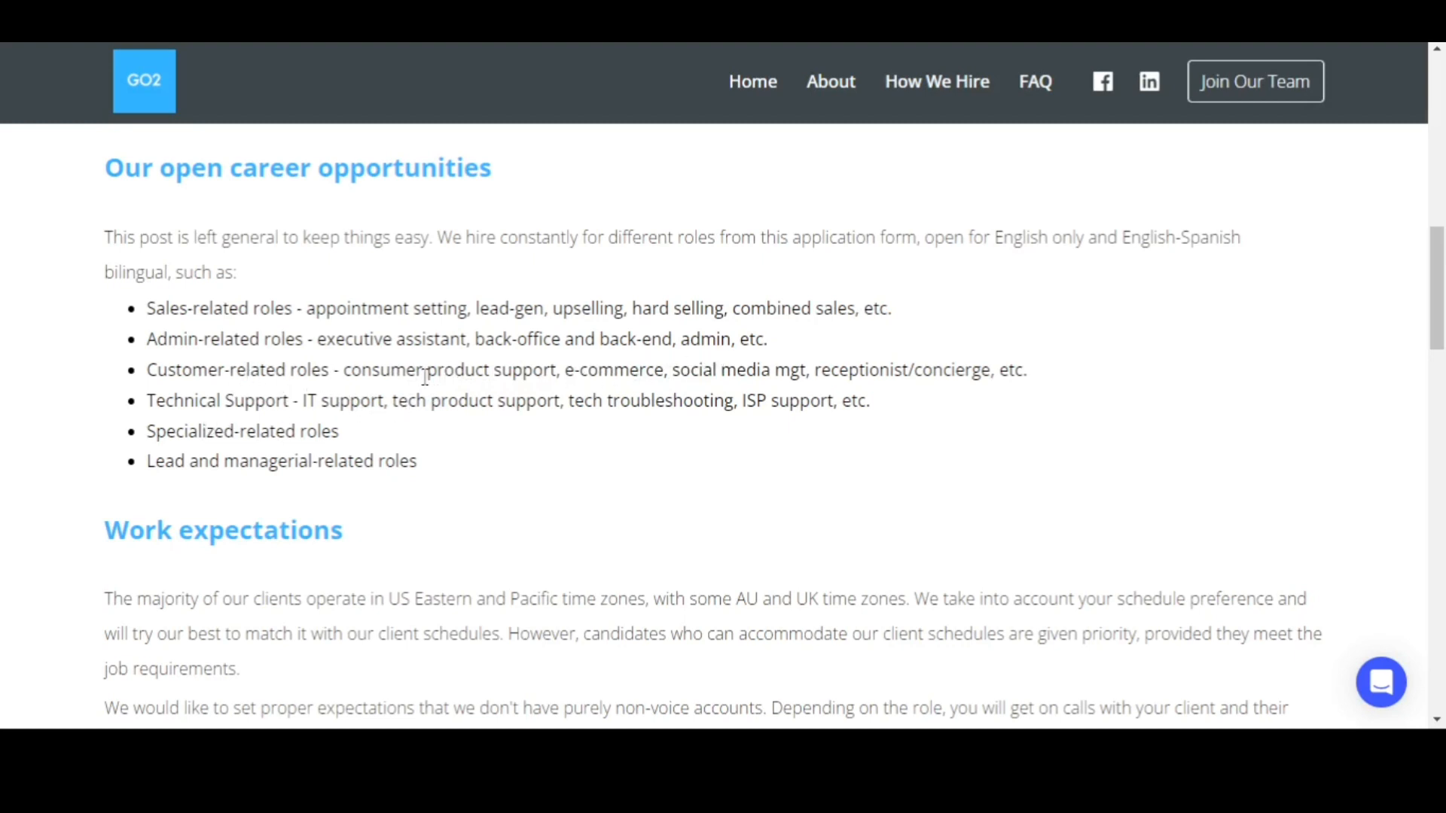
{"action": "mouse_move", "coordinate": [575, 400]}
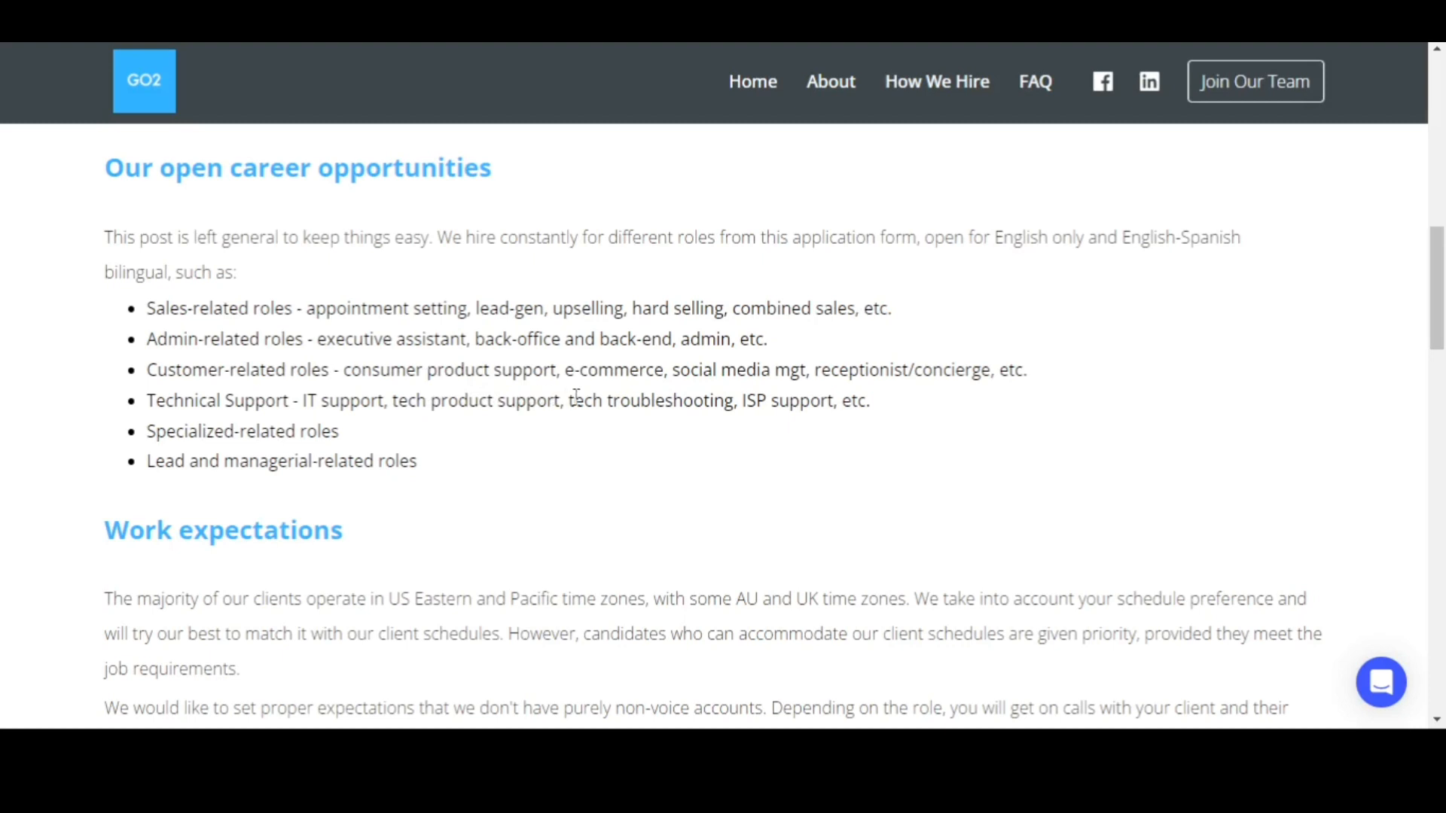
{"action": "mouse_move", "coordinate": [819, 395]}
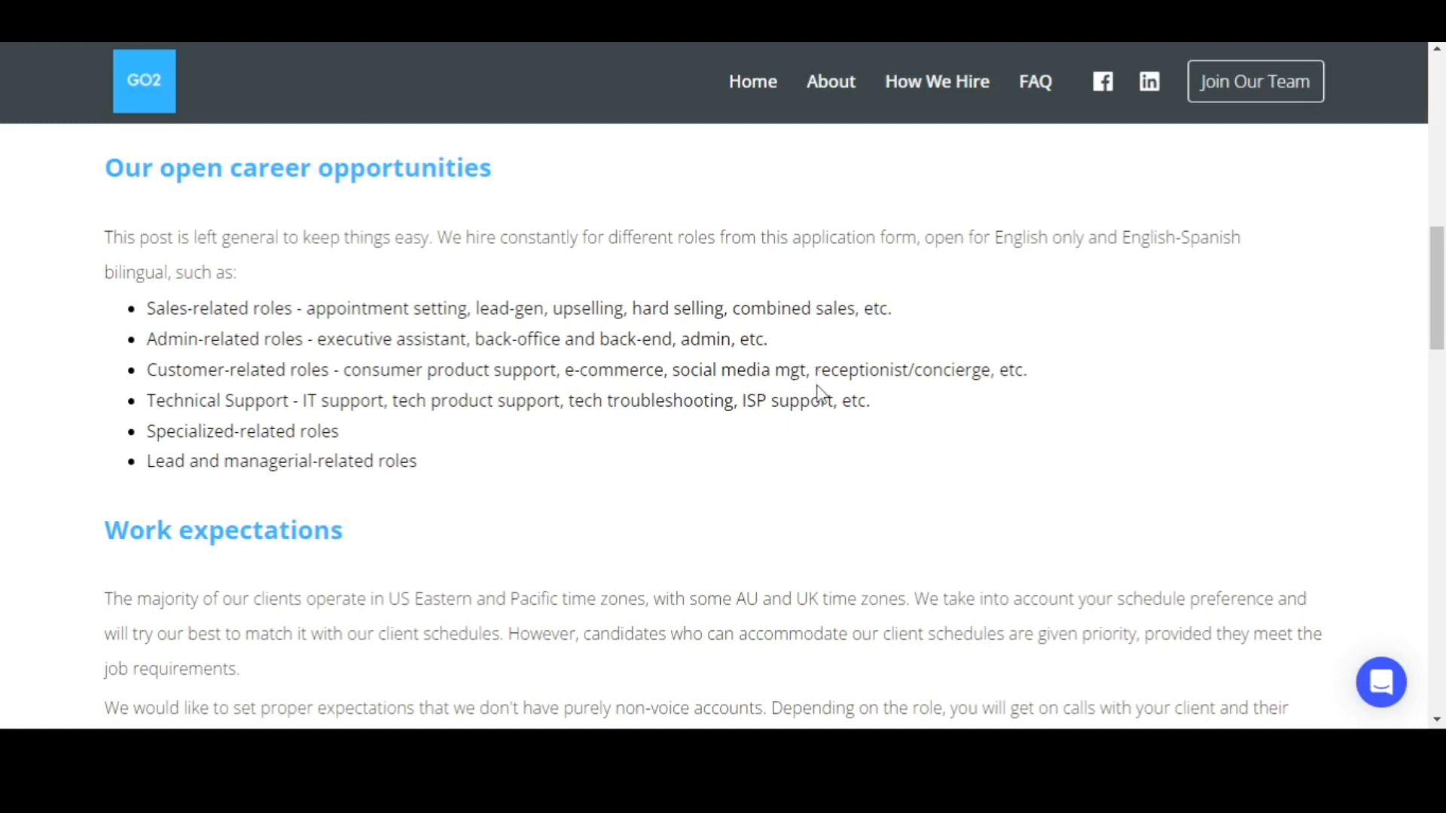
{"action": "mouse_move", "coordinate": [899, 398]}
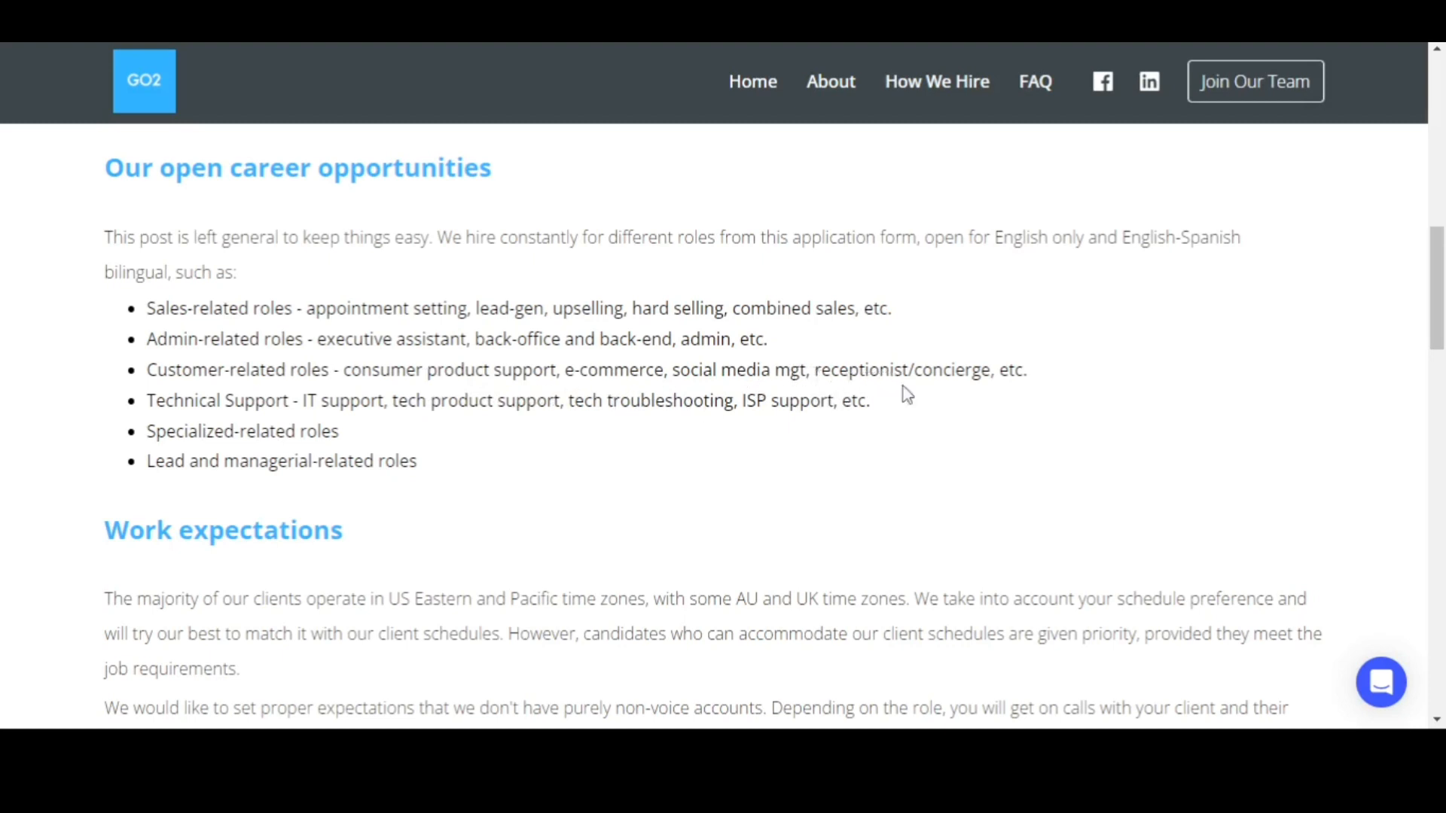
{"action": "mouse_move", "coordinate": [210, 421]}
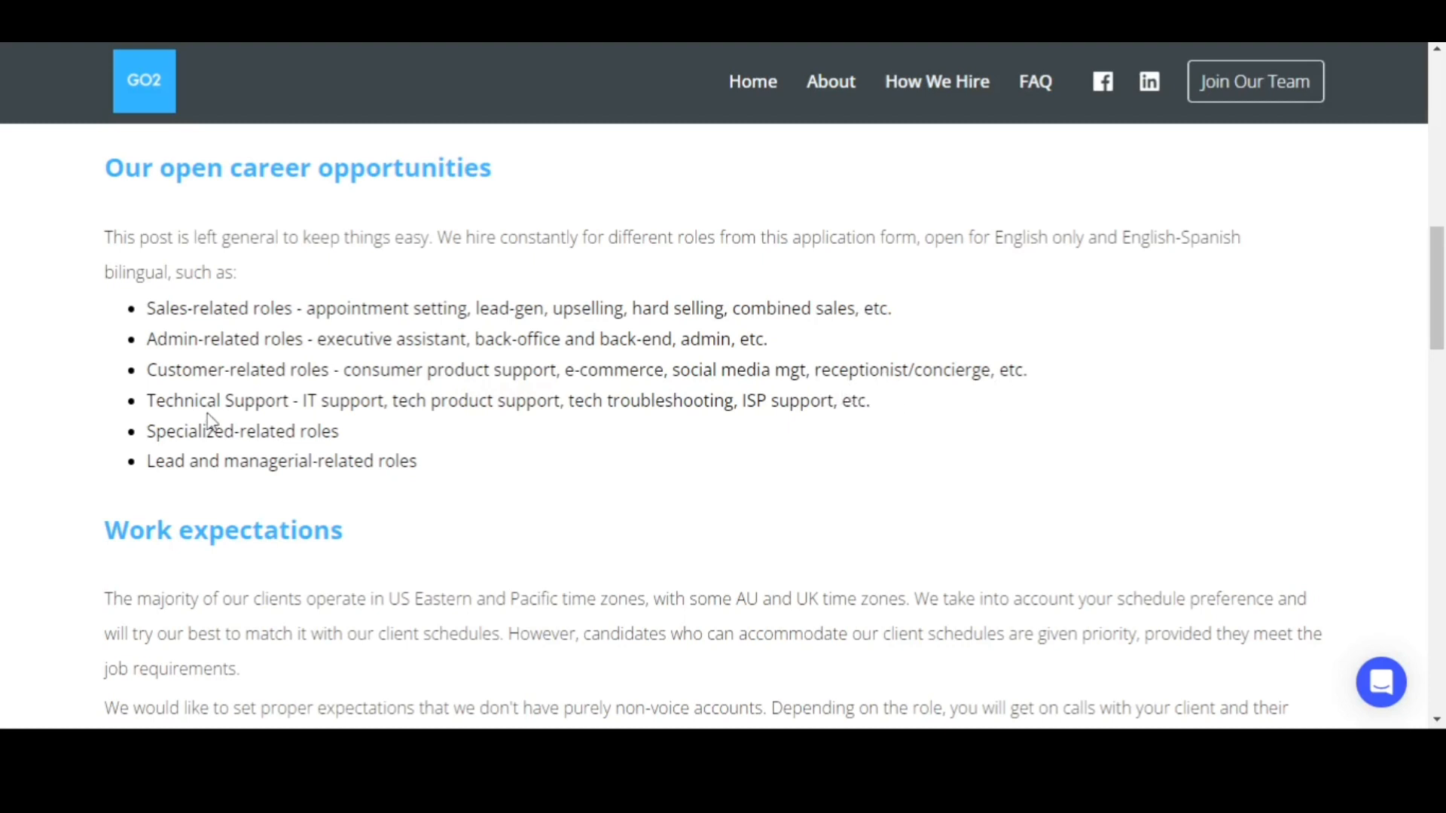
{"action": "mouse_move", "coordinate": [321, 431]}
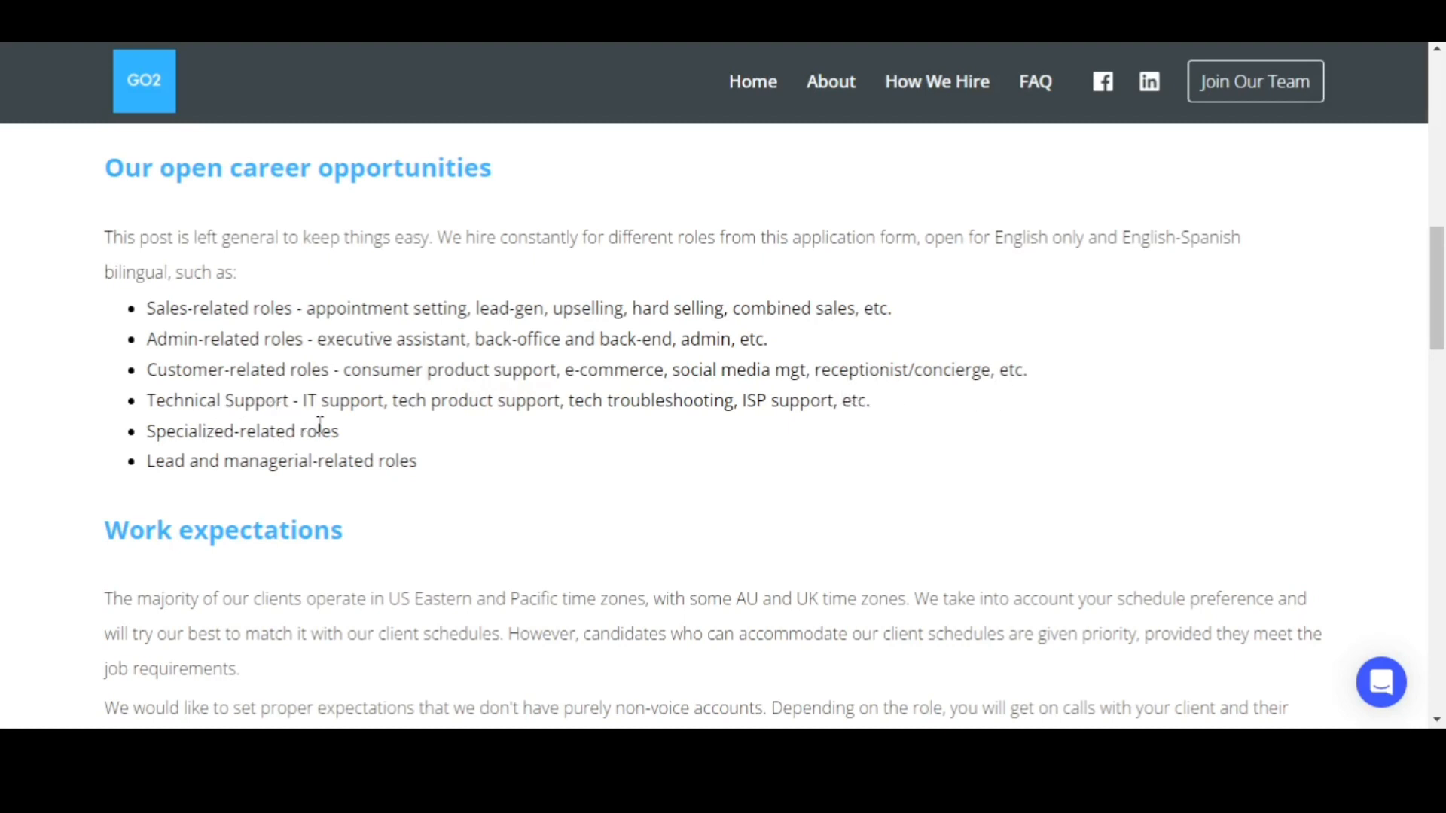
{"action": "mouse_move", "coordinate": [375, 440]}
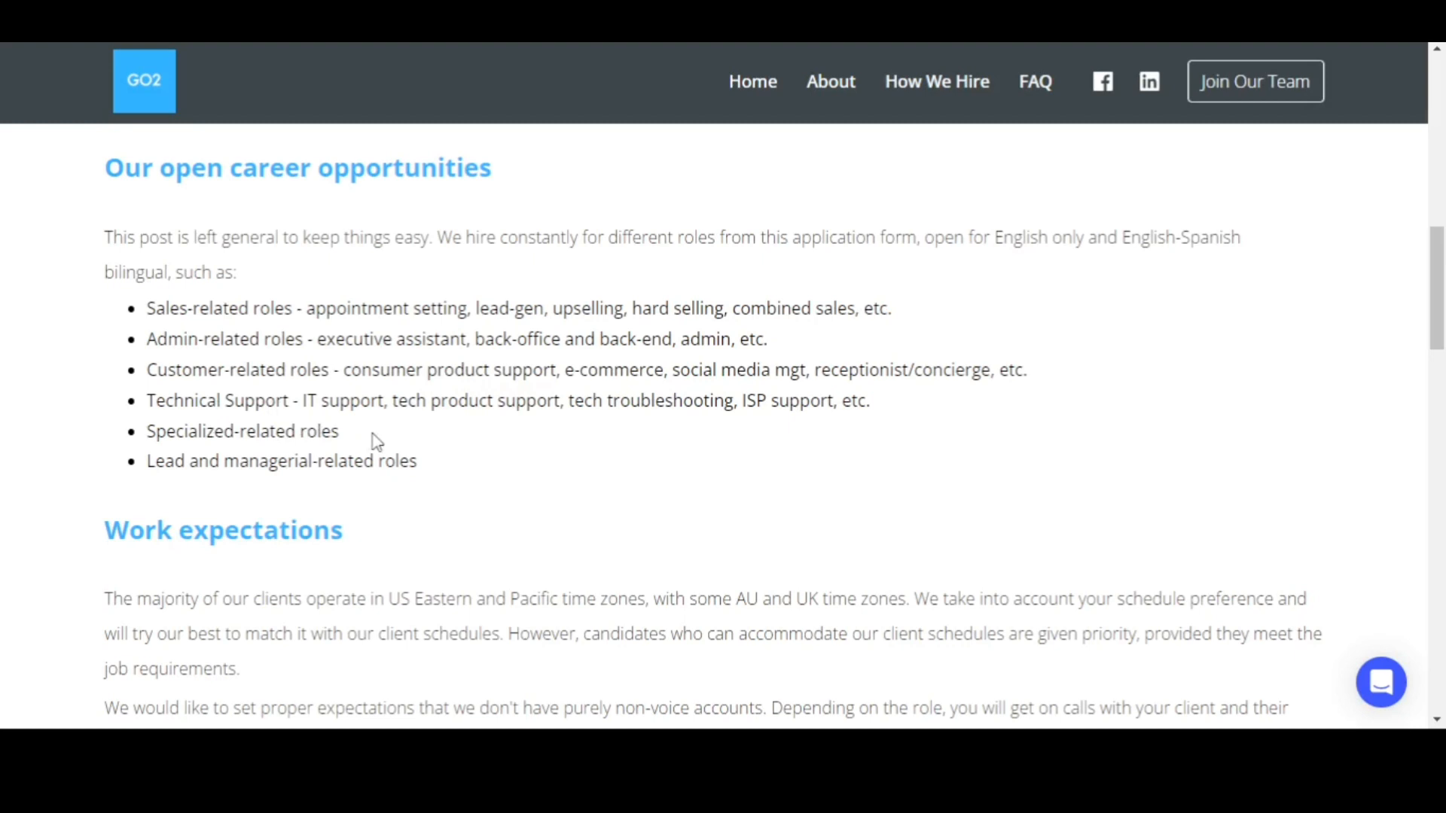
{"action": "mouse_move", "coordinate": [578, 445]}
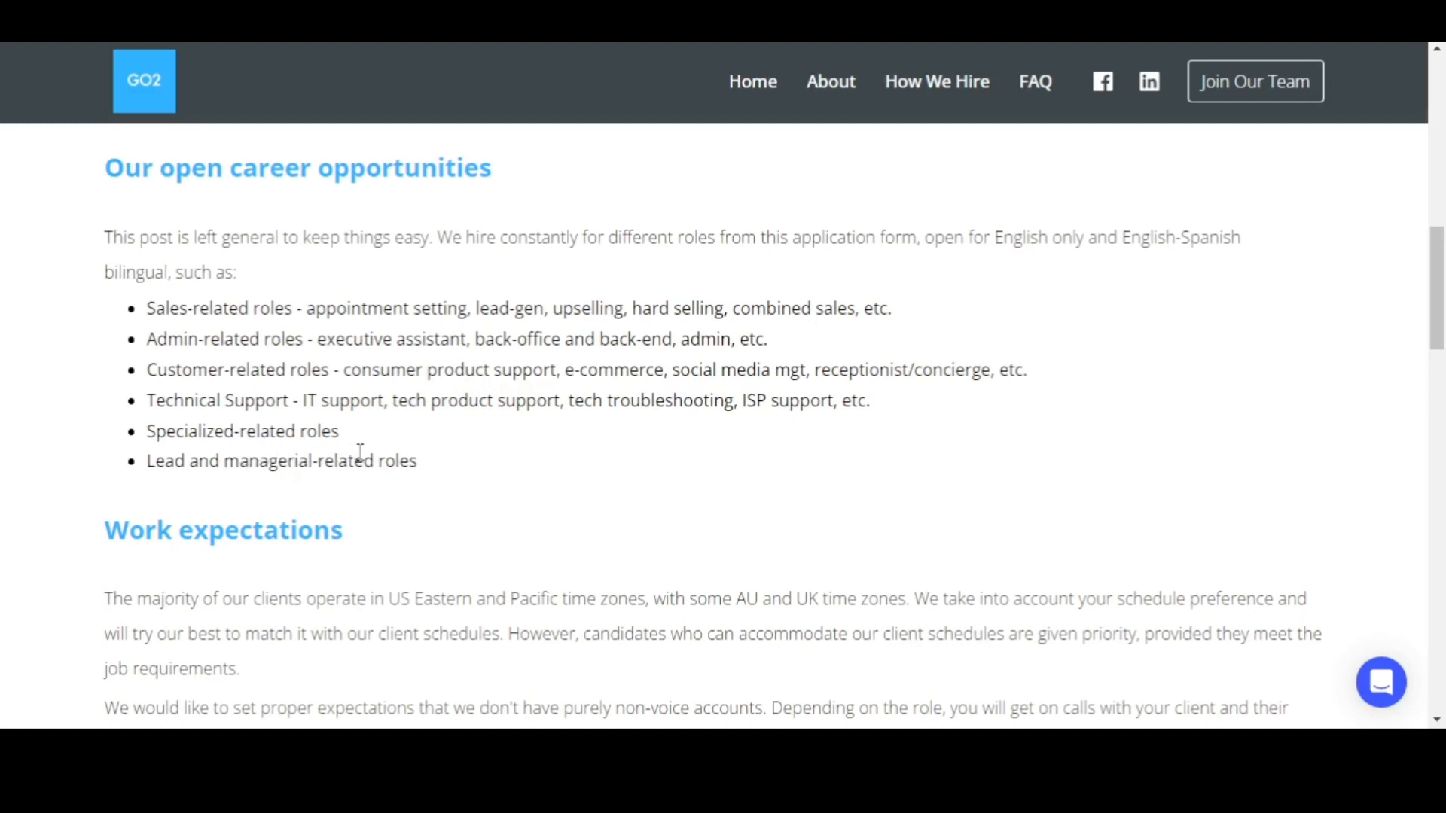
{"action": "mouse_move", "coordinate": [386, 494]}
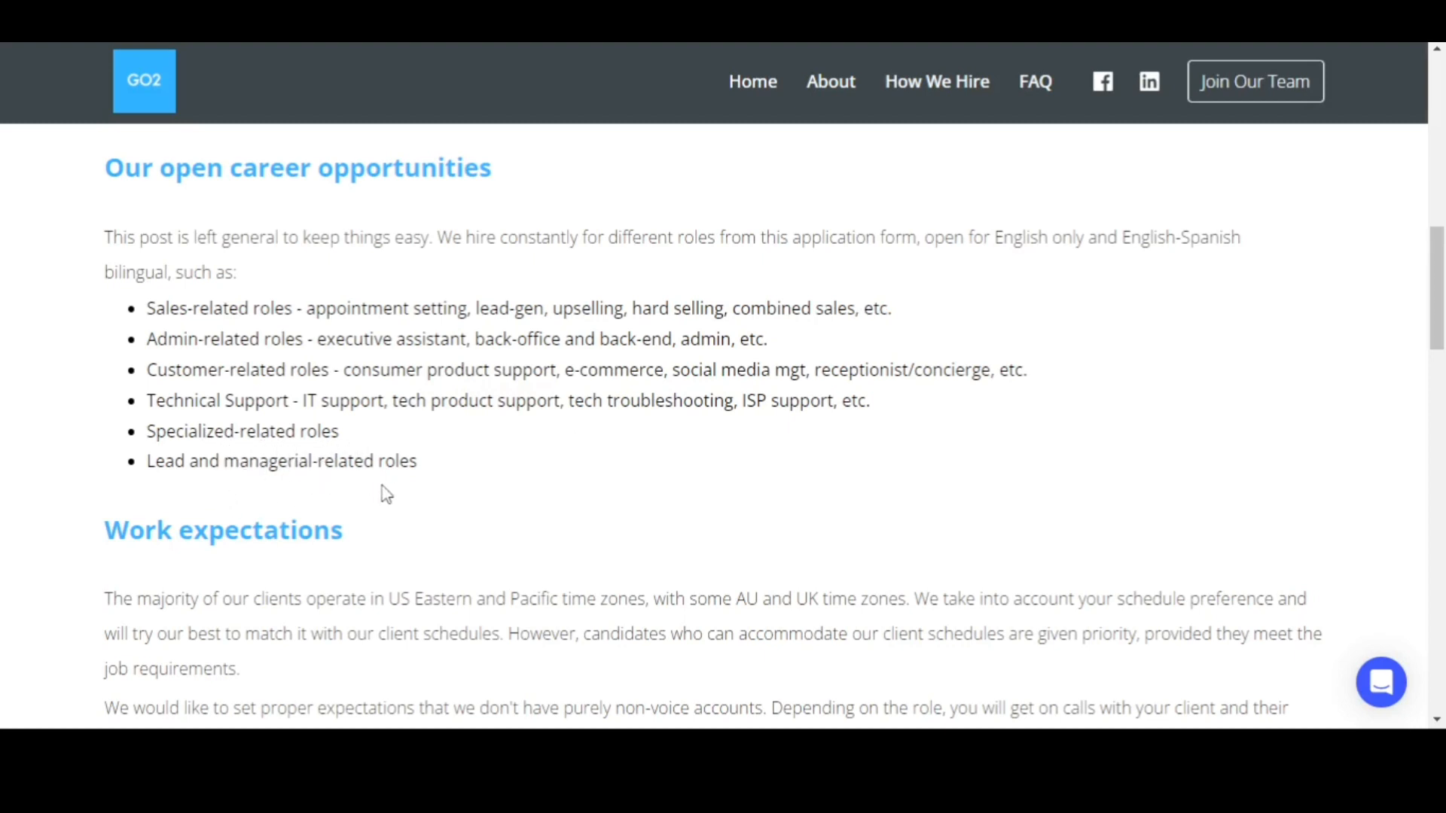
- Scroll to Job requirements and highlight the 'one year' experience phrase and the word 'specialization'
{"action": "scroll", "scroll_direction": "down", "scroll_amount": 3}
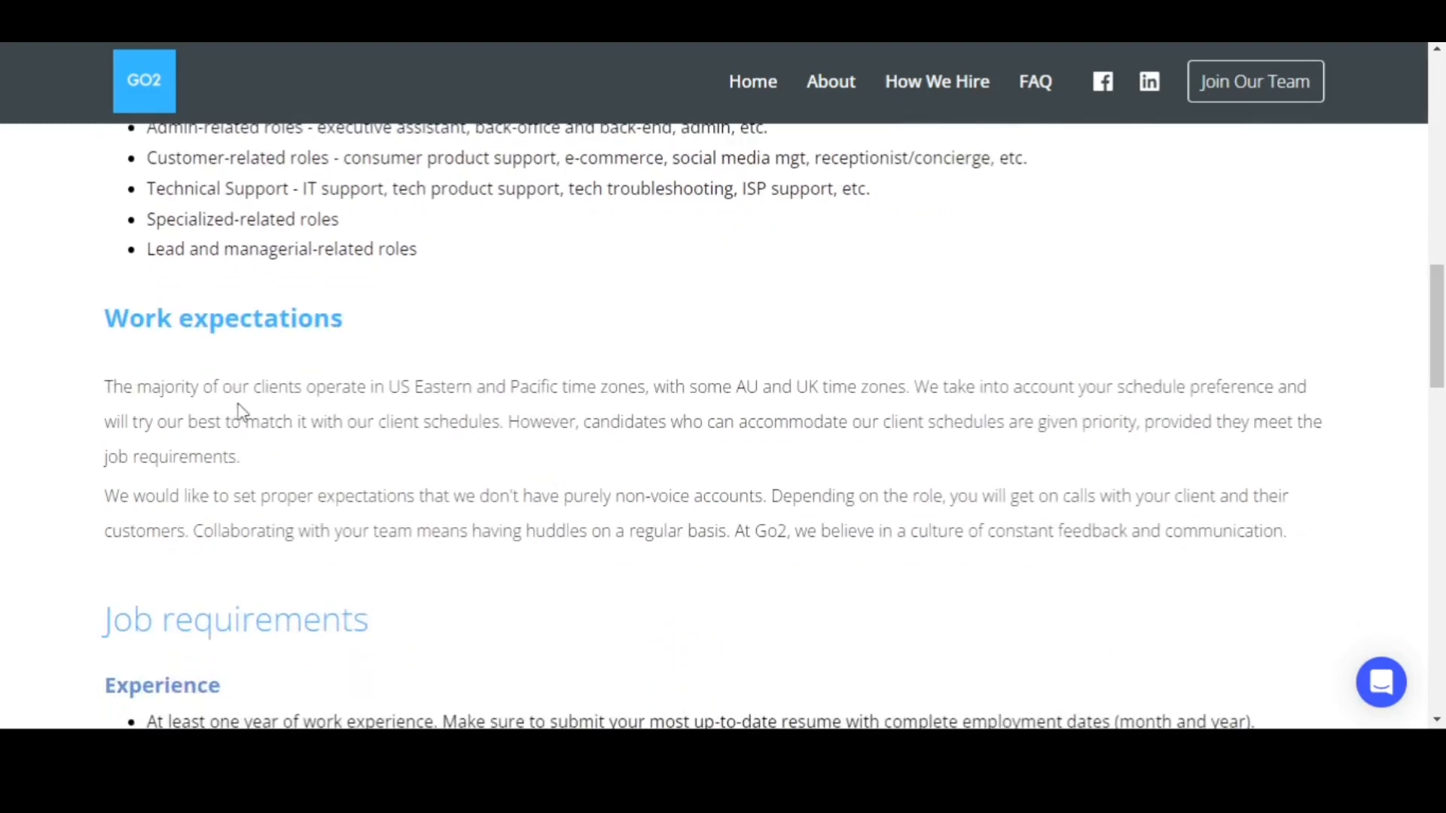
{"action": "scroll", "scroll_direction": "down", "scroll_amount": 3}
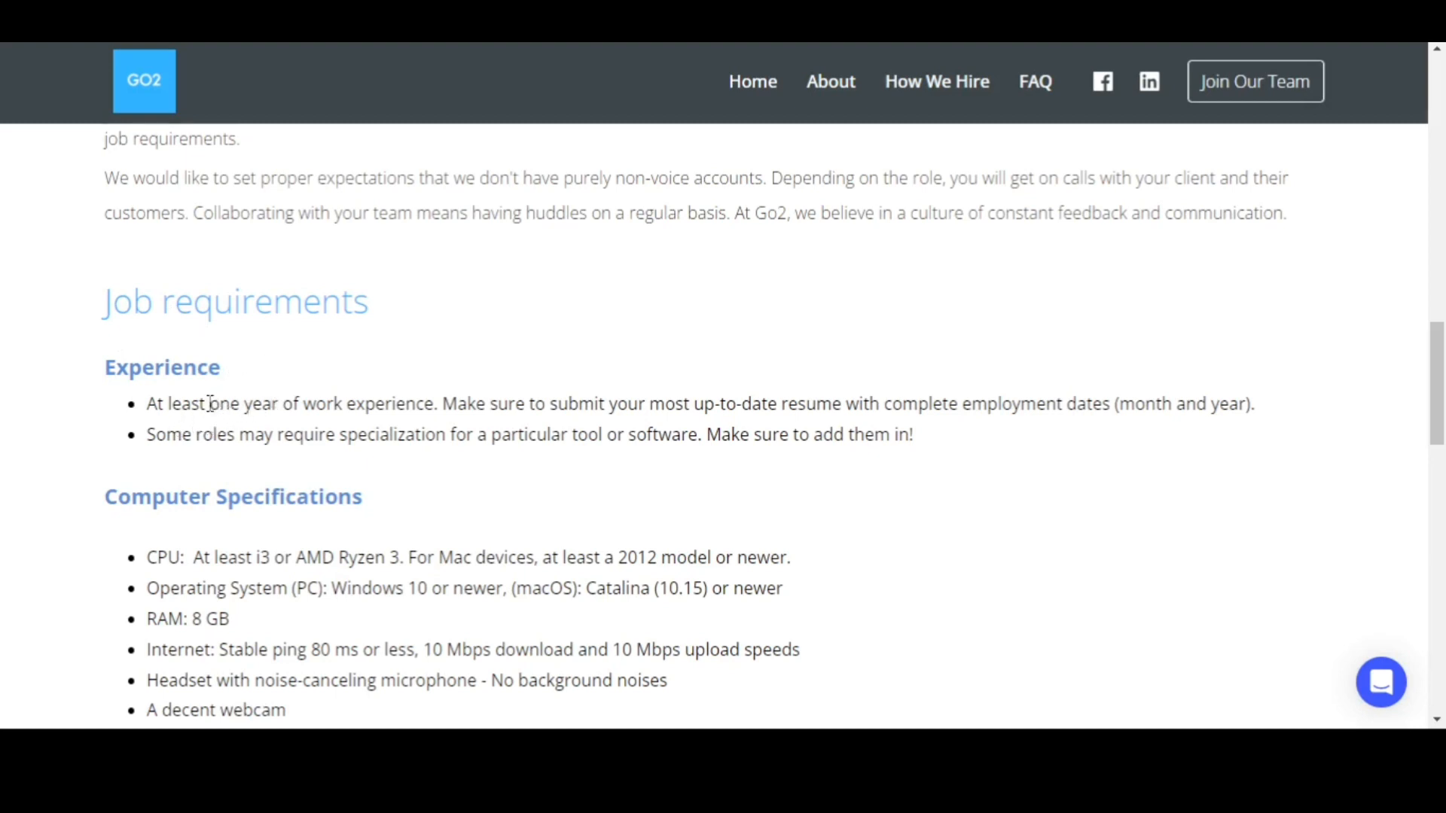
{"action": "left_click_drag", "start_coordinate": [209, 403], "coordinate": [279, 404]}
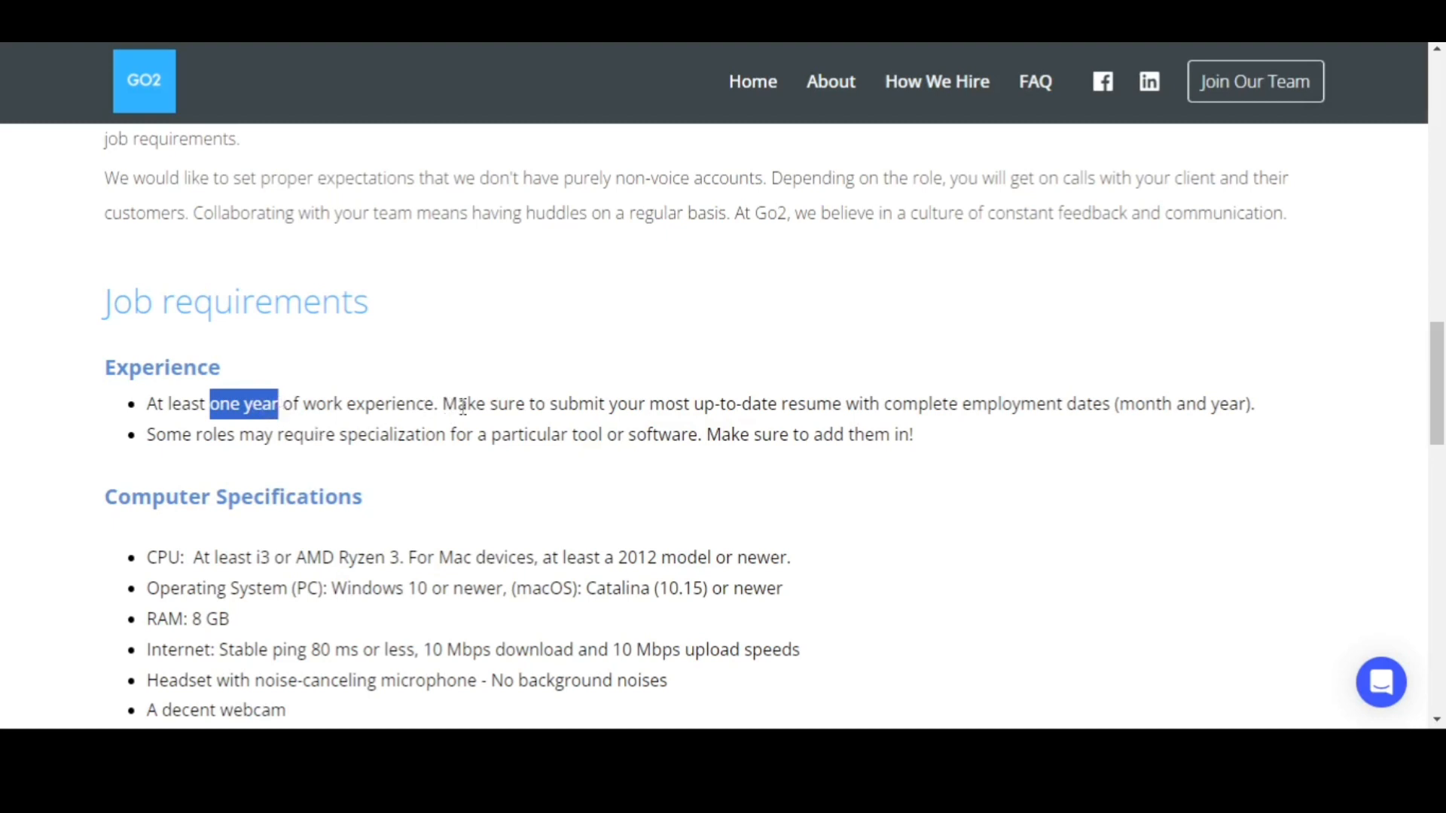
{"action": "mouse_move", "coordinate": [845, 426]}
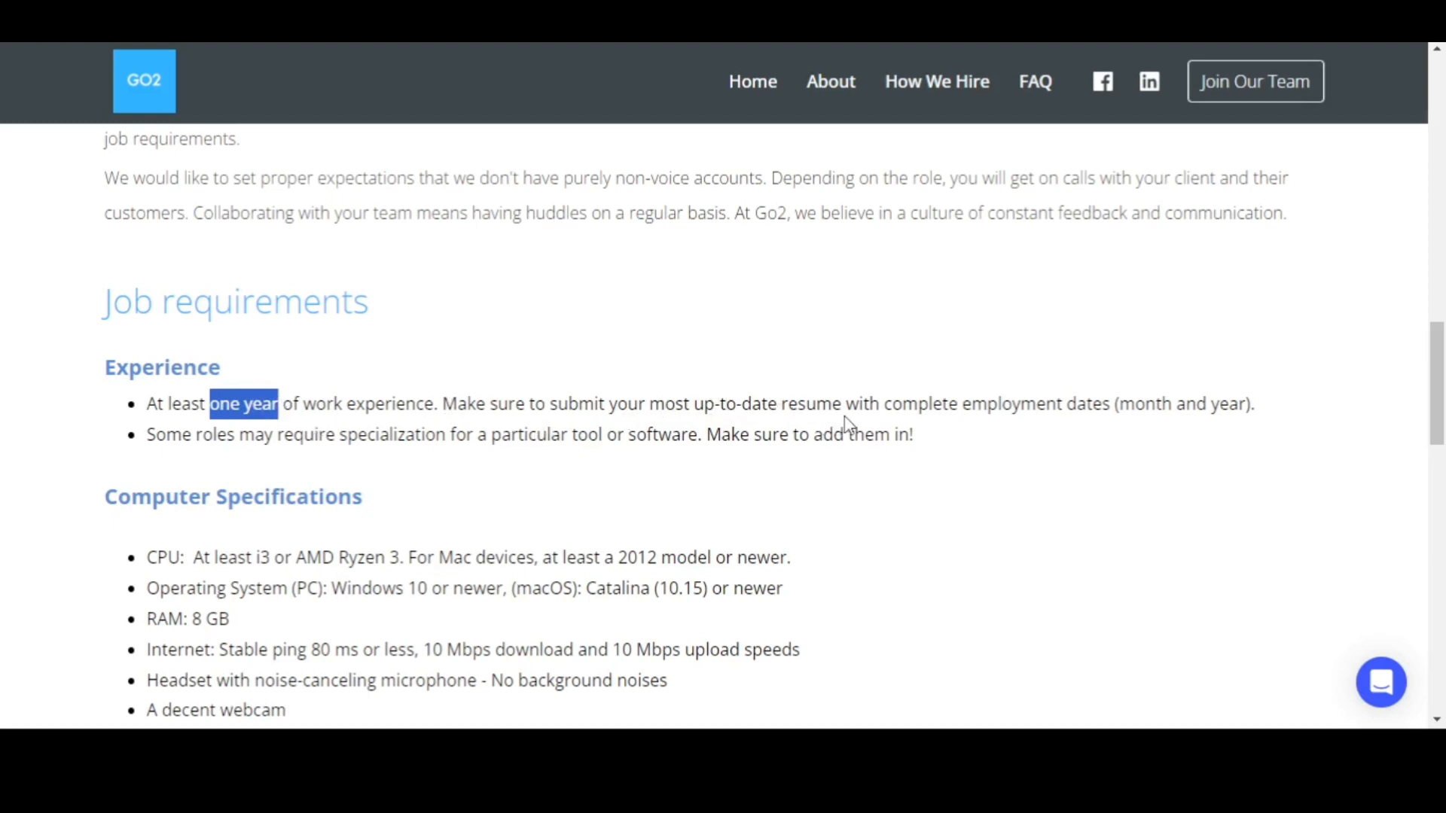
{"action": "mouse_move", "coordinate": [1063, 454]}
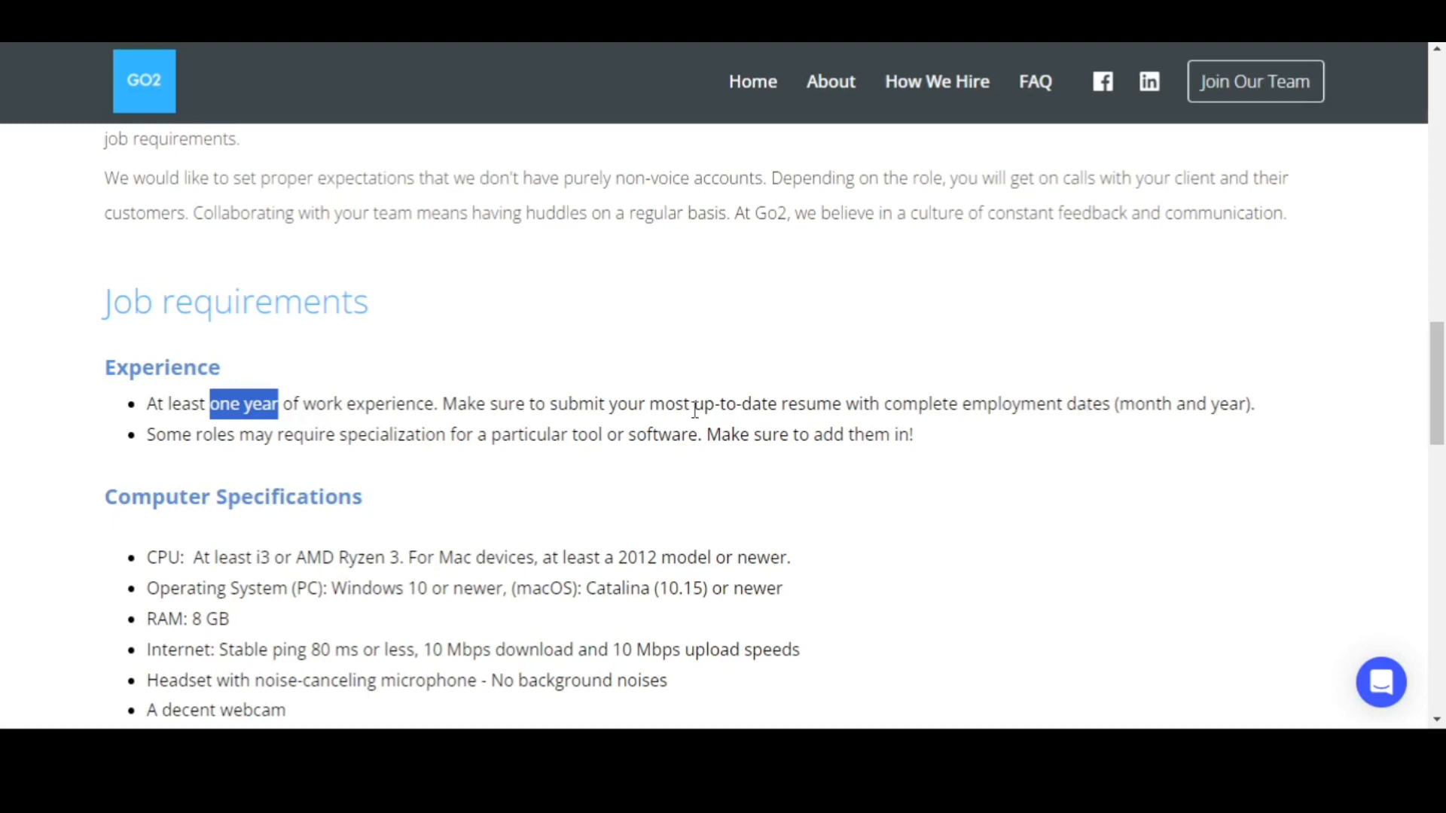
{"action": "mouse_move", "coordinate": [371, 450]}
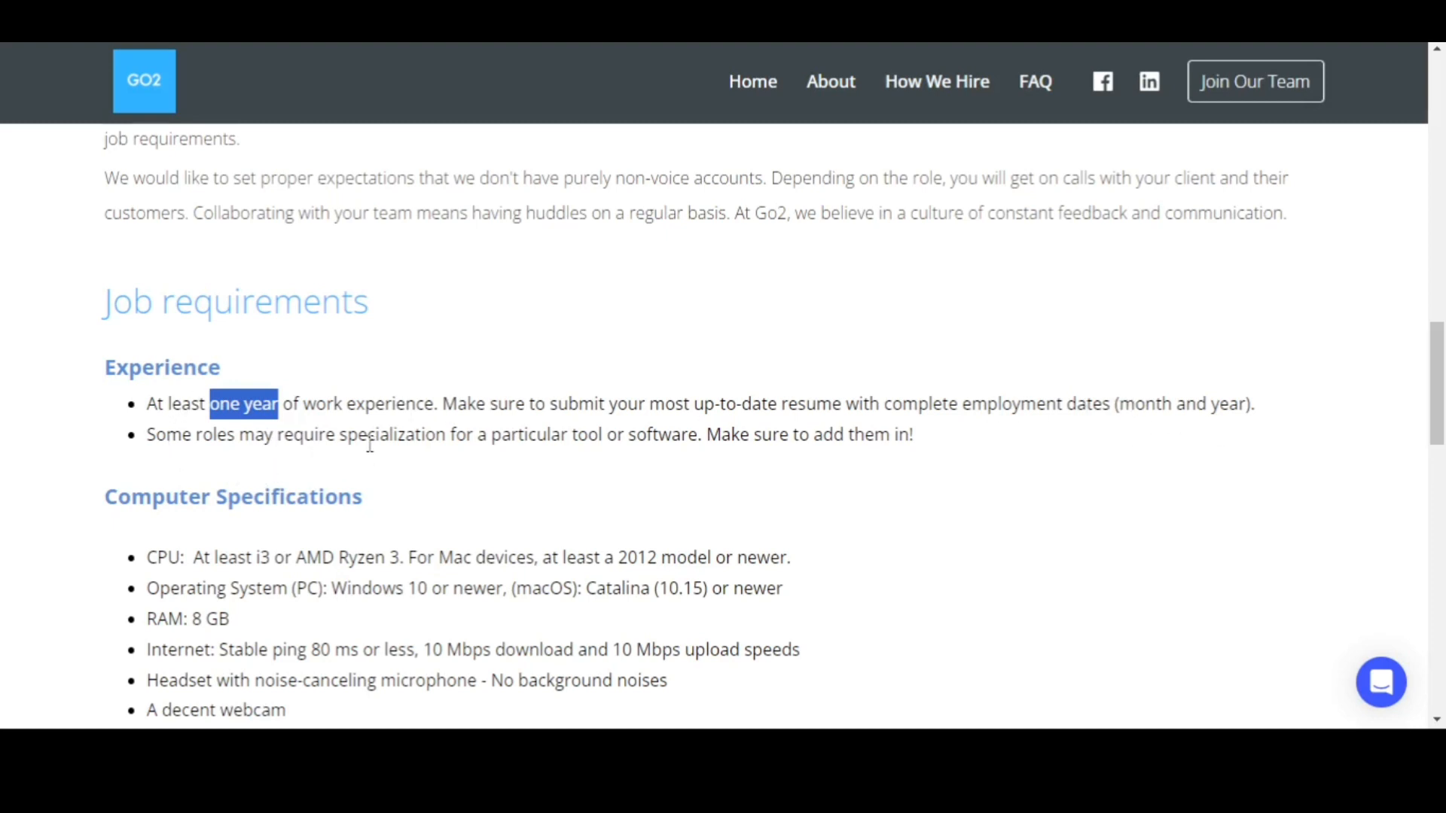
{"action": "double_click", "coordinate": [391, 434]}
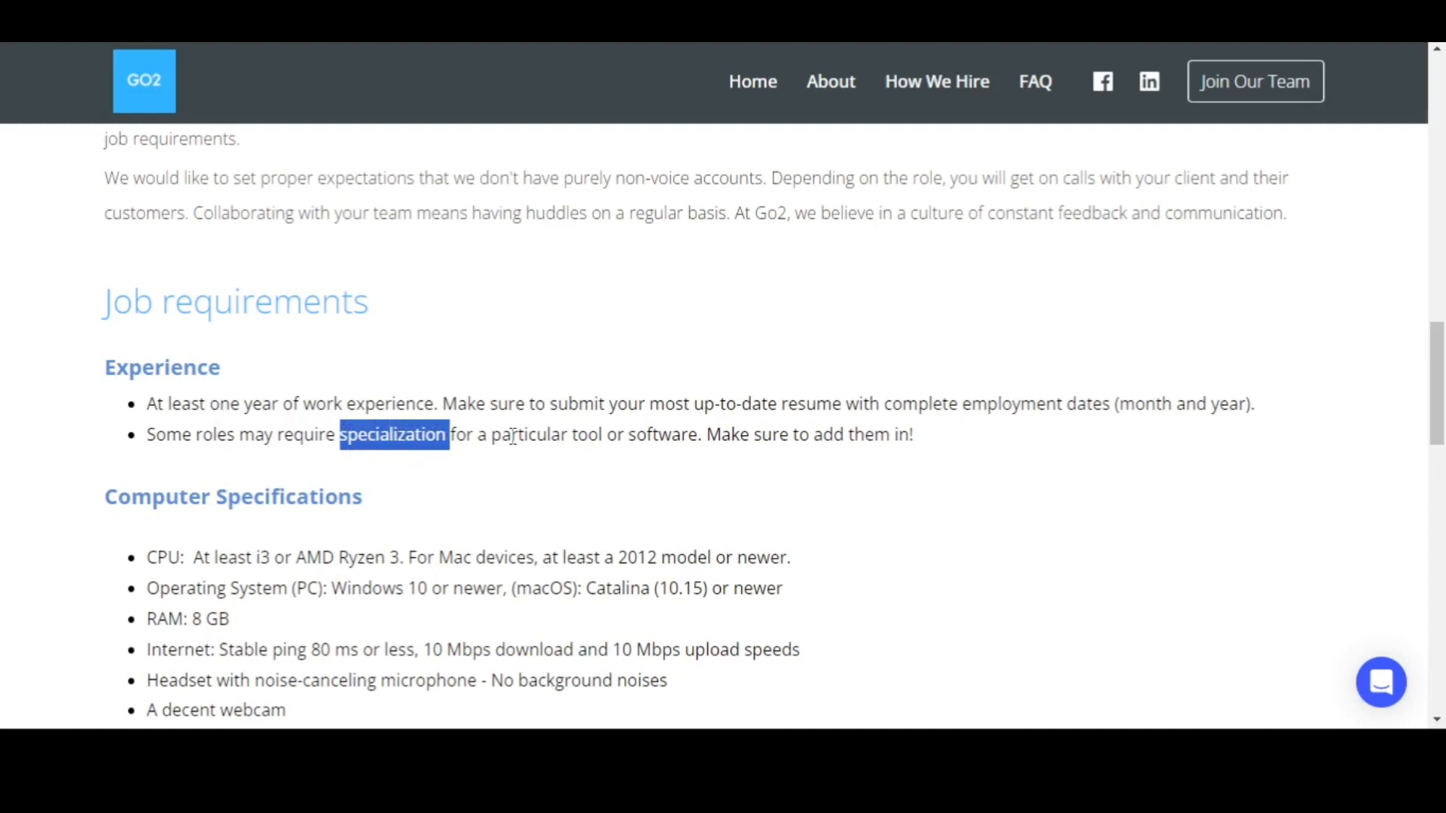
{"action": "mouse_move", "coordinate": [702, 455]}
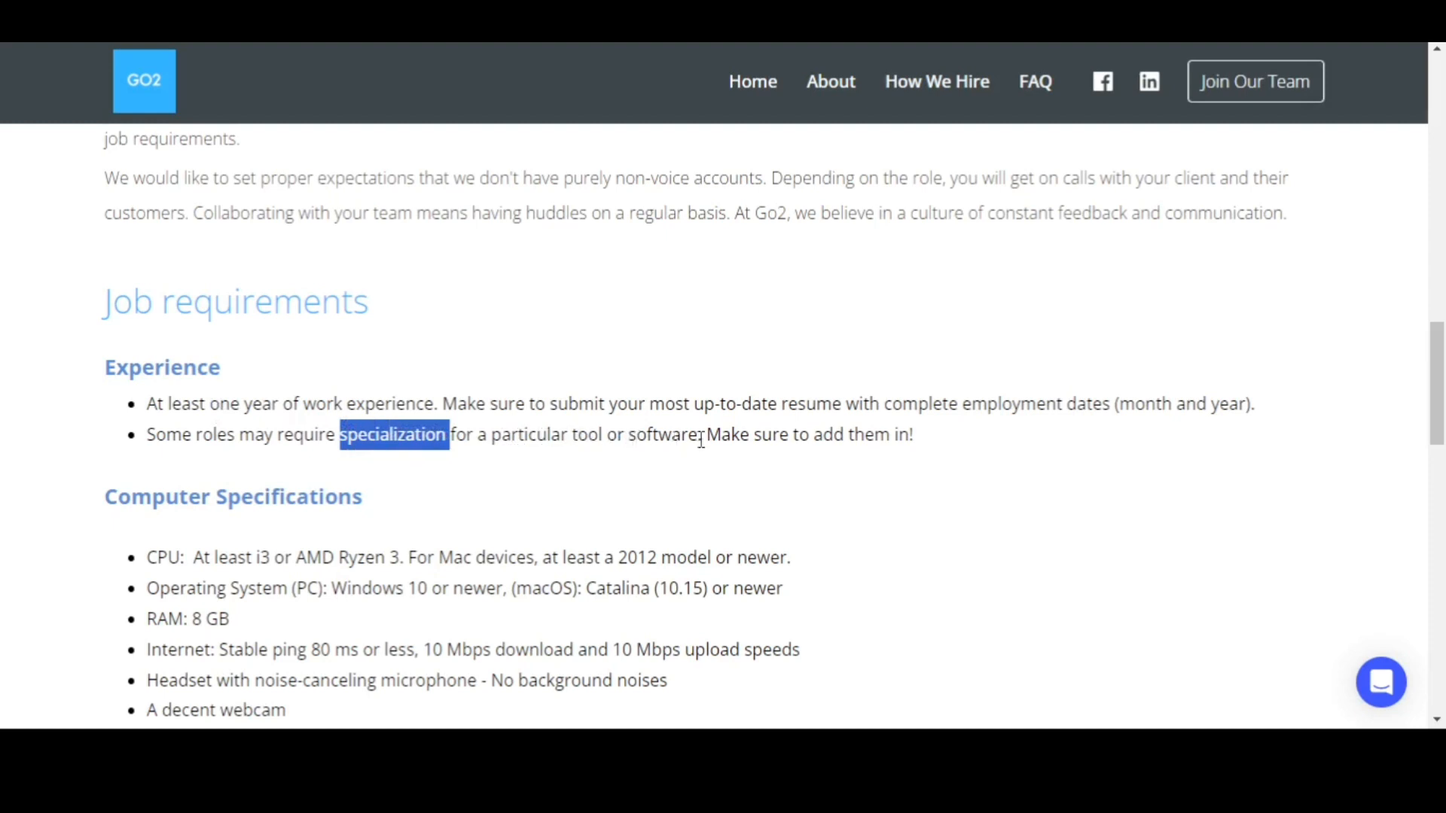
- Clear the highlight and scroll through the Computer Specifications list toward the Knowledge requirements
{"action": "scroll", "scroll_direction": "down", "scroll_amount": 3}
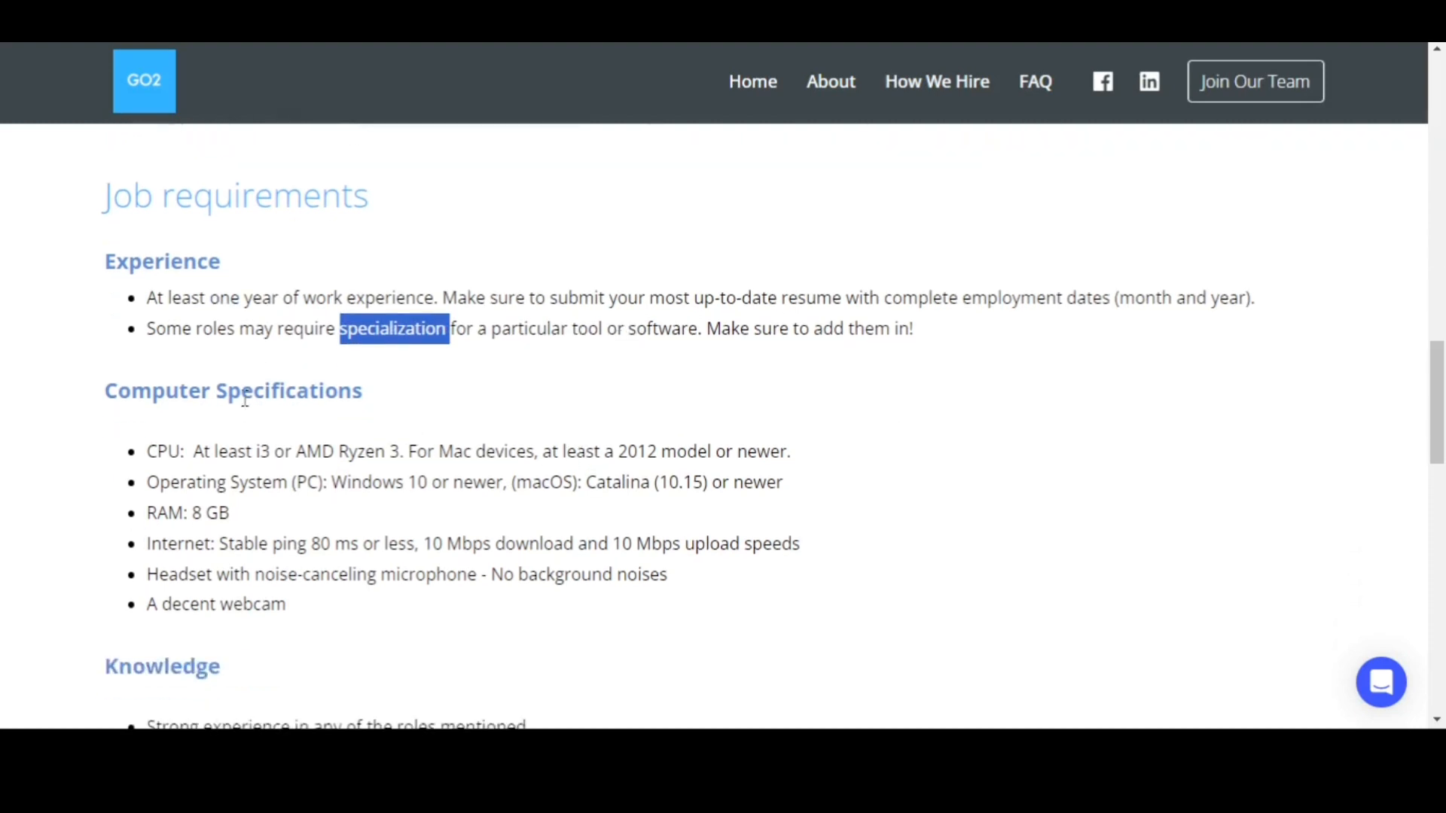
{"action": "left_click", "coordinate": [190, 391]}
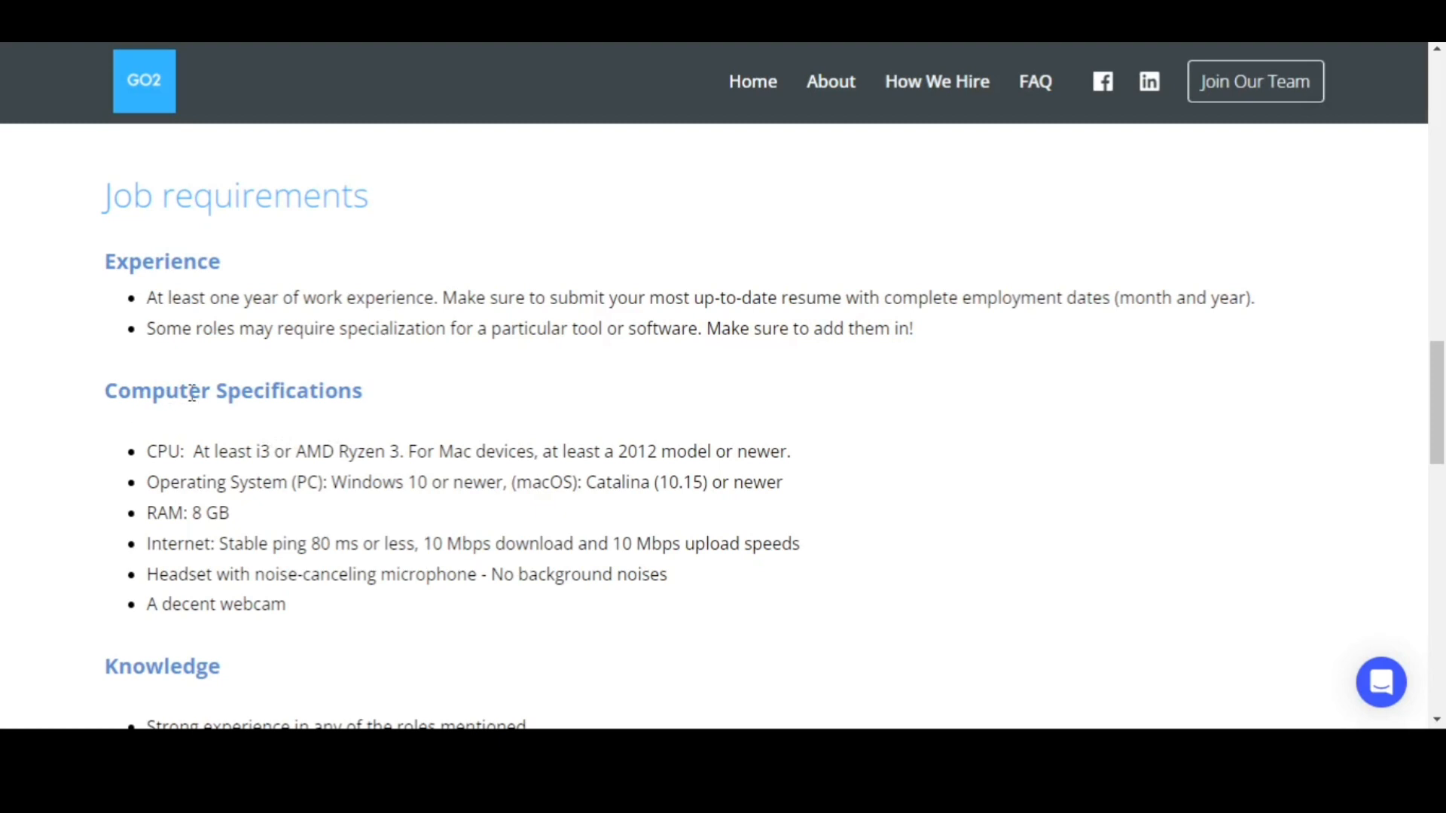
{"action": "mouse_move", "coordinate": [191, 380]}
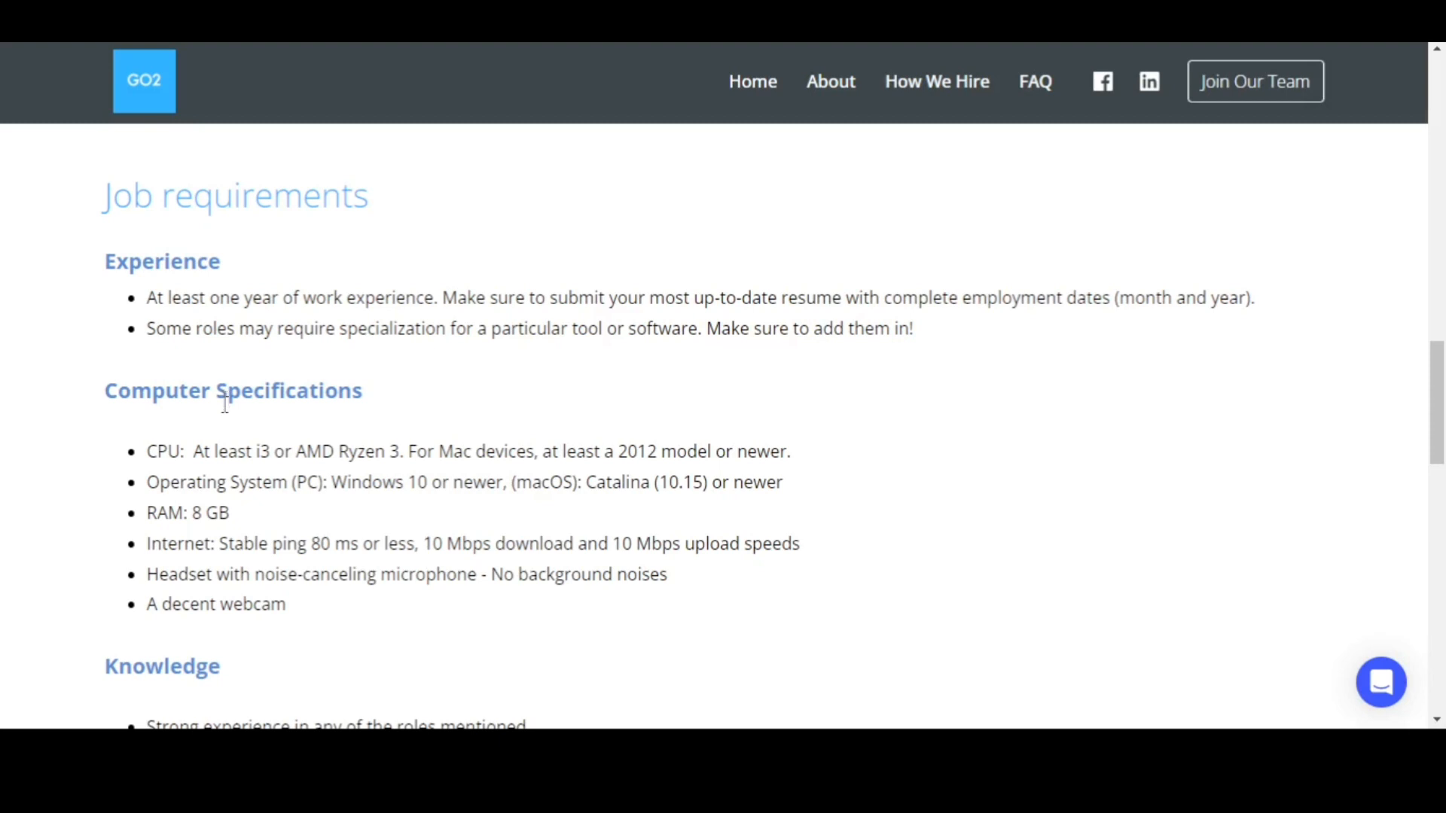
{"action": "mouse_move", "coordinate": [210, 416]}
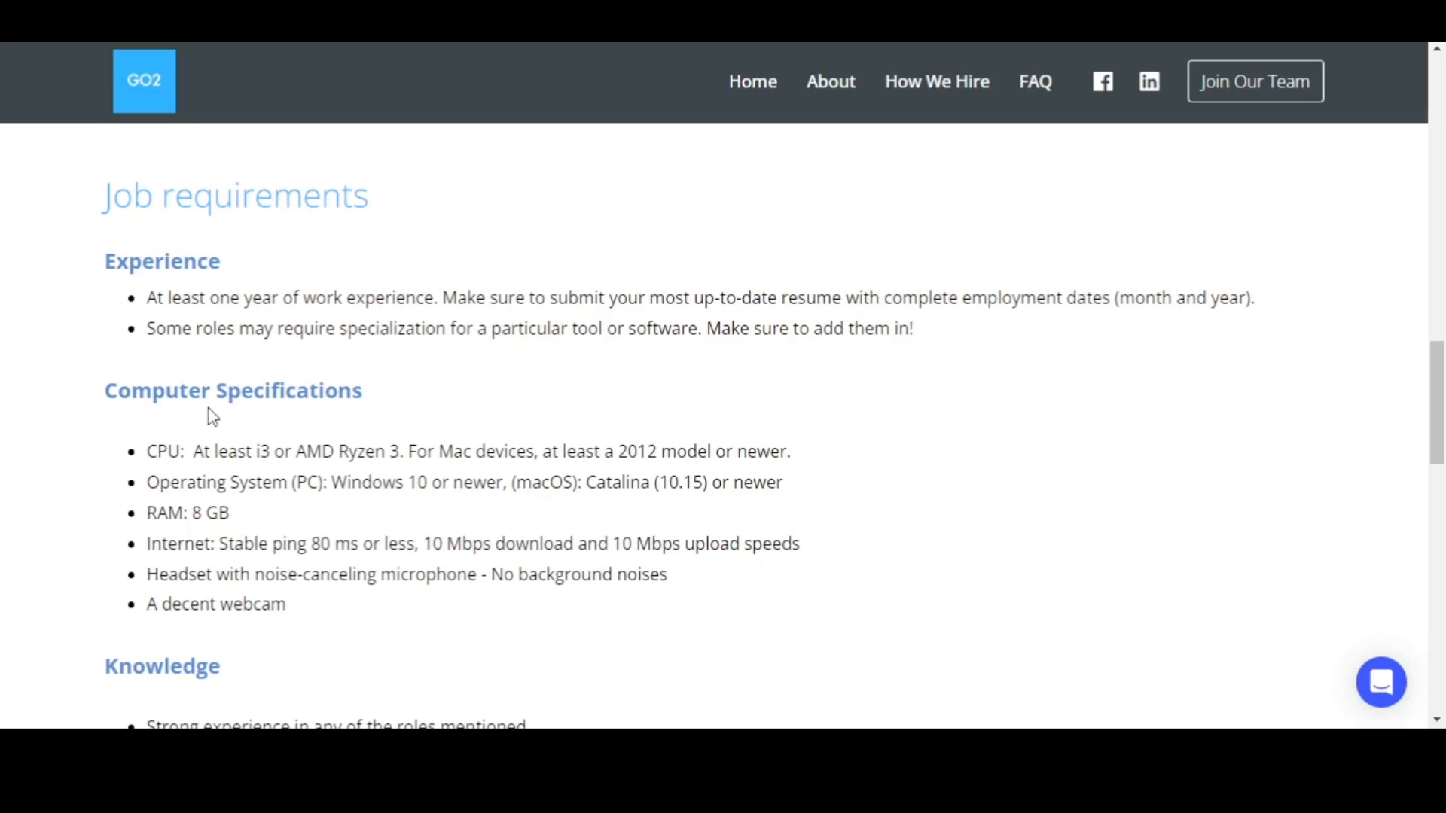
{"action": "mouse_move", "coordinate": [219, 436]}
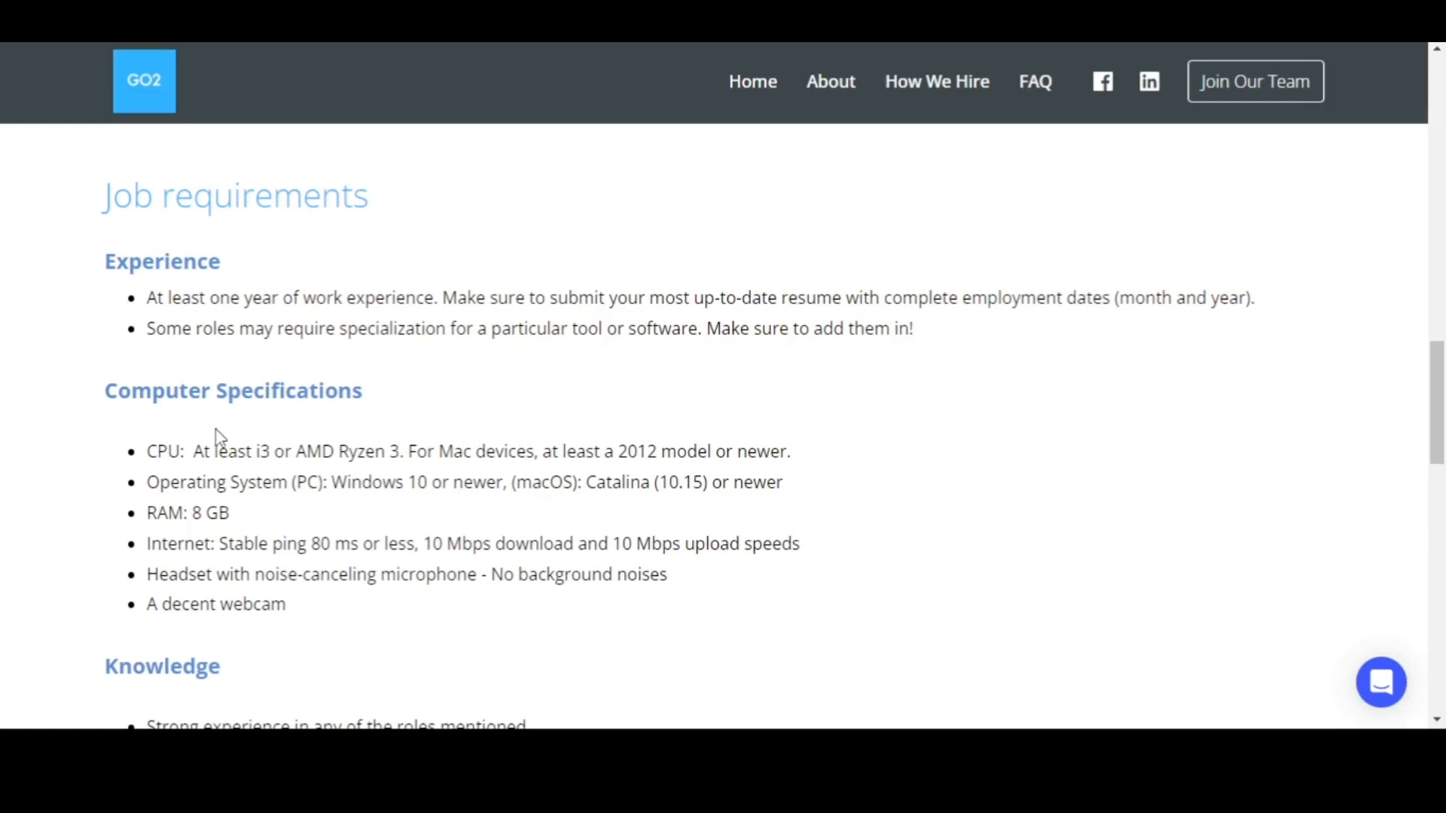
{"action": "mouse_move", "coordinate": [238, 439]}
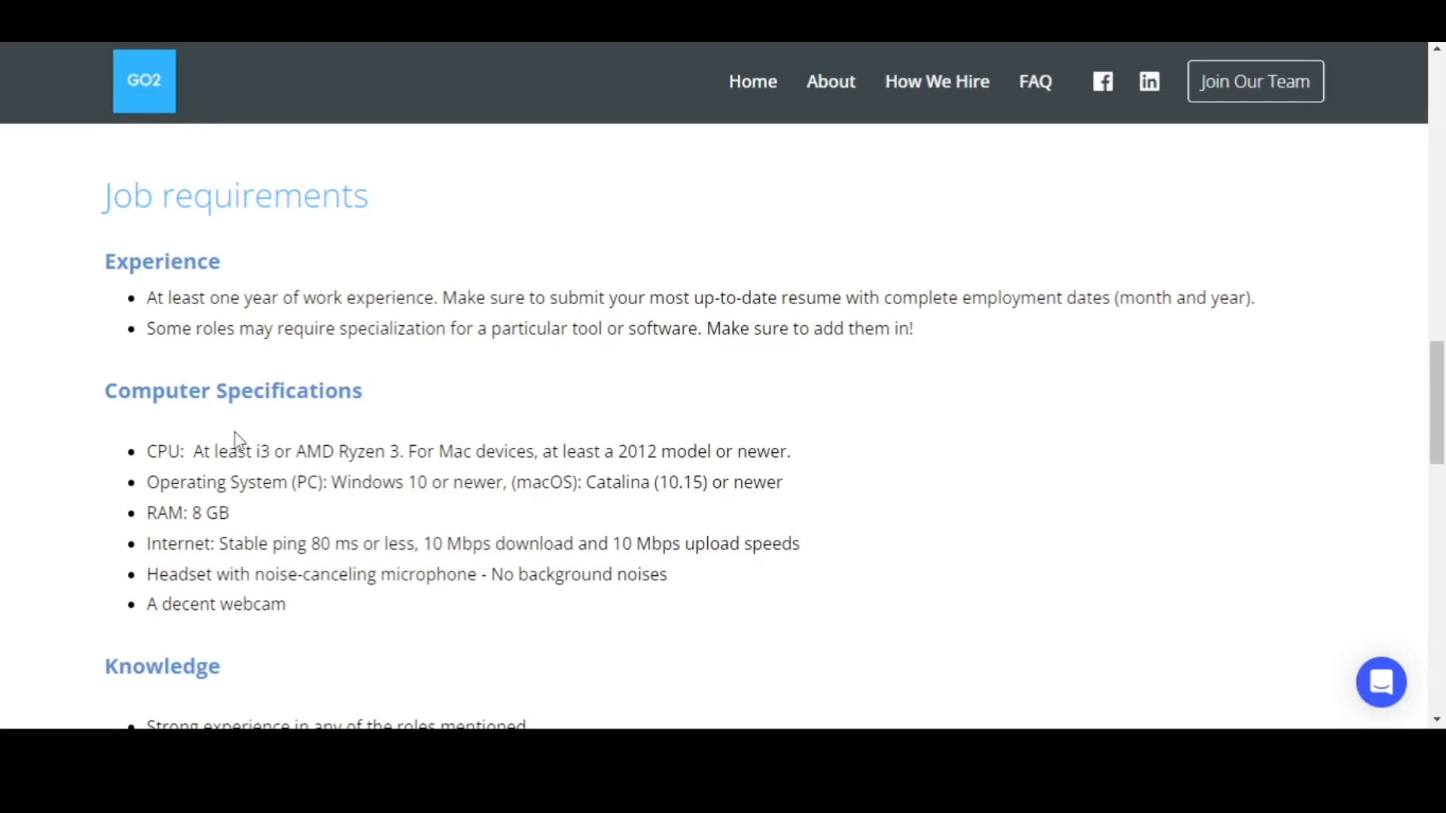
{"action": "mouse_move", "coordinate": [243, 441]}
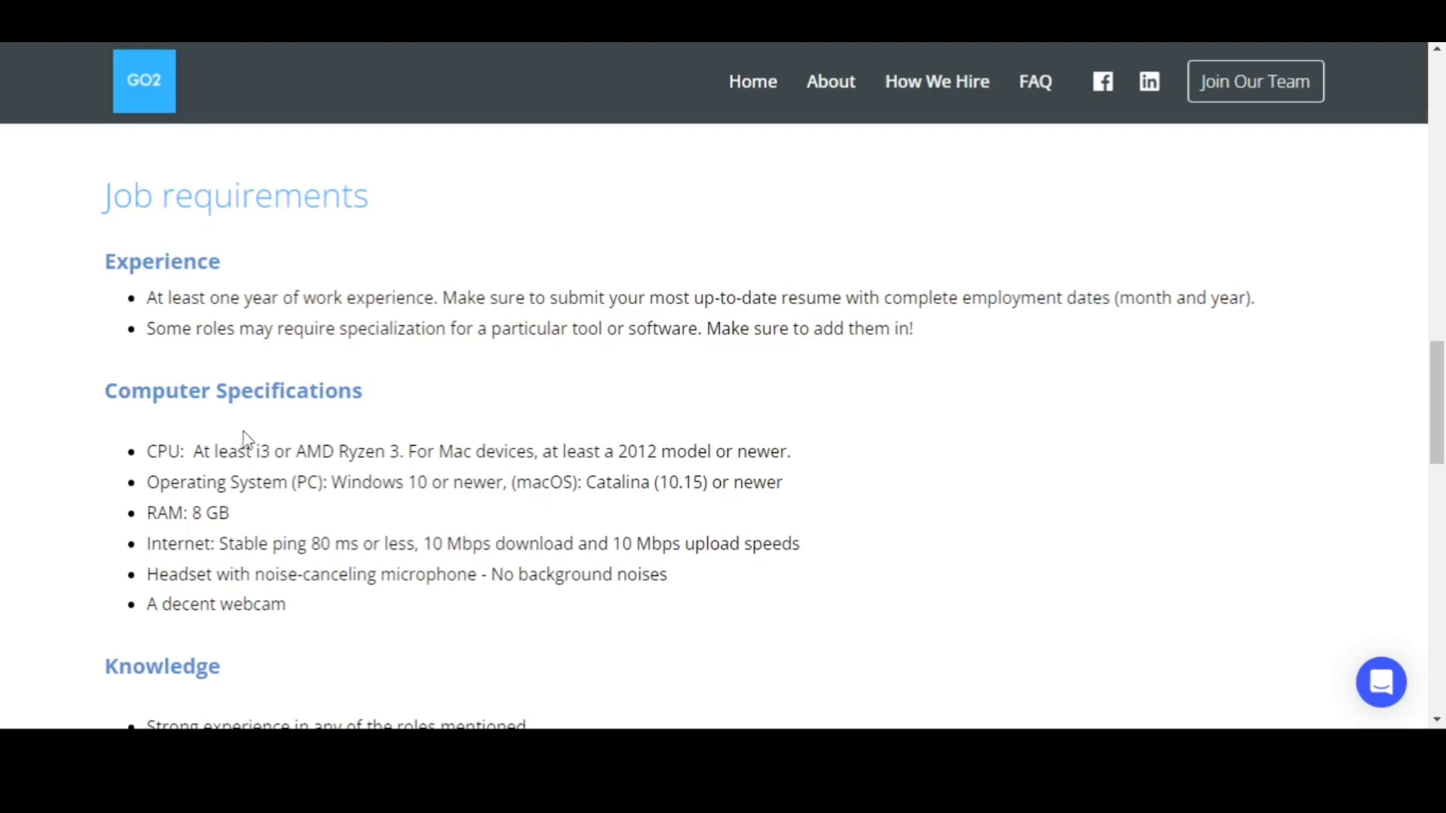
{"action": "scroll", "scroll_direction": "down", "scroll_amount": 3}
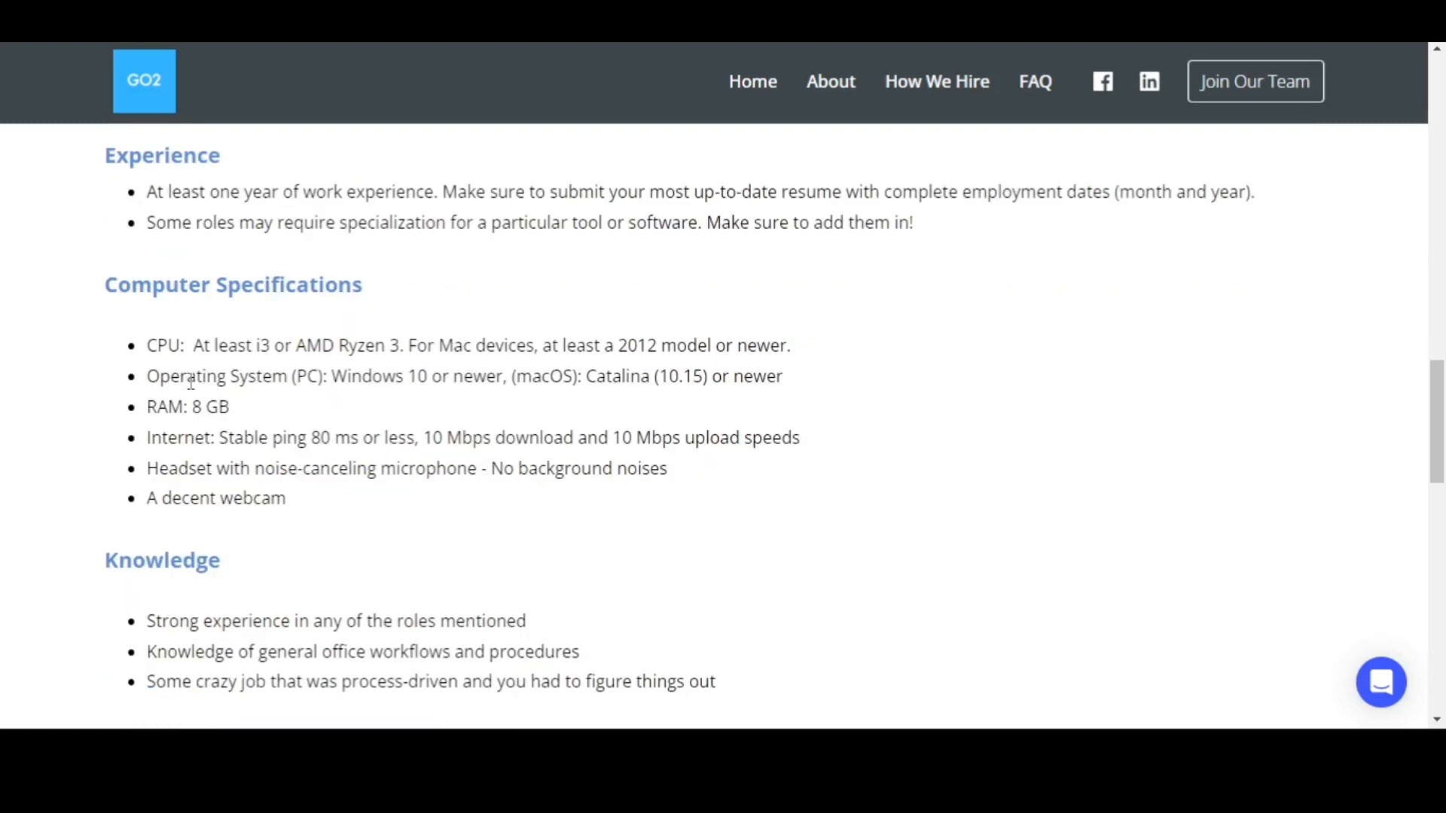
{"action": "mouse_move", "coordinate": [497, 411]}
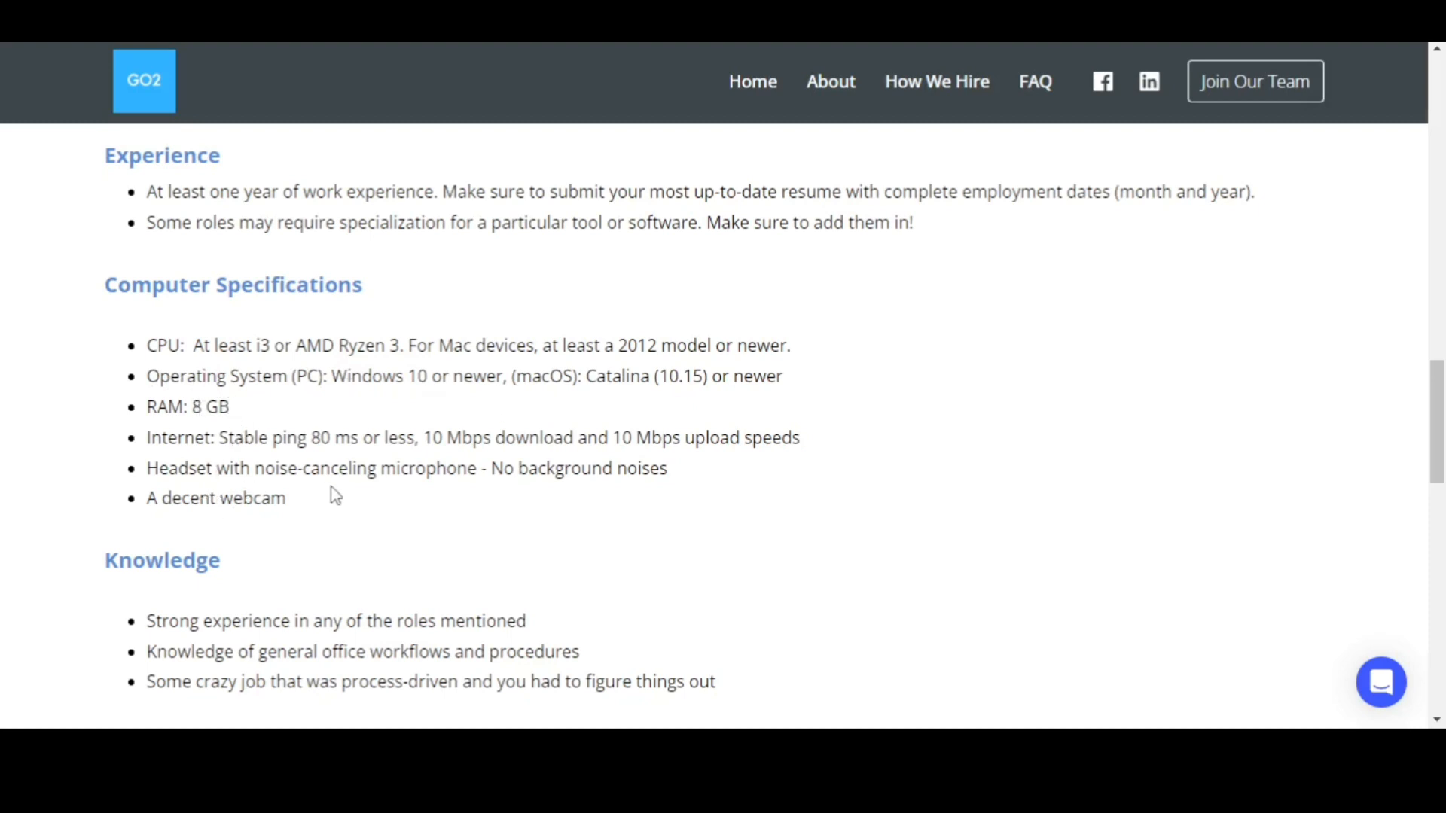
{"action": "mouse_move", "coordinate": [365, 490]}
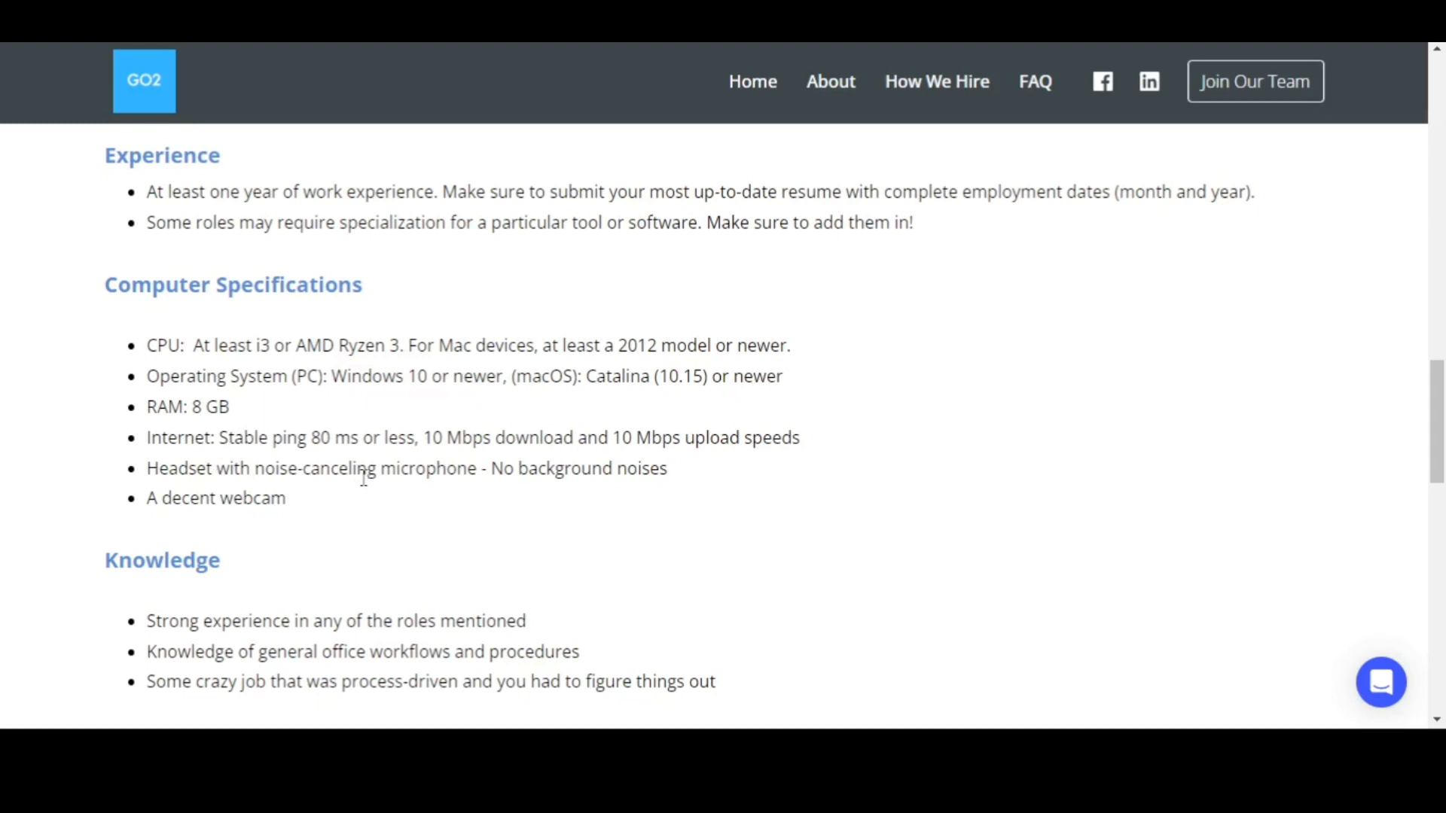
- Scroll to the Knowledge and Skills sections and clear the highlighted Knowledge text
{"action": "scroll", "scroll_direction": "down", "scroll_amount": 3}
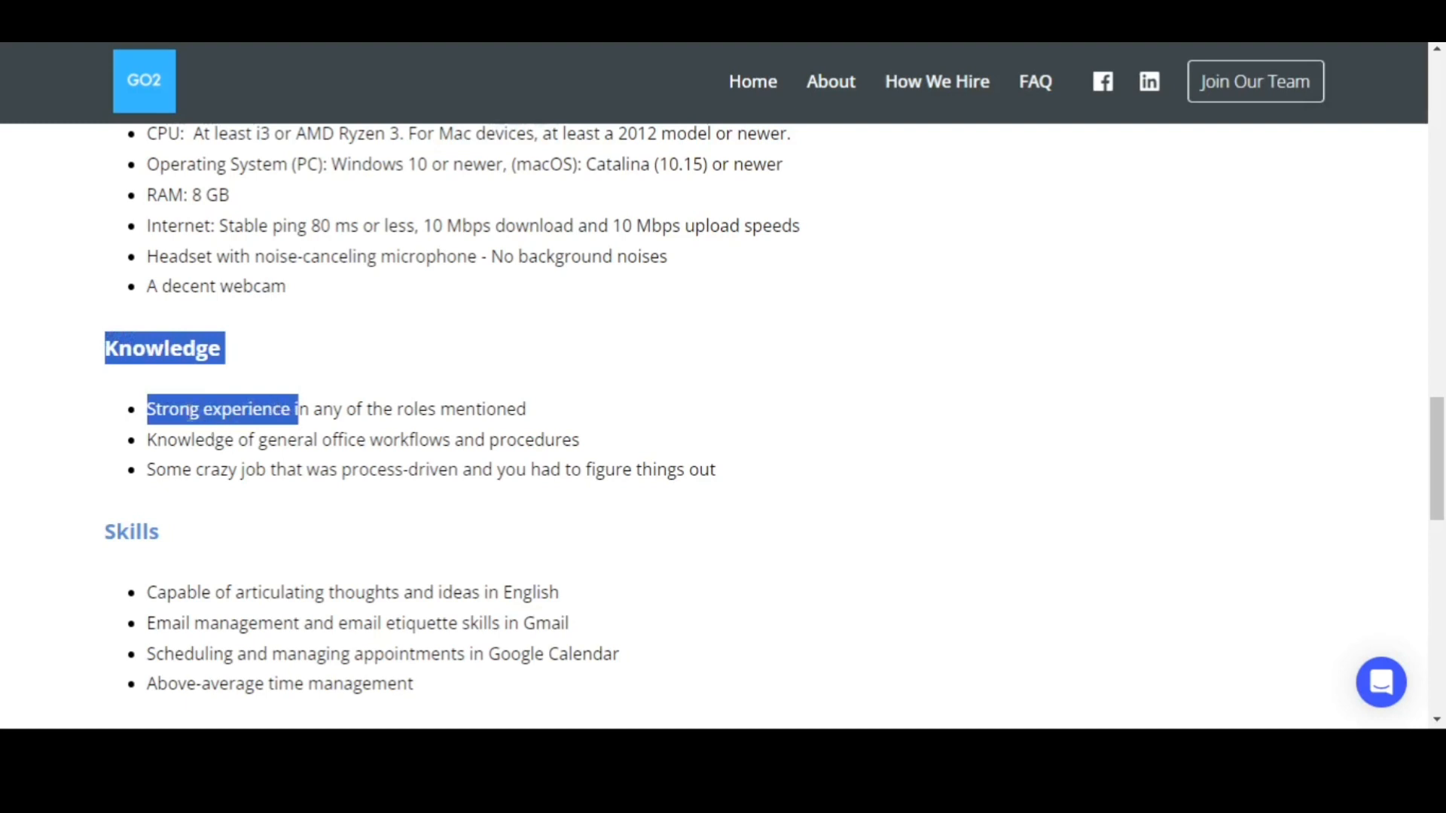
{"action": "mouse_move", "coordinate": [435, 431]}
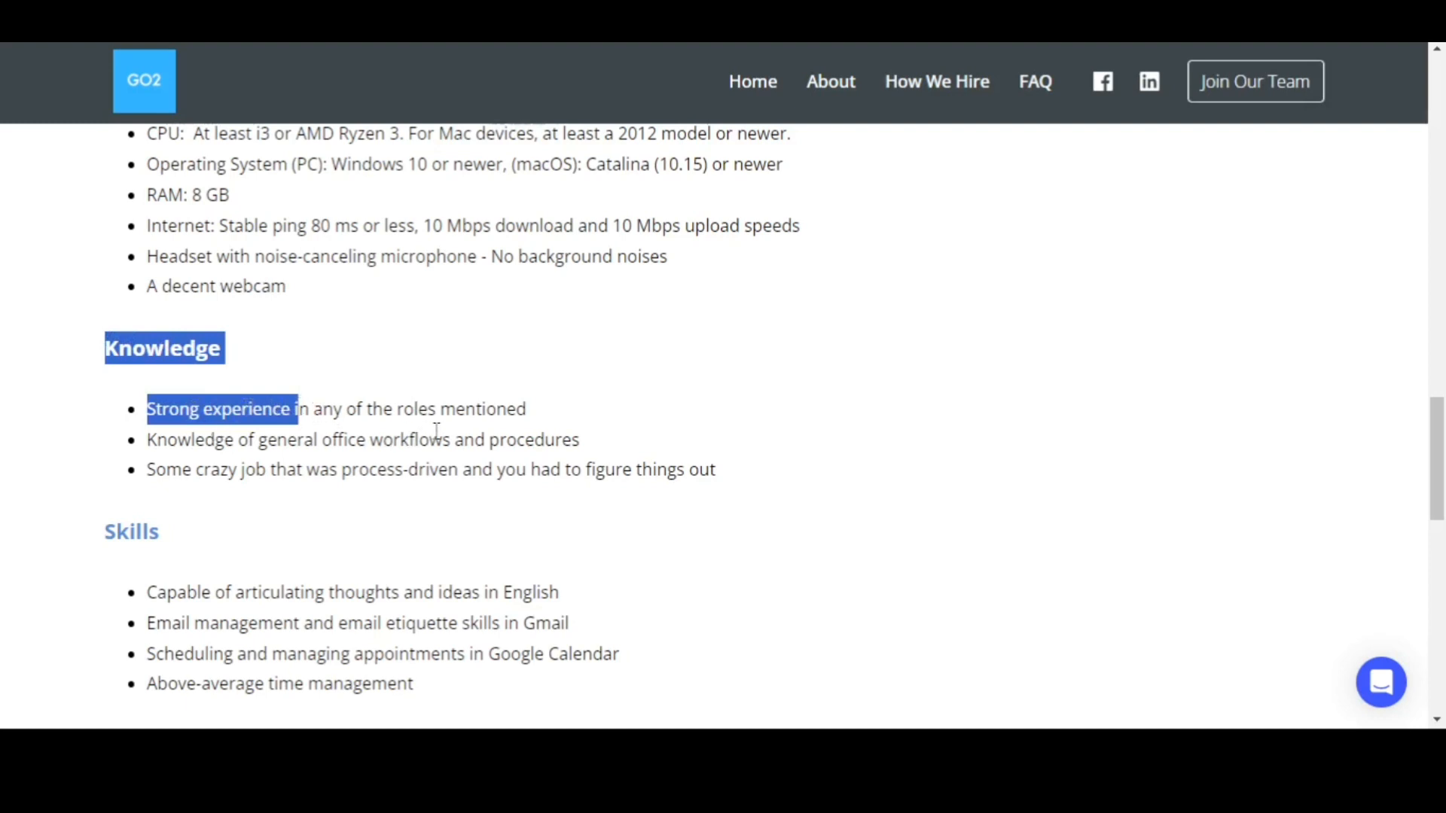
{"action": "left_click", "coordinate": [503, 410]}
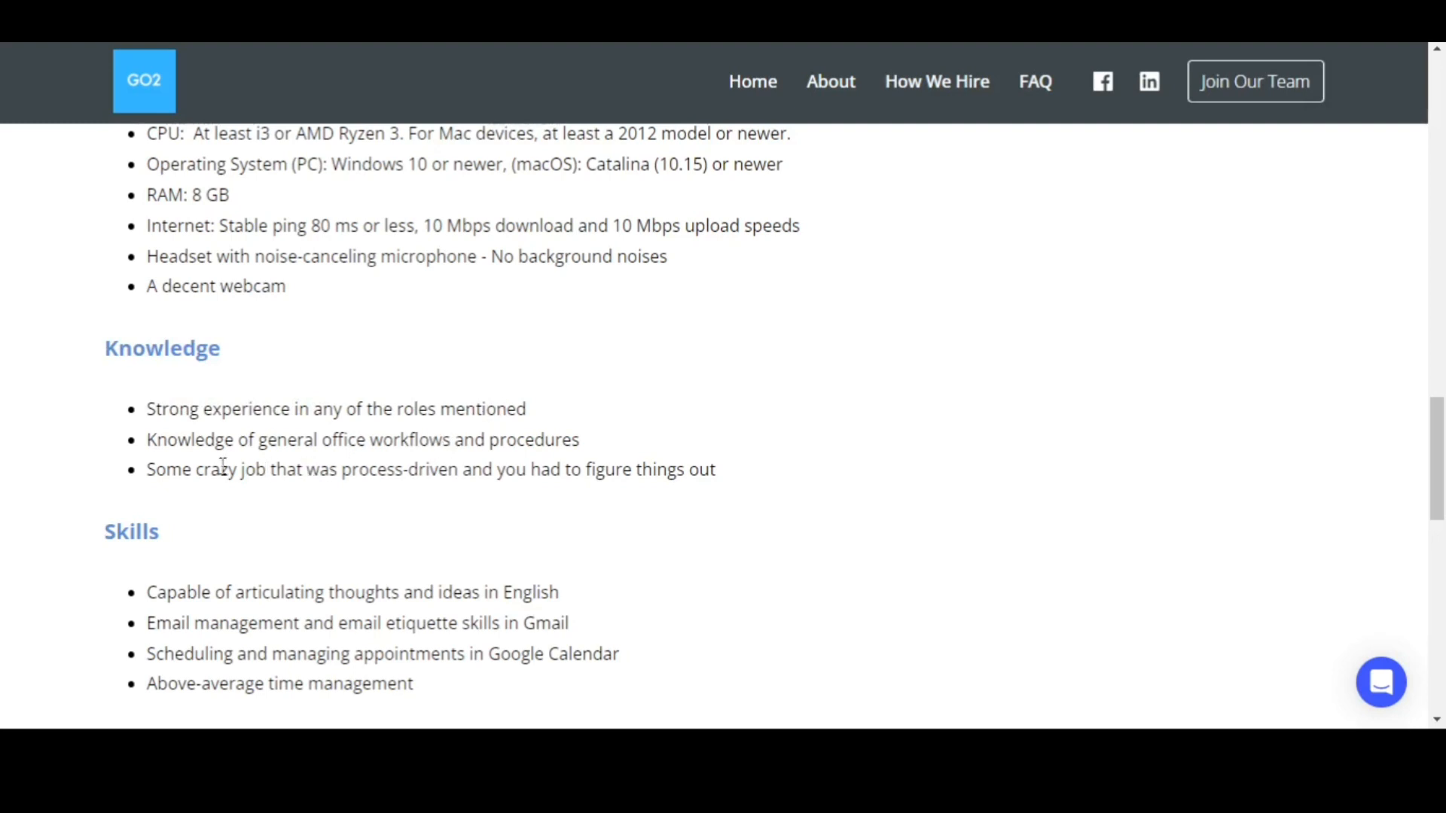
{"action": "mouse_move", "coordinate": [482, 463]}
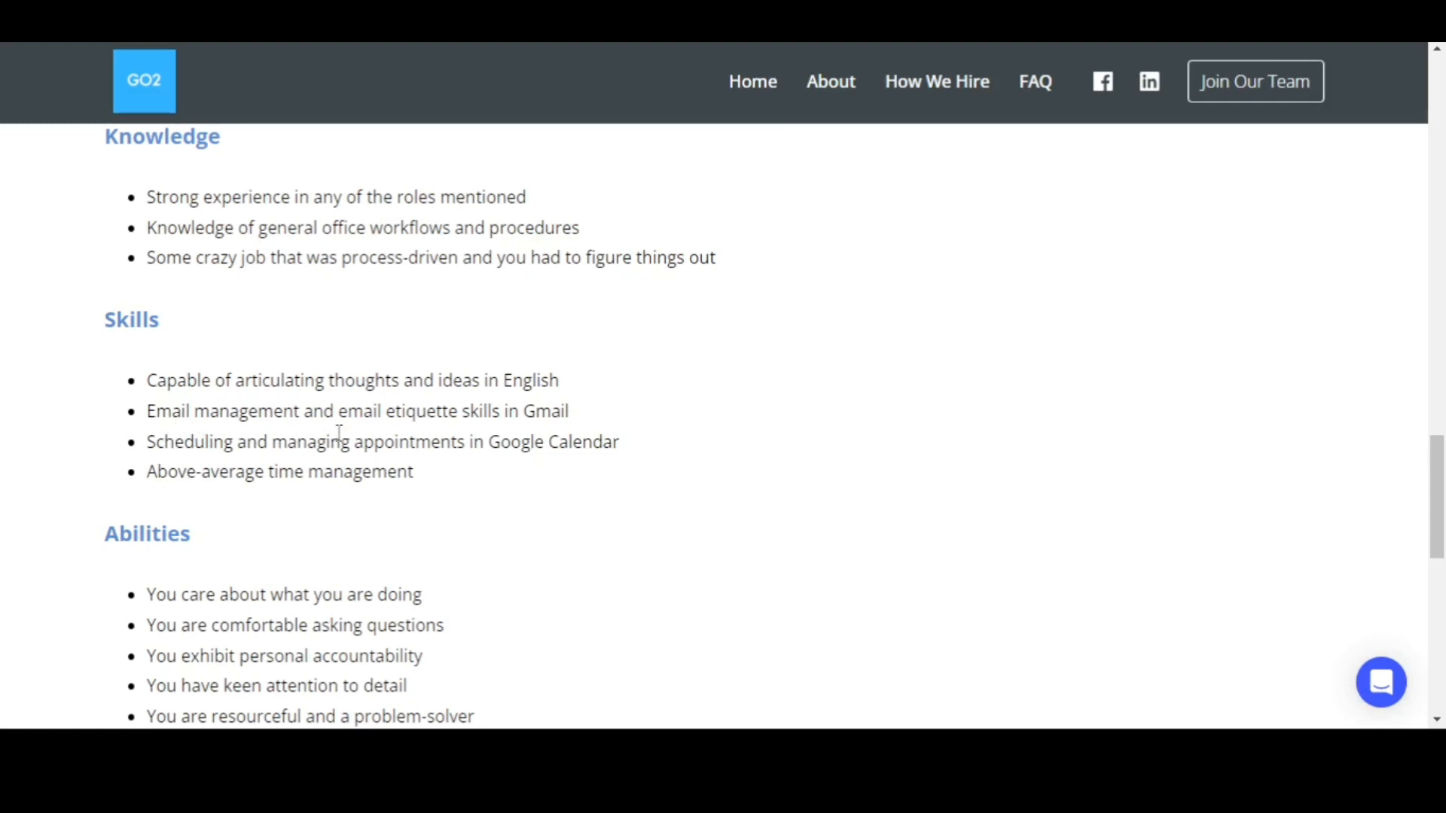
{"action": "mouse_move", "coordinate": [226, 463]}
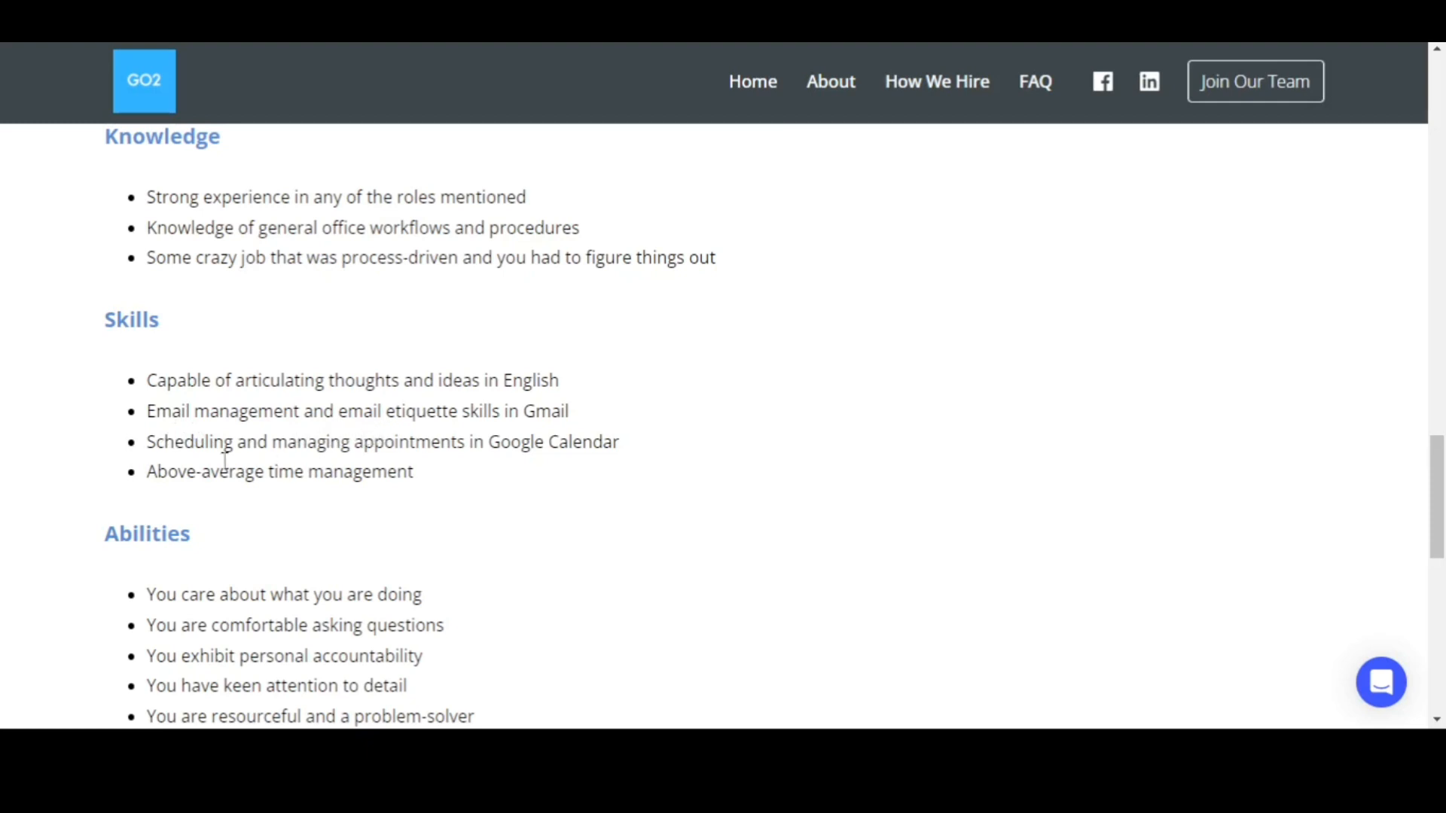
{"action": "mouse_move", "coordinate": [442, 488]}
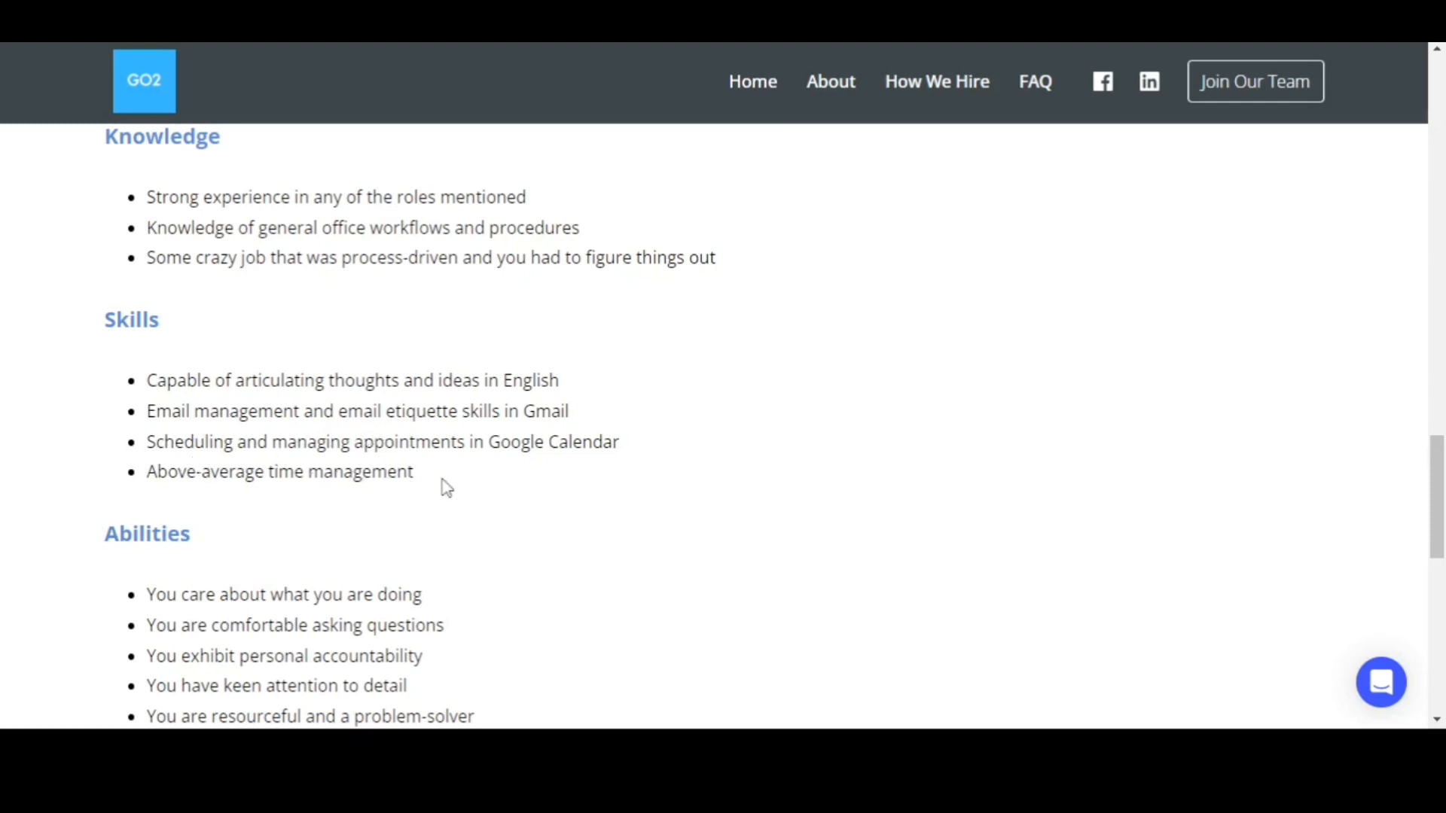
{"action": "mouse_move", "coordinate": [300, 502]}
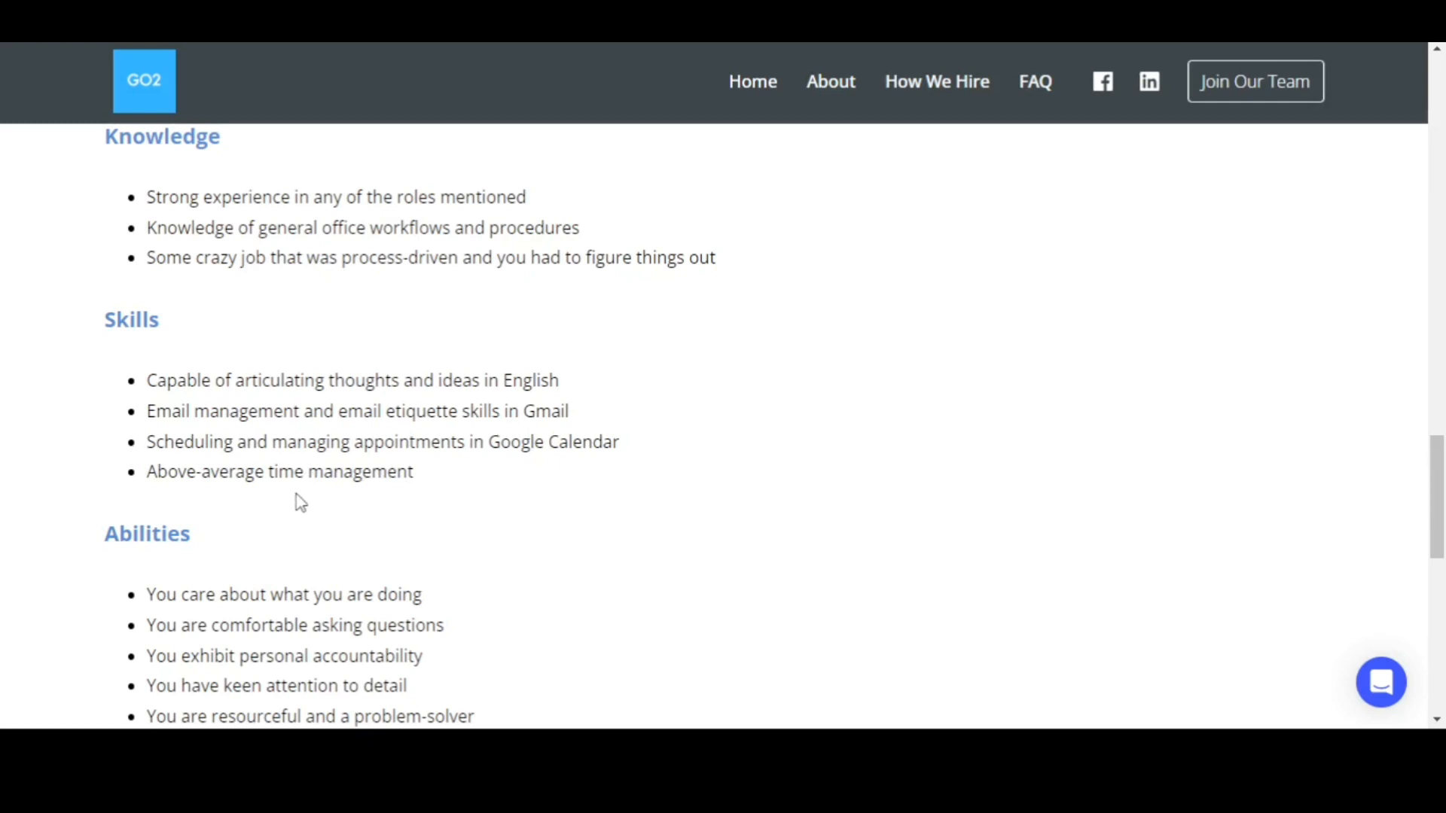
- Scroll to the Abilities list and Important notes and highlight the word 'multitask'
{"action": "scroll", "scroll_direction": "down", "scroll_amount": 3}
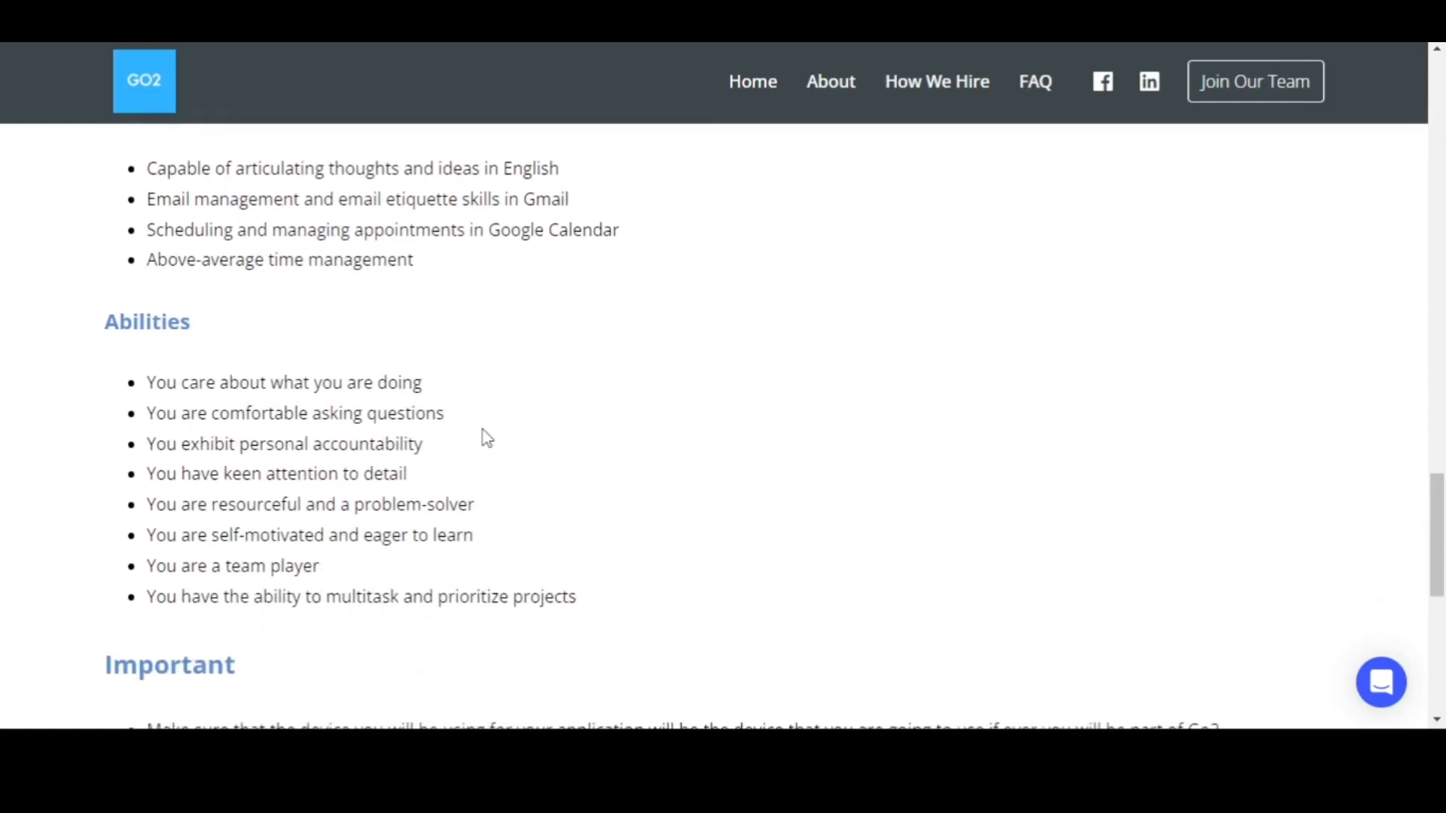
{"action": "scroll", "scroll_direction": "down", "scroll_amount": 3}
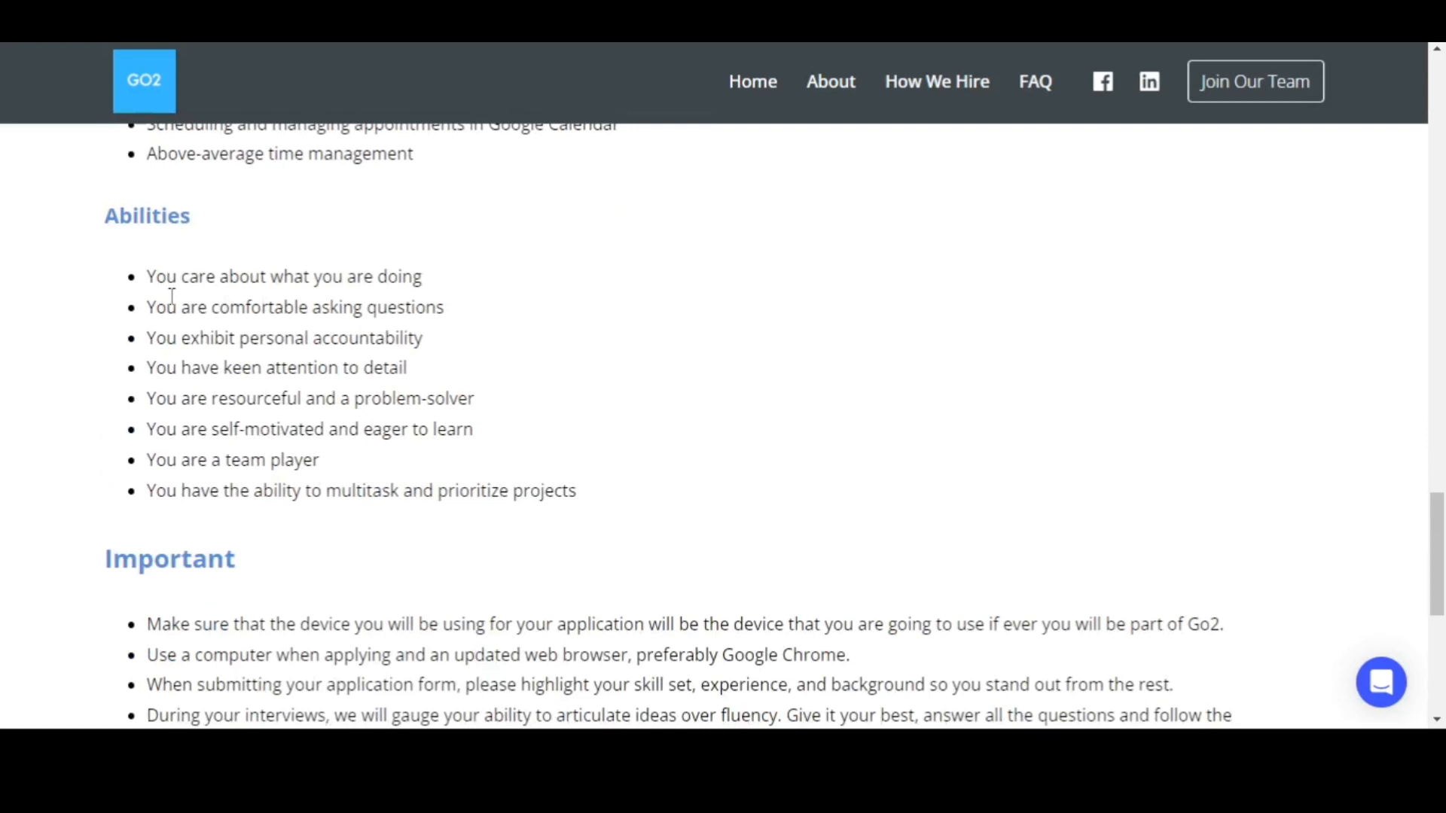
{"action": "mouse_move", "coordinate": [378, 307]}
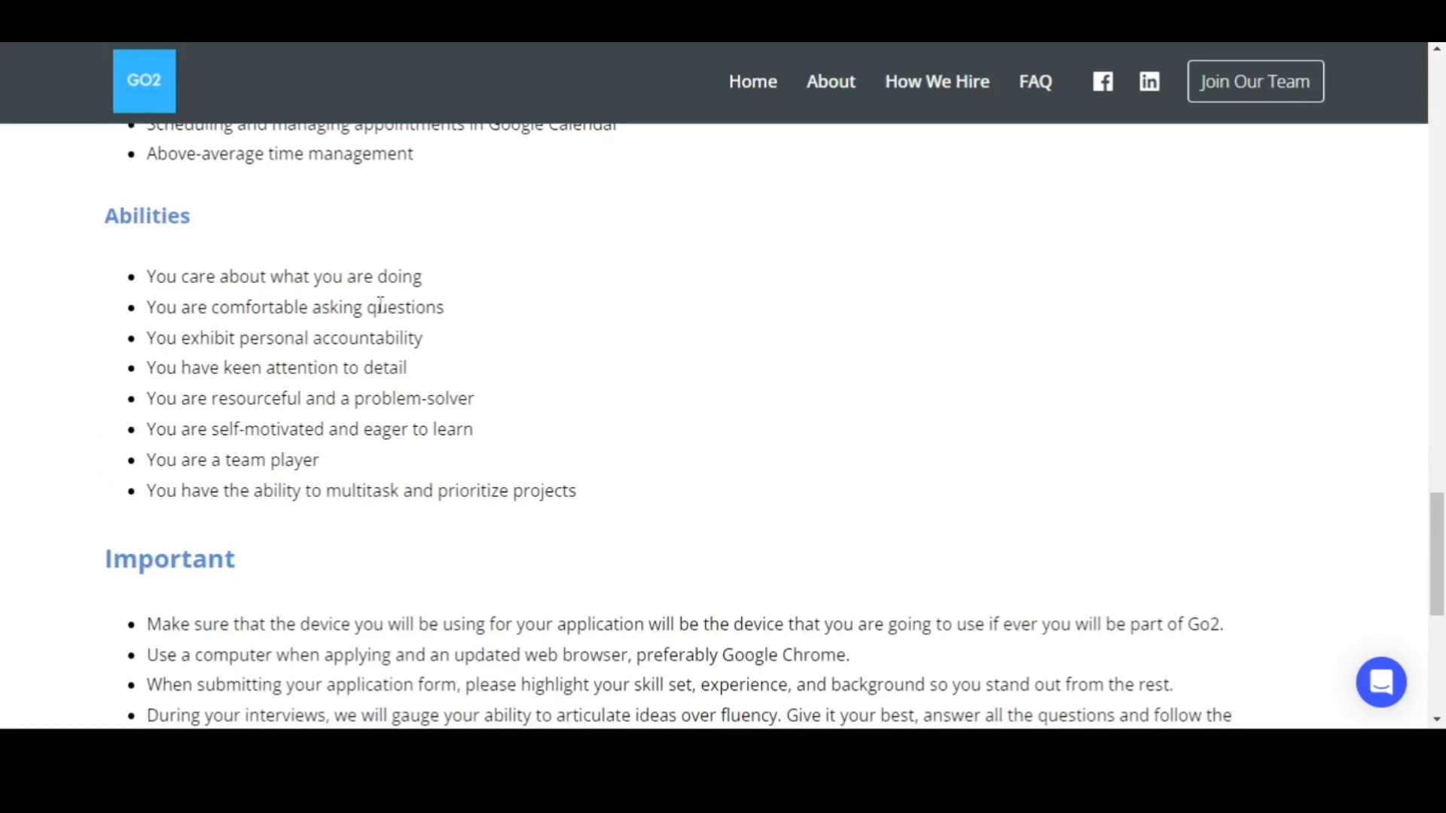
{"action": "mouse_move", "coordinate": [365, 334]}
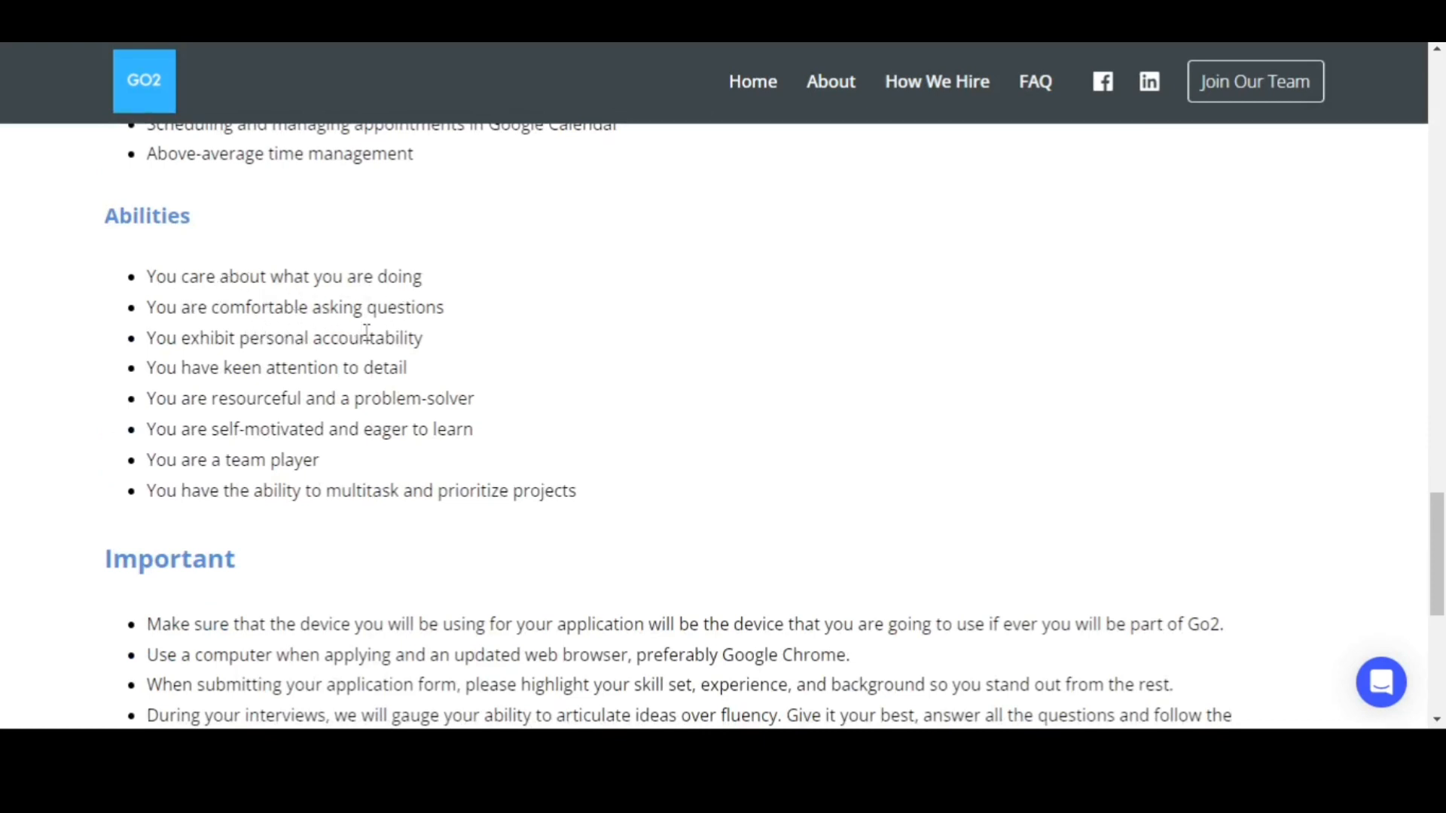
{"action": "mouse_move", "coordinate": [322, 365]}
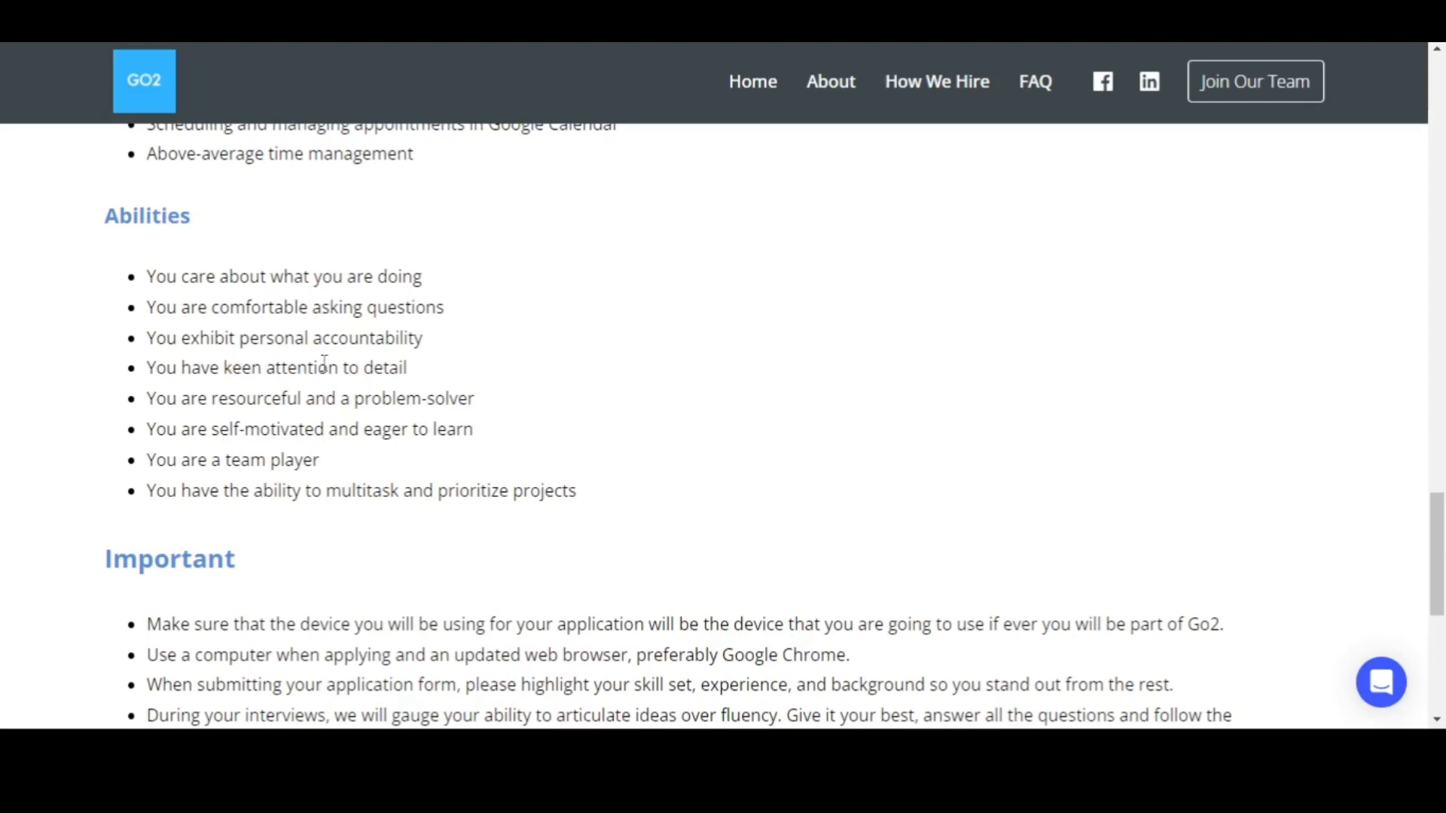
{"action": "mouse_move", "coordinate": [324, 391]}
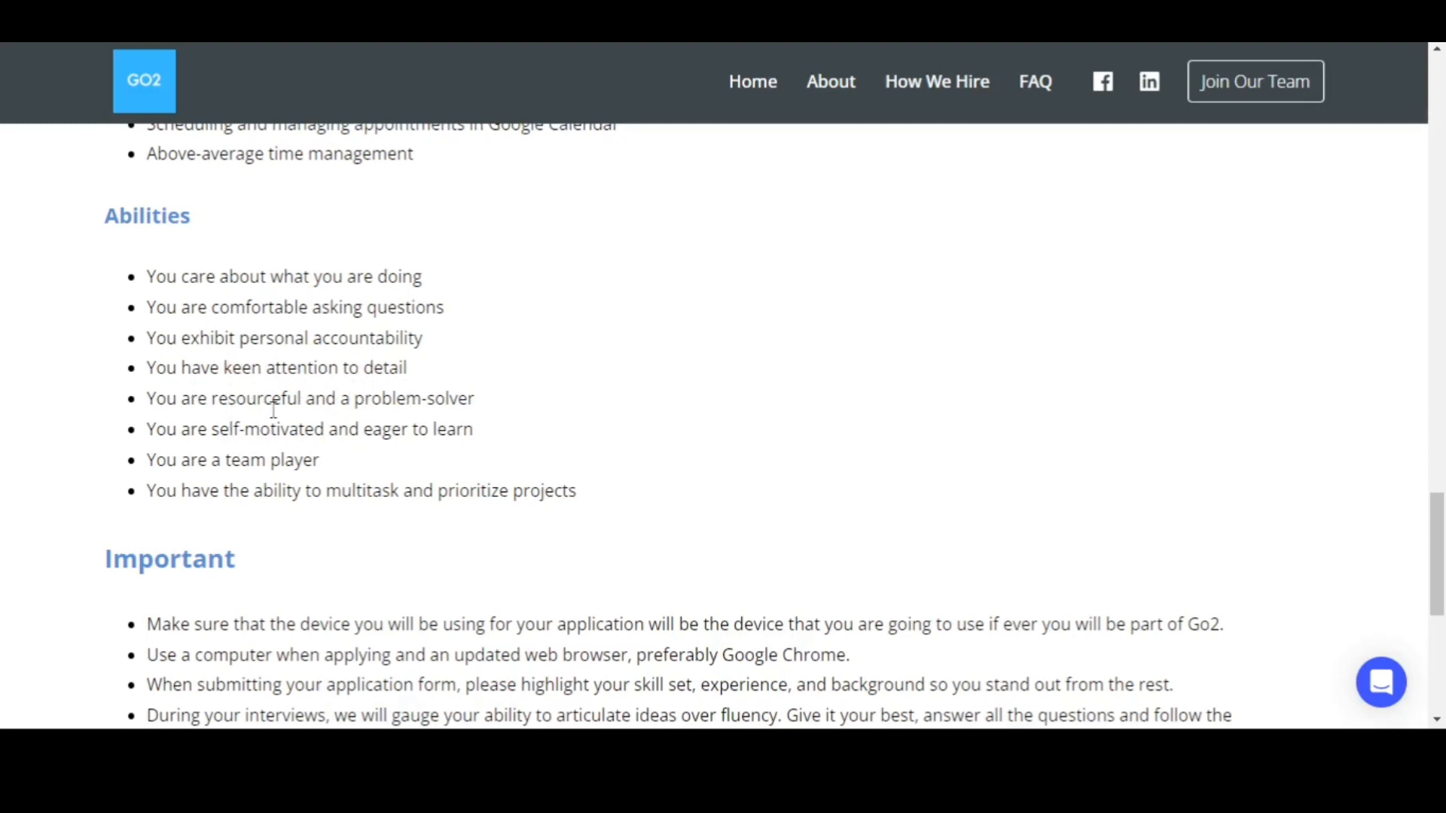
{"action": "mouse_move", "coordinate": [510, 440]}
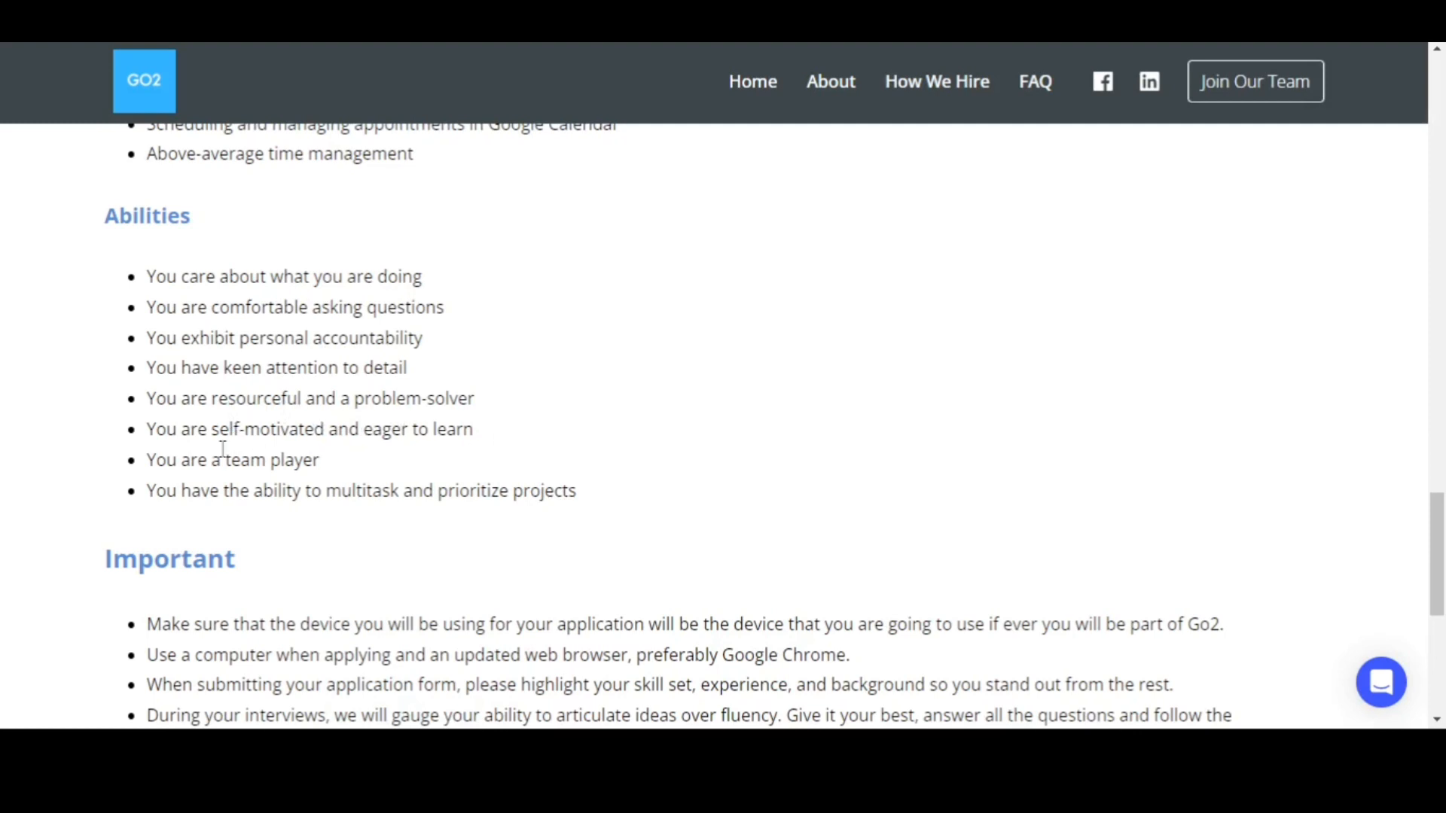
{"action": "mouse_move", "coordinate": [388, 430]}
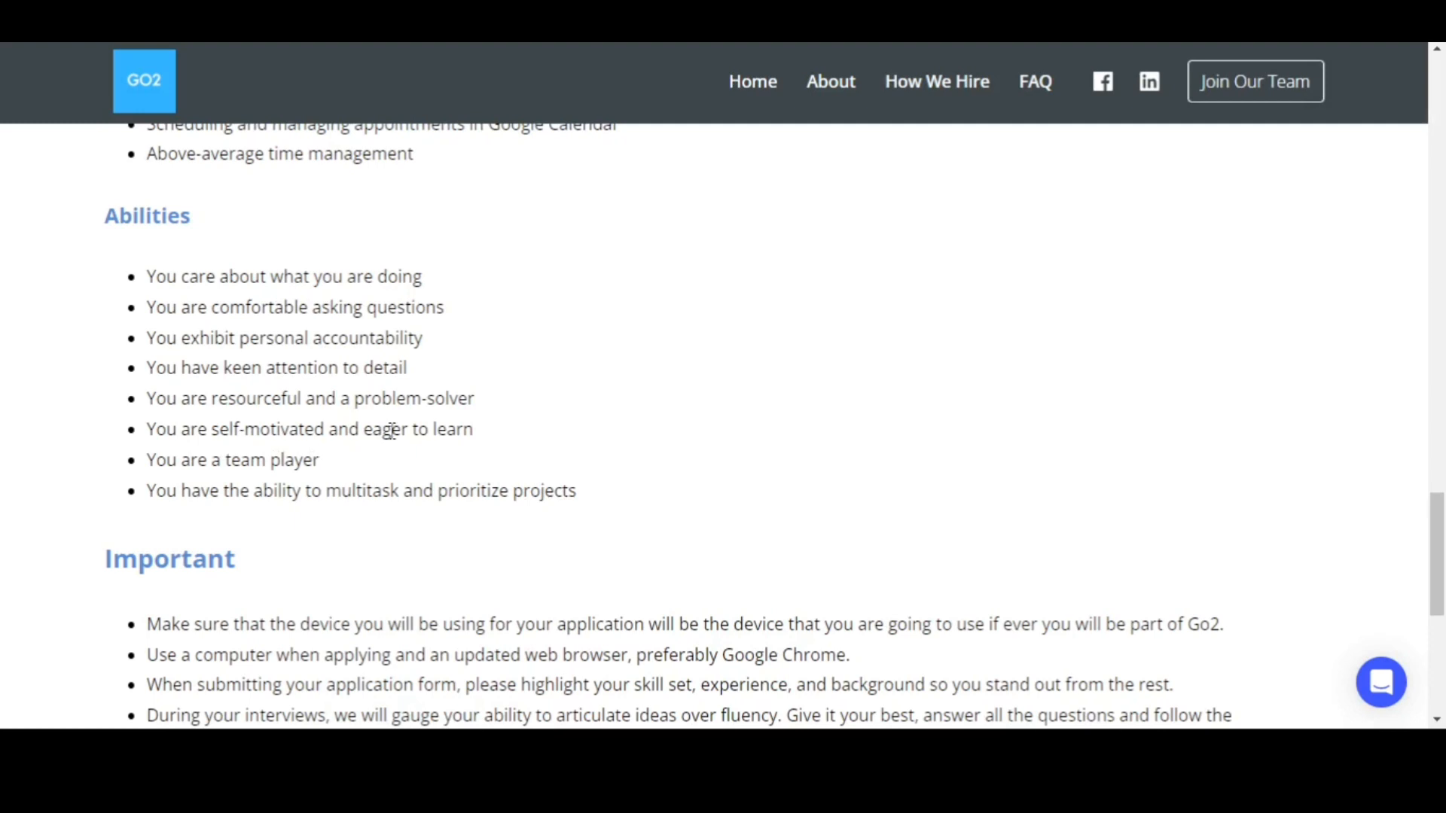
{"action": "mouse_move", "coordinate": [223, 461]}
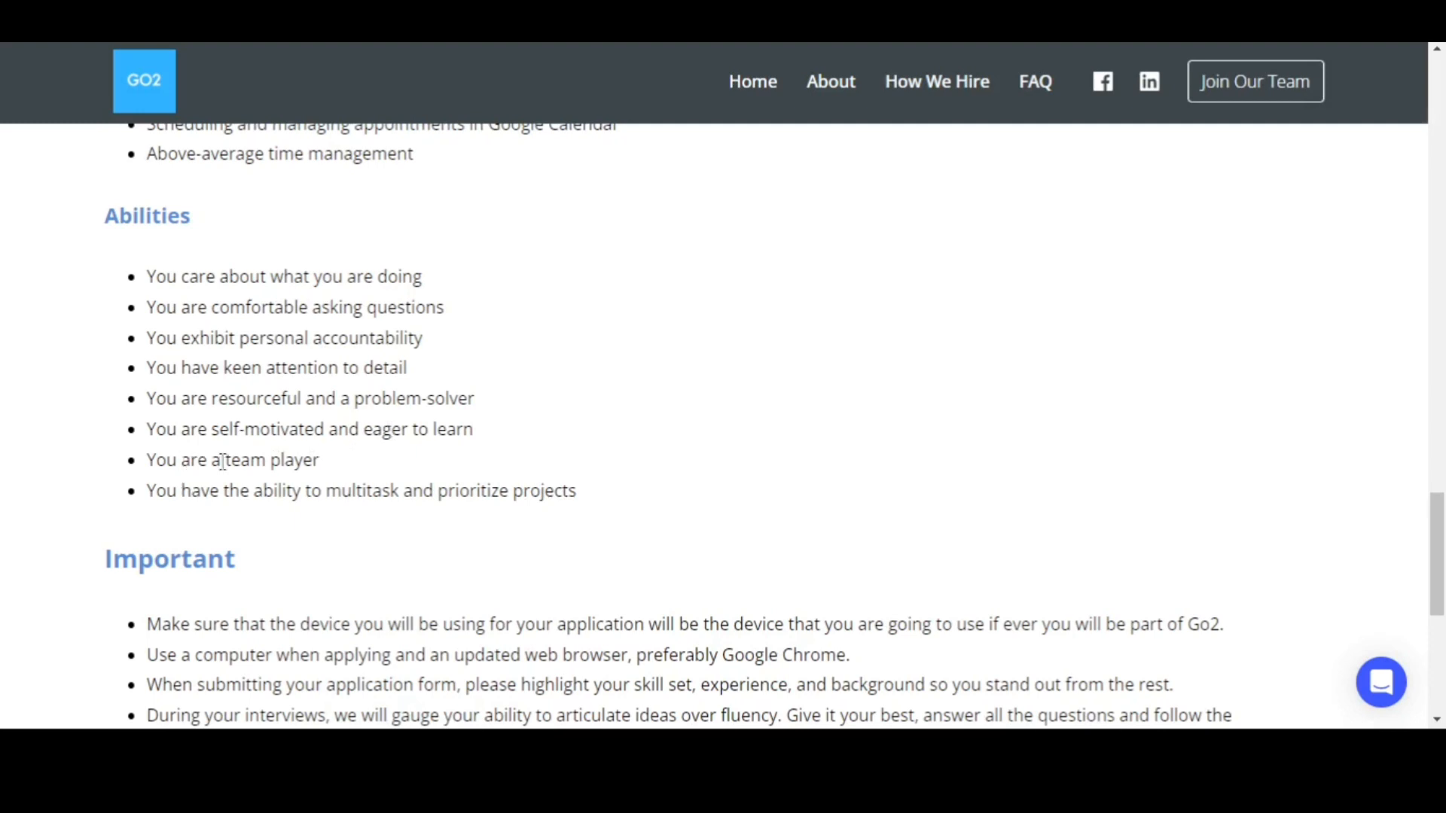
{"action": "mouse_move", "coordinate": [319, 513]}
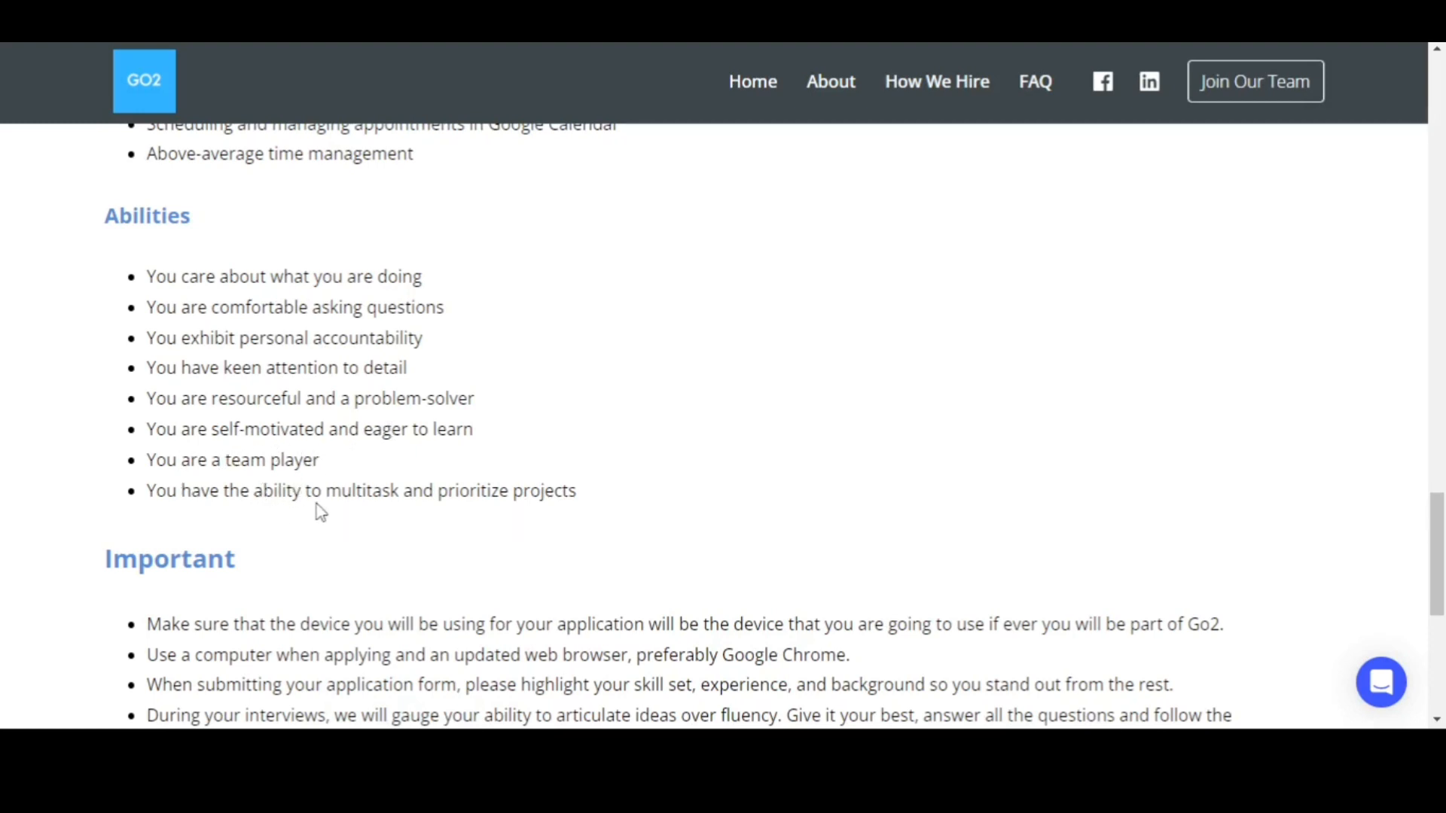
{"action": "double_click", "coordinate": [365, 491]}
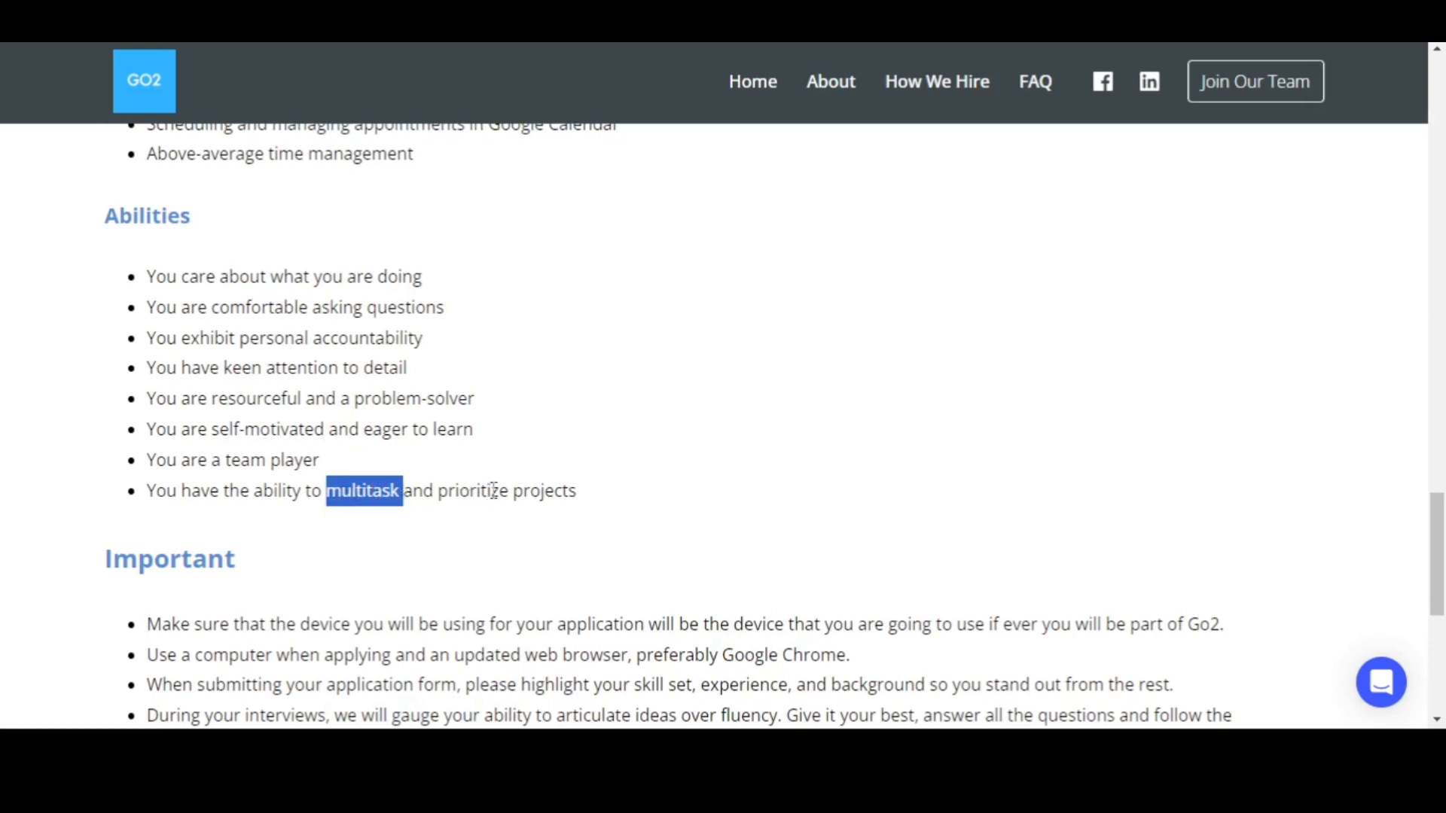
{"action": "mouse_move", "coordinate": [598, 458]}
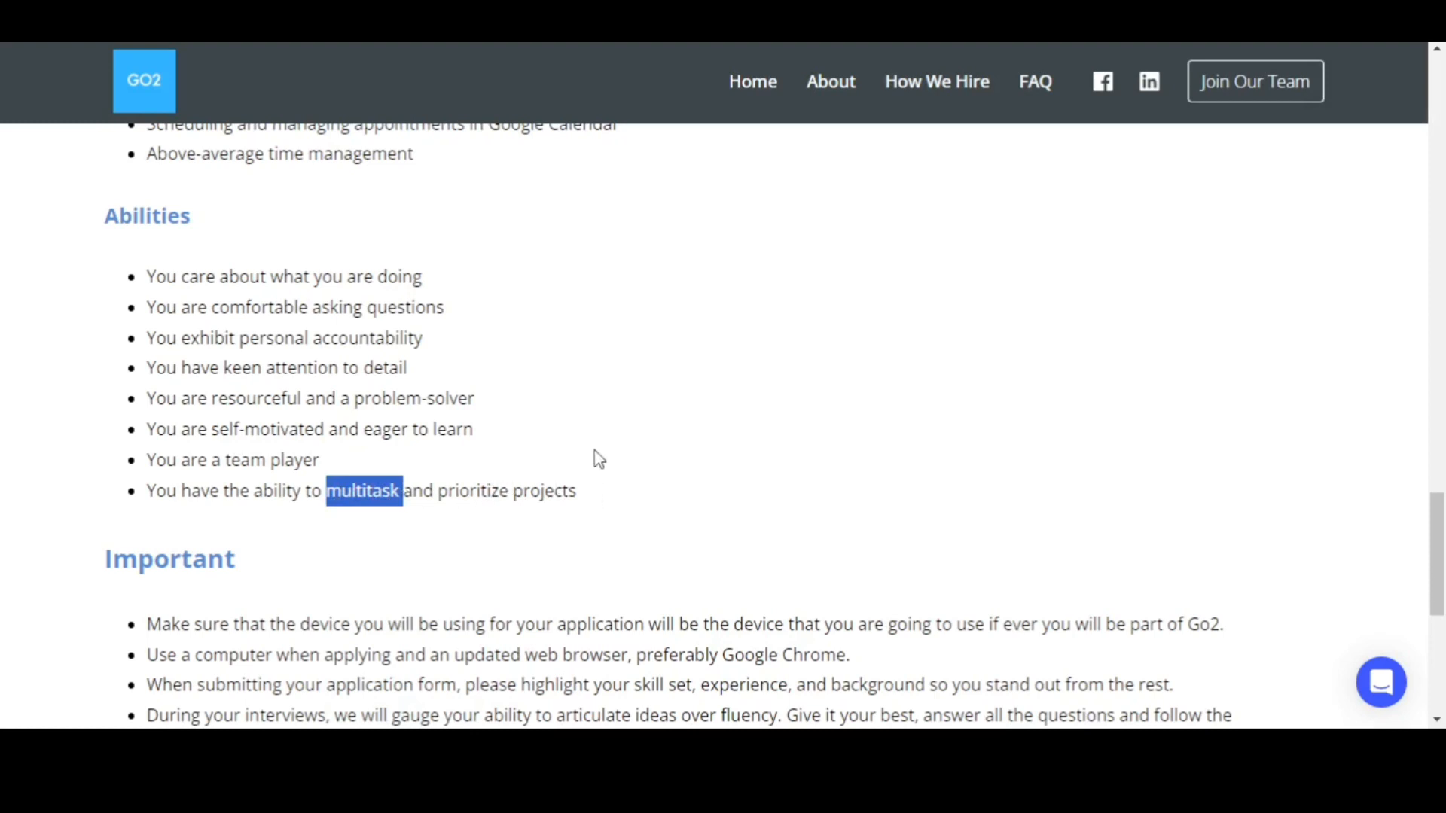
- Scroll past the Important notes to the Apply and Share job buttons at the posting's end
{"action": "scroll", "scroll_direction": "down", "scroll_amount": 3}
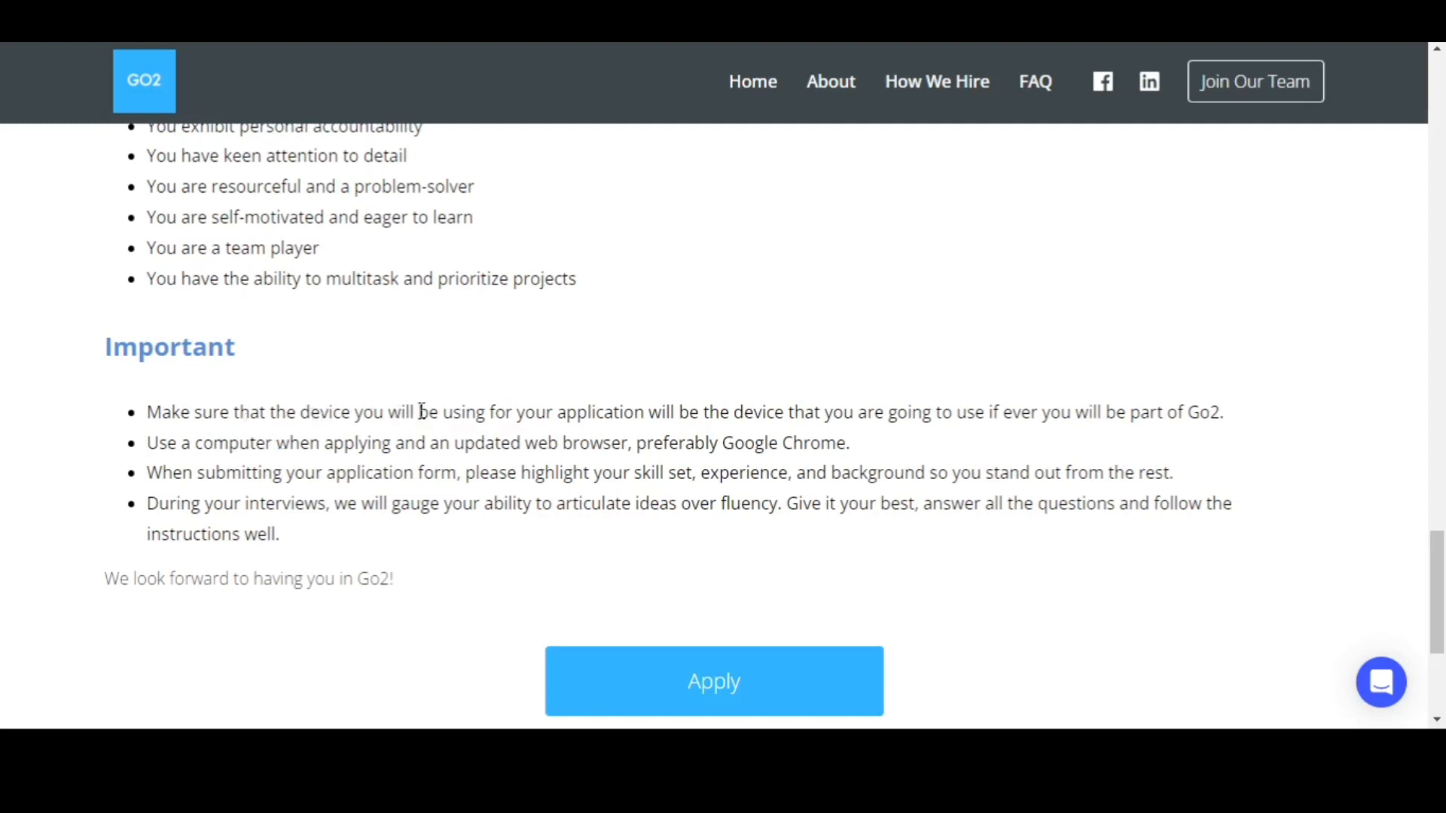
{"action": "mouse_move", "coordinate": [725, 443]}
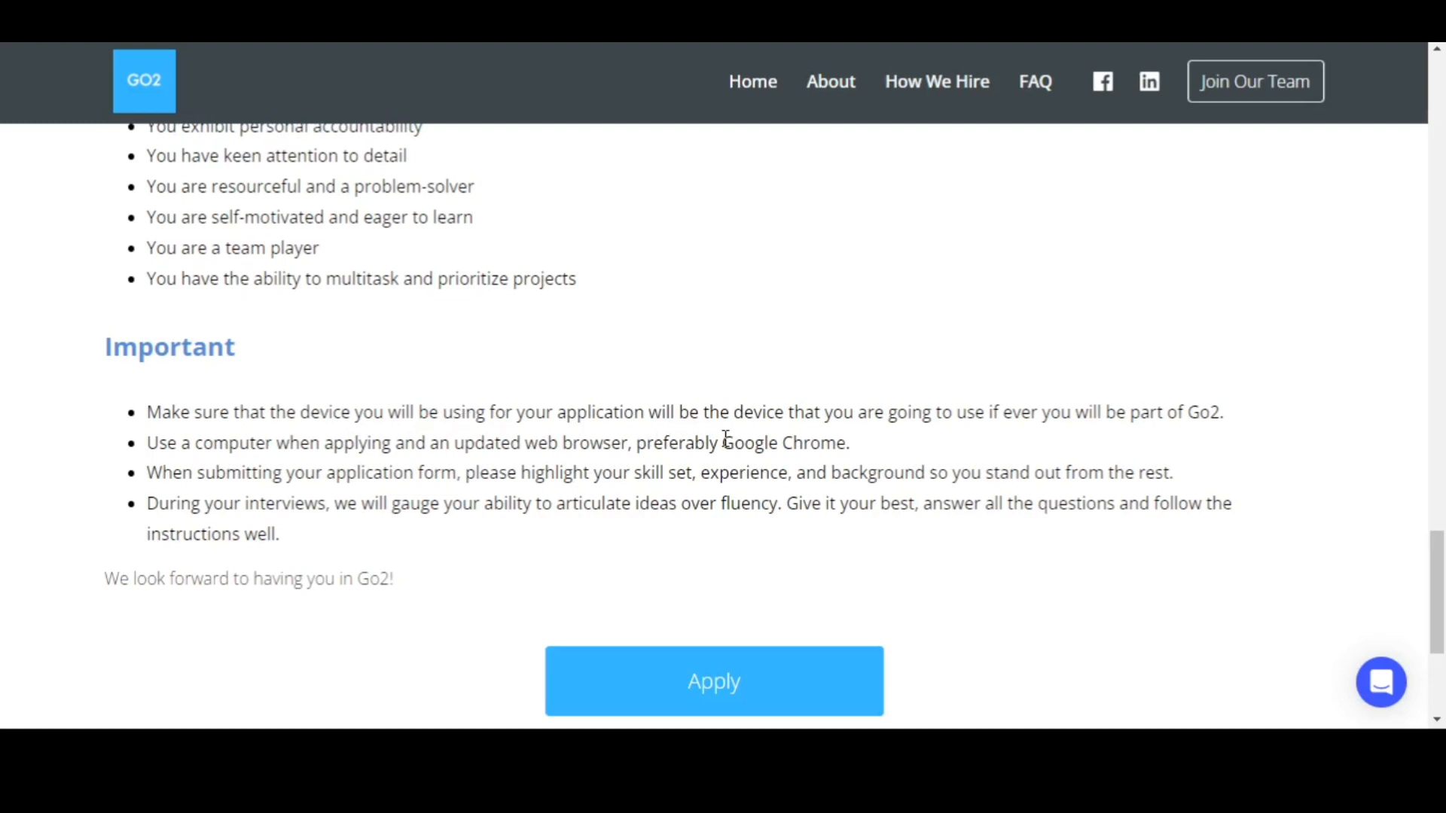
{"action": "mouse_move", "coordinate": [298, 467]}
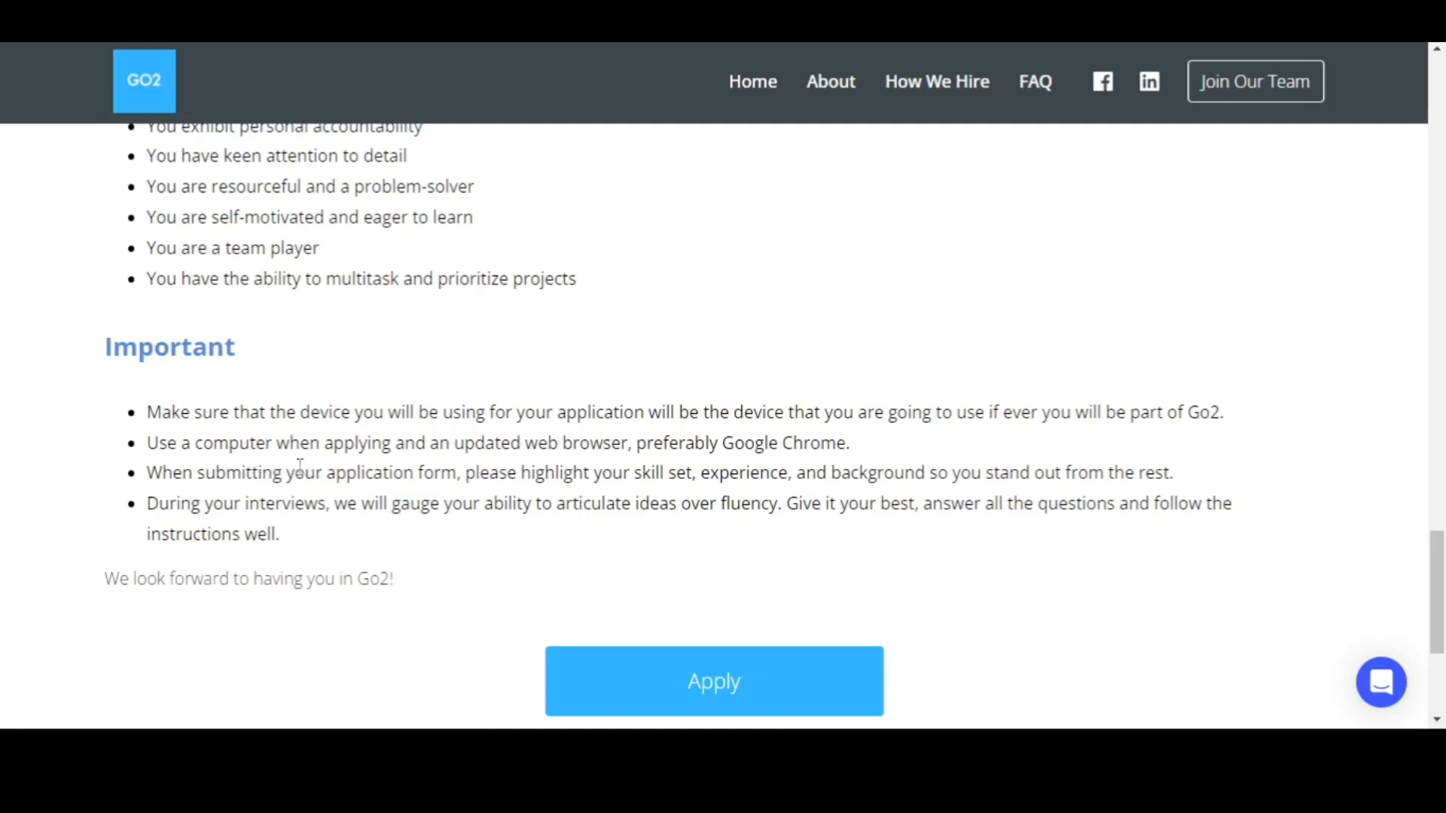
{"action": "mouse_move", "coordinate": [476, 472]}
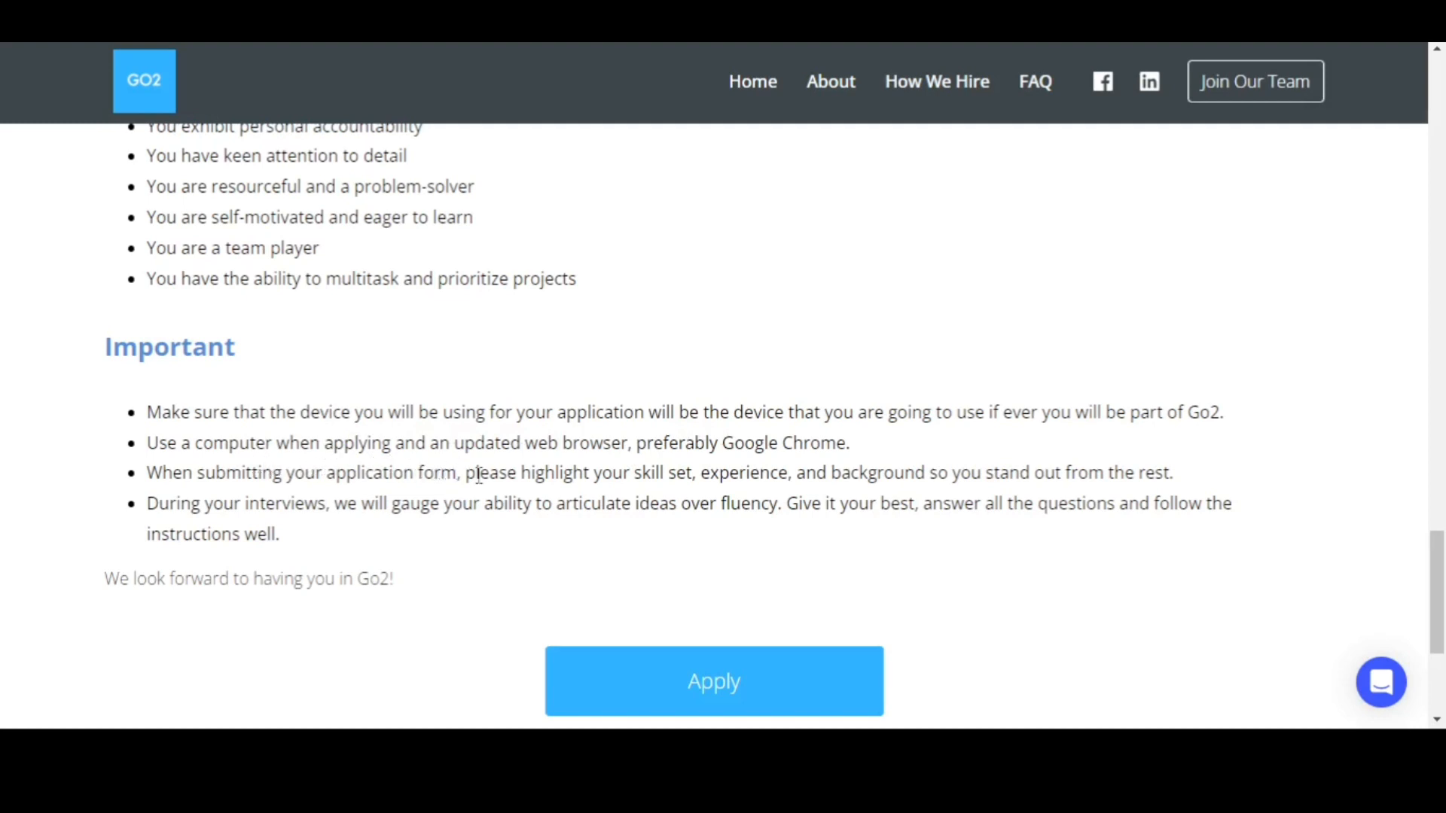
{"action": "mouse_move", "coordinate": [707, 471]}
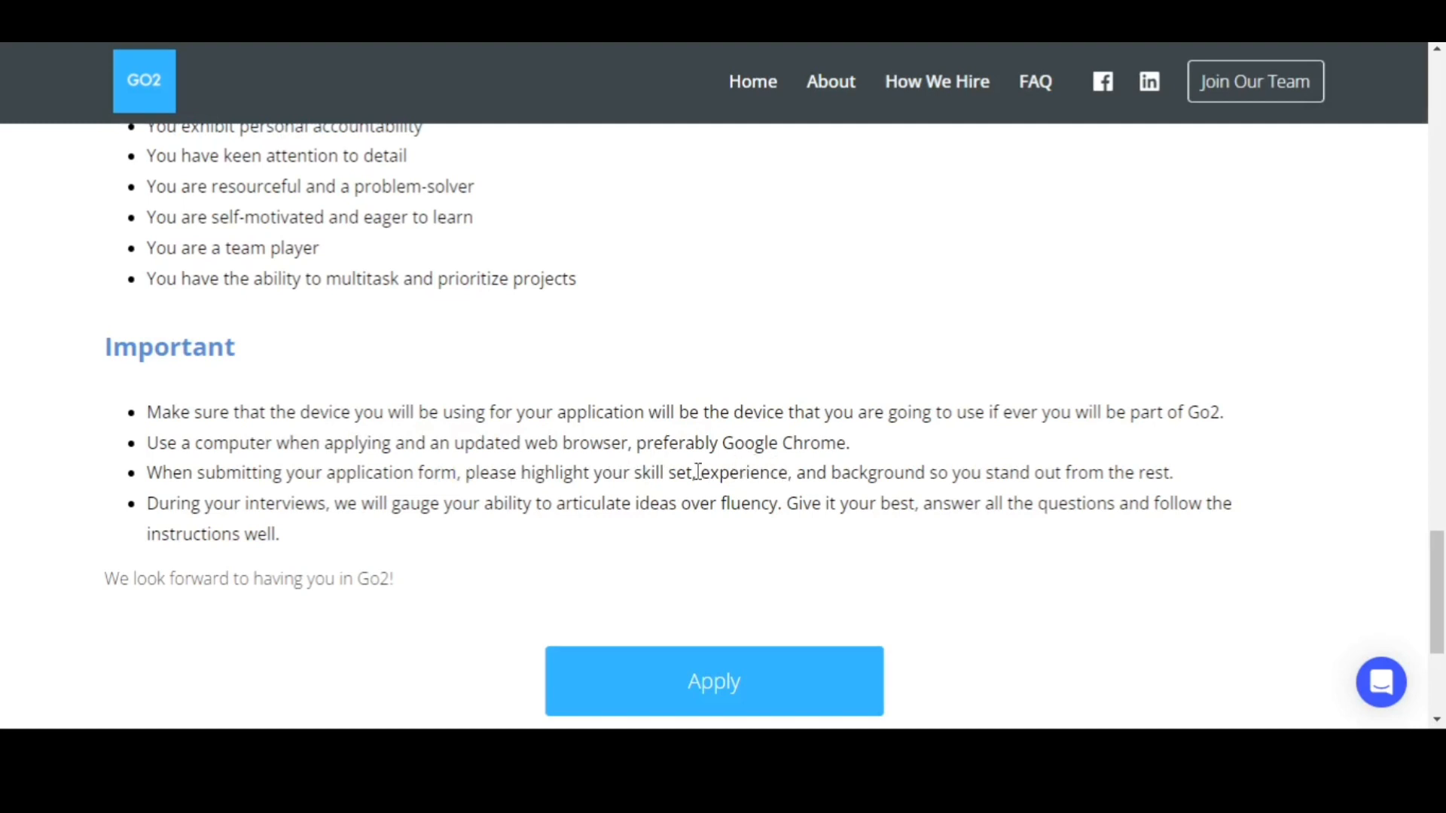
{"action": "mouse_move", "coordinate": [485, 494]}
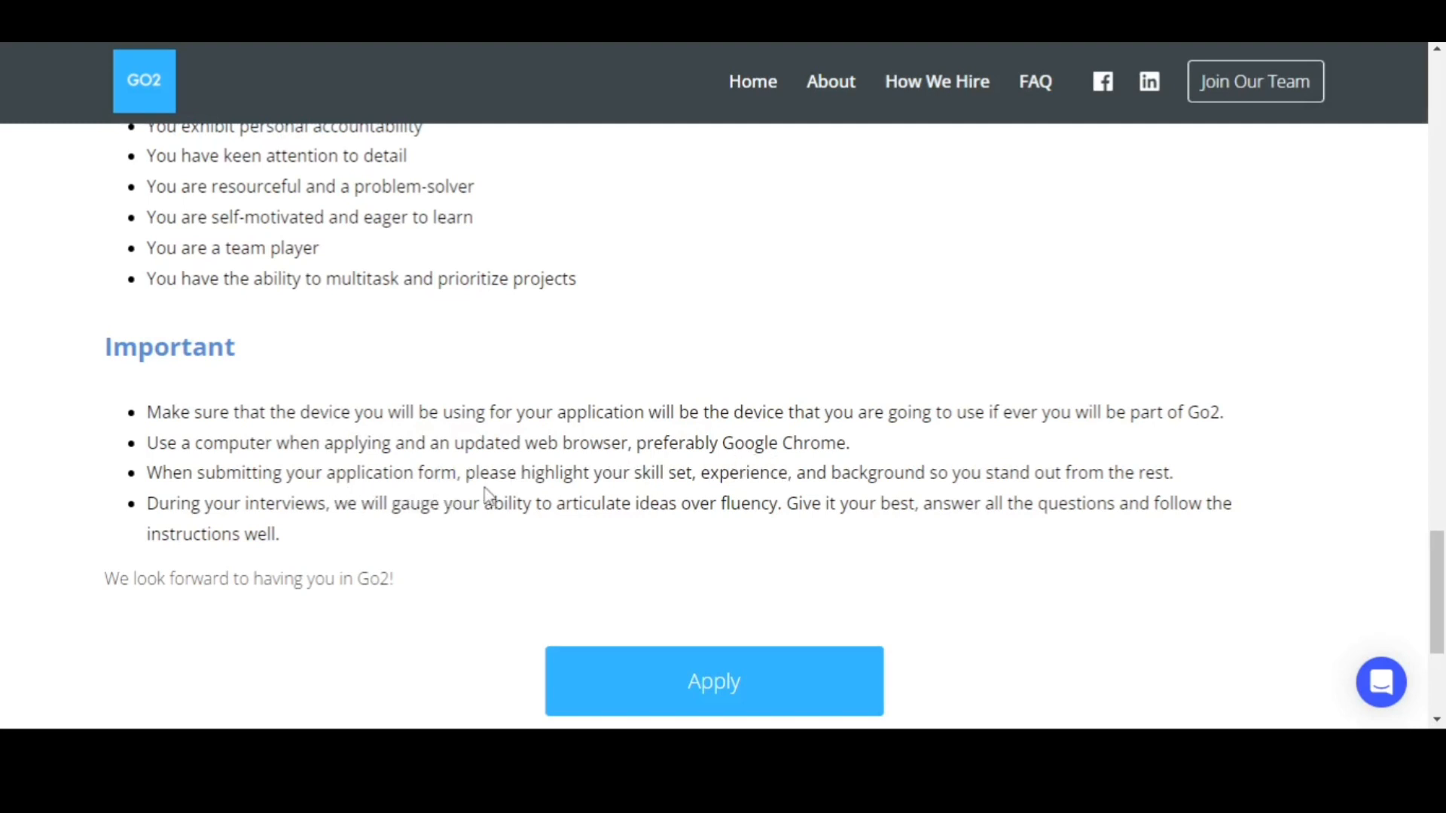
{"action": "mouse_move", "coordinate": [714, 498]}
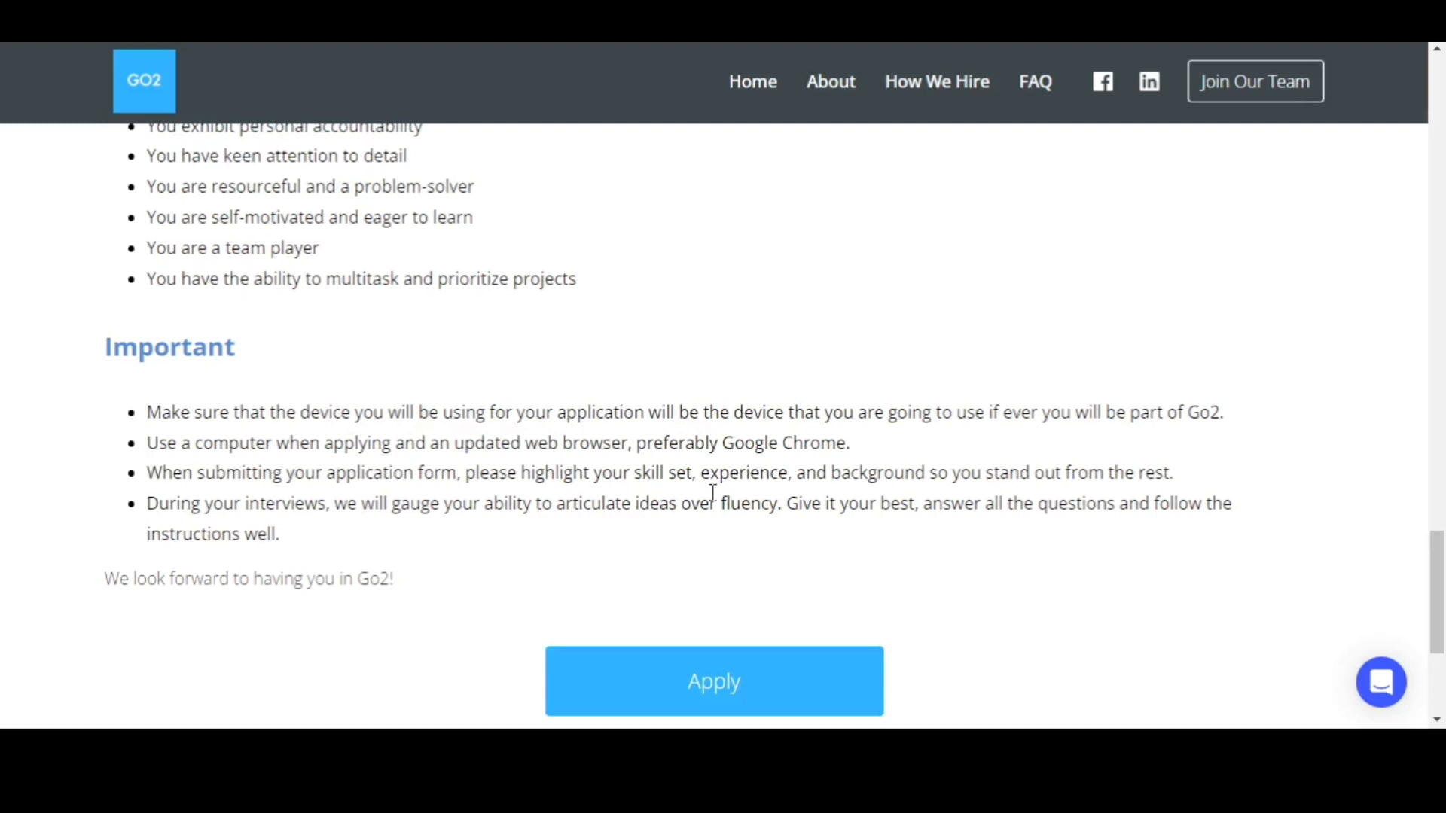
{"action": "mouse_move", "coordinate": [937, 492]}
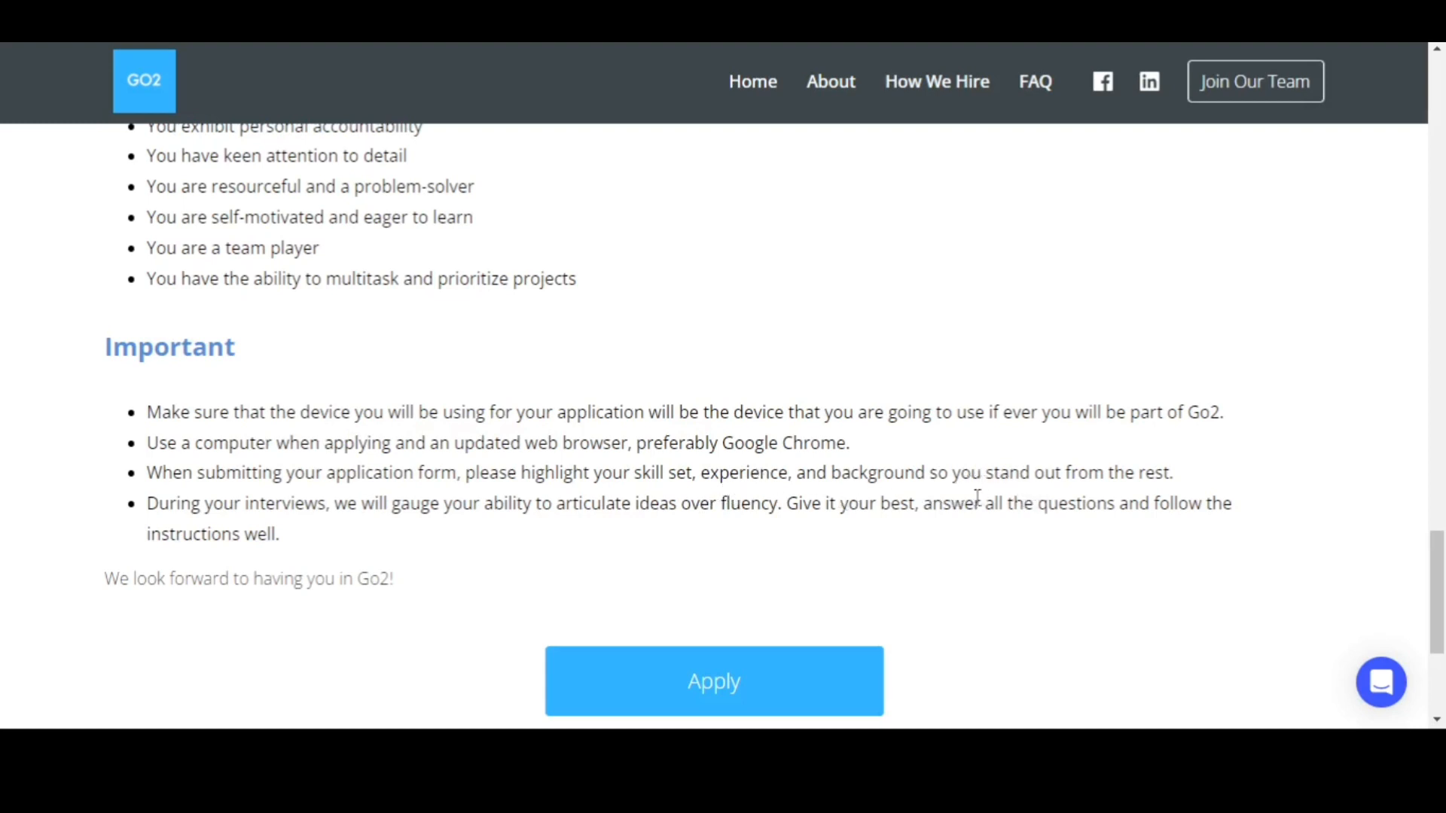
{"action": "scroll", "scroll_direction": "down", "scroll_amount": 3}
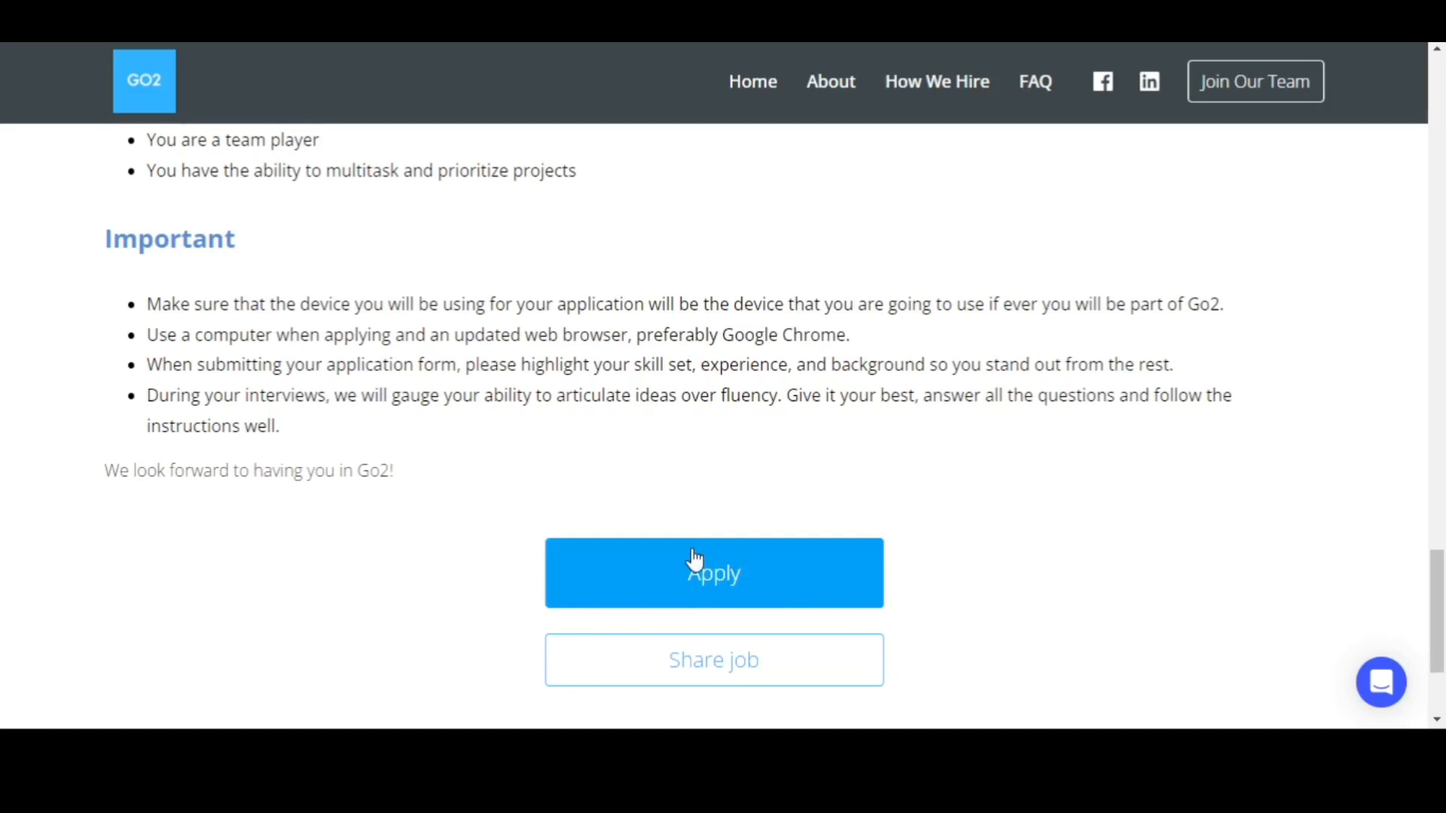
{"action": "mouse_move", "coordinate": [692, 557]}
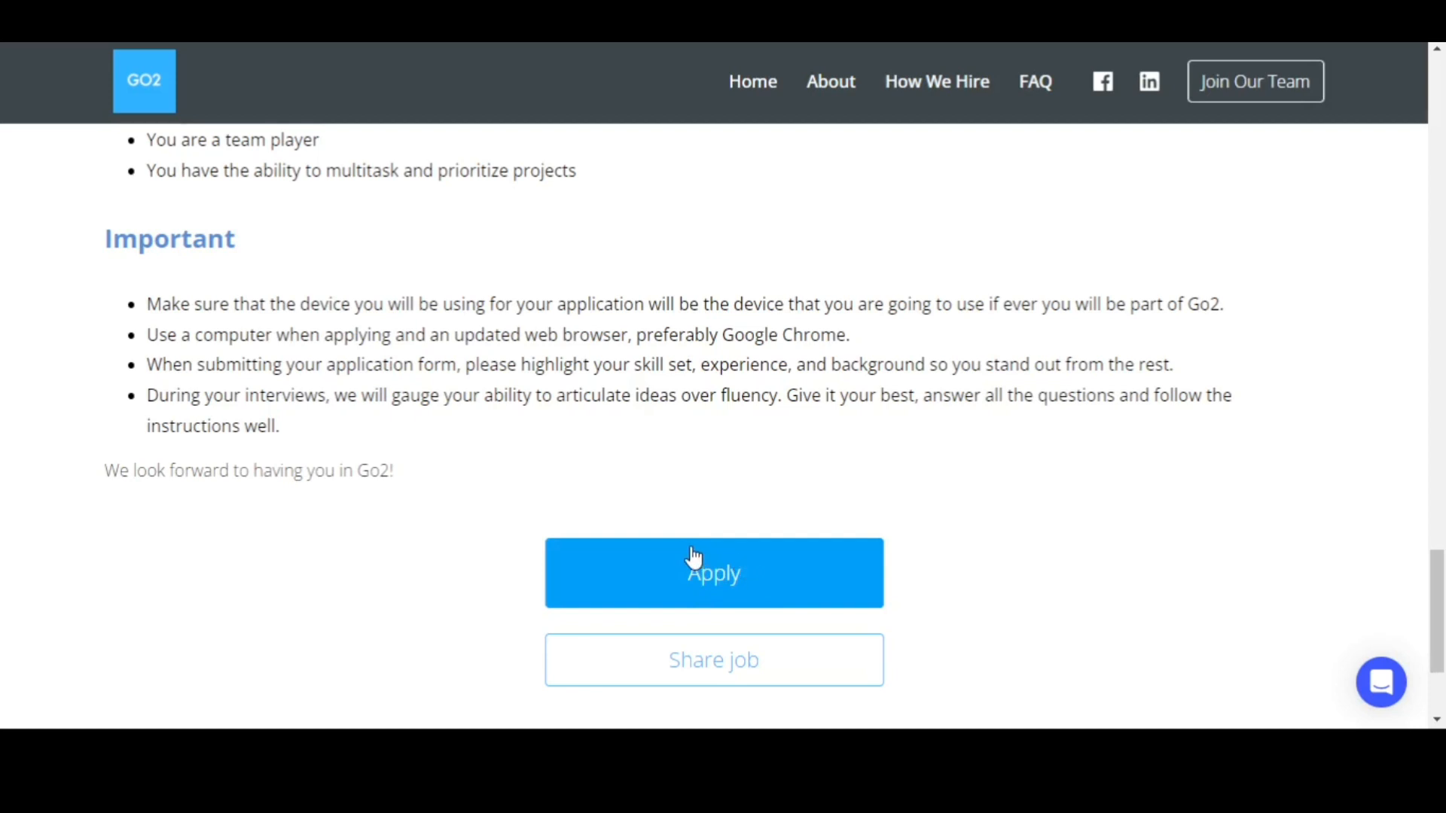
{"action": "mouse_move", "coordinate": [662, 539]}
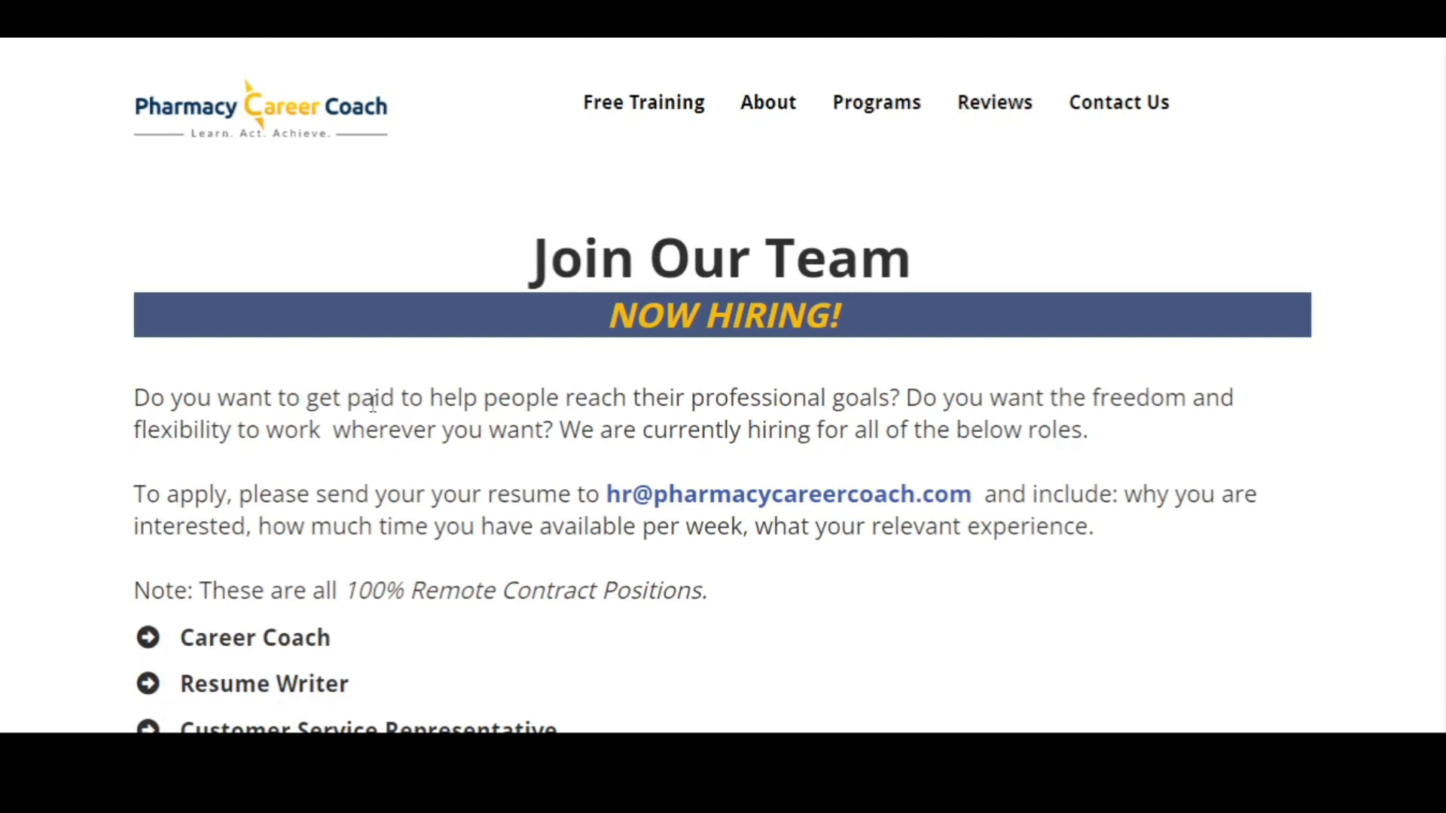
{"action": "mouse_move", "coordinate": [996, 401]}
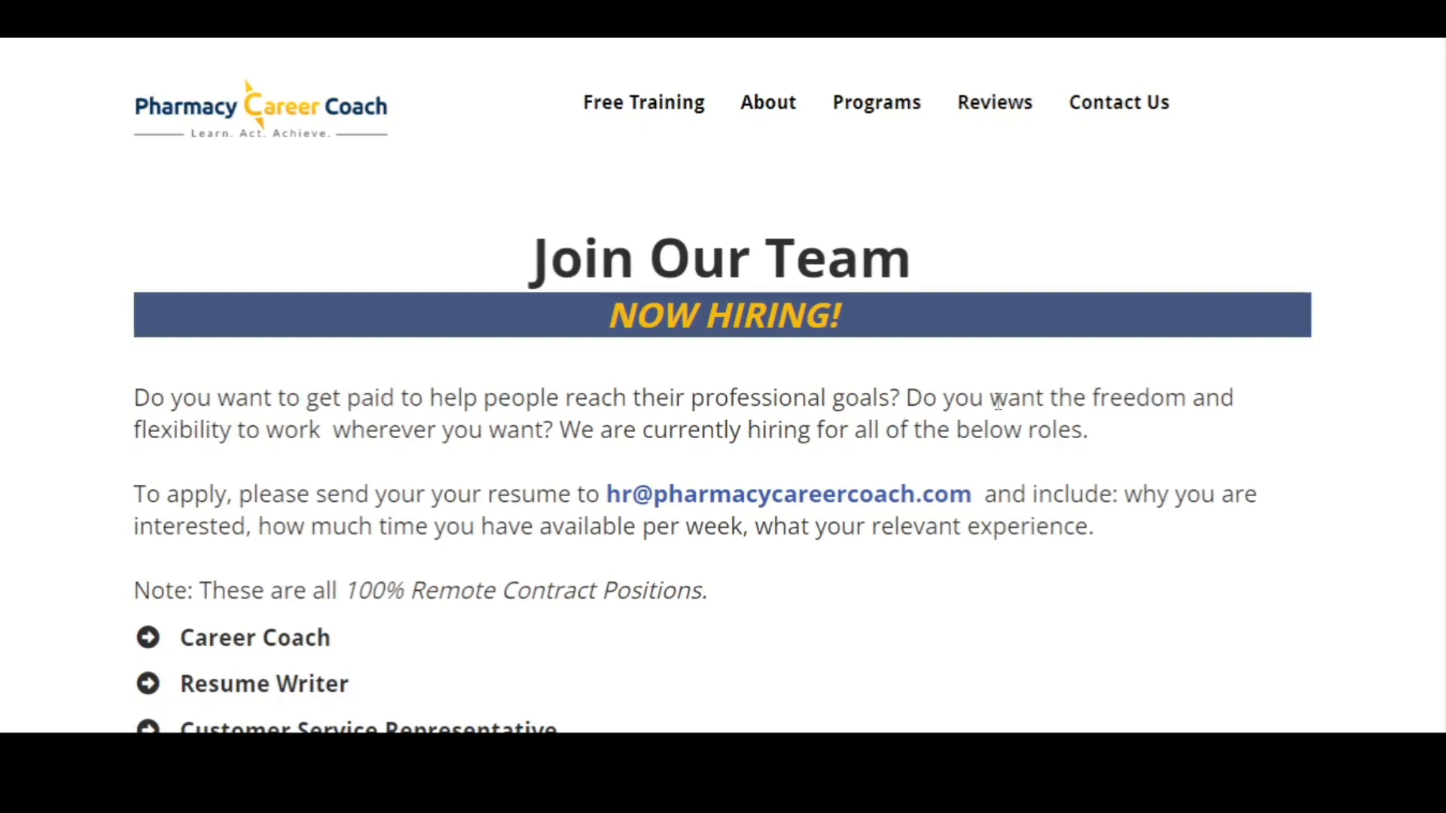
{"action": "mouse_move", "coordinate": [262, 443]}
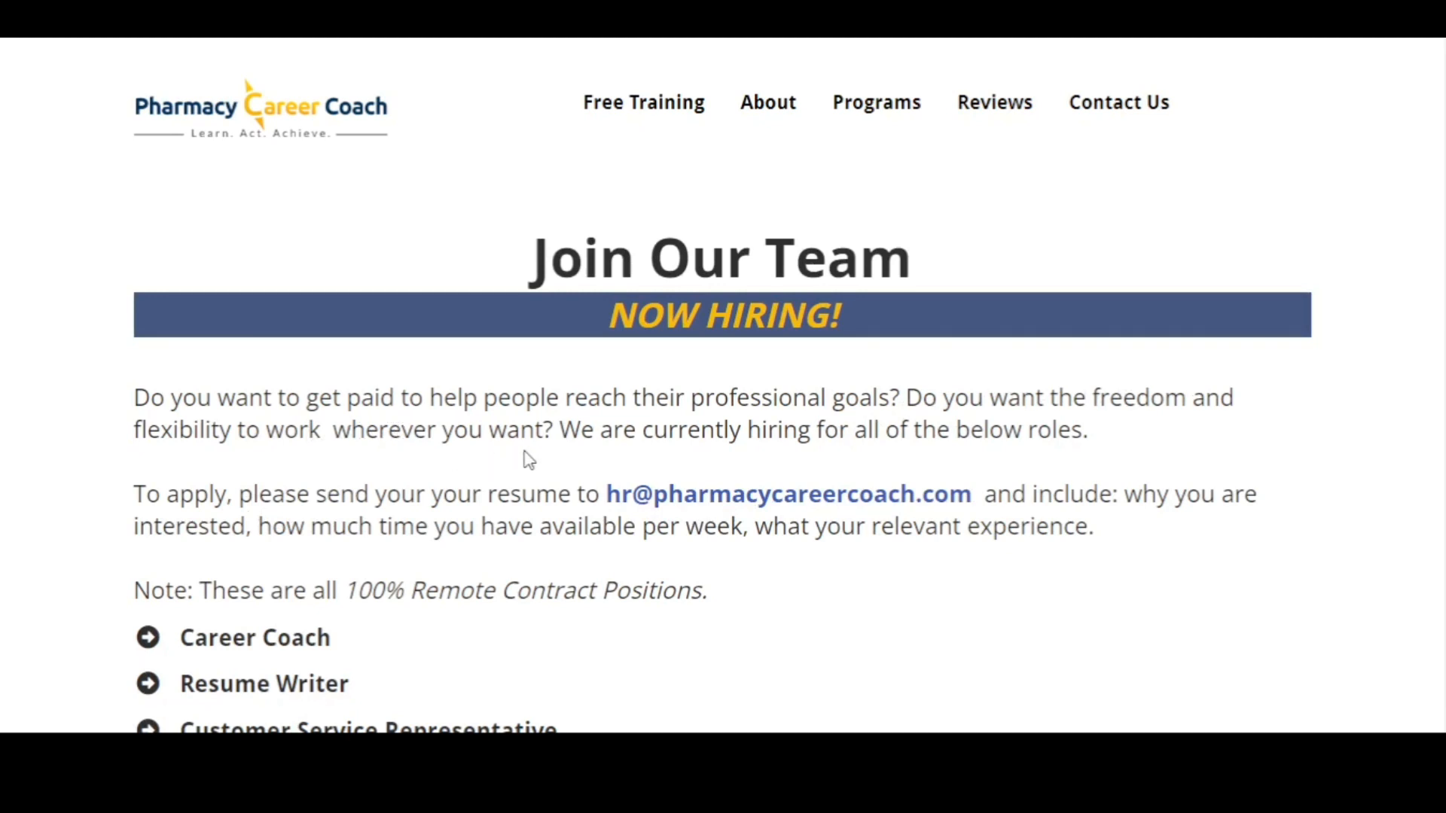
{"action": "mouse_move", "coordinate": [615, 455]}
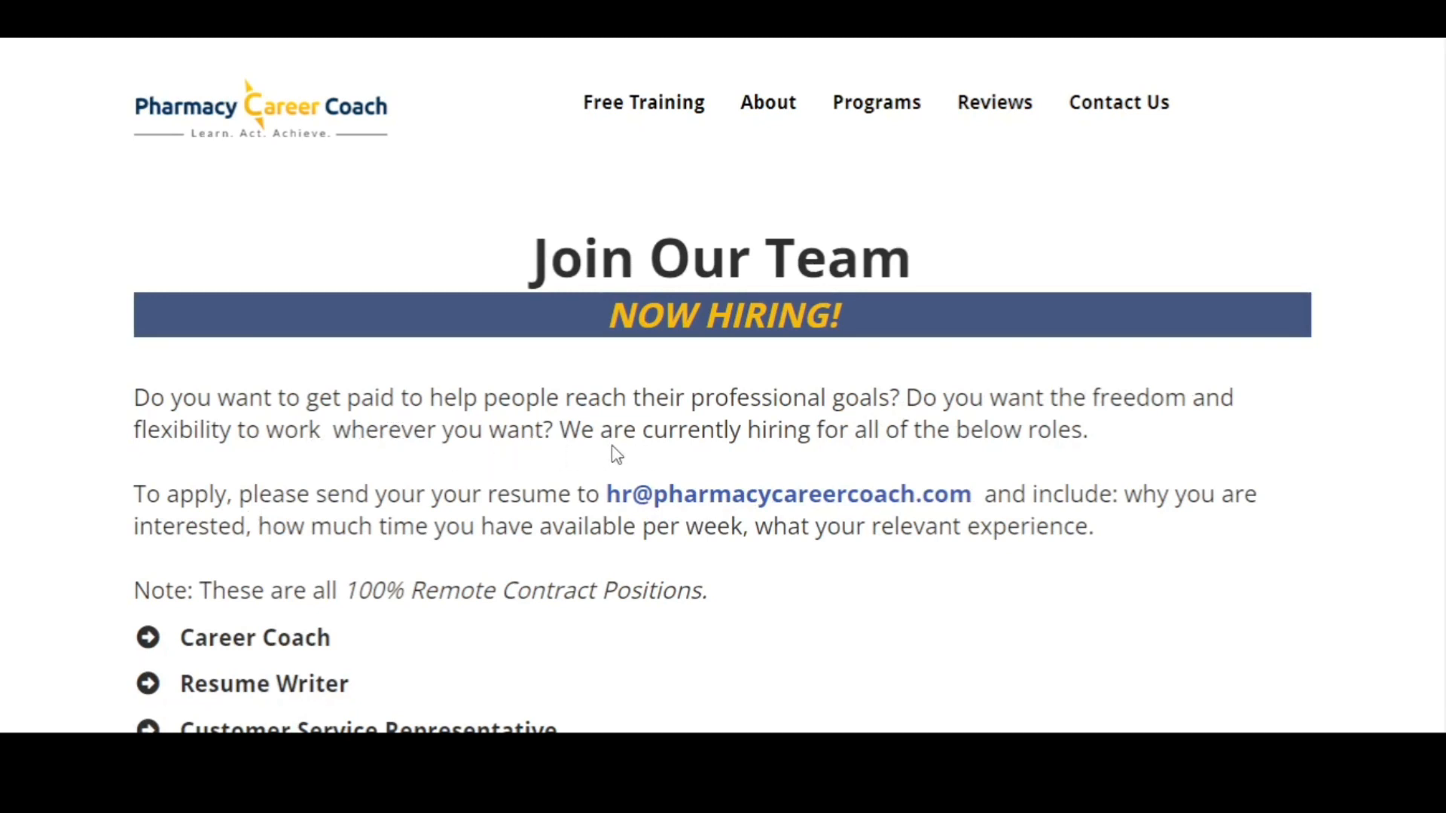
{"action": "scroll", "scroll_direction": "down", "scroll_amount": 3}
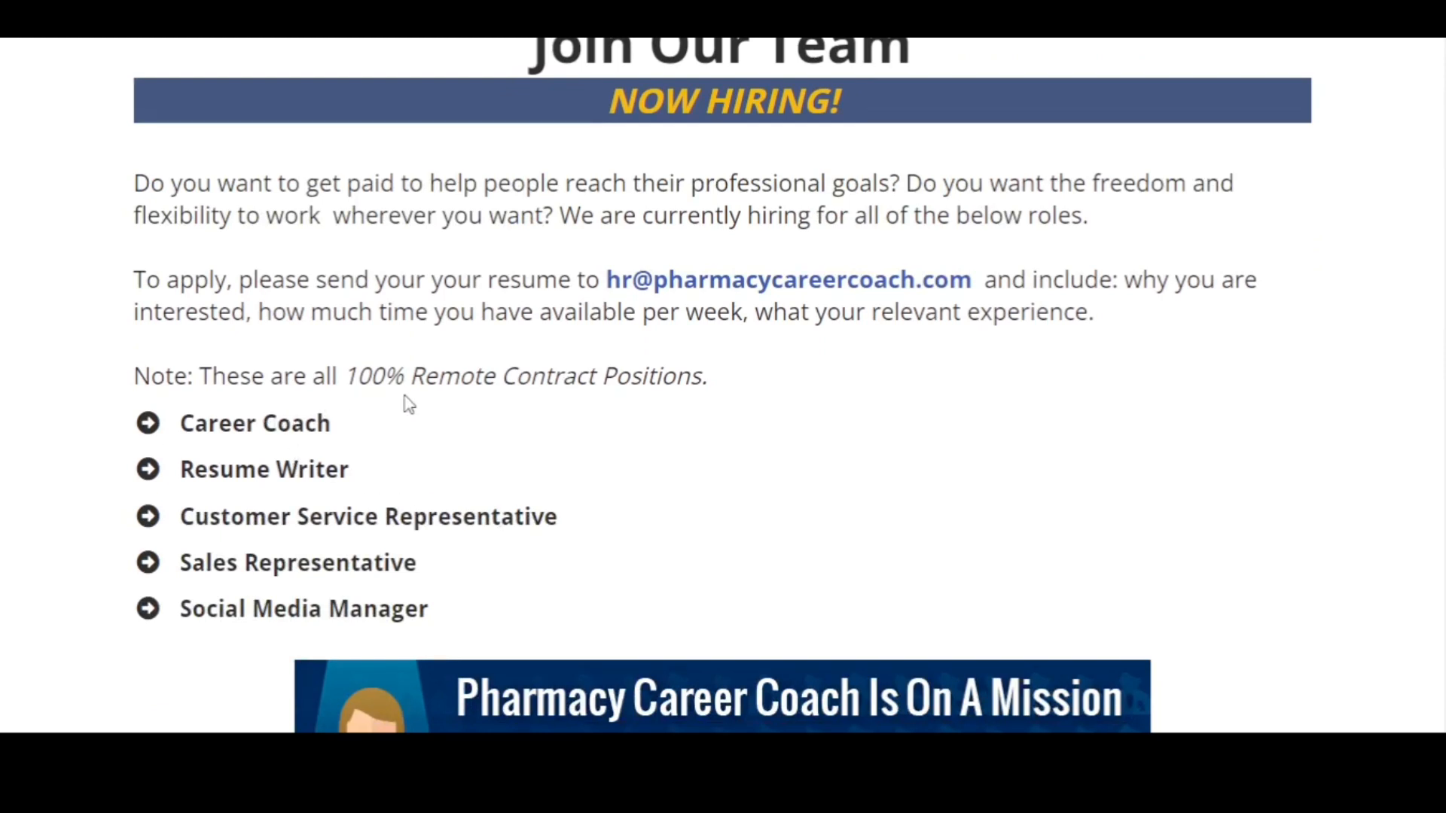
{"action": "mouse_move", "coordinate": [679, 391]}
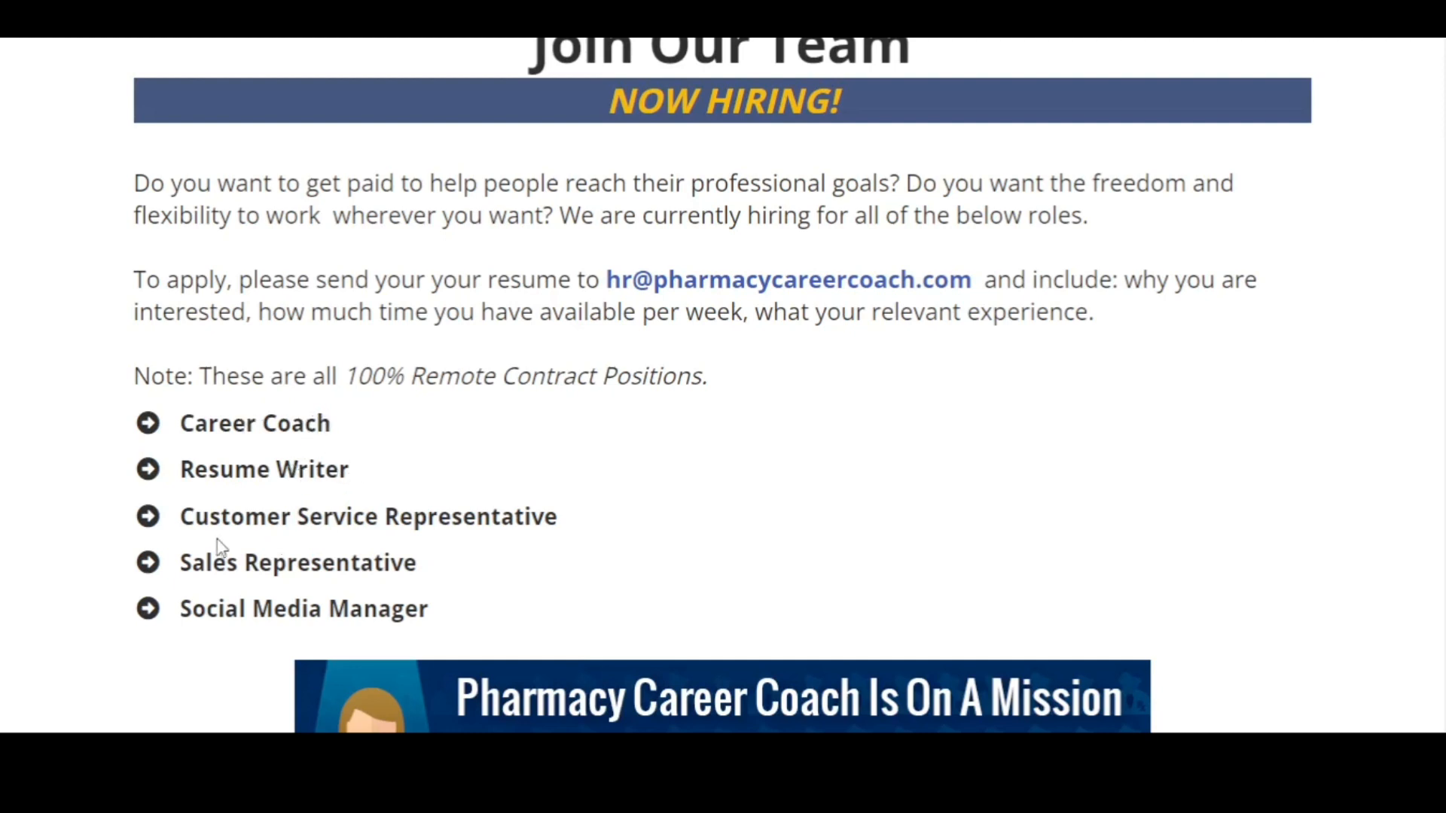
{"action": "double_click", "coordinate": [366, 515]}
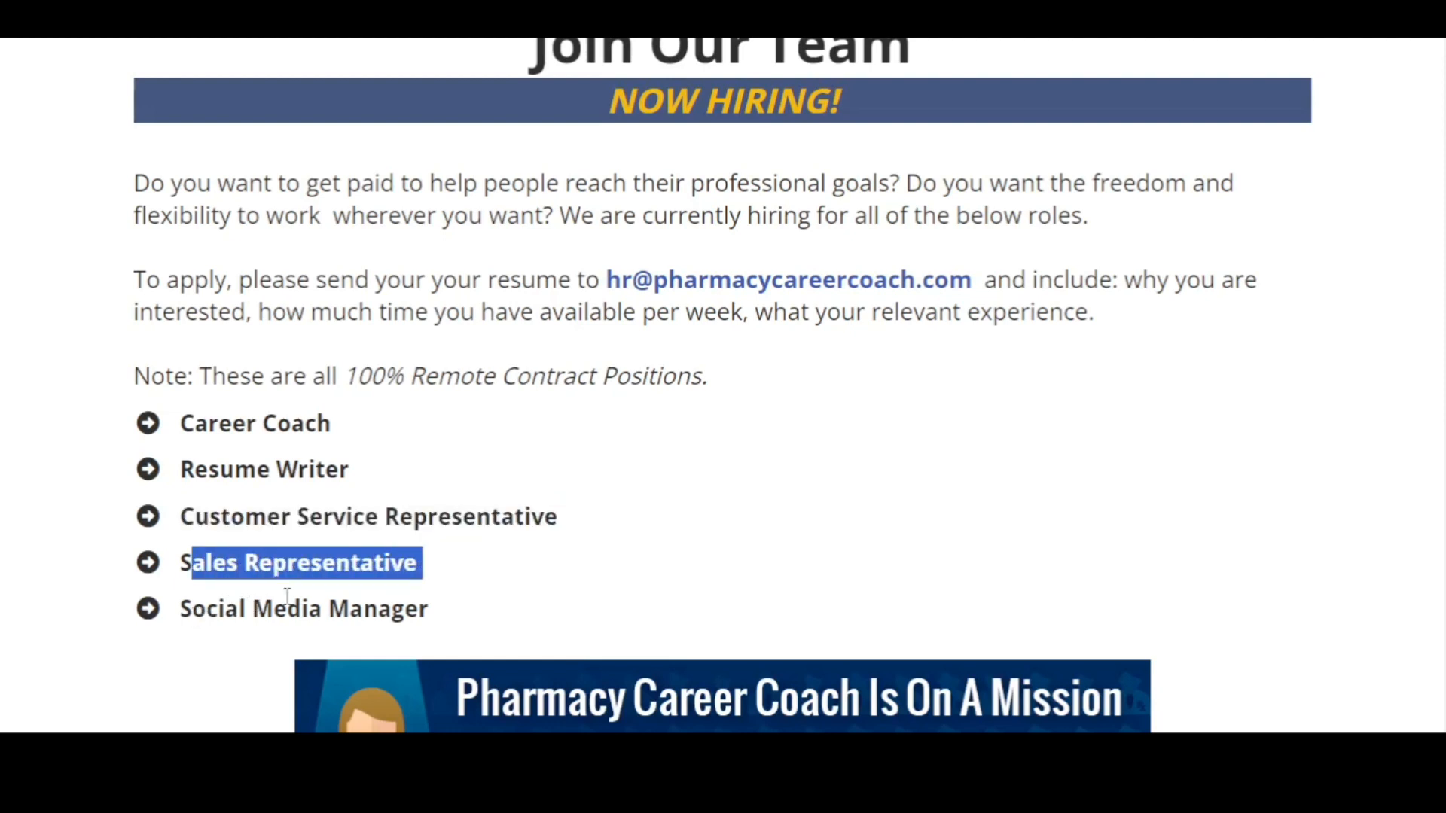
{"action": "mouse_move", "coordinate": [432, 553]}
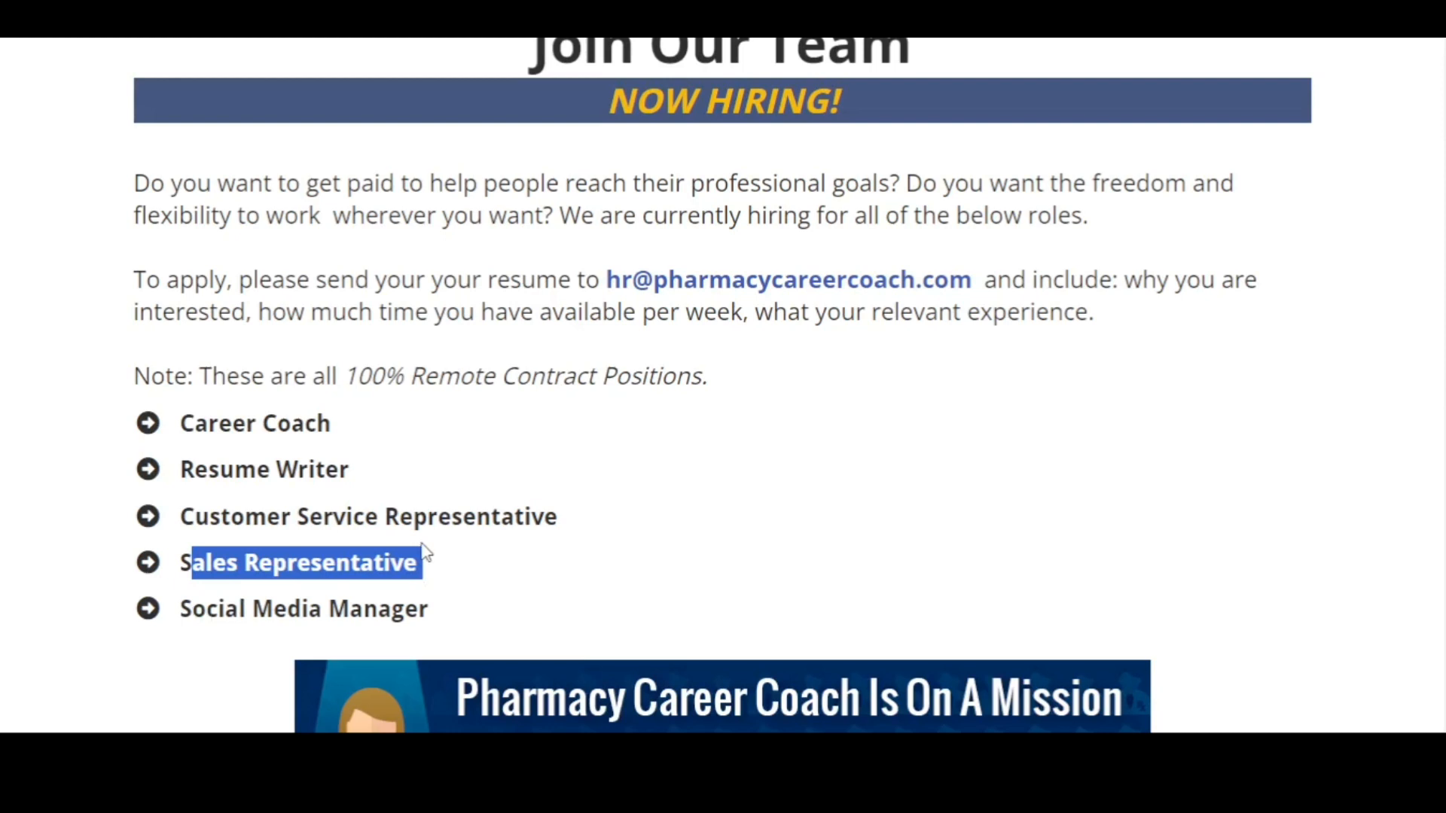
{"action": "mouse_move", "coordinate": [591, 280]}
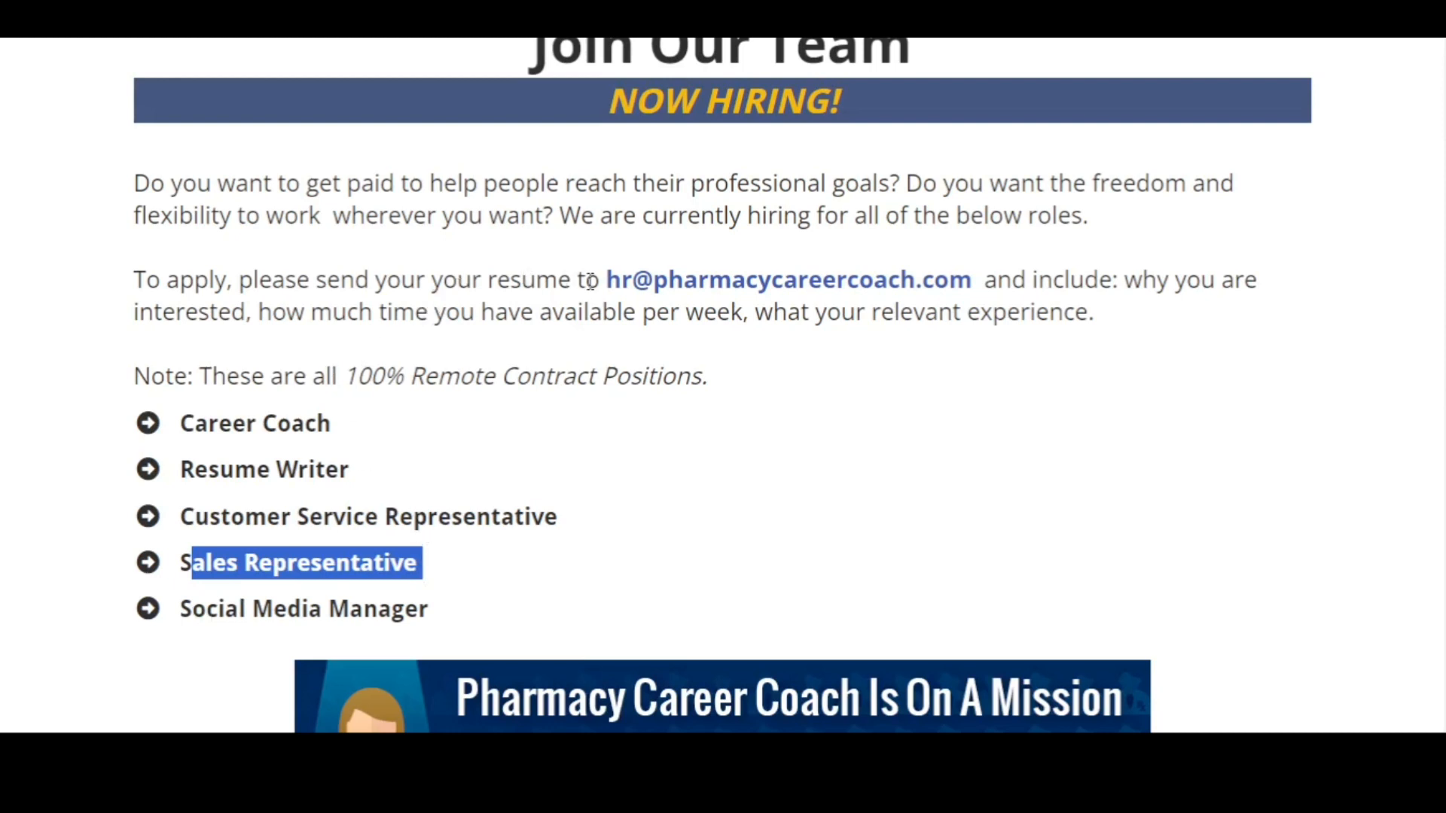
{"action": "mouse_move", "coordinate": [805, 293]}
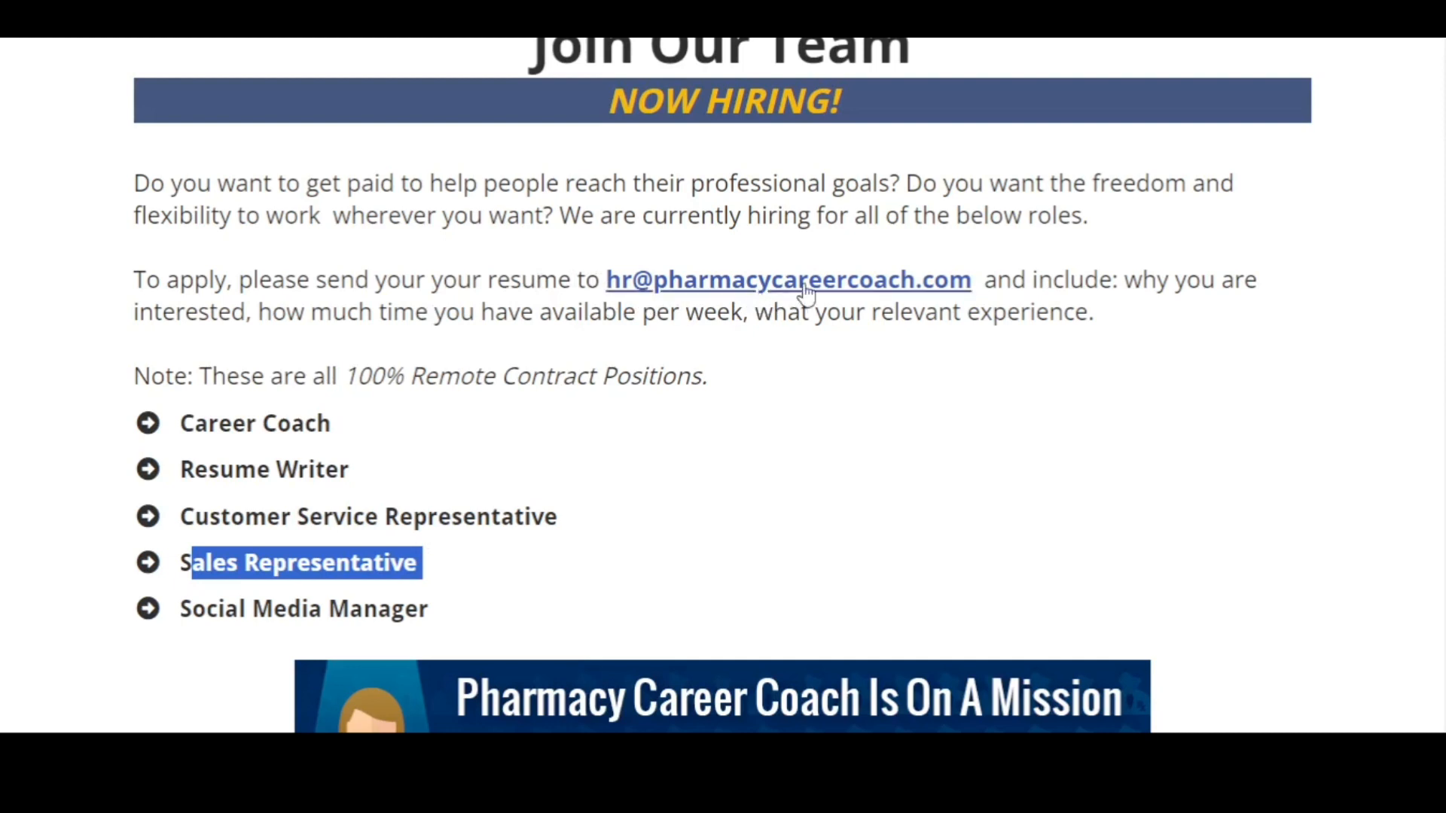
{"action": "mouse_move", "coordinate": [867, 291]}
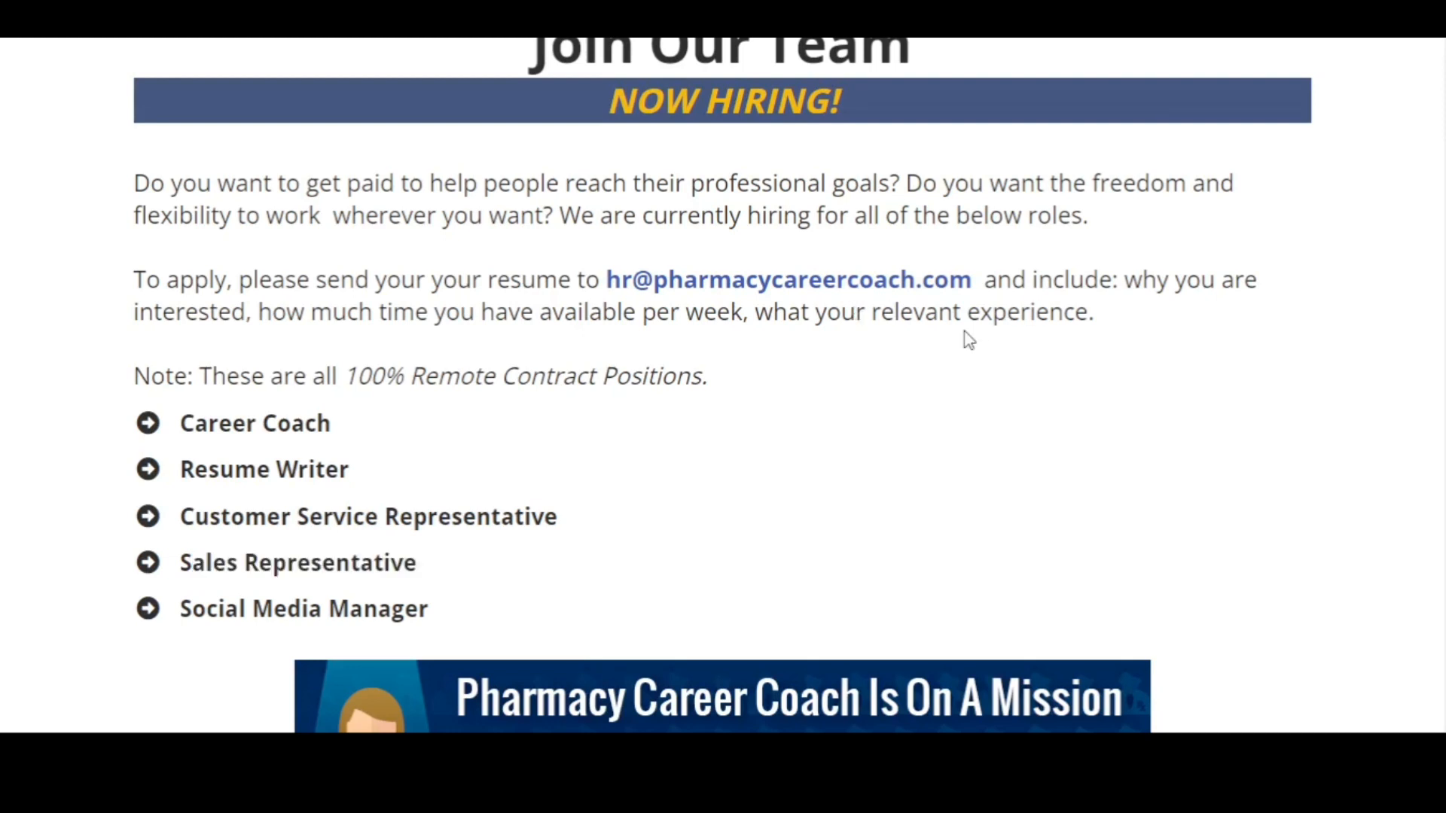
{"action": "mouse_move", "coordinate": [1156, 310]}
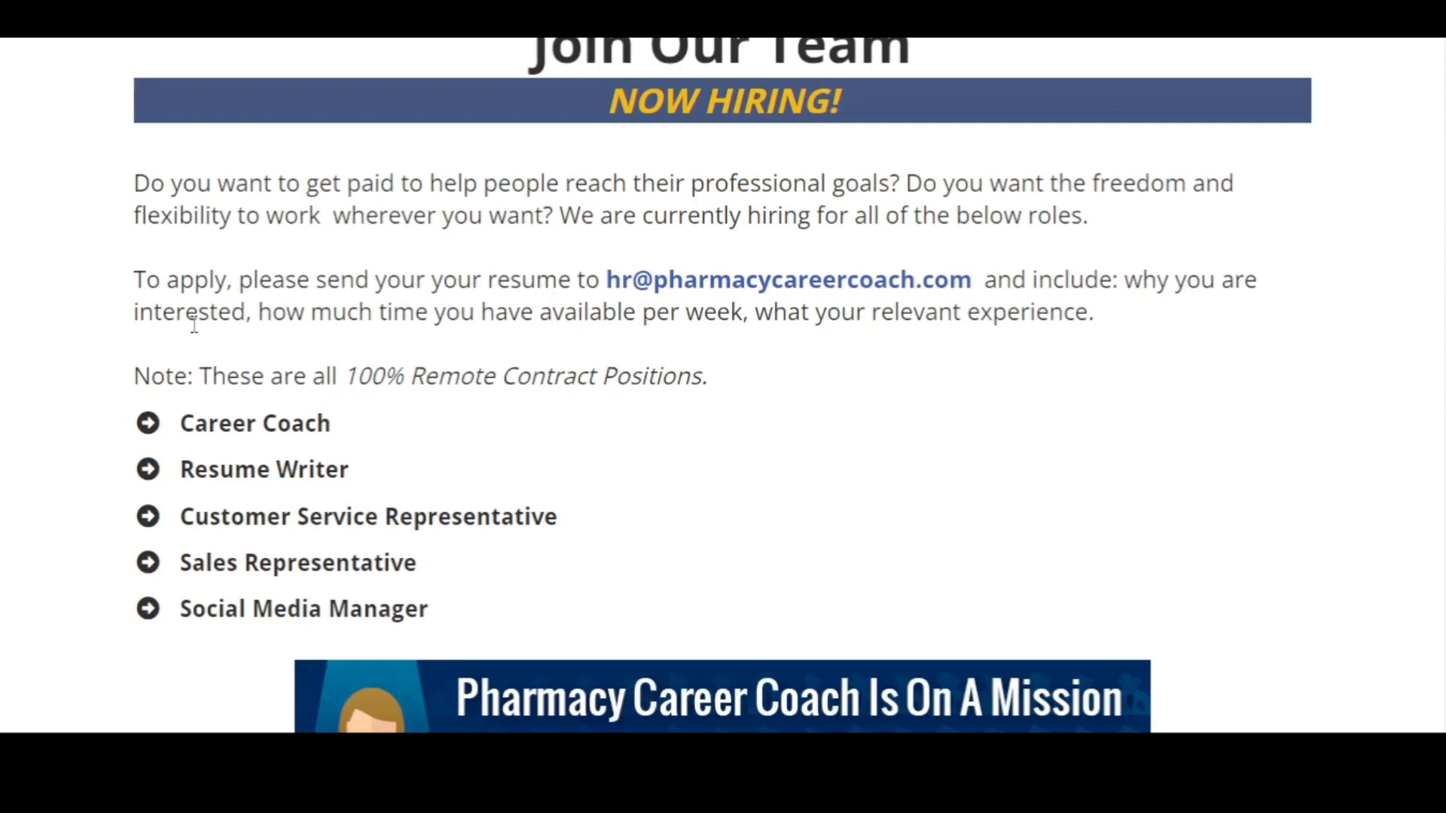
{"action": "mouse_move", "coordinate": [253, 470]}
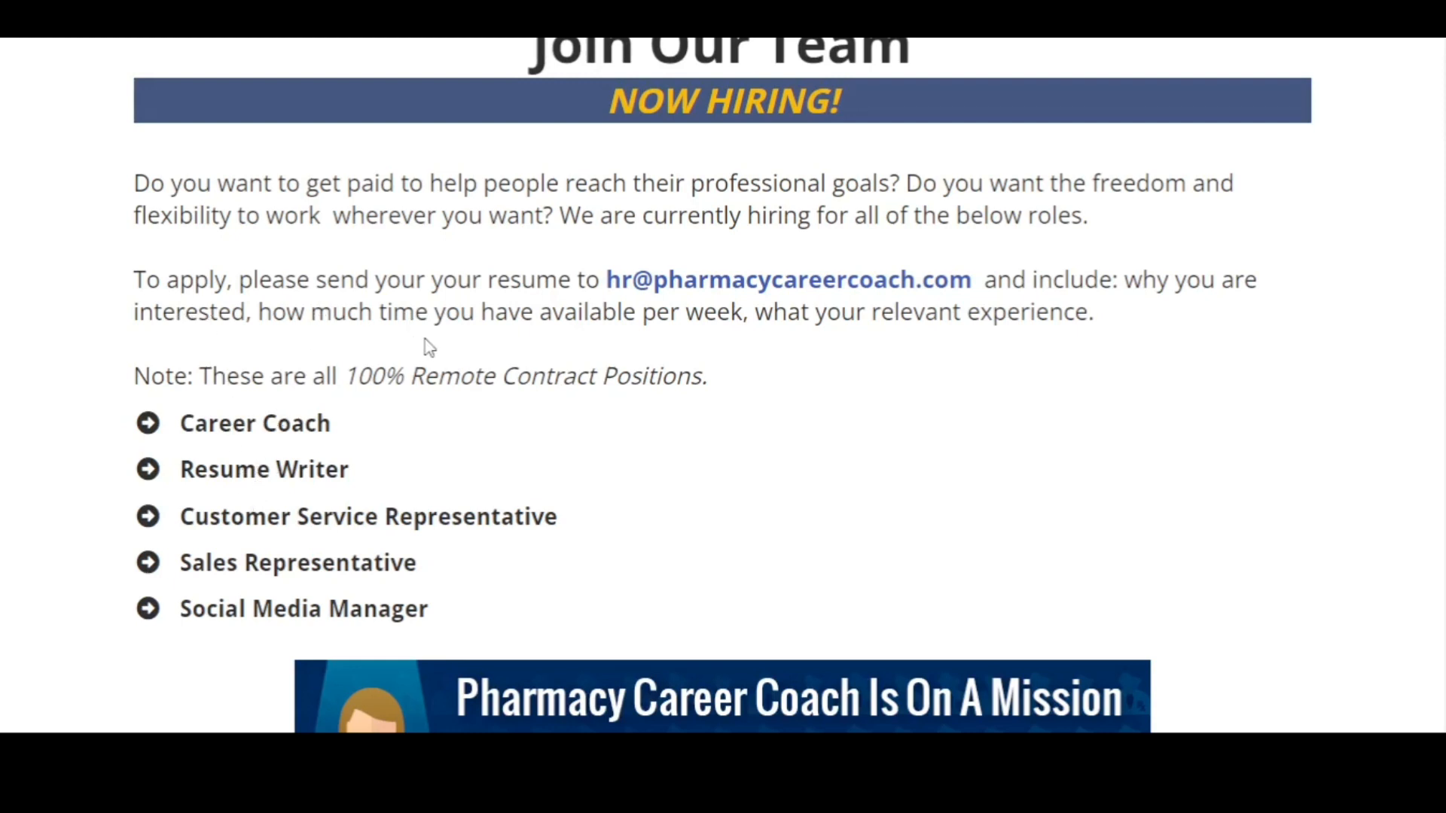
{"action": "mouse_move", "coordinate": [783, 390]}
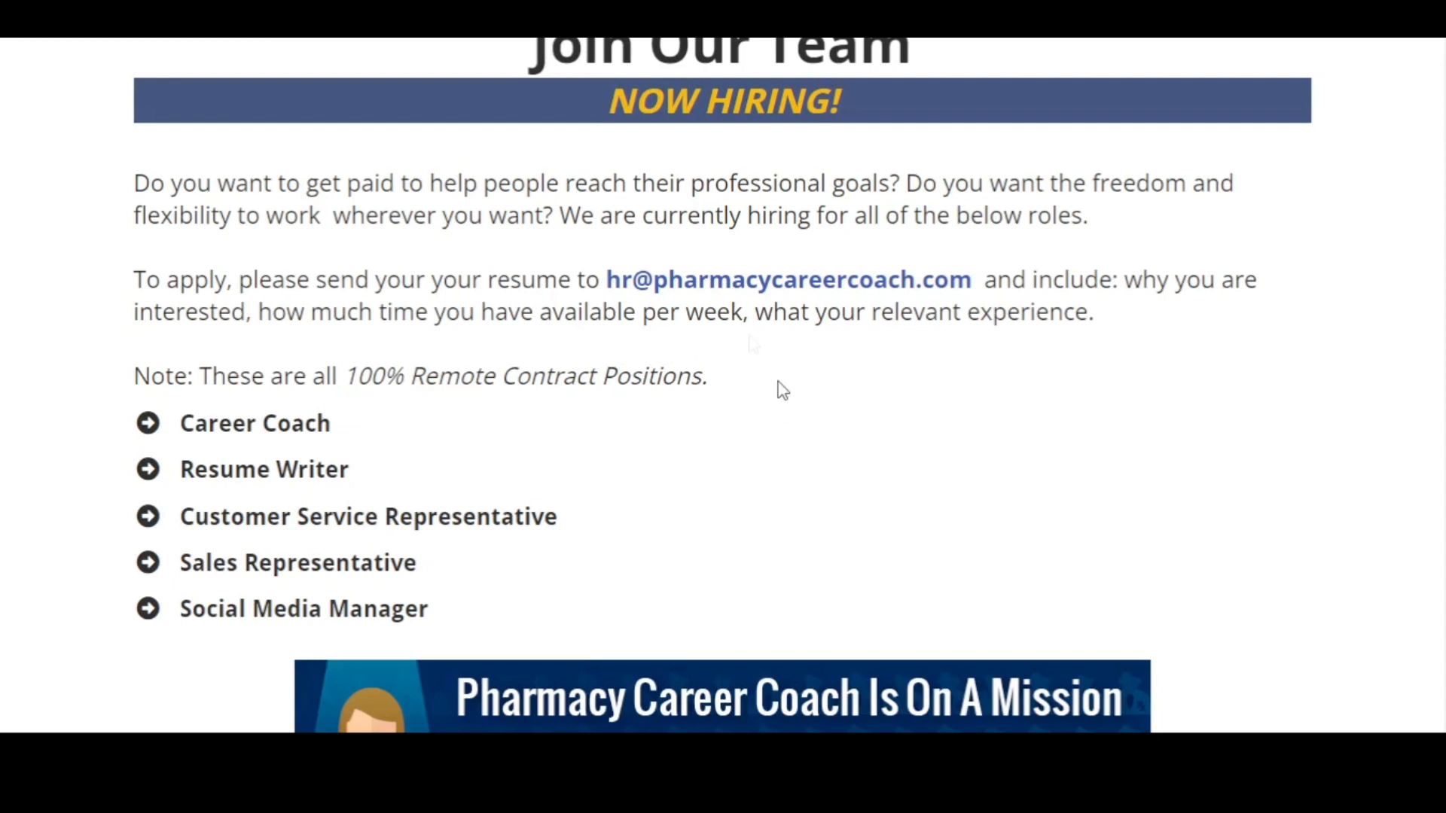
{"action": "mouse_move", "coordinate": [1078, 347]}
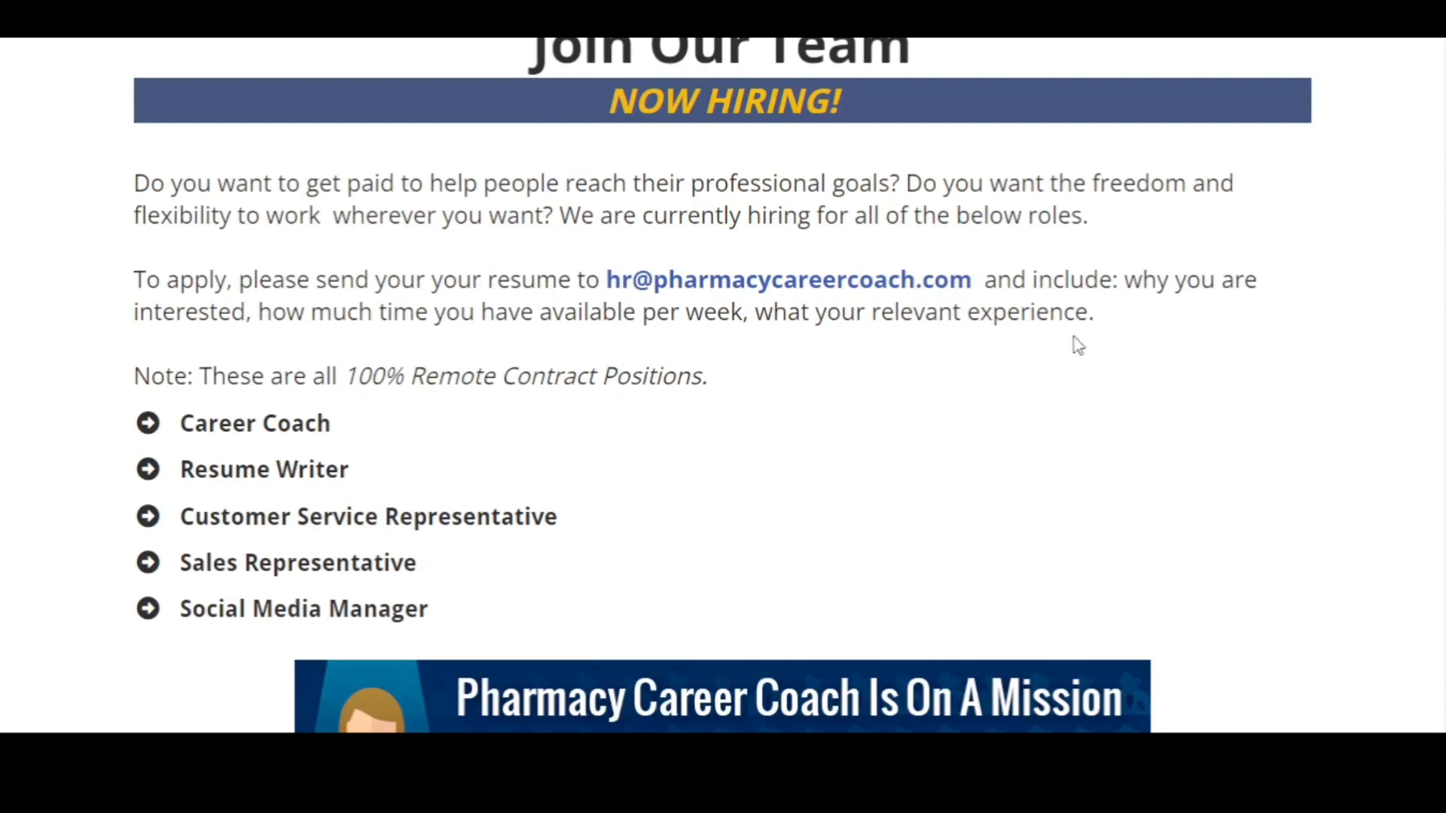
{"action": "mouse_move", "coordinate": [1105, 328]}
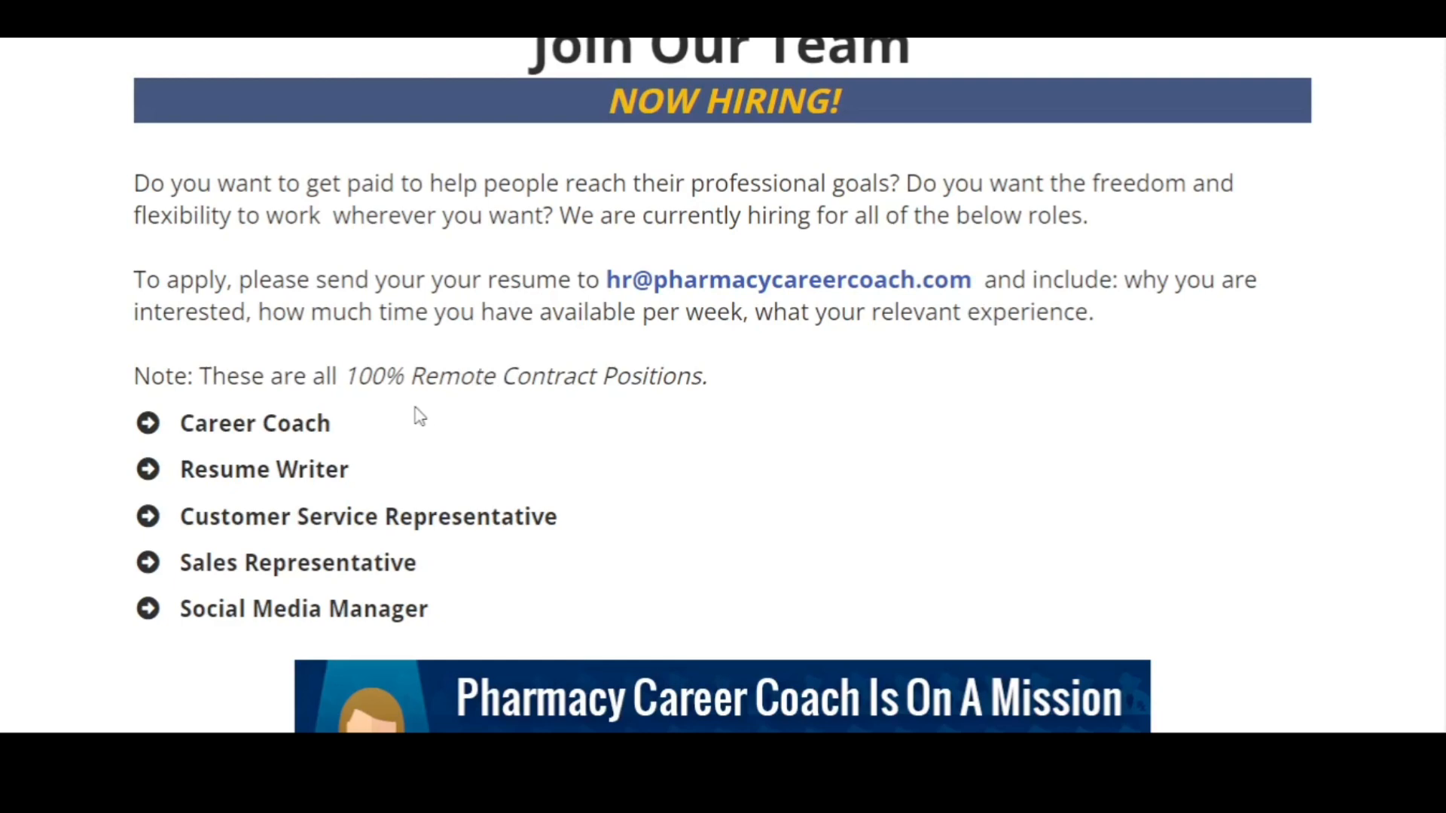
{"action": "mouse_move", "coordinate": [373, 341]}
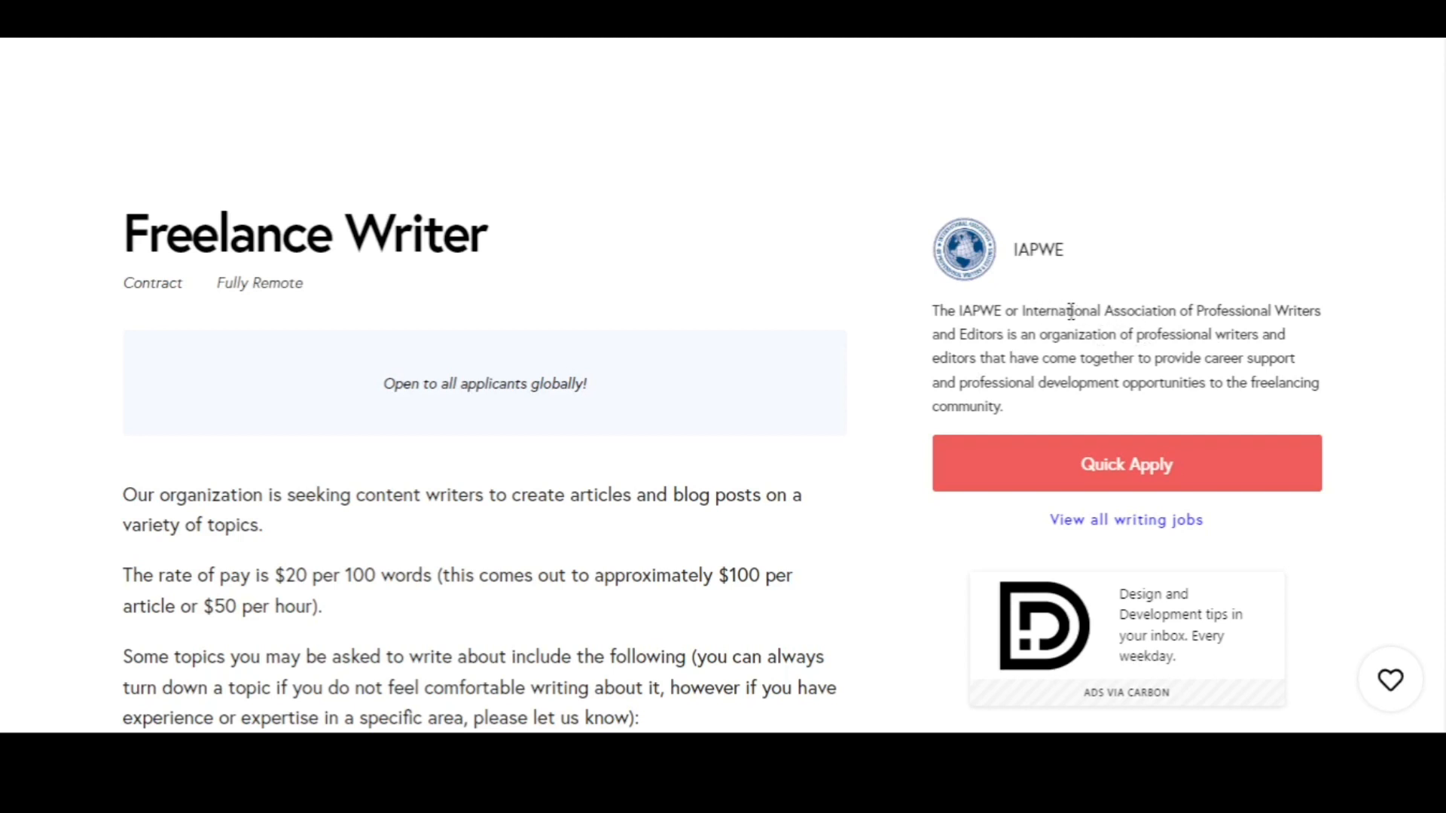
{"action": "mouse_move", "coordinate": [990, 358]}
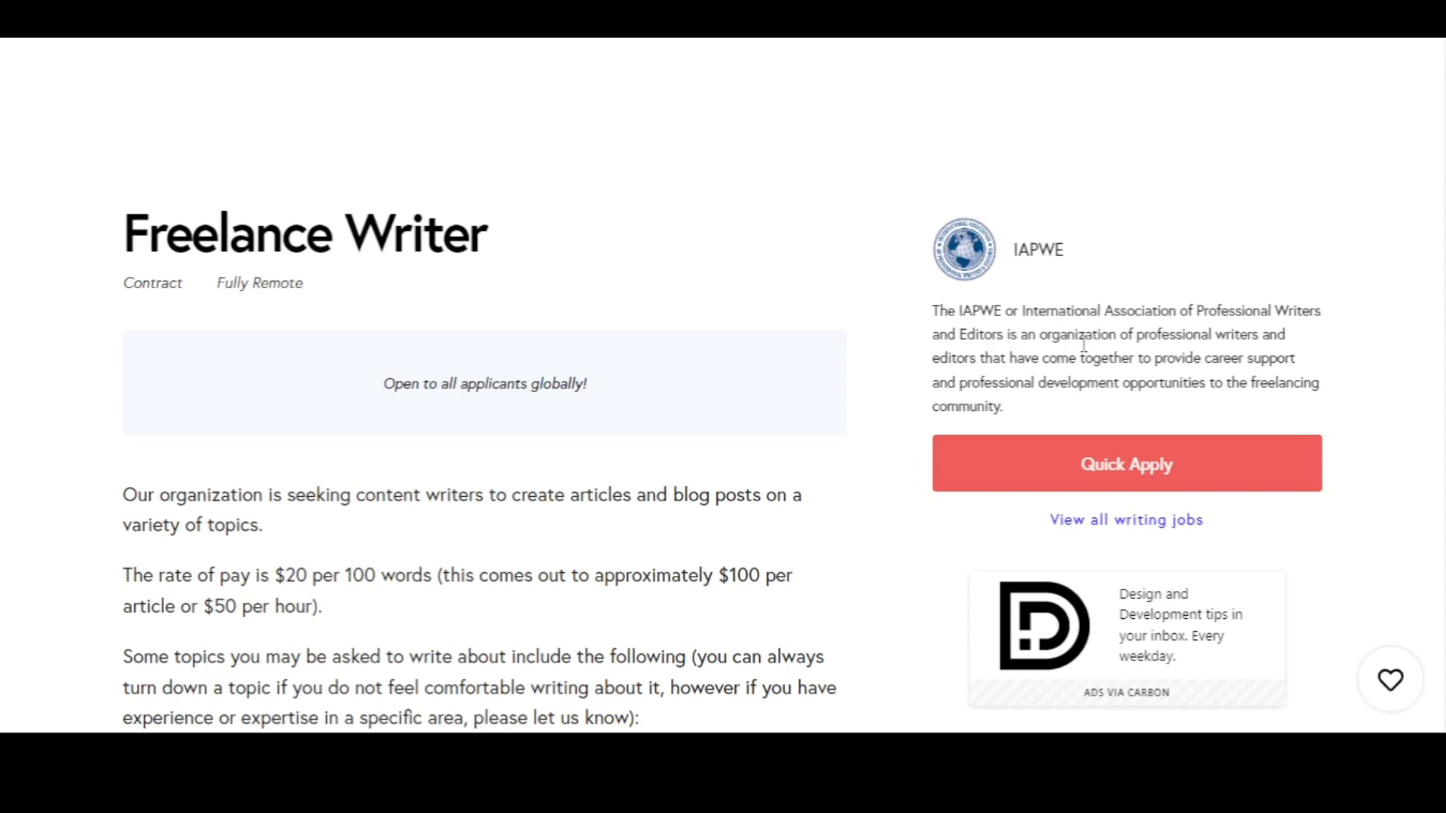
{"action": "mouse_move", "coordinate": [943, 376]}
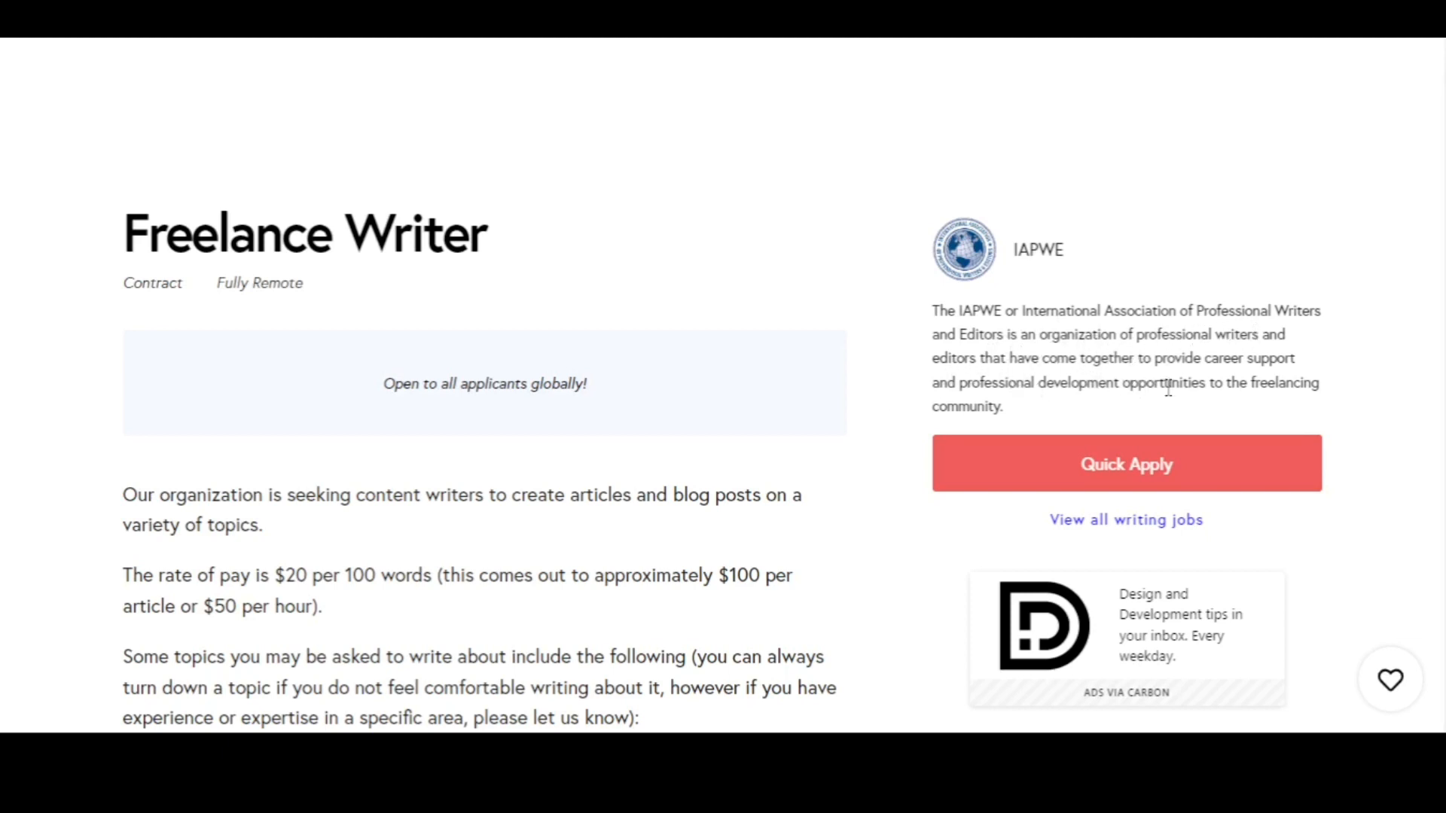
{"action": "mouse_move", "coordinate": [1004, 406]}
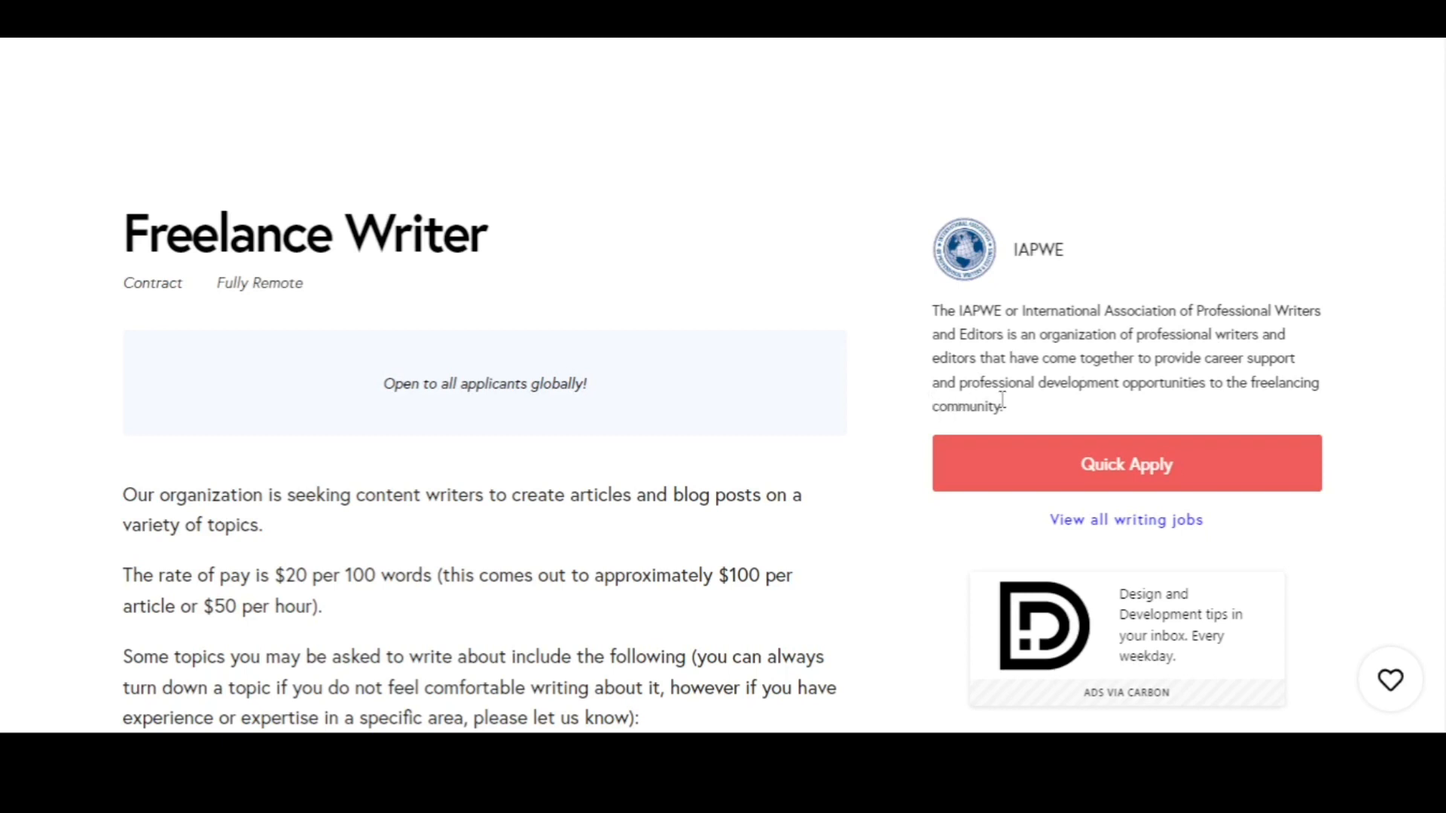
{"action": "mouse_move", "coordinate": [673, 449]}
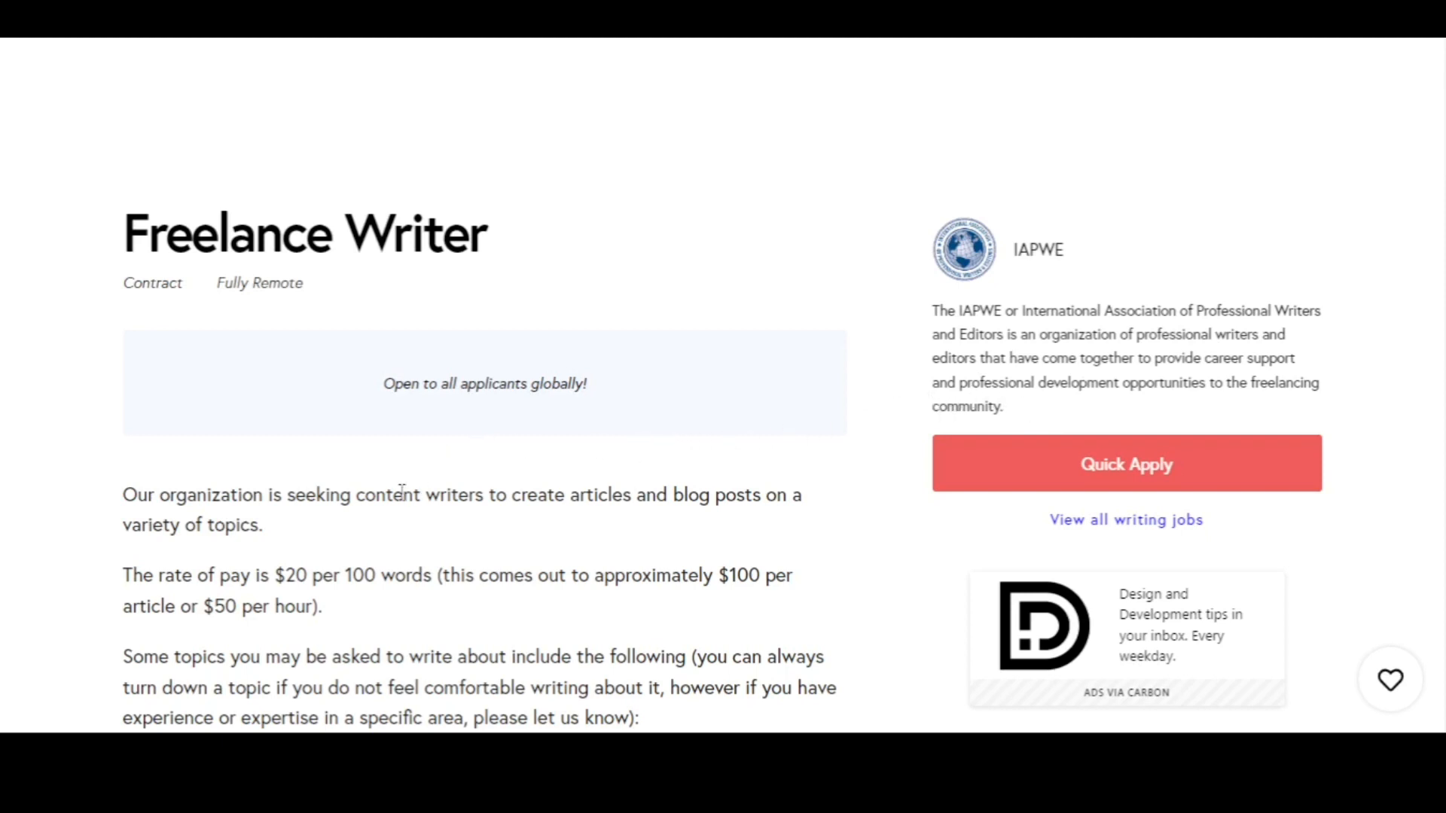
- Scroll the IAPWE Freelance Writer posting and highlight the '$20 per 100 words' pay rate
{"action": "scroll", "scroll_direction": "down", "scroll_amount": 3}
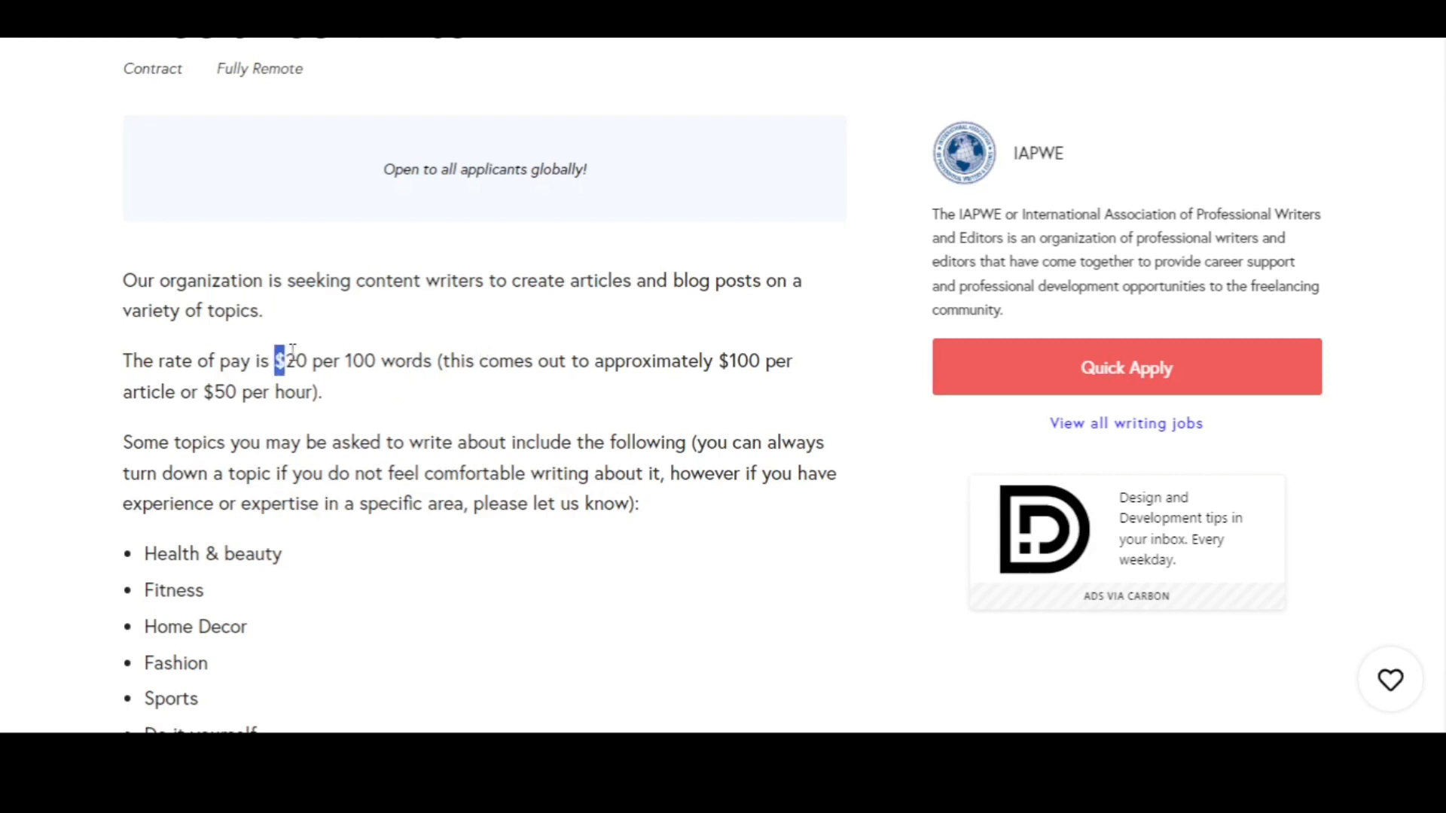
{"action": "left_click_drag", "start_coordinate": [274, 359], "coordinate": [434, 360]}
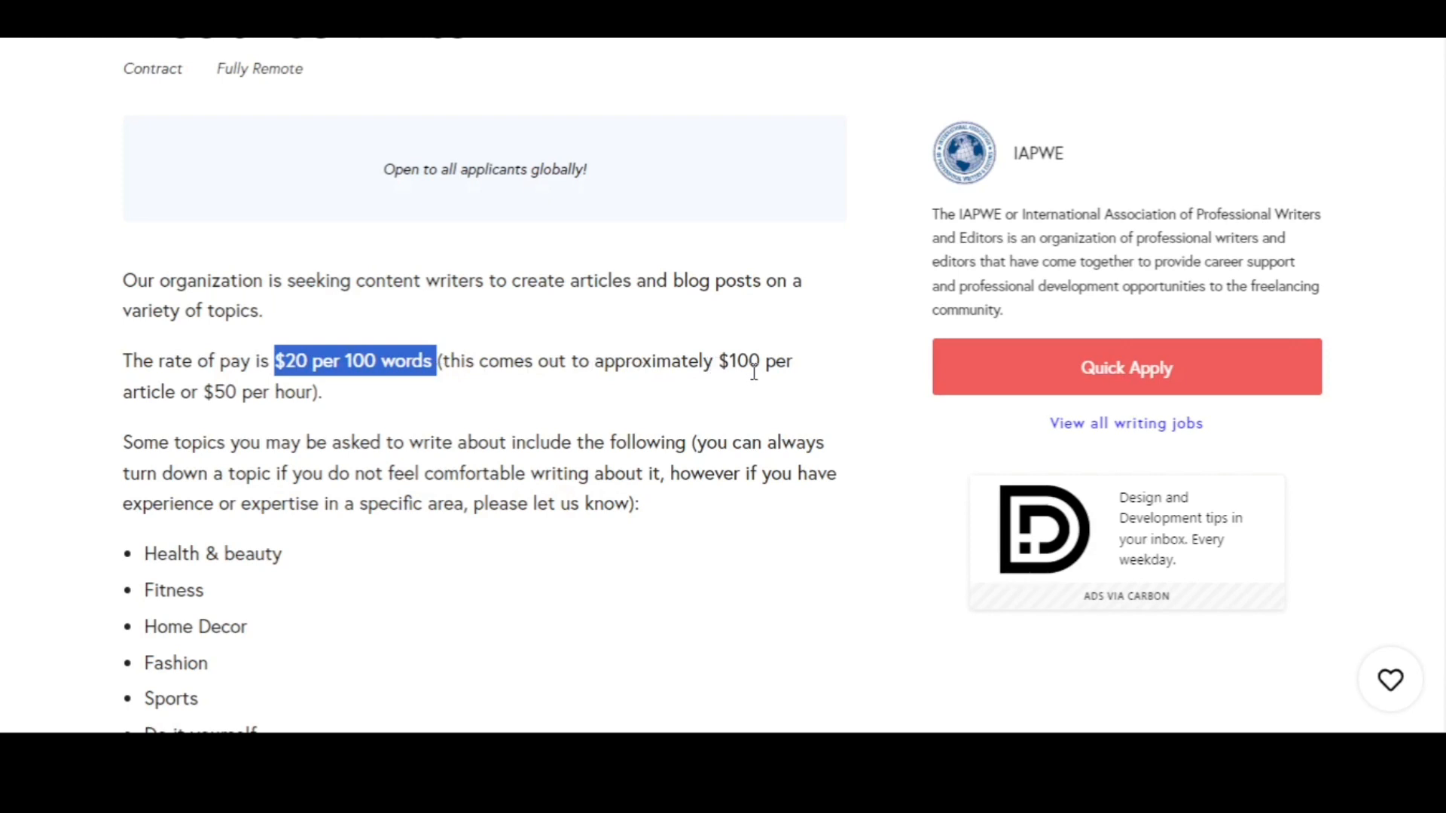
{"action": "mouse_move", "coordinate": [187, 431]}
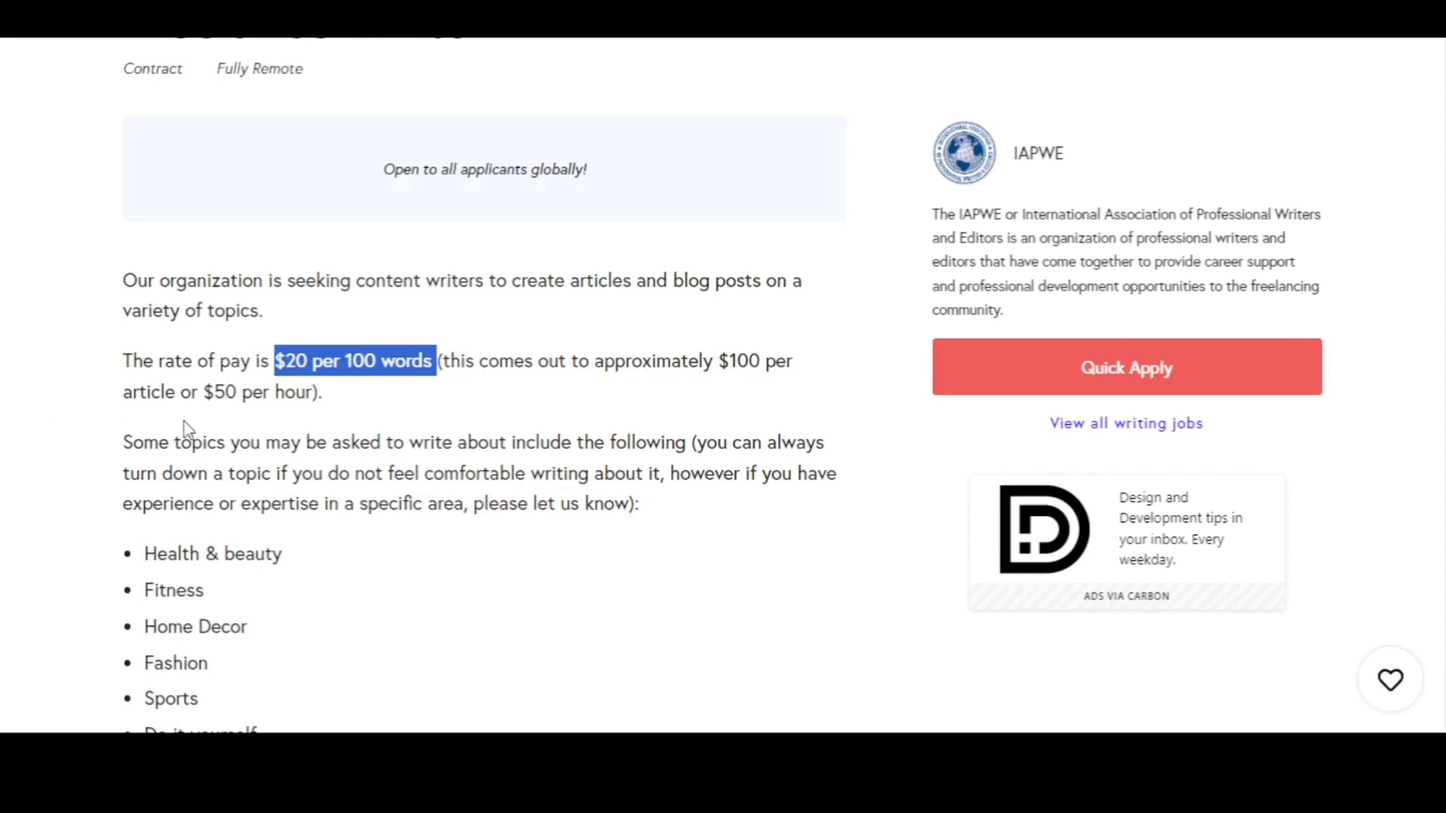
{"action": "mouse_move", "coordinate": [328, 422]}
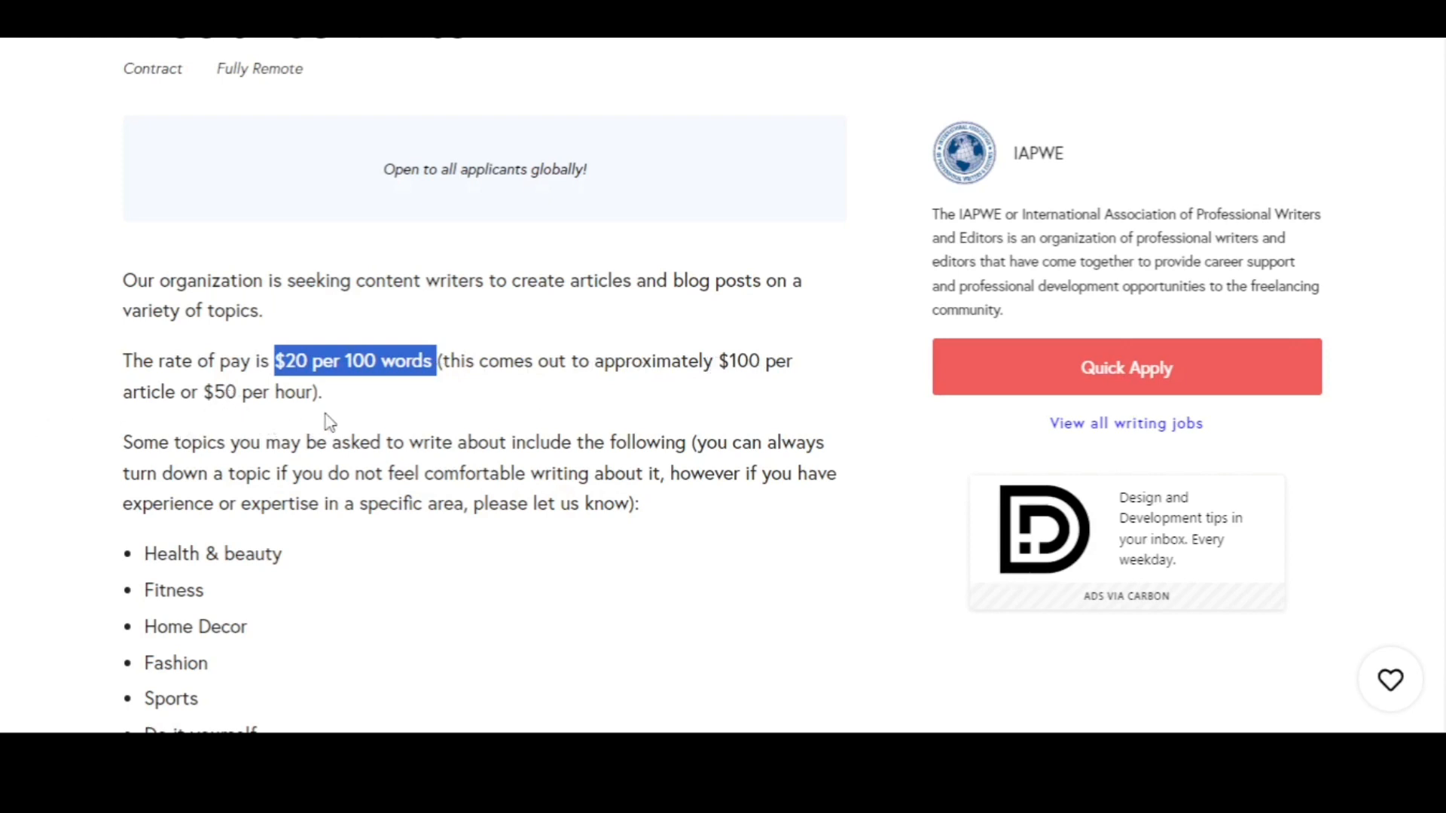
{"action": "scroll", "scroll_direction": "down", "scroll_amount": 3}
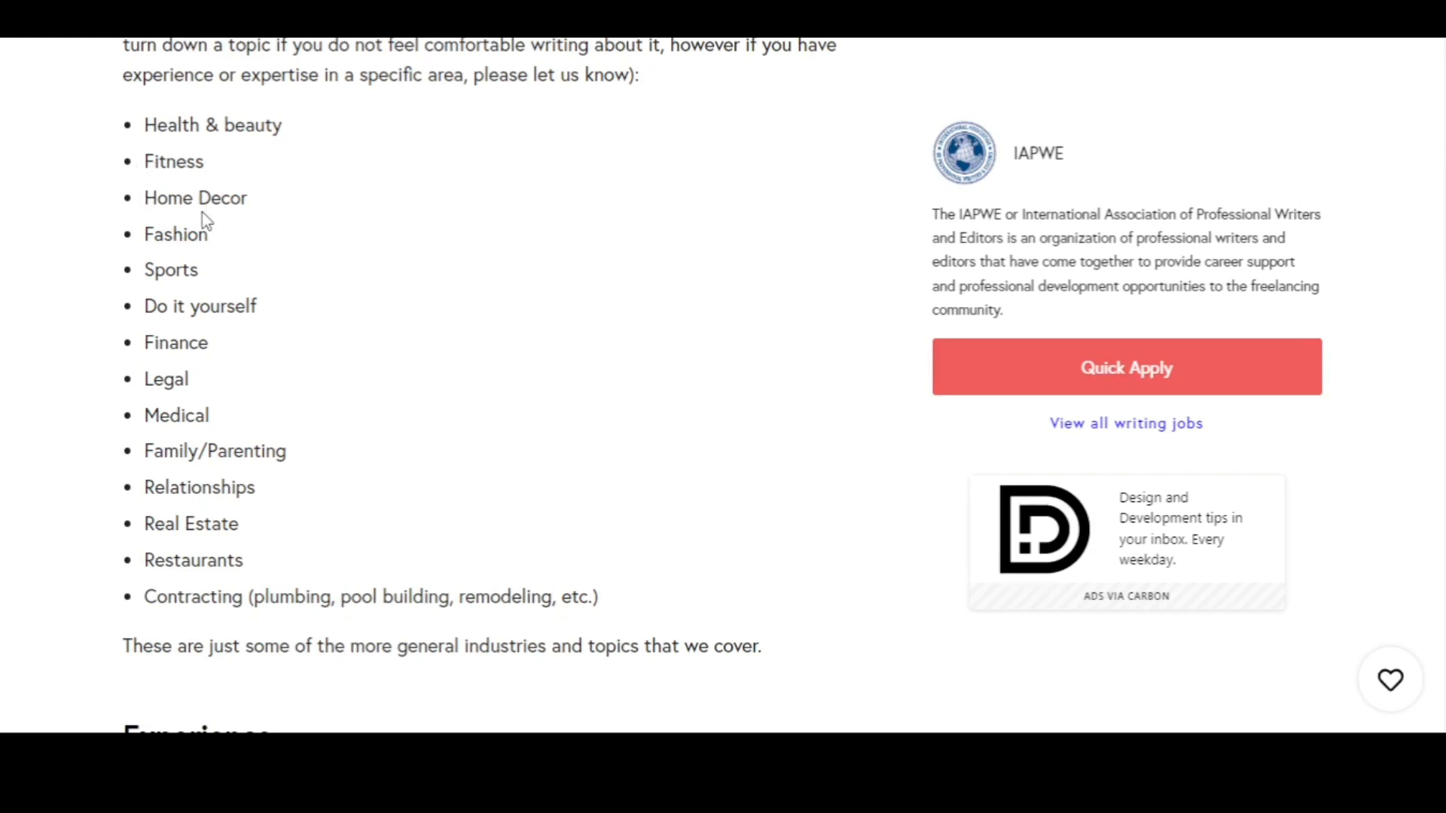
{"action": "mouse_move", "coordinate": [218, 300]}
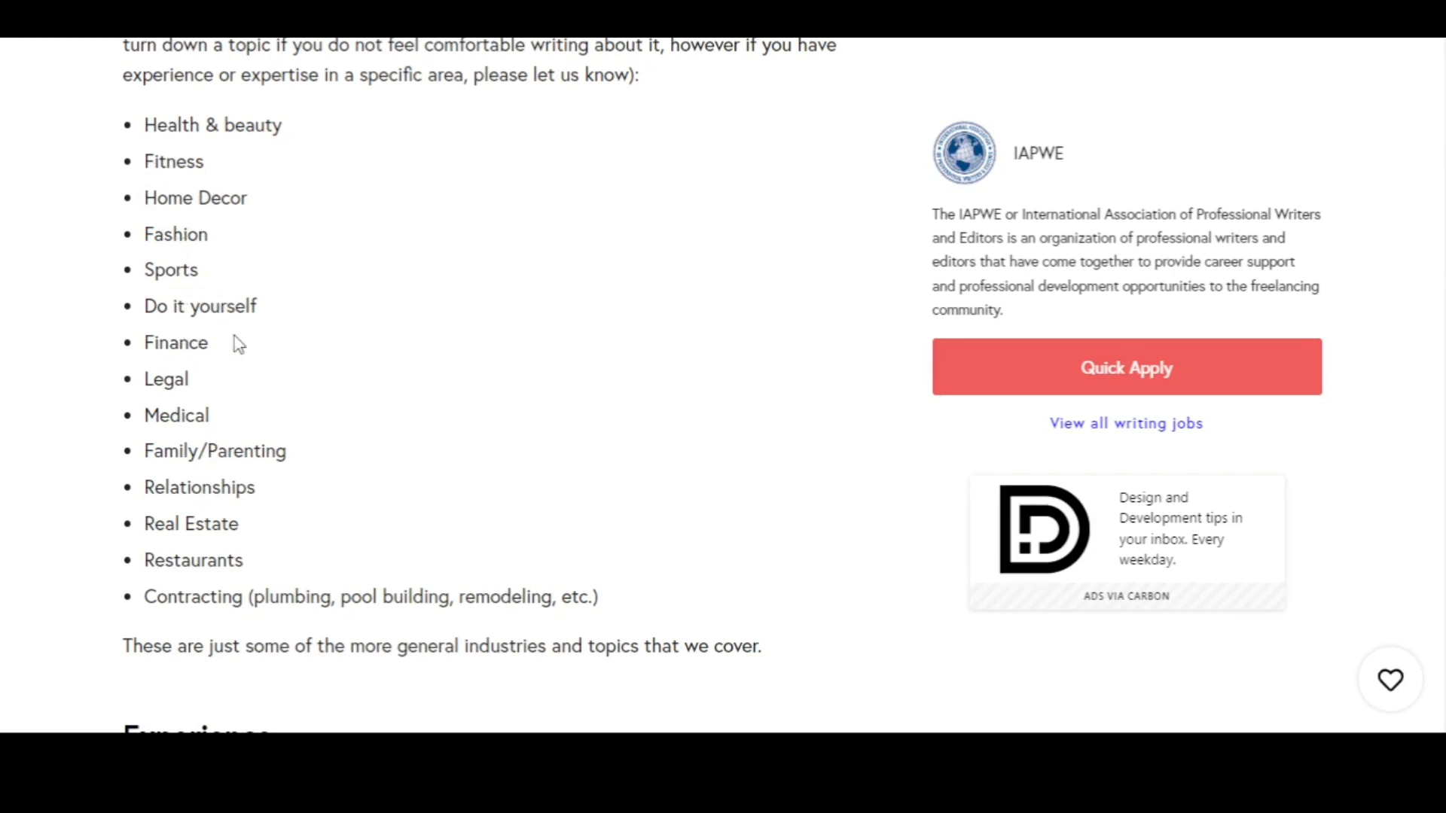
{"action": "mouse_move", "coordinate": [214, 380]}
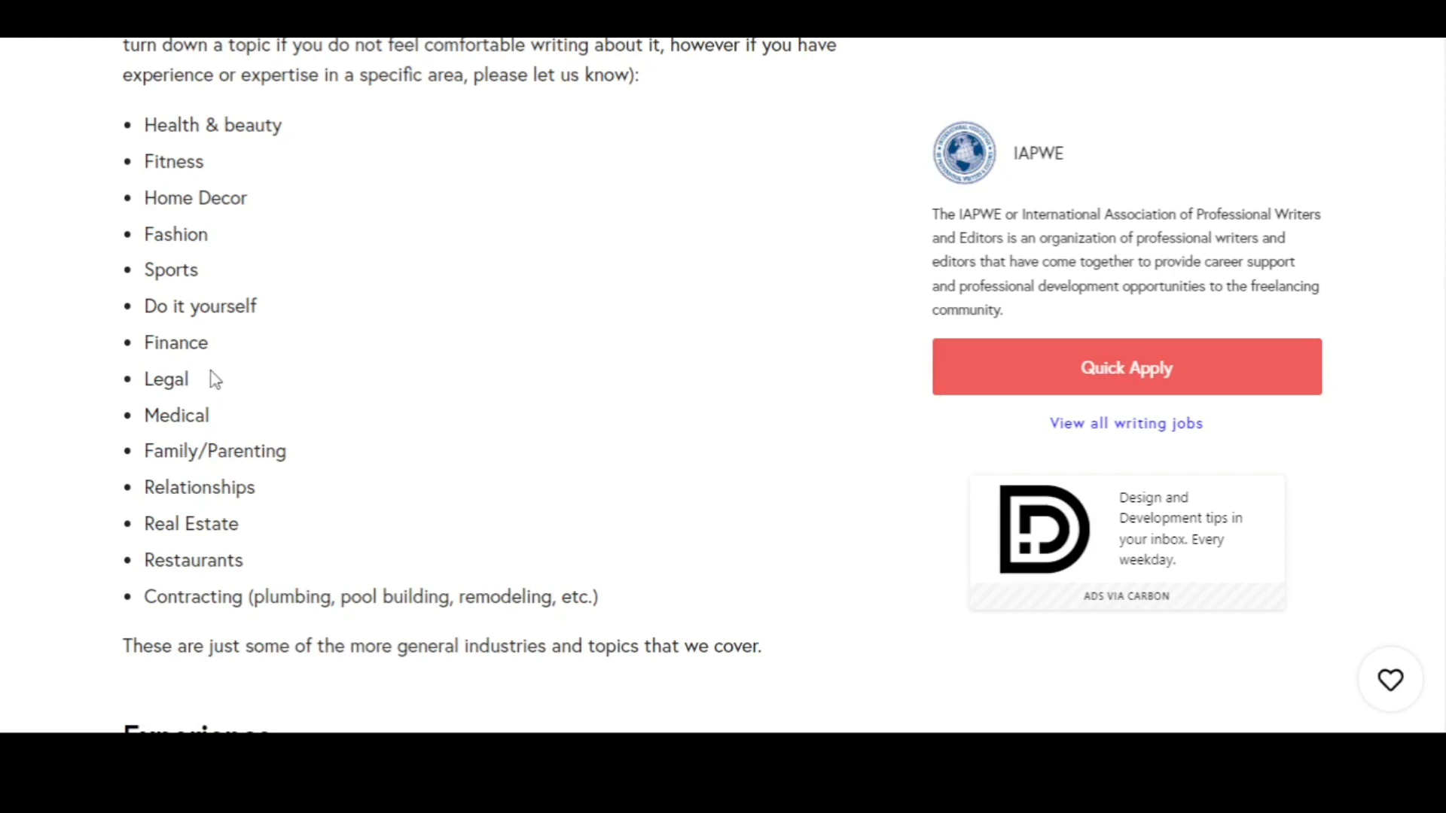
{"action": "double_click", "coordinate": [214, 452]}
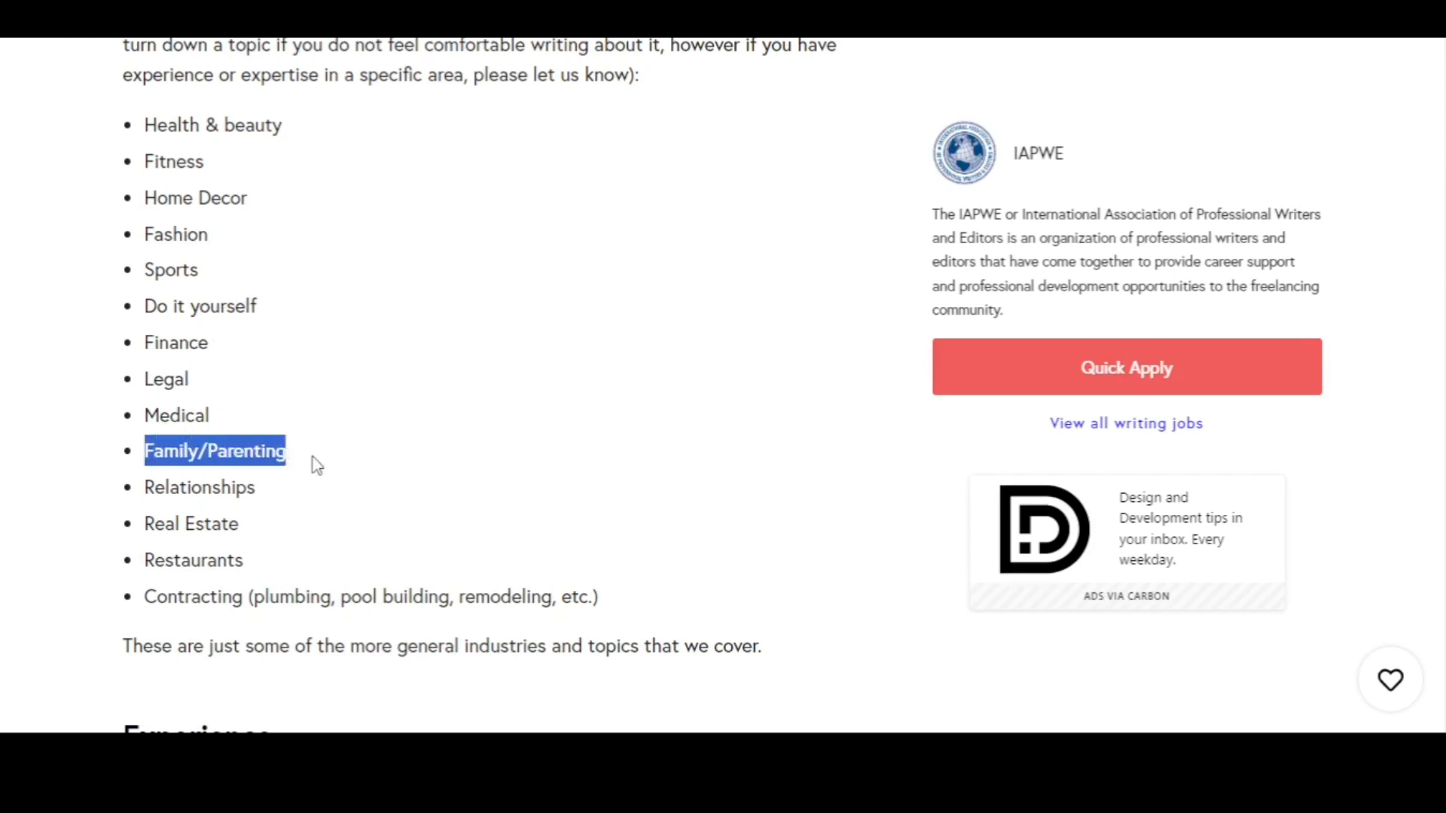
{"action": "double_click", "coordinate": [199, 488]}
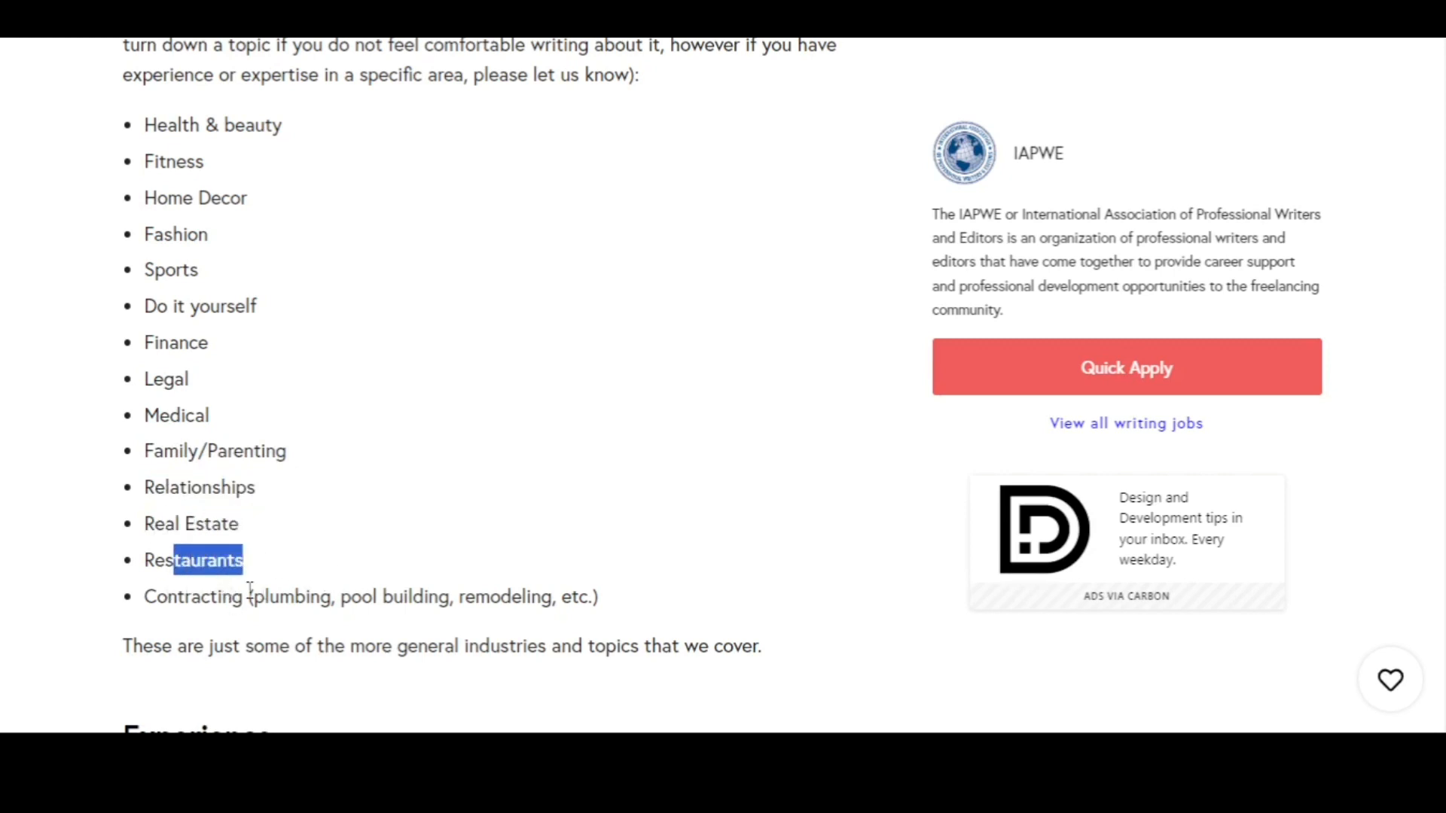
- Scroll the requirements and briefly highlight 'Open Office' and the task-updates requirement
{"action": "scroll", "scroll_direction": "down", "scroll_amount": 3}
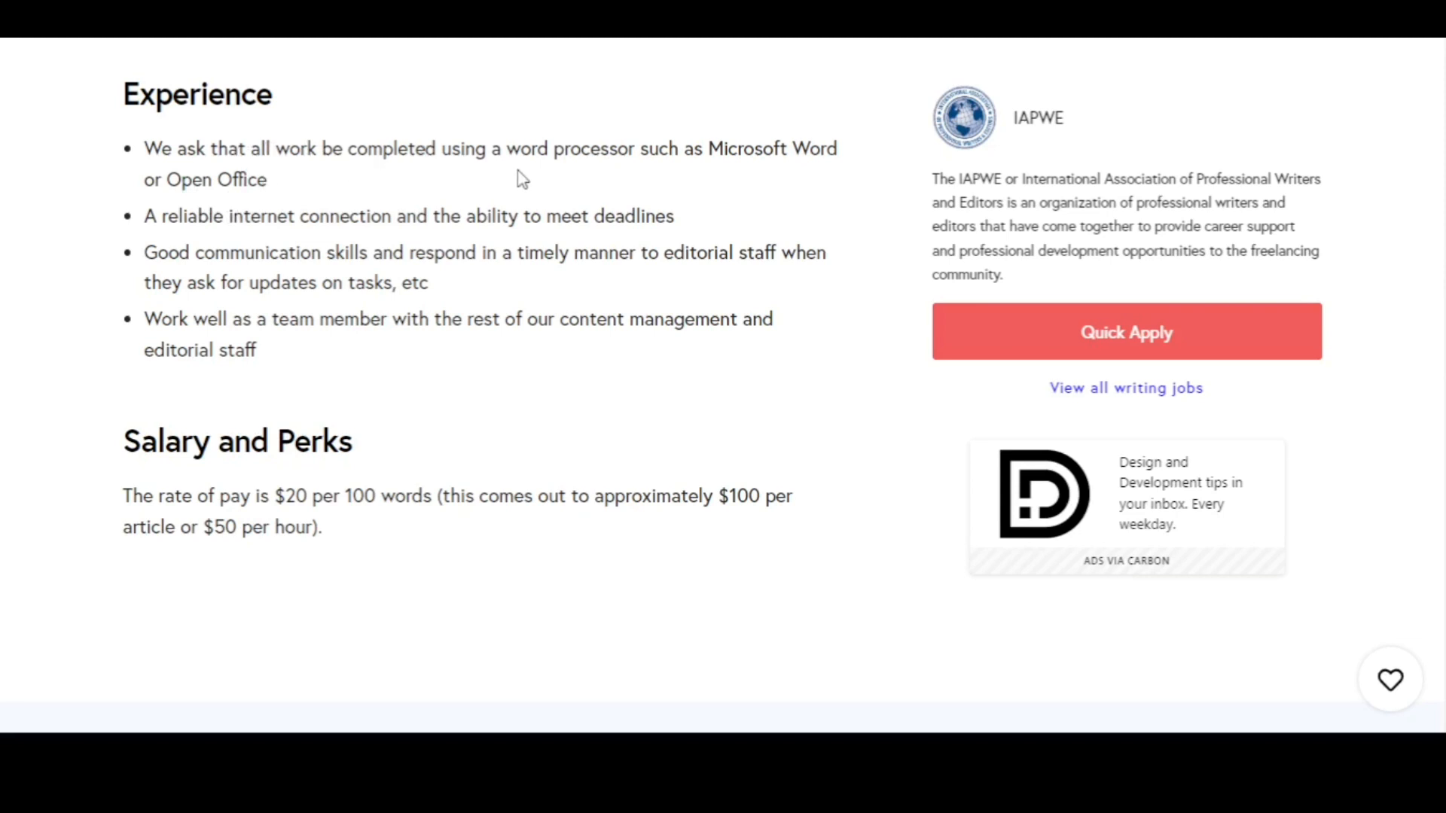
{"action": "mouse_move", "coordinate": [704, 148]}
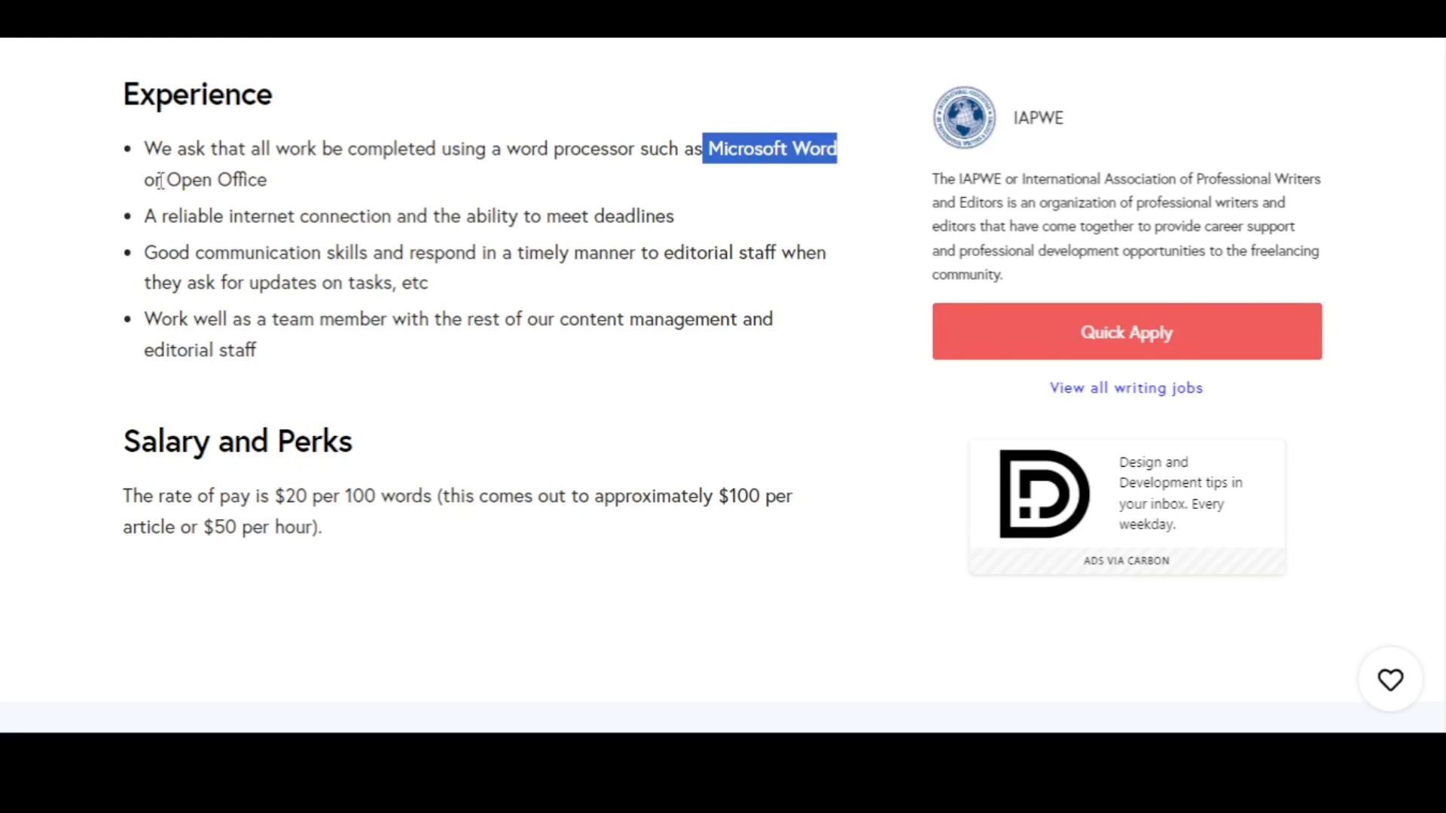
{"action": "double_click", "coordinate": [214, 181]}
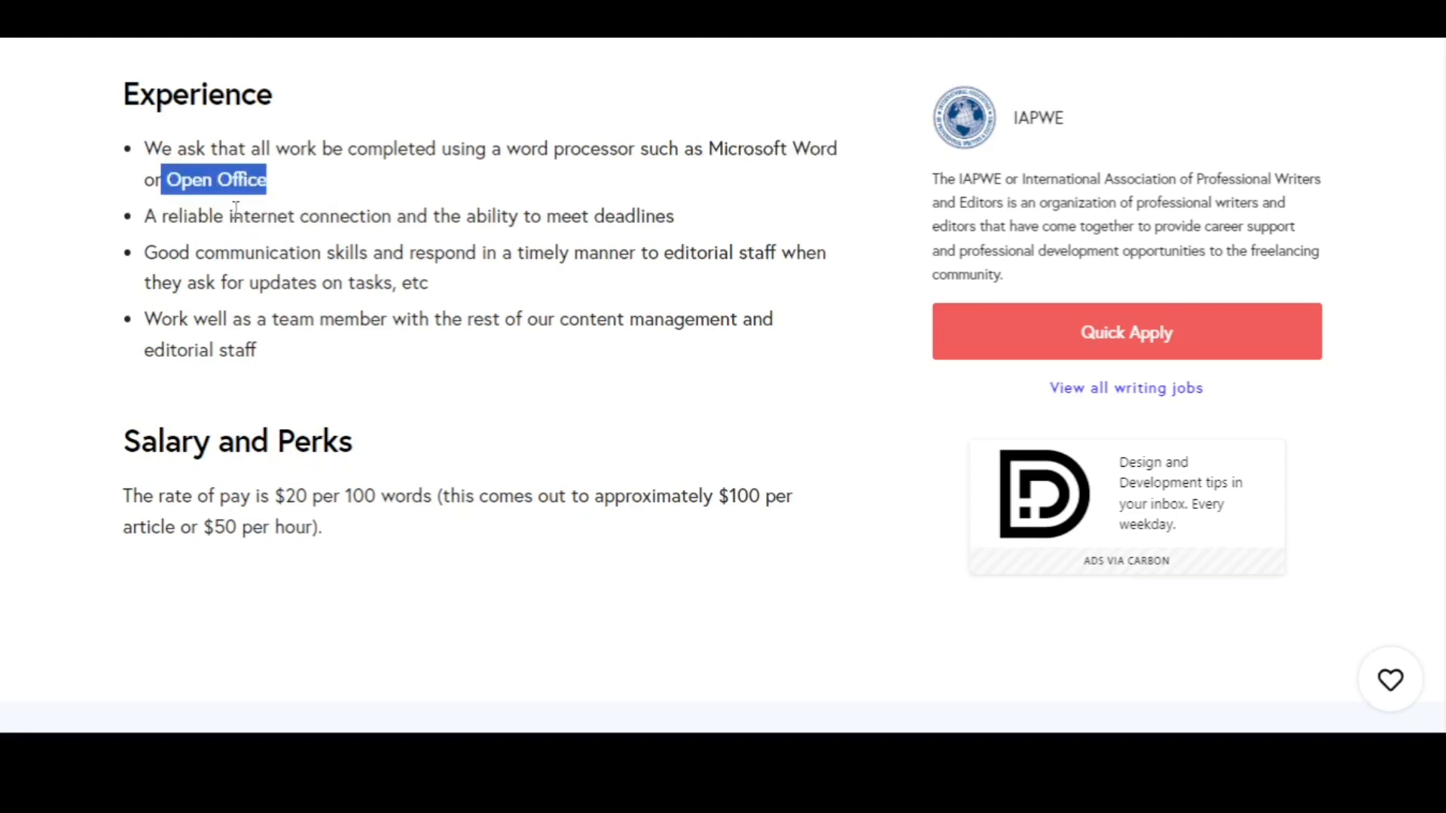
{"action": "mouse_move", "coordinate": [533, 229]}
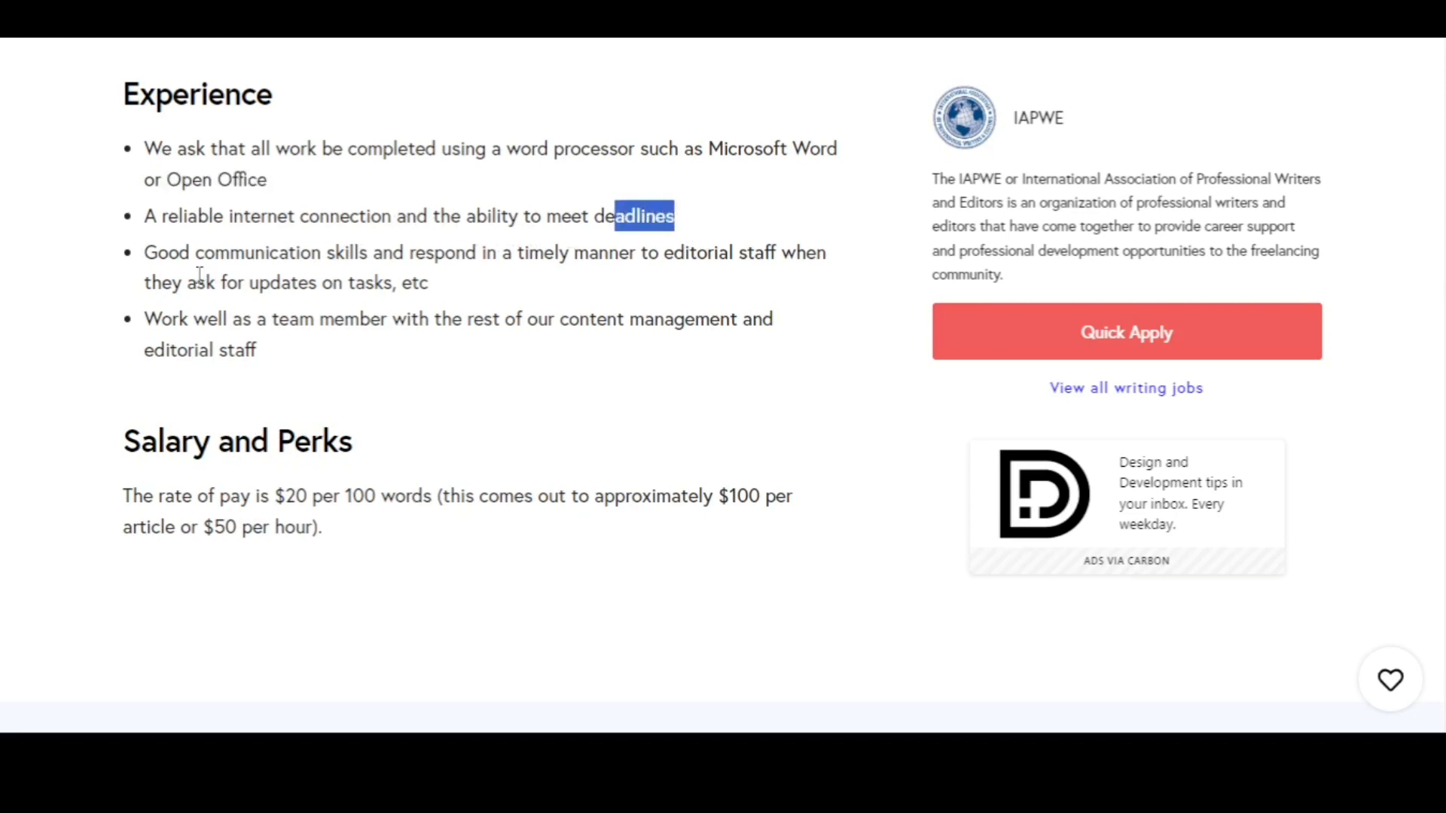
{"action": "left_click", "coordinate": [450, 283]}
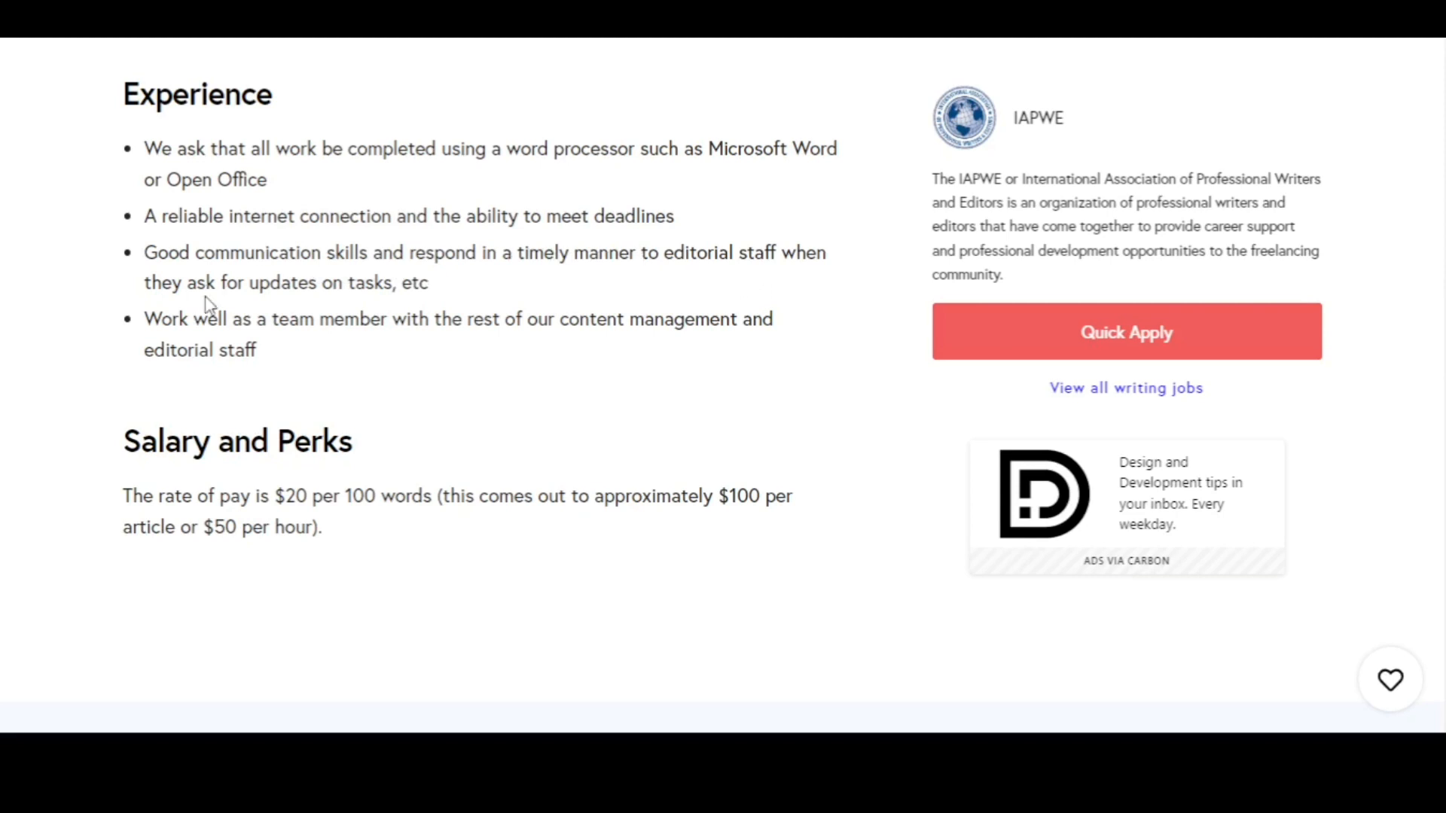
{"action": "left_click_drag", "start_coordinate": [248, 283], "coordinate": [415, 283]}
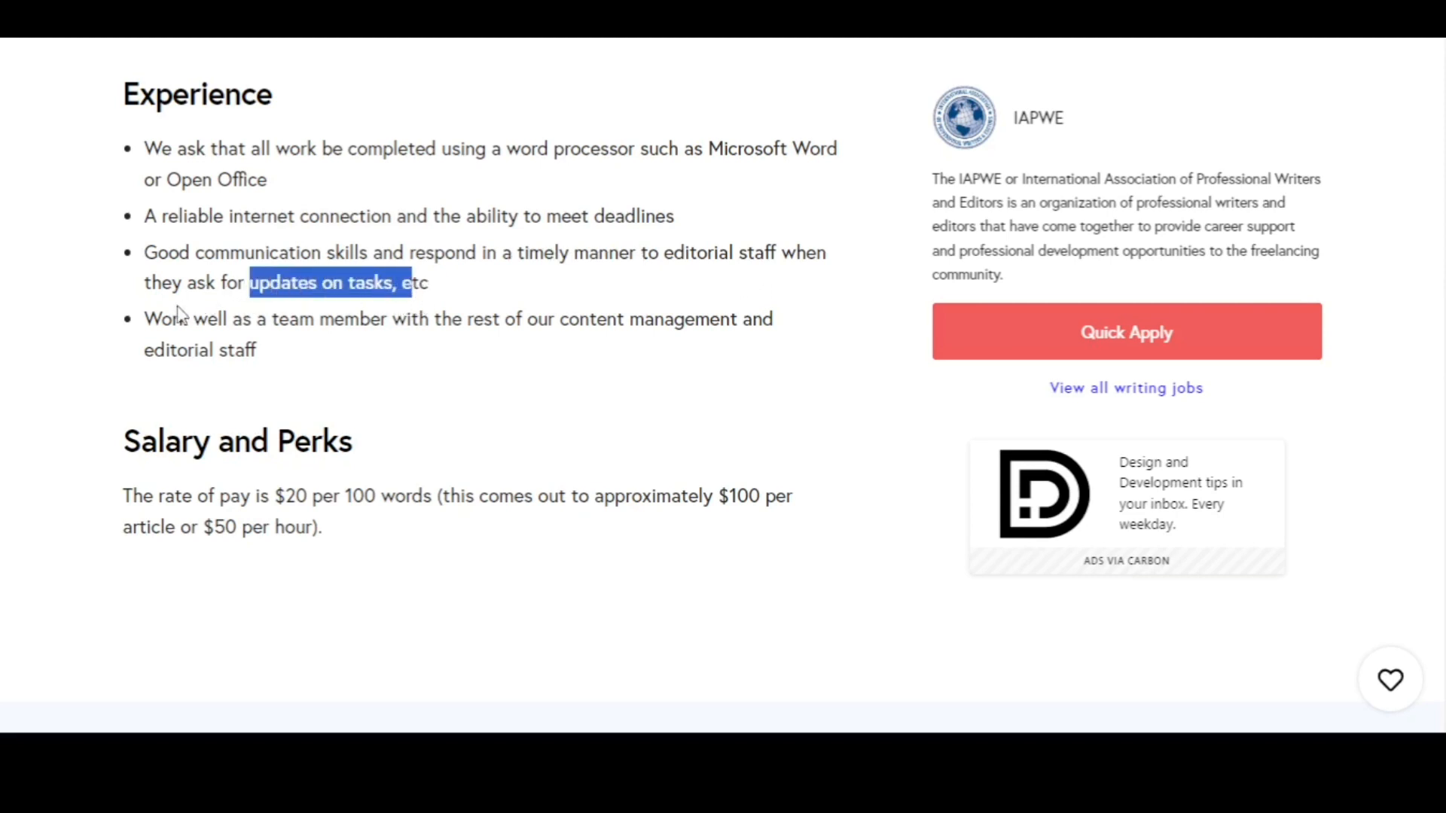
{"action": "left_click", "coordinate": [409, 355]}
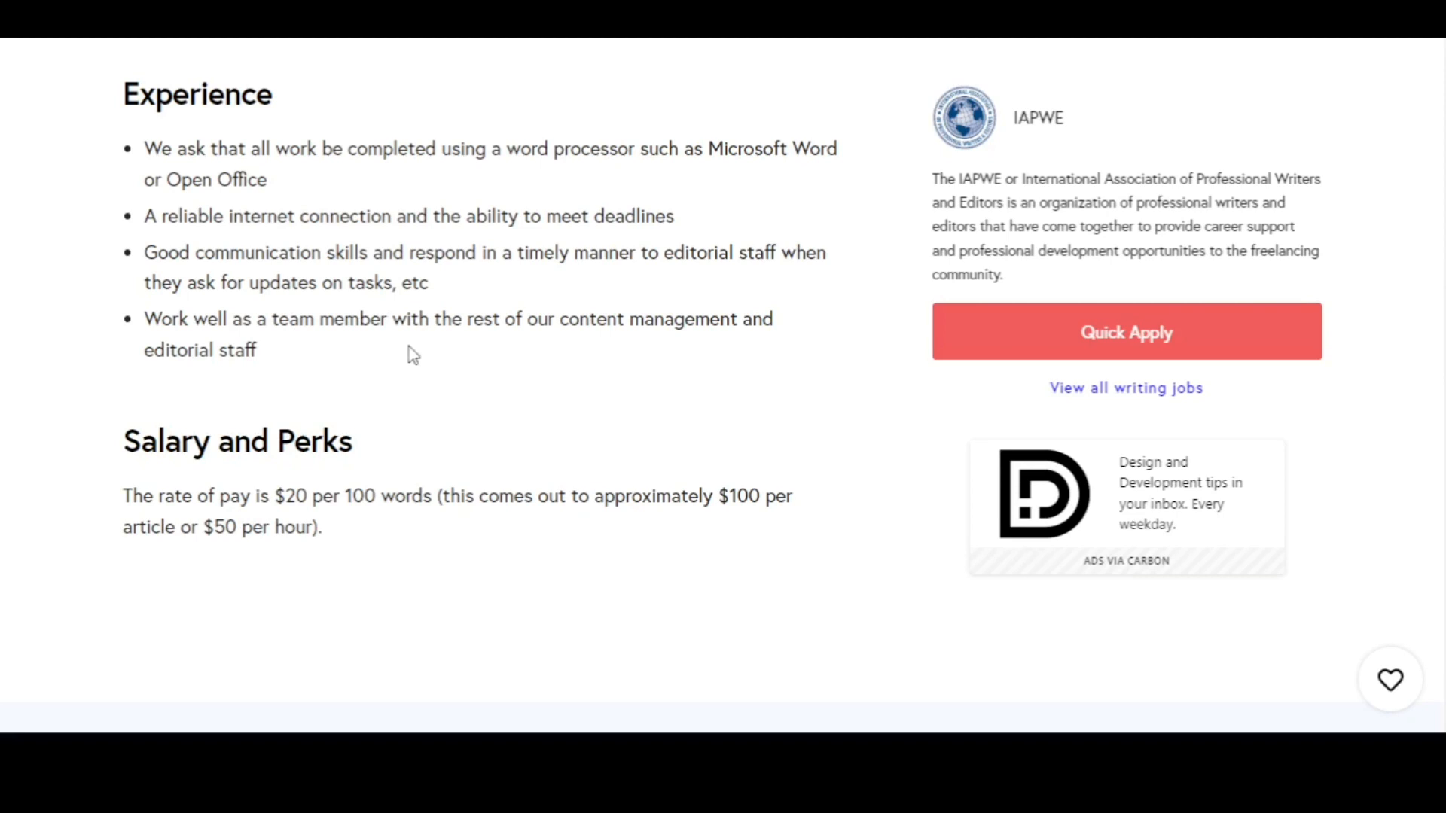
{"action": "mouse_move", "coordinate": [759, 355]}
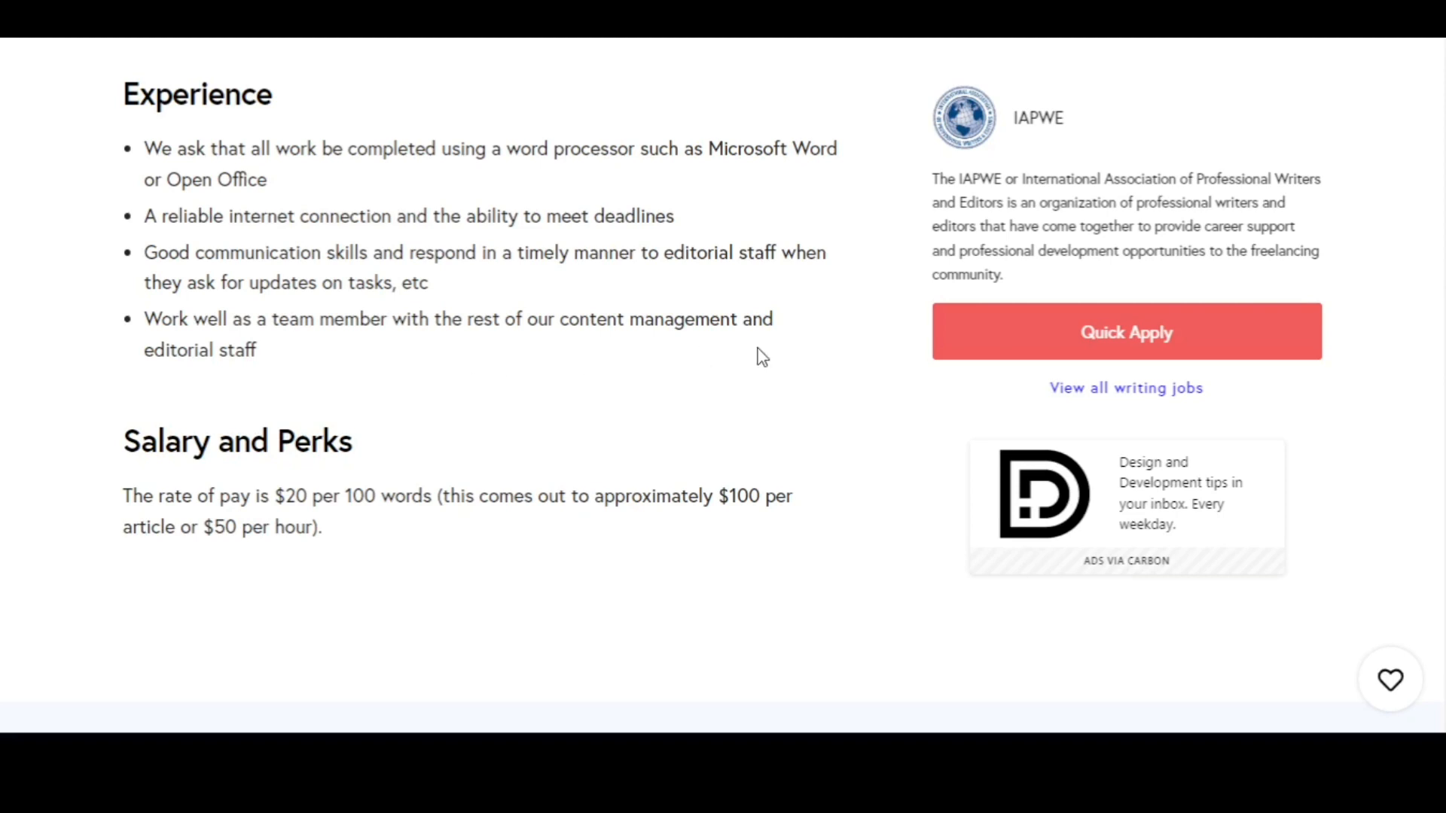
- Scroll to the Salary and Perks heading, highlight it, then clear the selection
{"action": "scroll", "scroll_direction": "down", "scroll_amount": 3}
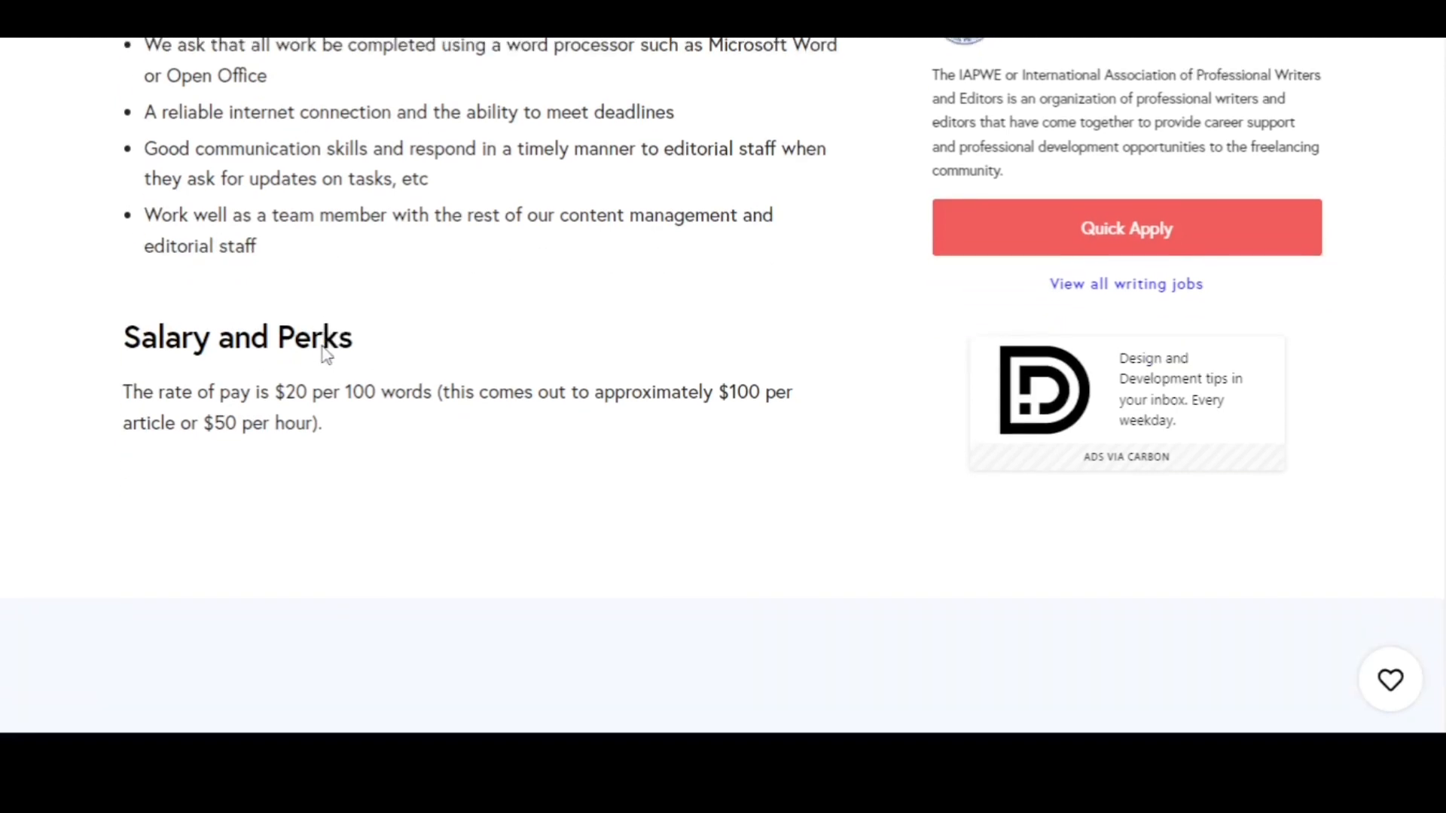
{"action": "double_click", "coordinate": [236, 337]}
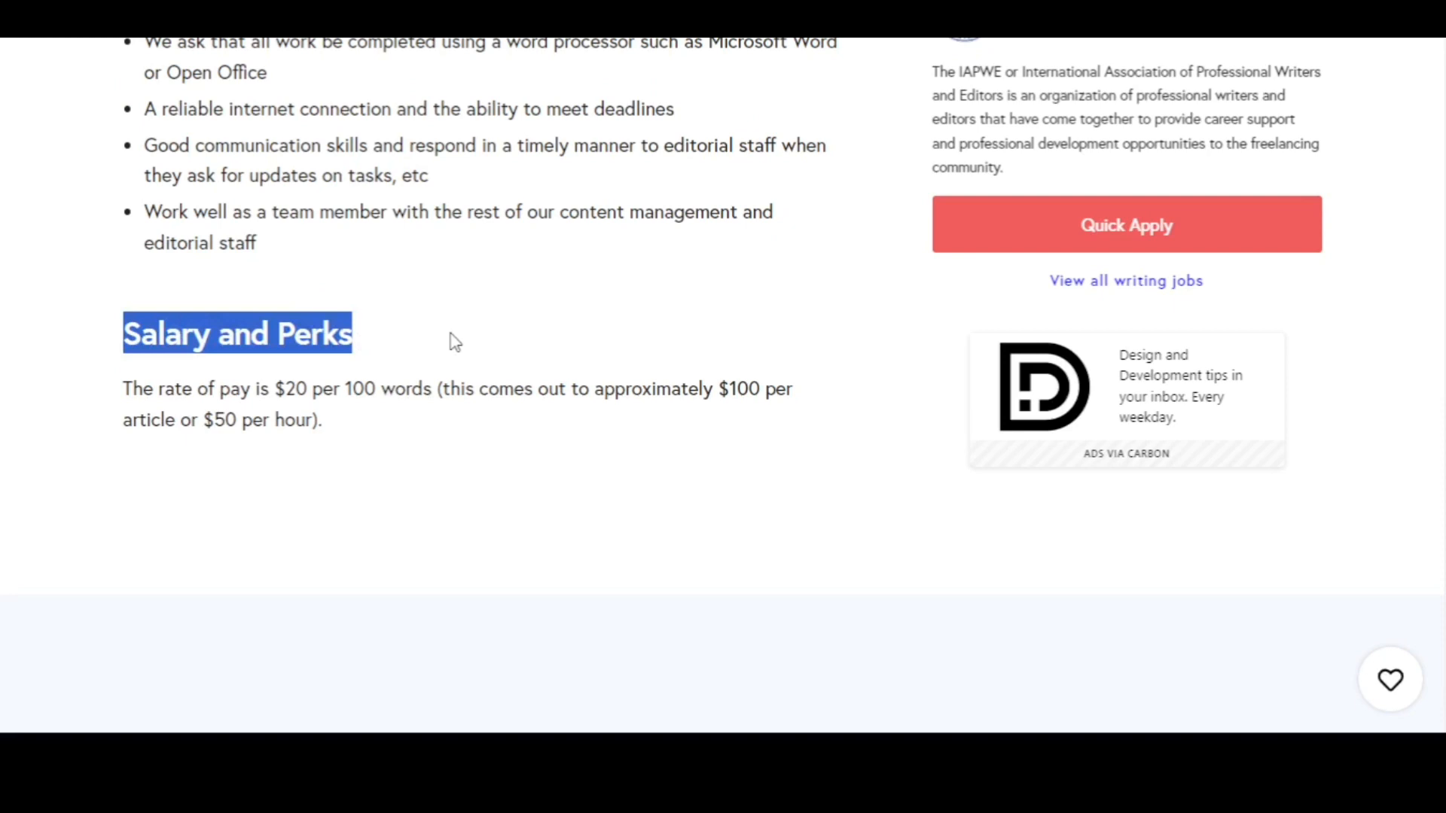
{"action": "left_click", "coordinate": [612, 394]}
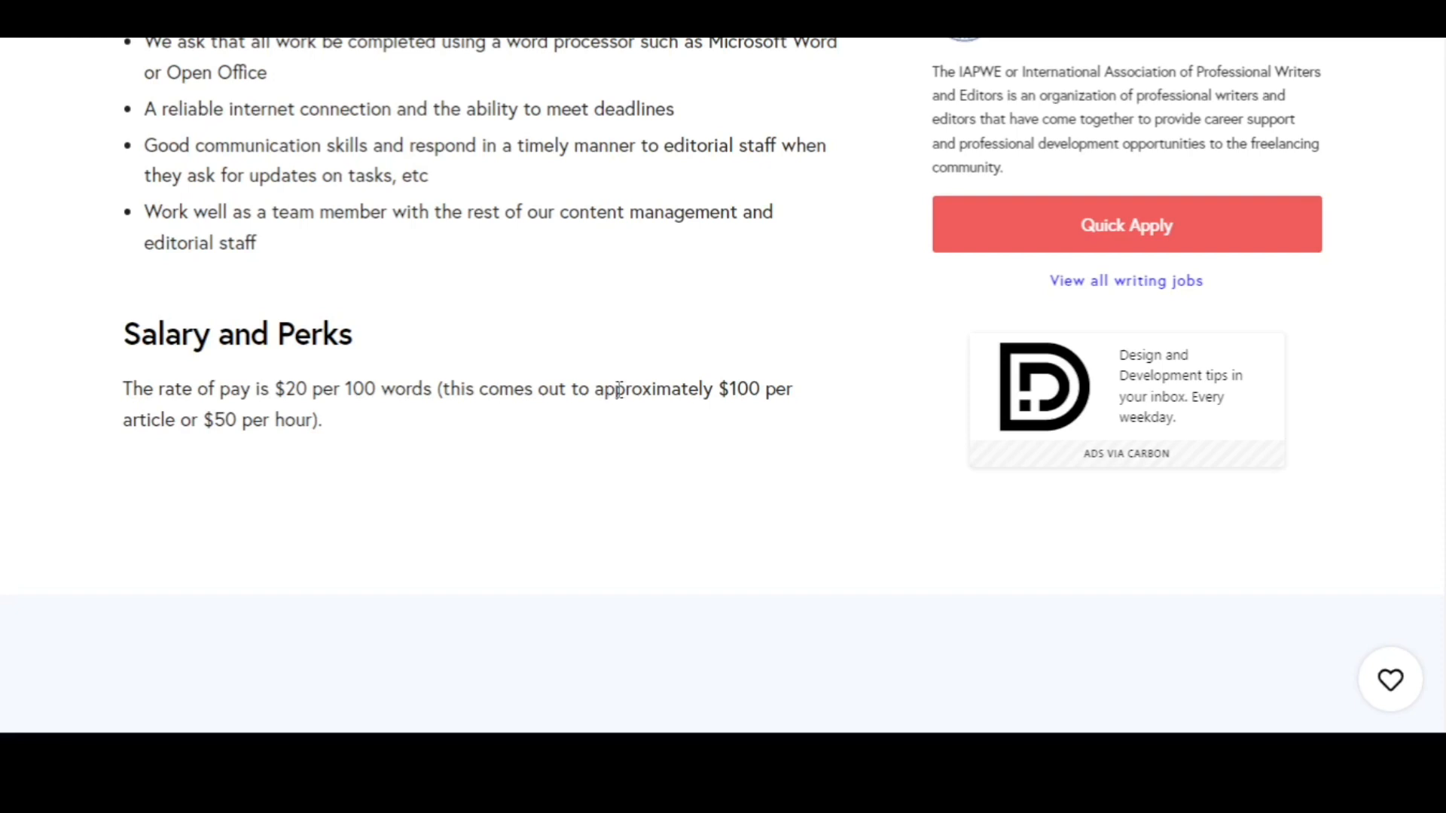
{"action": "mouse_move", "coordinate": [1028, 241]}
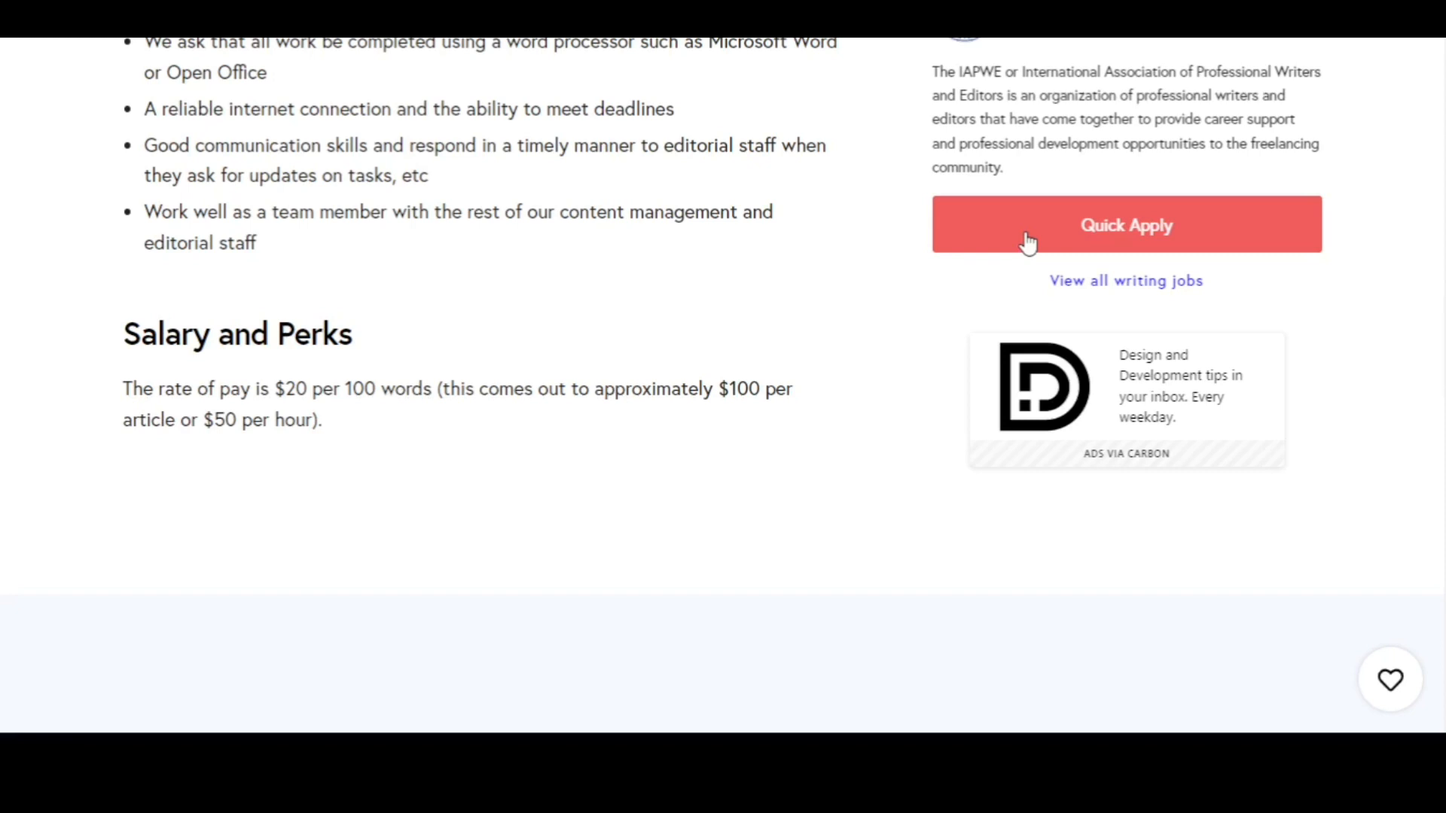
{"action": "mouse_move", "coordinate": [664, 166]}
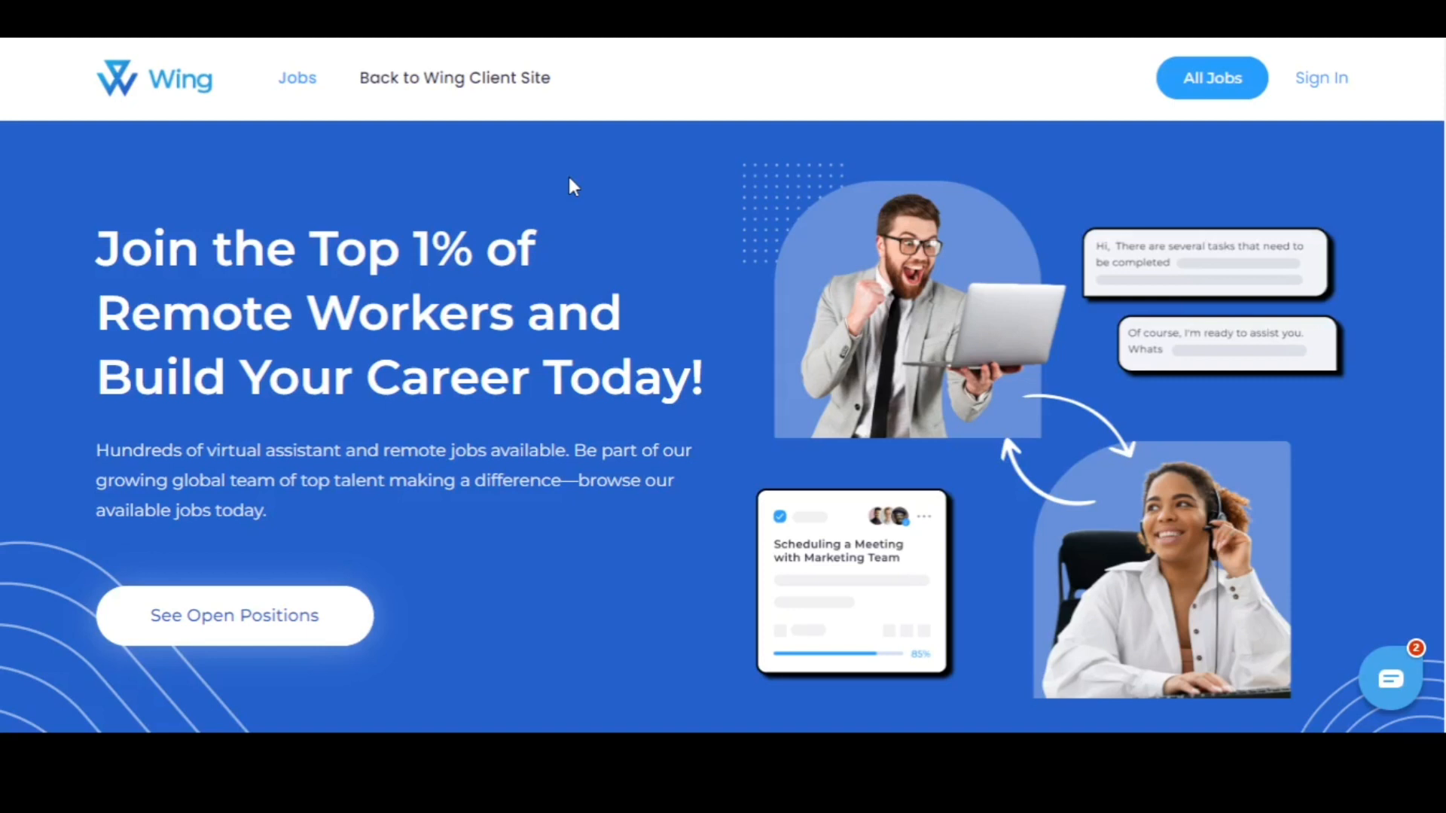
{"action": "mouse_move", "coordinate": [482, 461]}
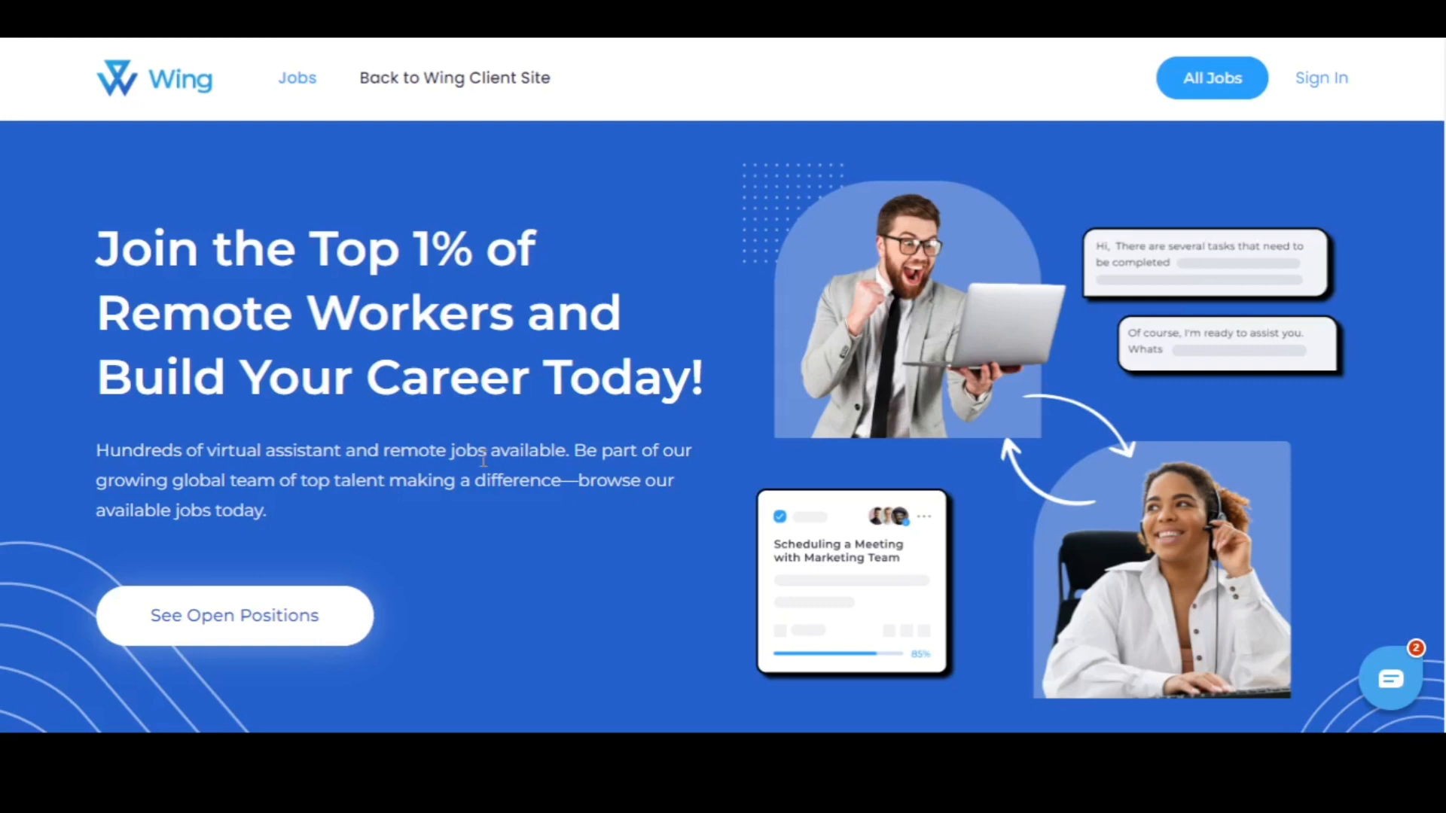
{"action": "mouse_move", "coordinate": [540, 441]}
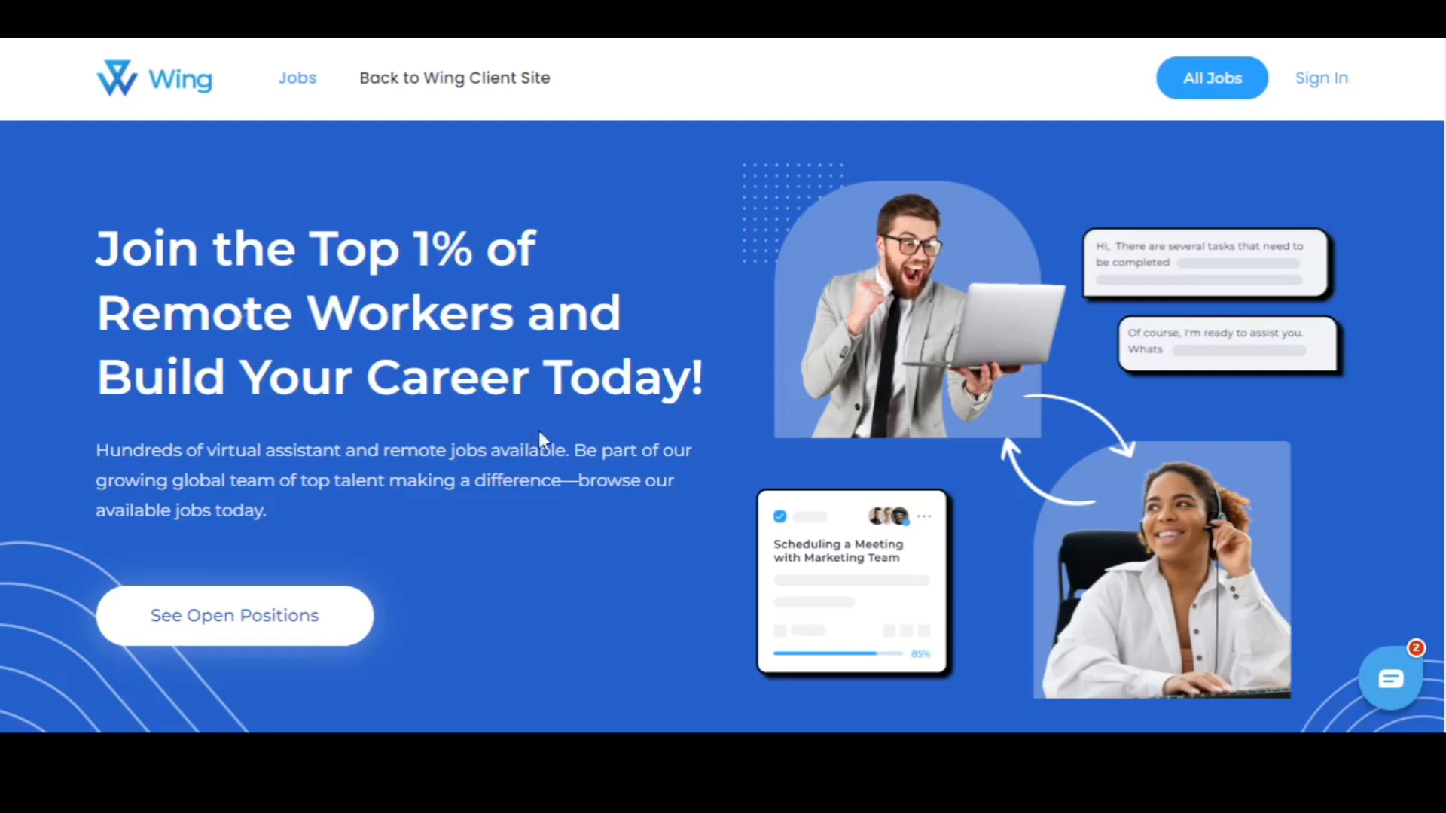
{"action": "mouse_move", "coordinate": [521, 427]}
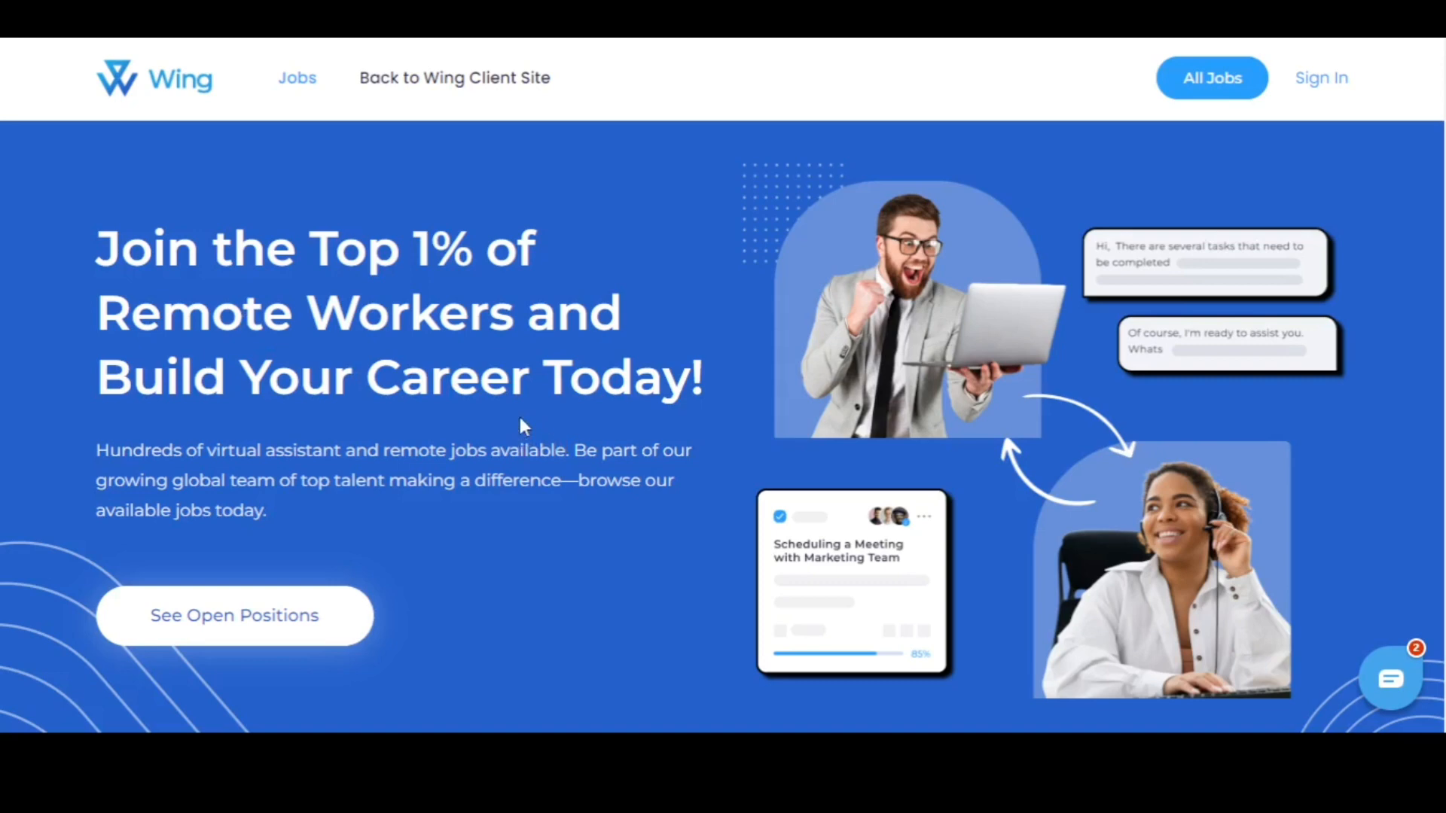
- From the Wing careers homepage, go to the Current Openings list via See Open Positions
{"action": "scroll", "scroll_direction": "down", "scroll_amount": 3}
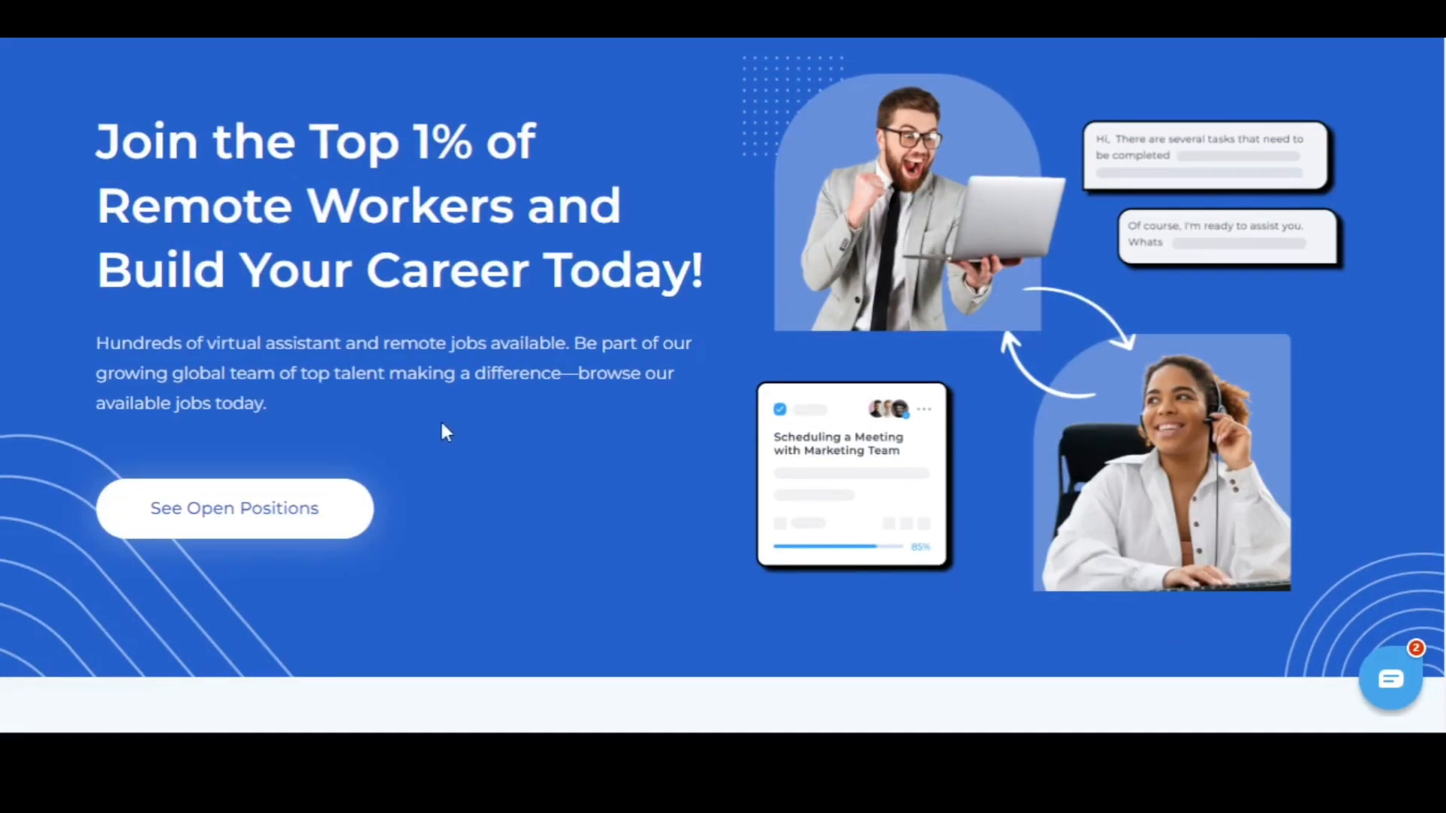
{"action": "mouse_move", "coordinate": [582, 451]}
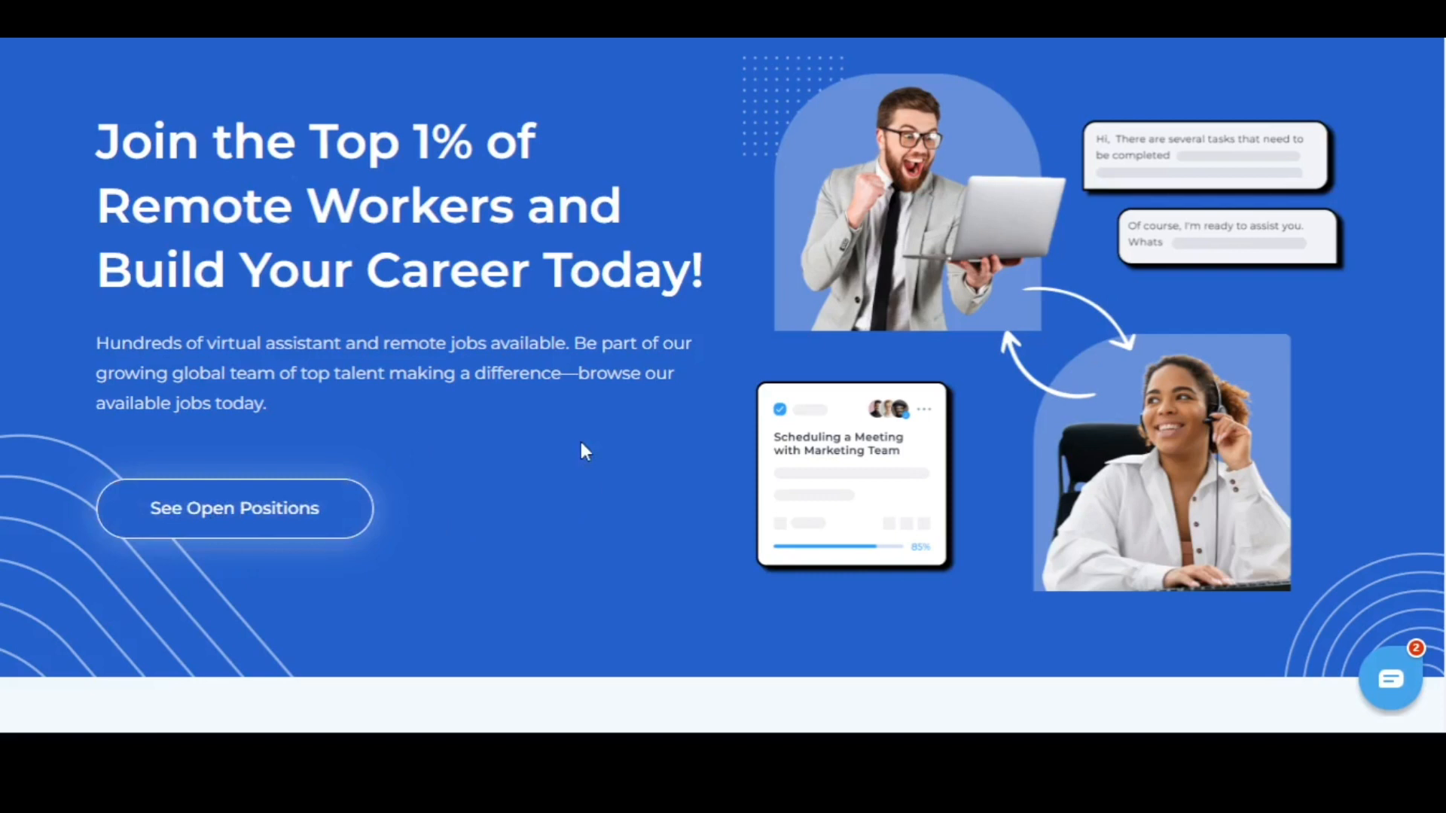
{"action": "left_click", "coordinate": [233, 509]}
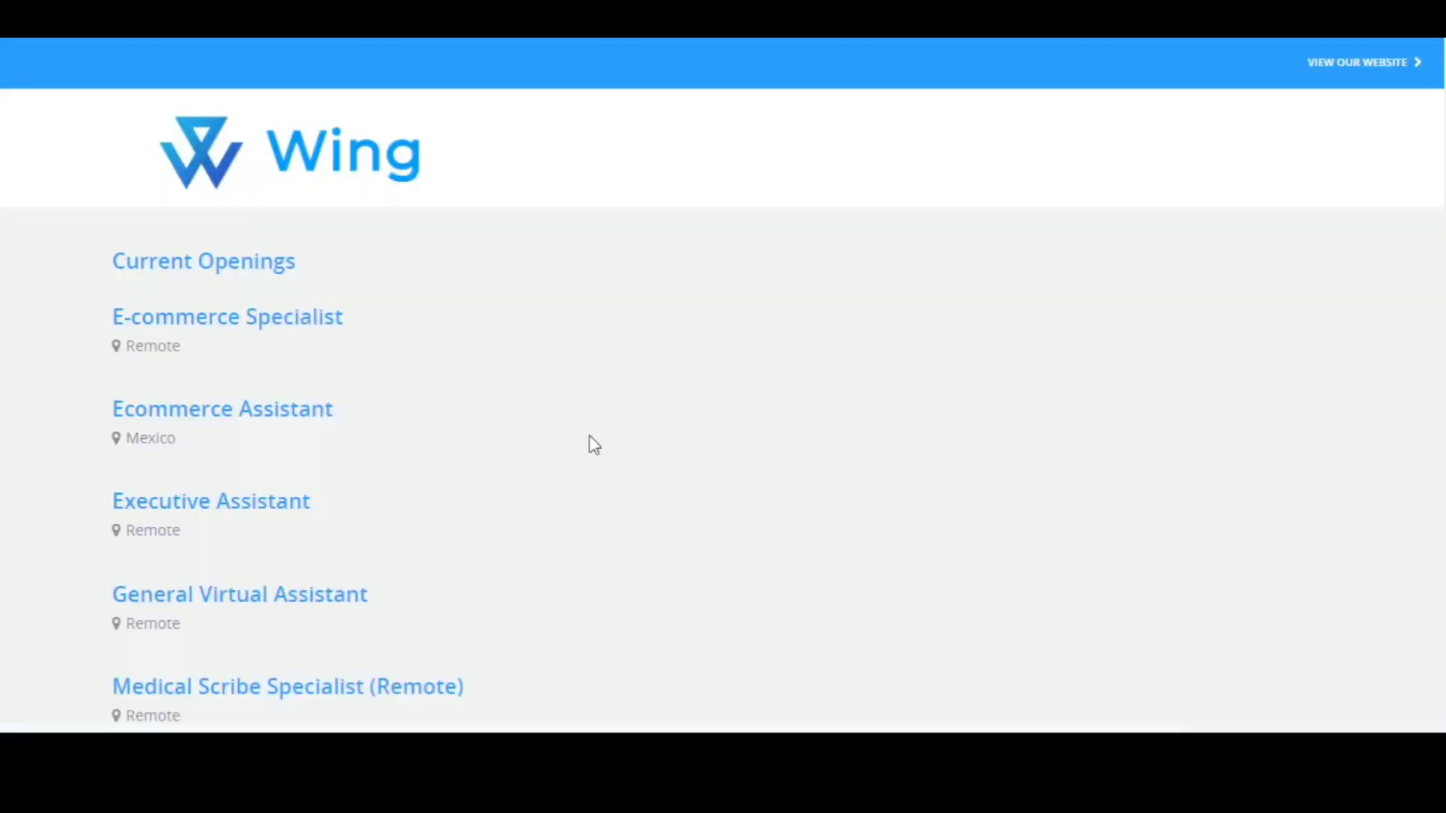
{"action": "mouse_move", "coordinate": [339, 286]}
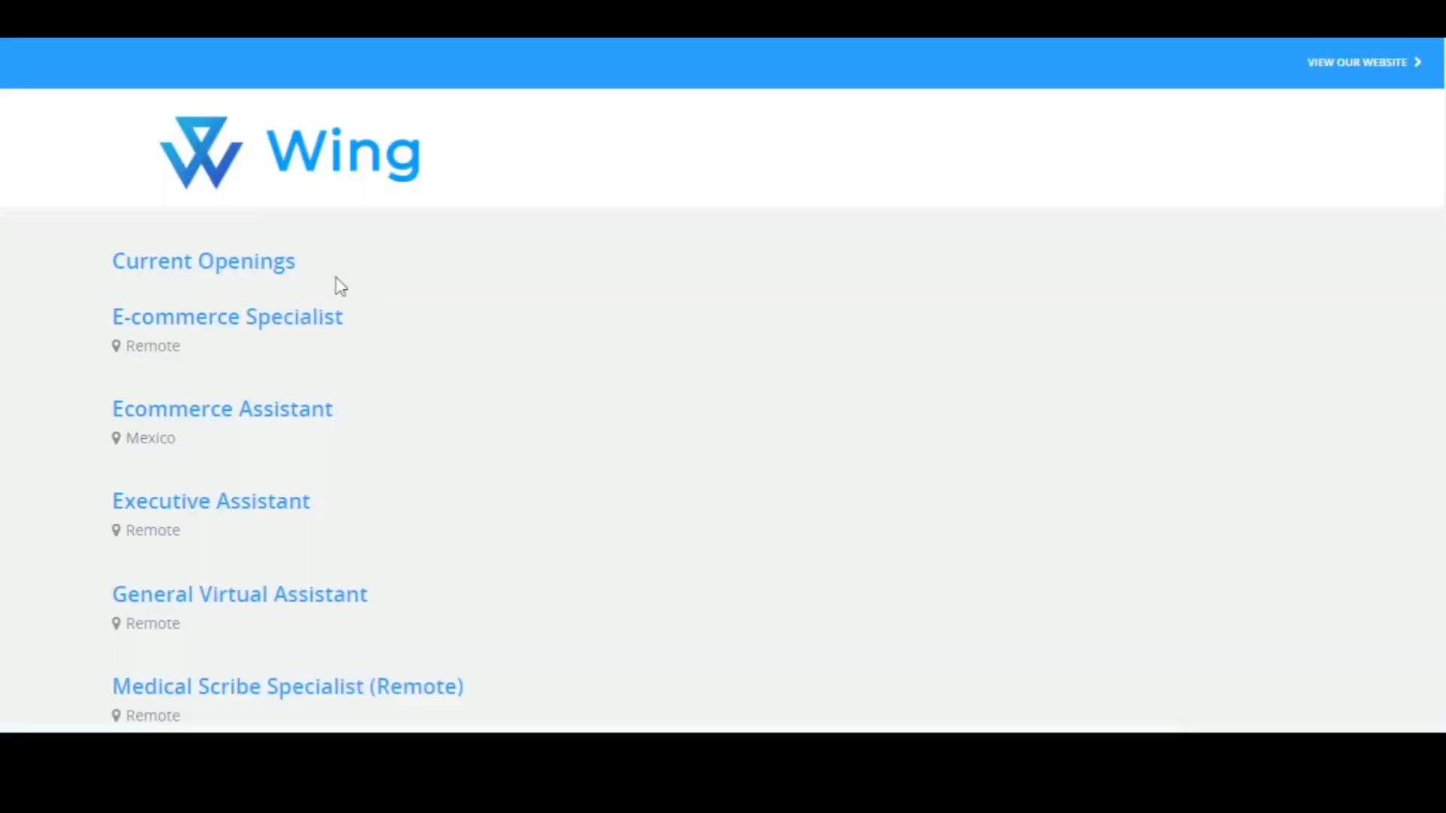
- Browse Wing's Current Openings, briefly highlighting 'India' in a country heading
{"action": "scroll", "scroll_direction": "down", "scroll_amount": 3}
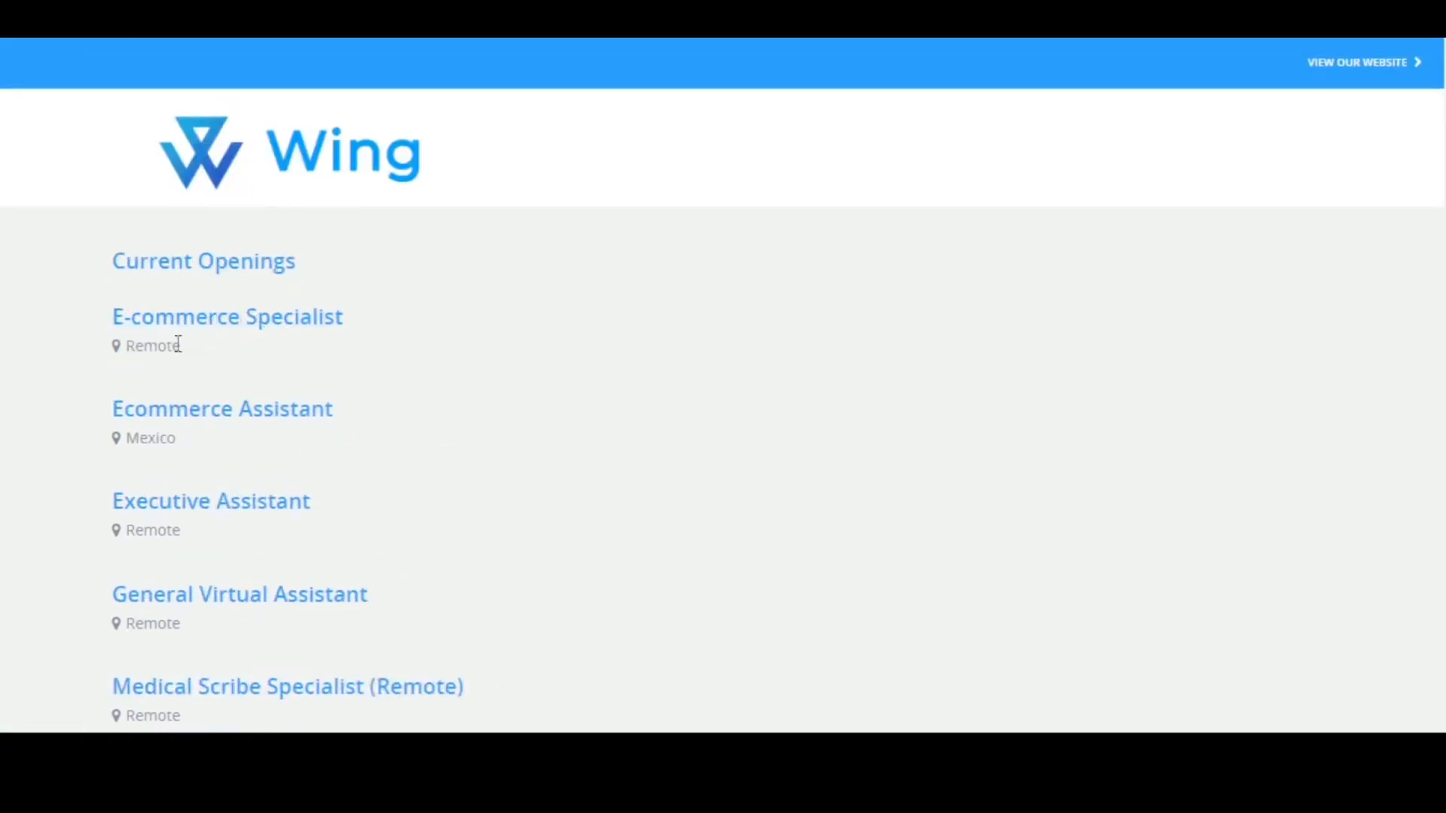
{"action": "mouse_move", "coordinate": [233, 411]}
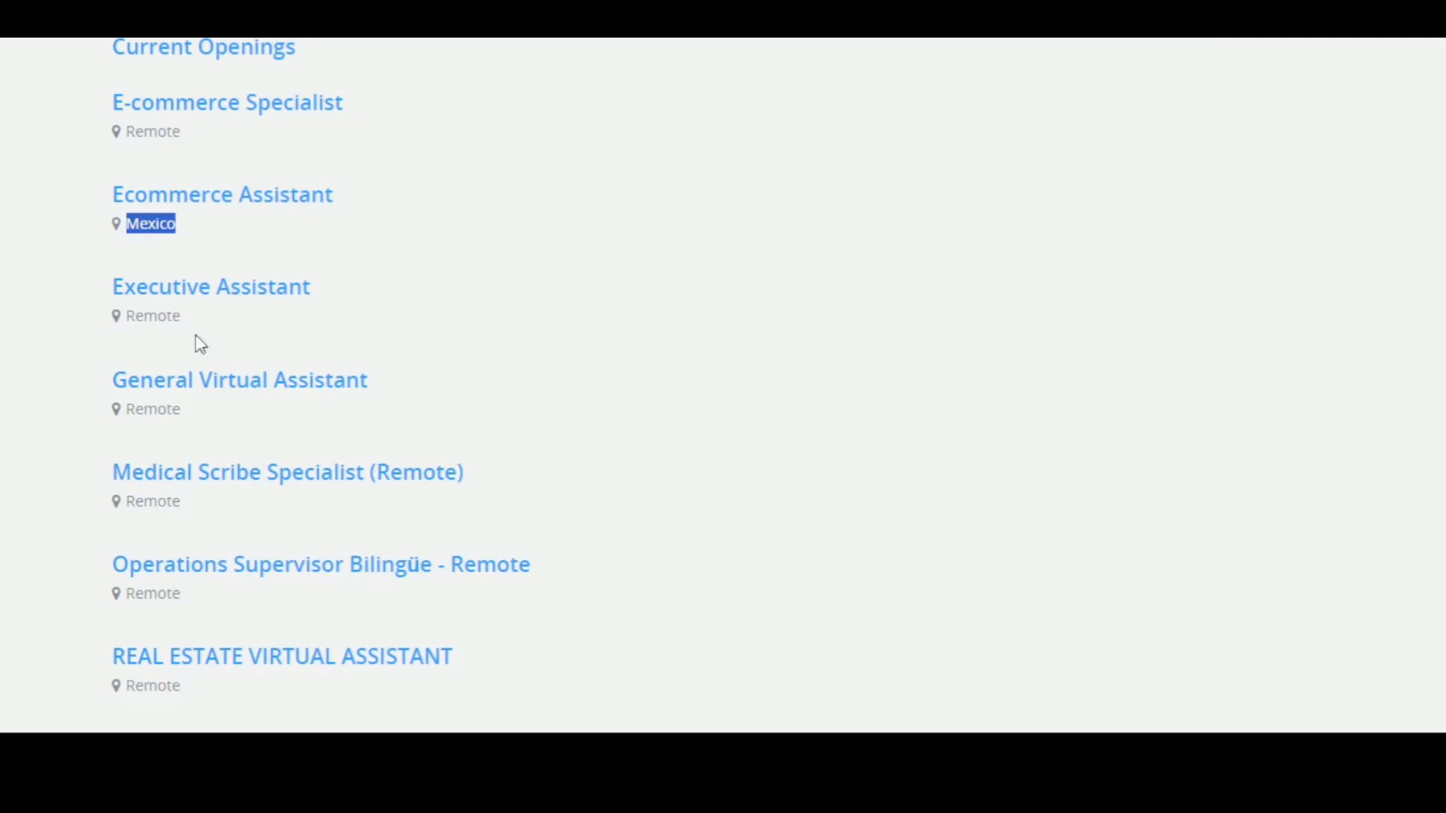
{"action": "mouse_move", "coordinate": [362, 394]}
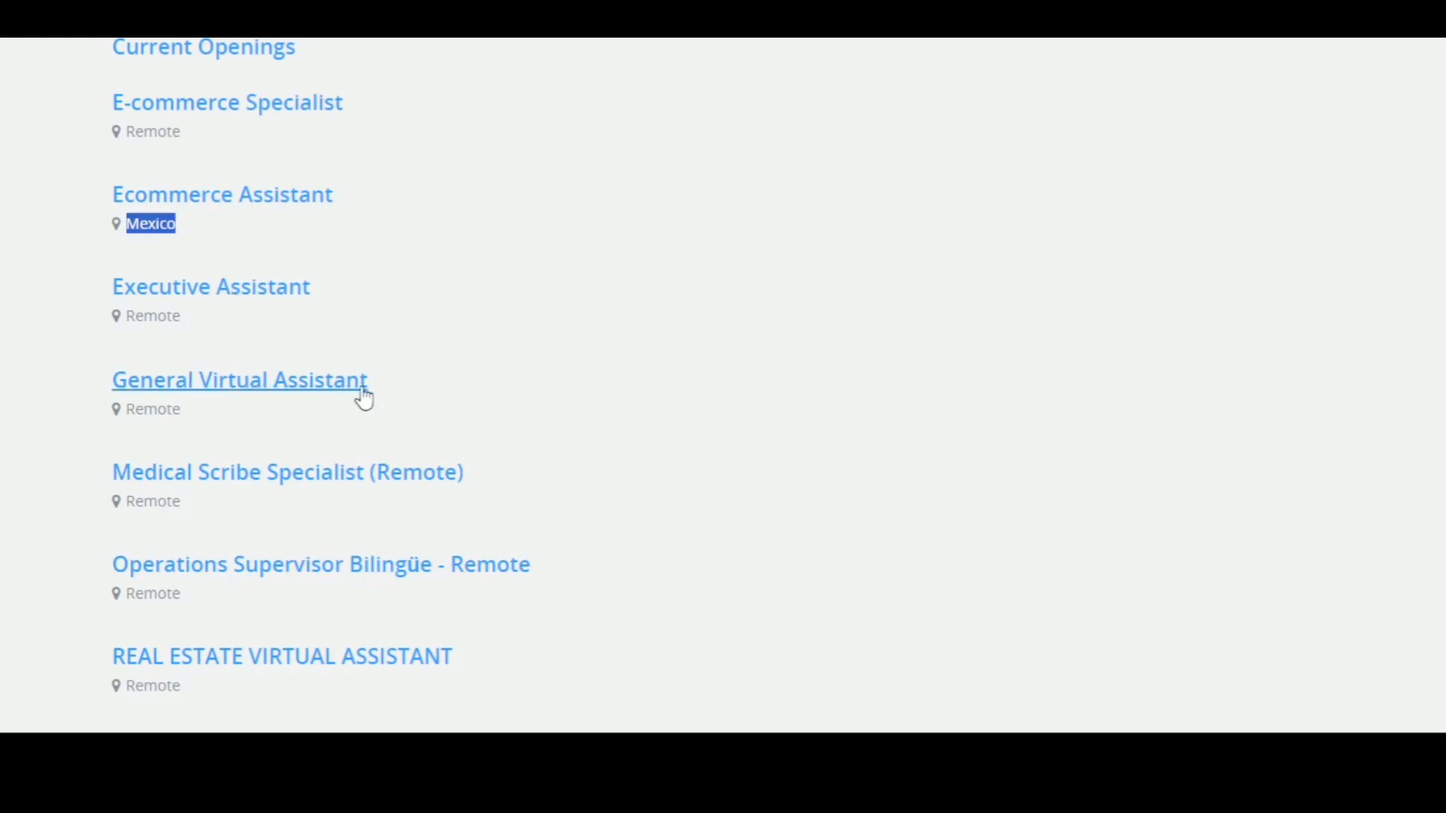
{"action": "scroll", "scroll_direction": "down", "scroll_amount": 3}
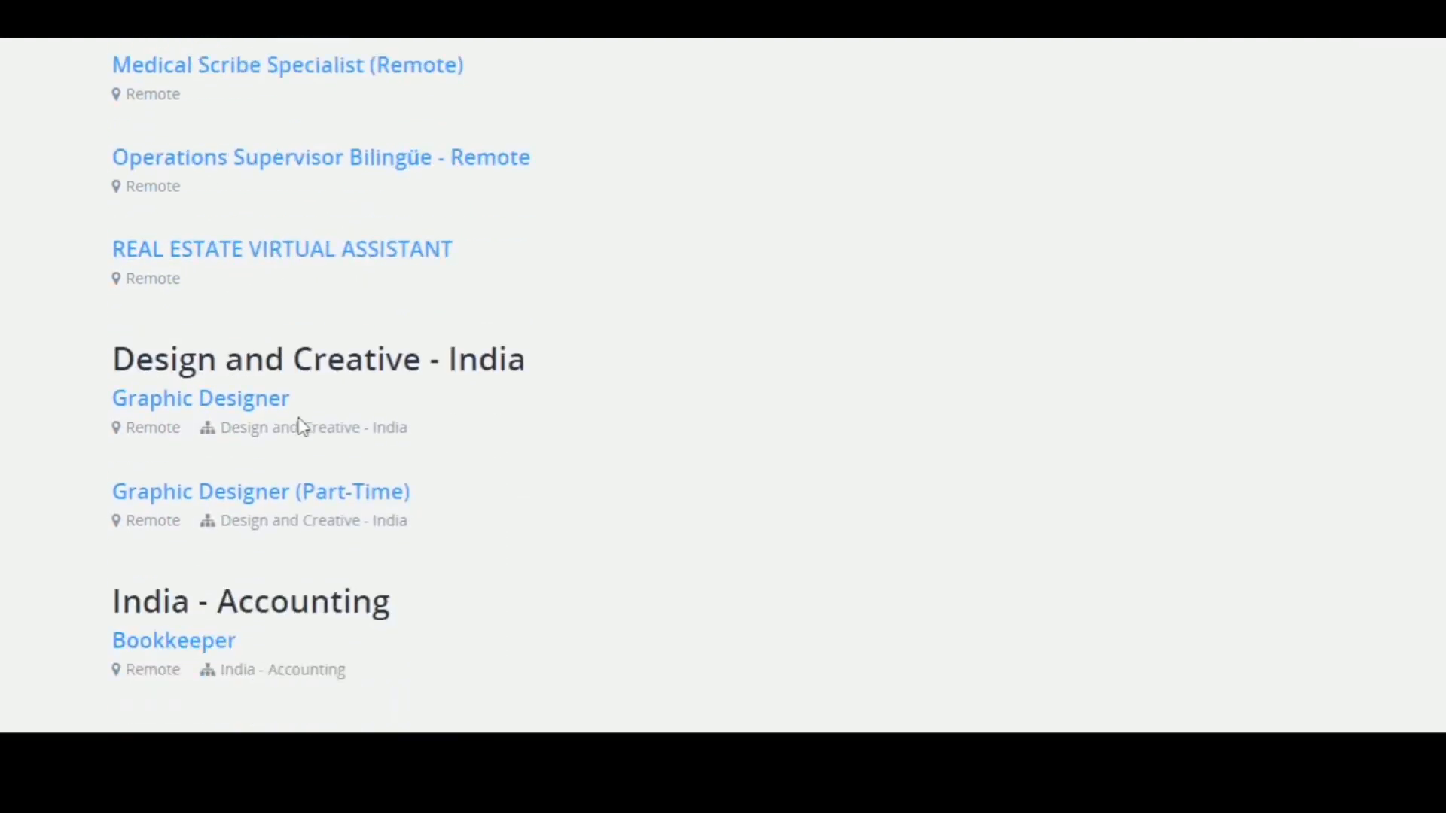
{"action": "scroll", "scroll_direction": "down", "scroll_amount": 3}
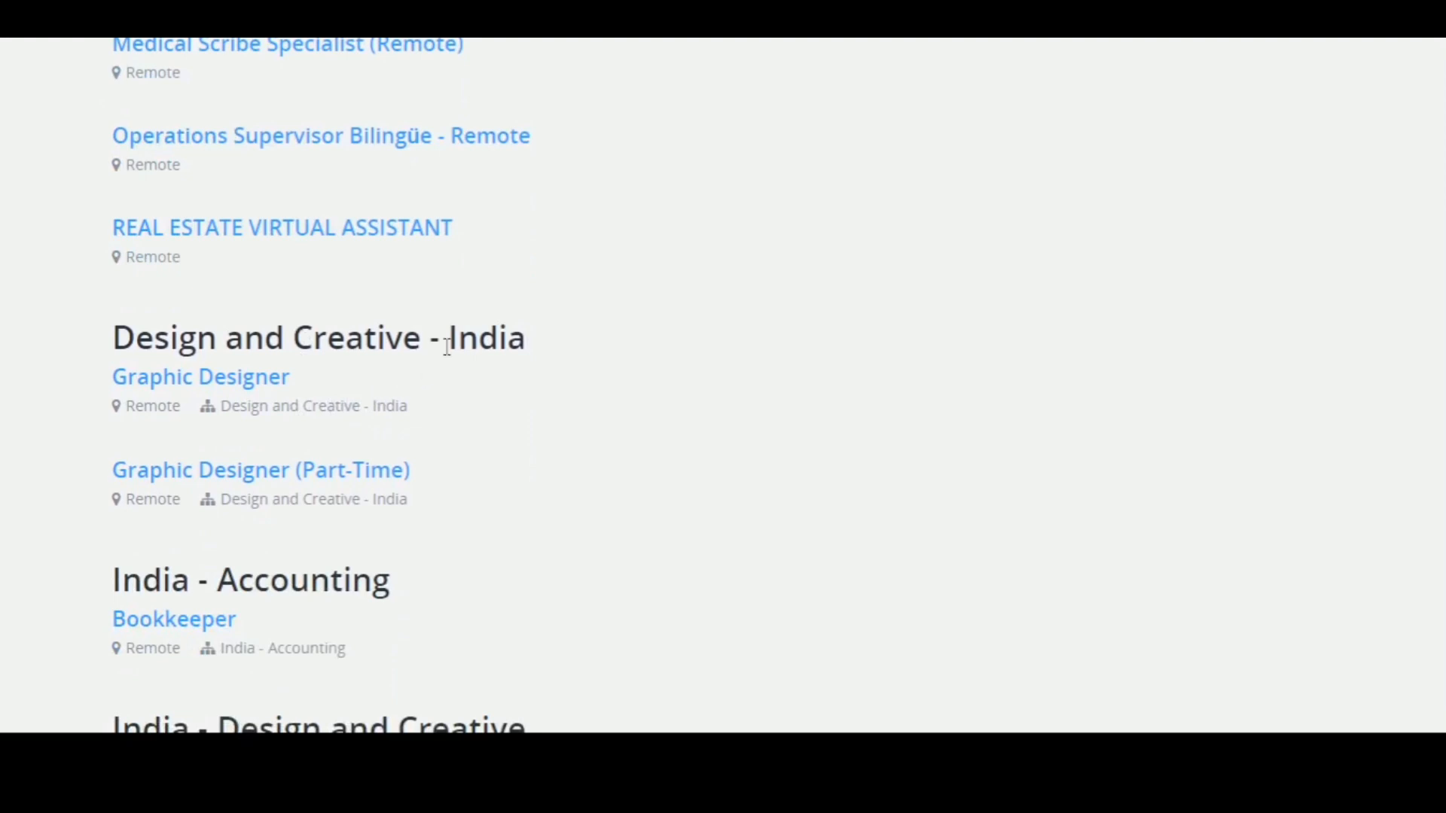
{"action": "double_click", "coordinate": [488, 337]}
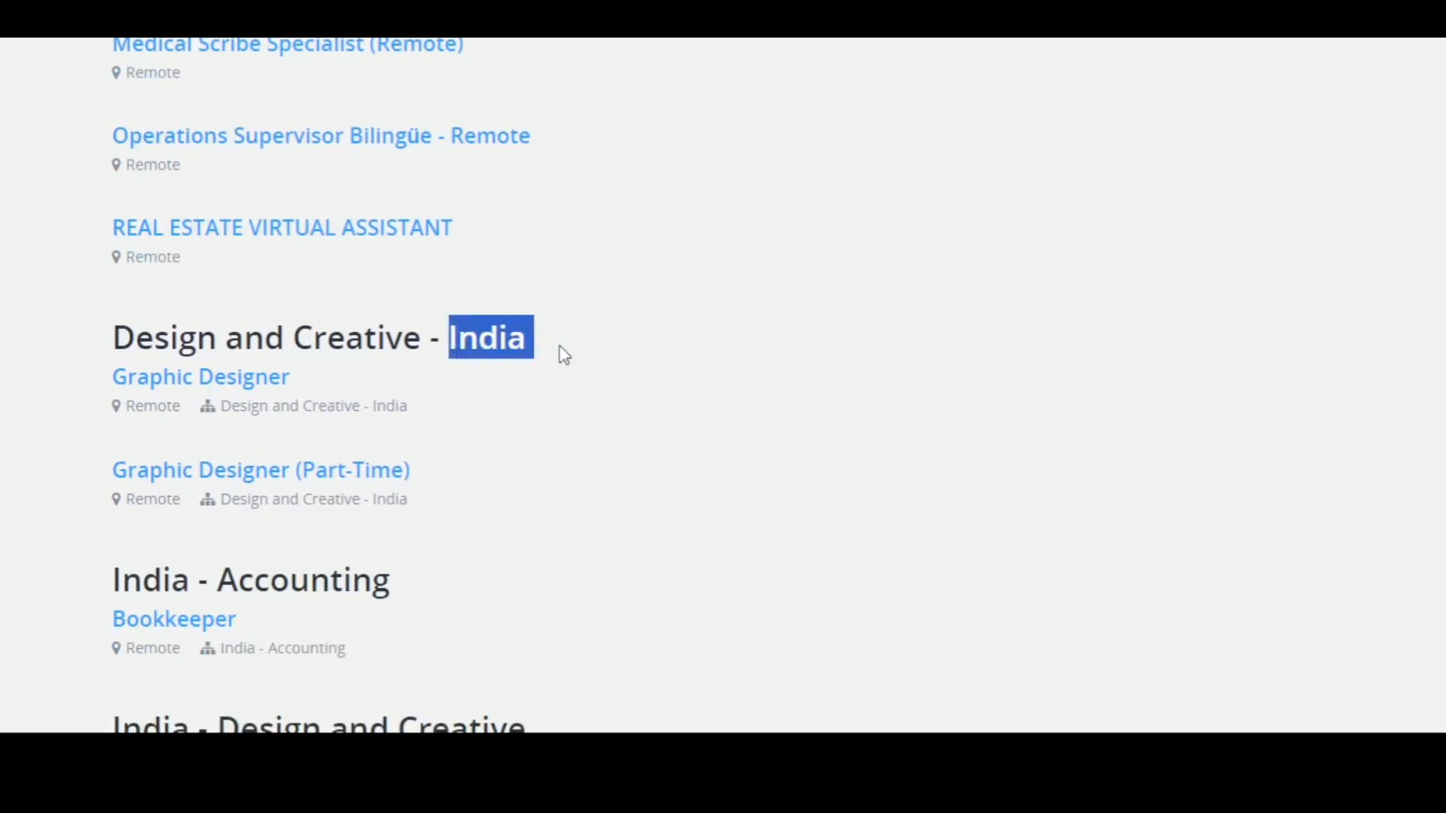
{"action": "scroll", "scroll_direction": "down", "scroll_amount": 3}
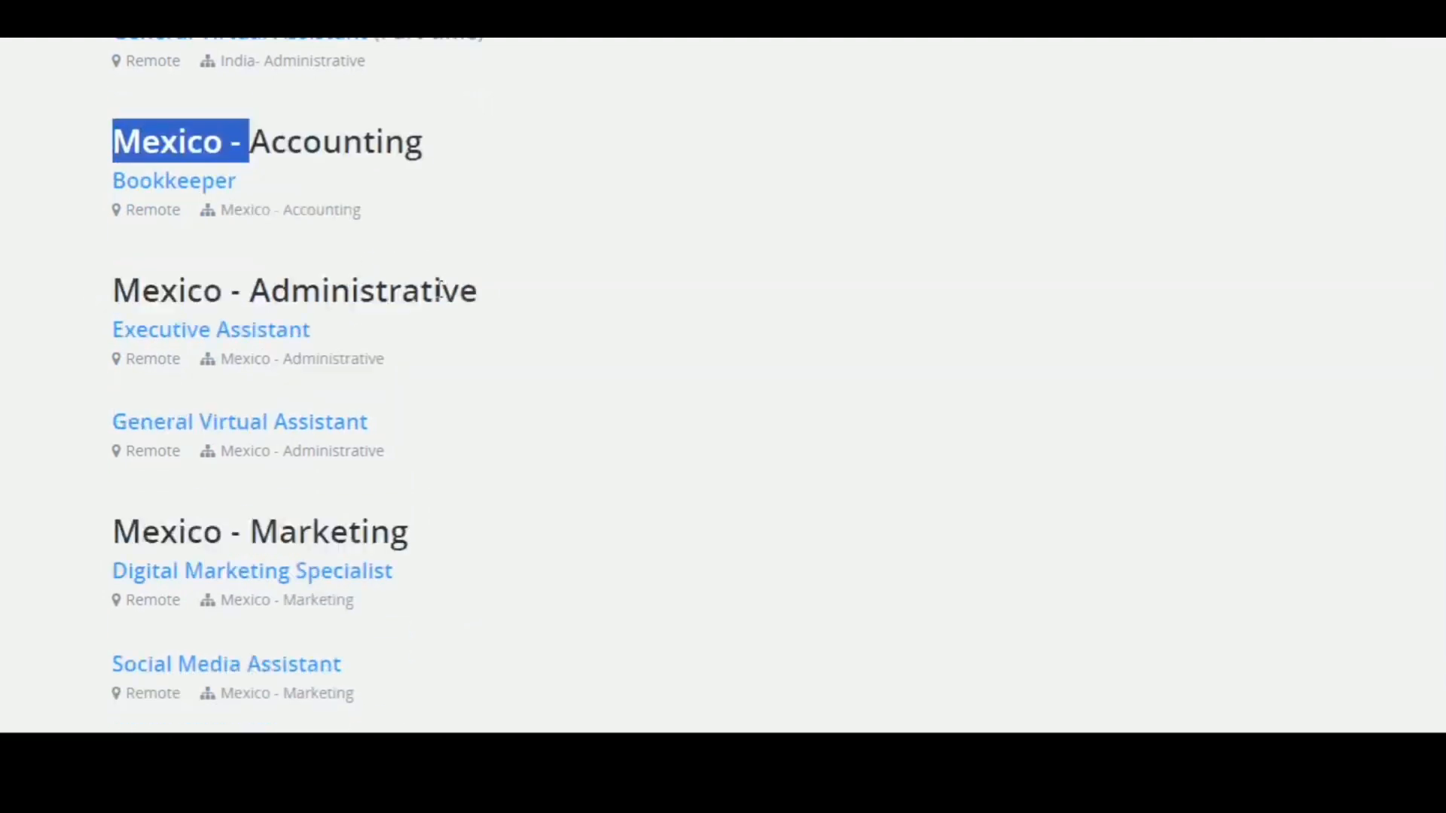
{"action": "scroll", "scroll_direction": "down", "scroll_amount": 3}
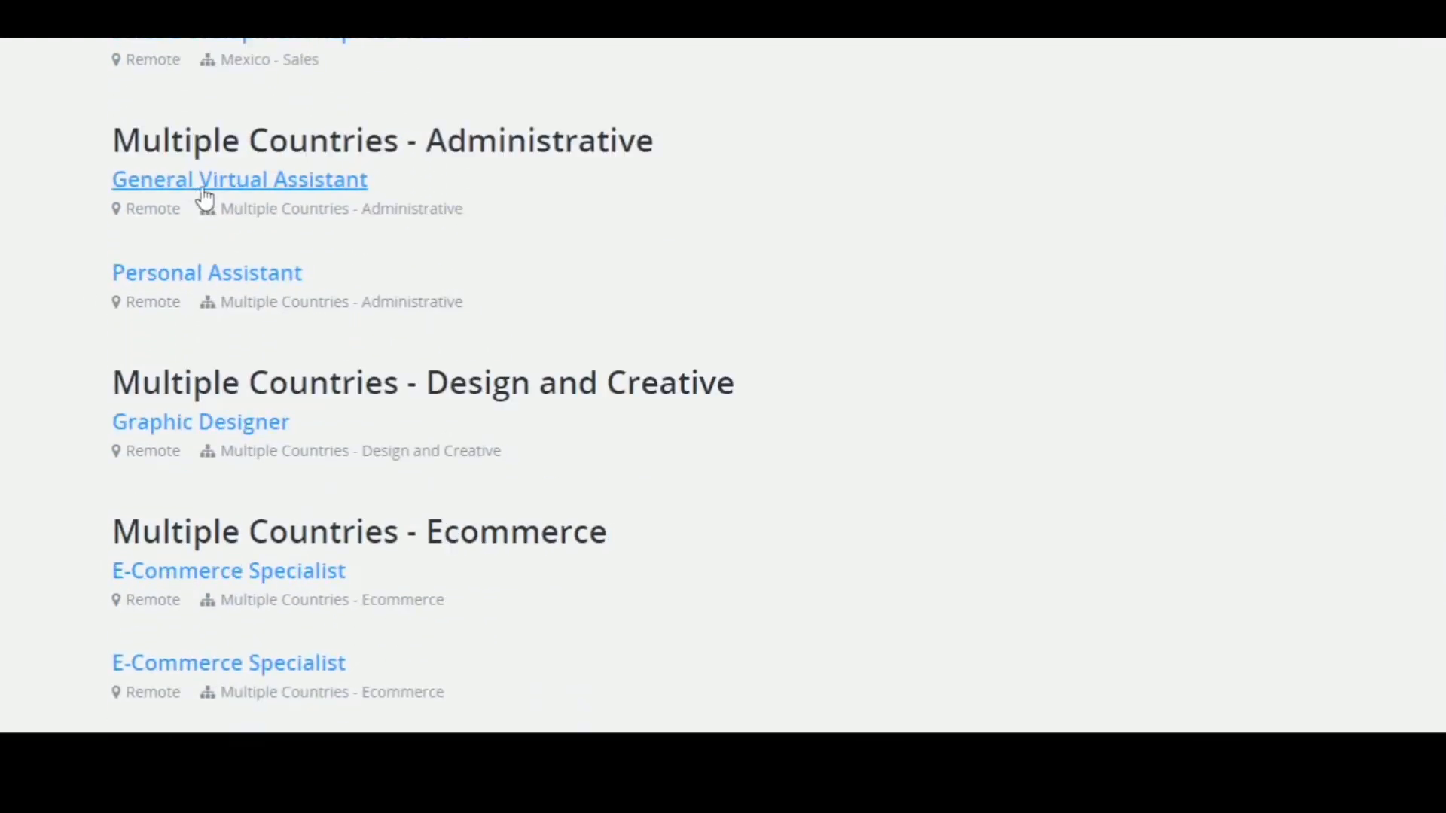
{"action": "mouse_move", "coordinate": [434, 176]}
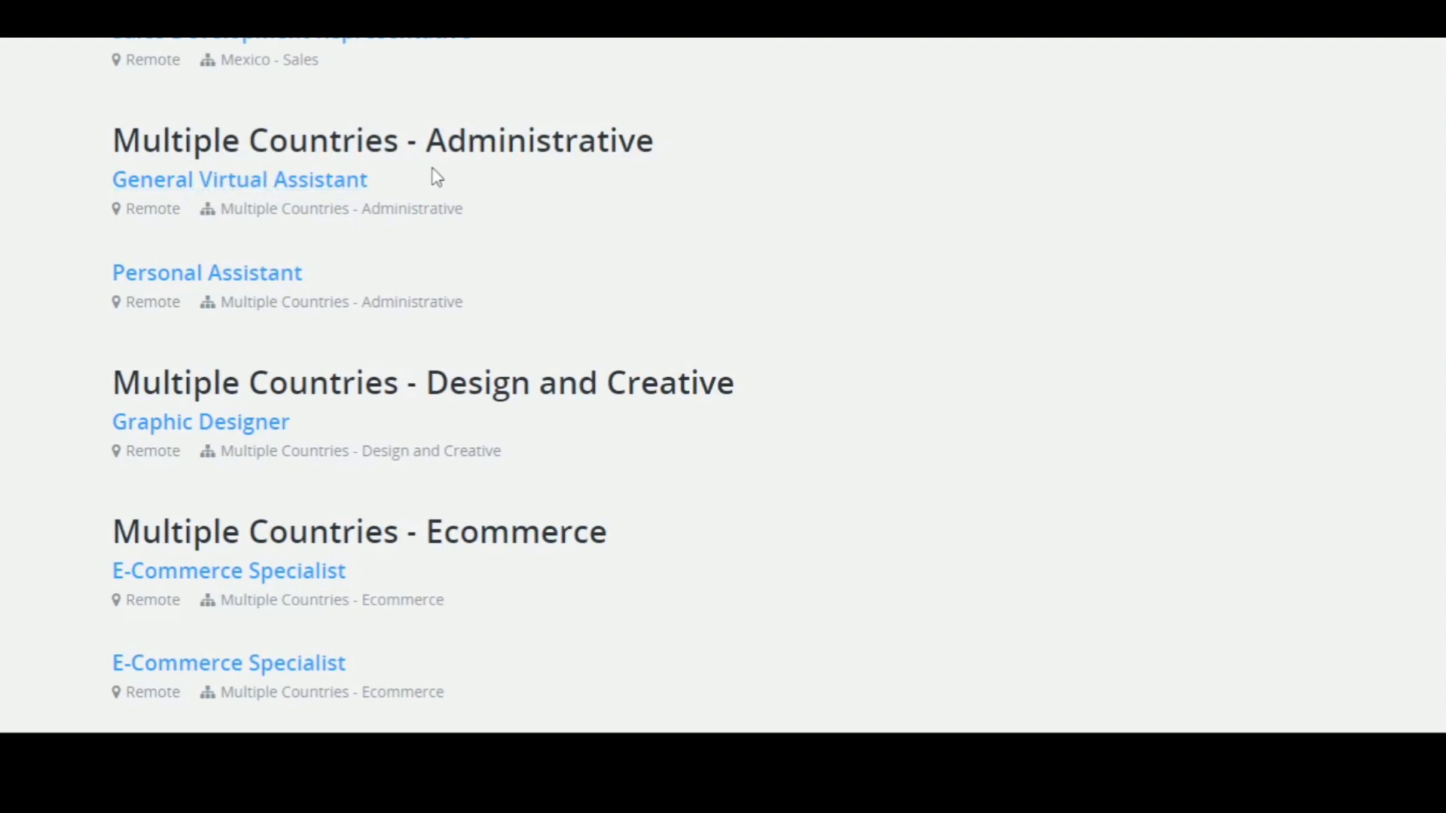
{"action": "mouse_move", "coordinate": [506, 179]}
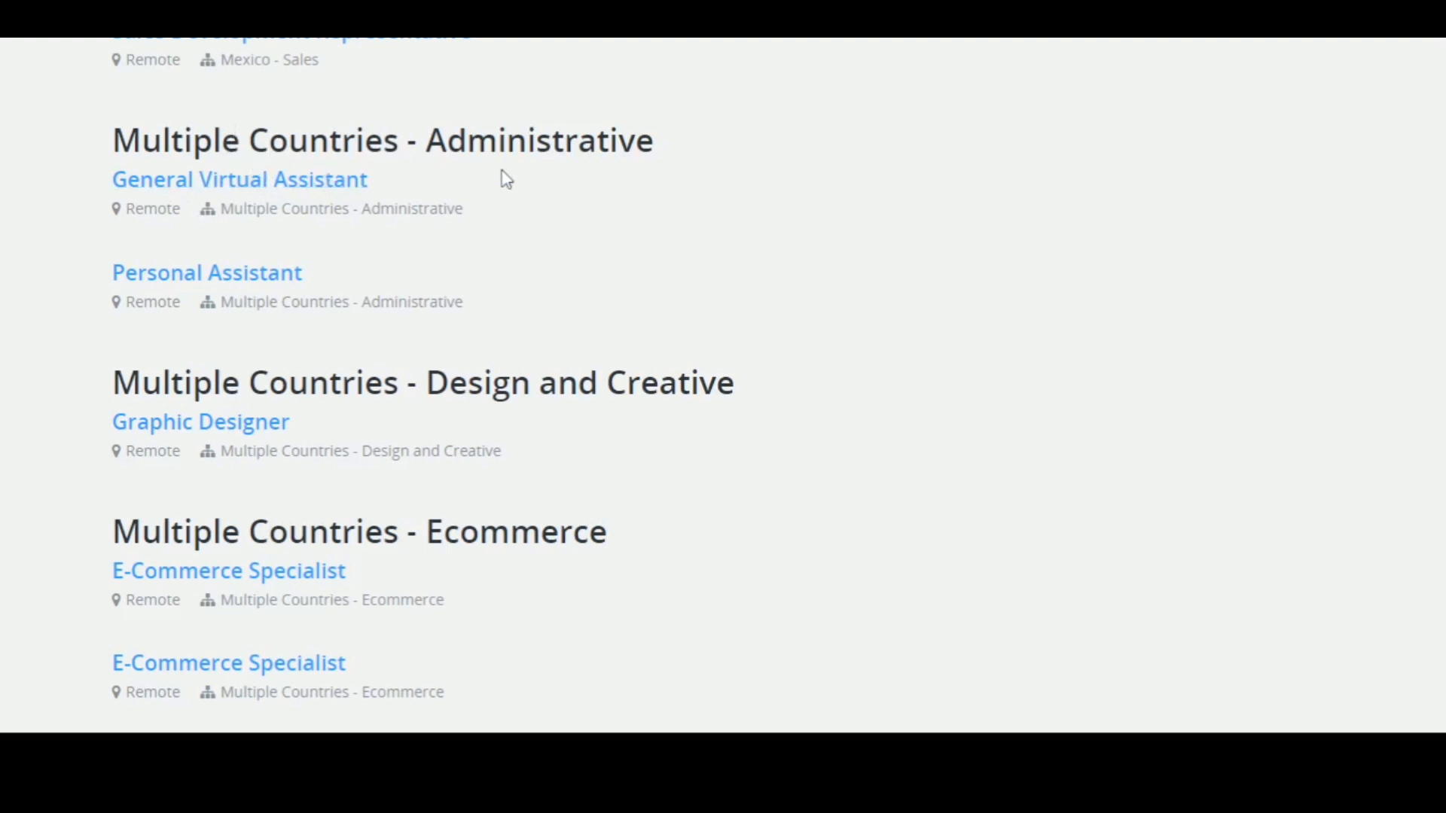
{"action": "mouse_move", "coordinate": [135, 208]}
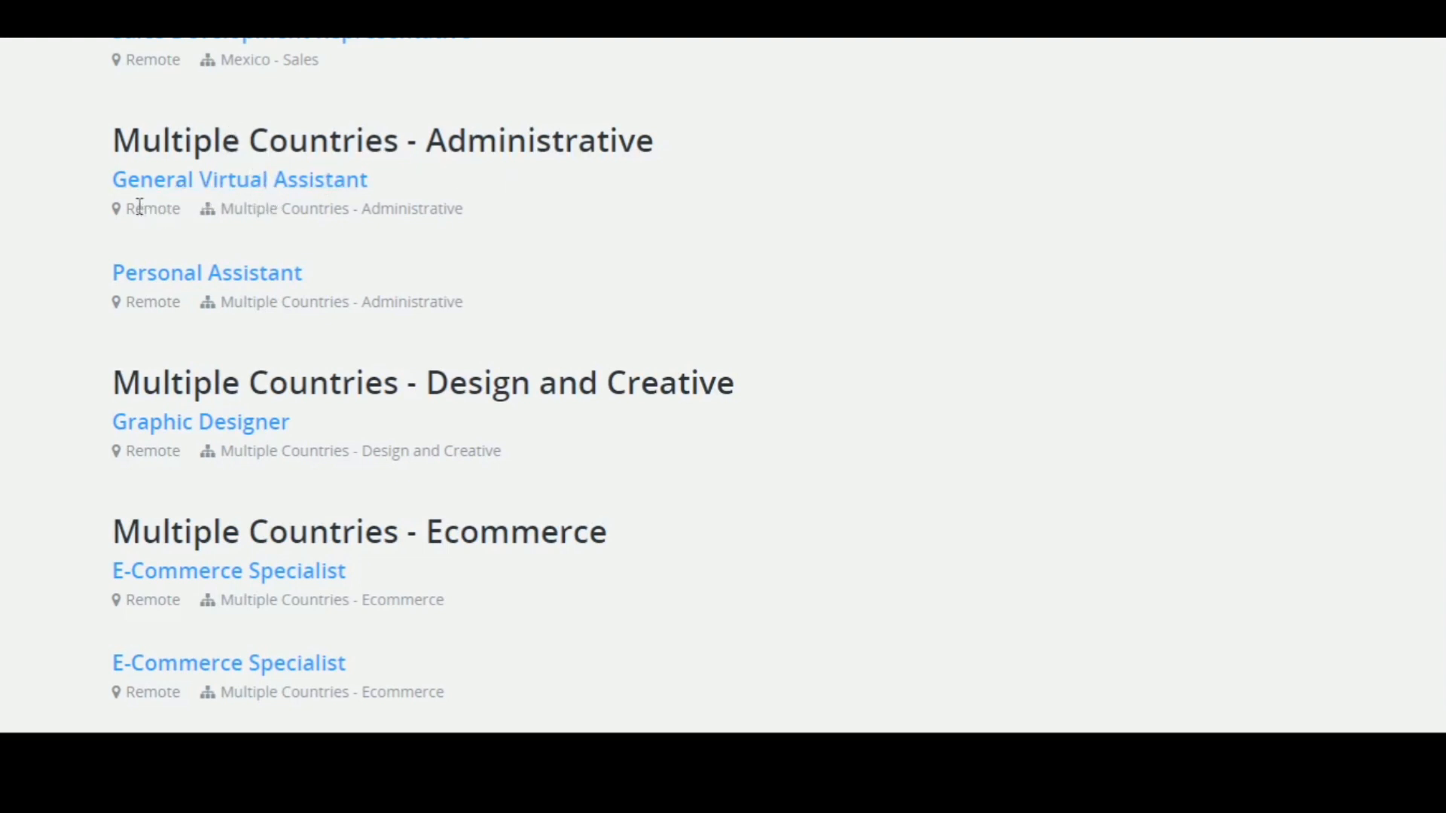
{"action": "mouse_move", "coordinate": [214, 276]}
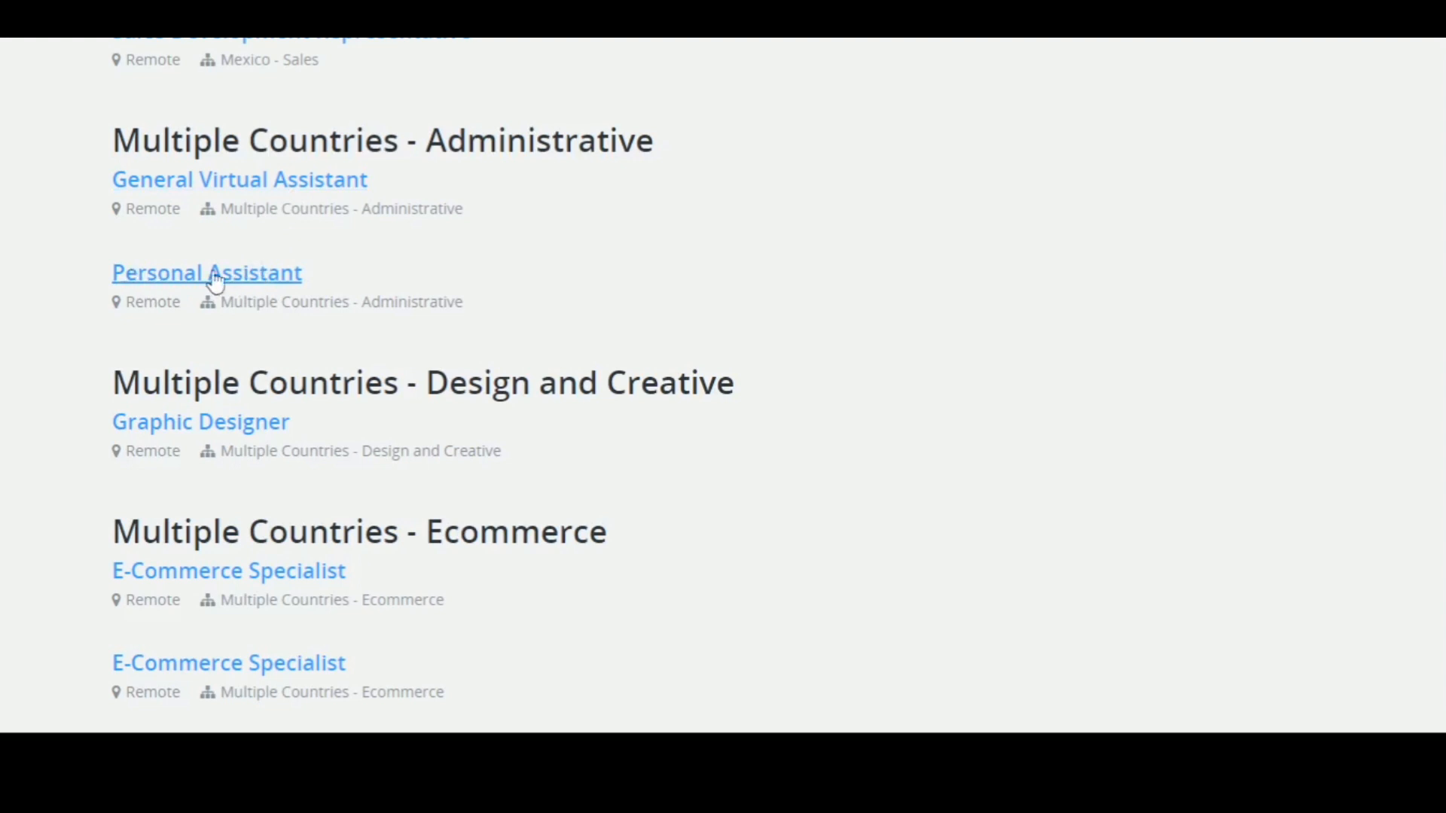
{"action": "mouse_move", "coordinate": [188, 422]}
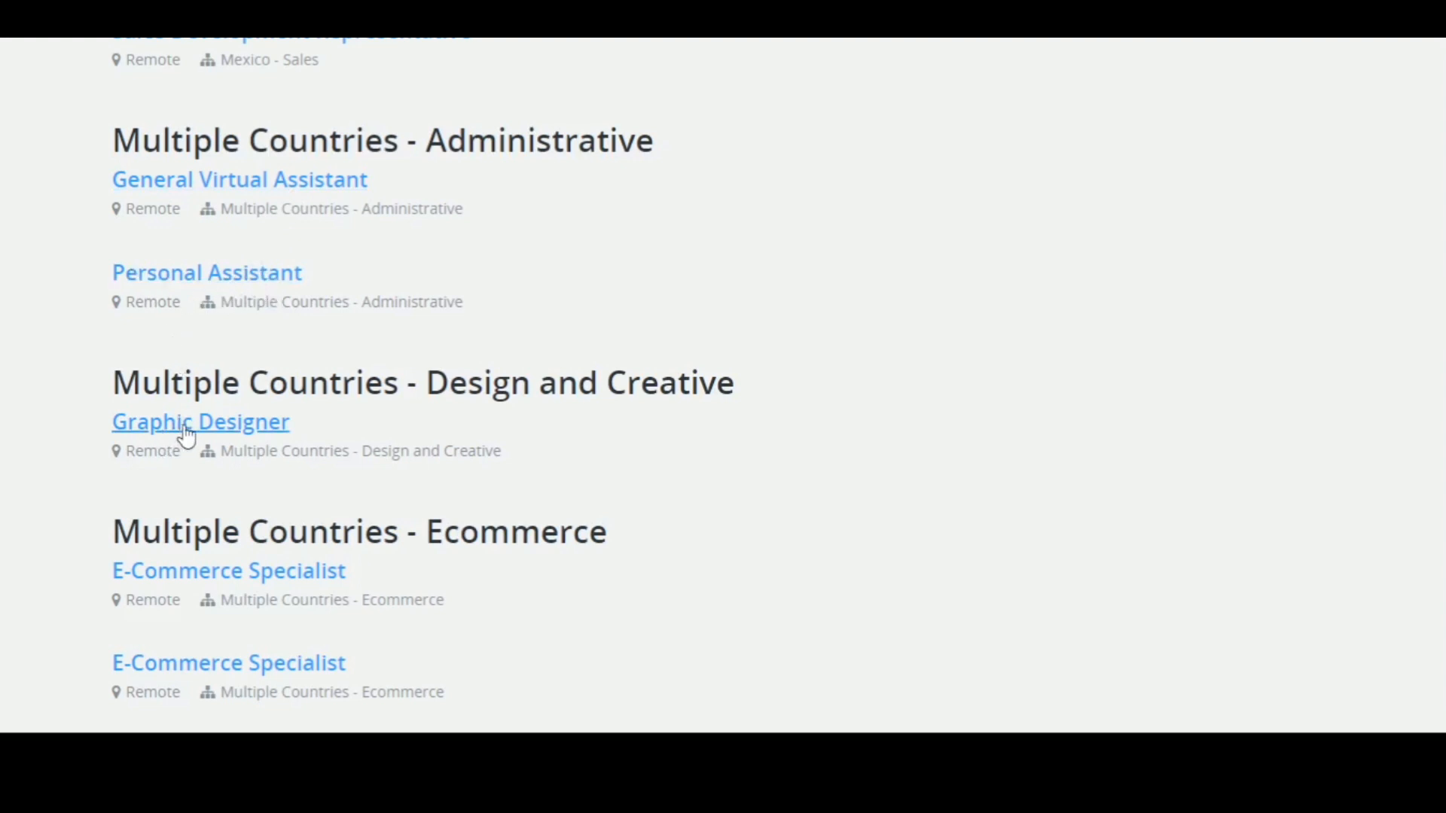
- Scroll to Multiple Countries - Marketing and open the Social Media Assistant (Remote) posting
{"action": "scroll", "scroll_direction": "down", "scroll_amount": 3}
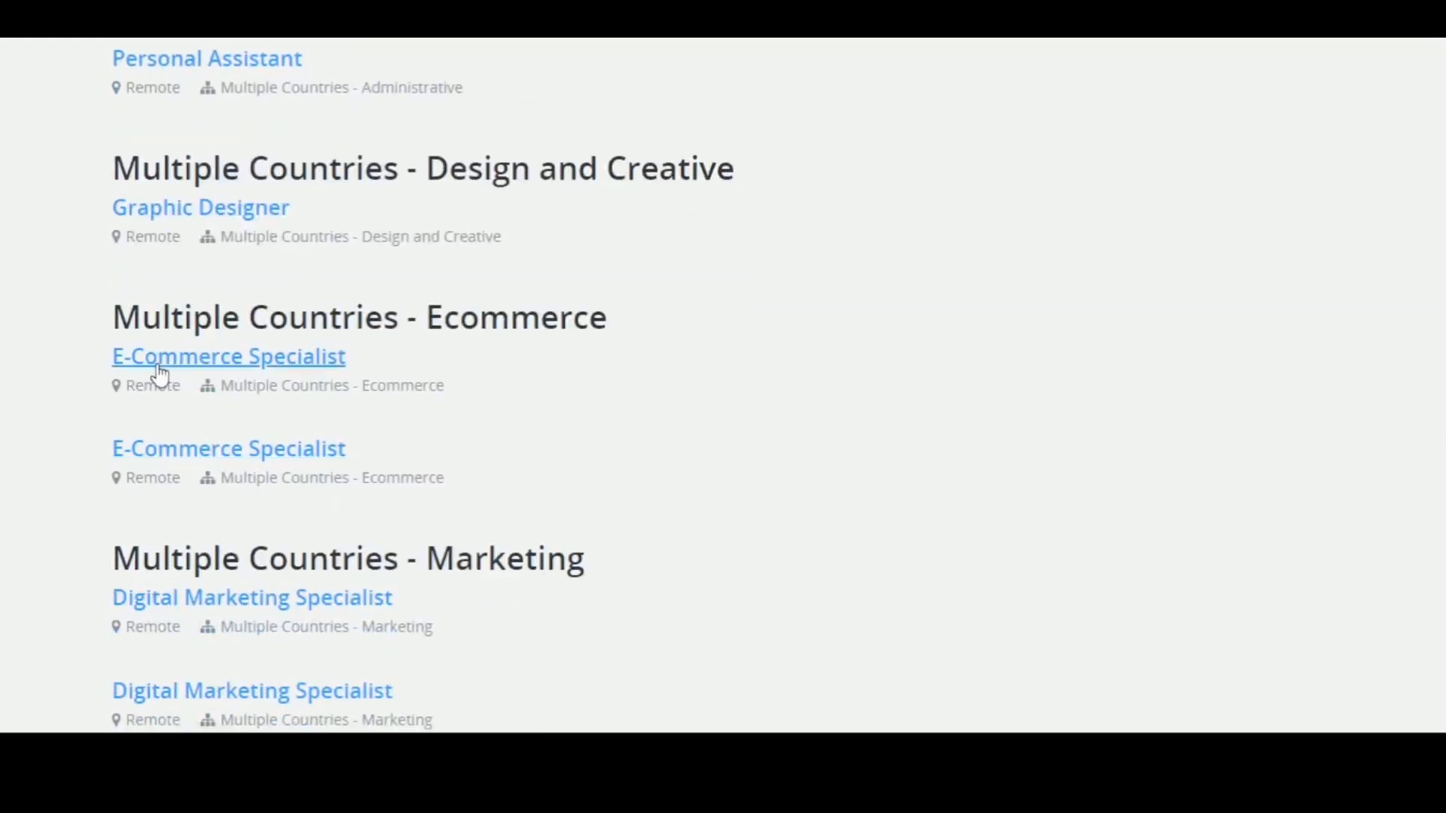
{"action": "scroll", "scroll_direction": "down", "scroll_amount": 3}
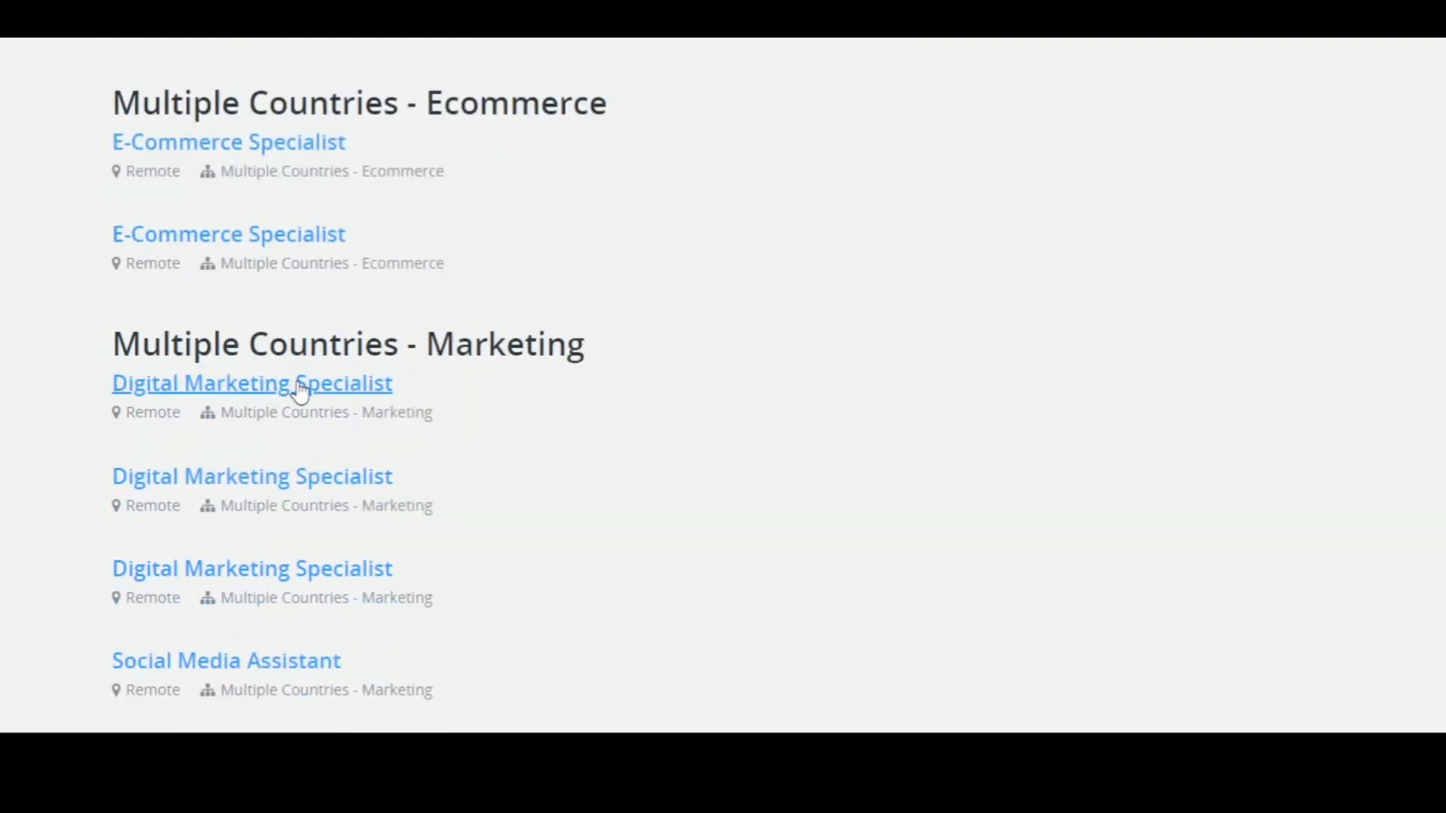
{"action": "scroll", "scroll_direction": "down", "scroll_amount": 3}
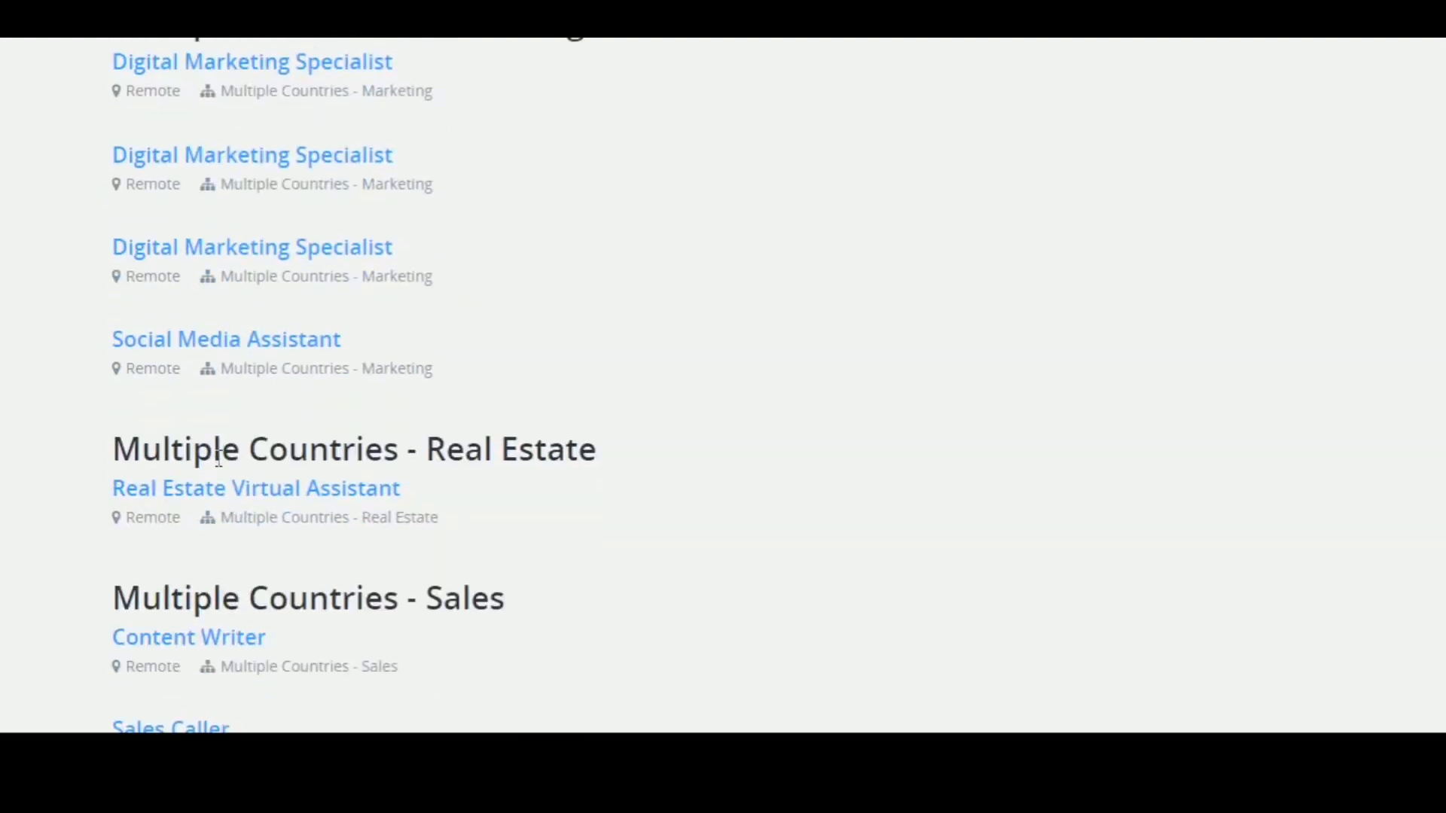
{"action": "mouse_move", "coordinate": [188, 396]}
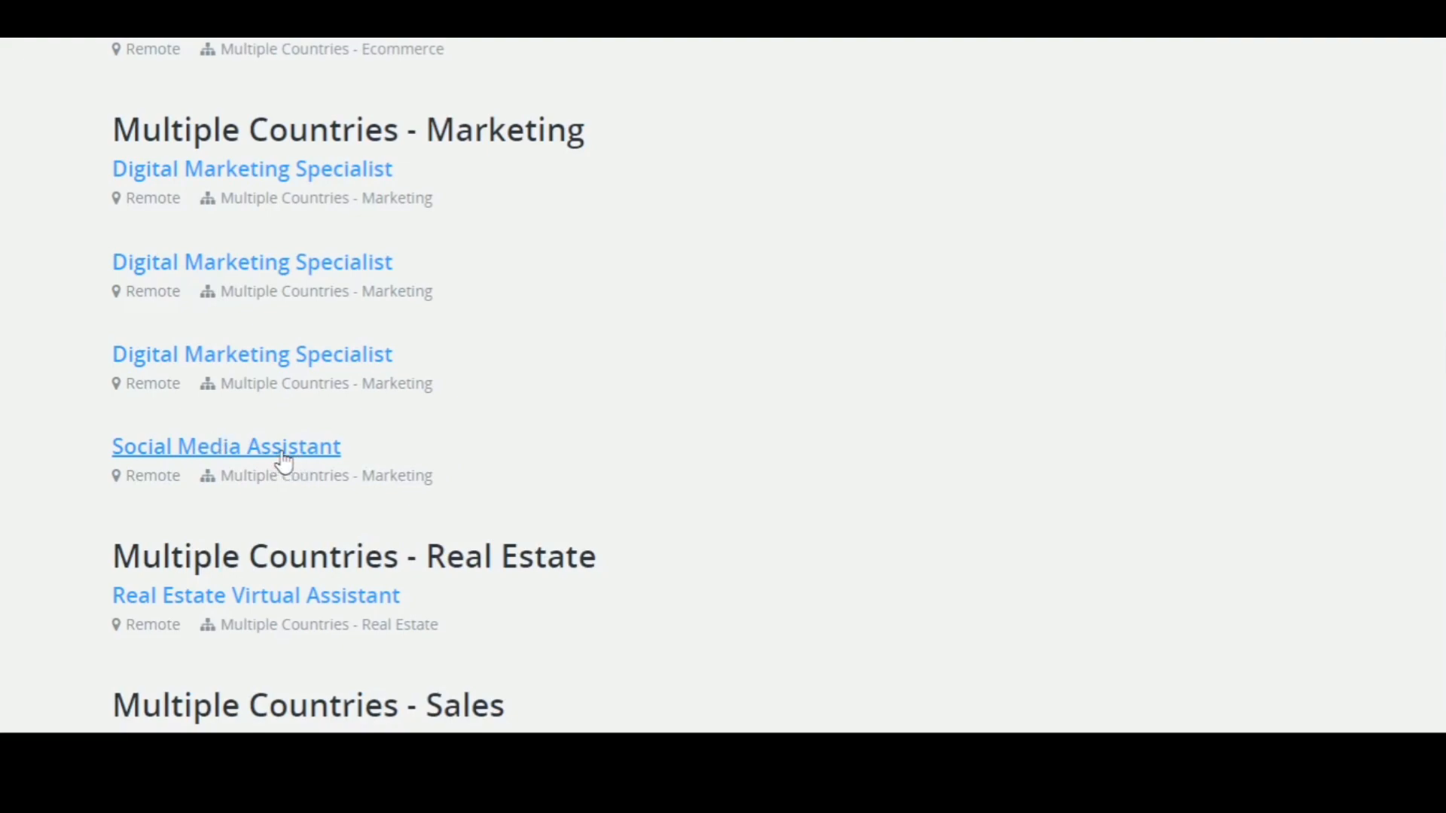
{"action": "left_click", "coordinate": [226, 446]}
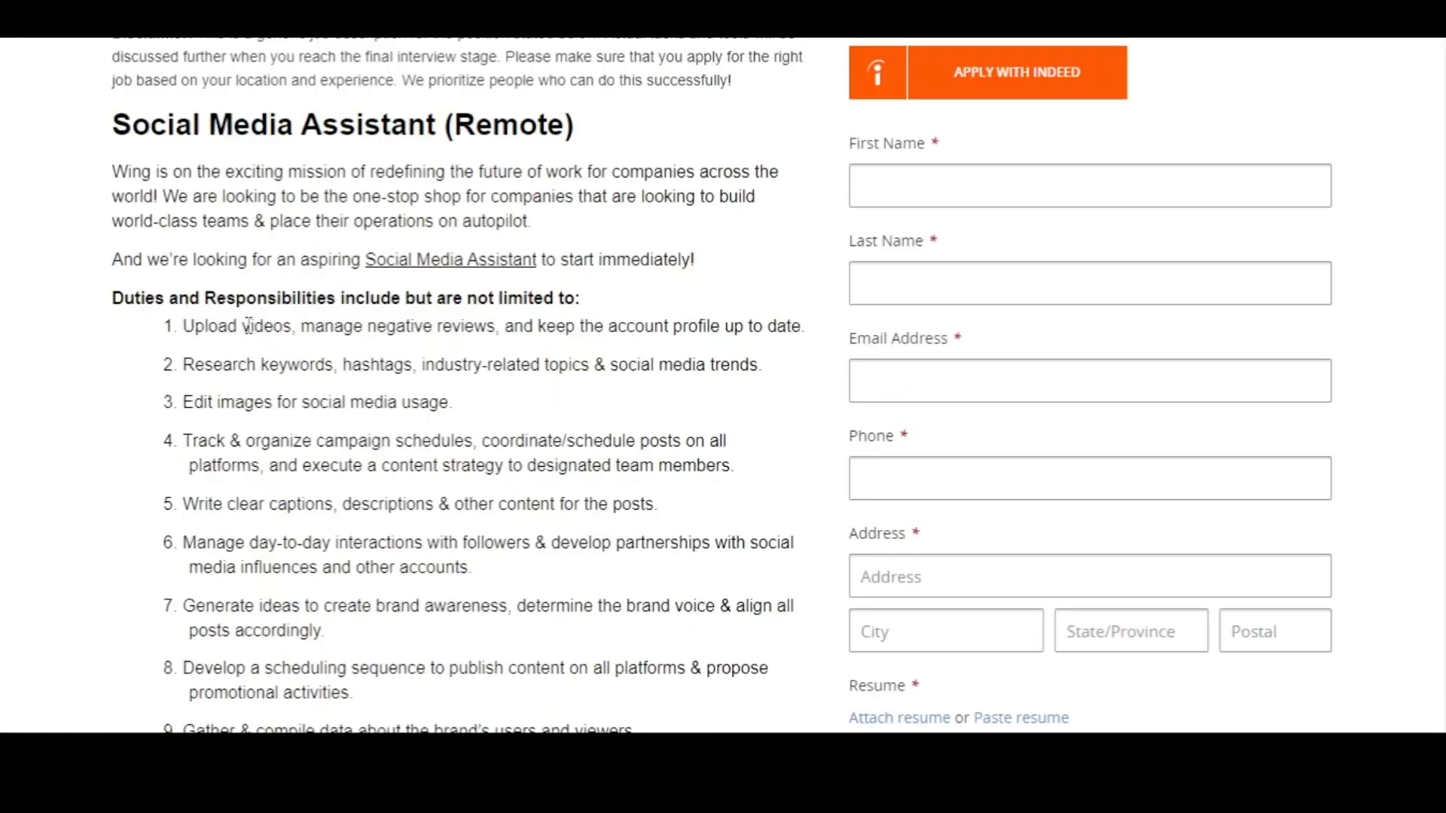
{"action": "mouse_move", "coordinate": [292, 331]}
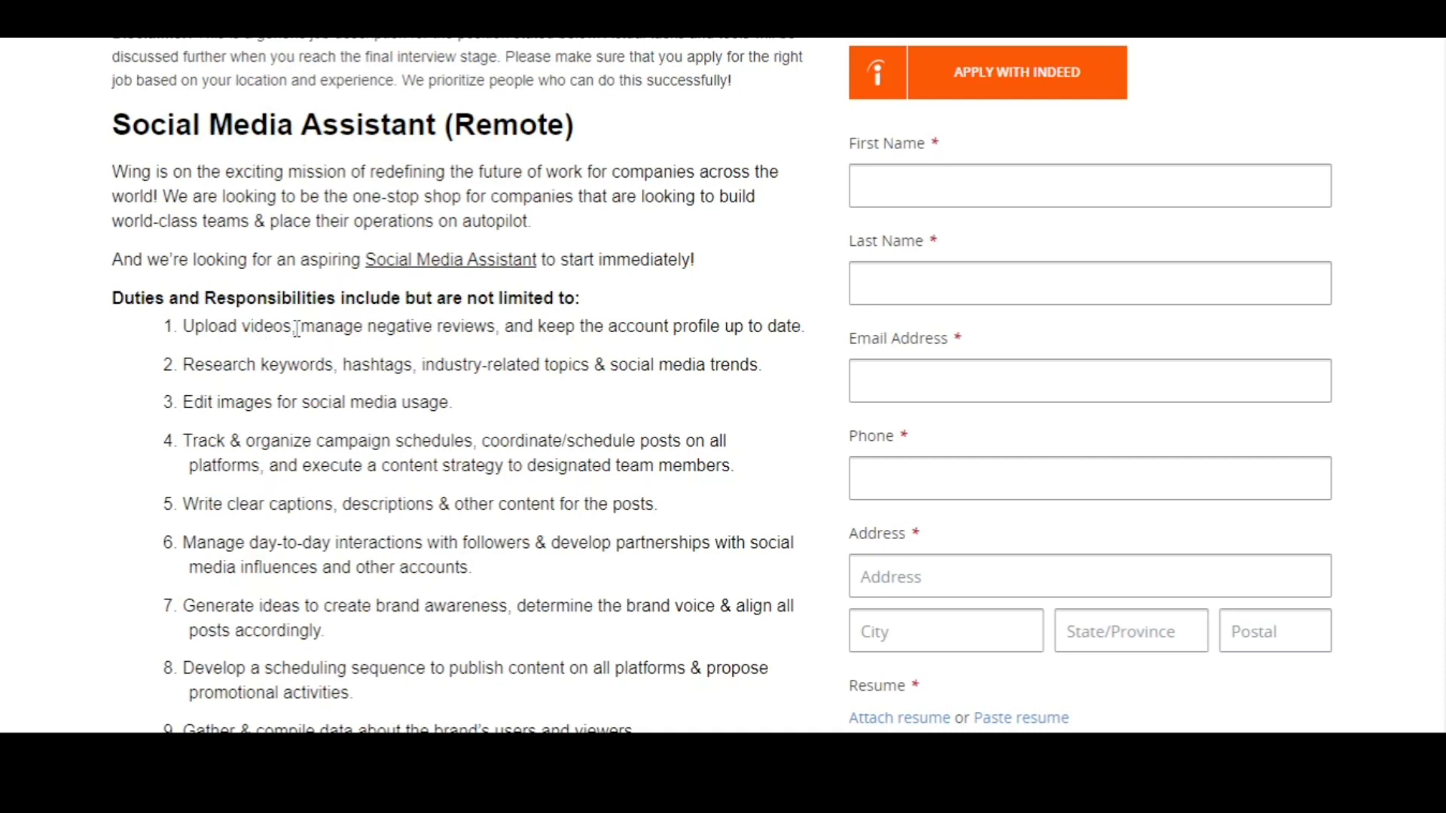
{"action": "mouse_move", "coordinate": [280, 350]}
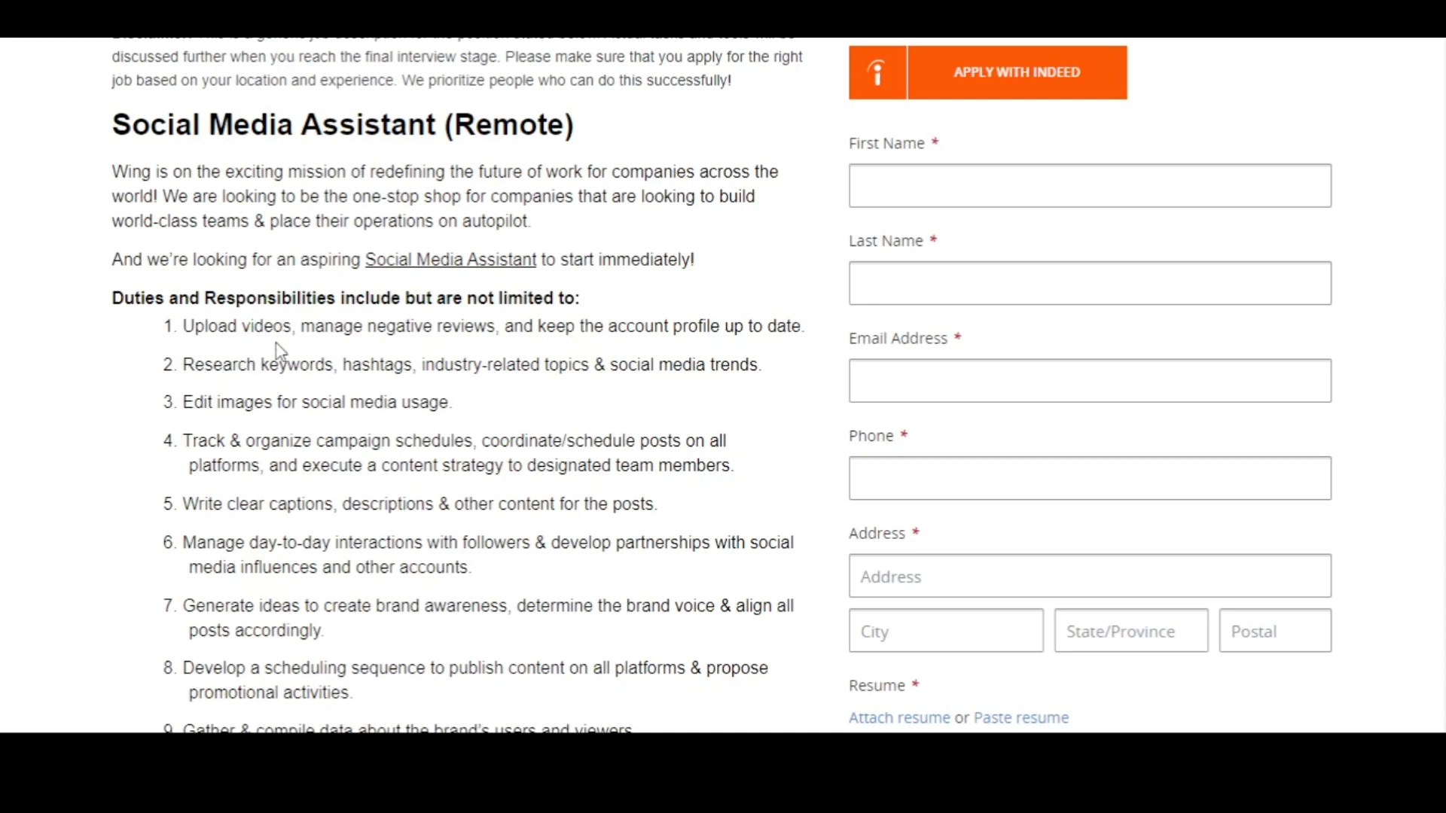
{"action": "mouse_move", "coordinate": [396, 358]}
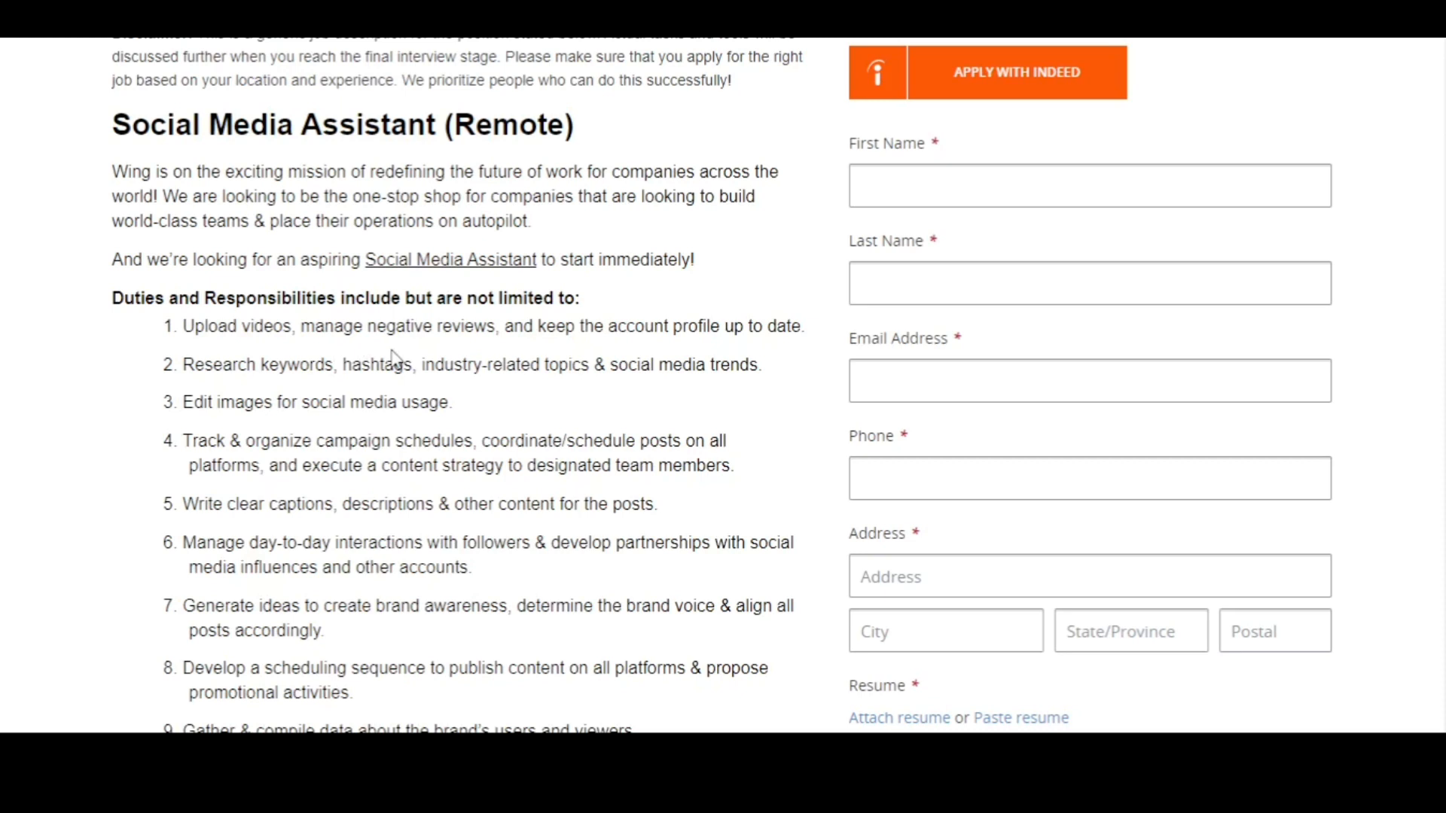
{"action": "mouse_move", "coordinate": [633, 356]}
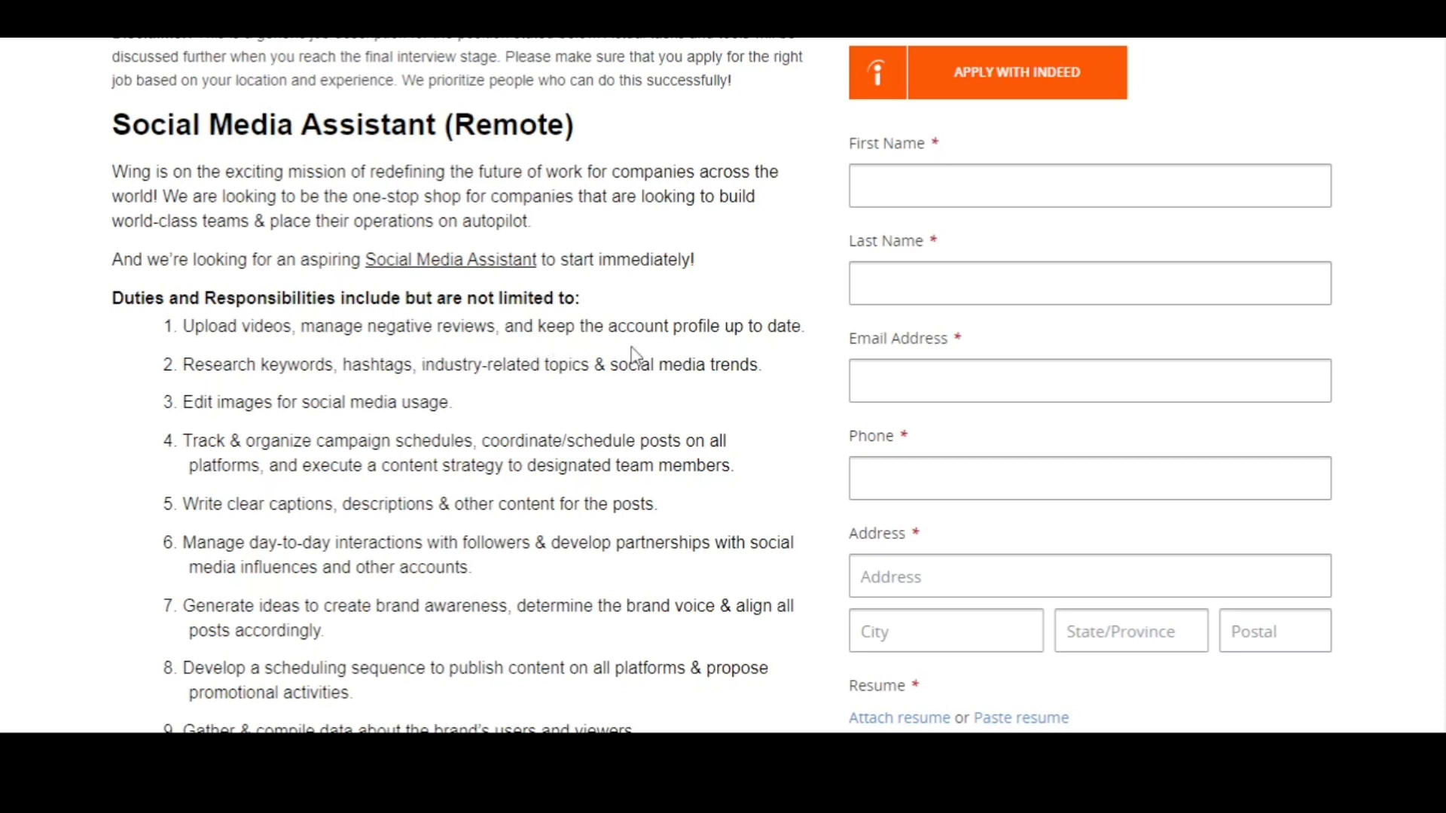
{"action": "mouse_move", "coordinate": [274, 382]}
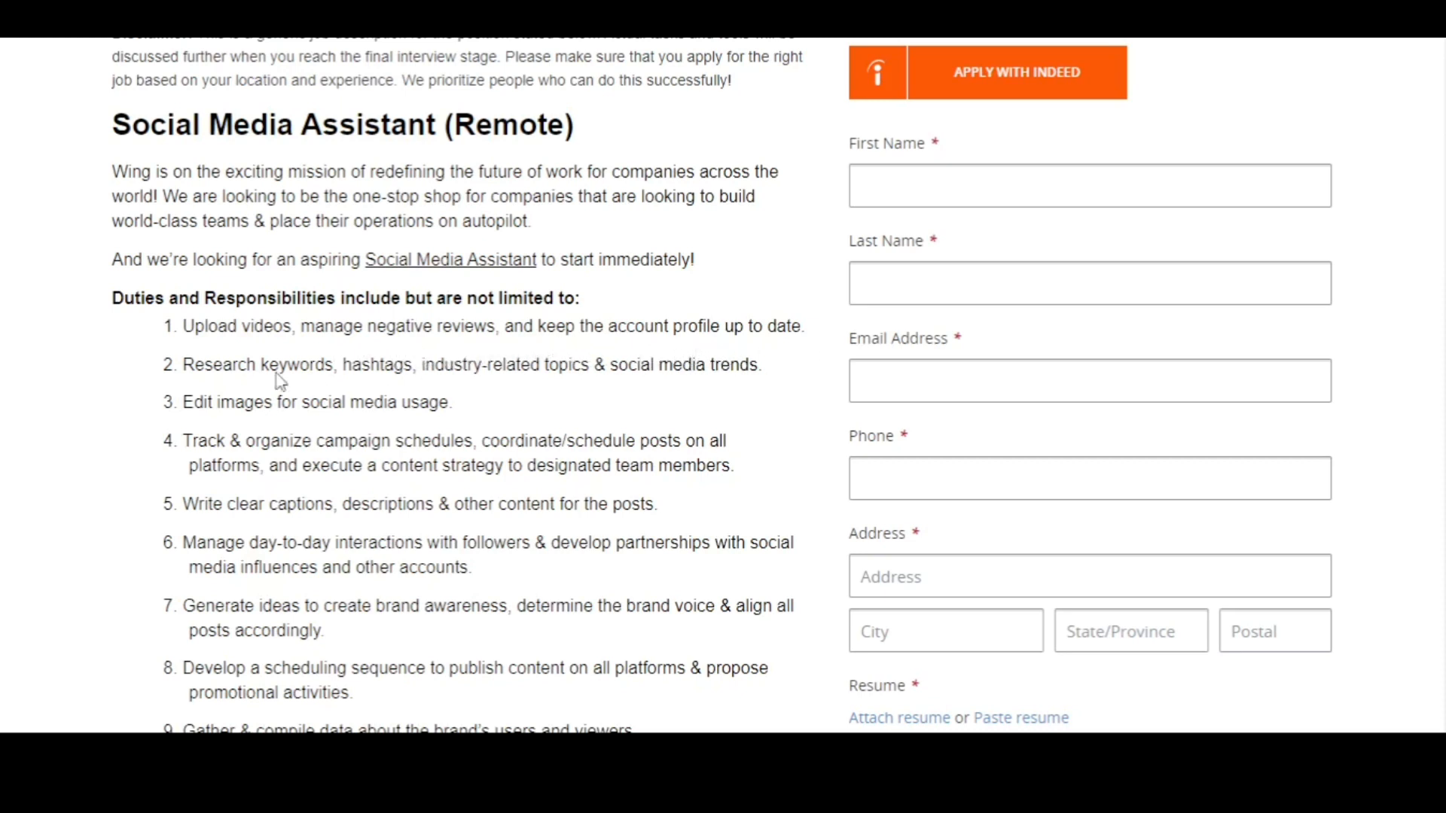
{"action": "mouse_move", "coordinate": [388, 408]}
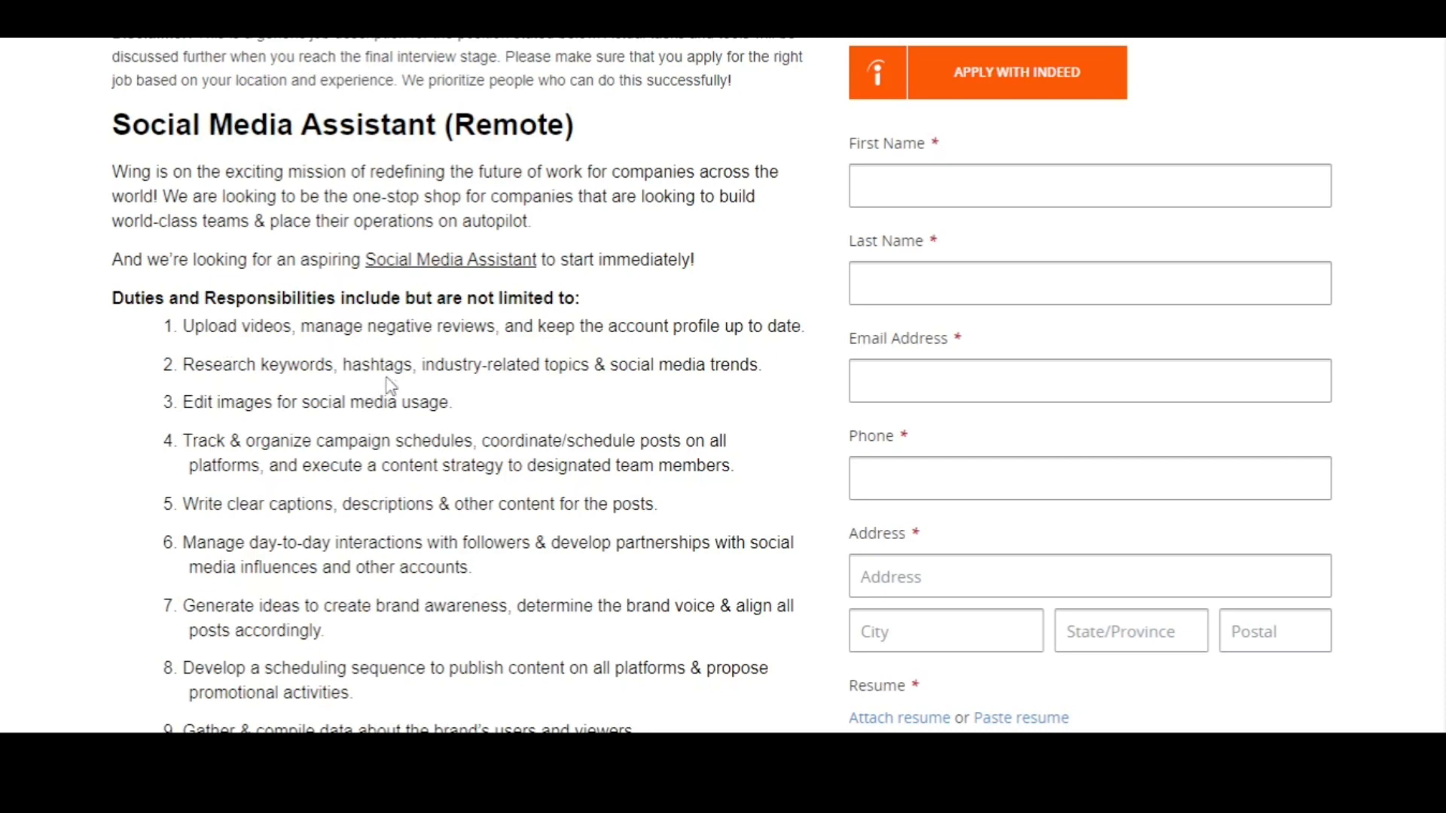
{"action": "mouse_move", "coordinate": [601, 387]}
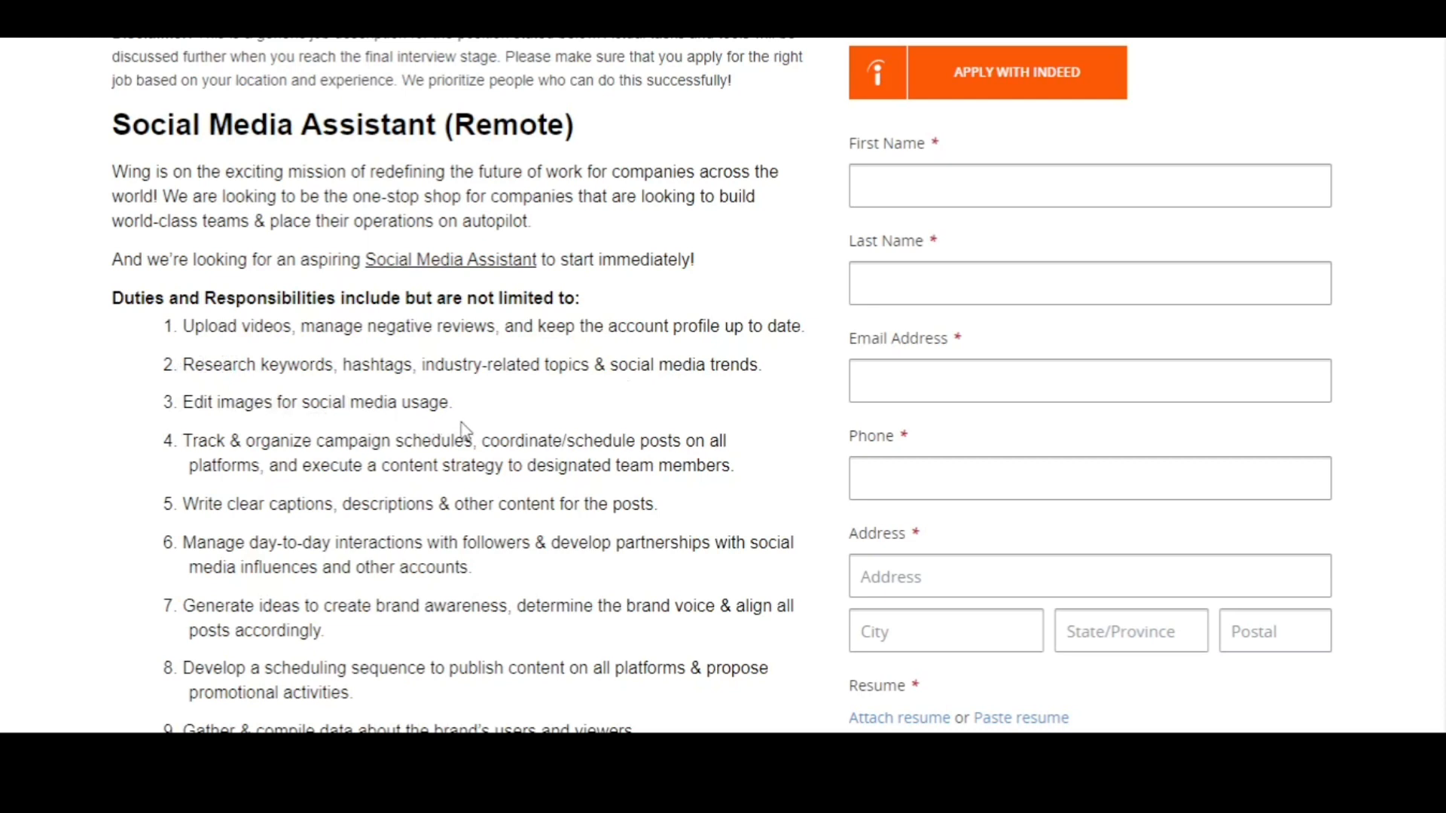
{"action": "mouse_move", "coordinate": [292, 446]}
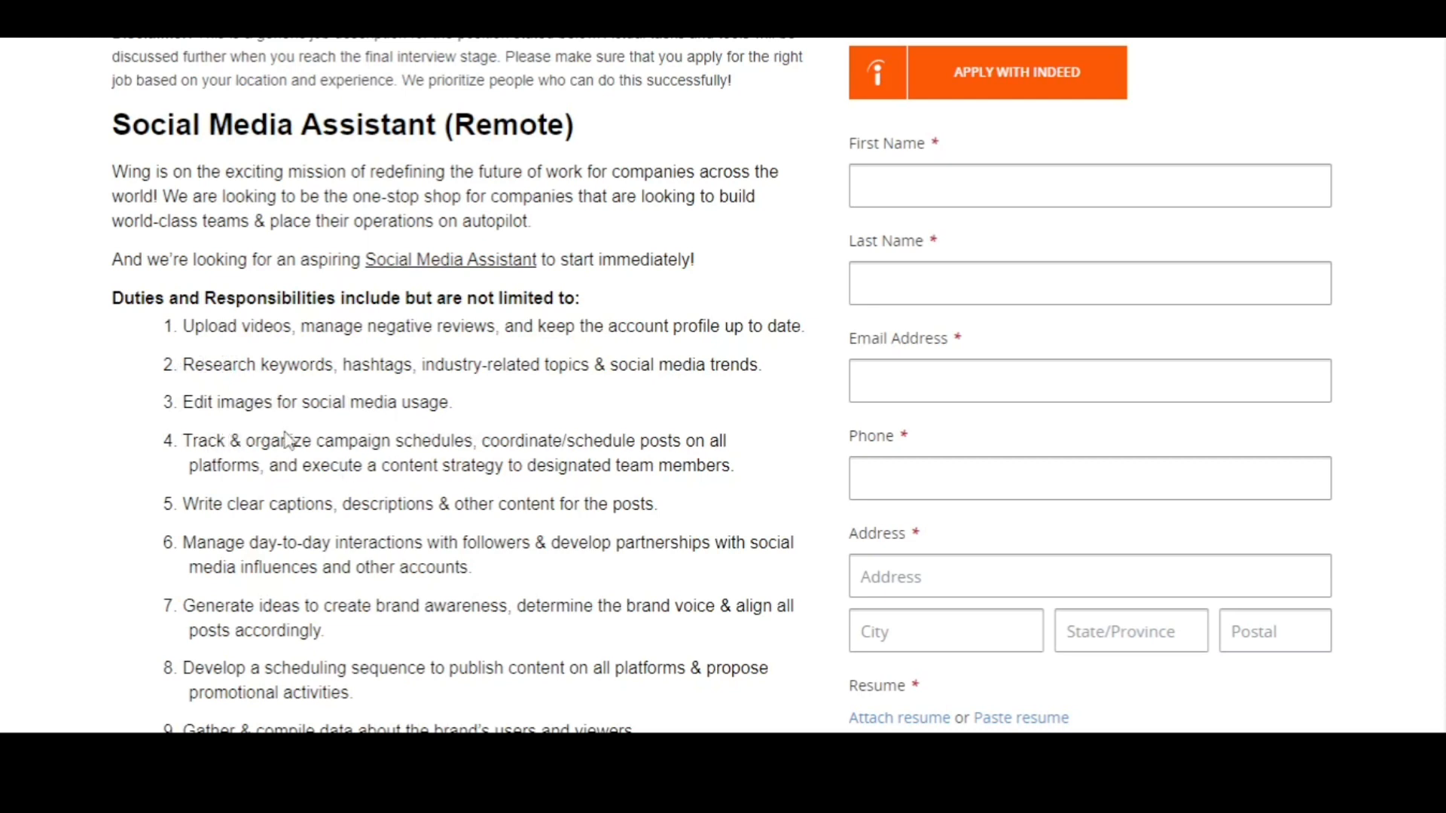
{"action": "mouse_move", "coordinate": [568, 451]}
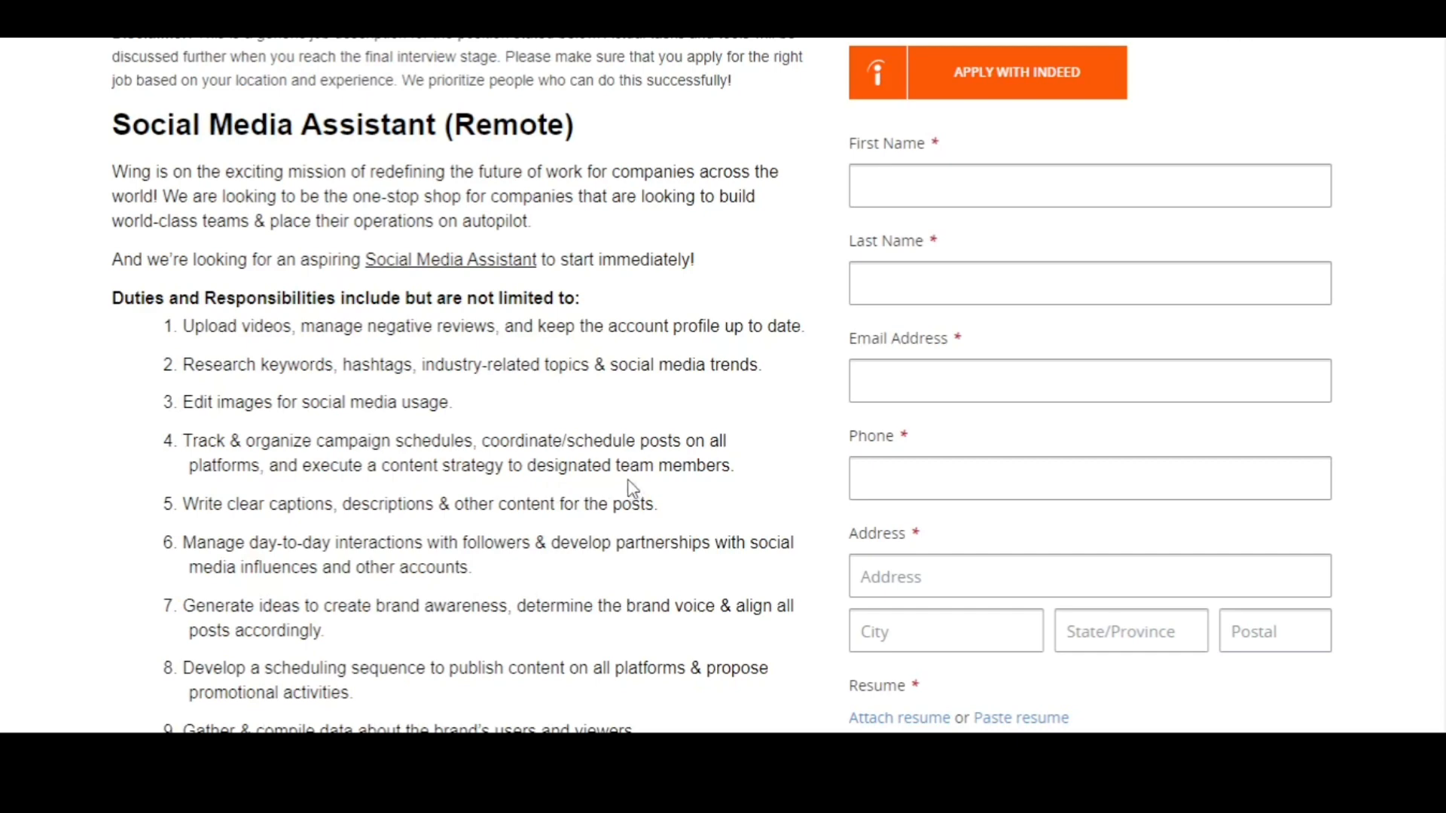
- Scroll the Wing Social Media Assistant posting past its duties to the Qualifications and Technical Requirements
{"action": "scroll", "scroll_direction": "down", "scroll_amount": 3}
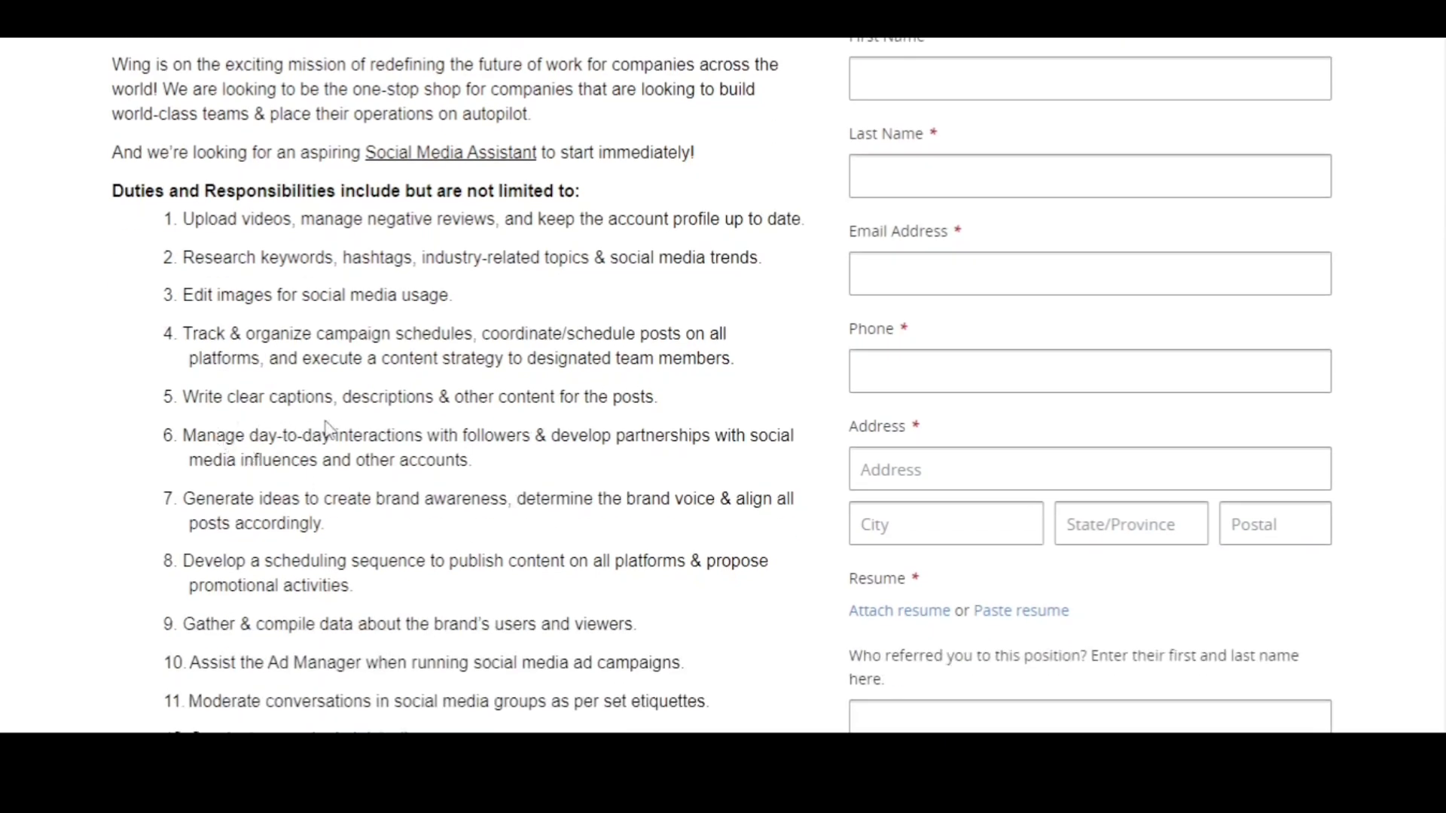
{"action": "mouse_move", "coordinate": [576, 416]}
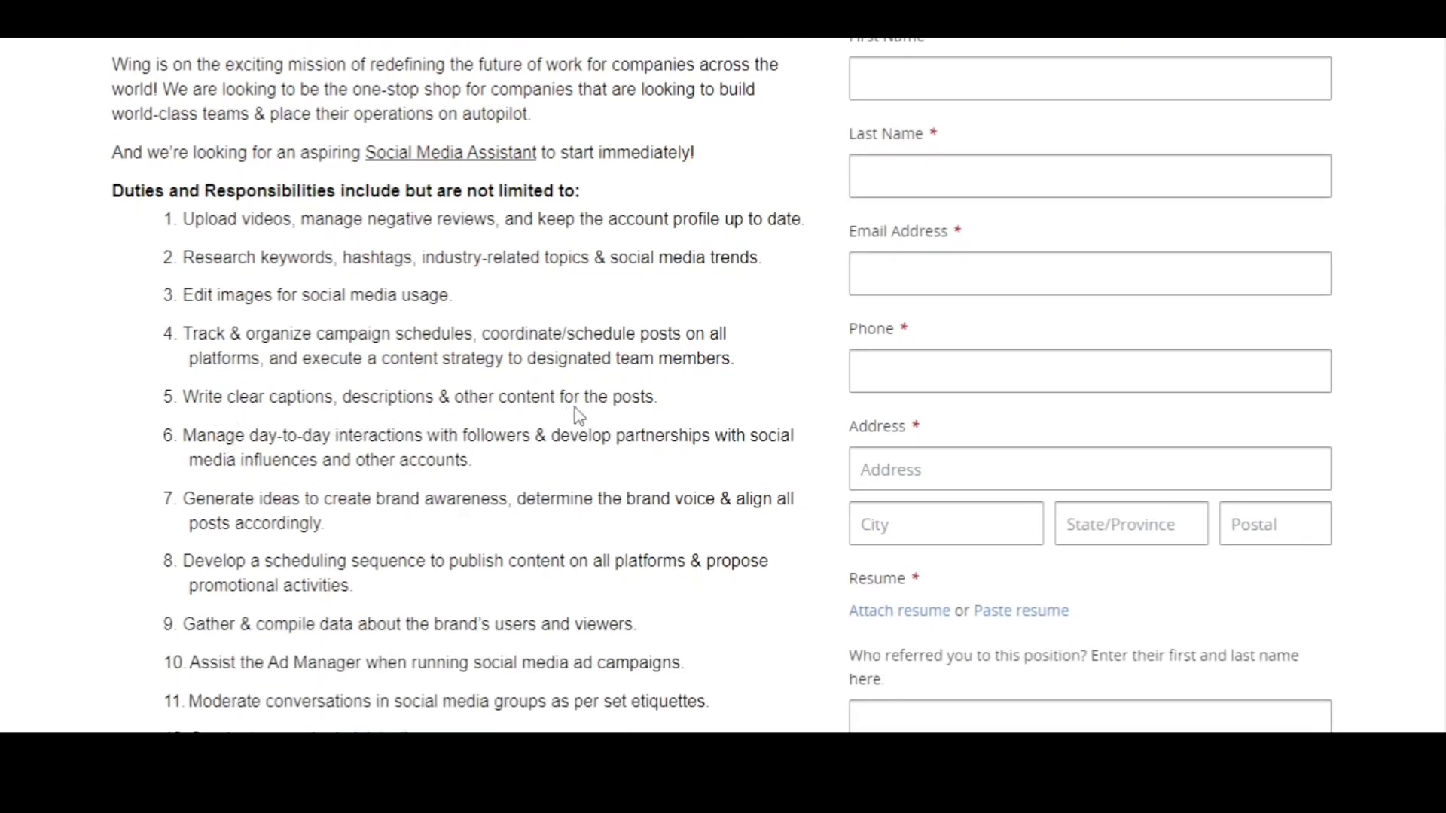
{"action": "scroll", "scroll_direction": "down", "scroll_amount": 3}
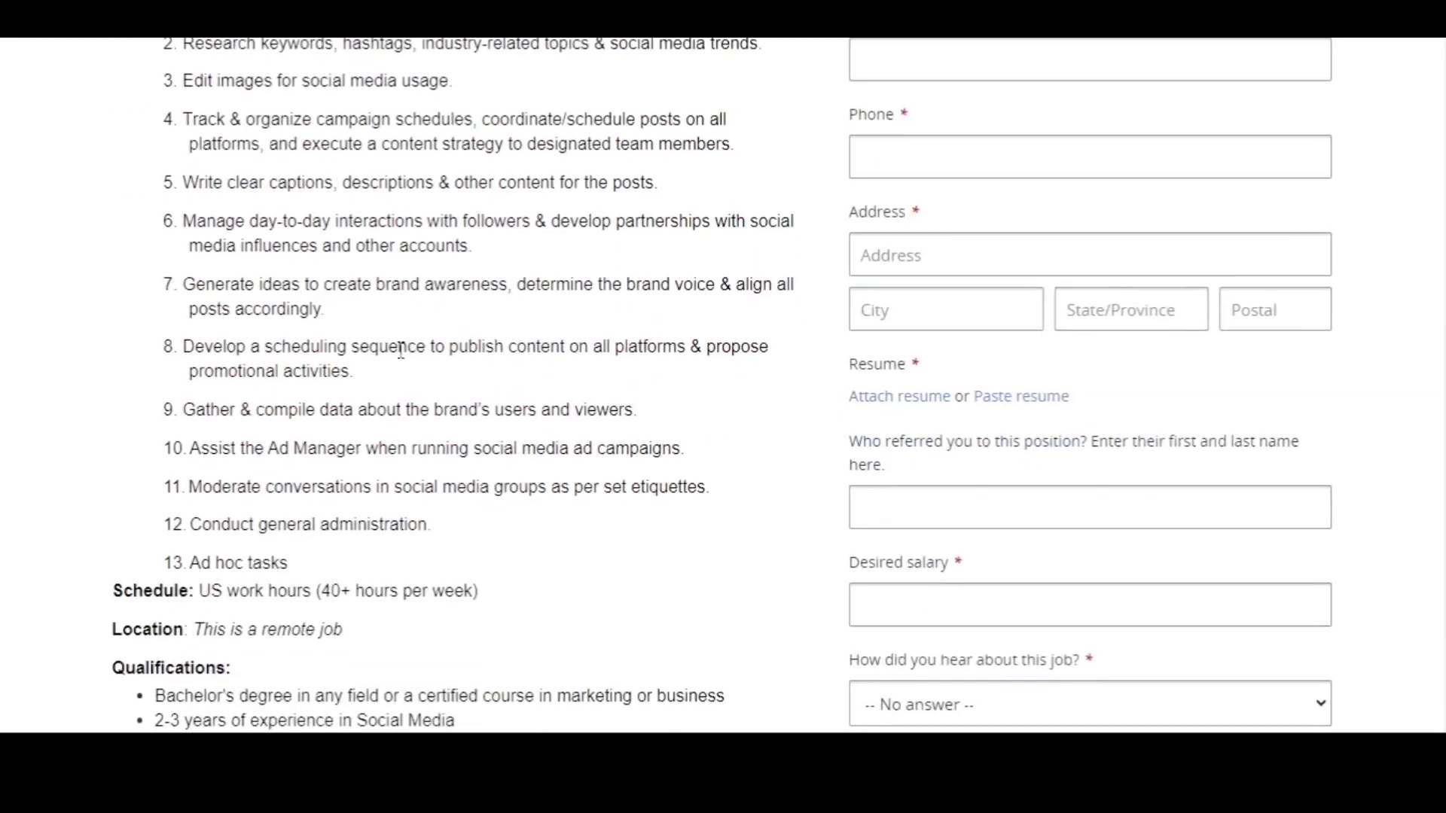
{"action": "scroll", "scroll_direction": "down", "scroll_amount": 3}
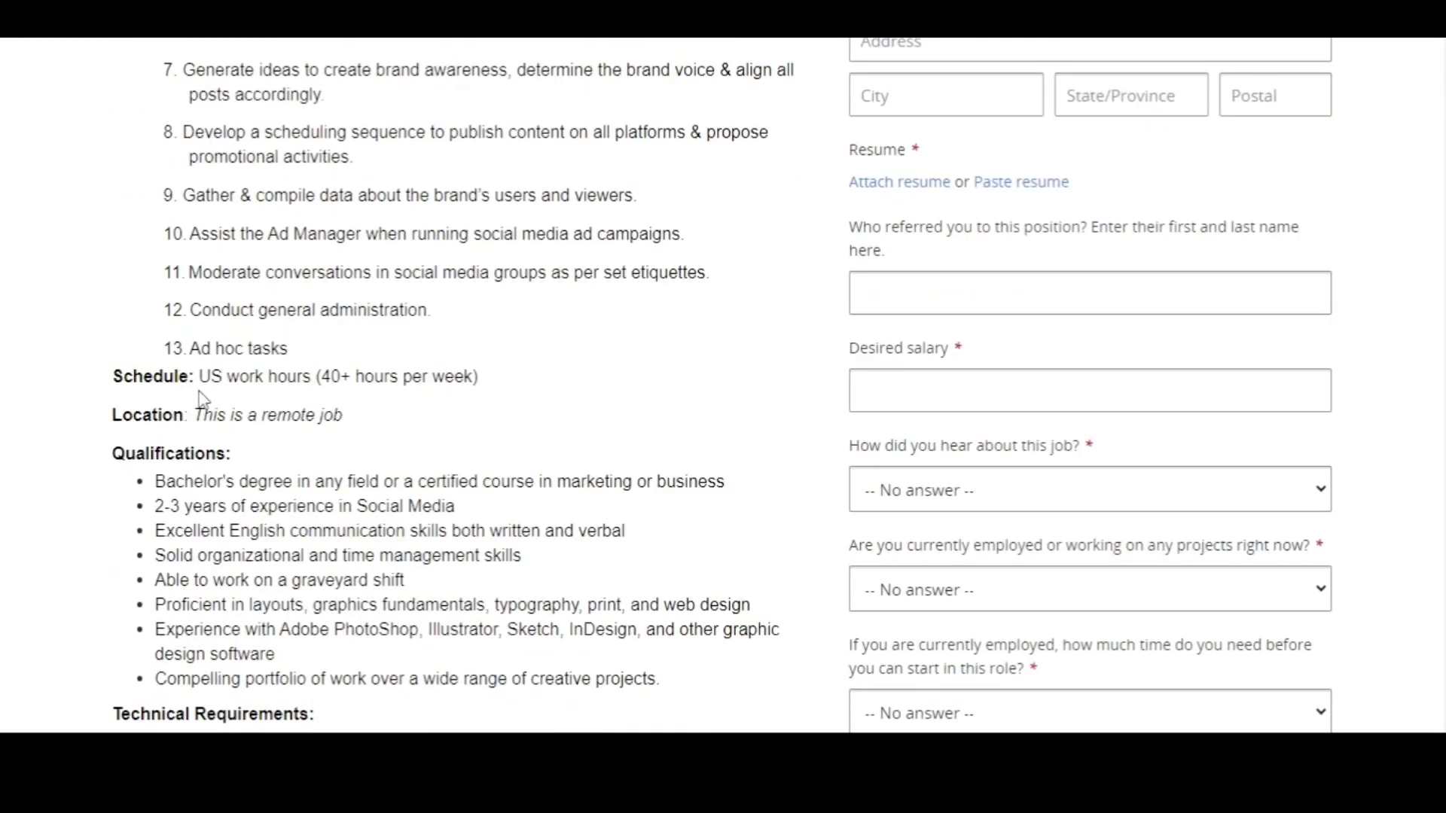
{"action": "mouse_move", "coordinate": [343, 401]}
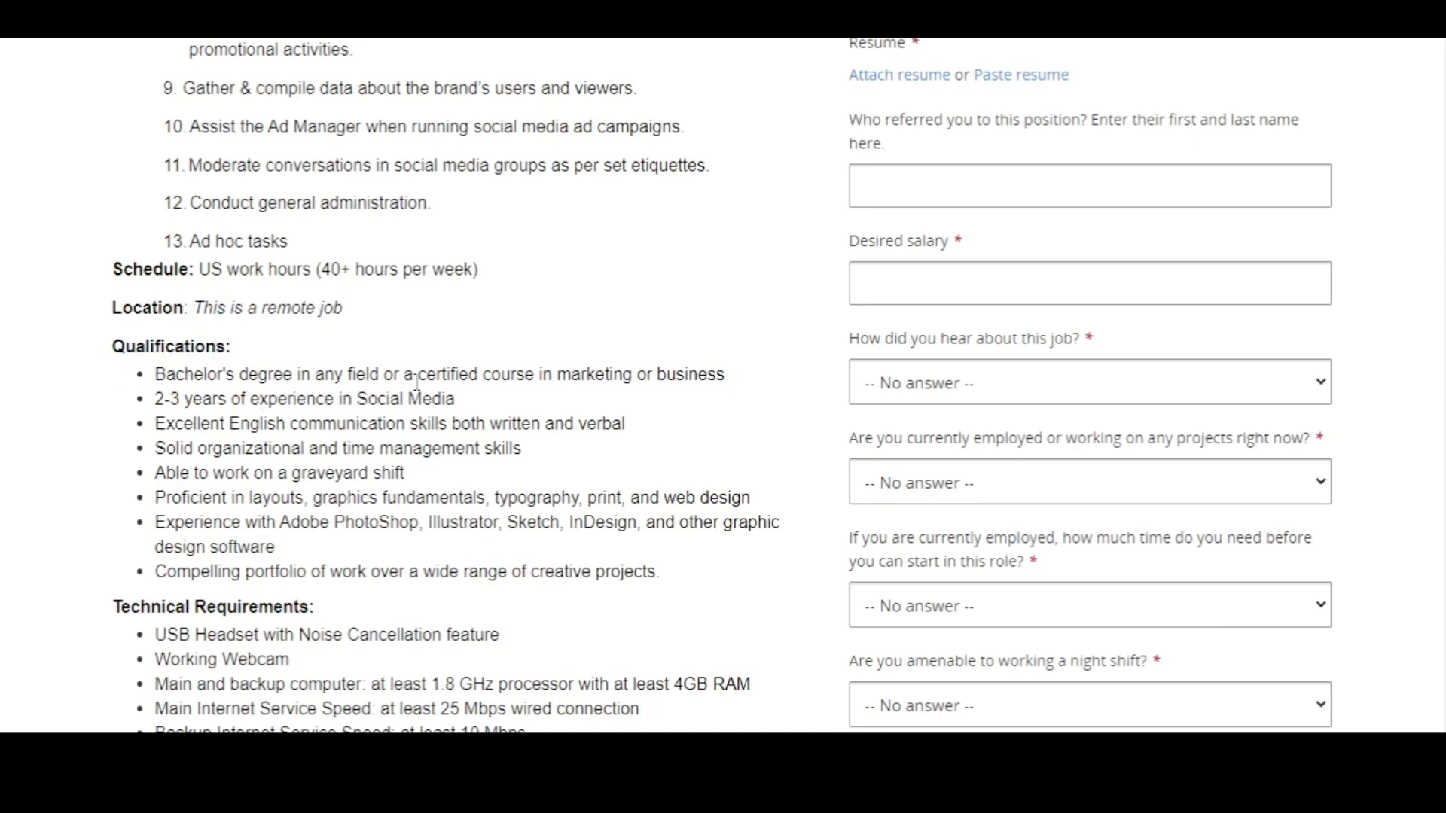
{"action": "mouse_move", "coordinate": [603, 394]}
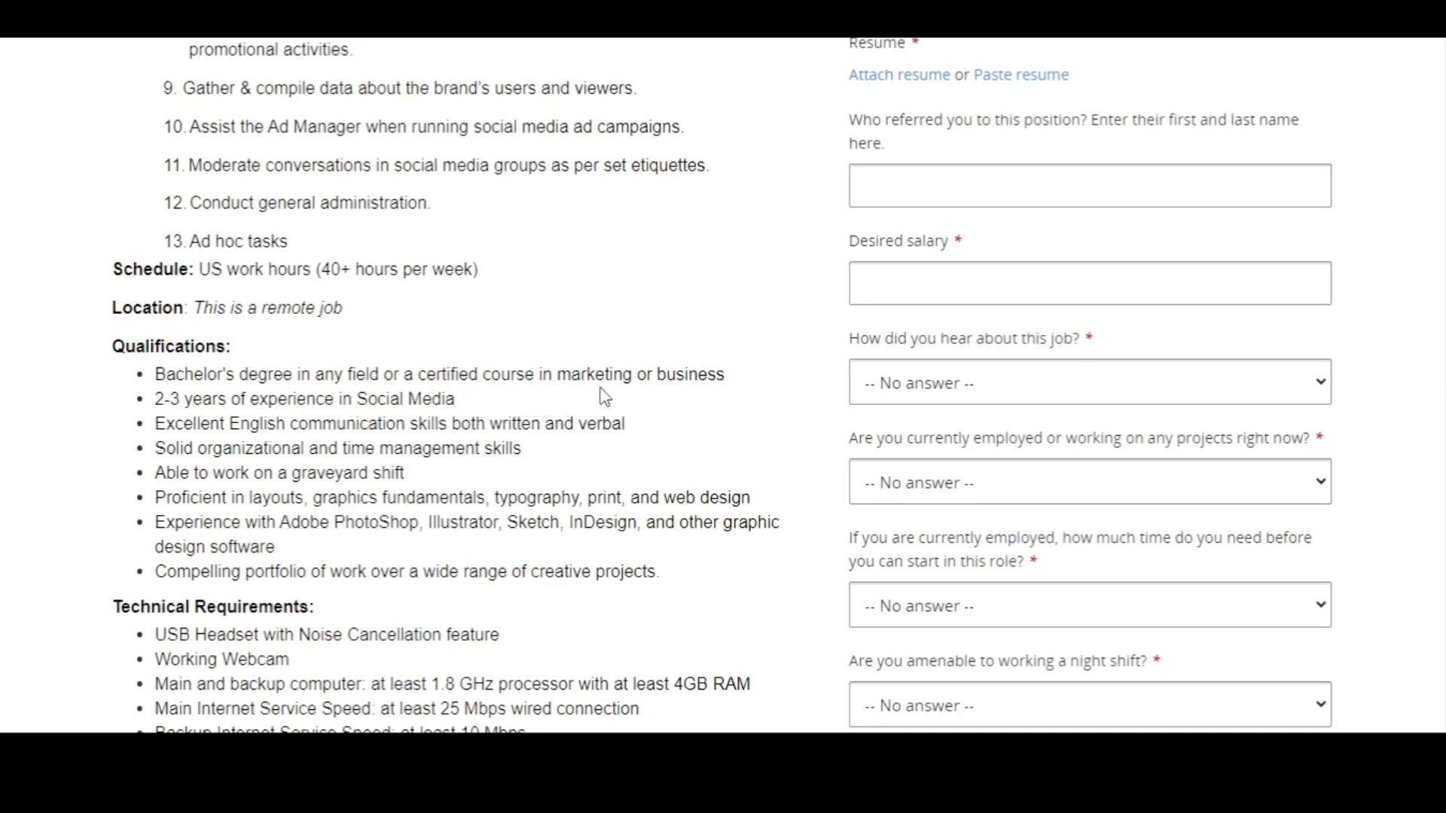
{"action": "mouse_move", "coordinate": [316, 395]}
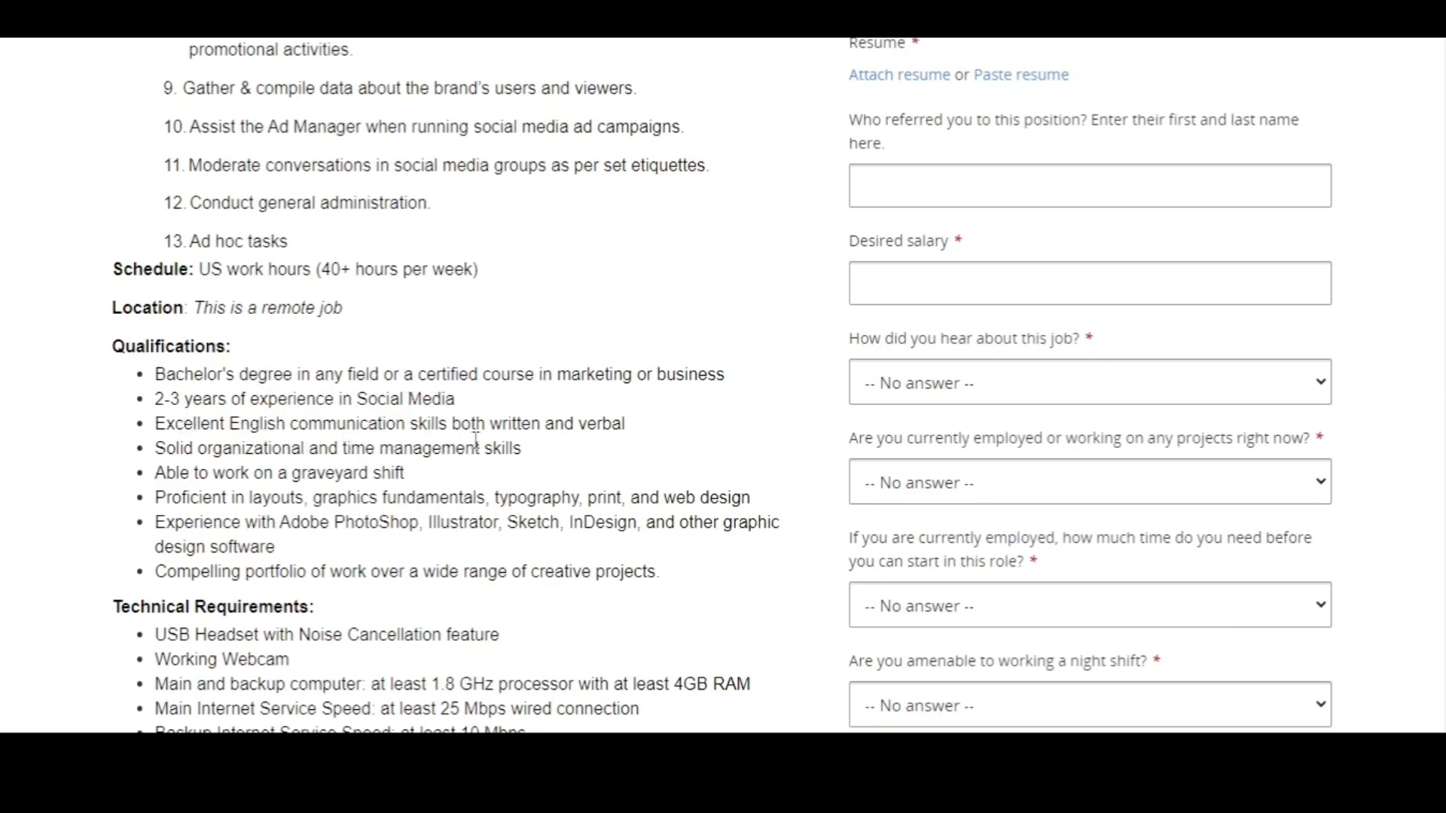
{"action": "mouse_move", "coordinate": [491, 460]}
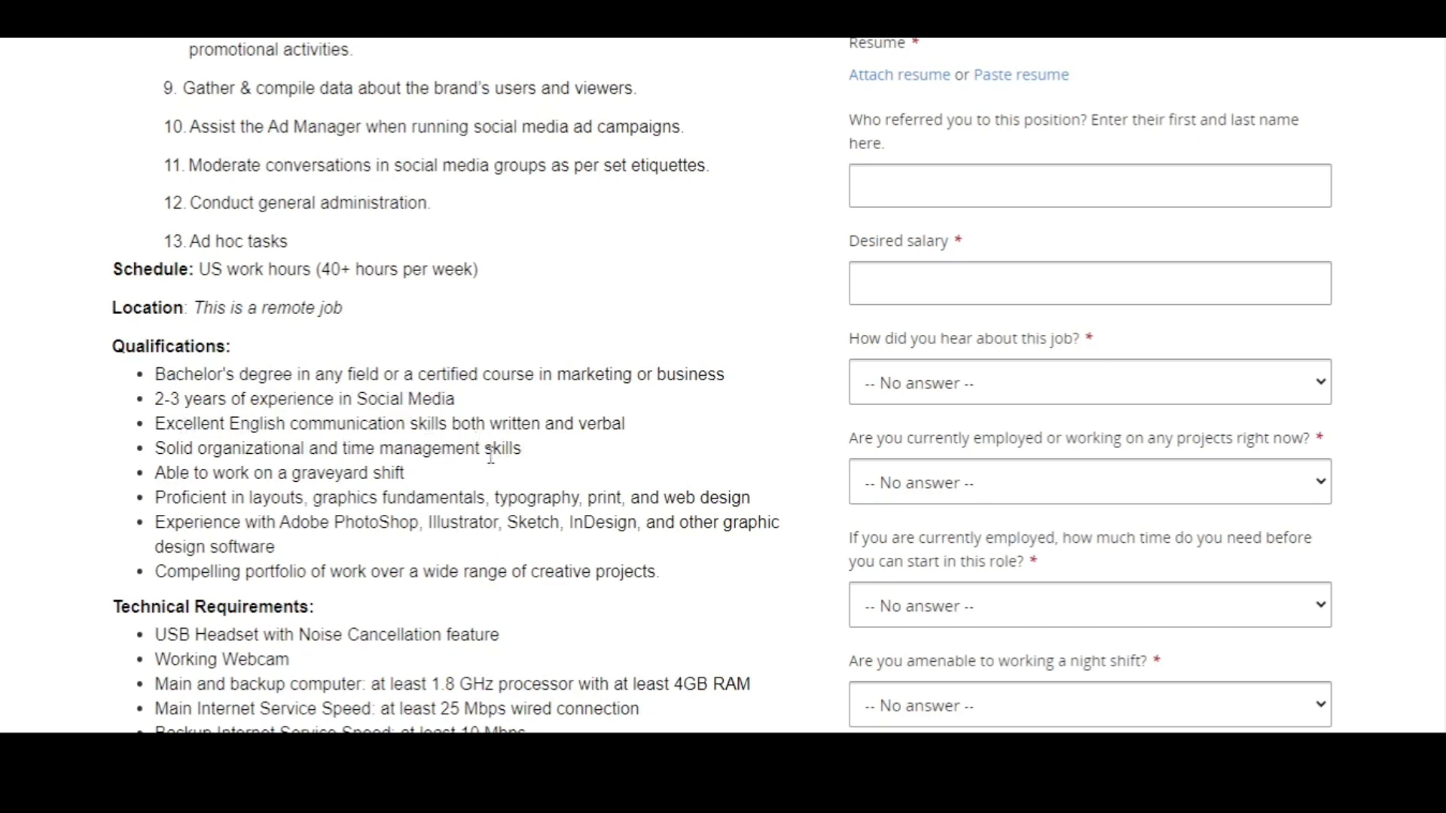
{"action": "mouse_move", "coordinate": [277, 473]}
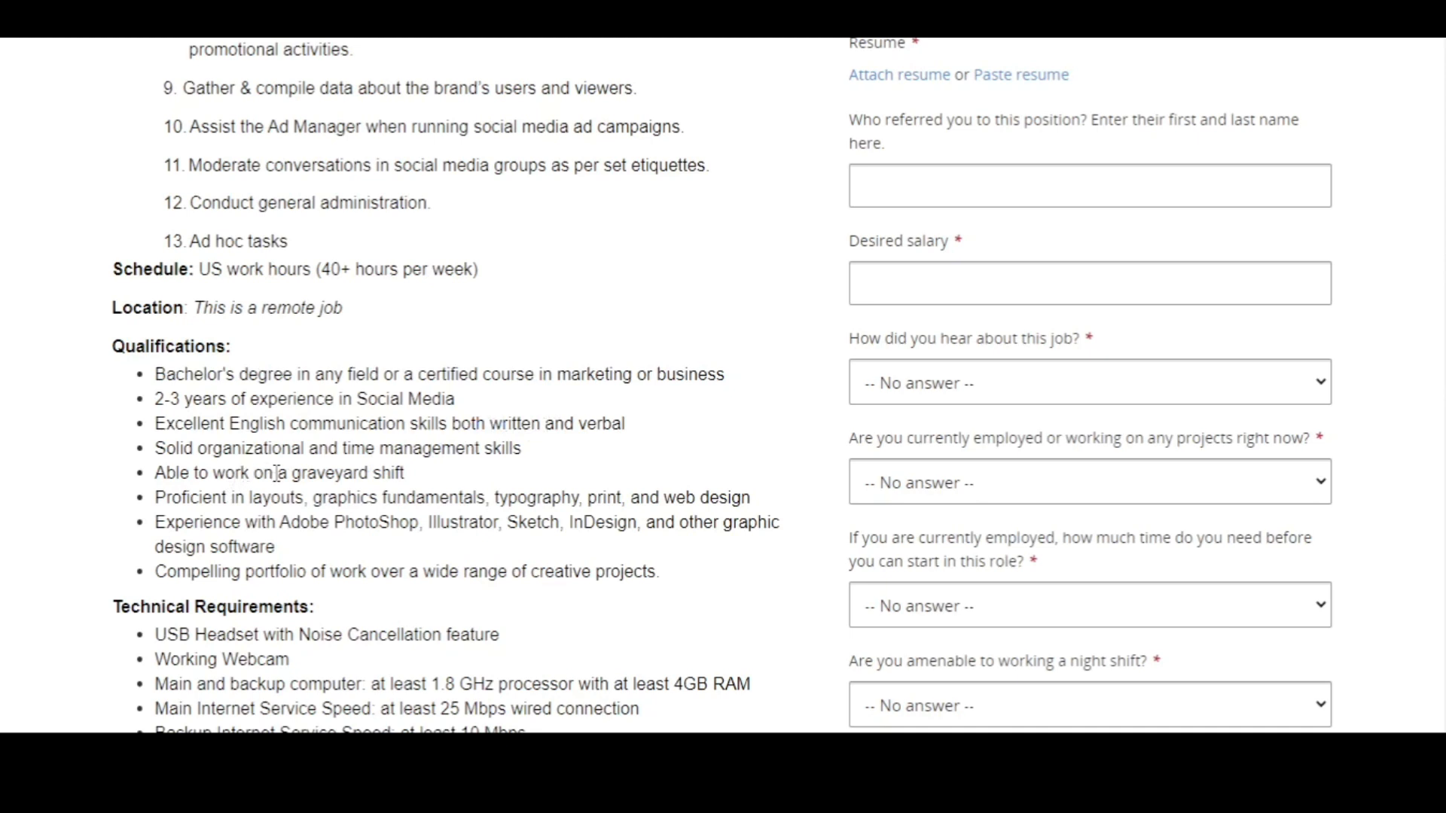
{"action": "scroll", "scroll_direction": "down", "scroll_amount": 3}
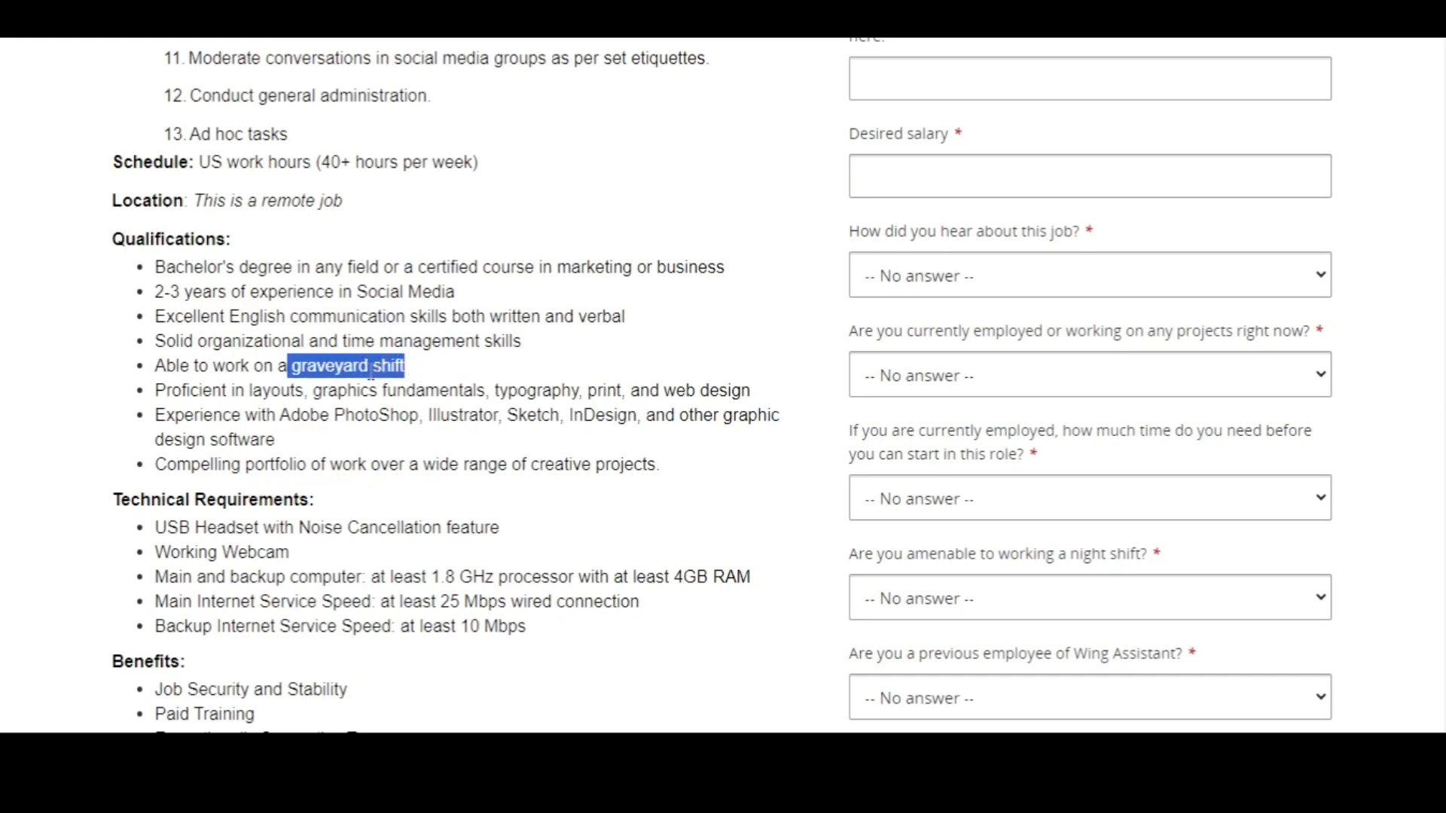
{"action": "mouse_move", "coordinate": [488, 661]}
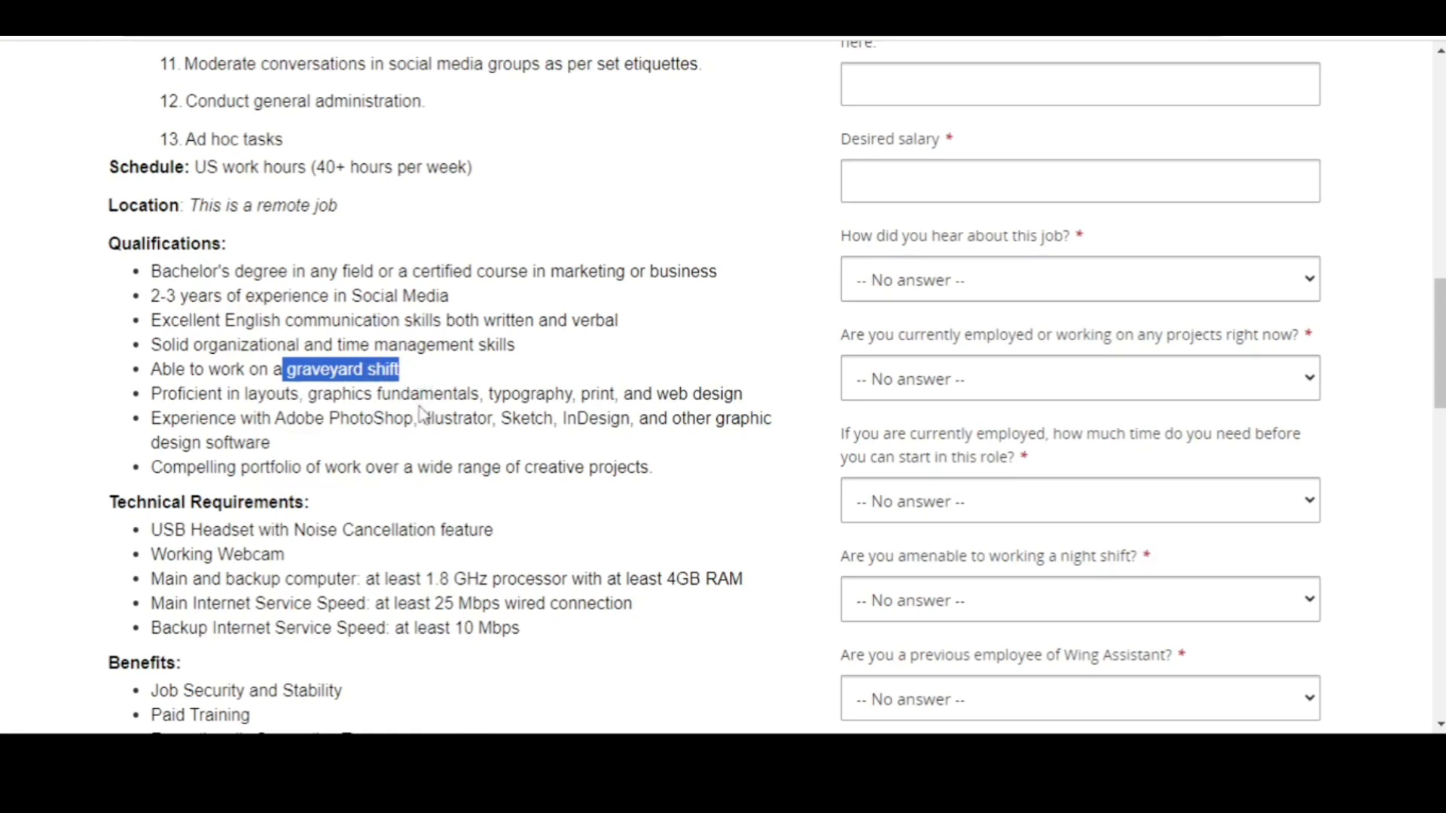
{"action": "mouse_move", "coordinate": [476, 727]}
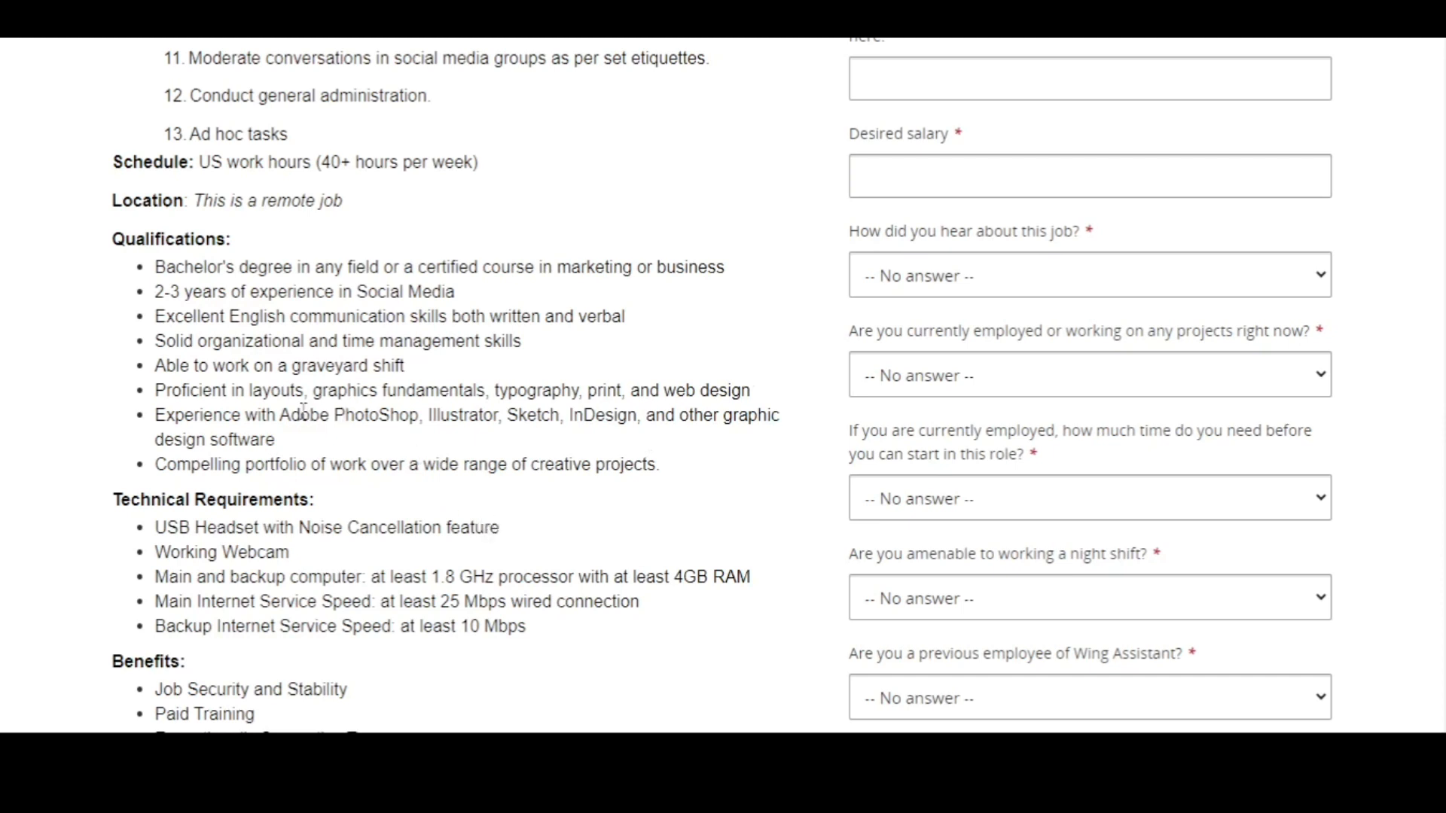
{"action": "mouse_move", "coordinate": [289, 365]}
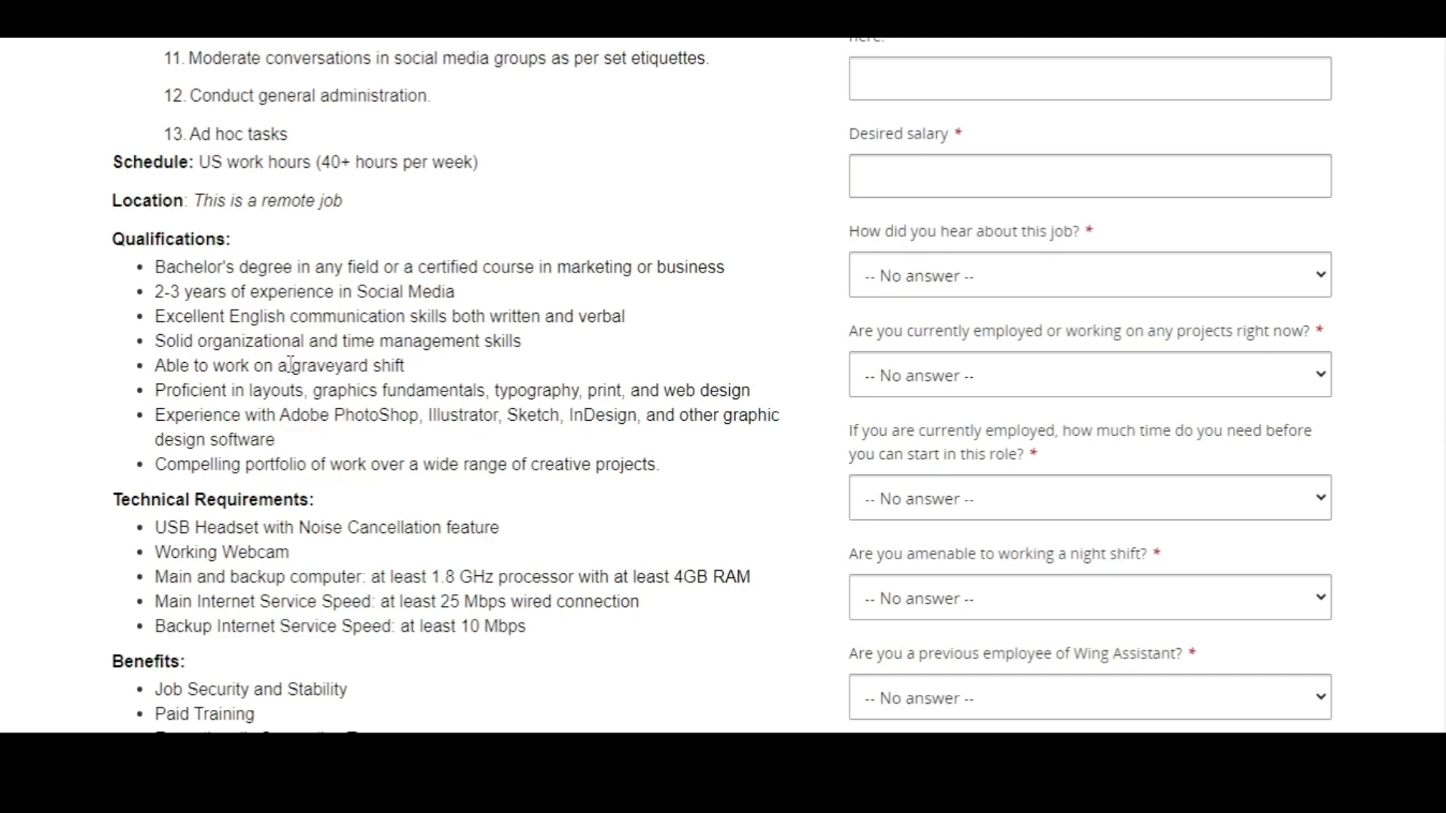
{"action": "left_click_drag", "start_coordinate": [289, 365], "coordinate": [404, 365]}
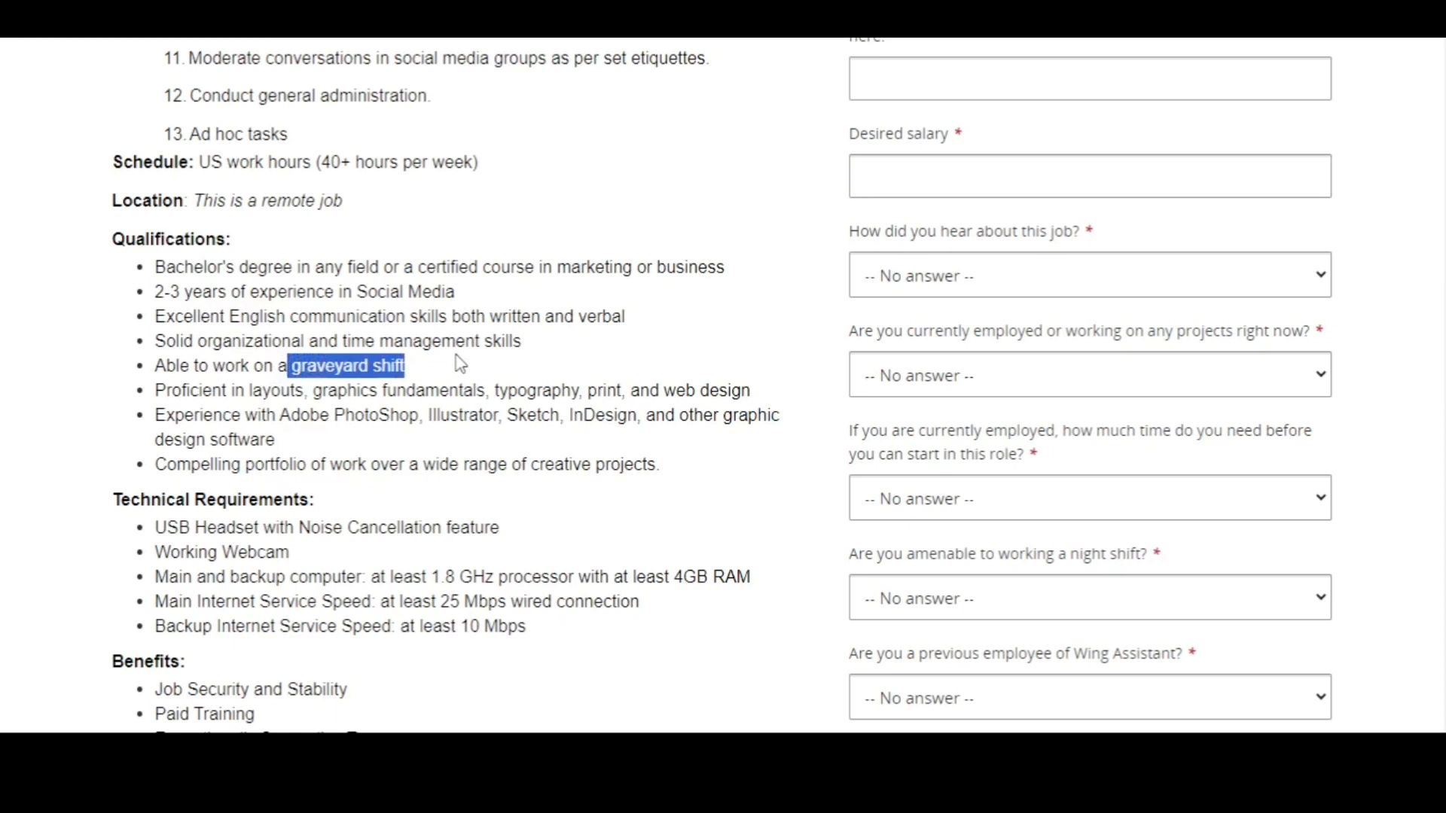
{"action": "mouse_move", "coordinate": [459, 376]}
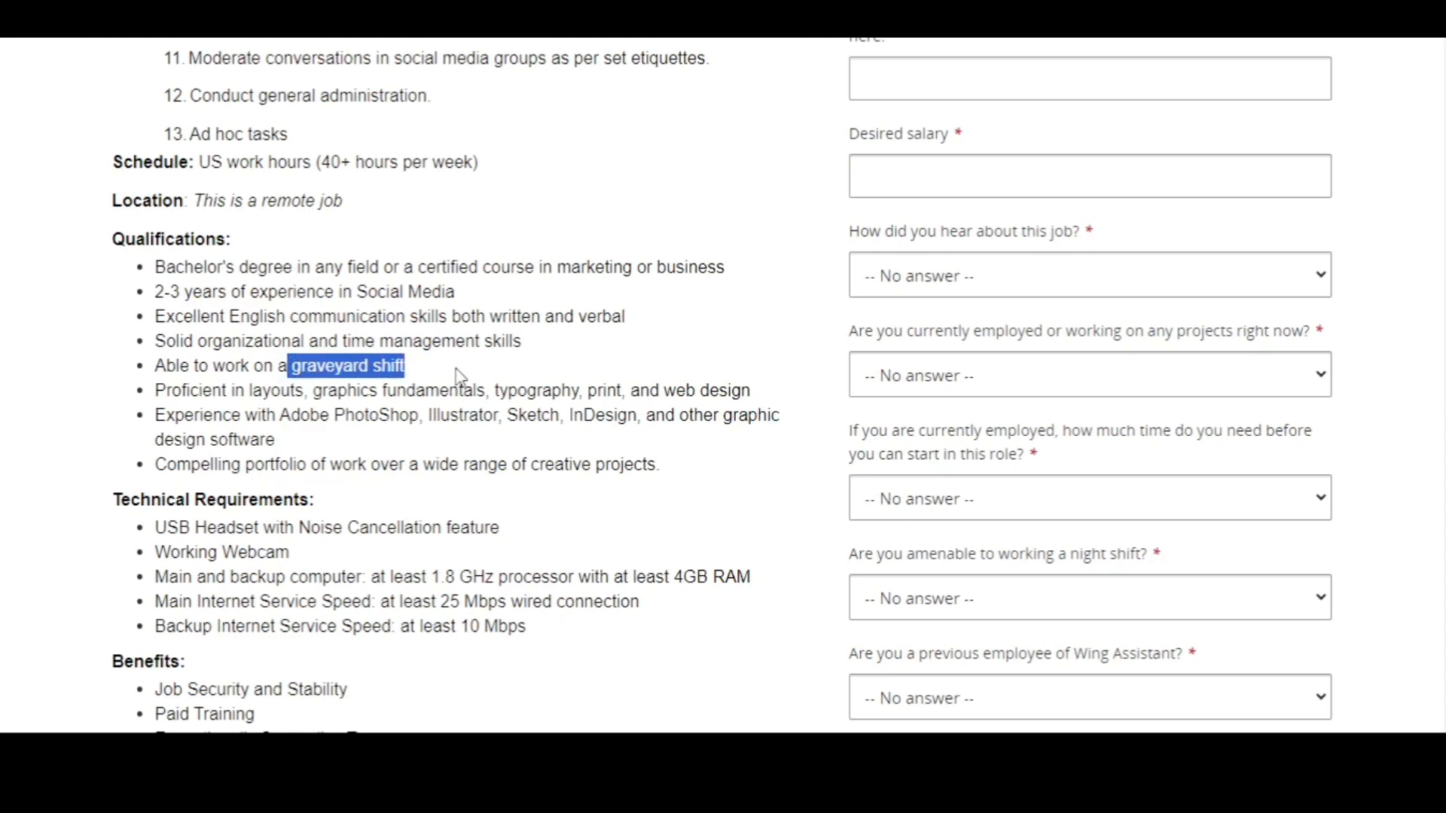
{"action": "left_click", "coordinate": [316, 373]}
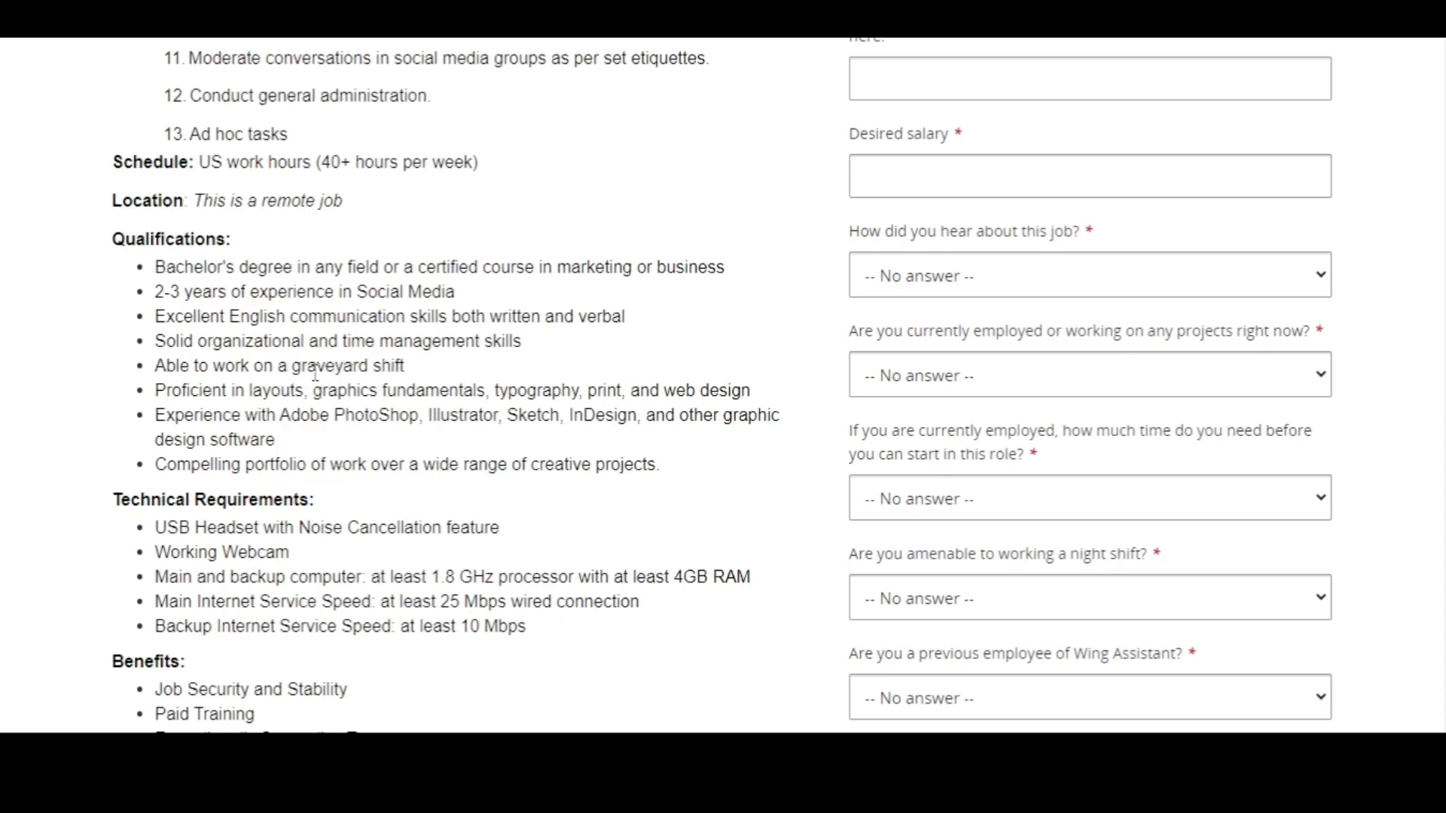
{"action": "double_click", "coordinate": [329, 366]}
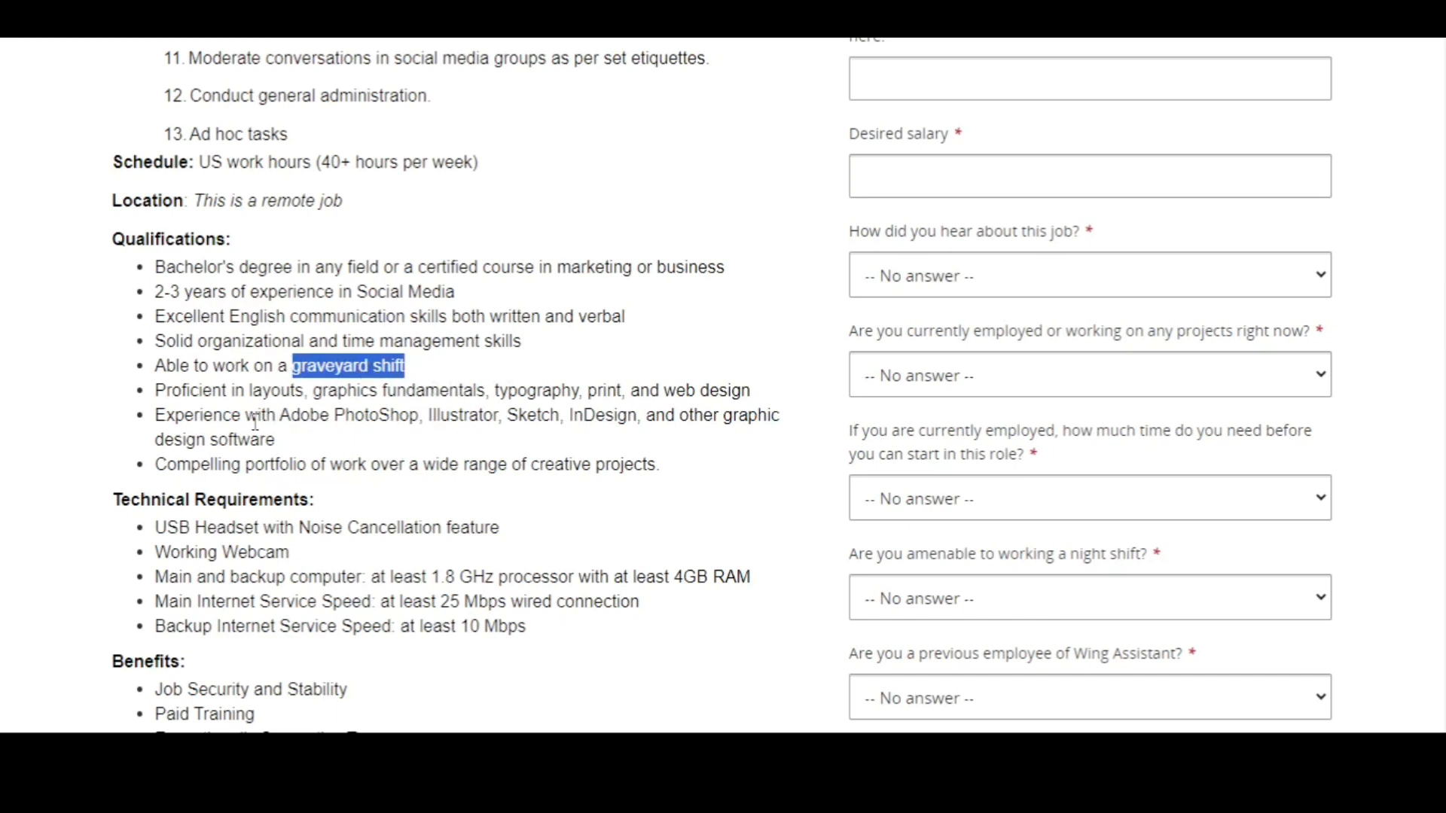
{"action": "left_click", "coordinate": [235, 399]}
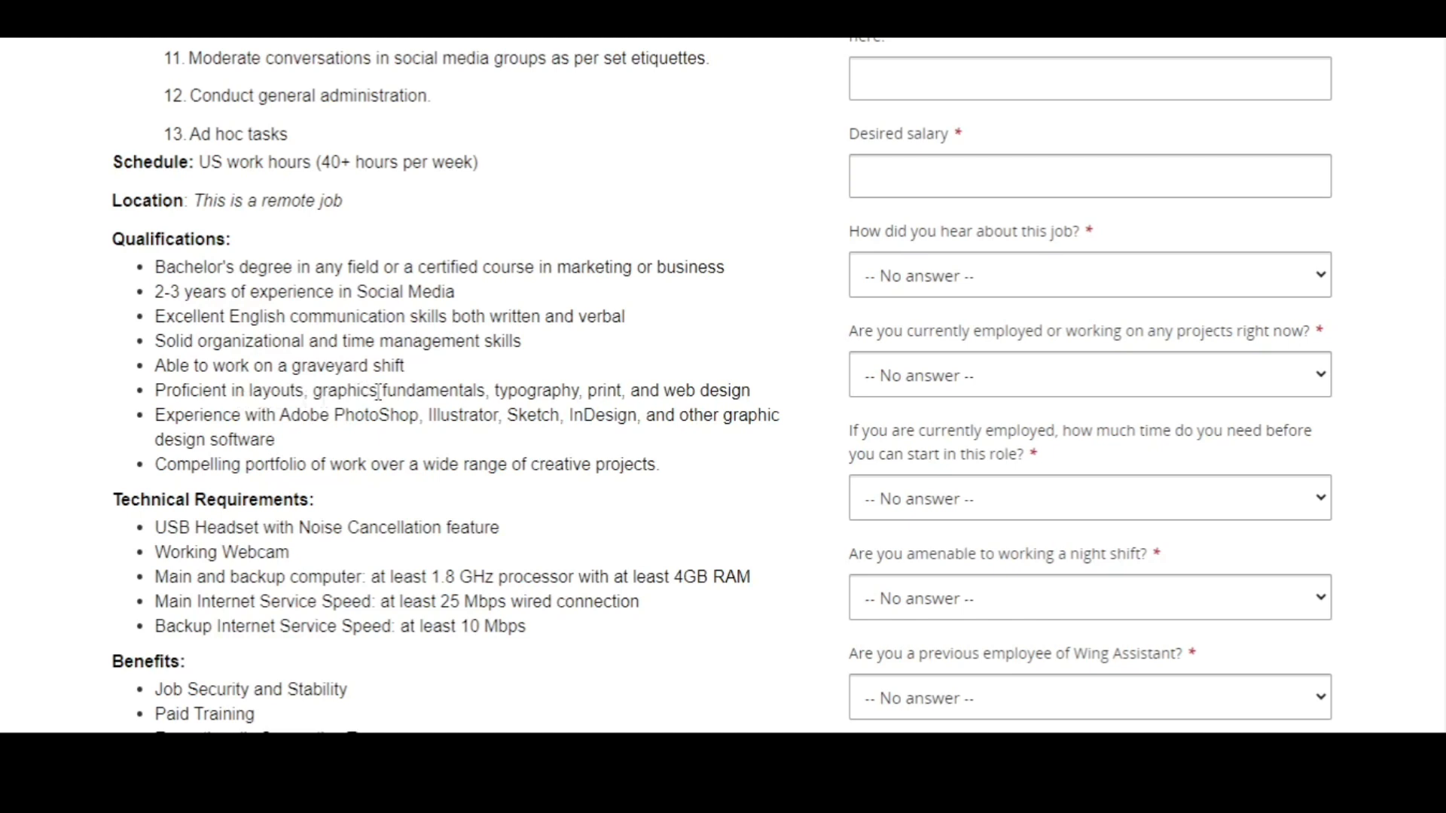
{"action": "mouse_move", "coordinate": [587, 416]}
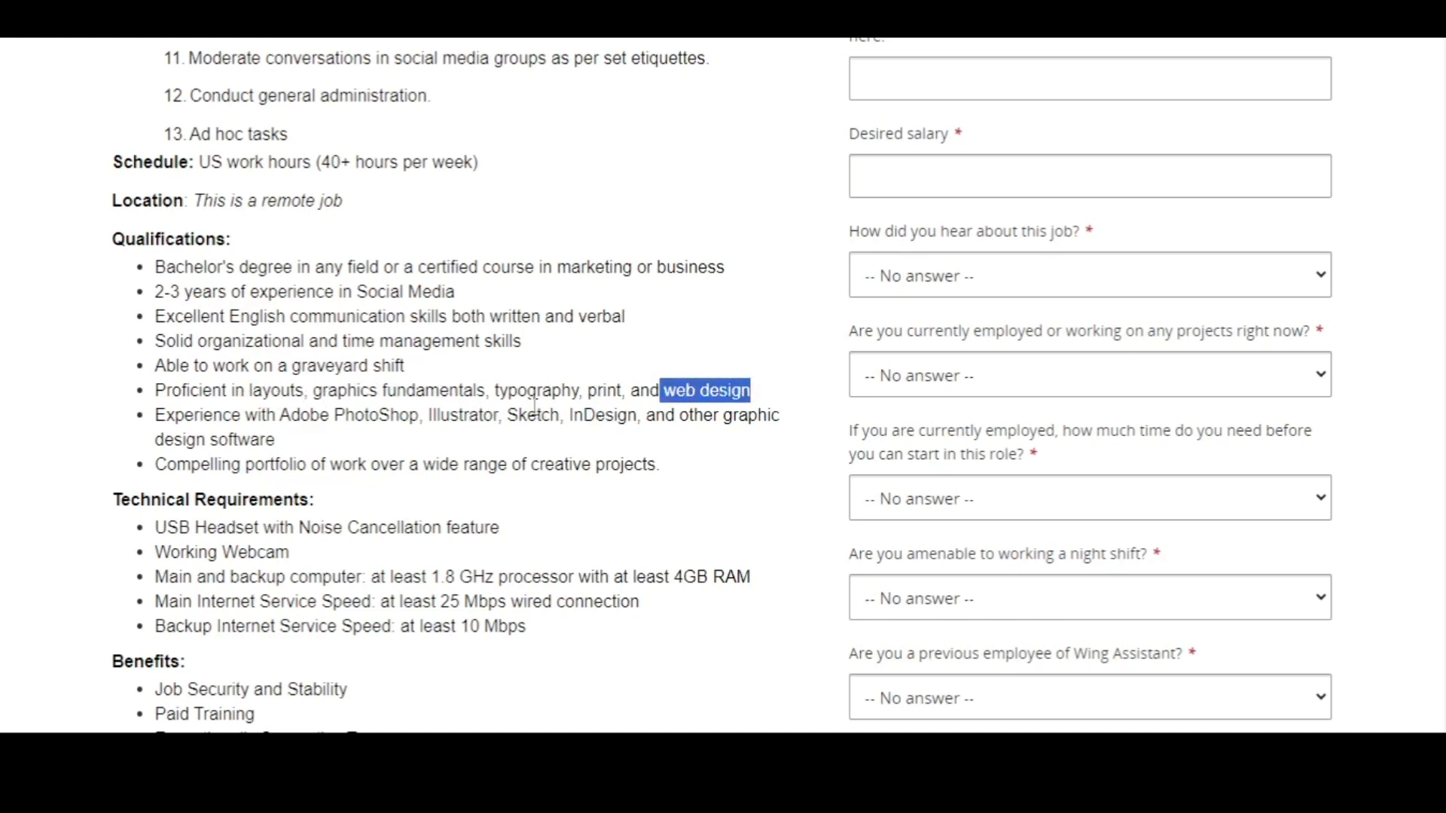
{"action": "left_click", "coordinate": [238, 485]}
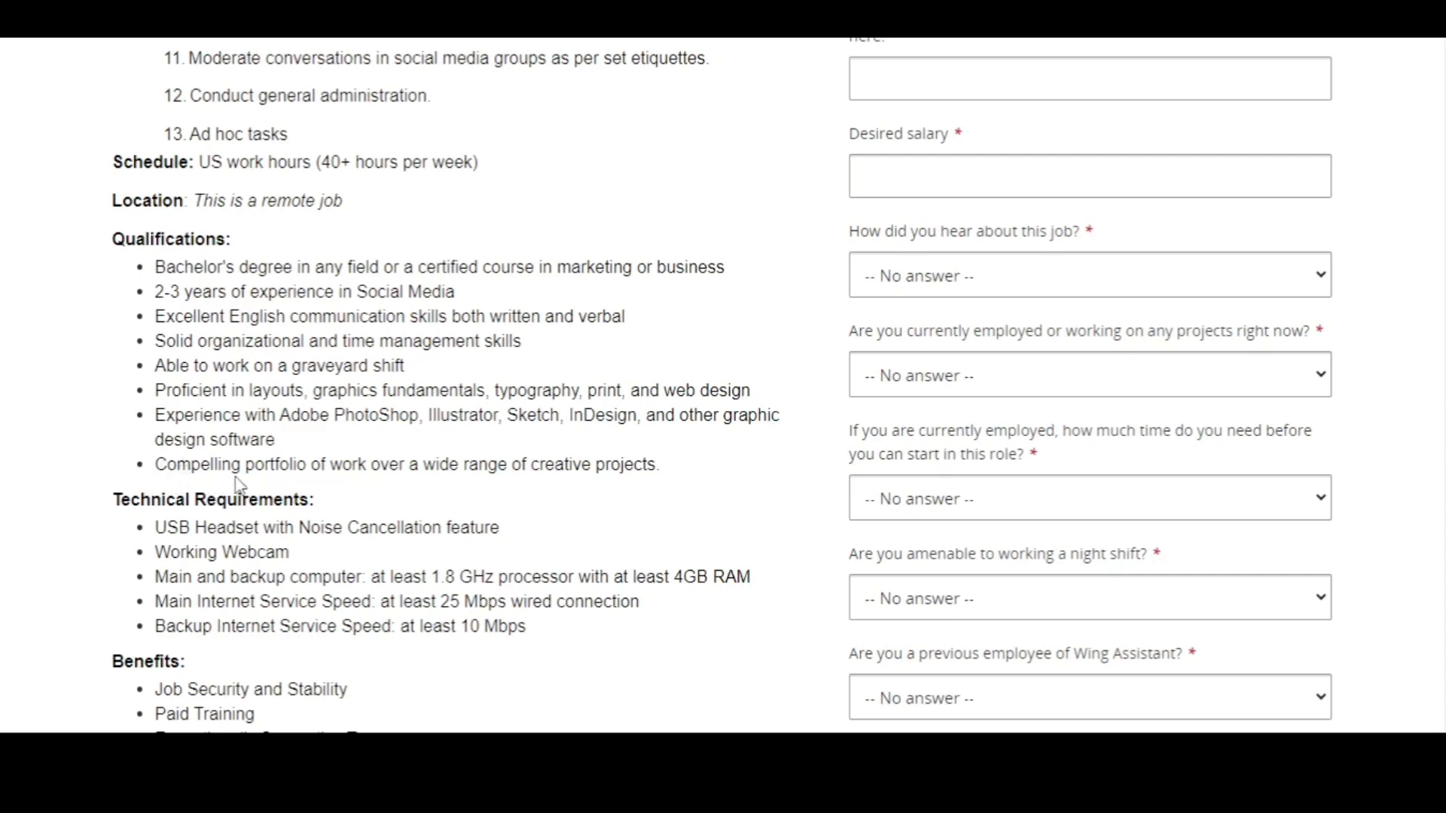
{"action": "mouse_move", "coordinate": [406, 488]}
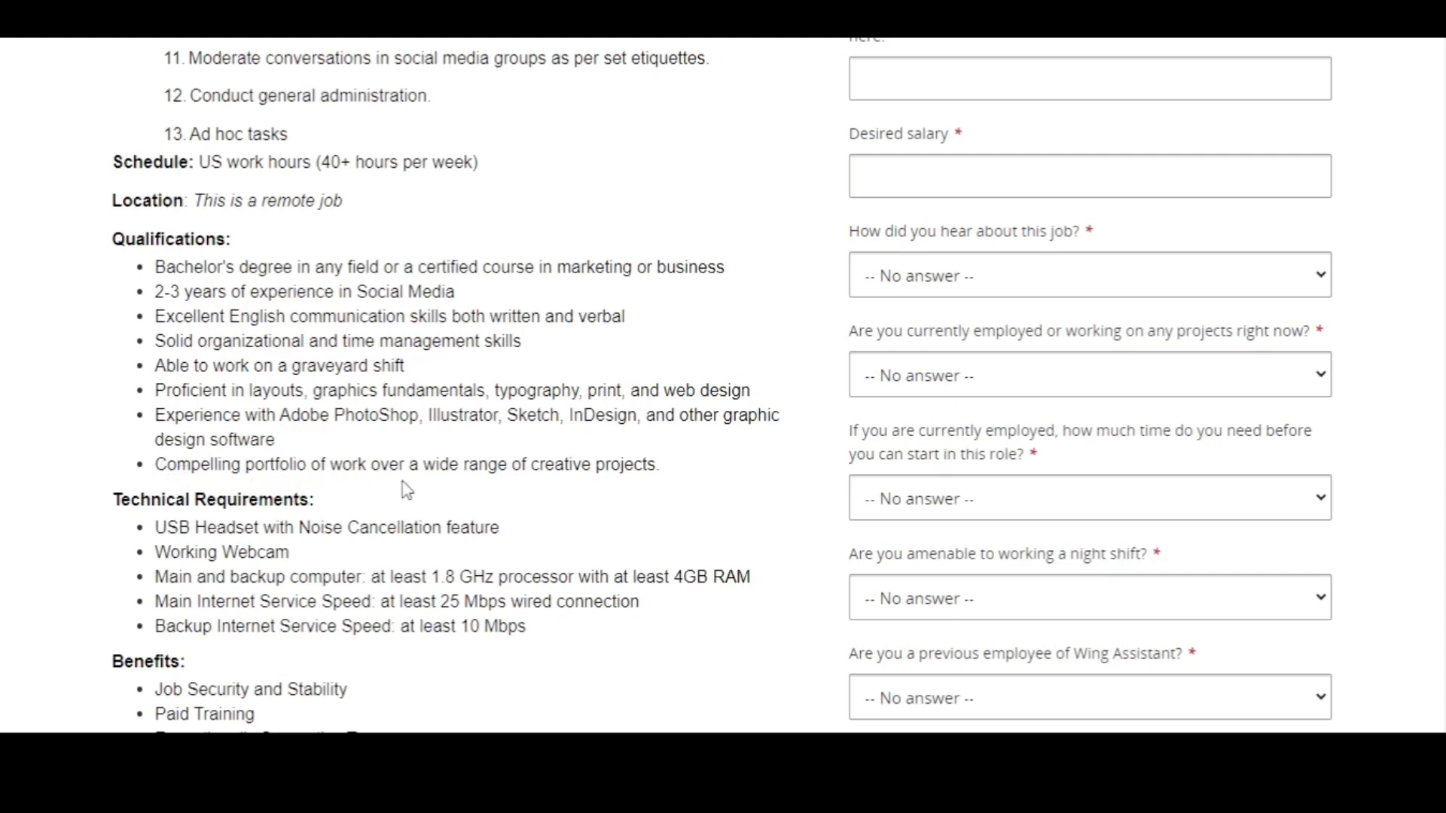
{"action": "scroll", "scroll_direction": "down", "scroll_amount": 3}
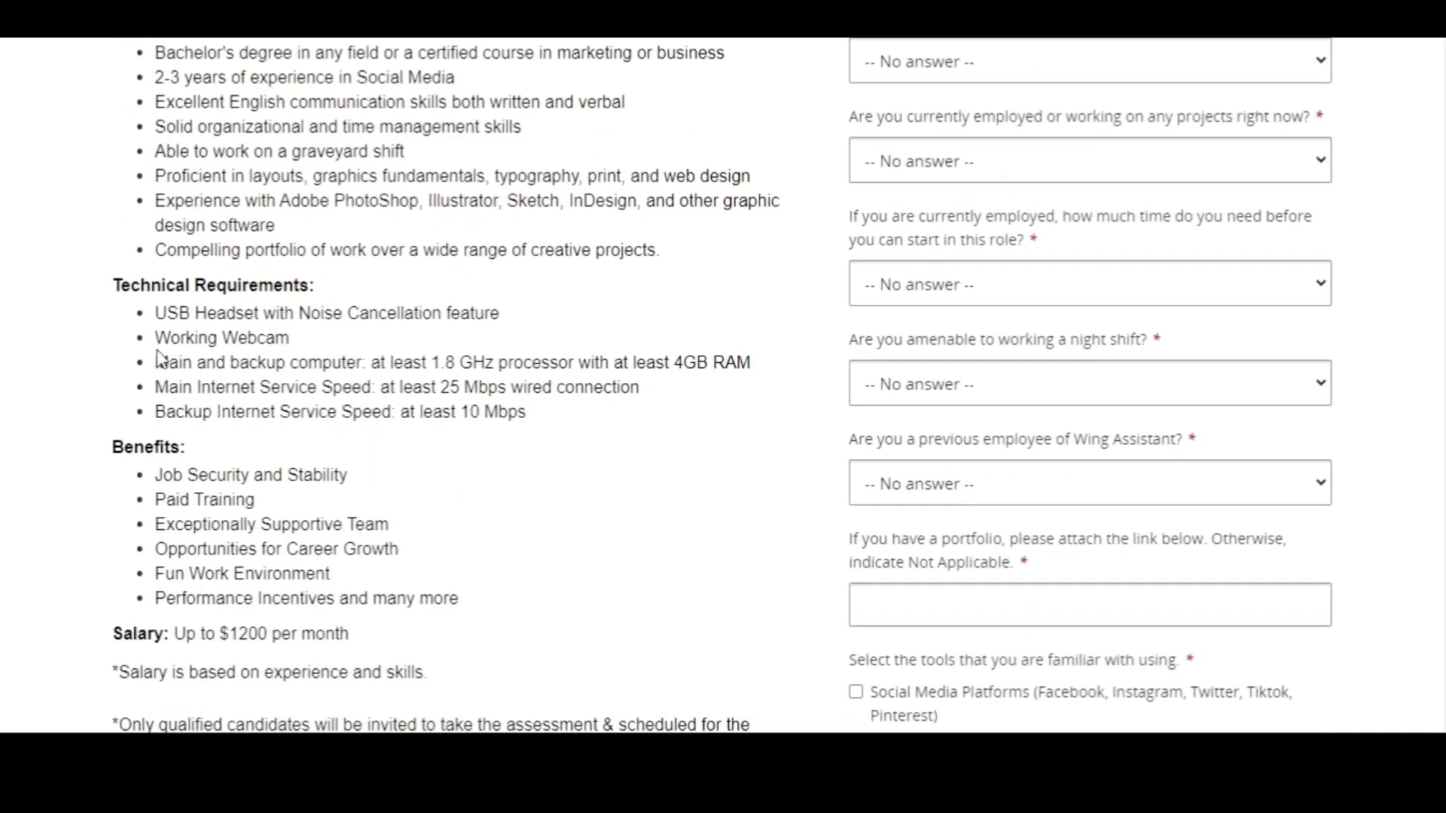
{"action": "mouse_move", "coordinate": [184, 337]}
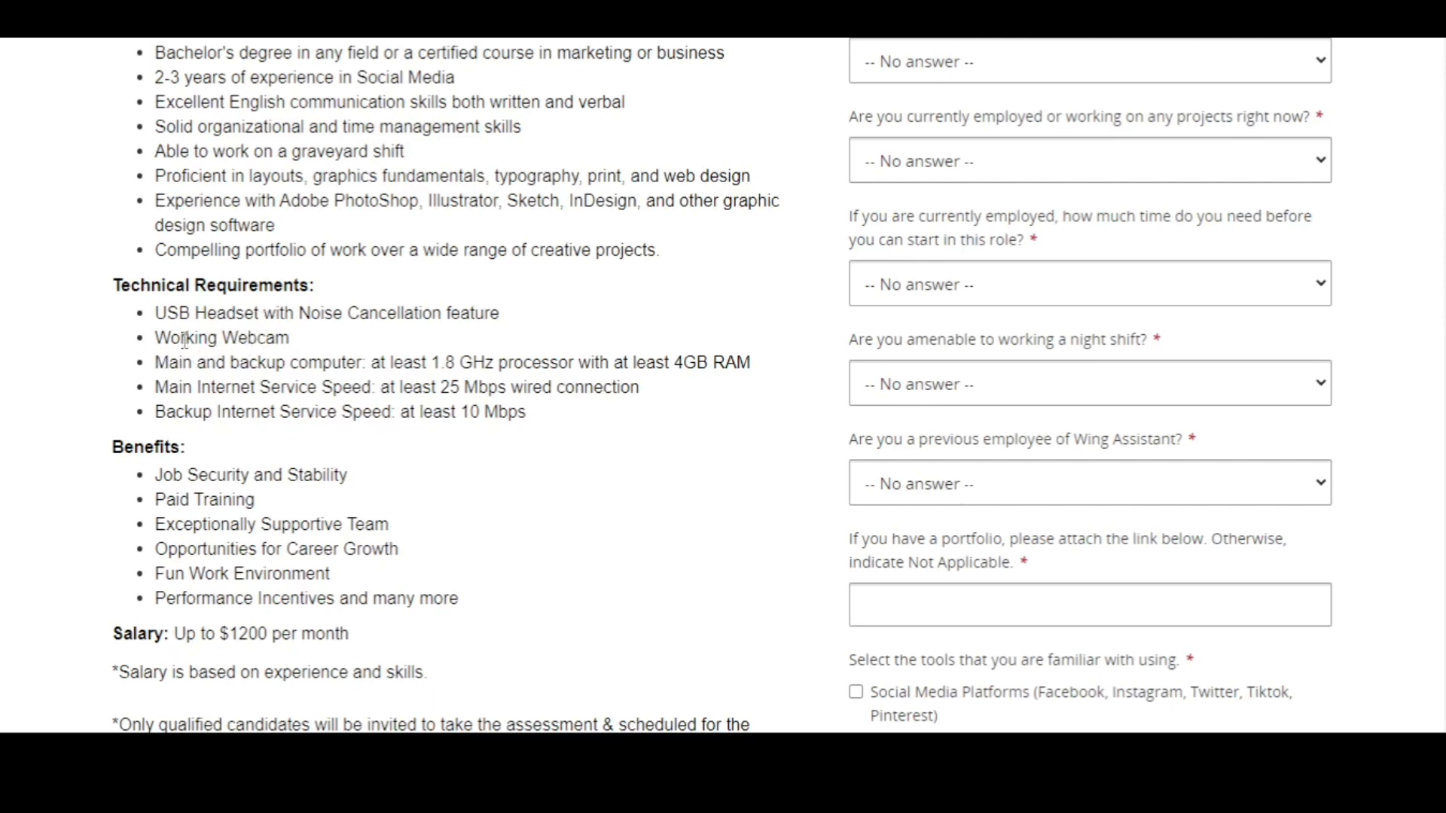
{"action": "mouse_move", "coordinate": [337, 337]}
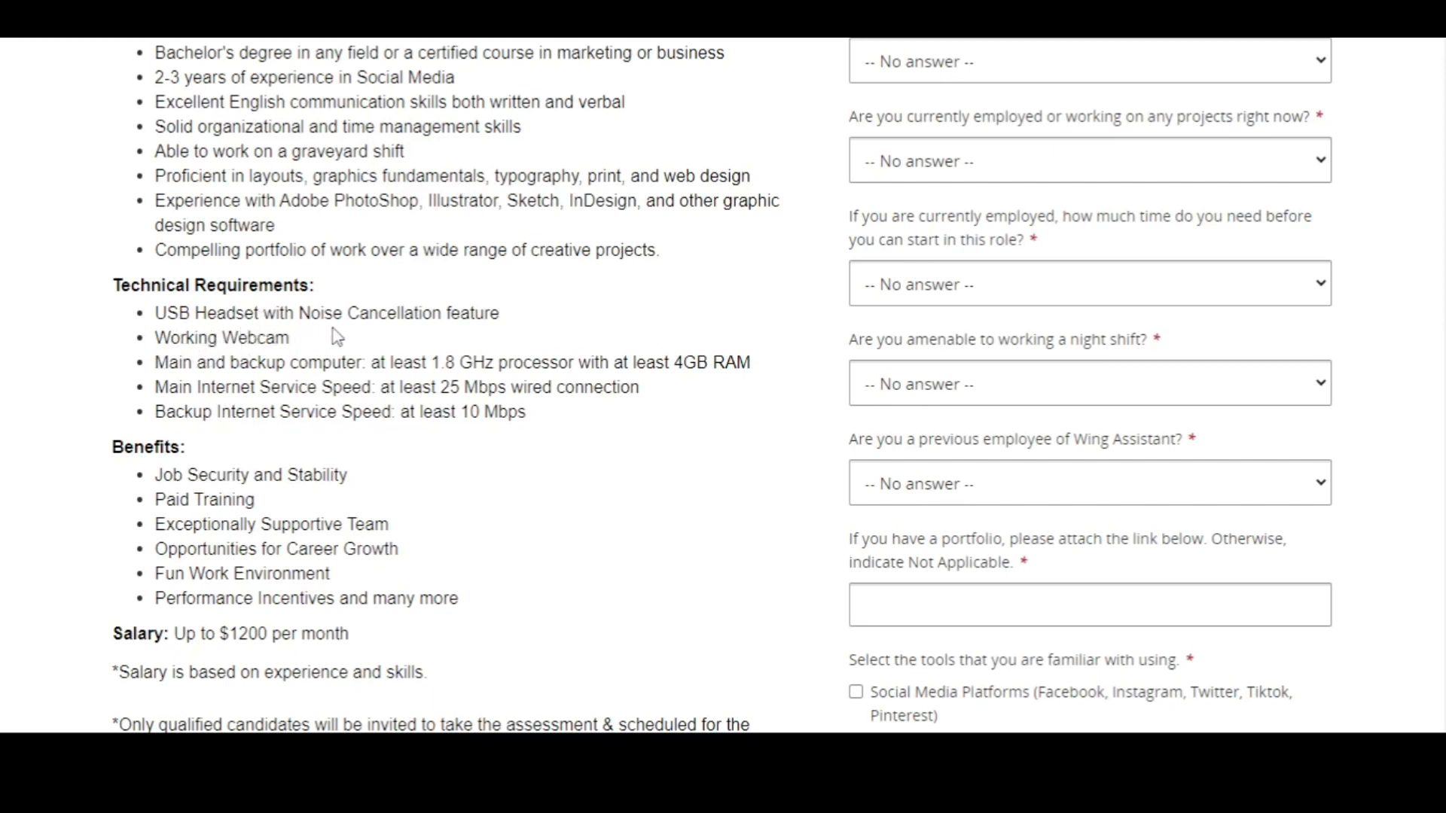
{"action": "mouse_move", "coordinate": [336, 360]}
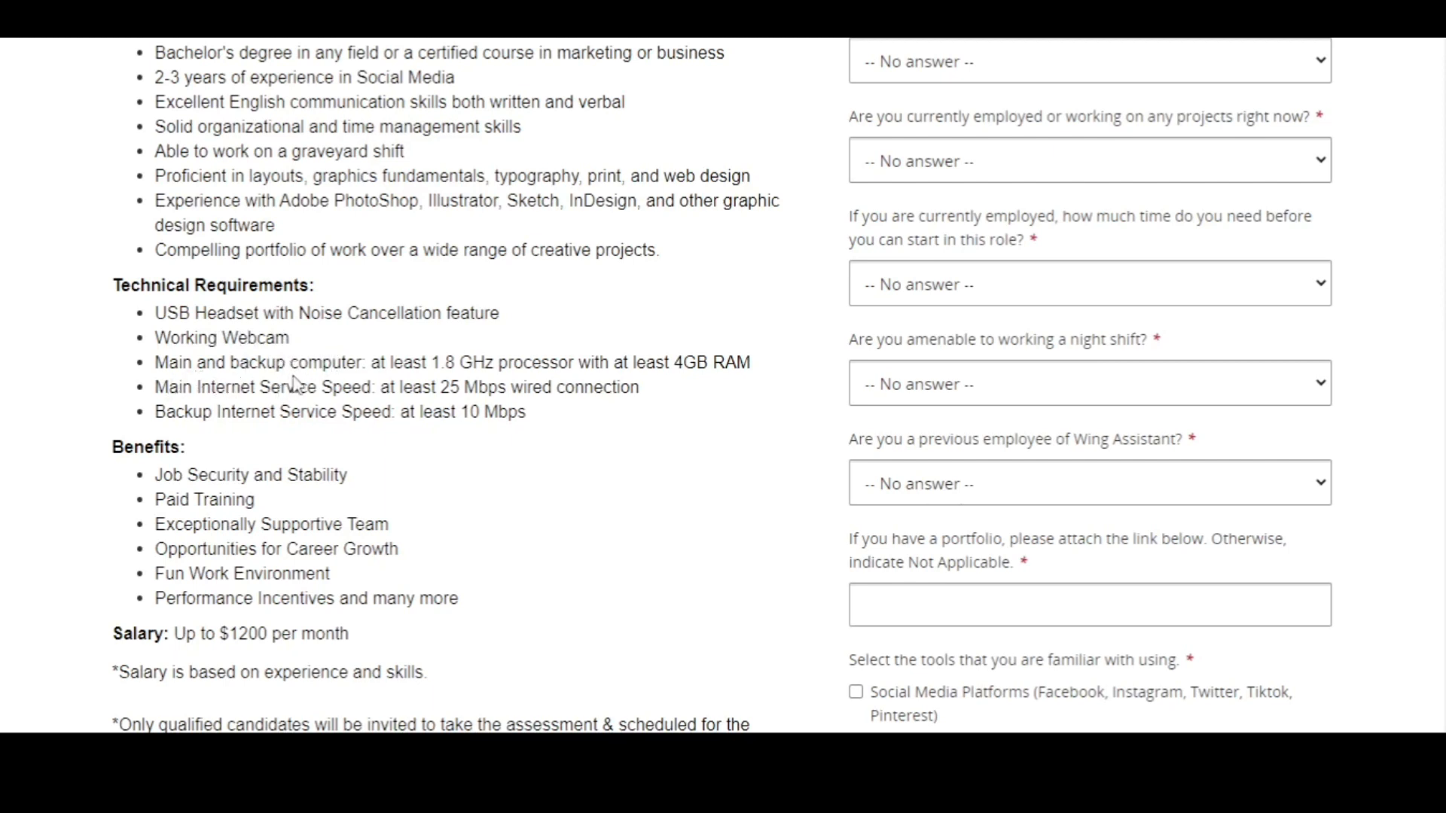
{"action": "double_click", "coordinate": [651, 361]}
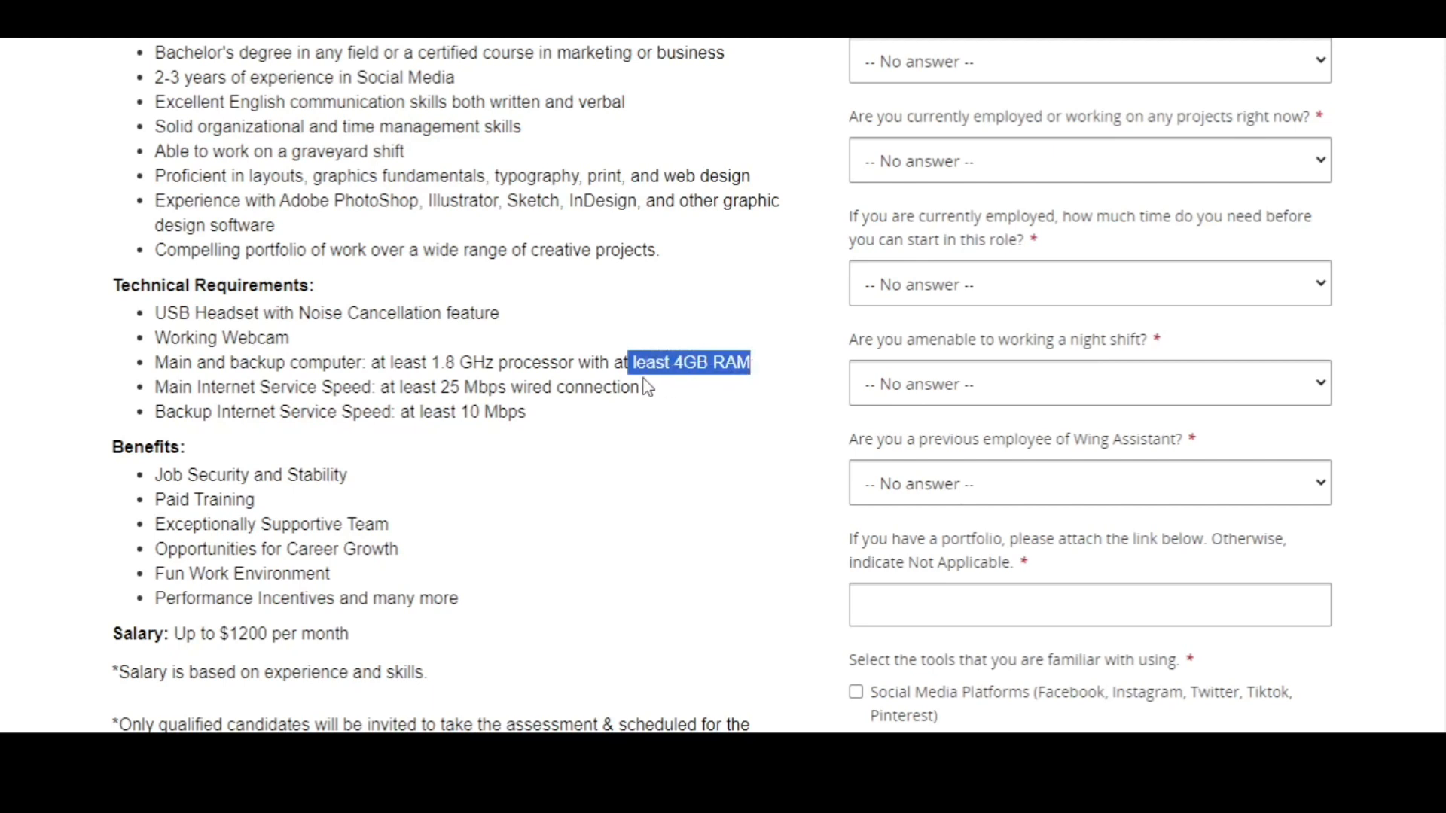
{"action": "left_click", "coordinate": [570, 388]}
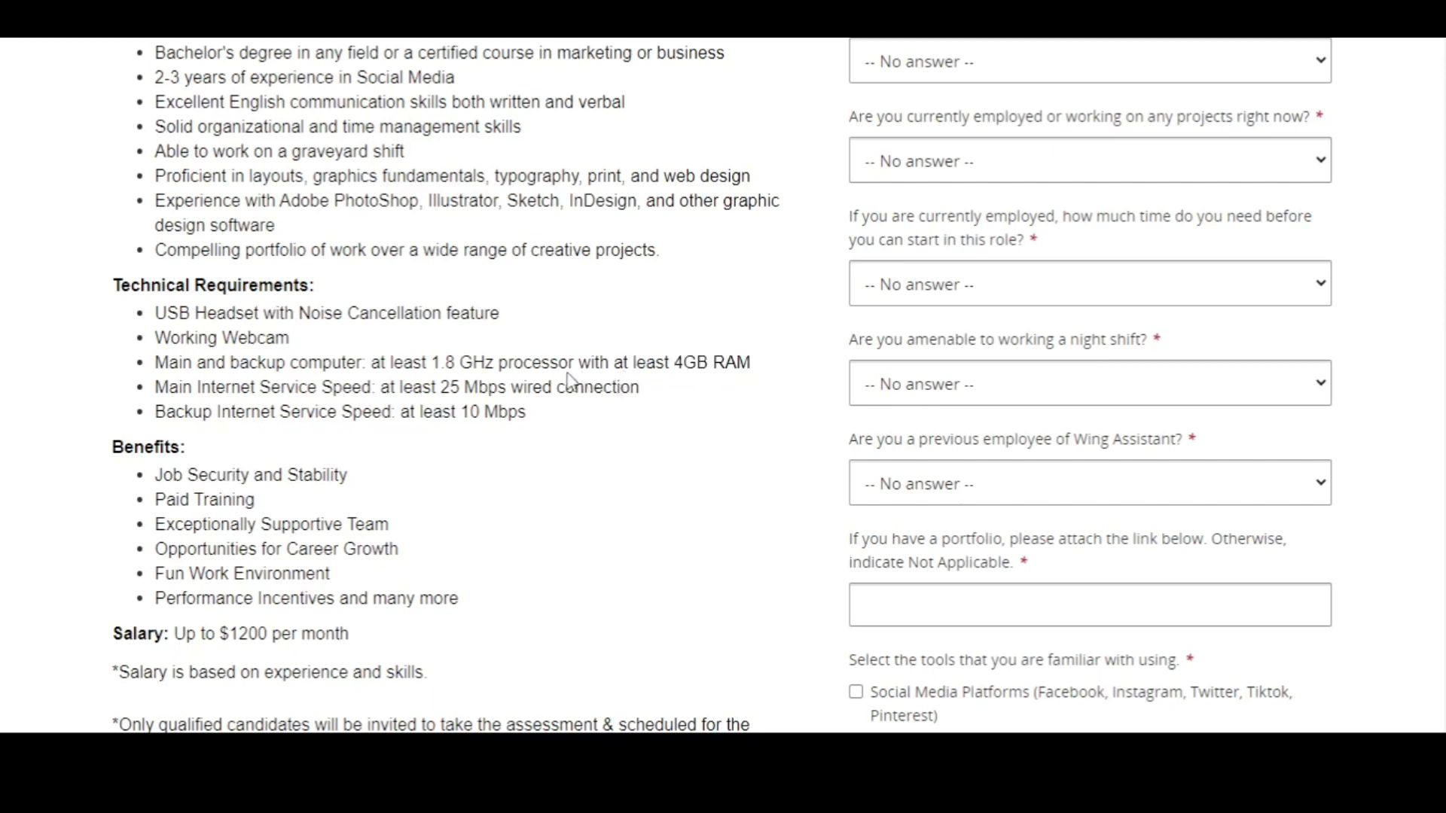
{"action": "mouse_move", "coordinate": [586, 366]}
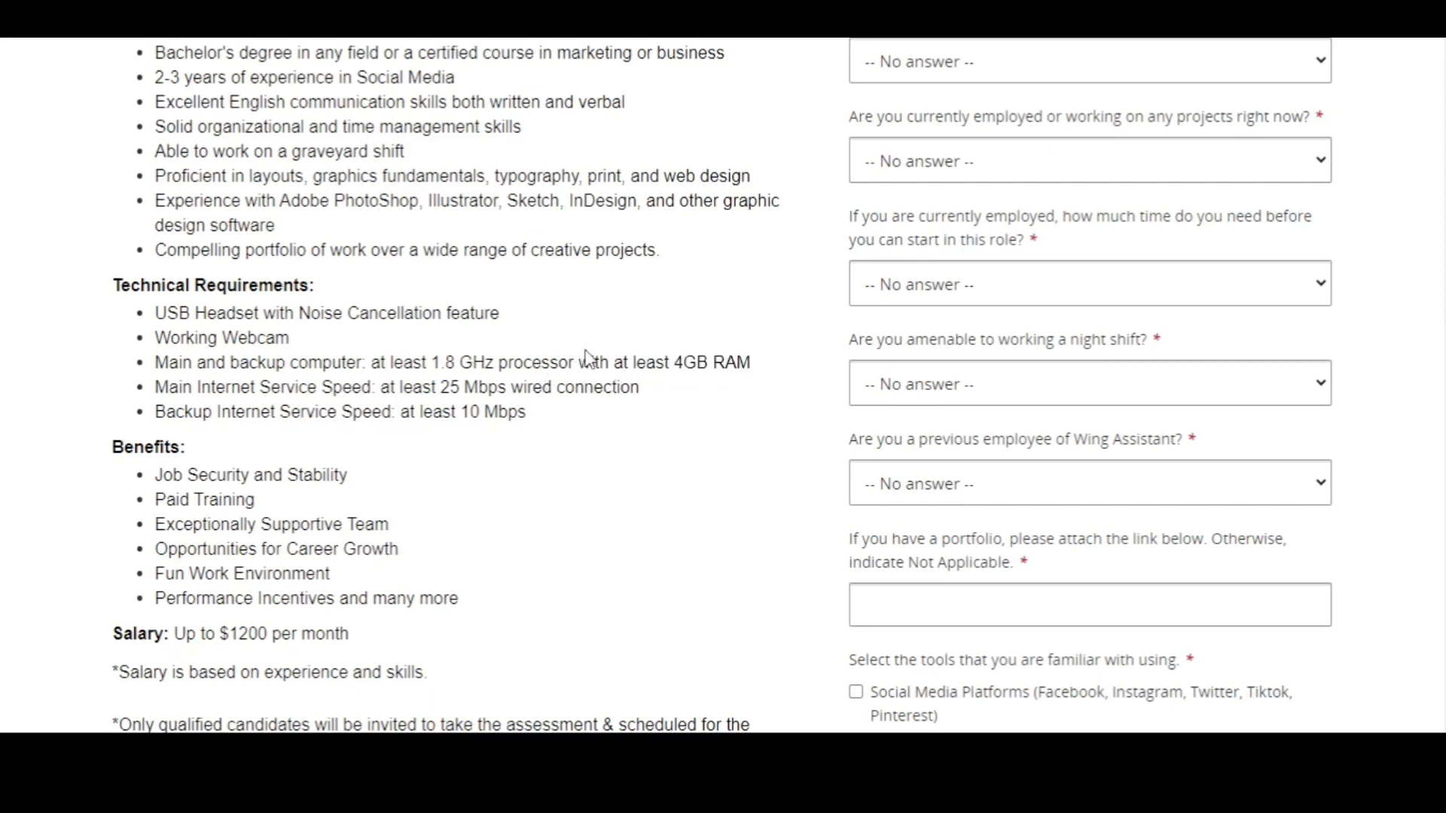
{"action": "mouse_move", "coordinate": [684, 375]}
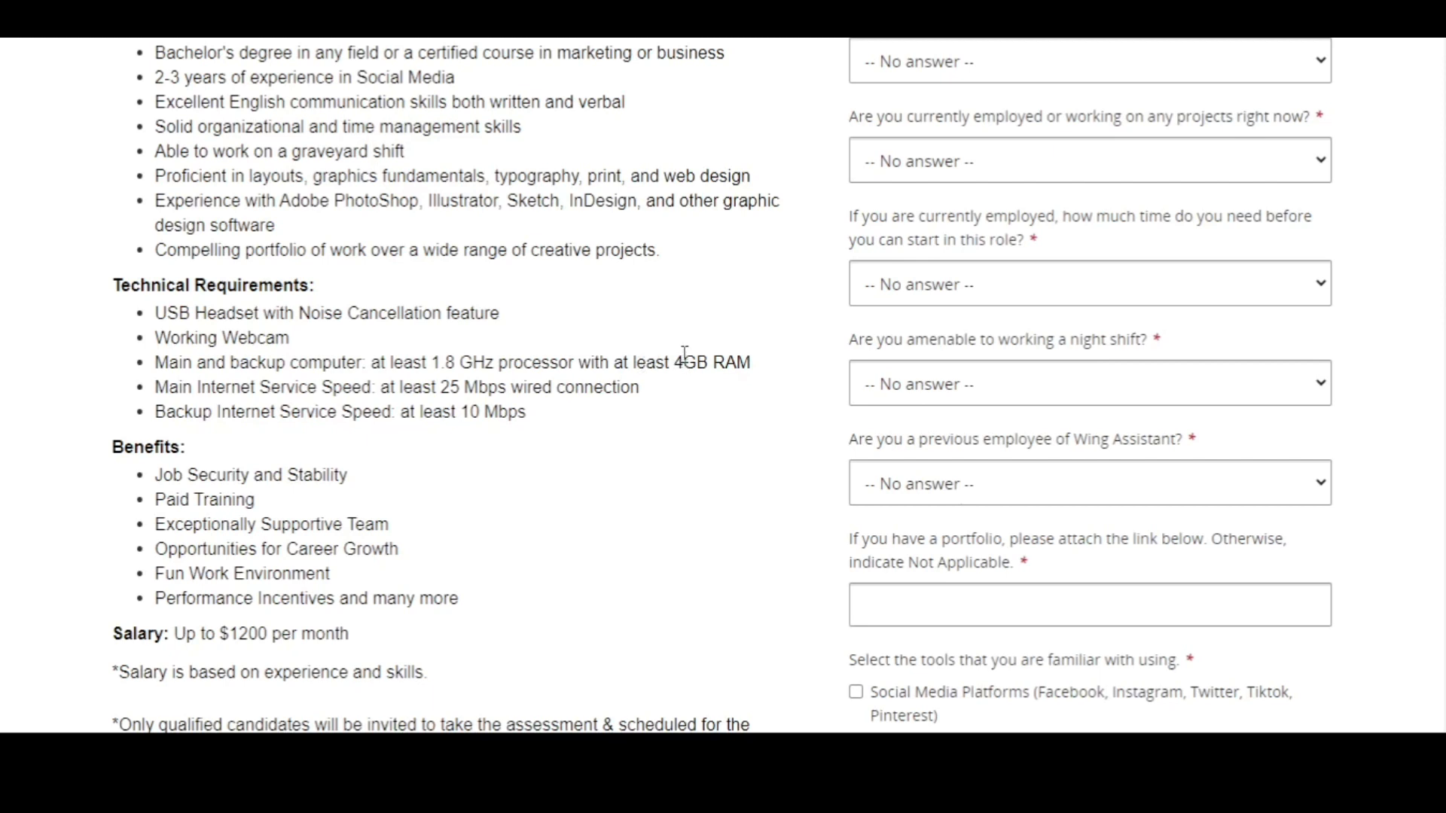
{"action": "mouse_move", "coordinate": [179, 443]}
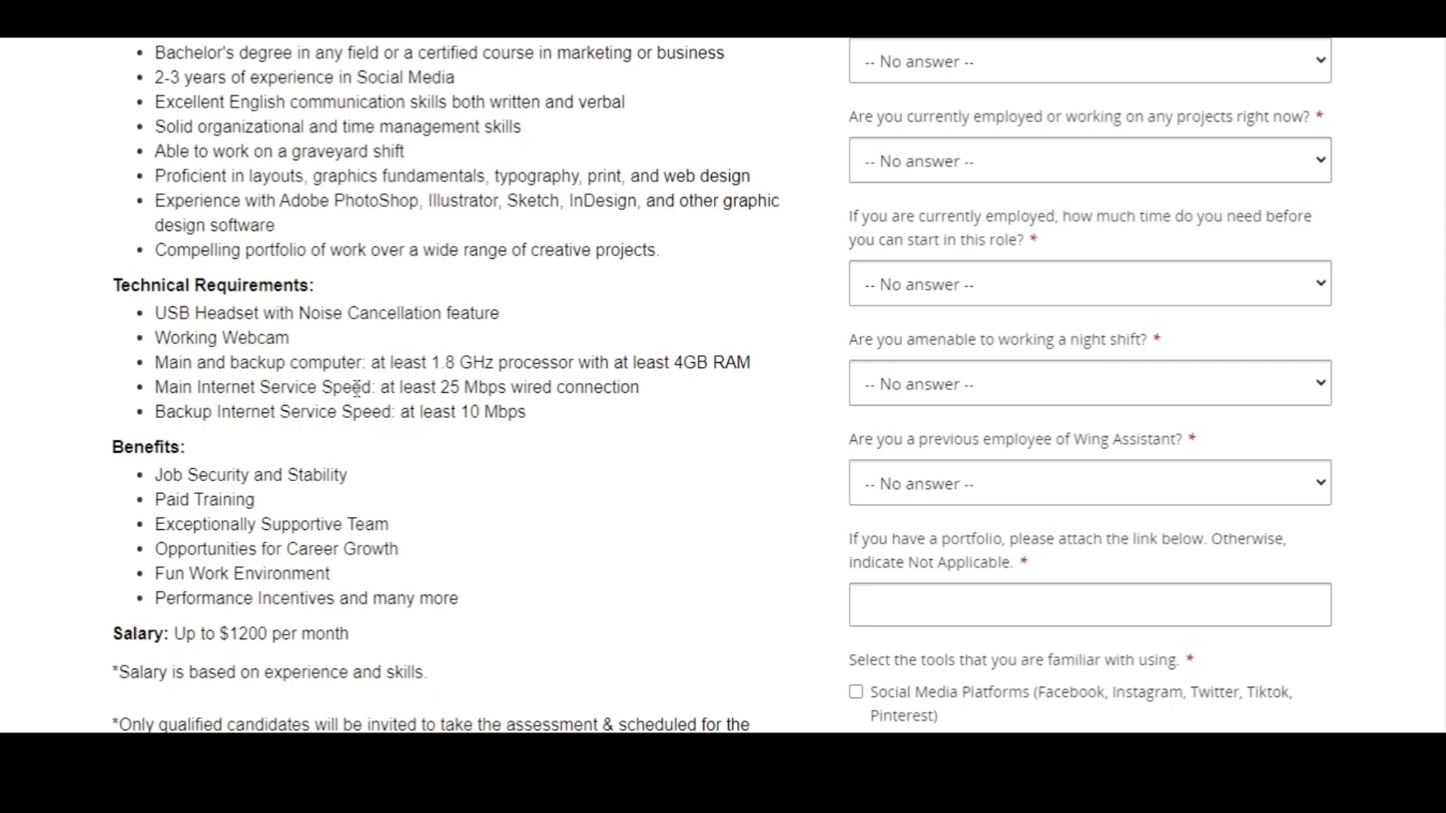
{"action": "mouse_move", "coordinate": [282, 411]}
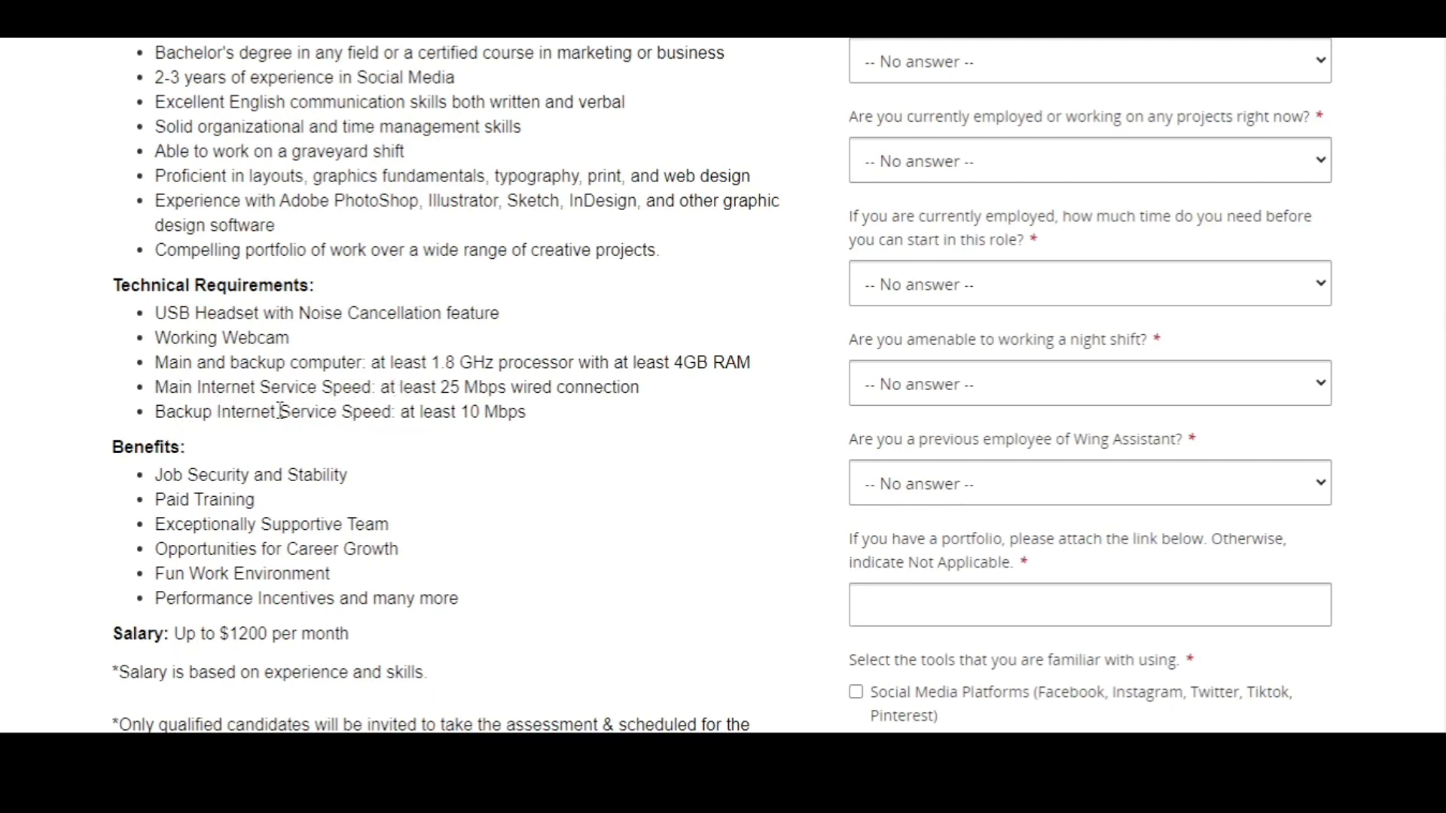
{"action": "mouse_move", "coordinate": [268, 433]}
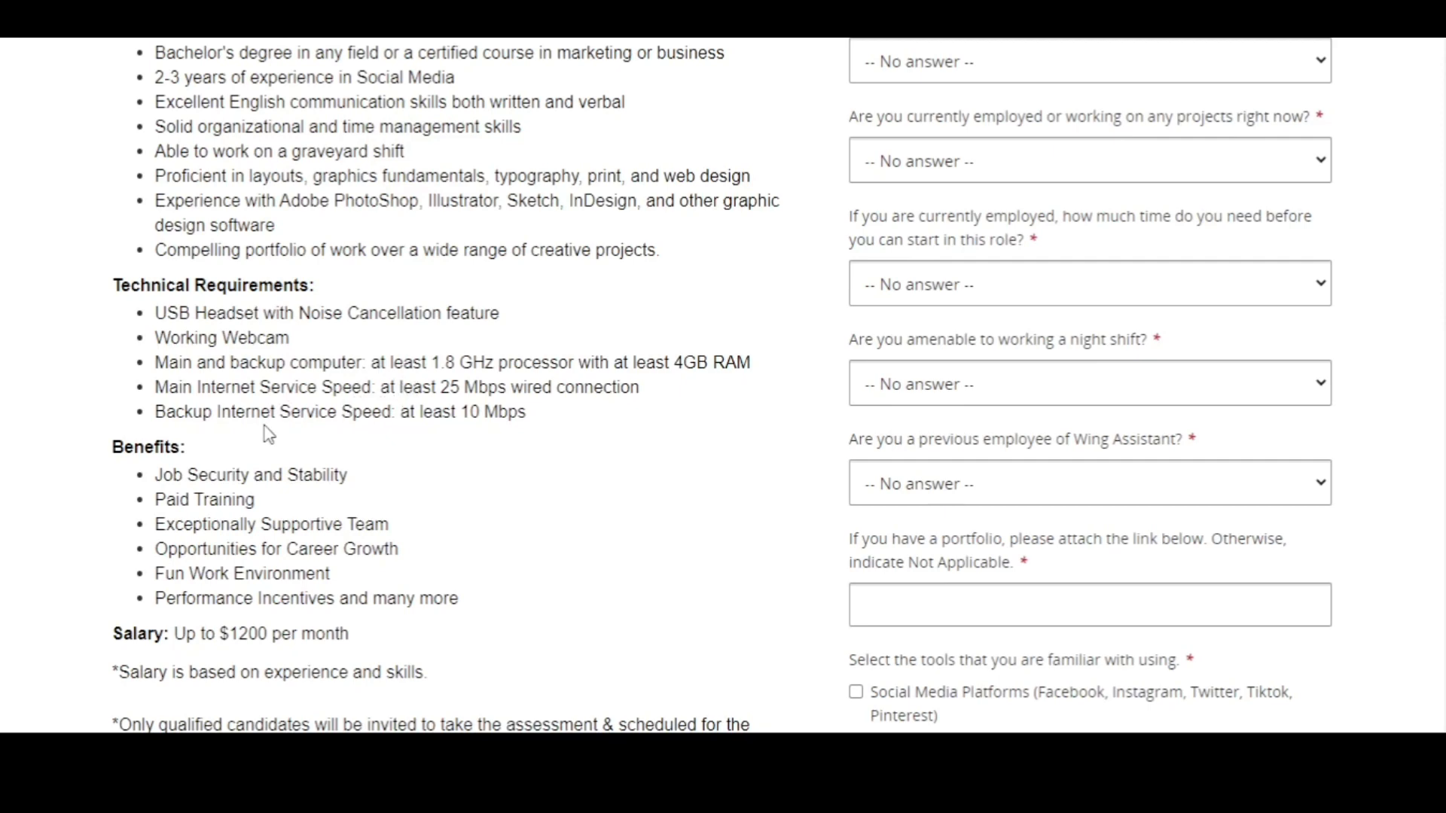
{"action": "scroll", "scroll_direction": "down", "scroll_amount": 3}
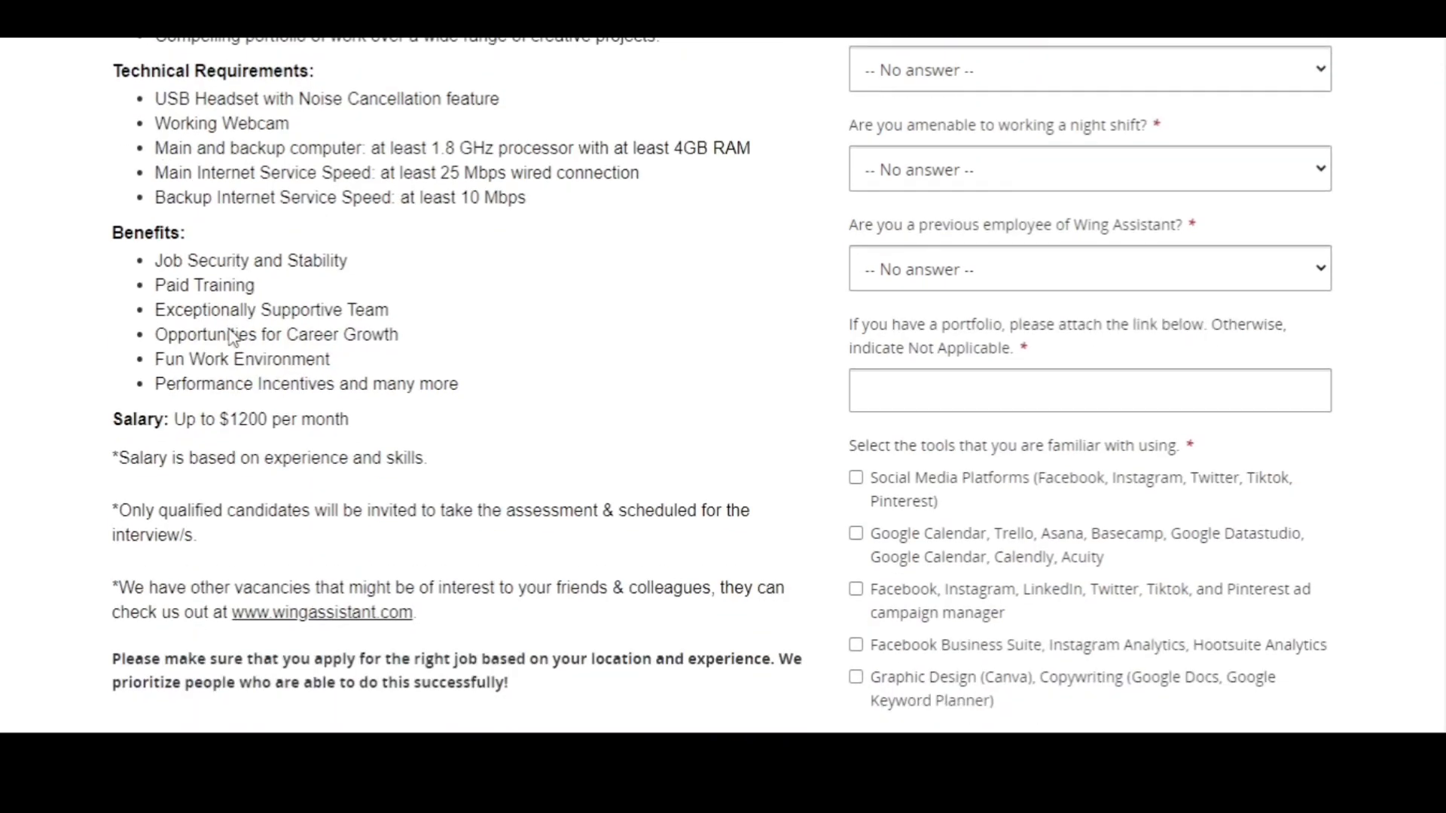
- Scroll further down the Wing Assistant posting toward its benefits and skills checklist
{"action": "scroll", "scroll_direction": "down", "scroll_amount": 3}
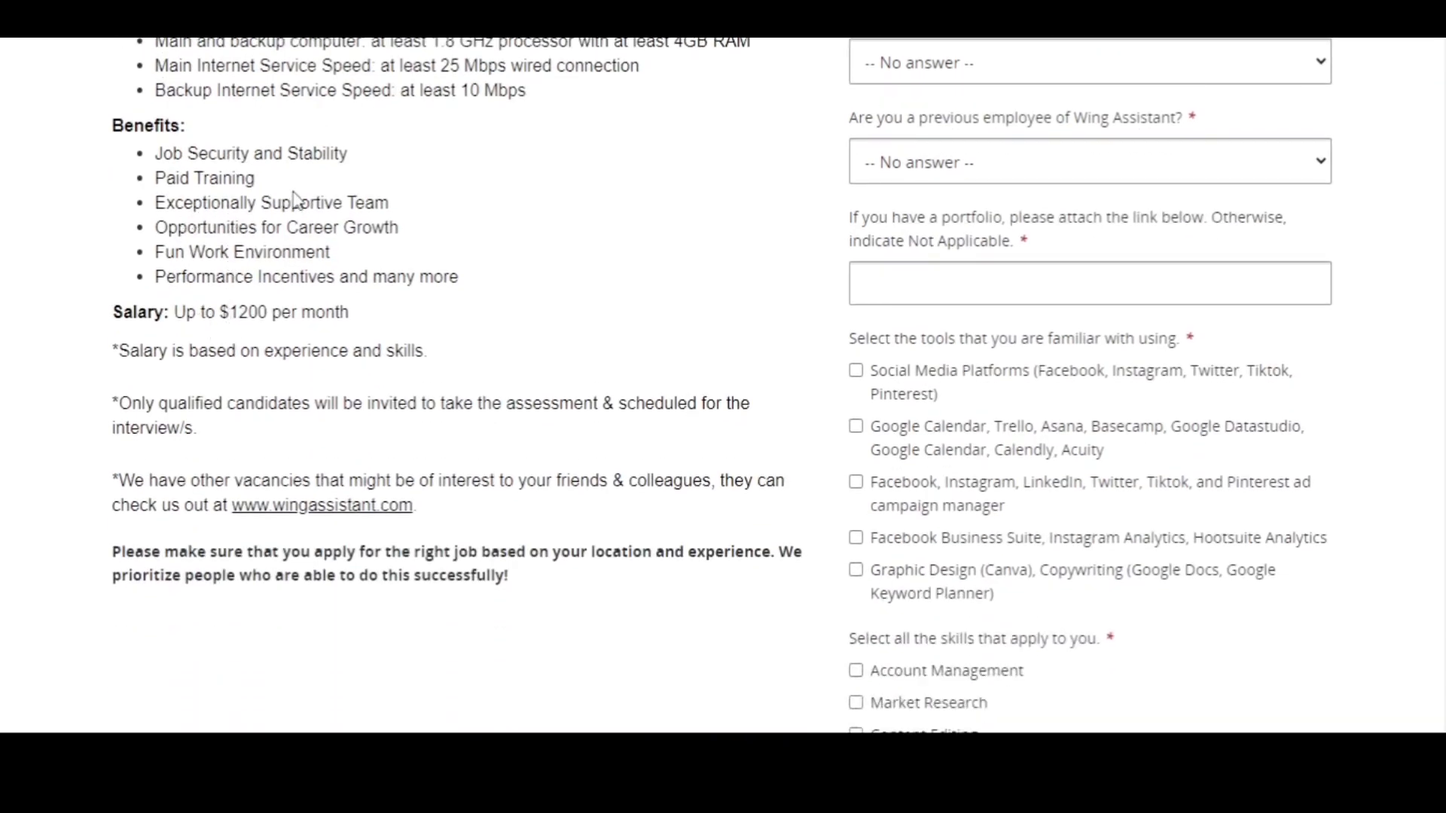
{"action": "mouse_move", "coordinate": [280, 198]}
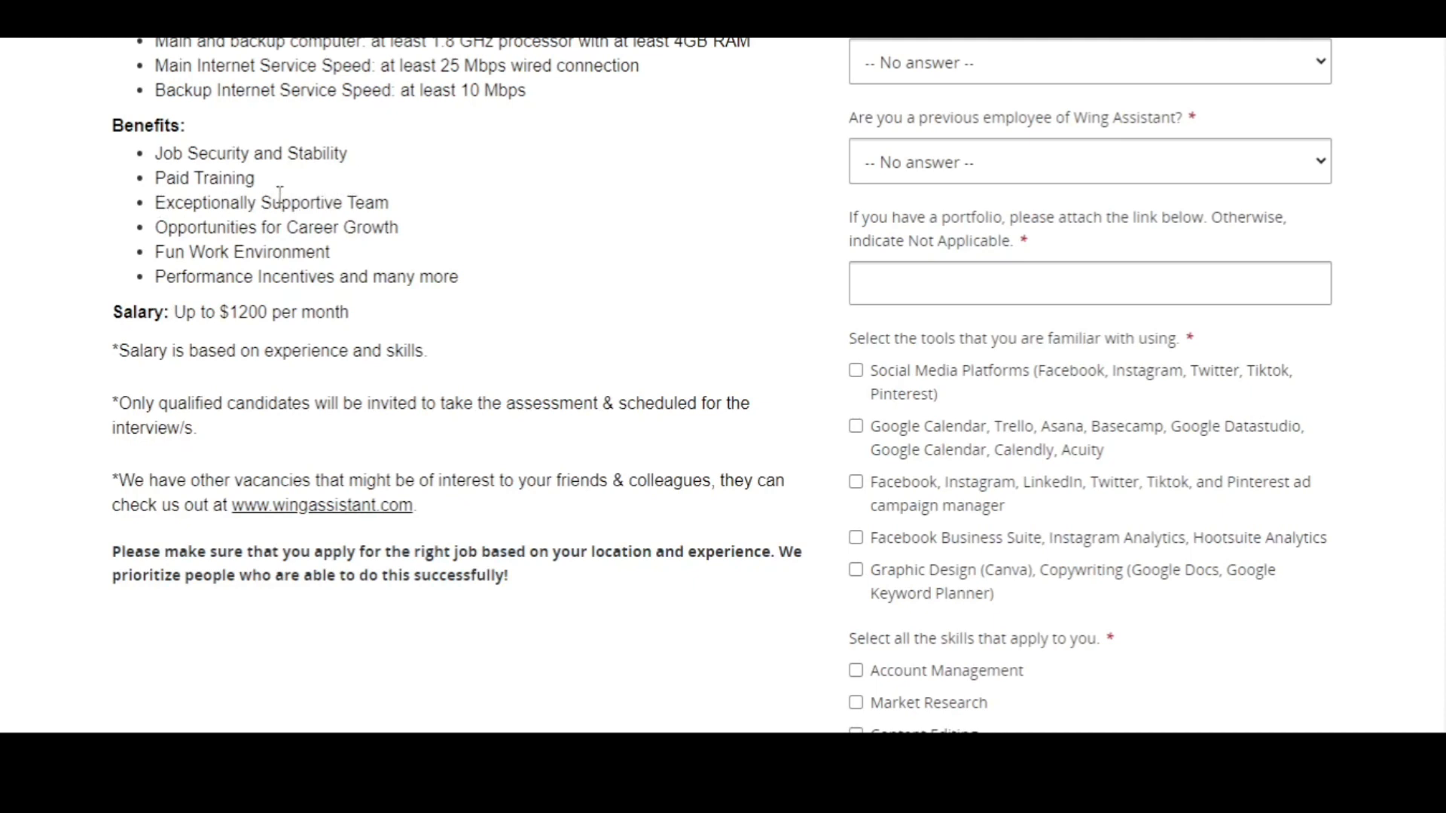
{"action": "mouse_move", "coordinate": [276, 250]}
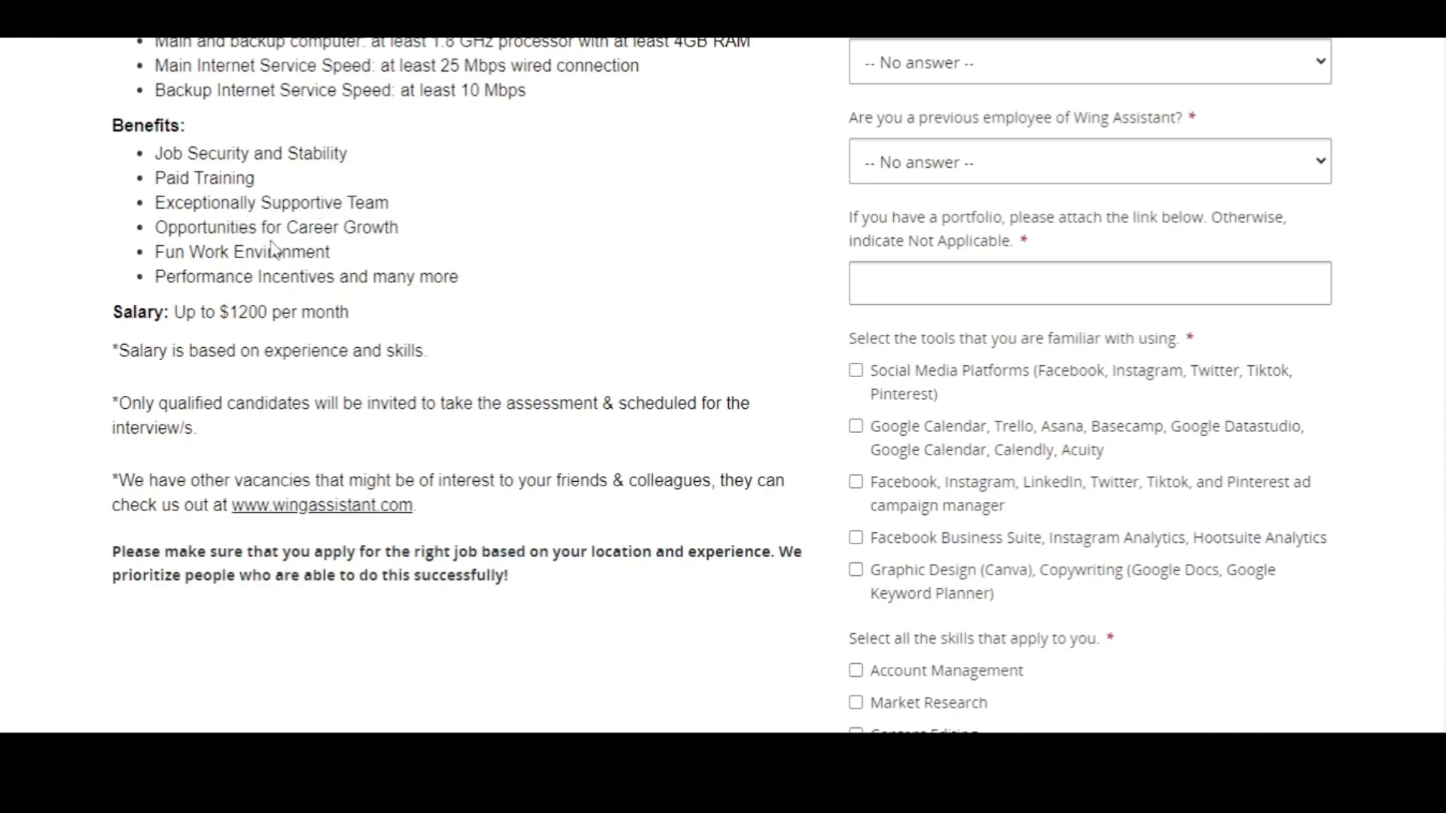
{"action": "mouse_move", "coordinate": [138, 262]}
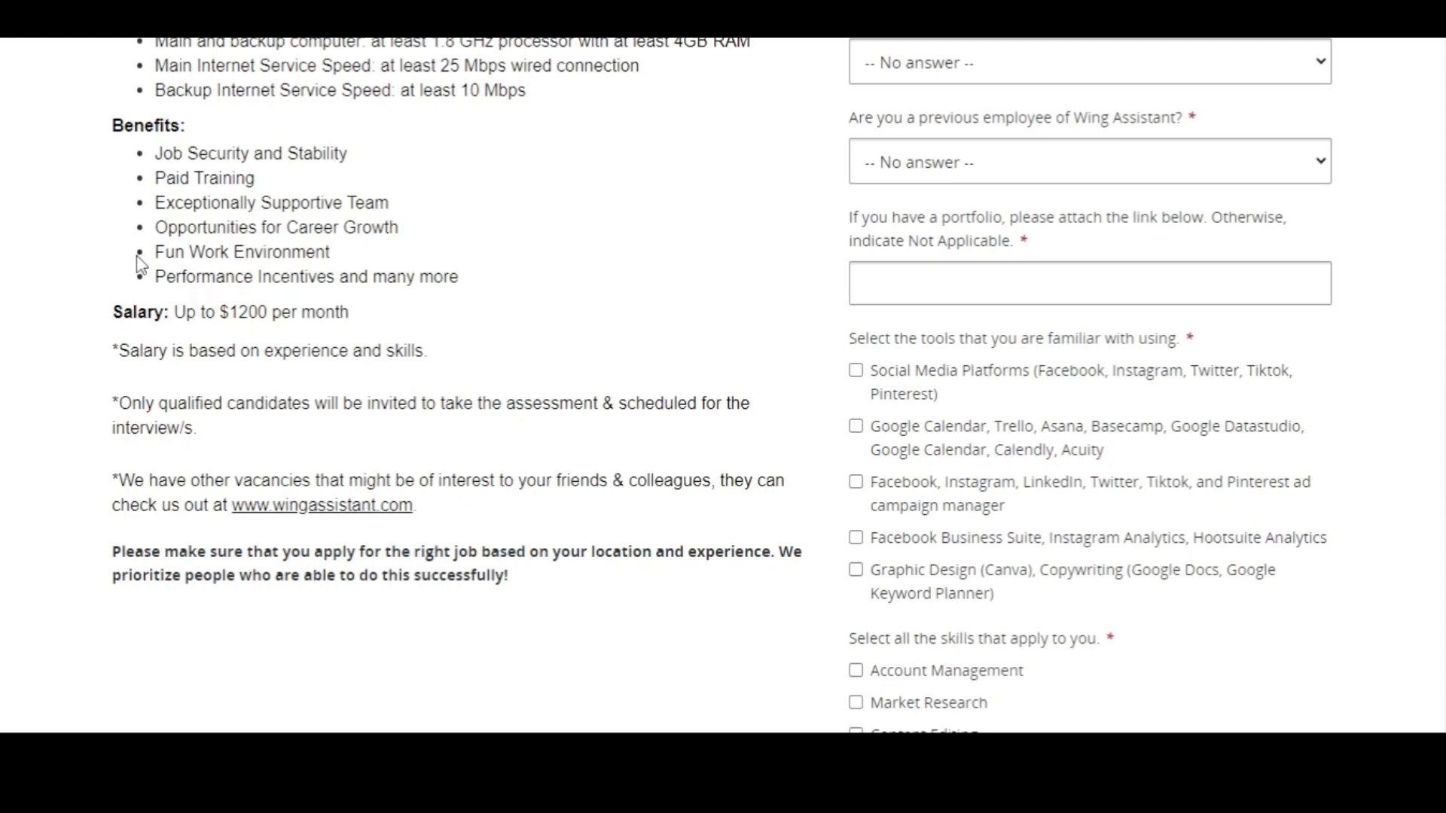
{"action": "mouse_move", "coordinate": [256, 271]}
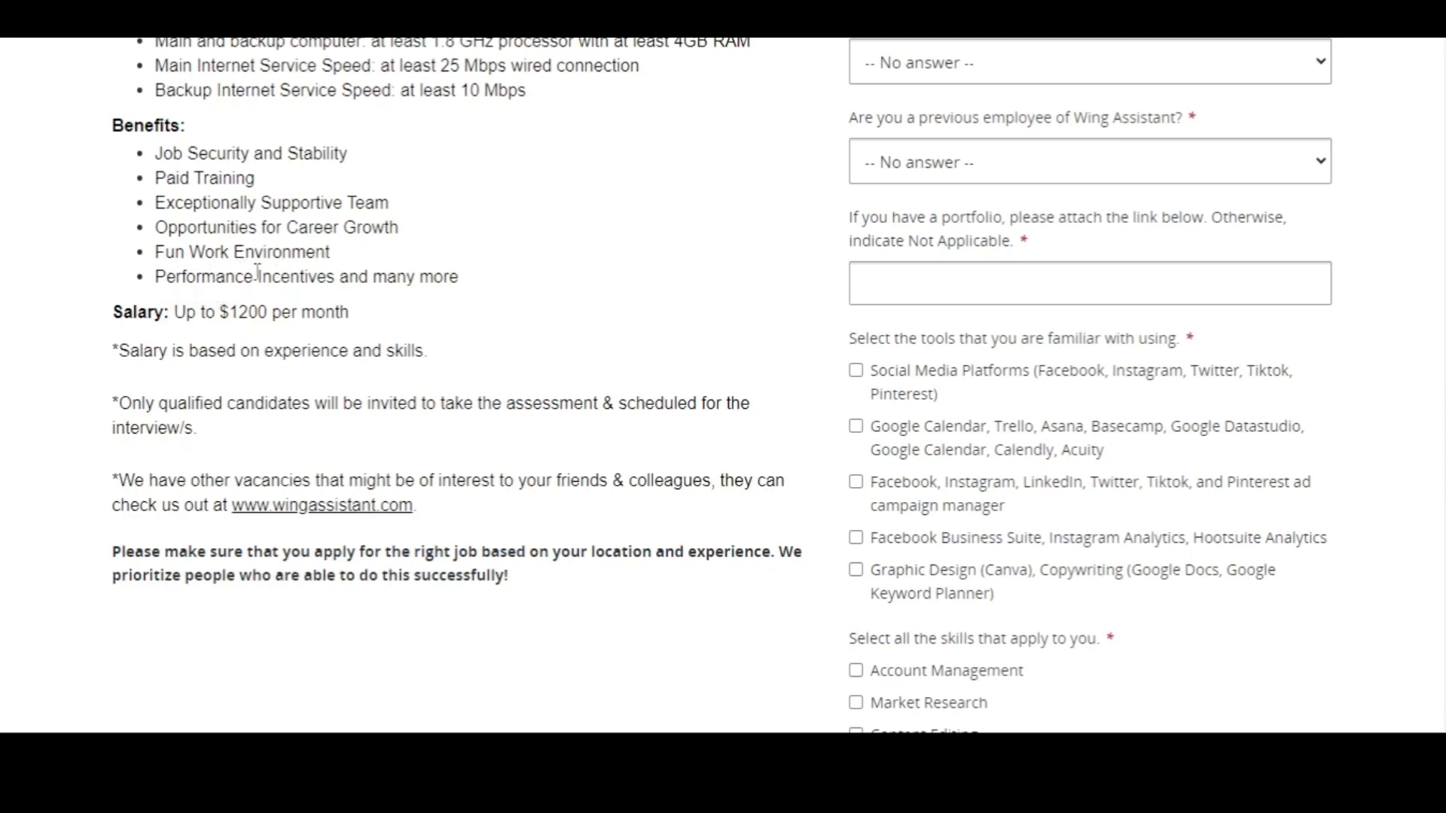
{"action": "mouse_move", "coordinate": [367, 354]}
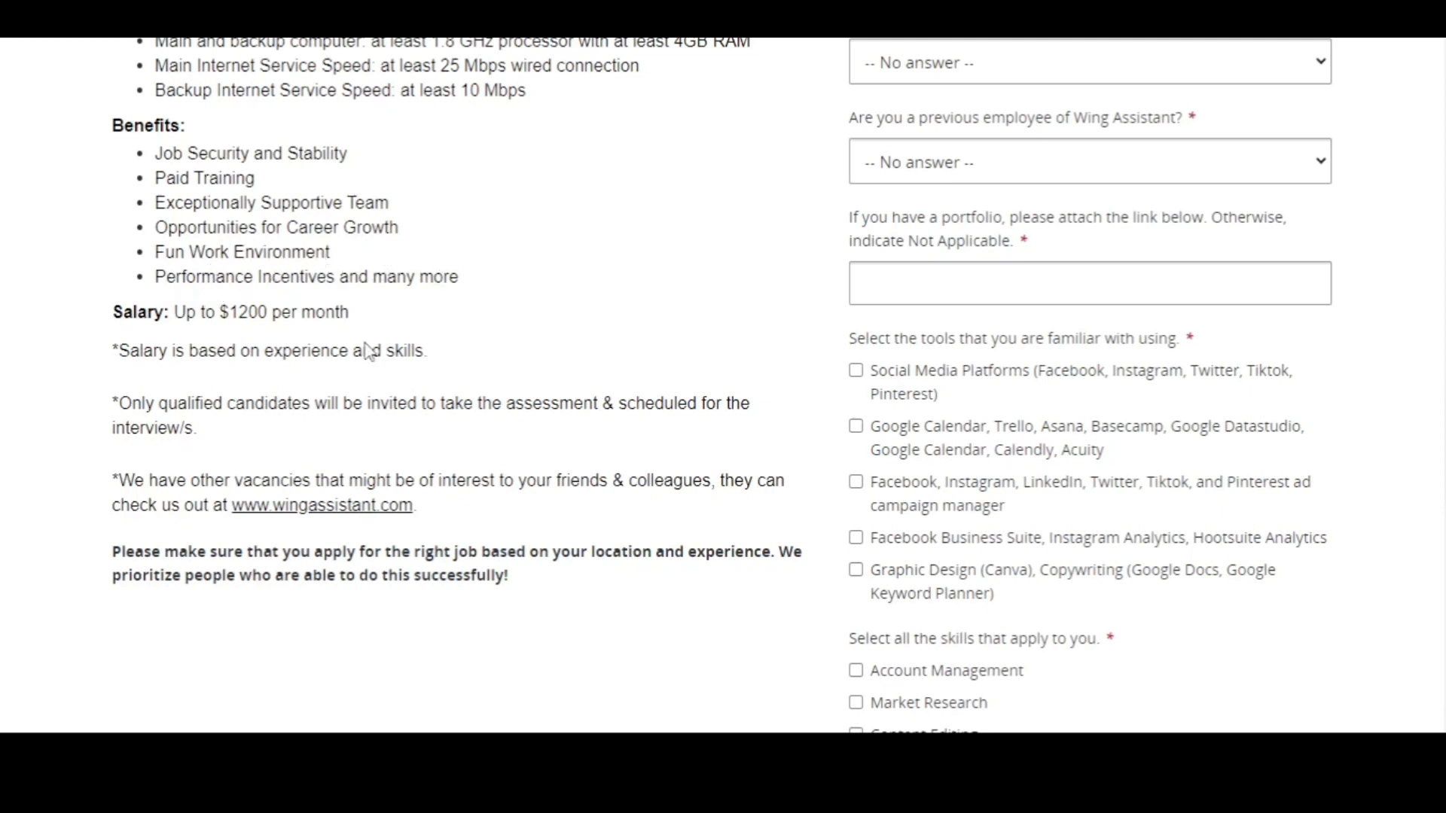
{"action": "mouse_move", "coordinate": [220, 353]}
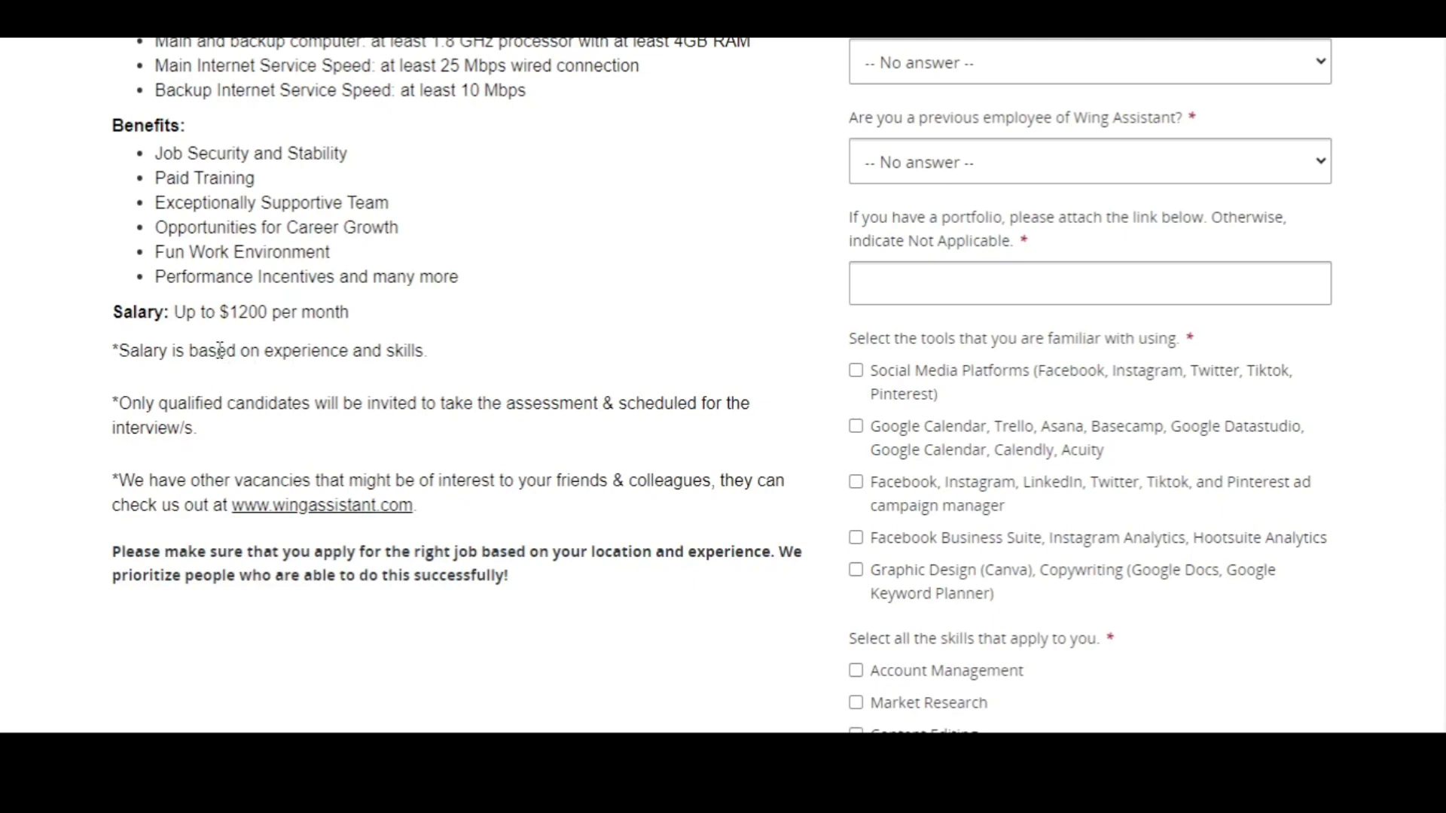
{"action": "mouse_move", "coordinate": [238, 304]}
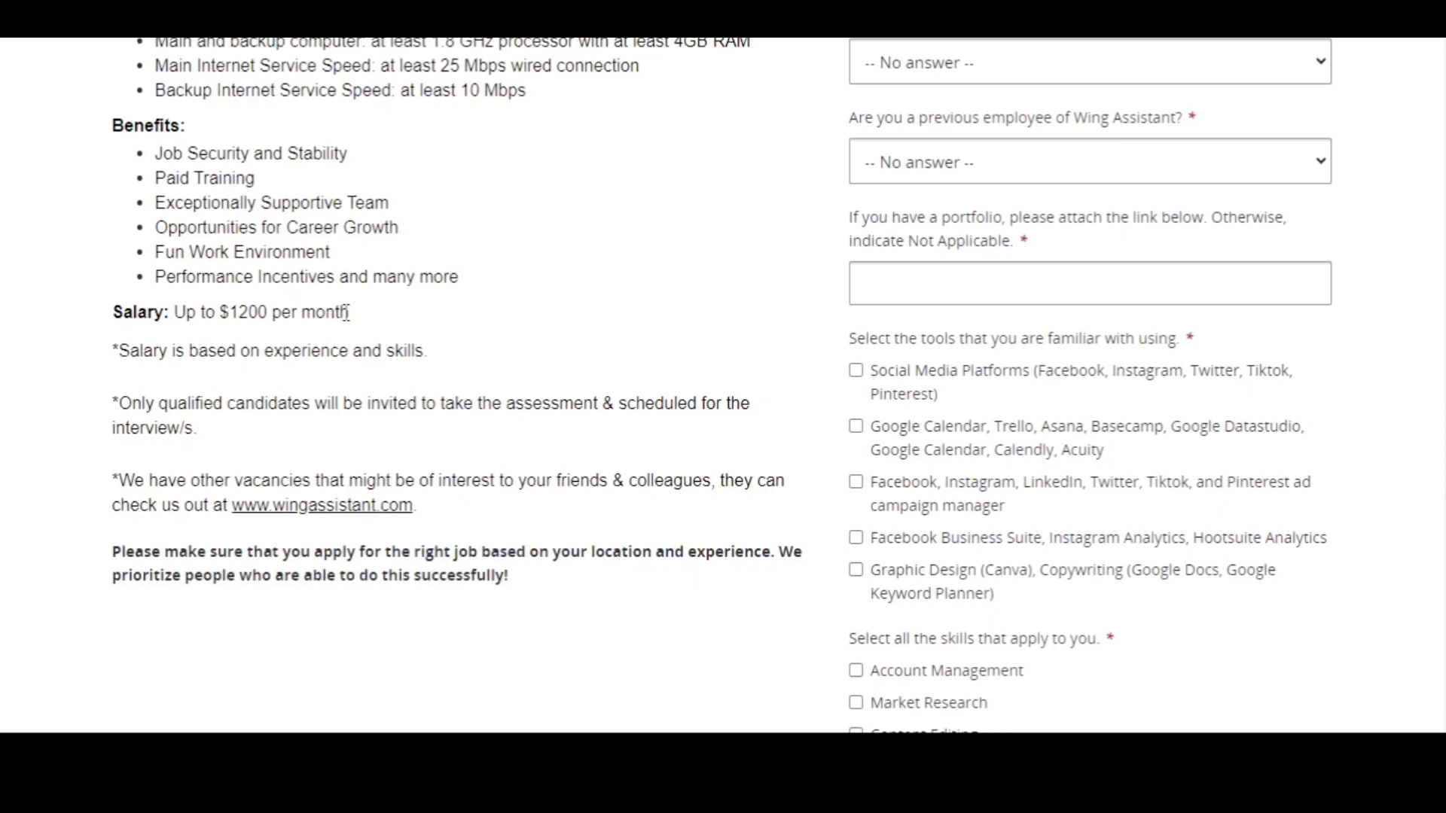
{"action": "mouse_move", "coordinate": [190, 375]}
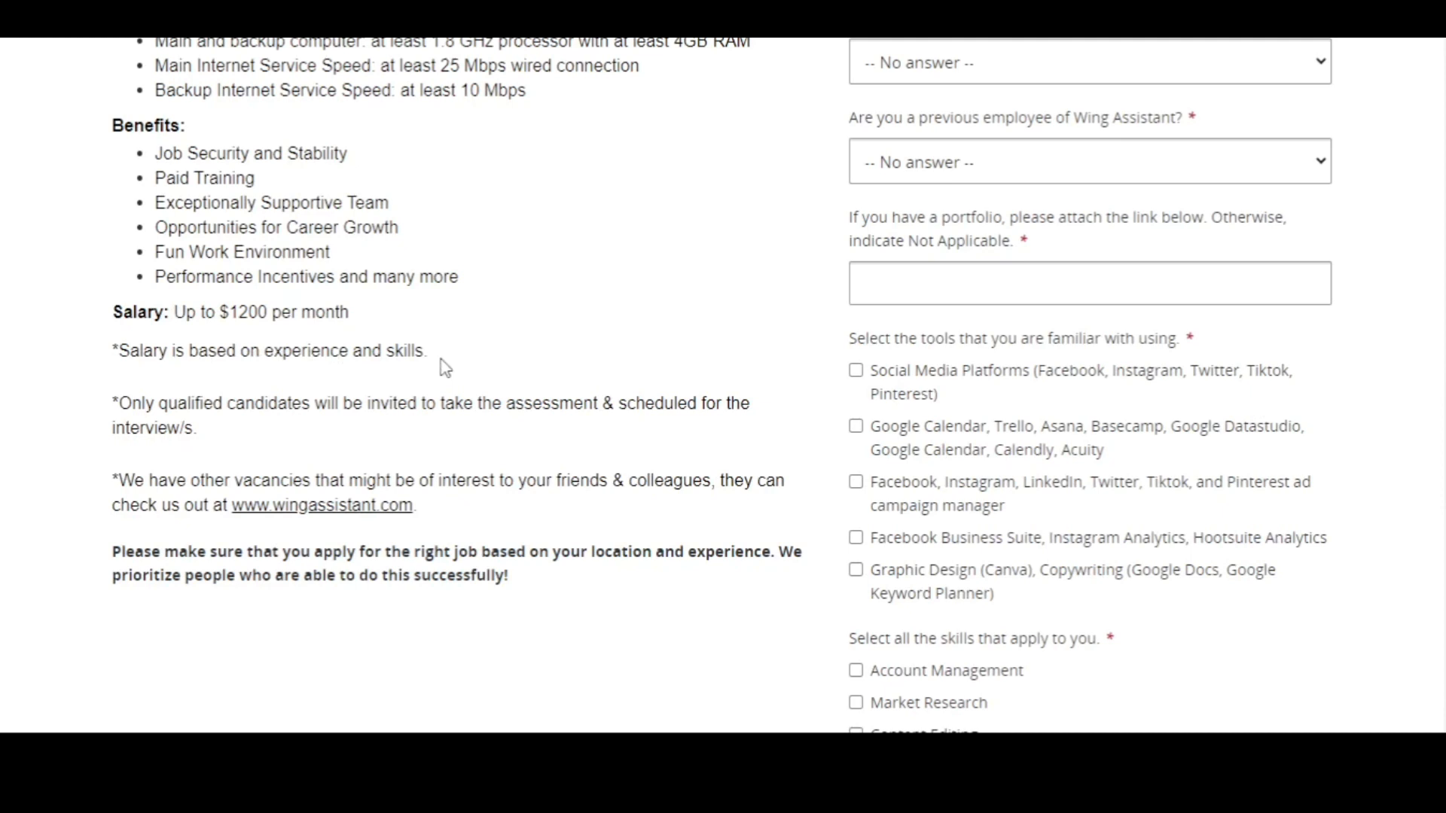
{"action": "mouse_move", "coordinate": [289, 431]}
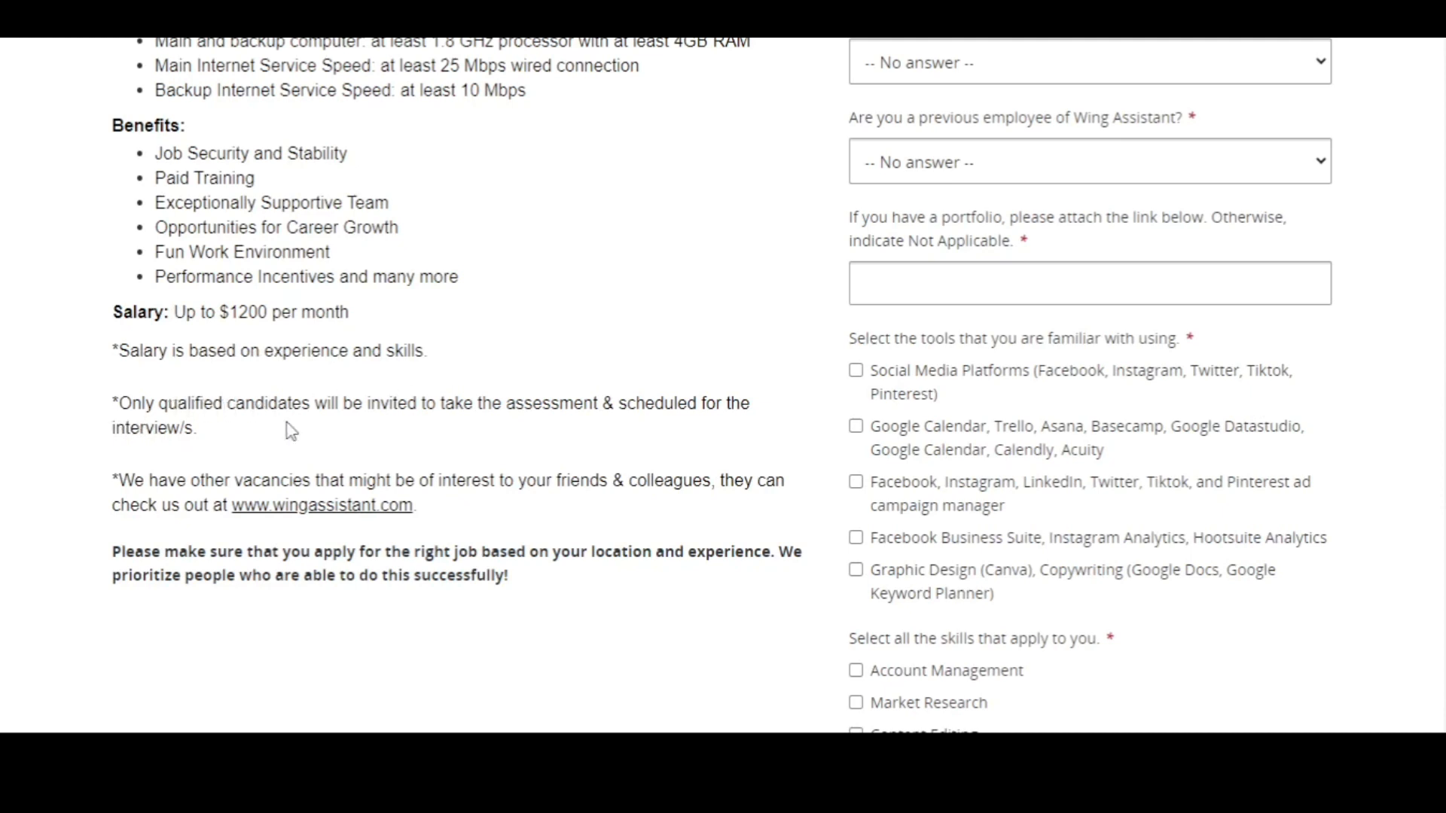
{"action": "mouse_move", "coordinate": [611, 425]}
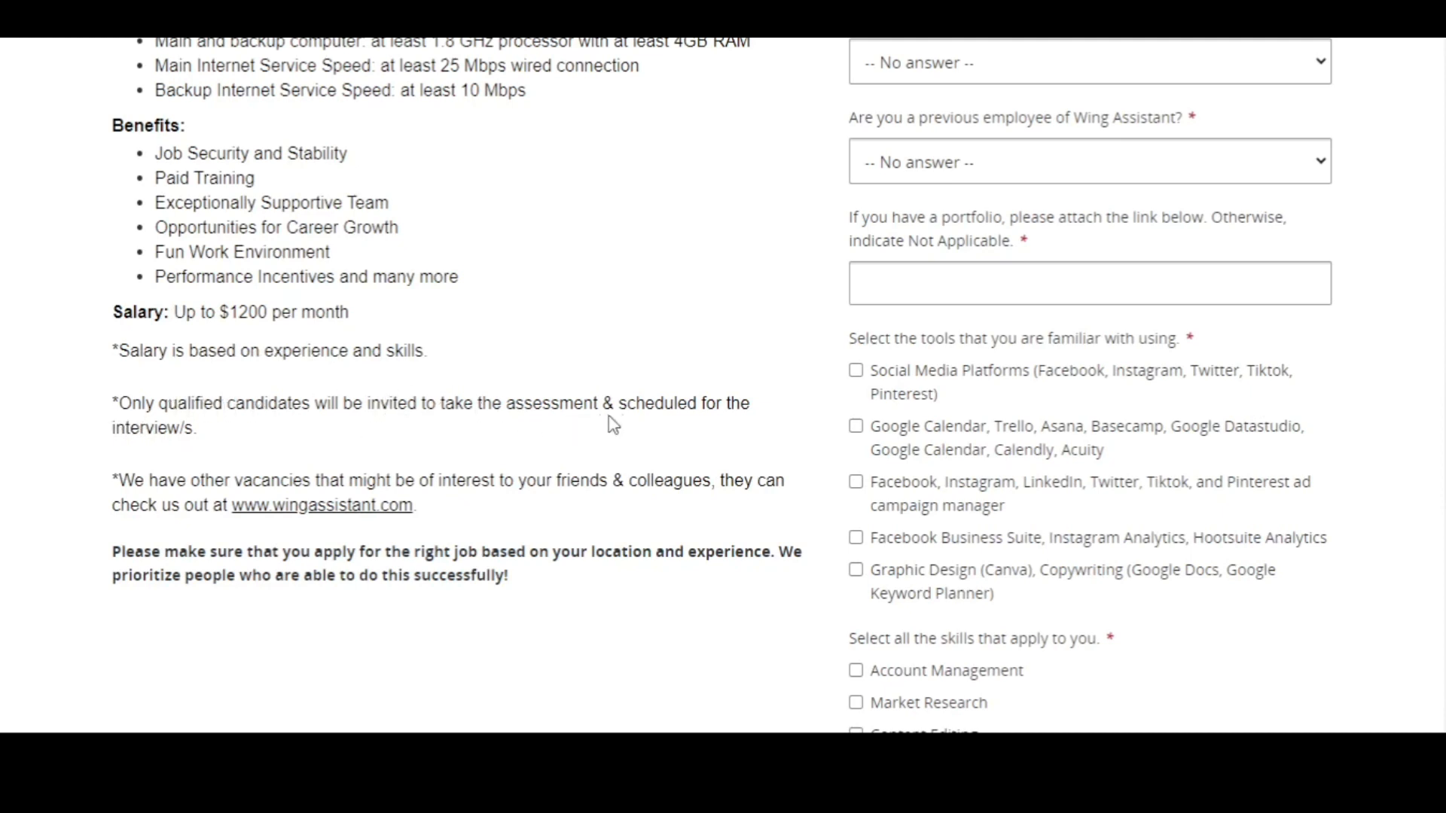
{"action": "mouse_move", "coordinate": [172, 447]}
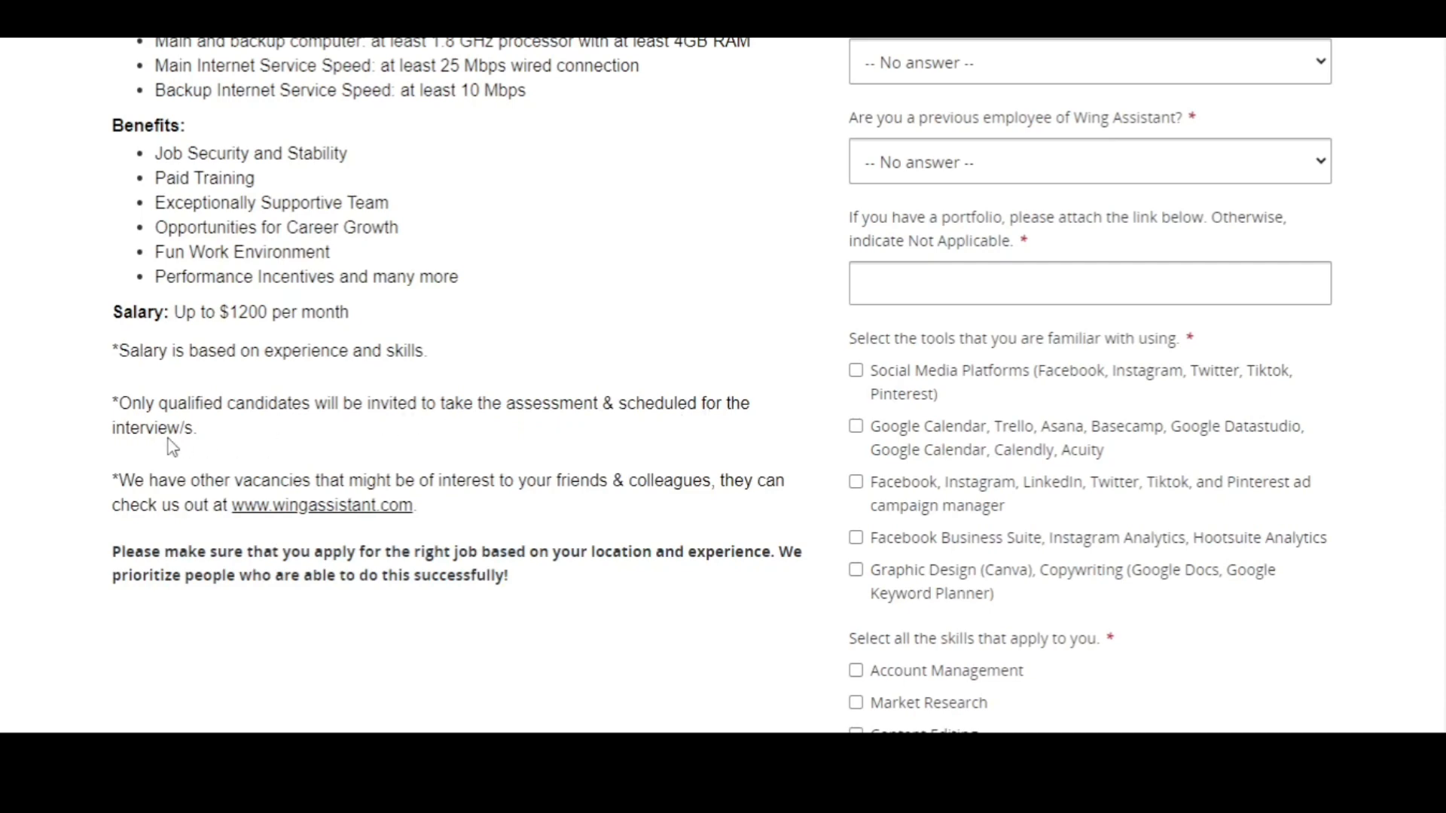
{"action": "mouse_move", "coordinate": [268, 442]}
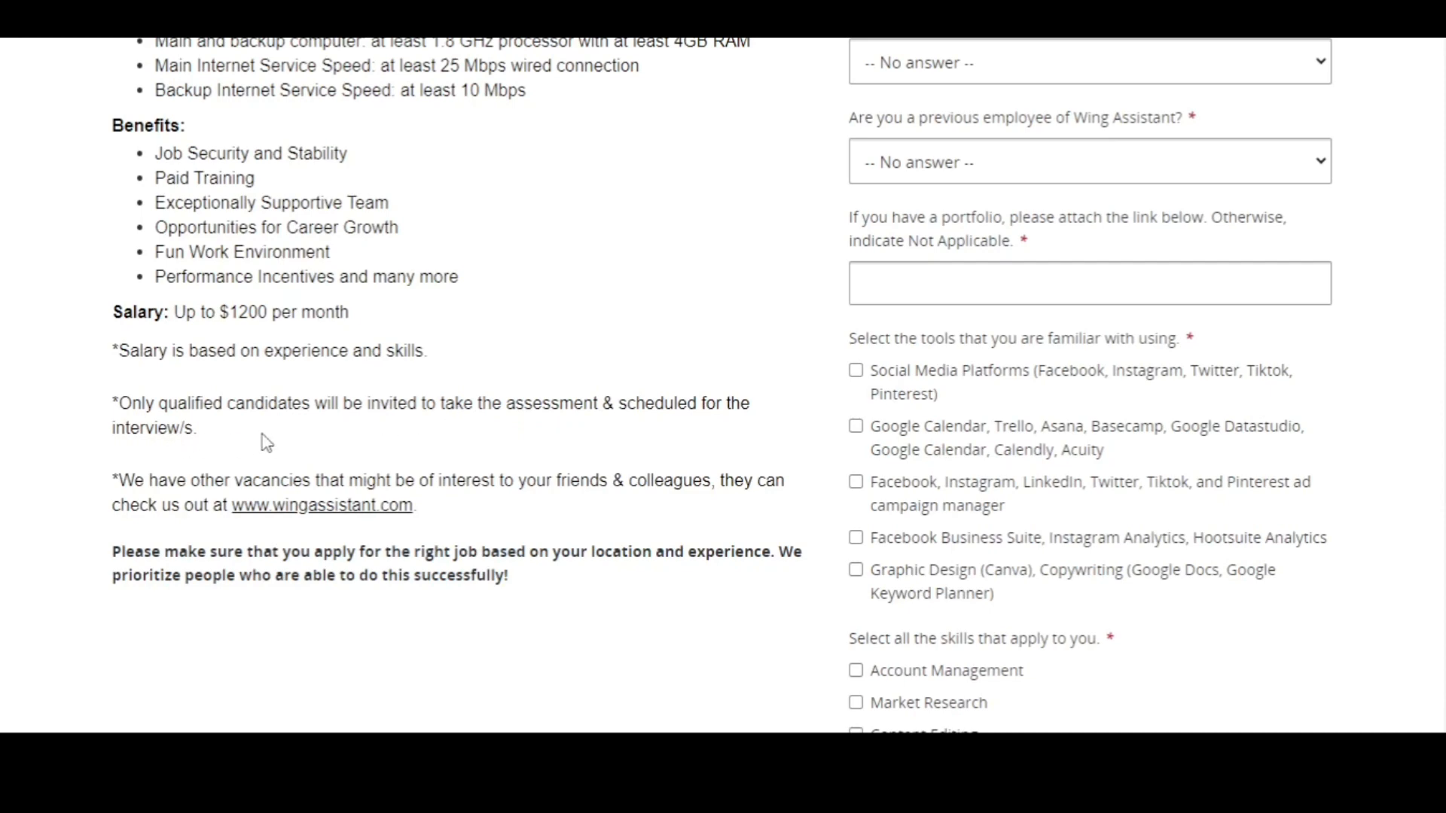
{"action": "mouse_move", "coordinate": [343, 439]}
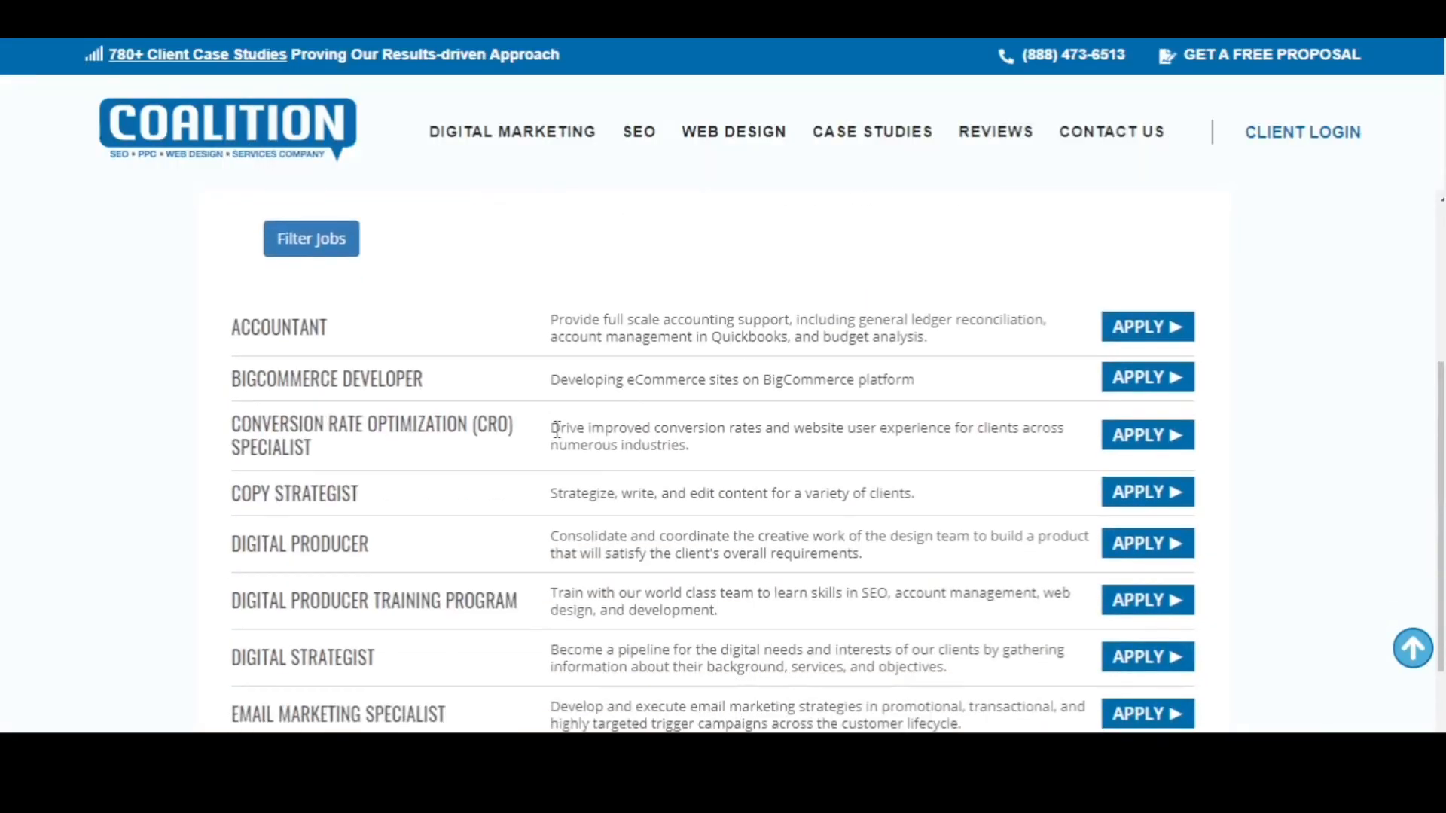
{"action": "mouse_move", "coordinate": [464, 433]}
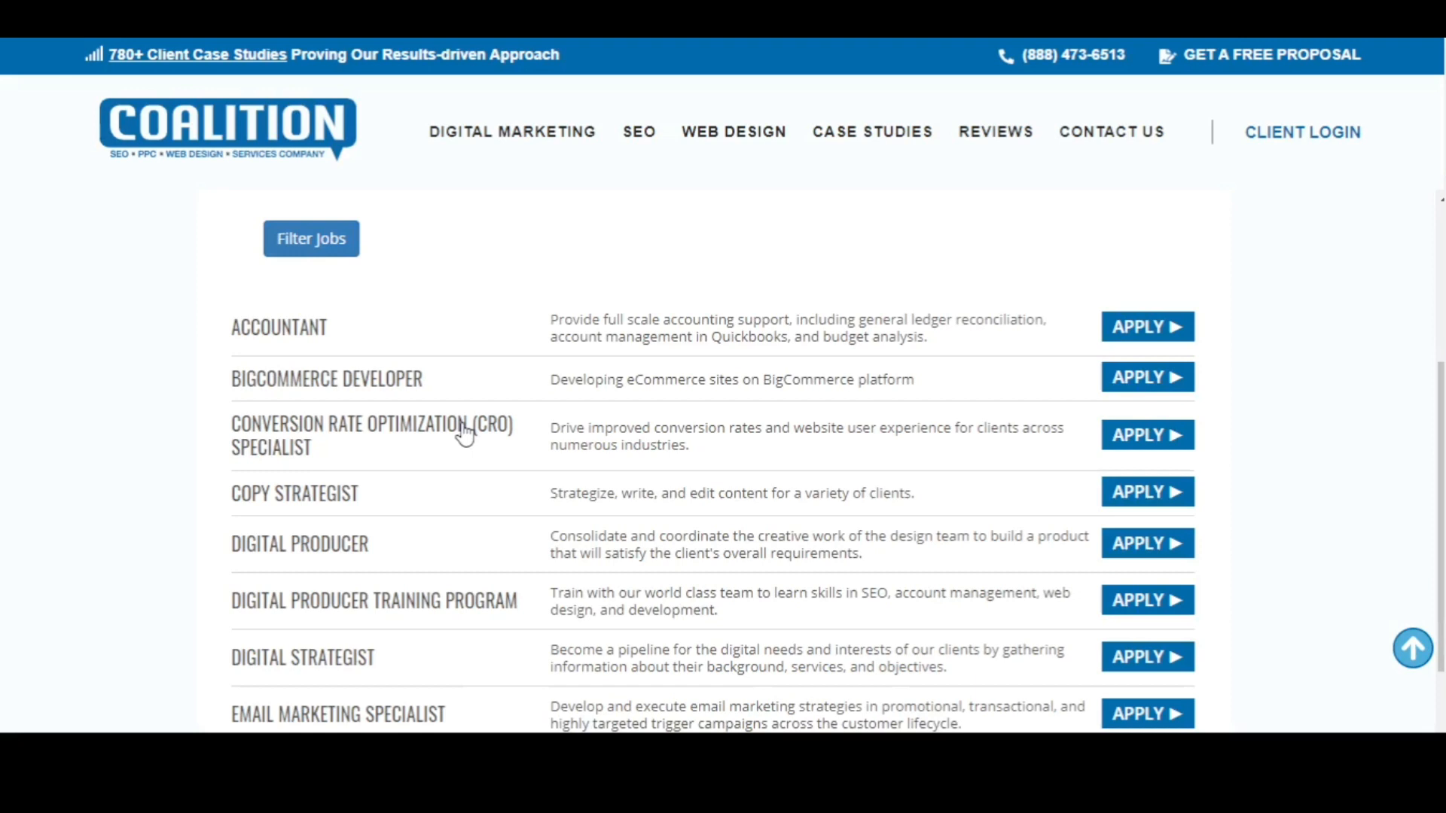
{"action": "mouse_move", "coordinate": [451, 427]}
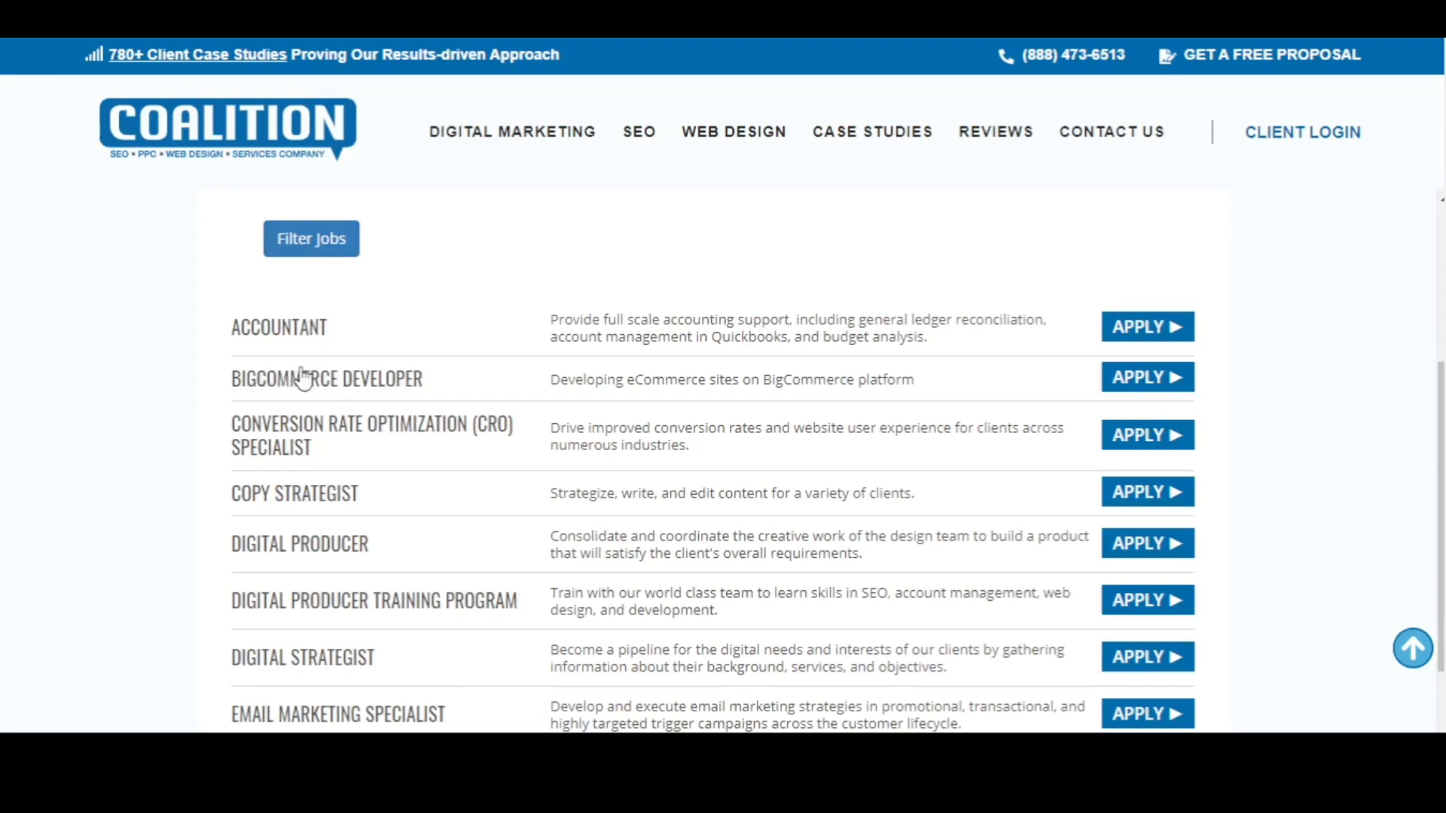
- Scroll through Coalition Technologies' full list of open positions on the careers page
{"action": "scroll", "scroll_direction": "down", "scroll_amount": 3}
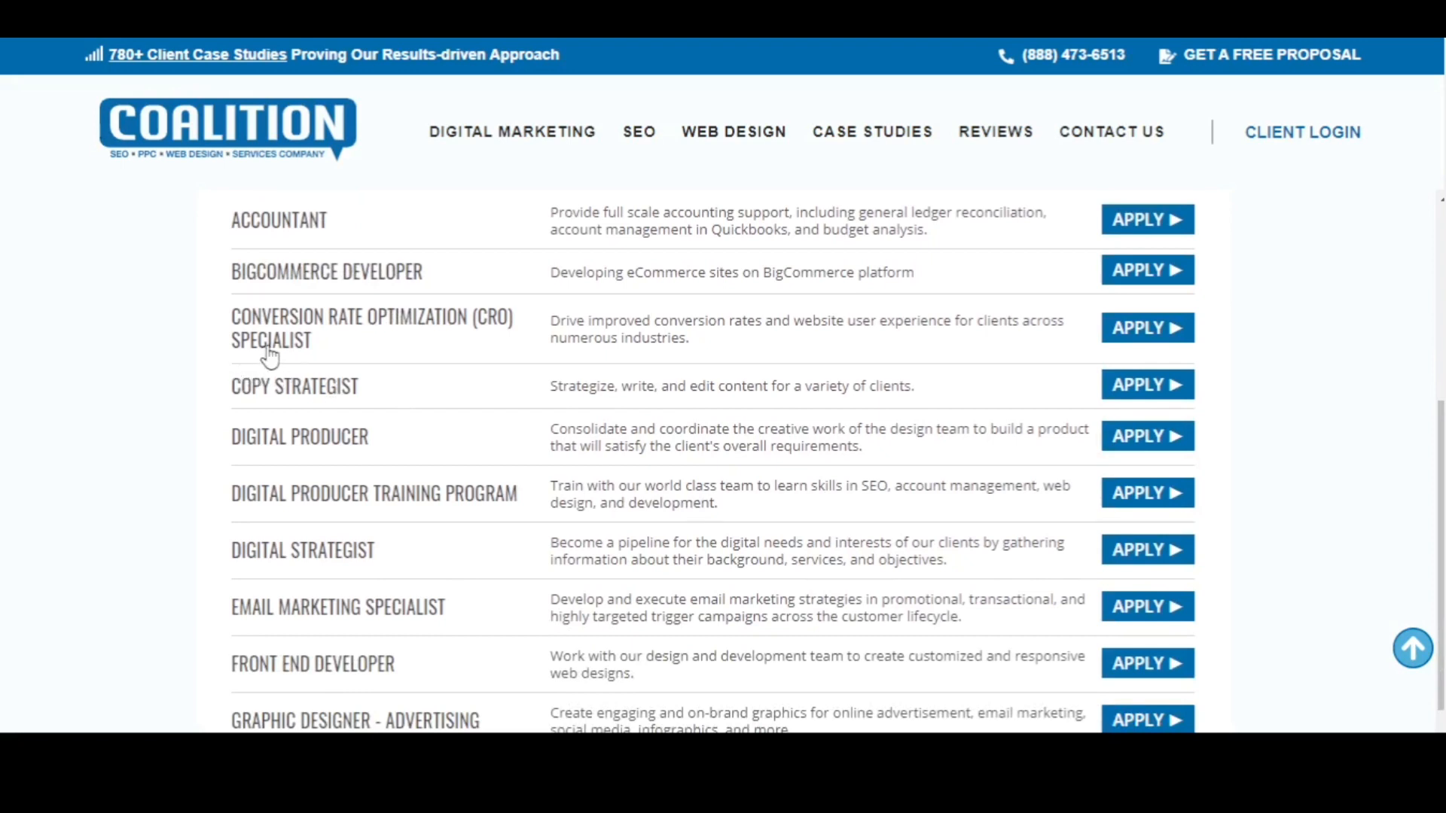
{"action": "mouse_move", "coordinate": [349, 361]}
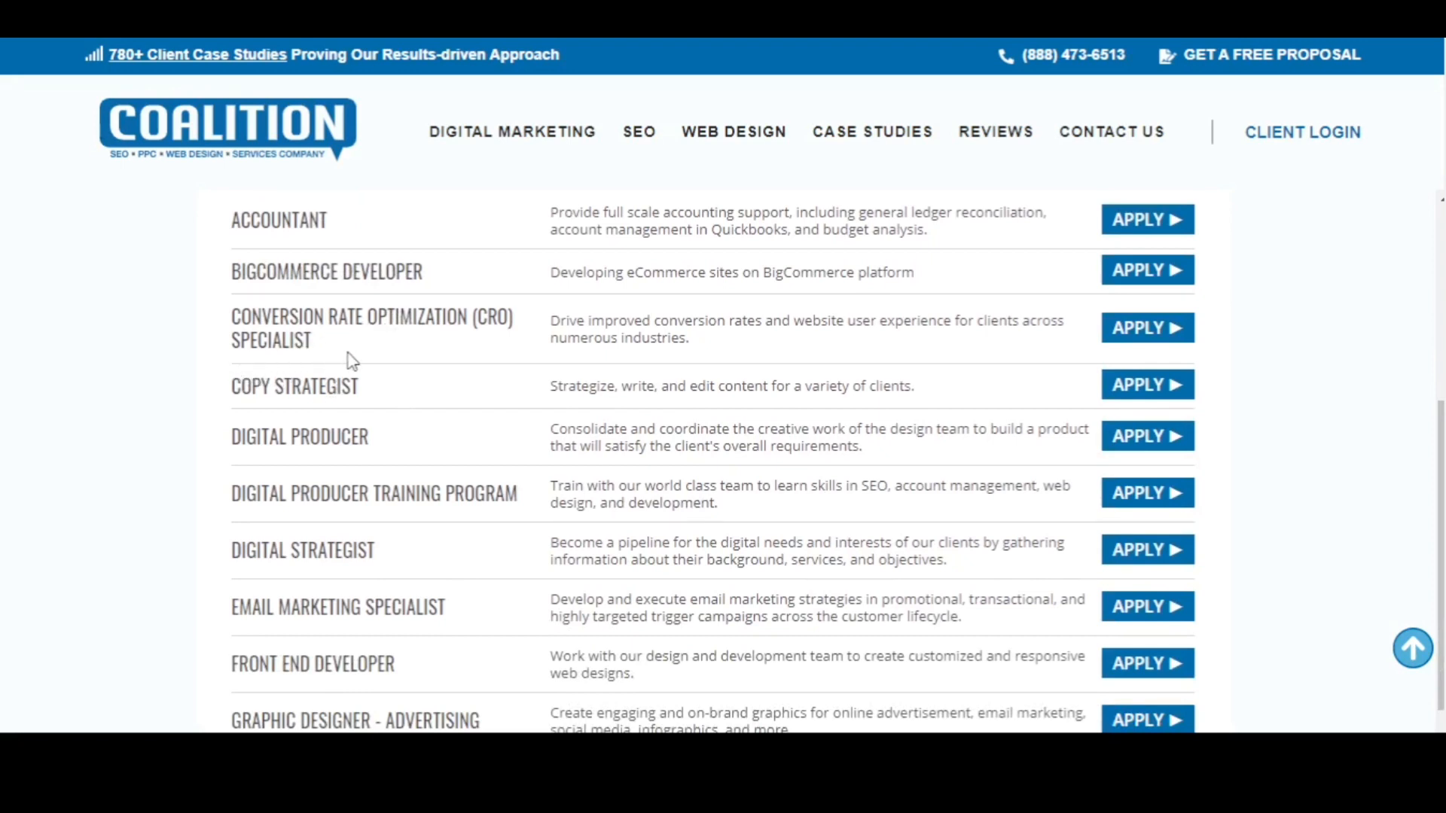
{"action": "scroll", "scroll_direction": "down", "scroll_amount": 3}
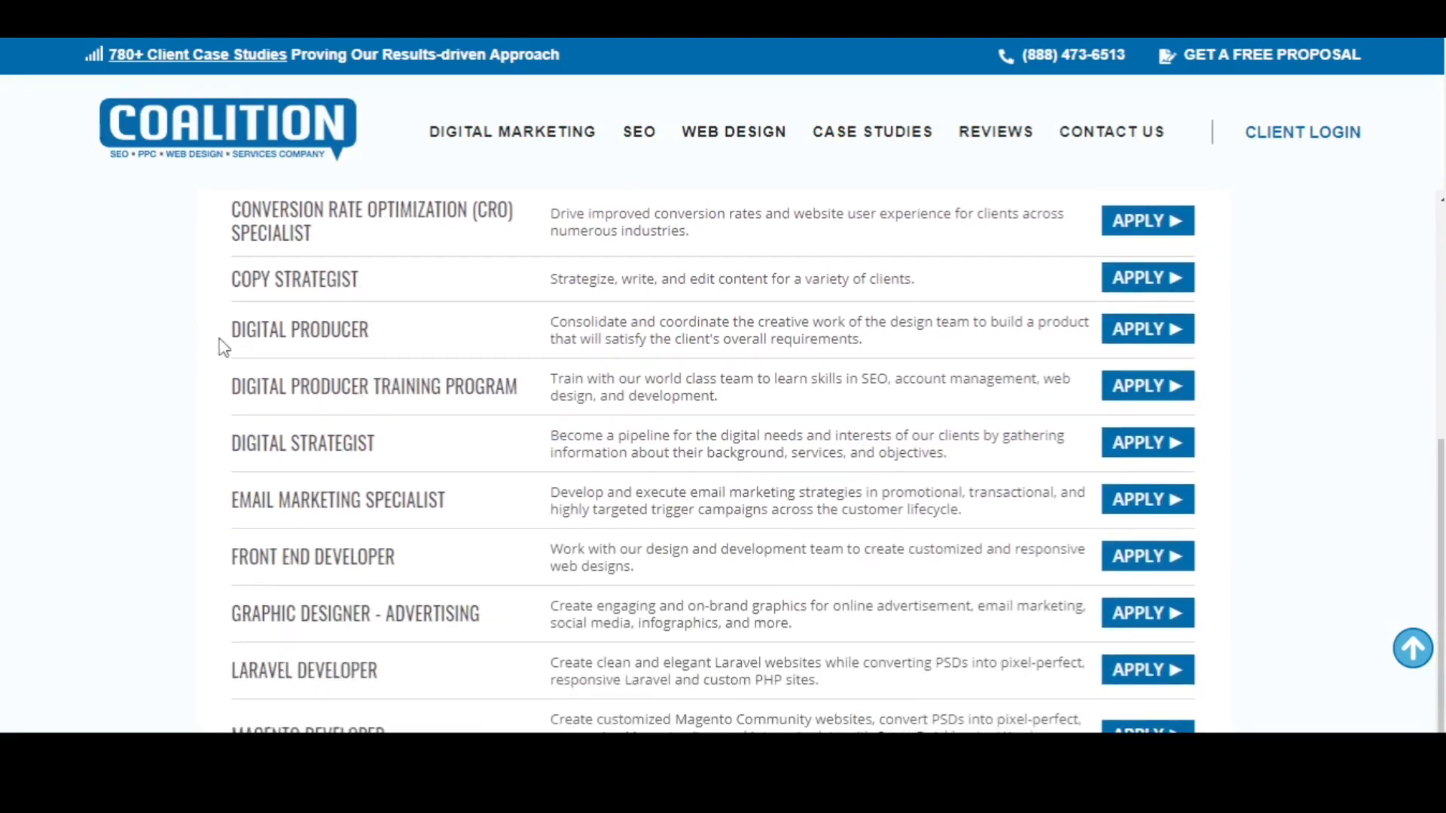
{"action": "scroll", "scroll_direction": "down", "scroll_amount": 3}
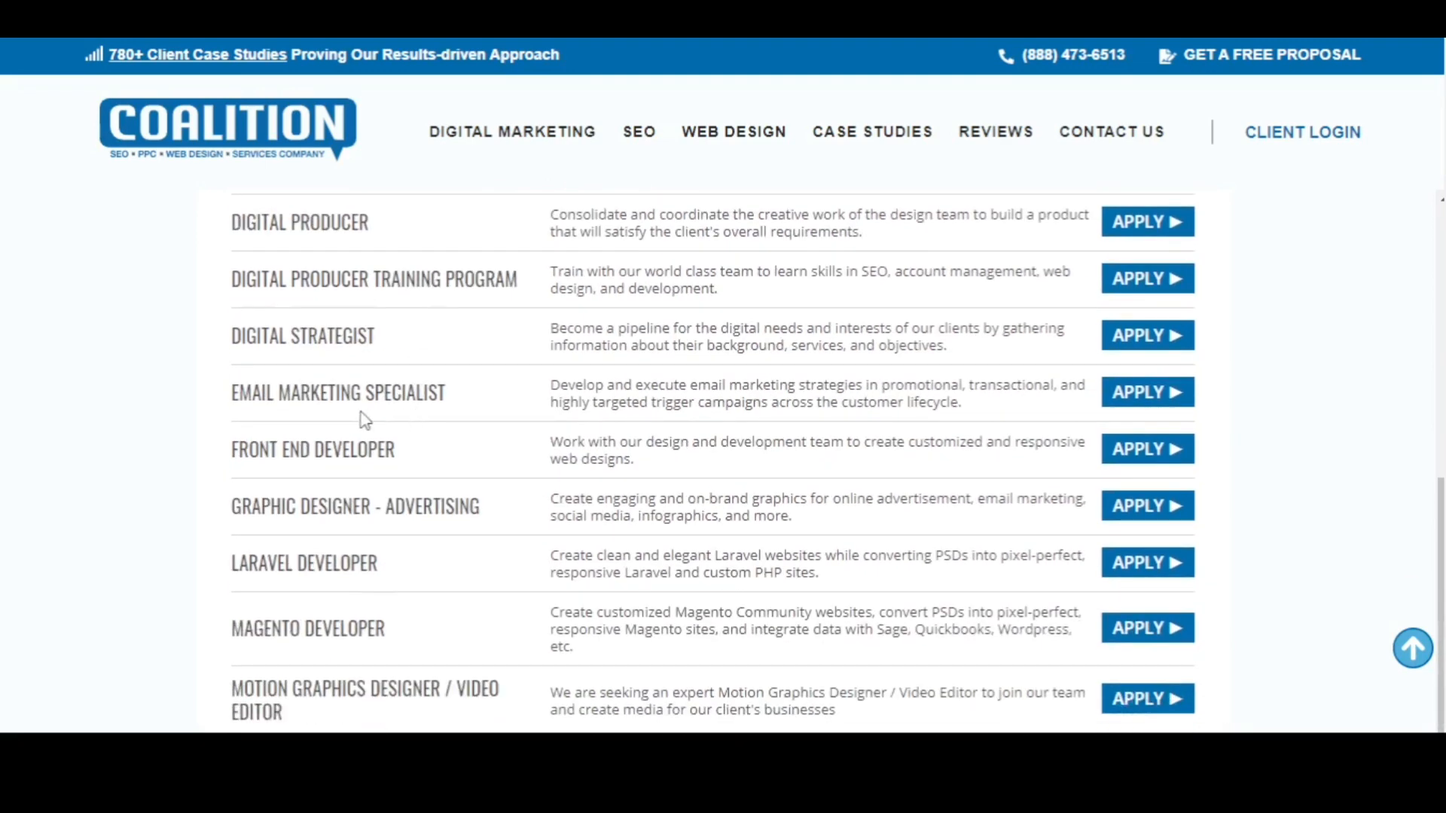
{"action": "mouse_move", "coordinate": [441, 422]}
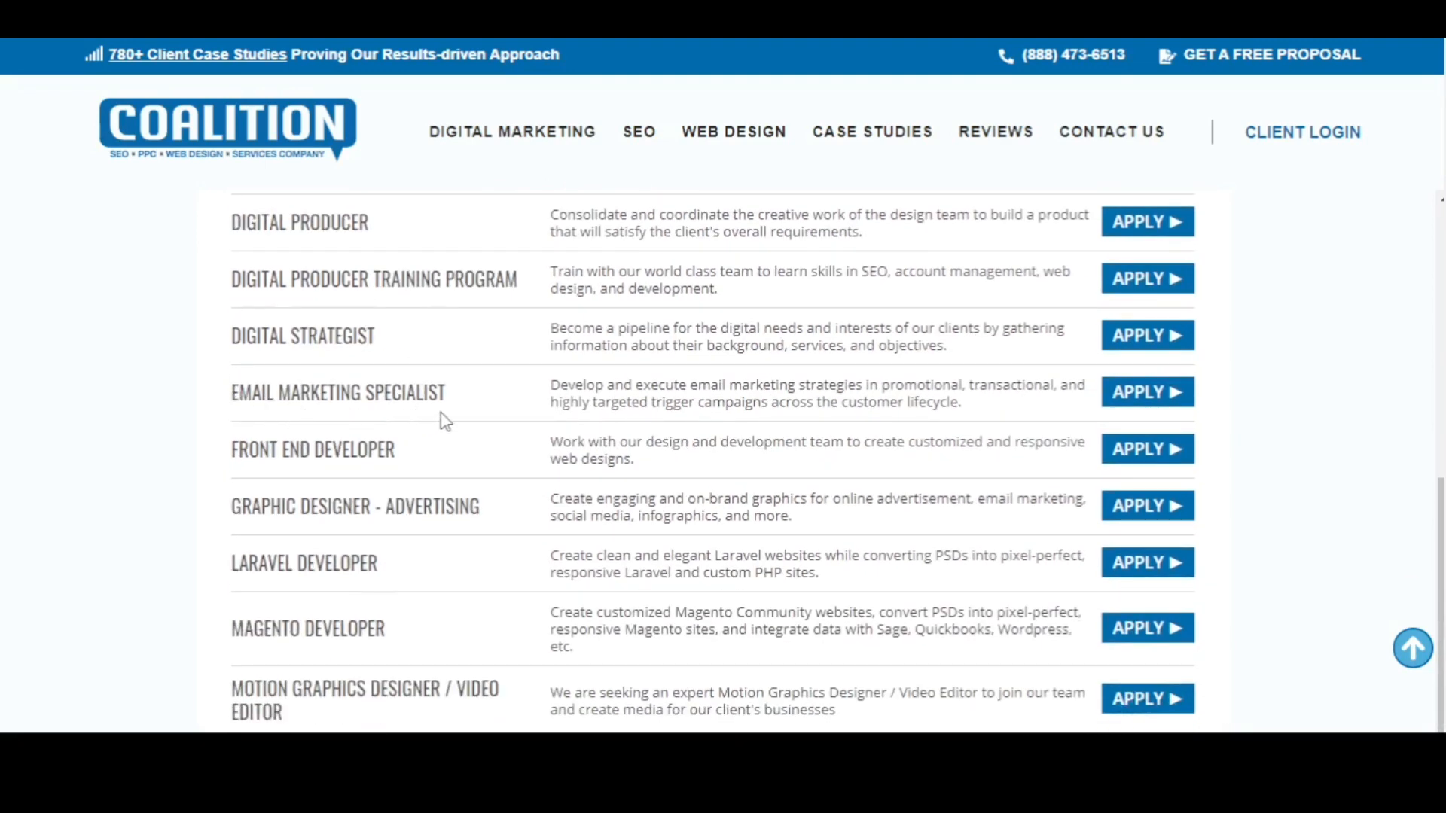
{"action": "mouse_move", "coordinate": [304, 490]}
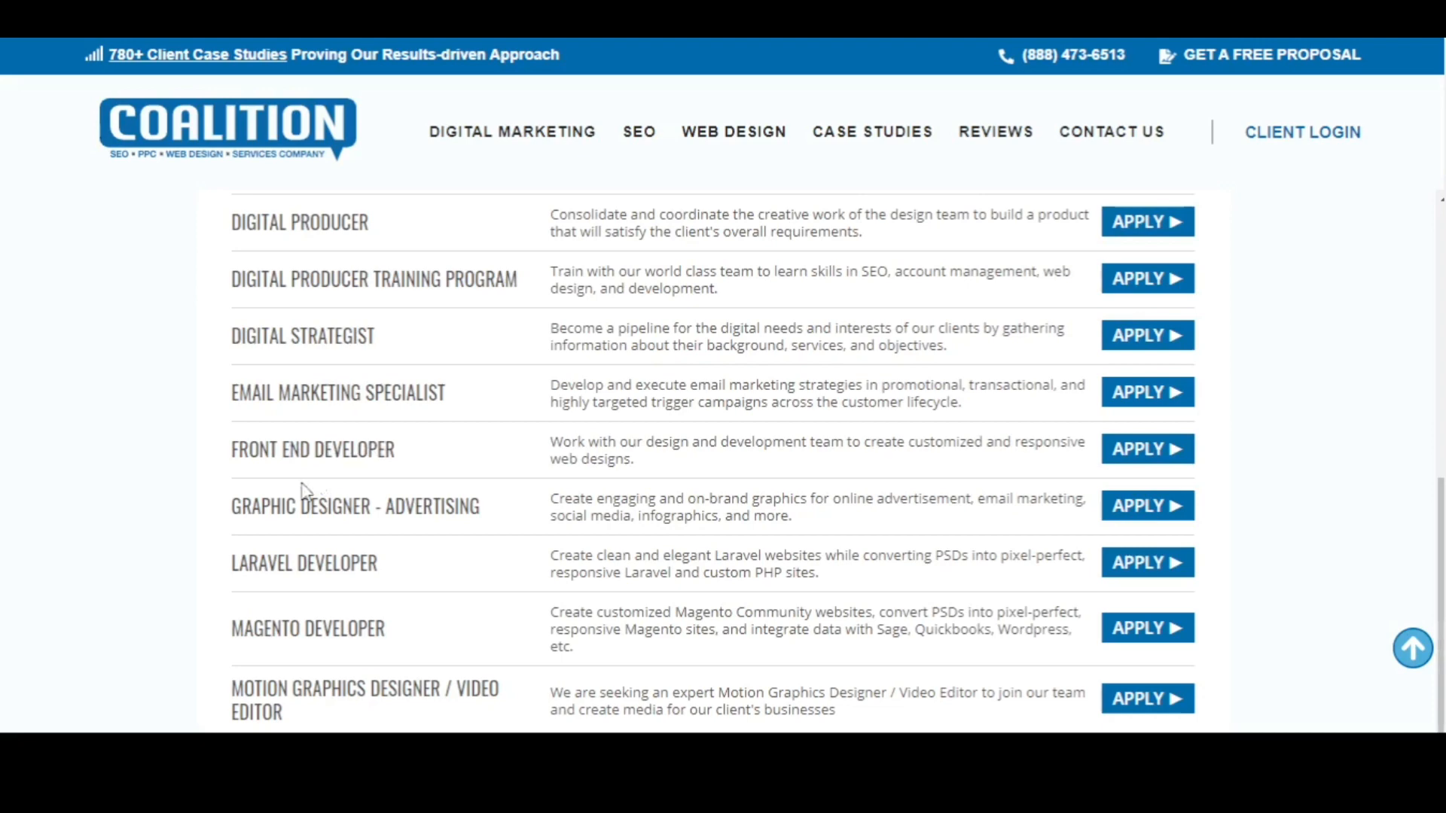
{"action": "scroll", "scroll_direction": "down", "scroll_amount": 3}
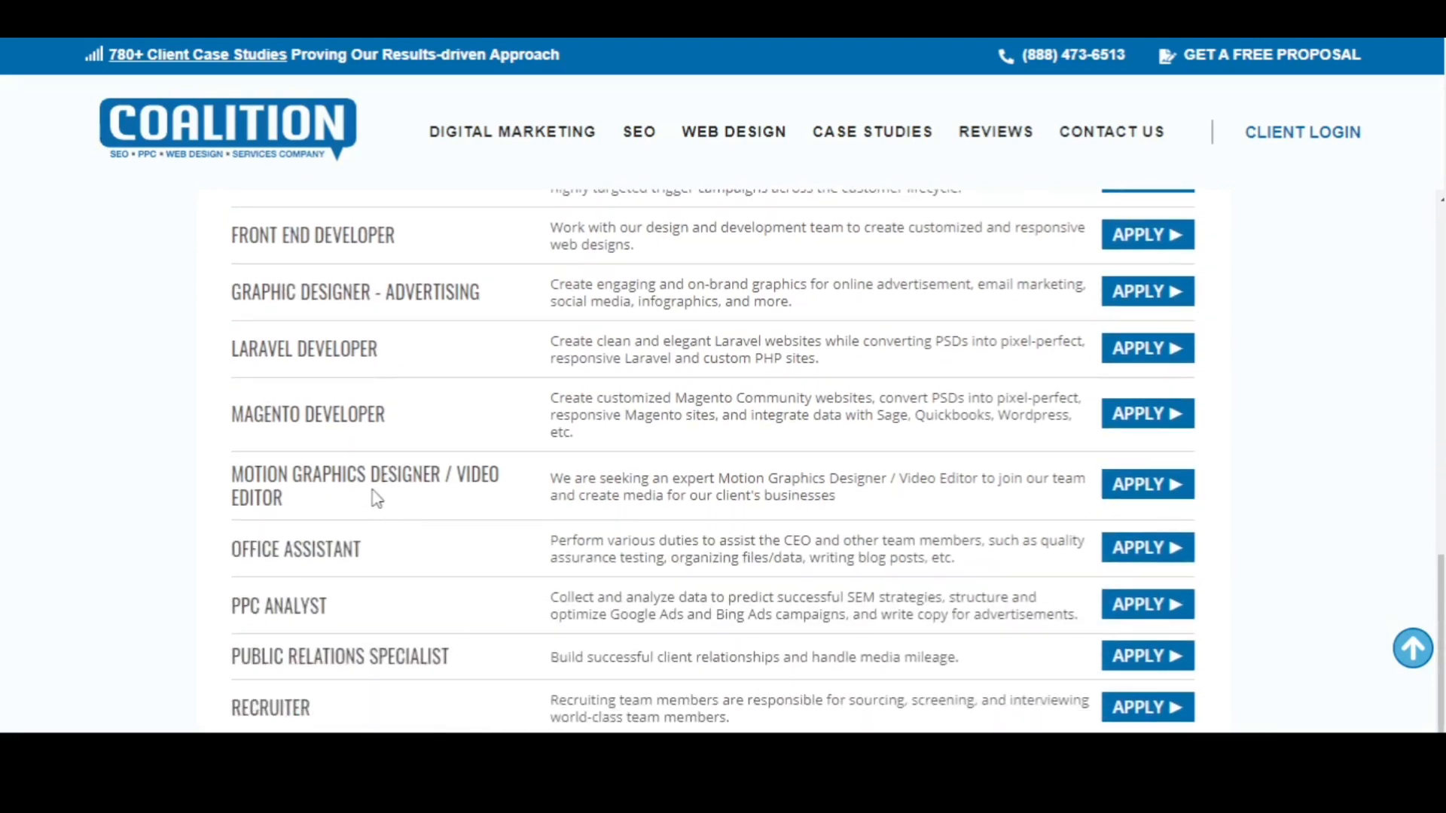
{"action": "scroll", "scroll_direction": "down", "scroll_amount": 3}
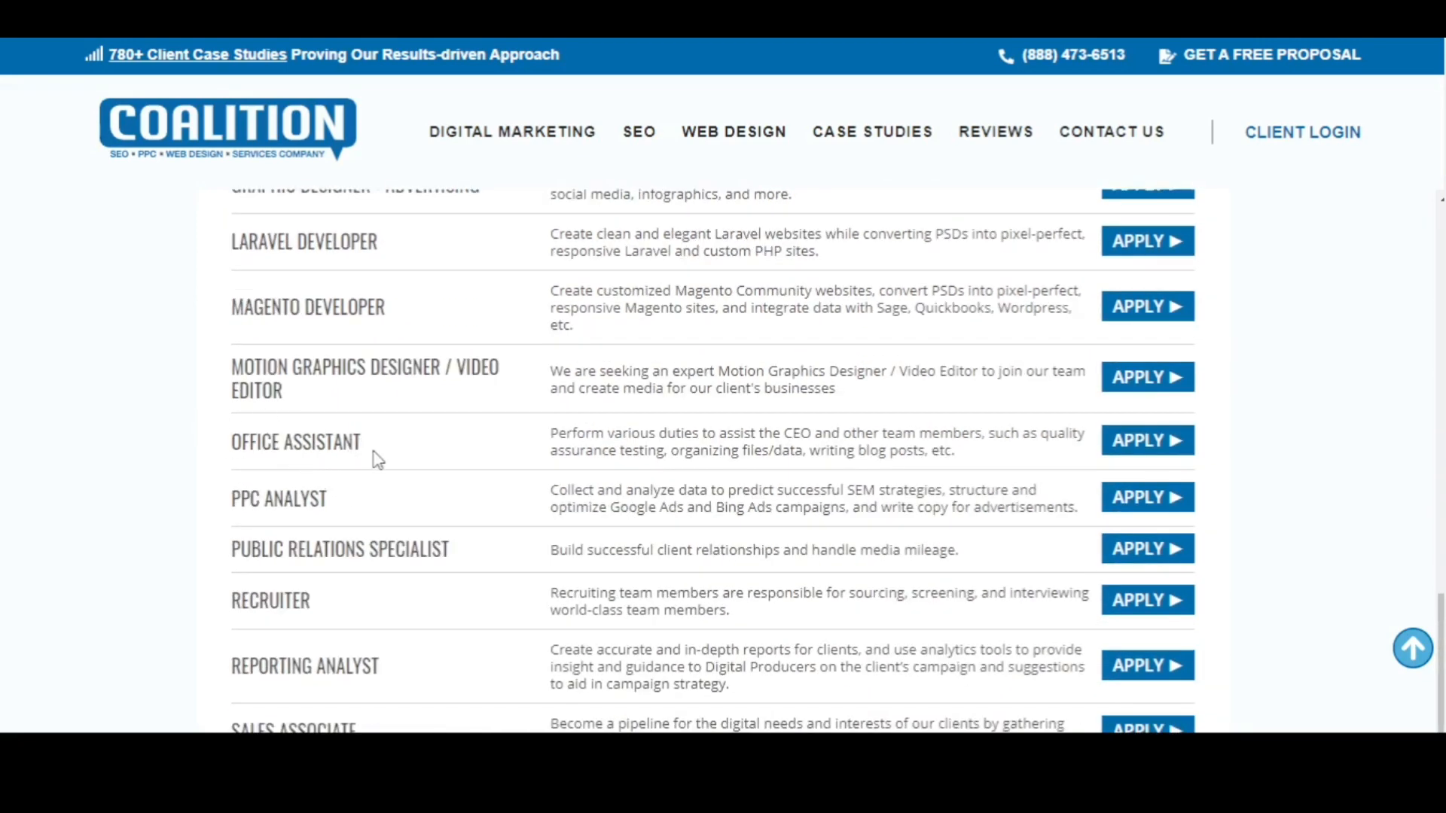
{"action": "scroll", "scroll_direction": "down", "scroll_amount": 3}
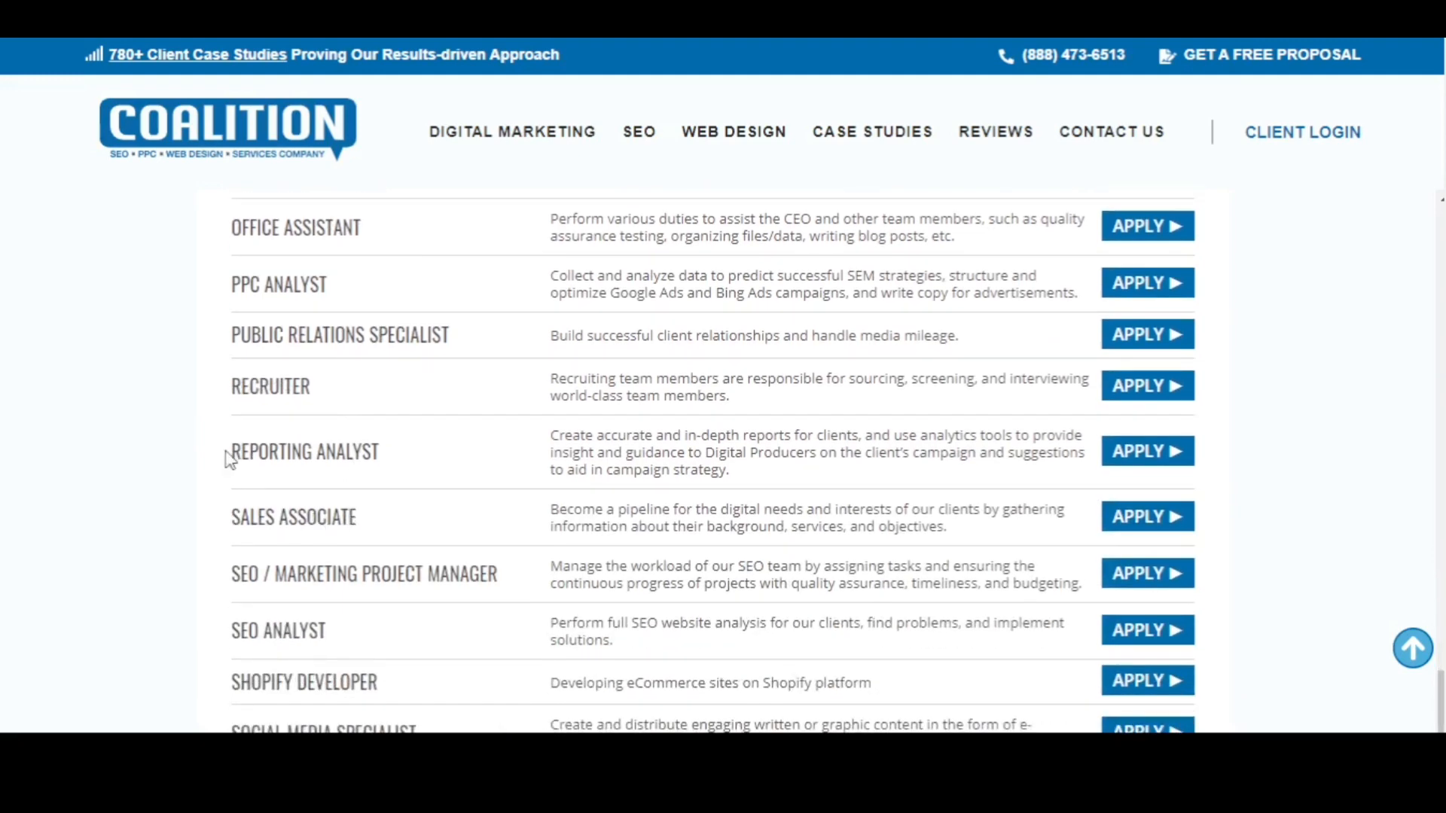
{"action": "scroll", "scroll_direction": "down", "scroll_amount": 3}
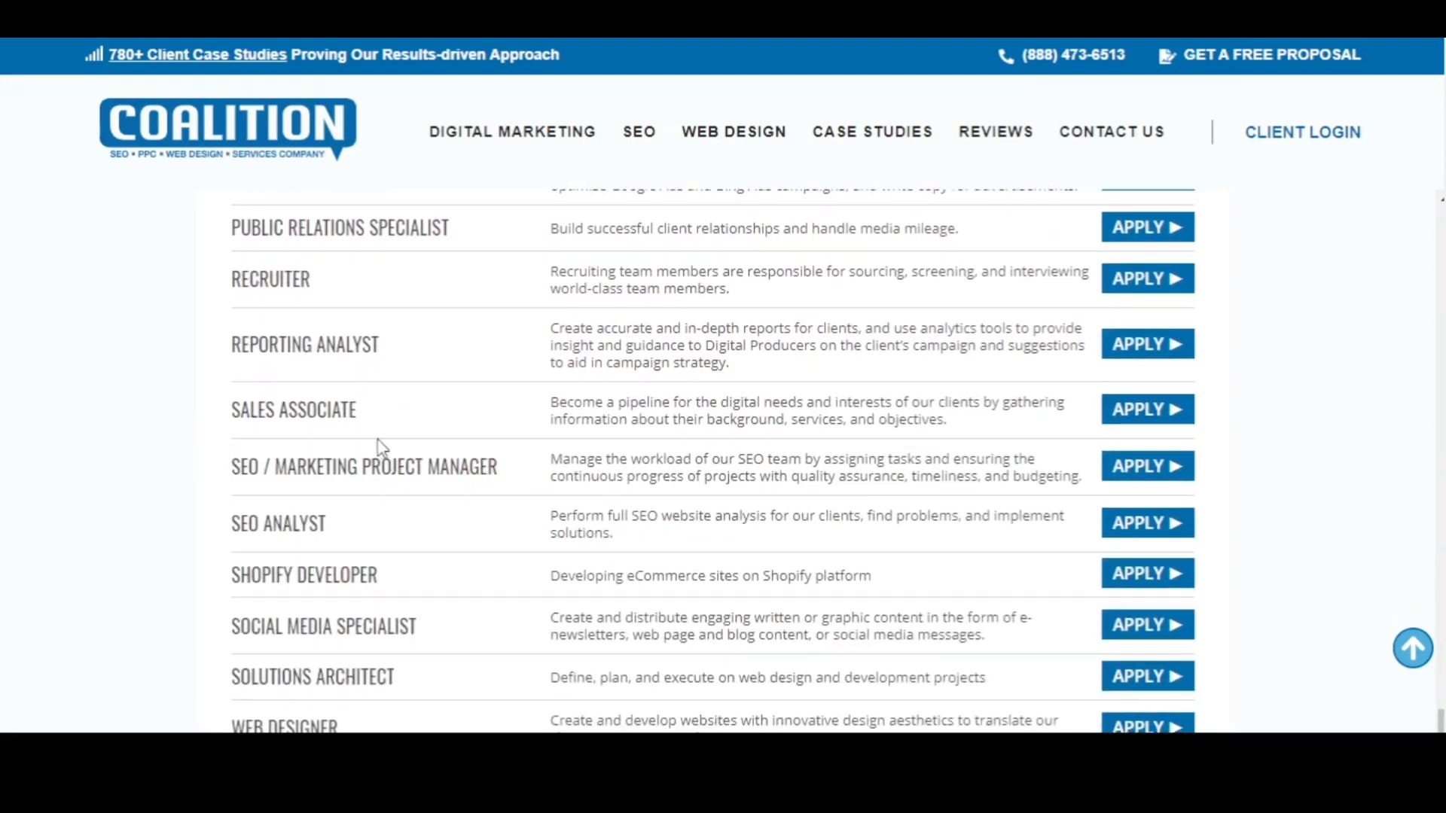
{"action": "scroll", "scroll_direction": "down", "scroll_amount": 3}
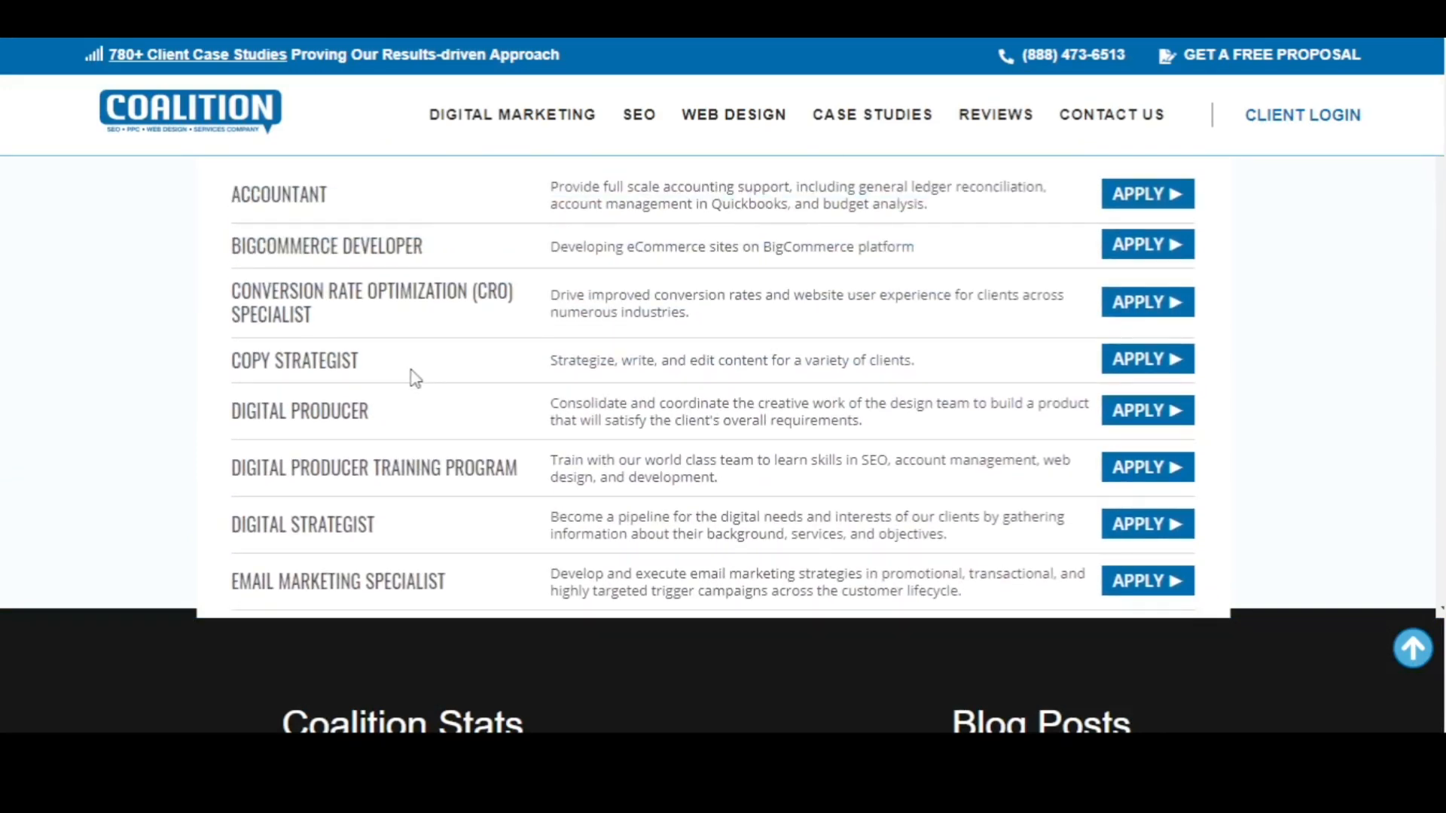
{"action": "mouse_move", "coordinate": [1167, 399]}
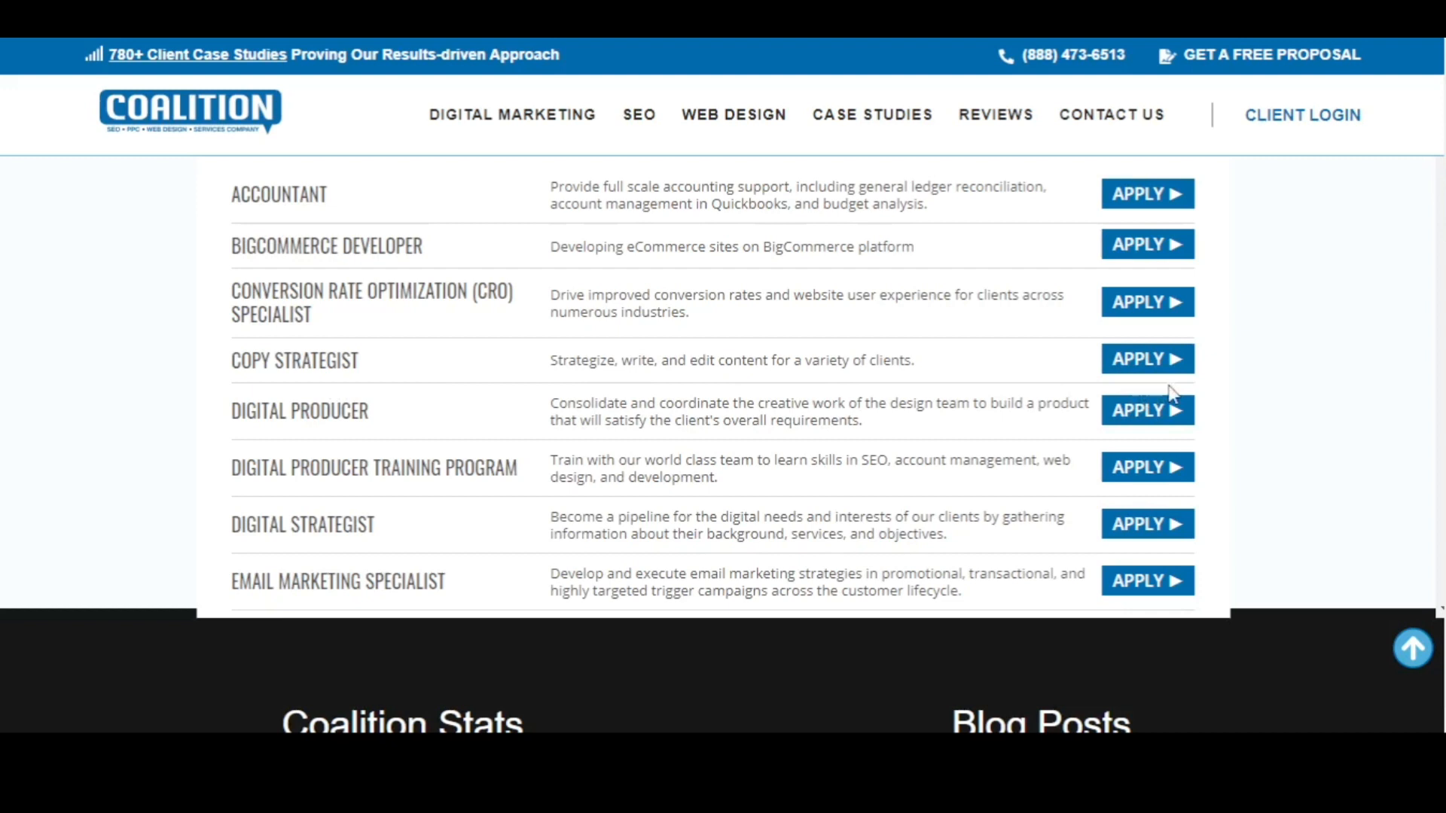
{"action": "mouse_move", "coordinate": [1123, 368]}
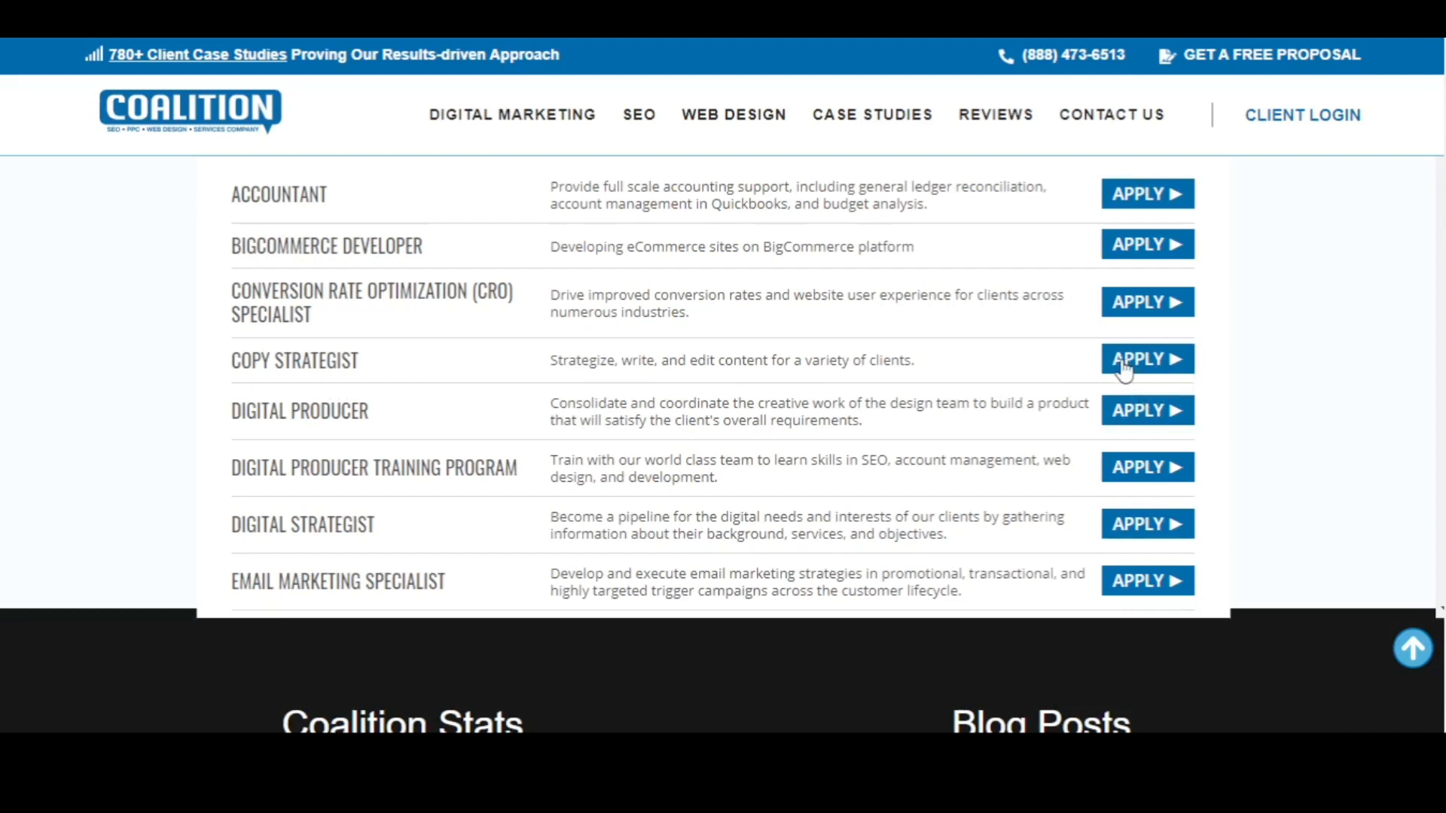
- Choose the Copy Strategist listing to start its application
{"action": "left_click", "coordinate": [1148, 359]}
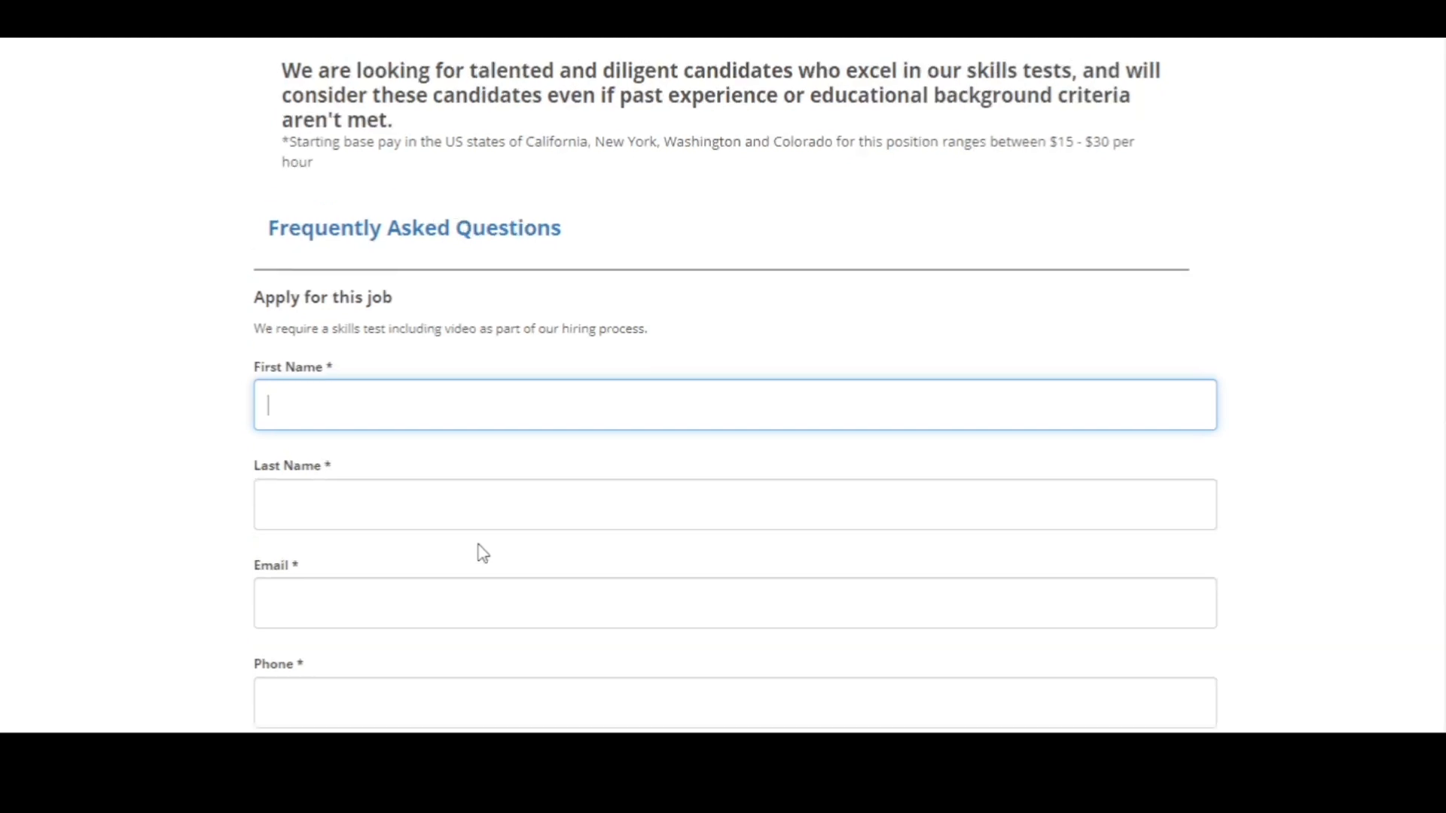
{"action": "mouse_move", "coordinate": [551, 485]}
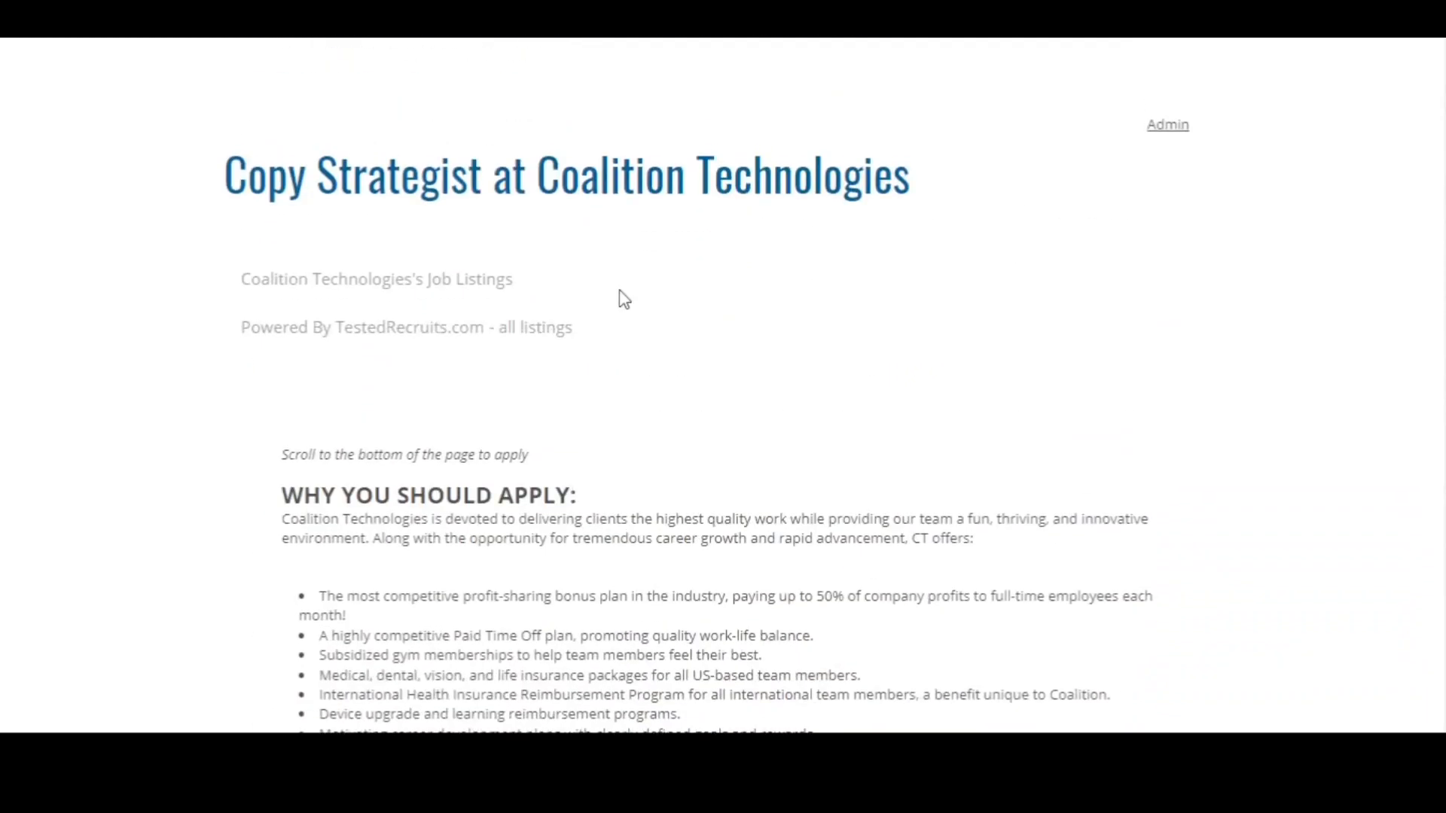
- Scroll down the Copy Strategist description to reach the Apply for this job form
{"action": "scroll", "scroll_direction": "down", "scroll_amount": 3}
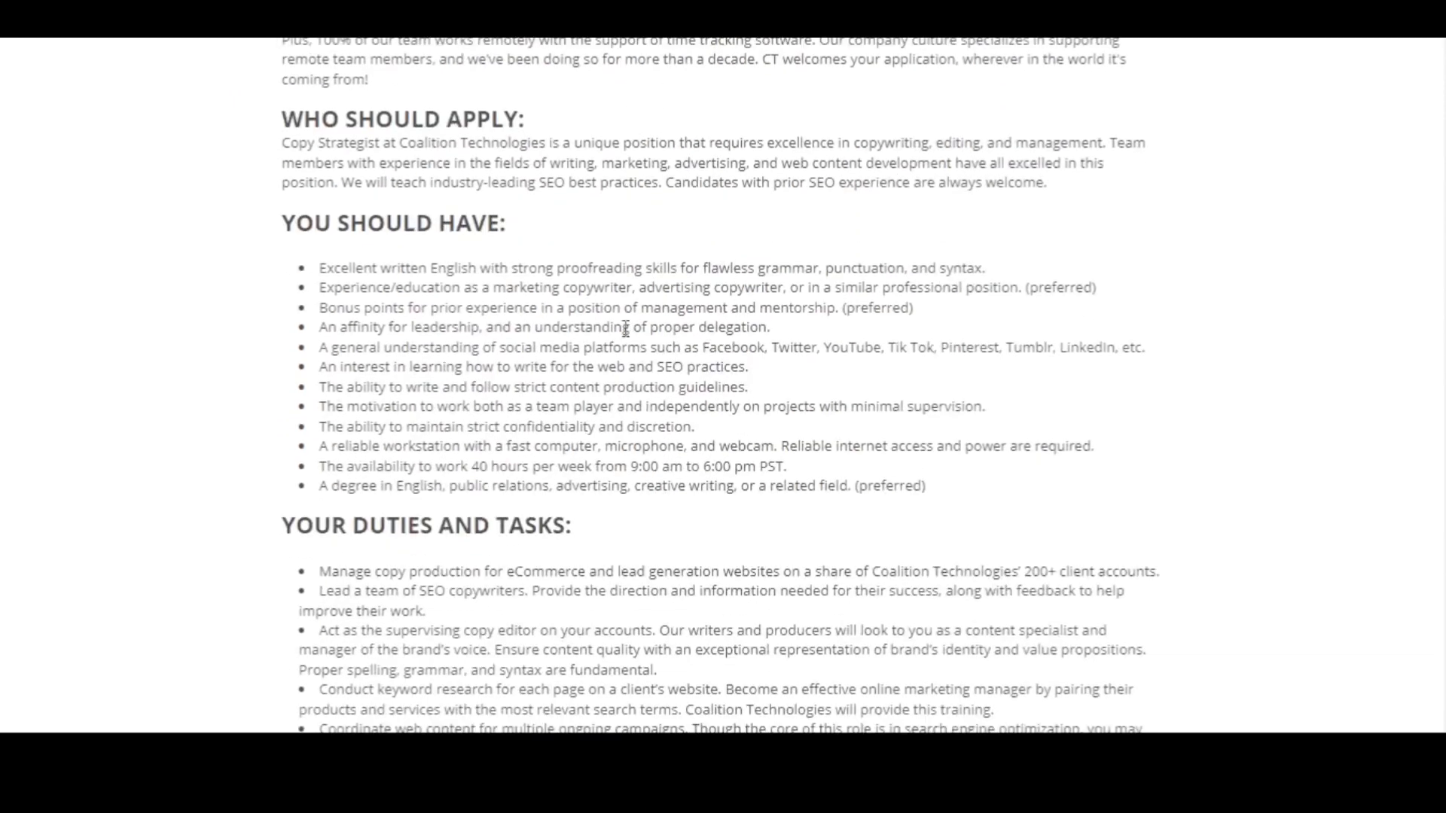
{"action": "scroll", "scroll_direction": "down", "scroll_amount": 3}
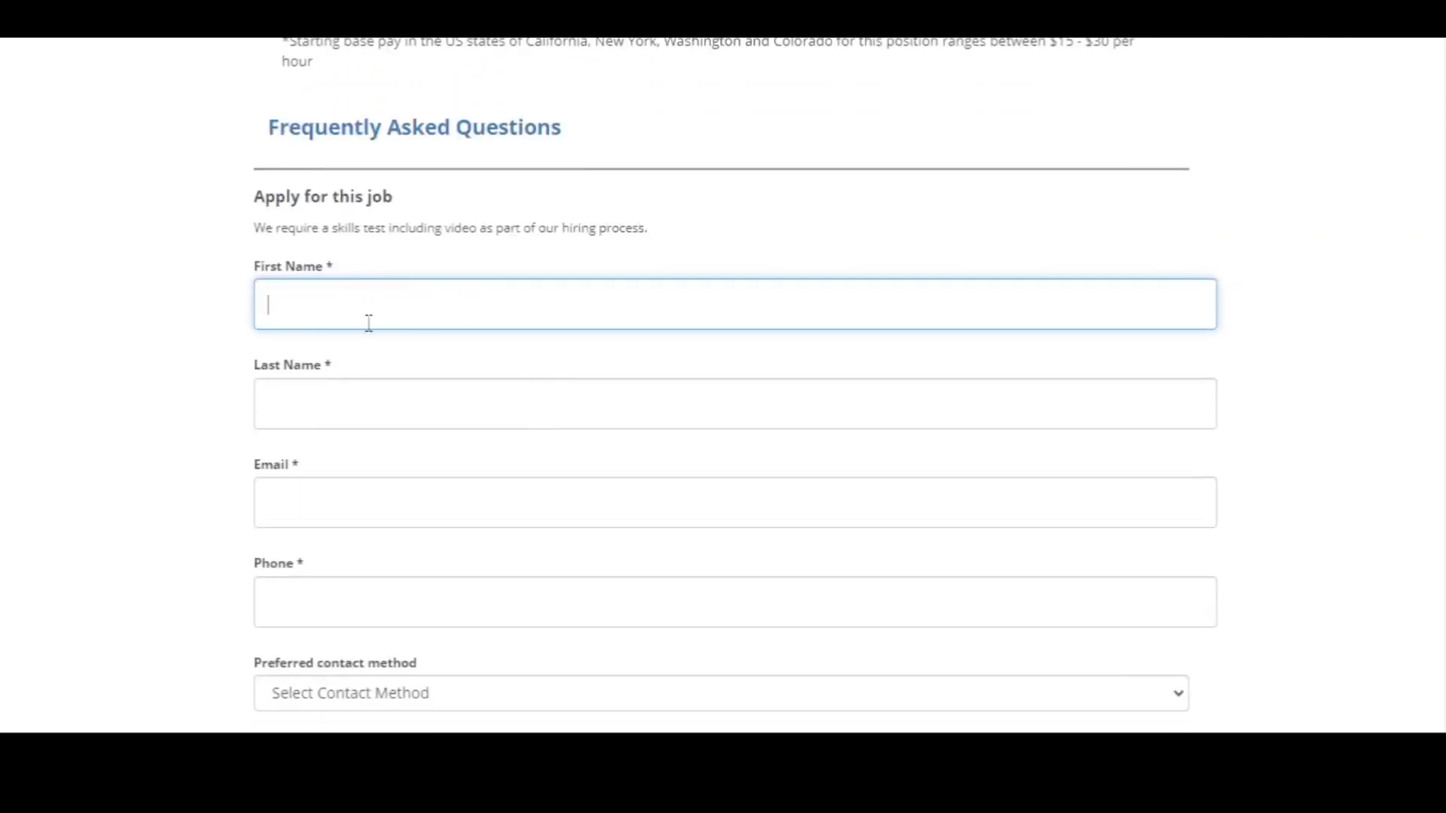
{"action": "scroll", "scroll_direction": "down", "scroll_amount": 3}
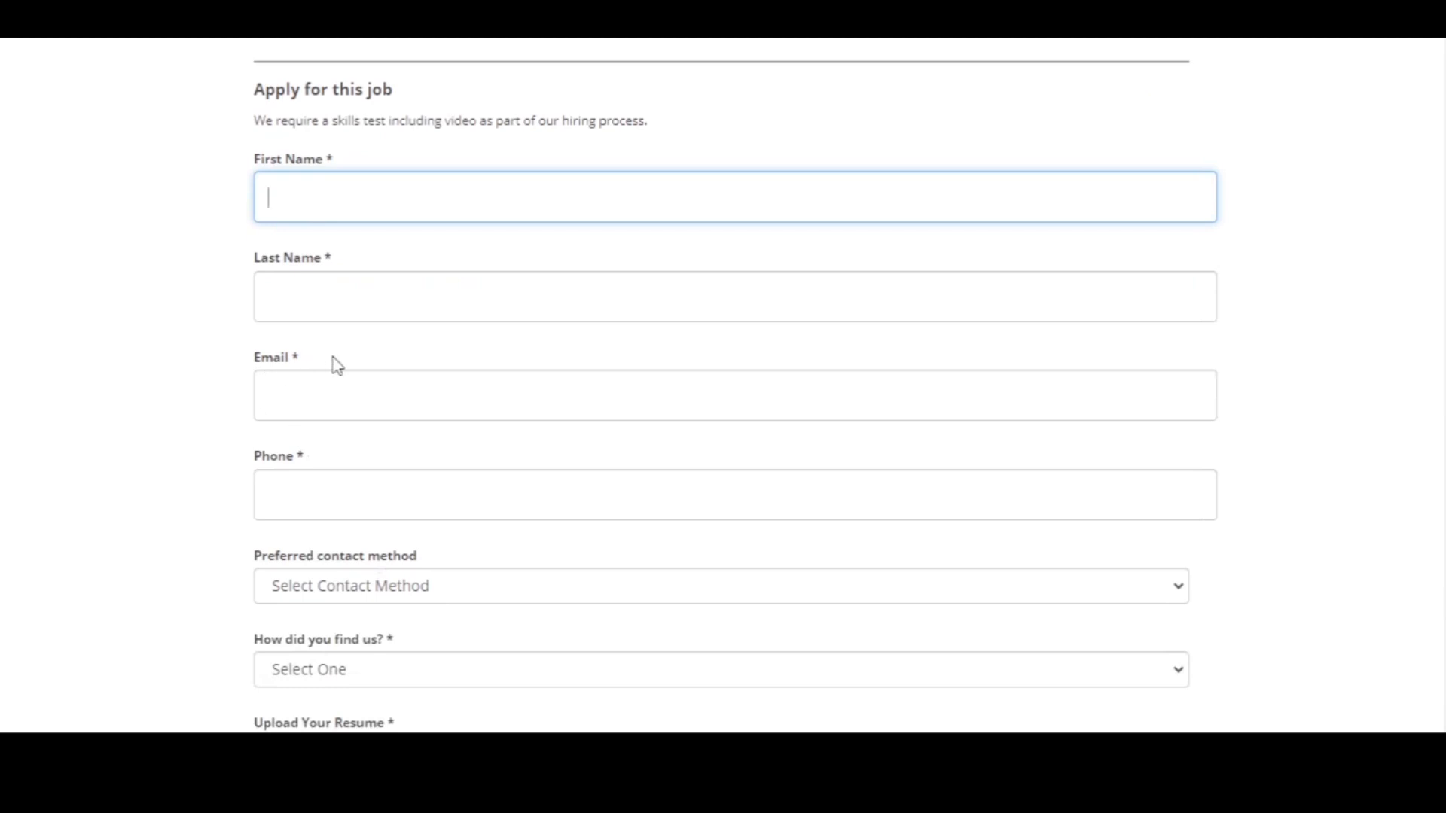
{"action": "scroll", "scroll_direction": "down", "scroll_amount": 3}
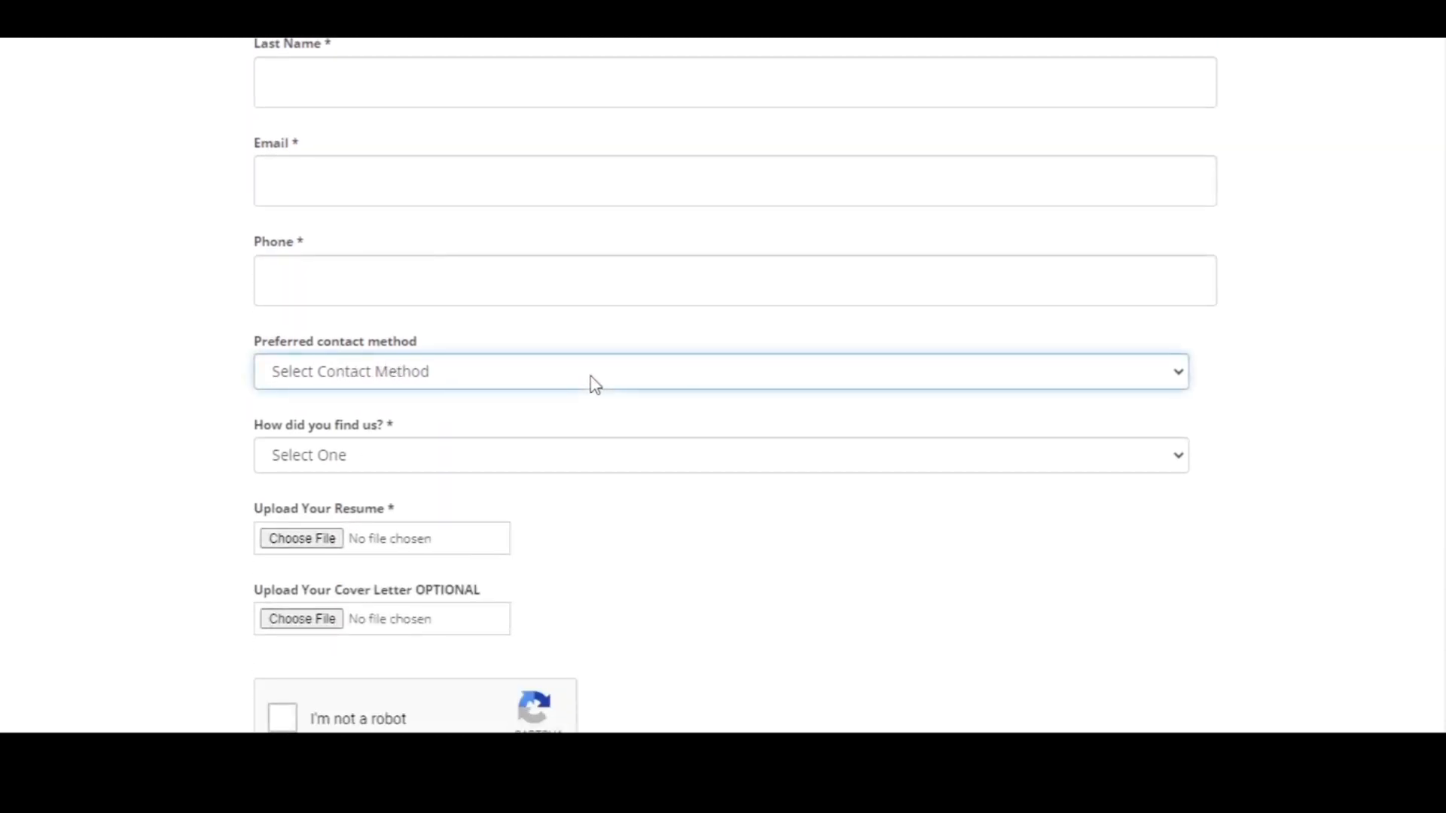
{"action": "mouse_move", "coordinate": [241, 439]}
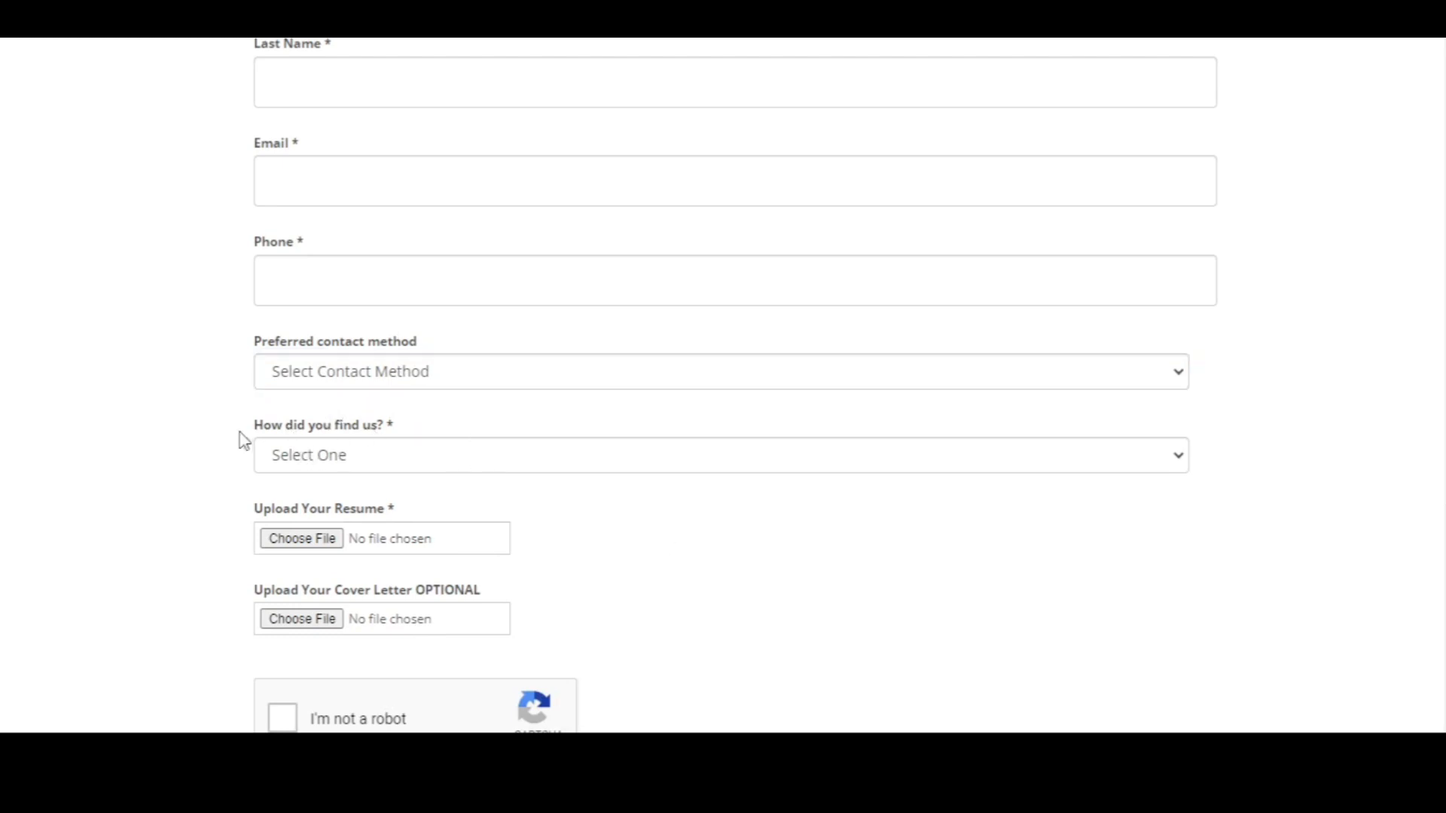
{"action": "left_click", "coordinate": [720, 446]}
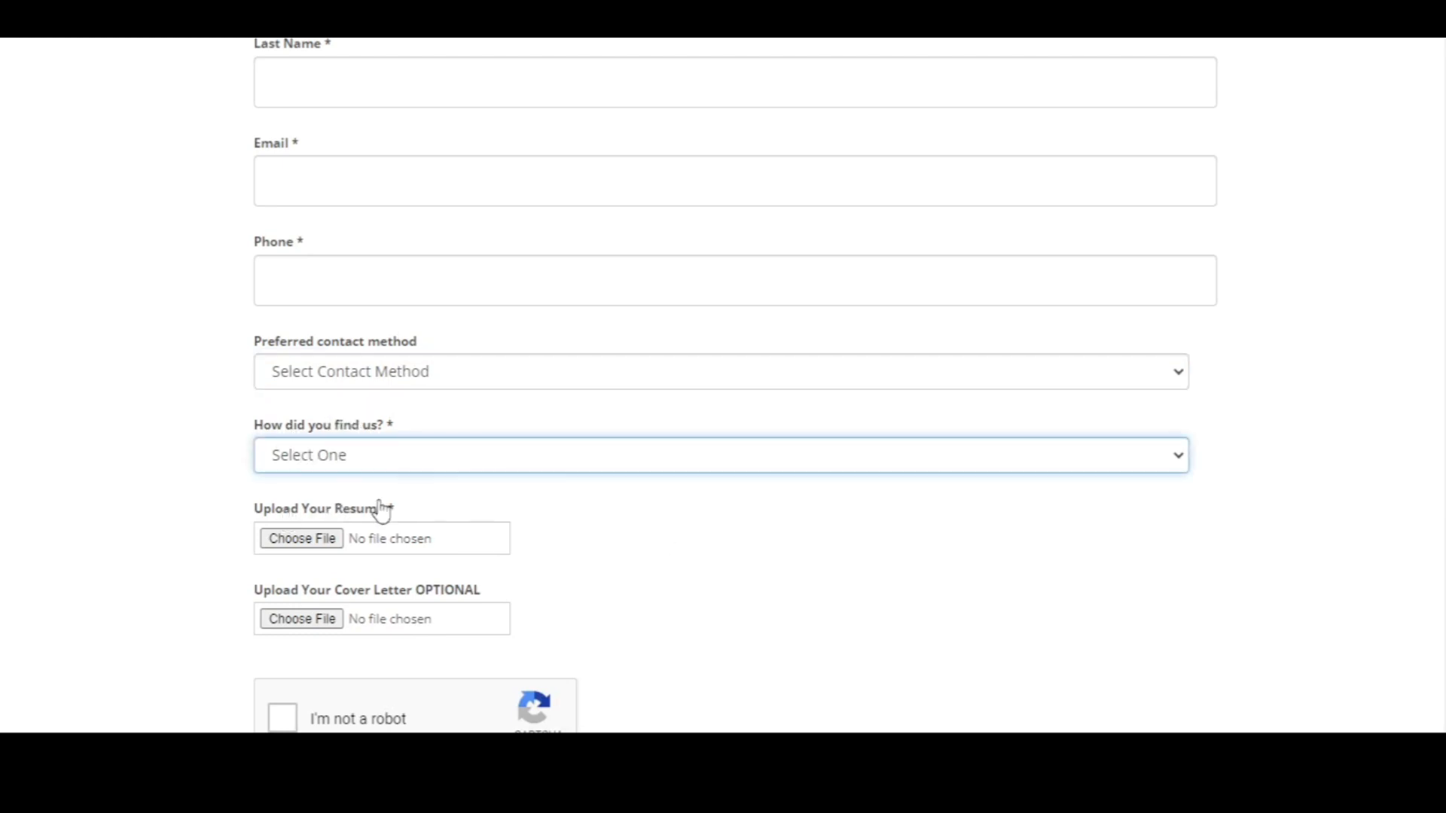
{"action": "scroll", "scroll_direction": "down", "scroll_amount": 3}
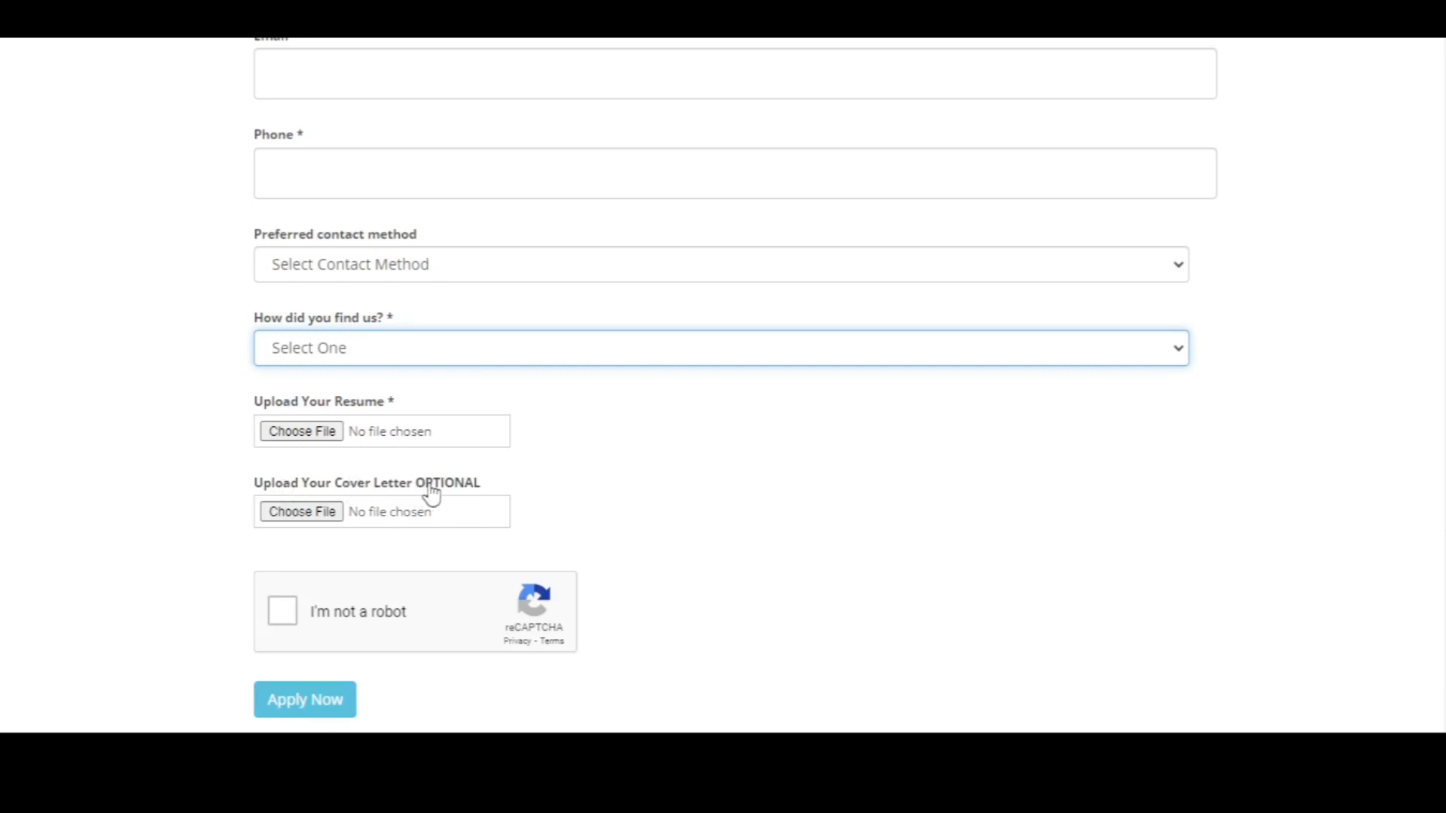
{"action": "mouse_move", "coordinate": [632, 497]}
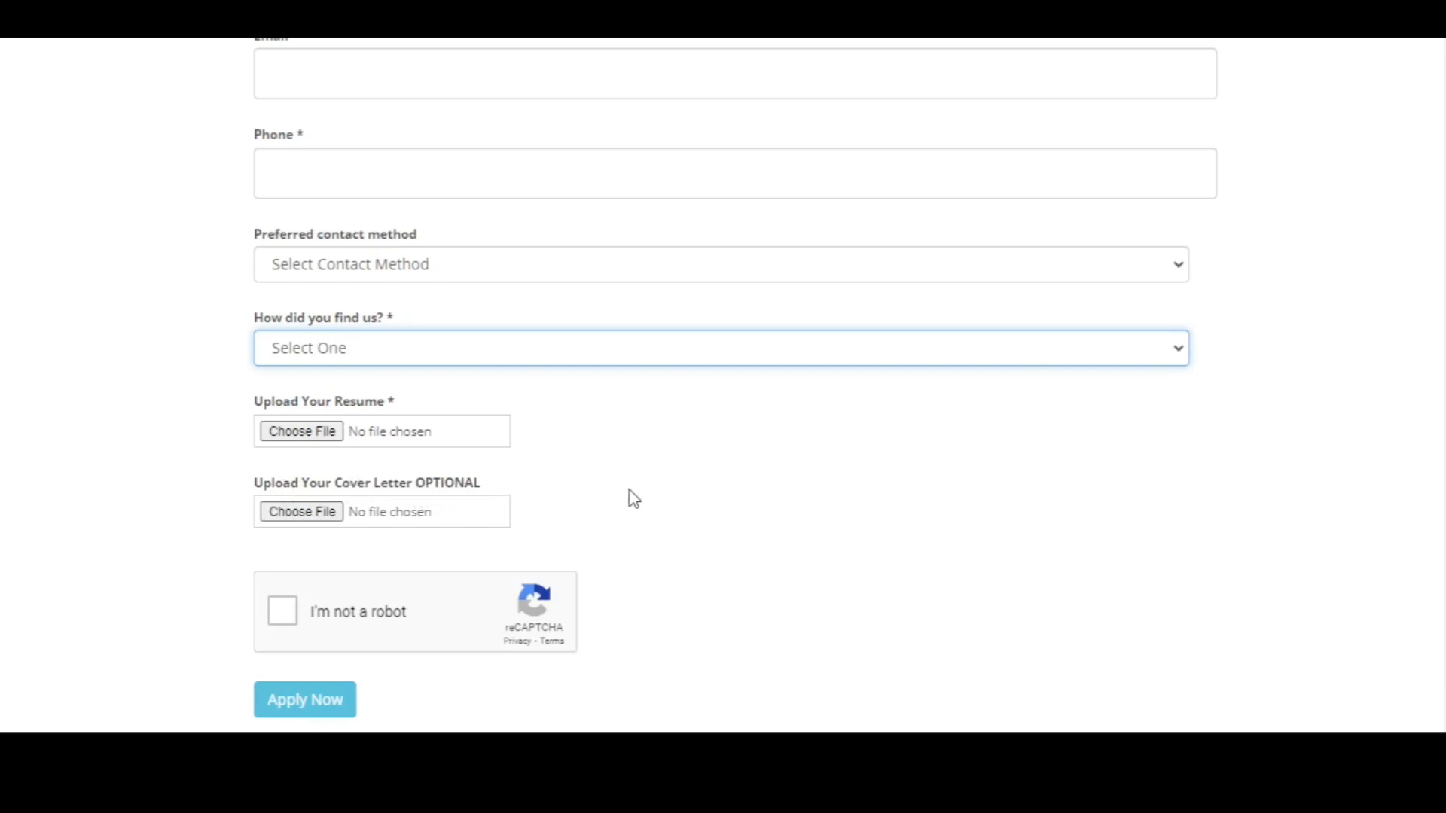
{"action": "scroll", "scroll_direction": "up", "scroll_amount": 3}
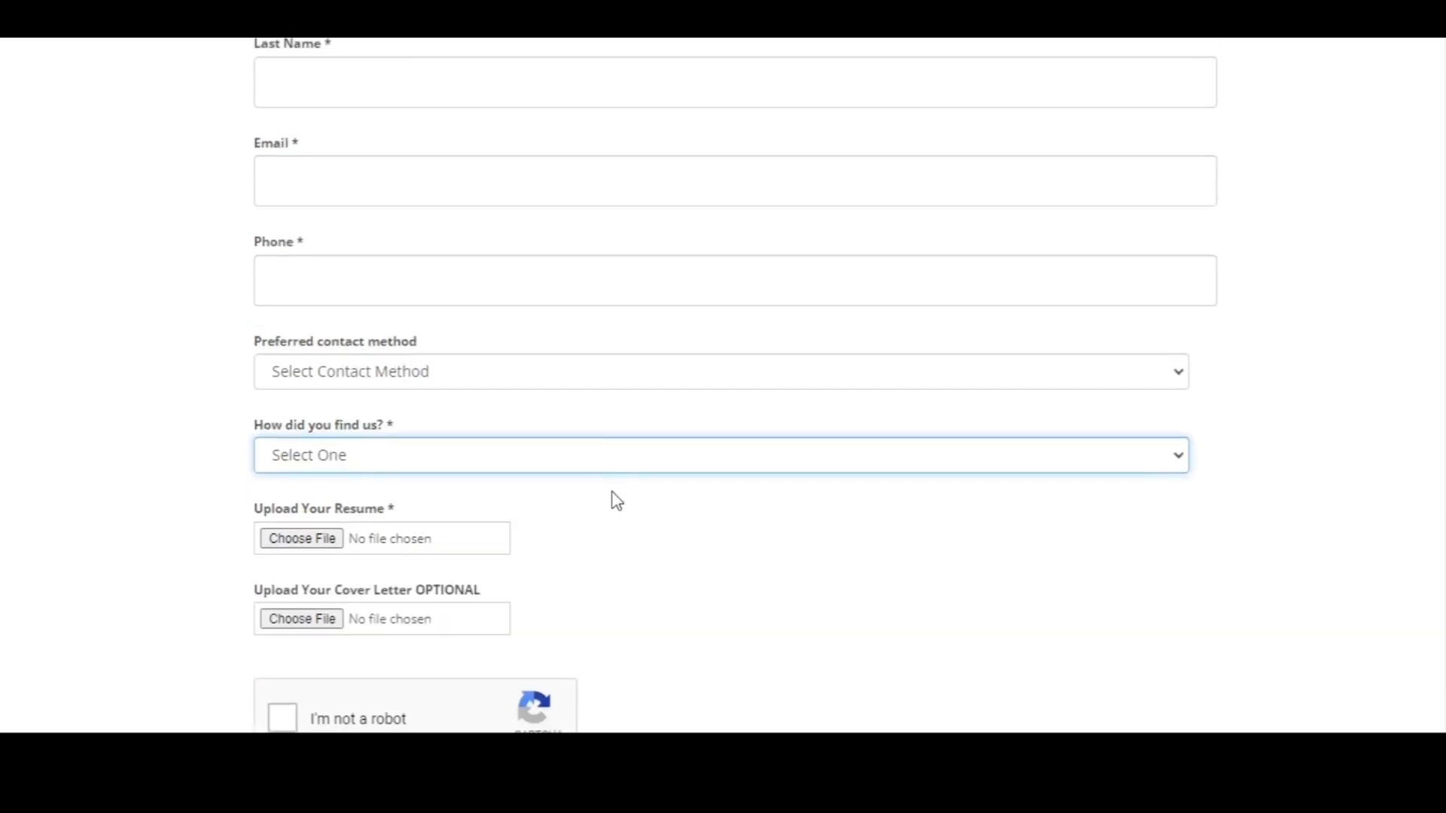
{"action": "mouse_move", "coordinate": [563, 547]}
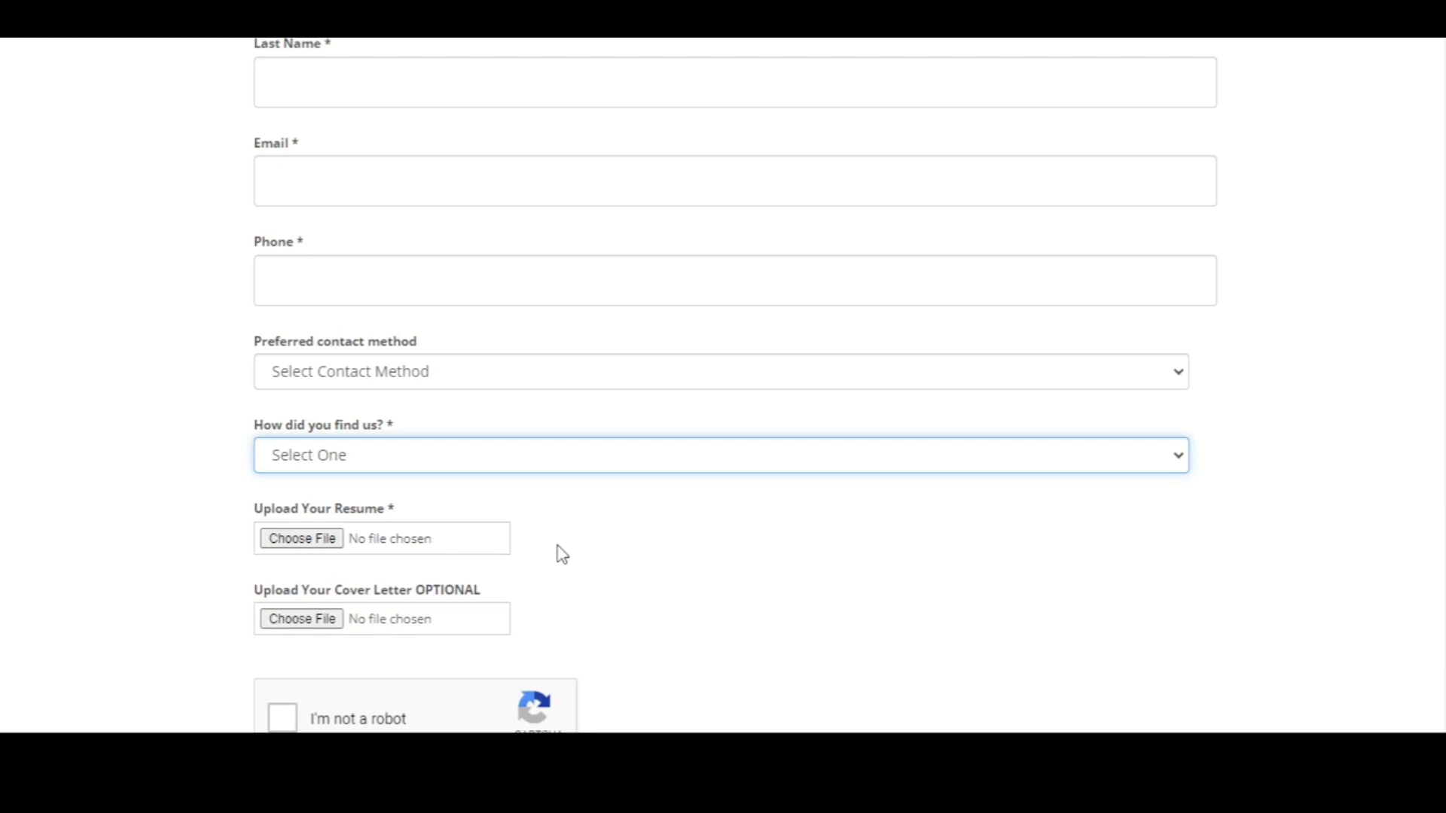
{"action": "scroll", "scroll_direction": "up", "scroll_amount": 3}
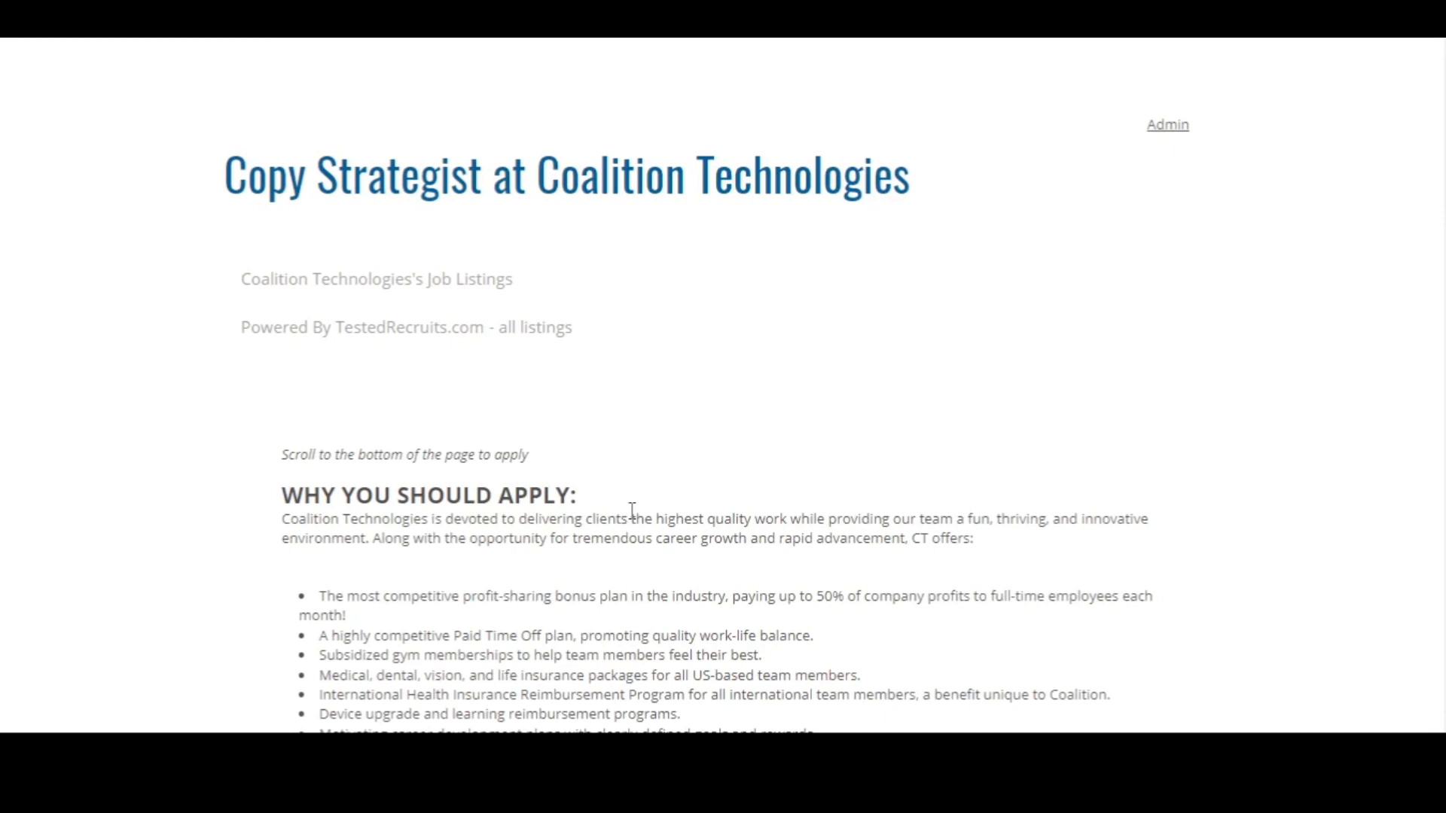
{"action": "mouse_move", "coordinate": [632, 515]}
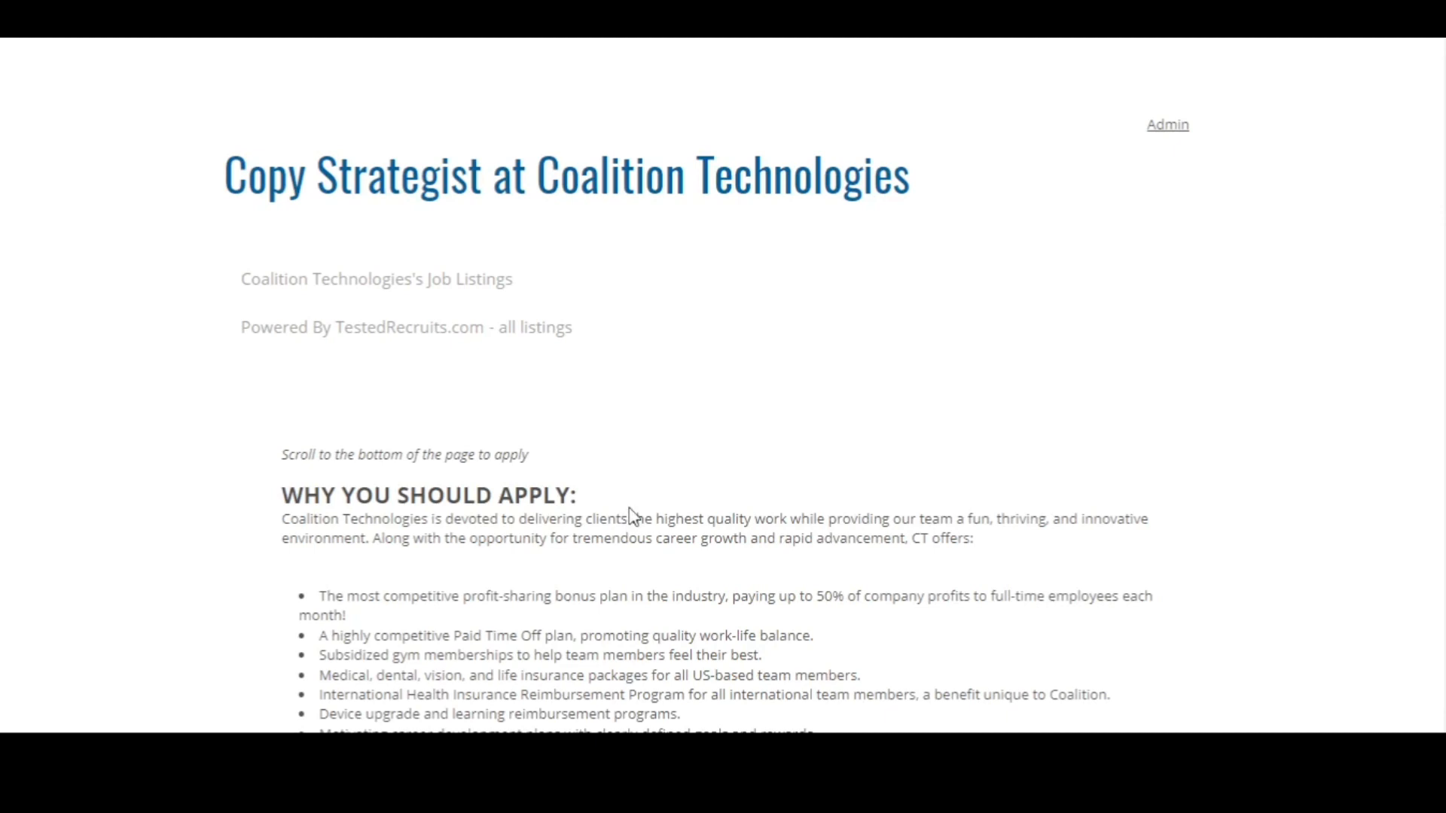
{"action": "mouse_move", "coordinate": [619, 514]}
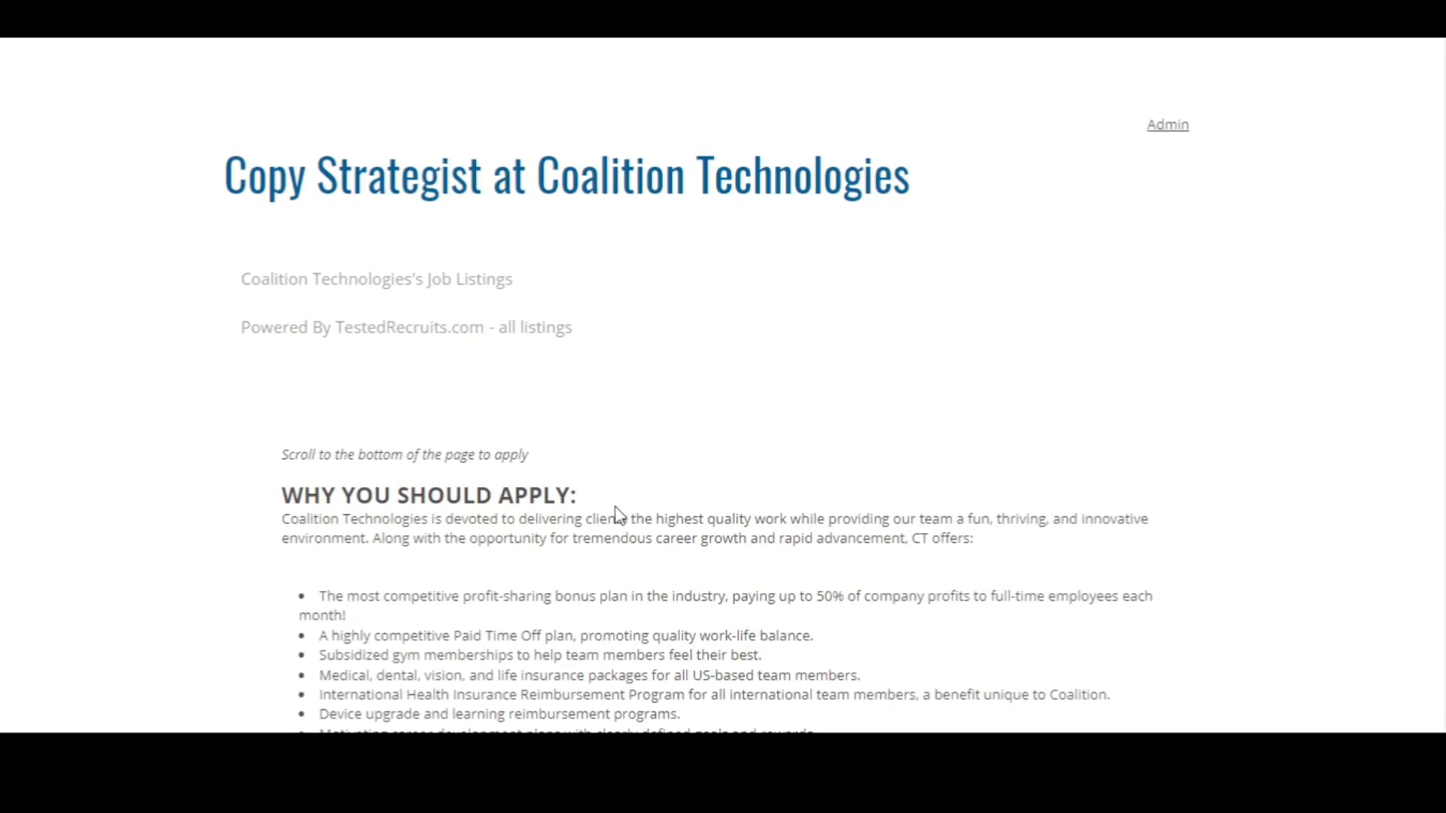
{"action": "mouse_move", "coordinate": [616, 518]}
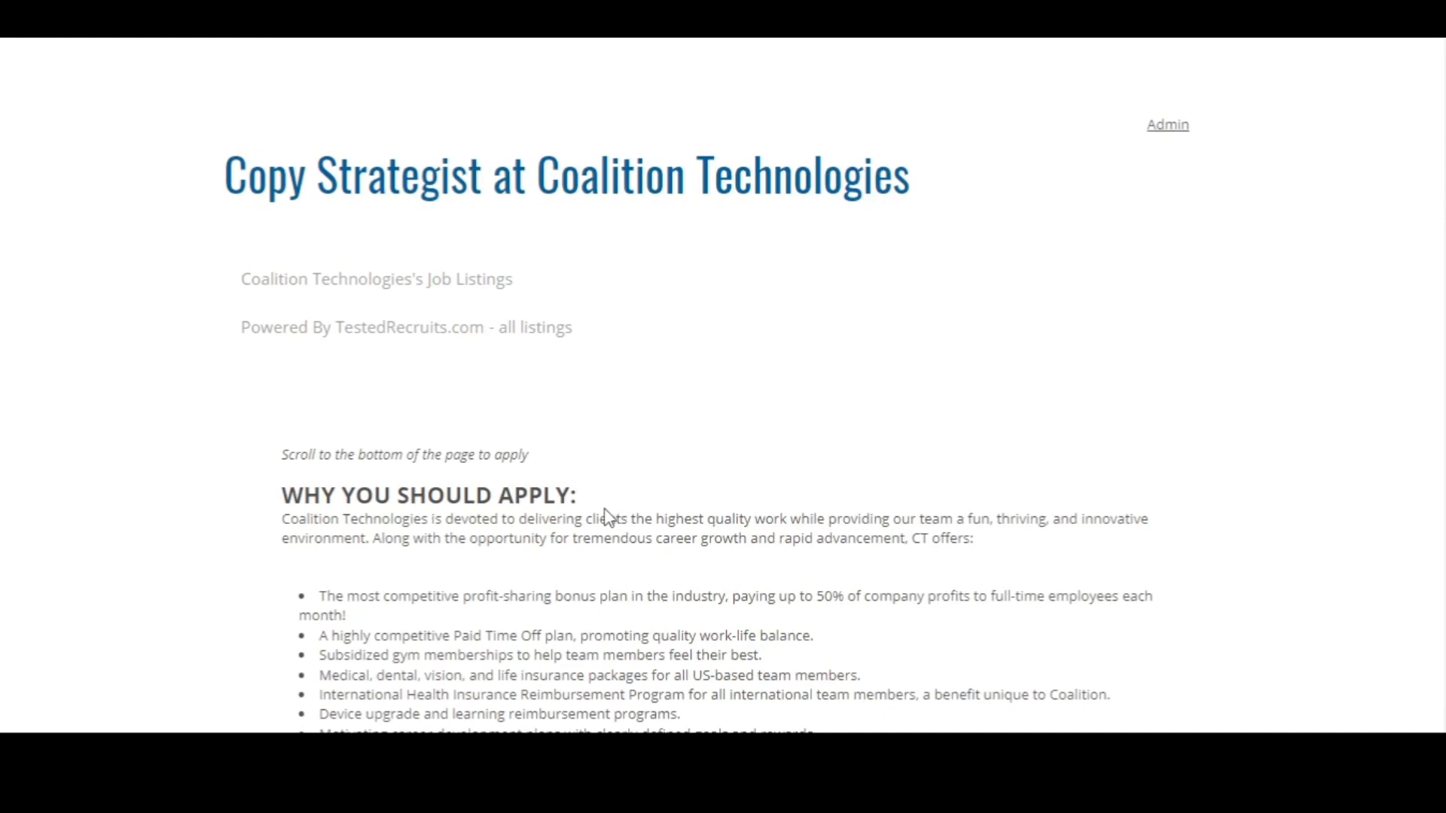
{"action": "mouse_move", "coordinate": [603, 482]}
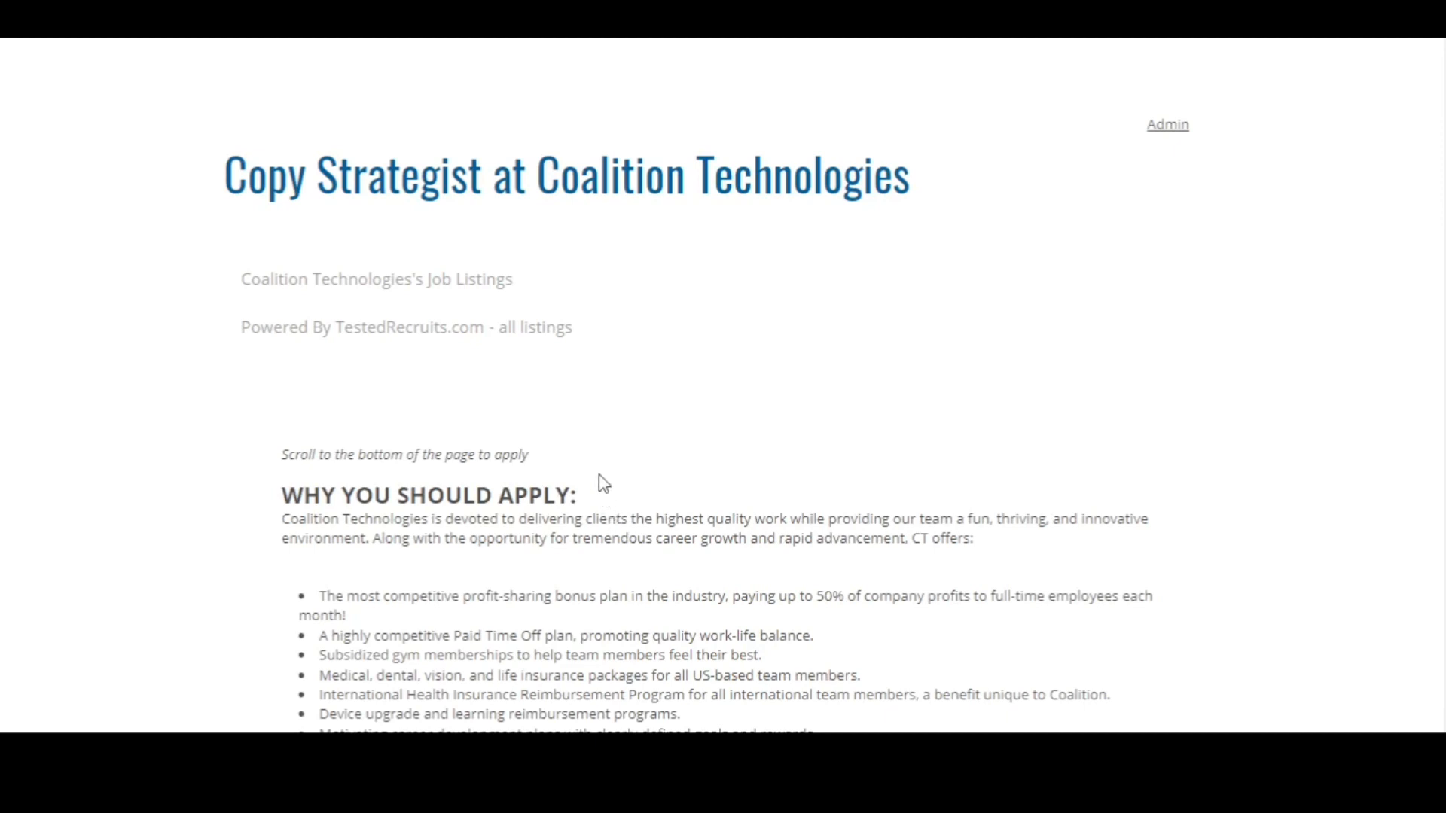
{"action": "mouse_move", "coordinate": [596, 474]}
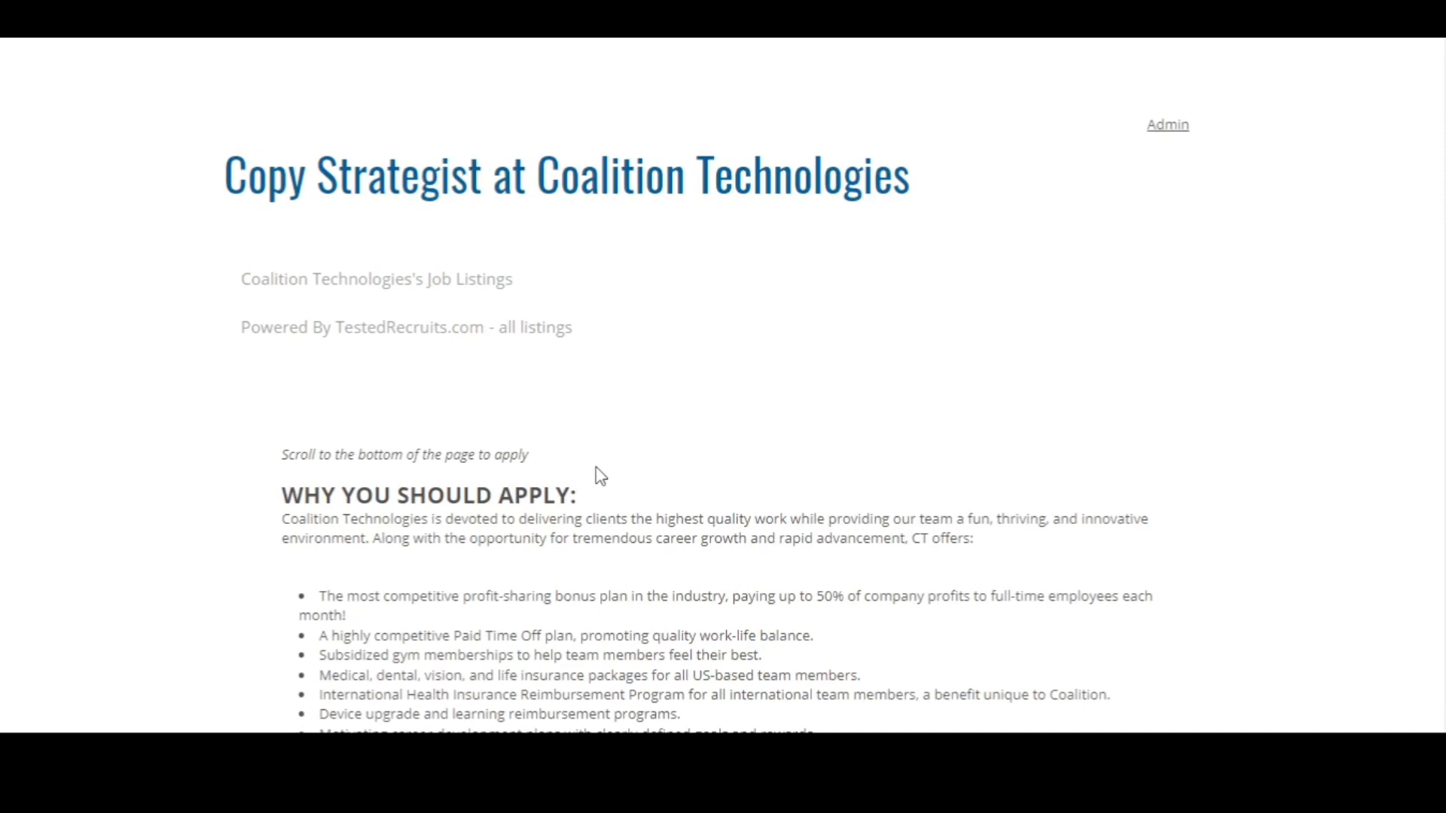
{"action": "mouse_move", "coordinate": [593, 469]}
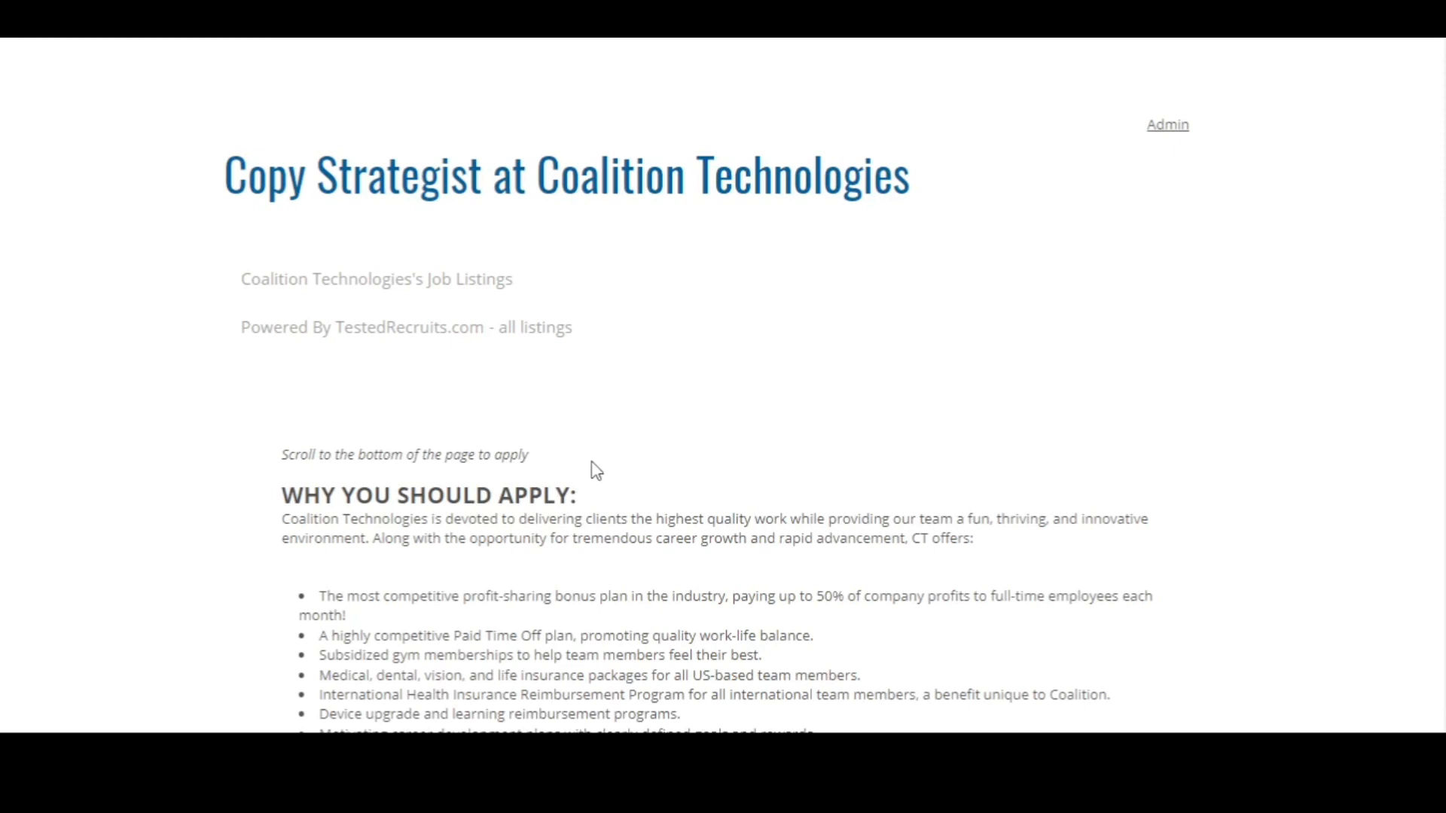